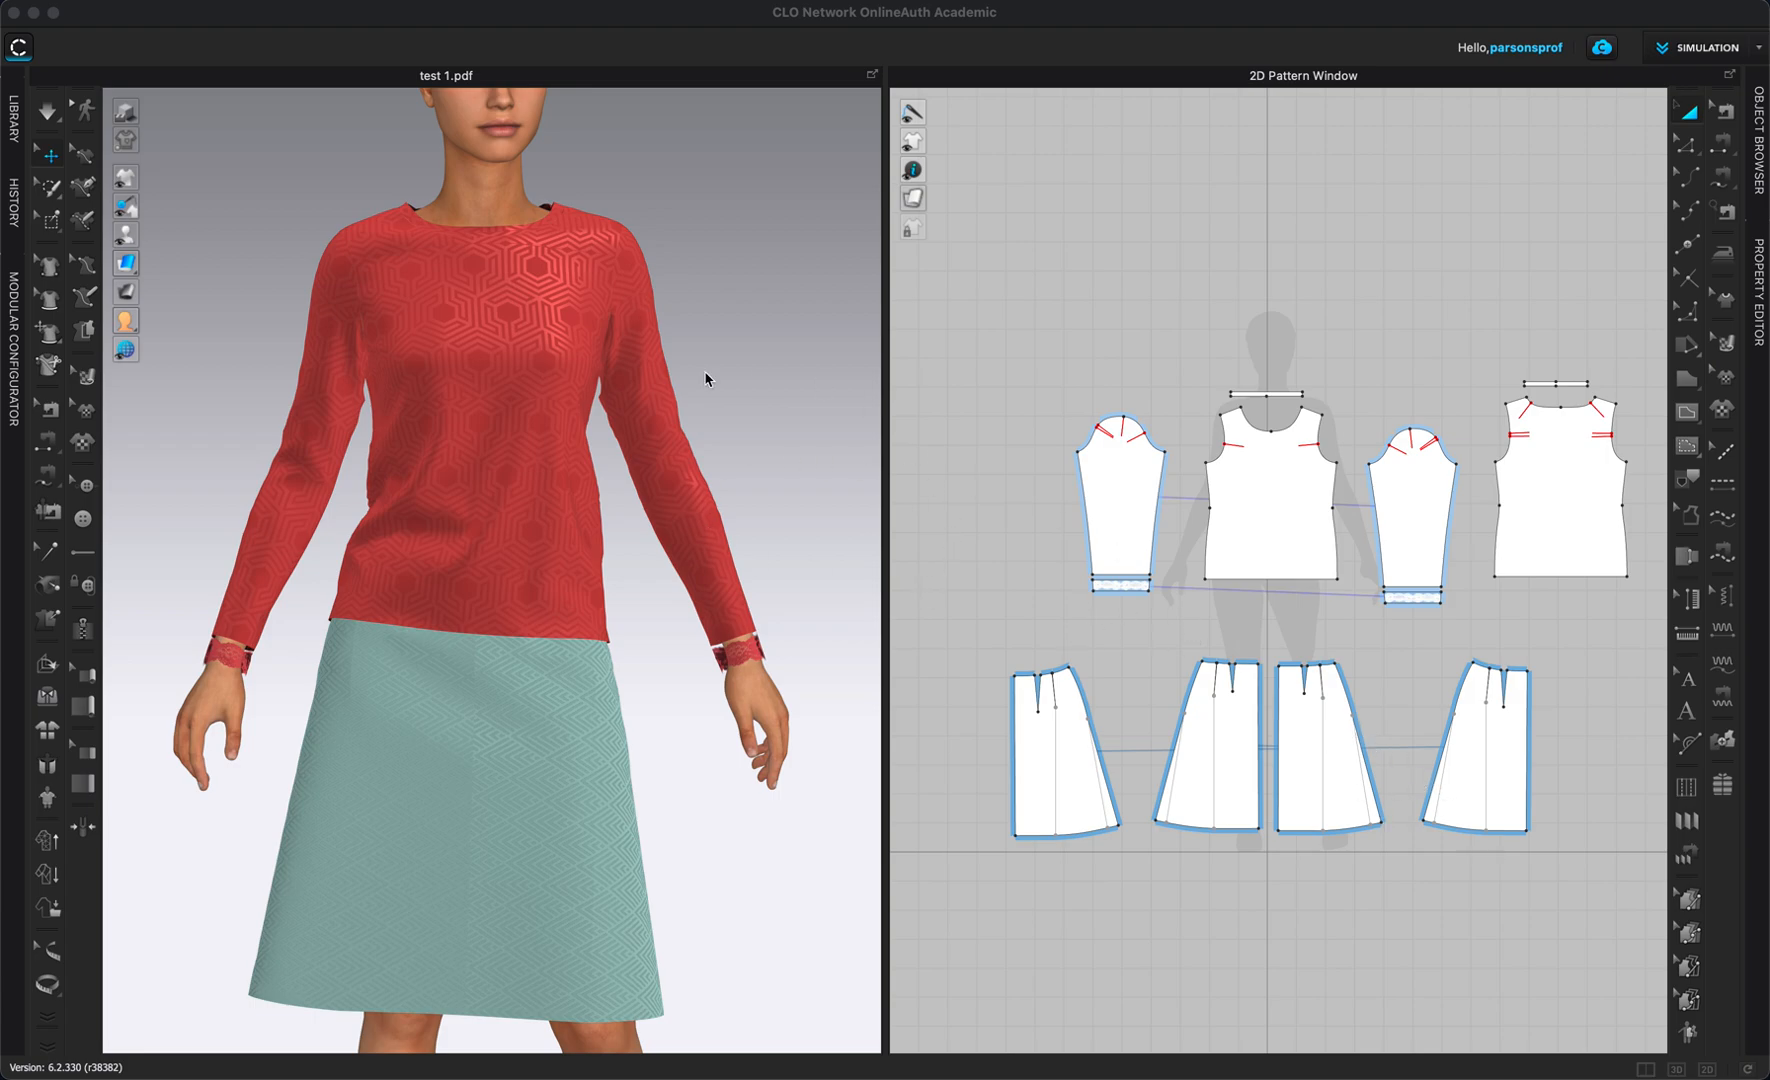
pyautogui.moveTo(1272, 350)
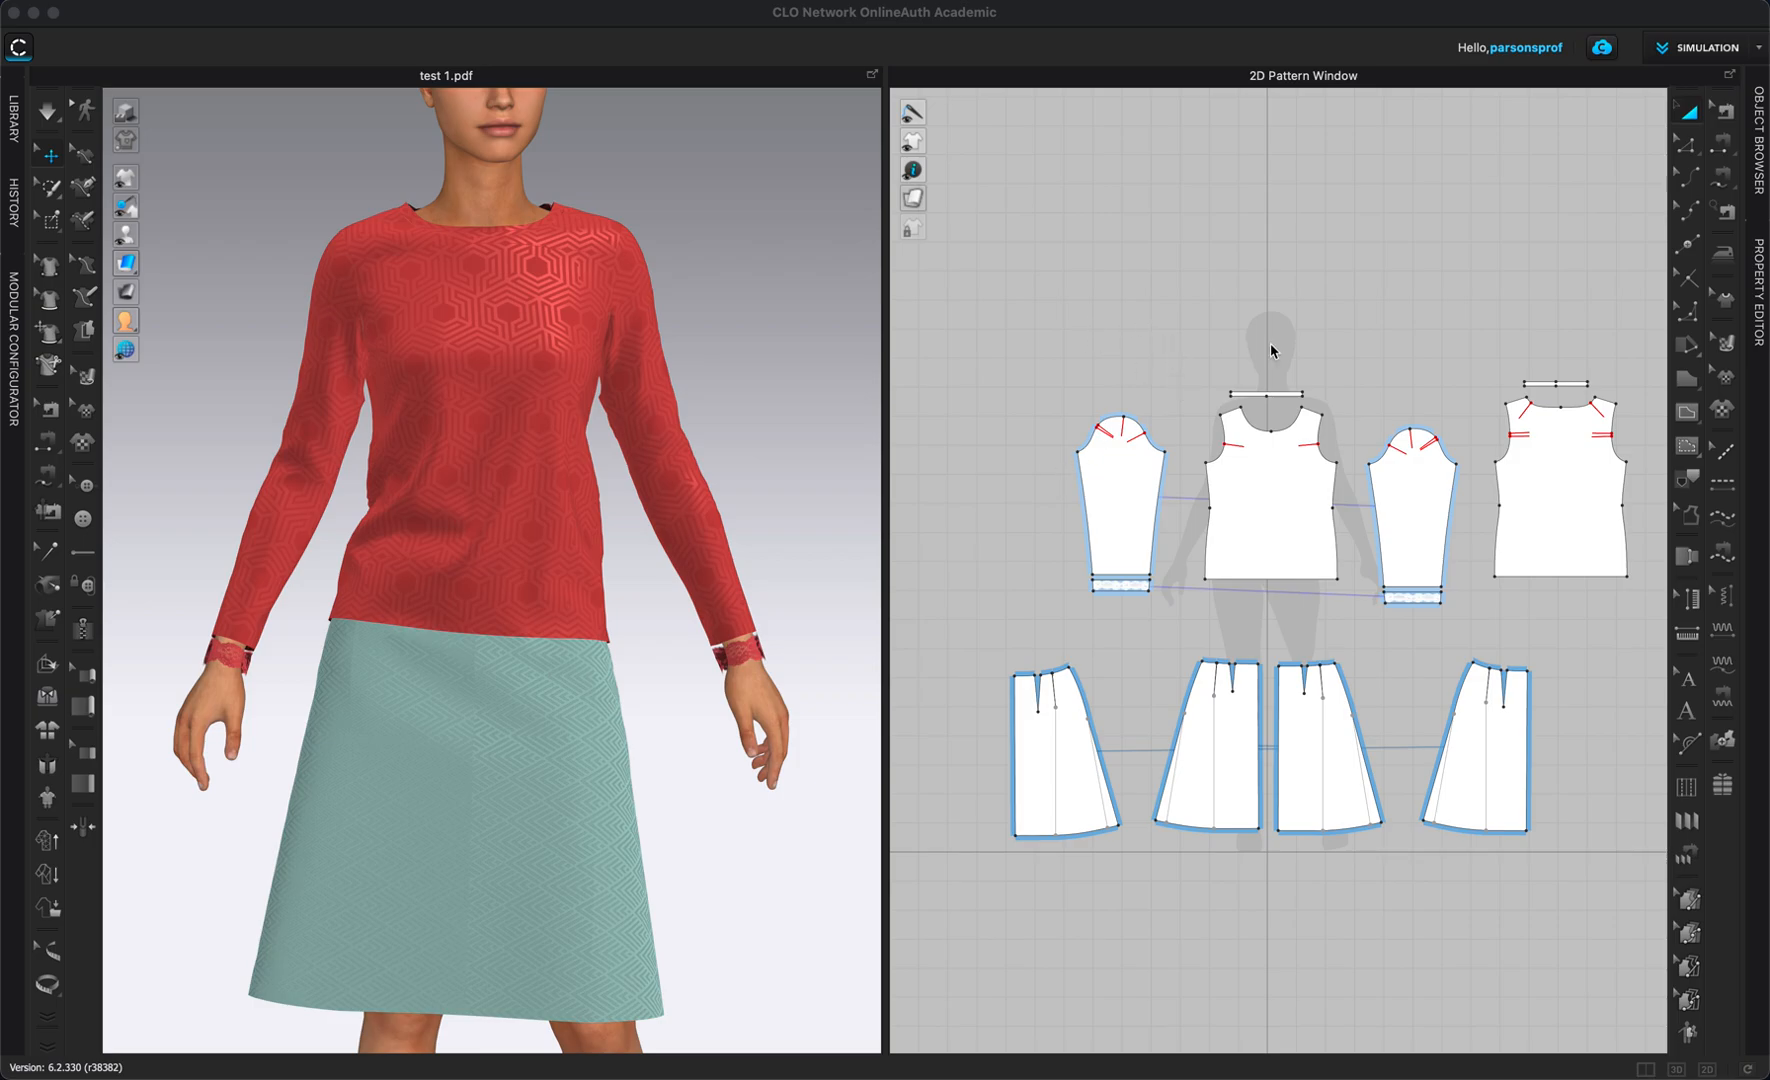
pyautogui.moveTo(828, 294)
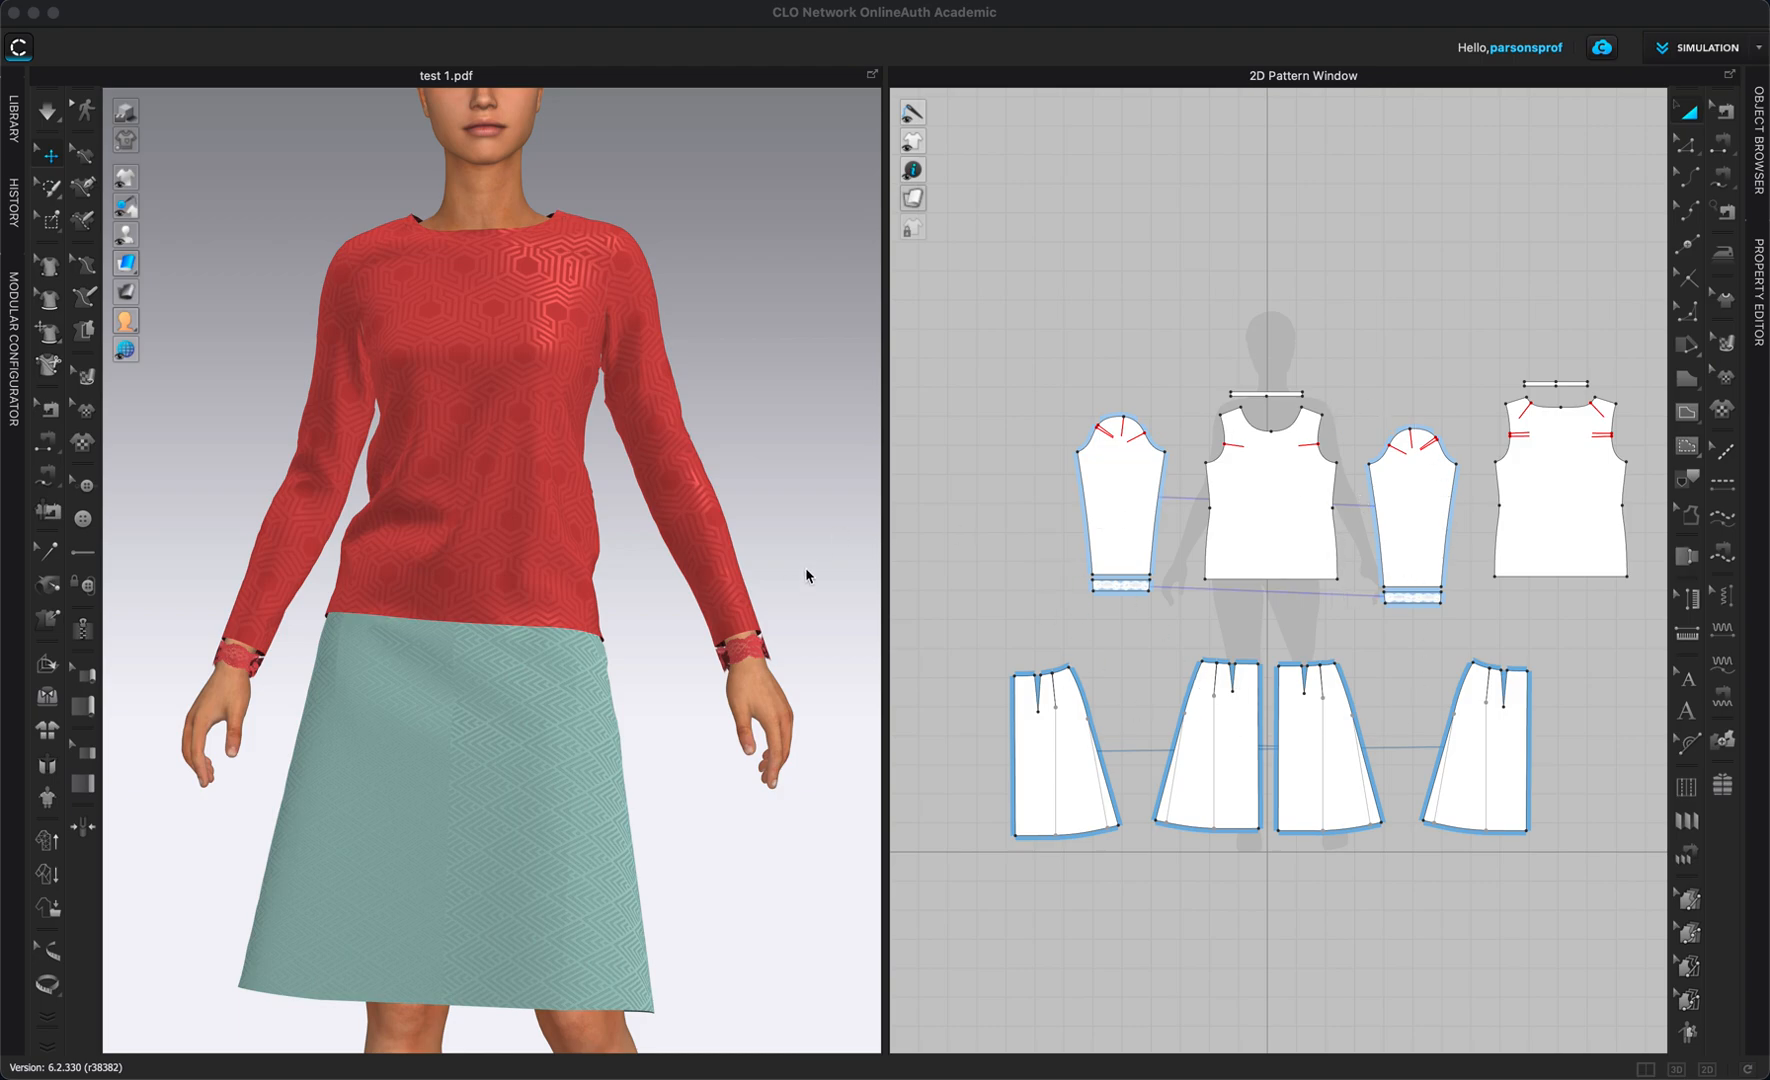
pyautogui.moveTo(790, 532)
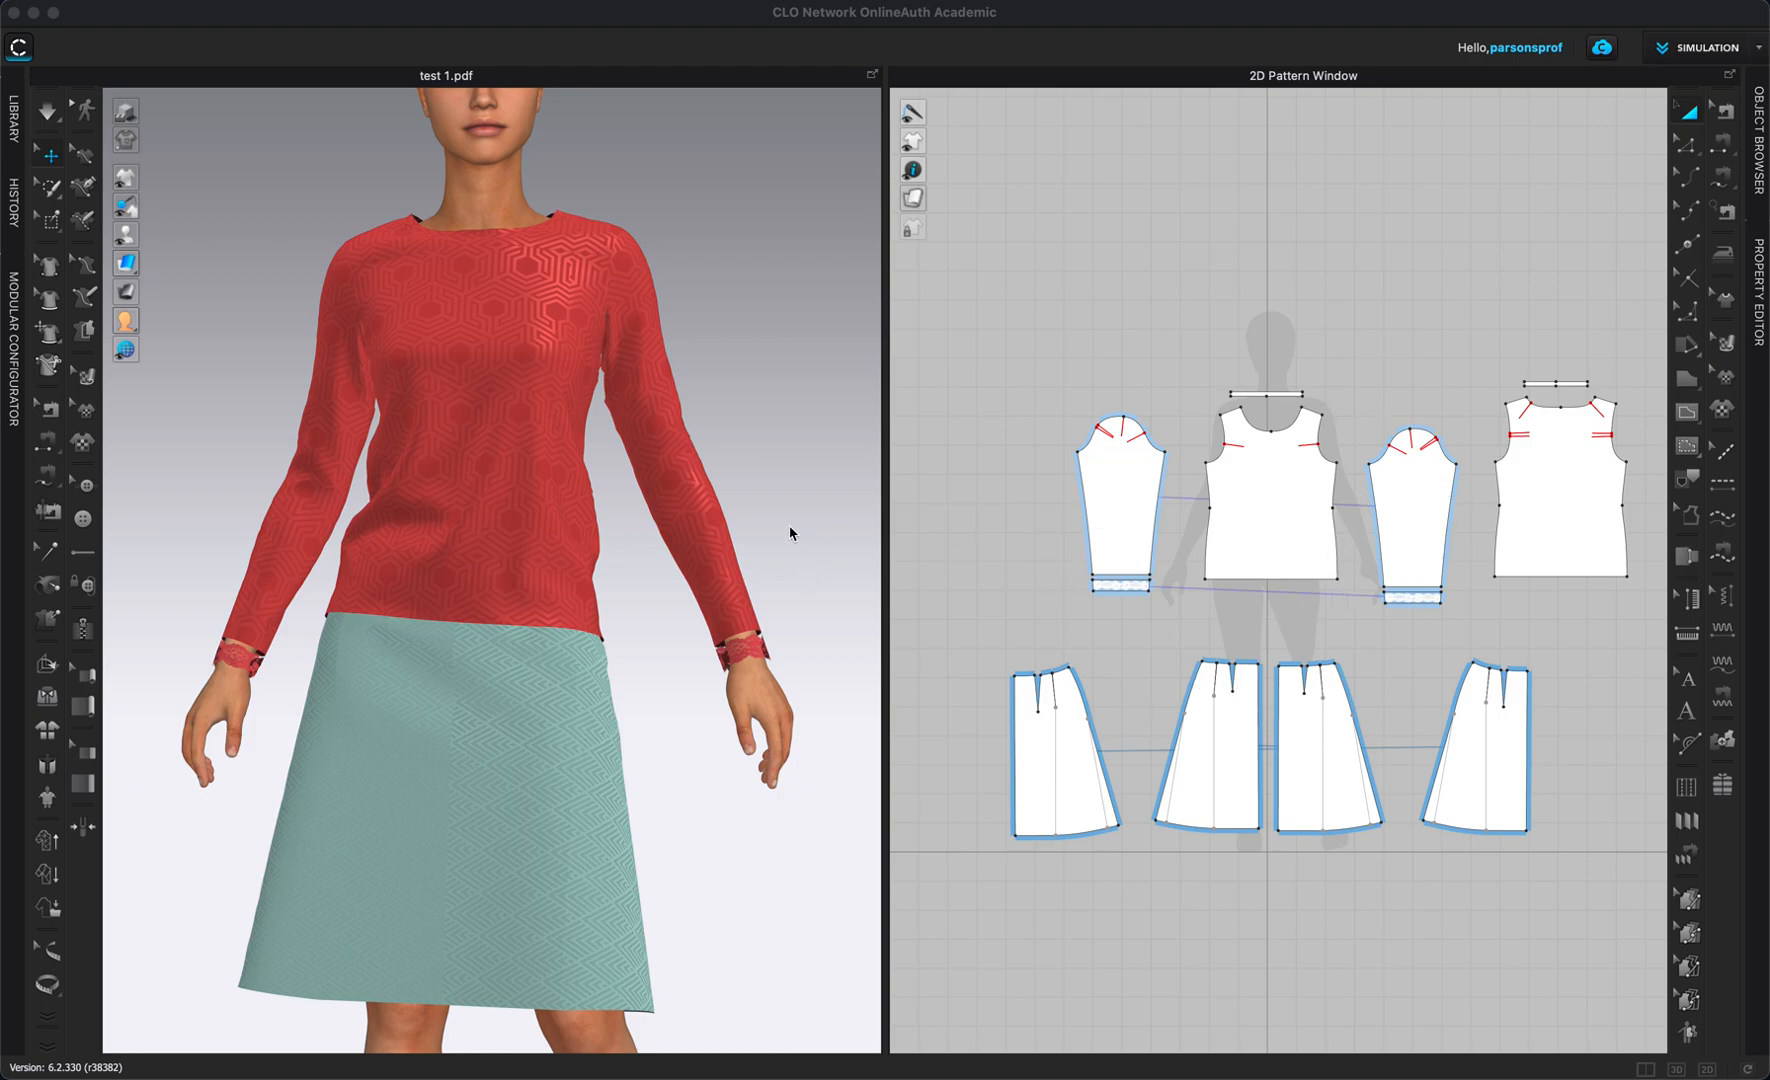
pyautogui.moveTo(1354, 568)
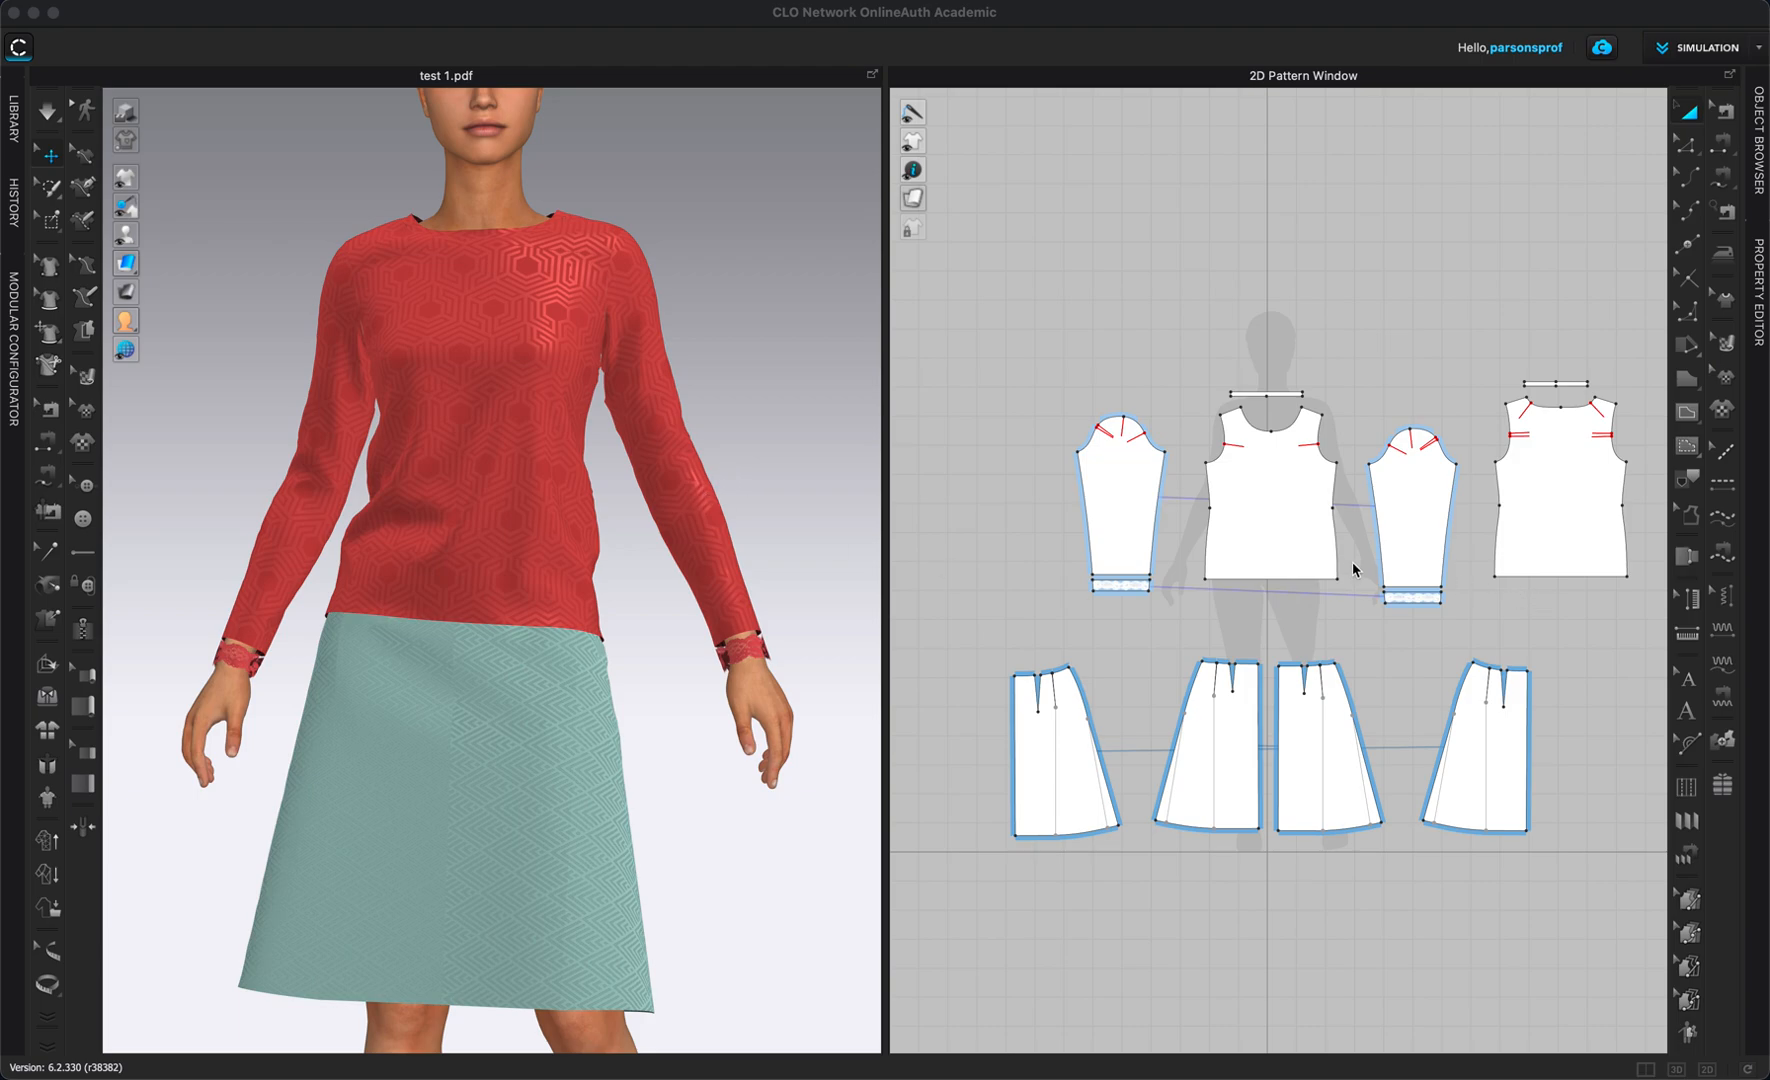
pyautogui.moveTo(908, 454)
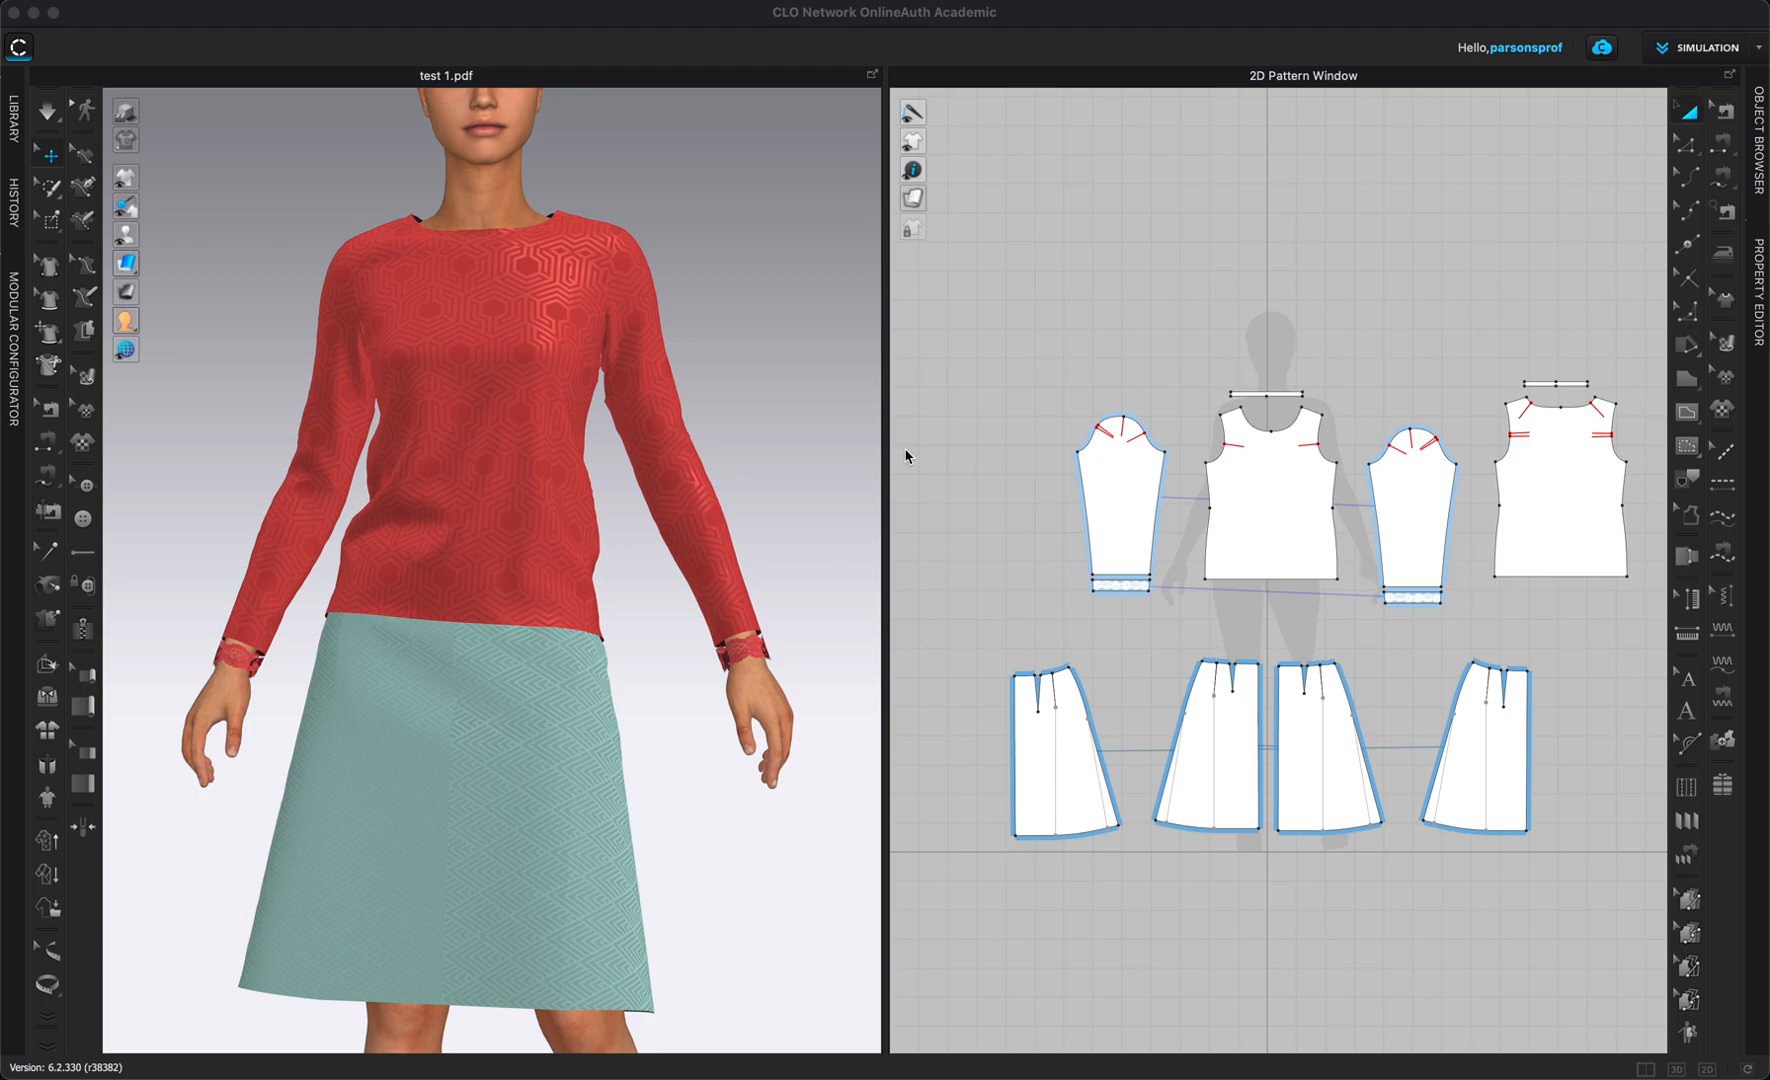
pyautogui.moveTo(700, 380)
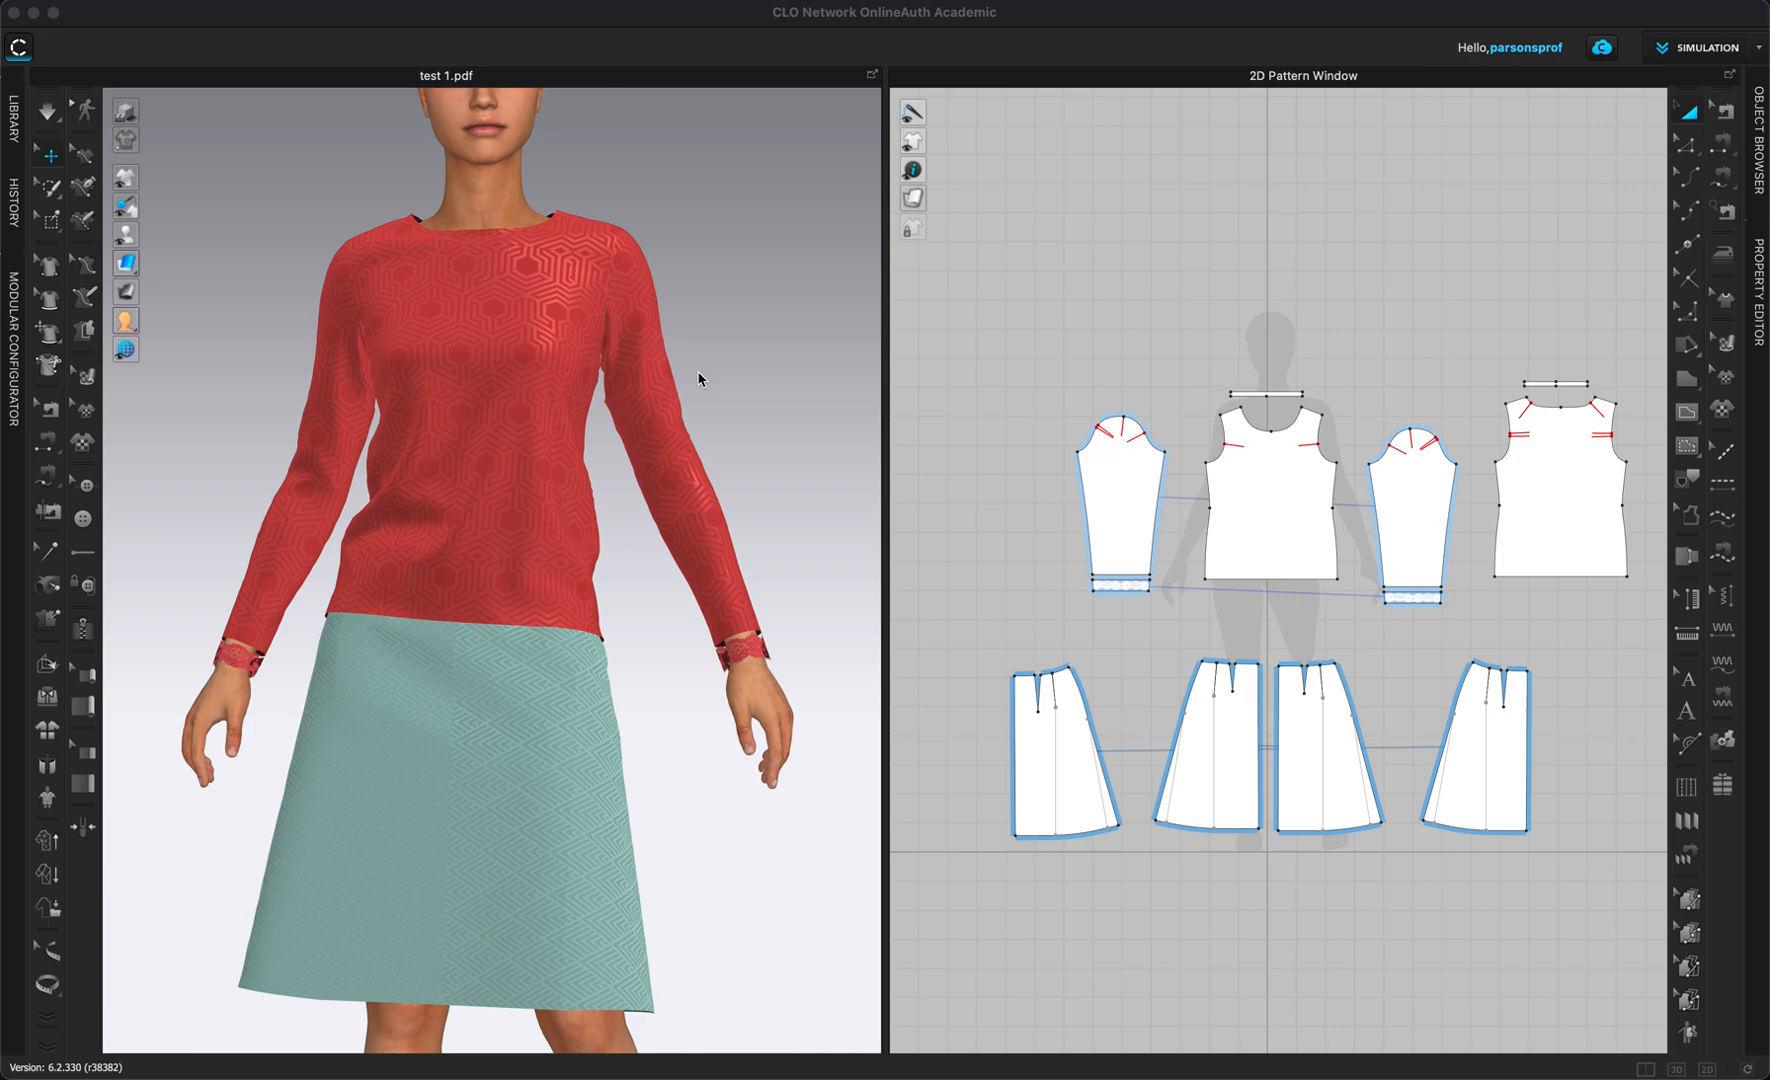
pyautogui.moveTo(686, 312)
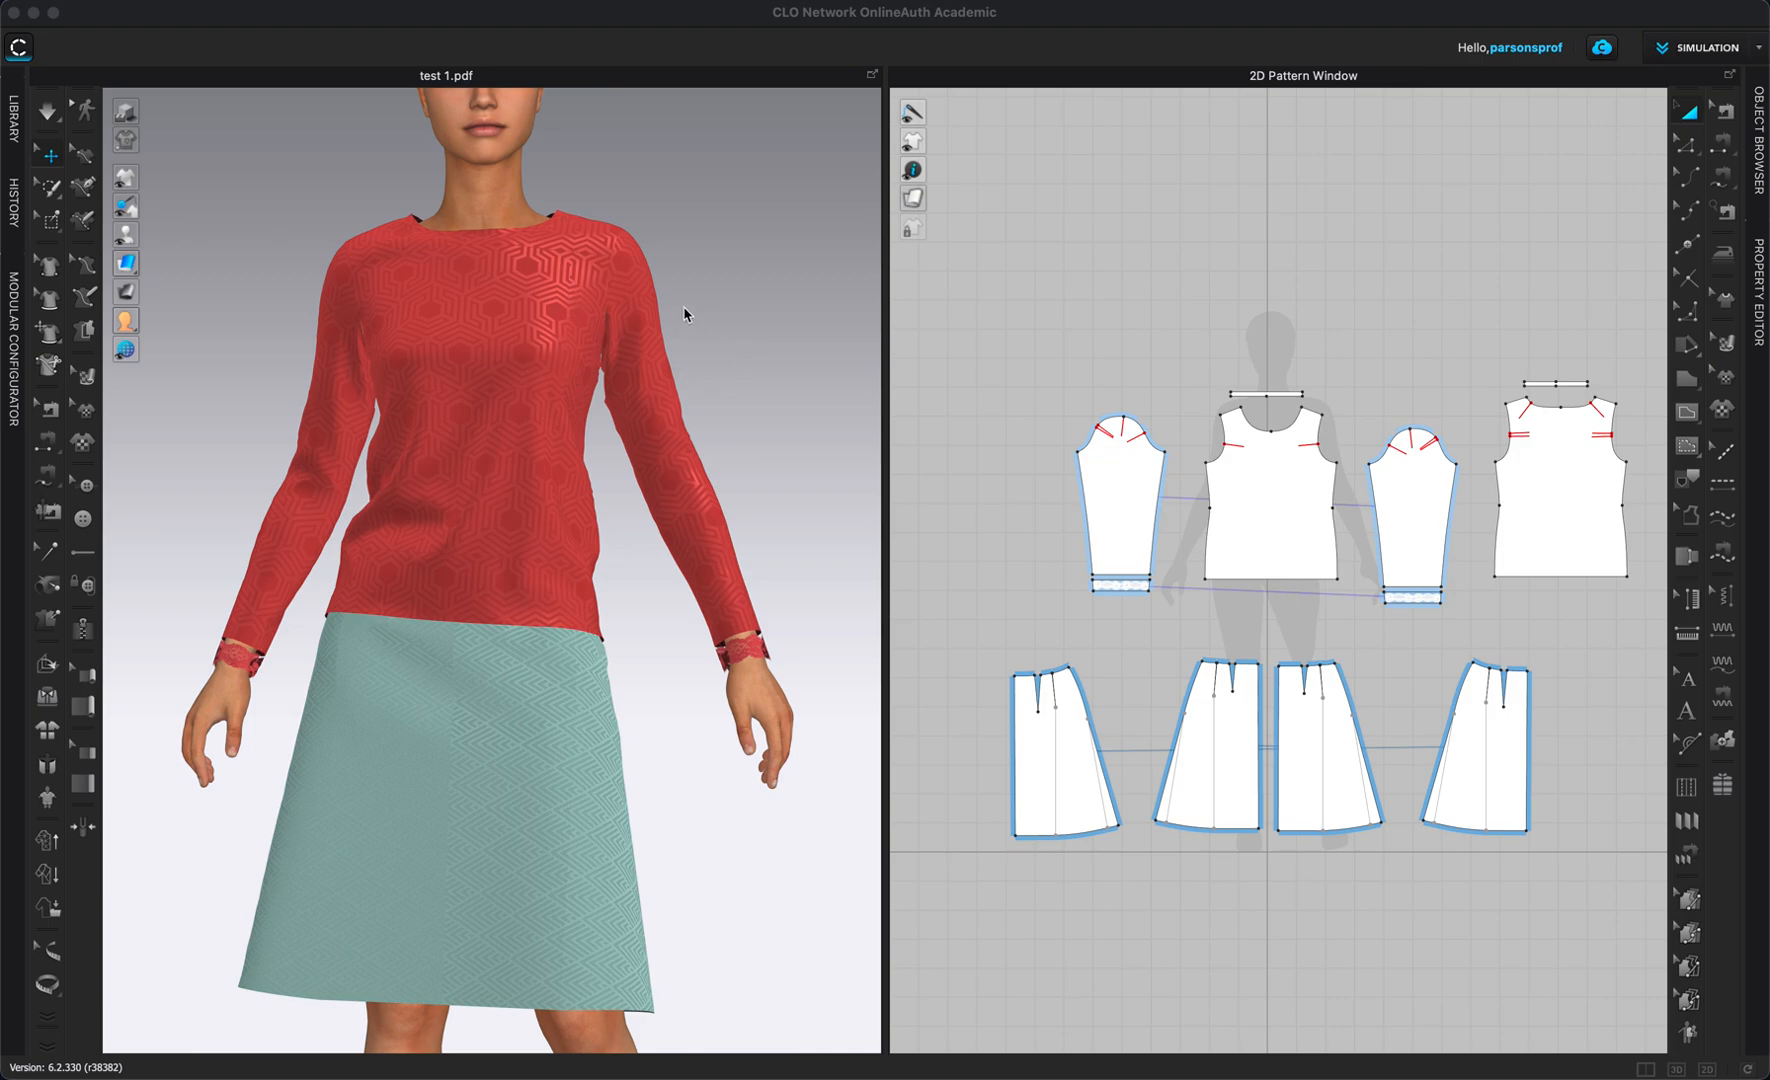
pyautogui.moveTo(1162, 552)
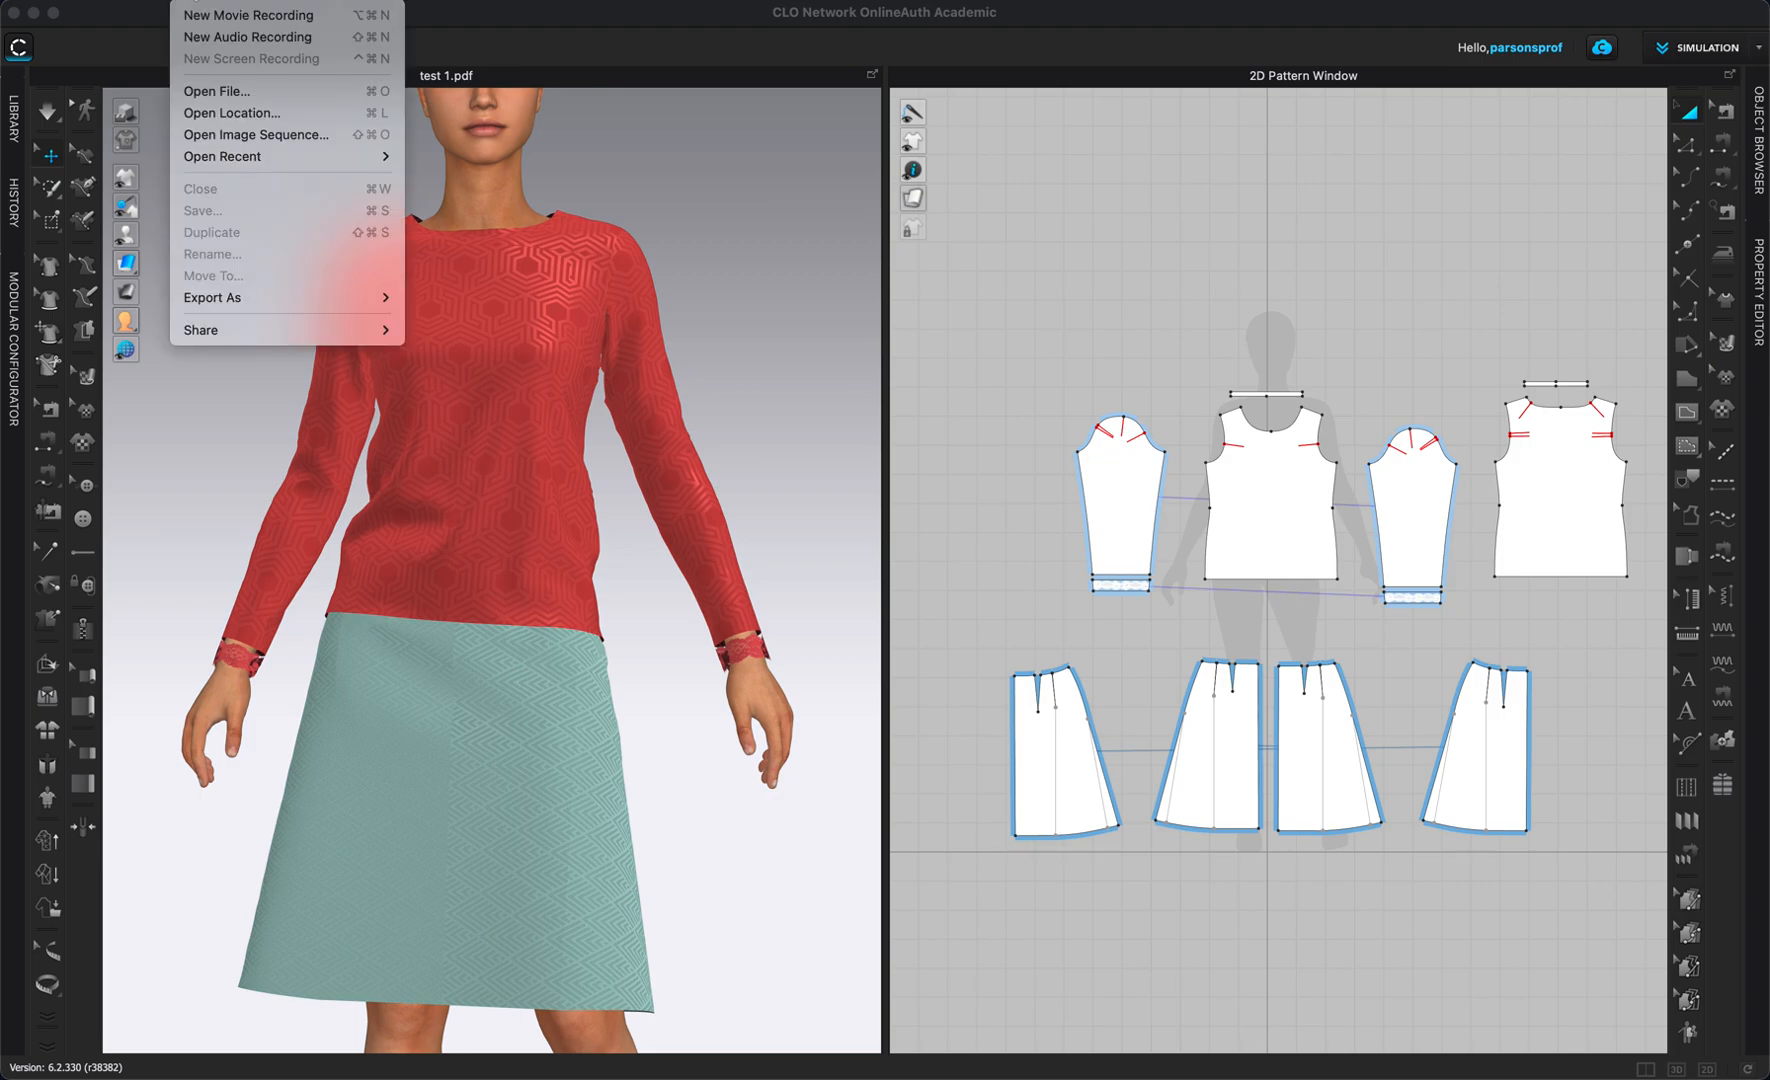
pyautogui.moveTo(268, 554)
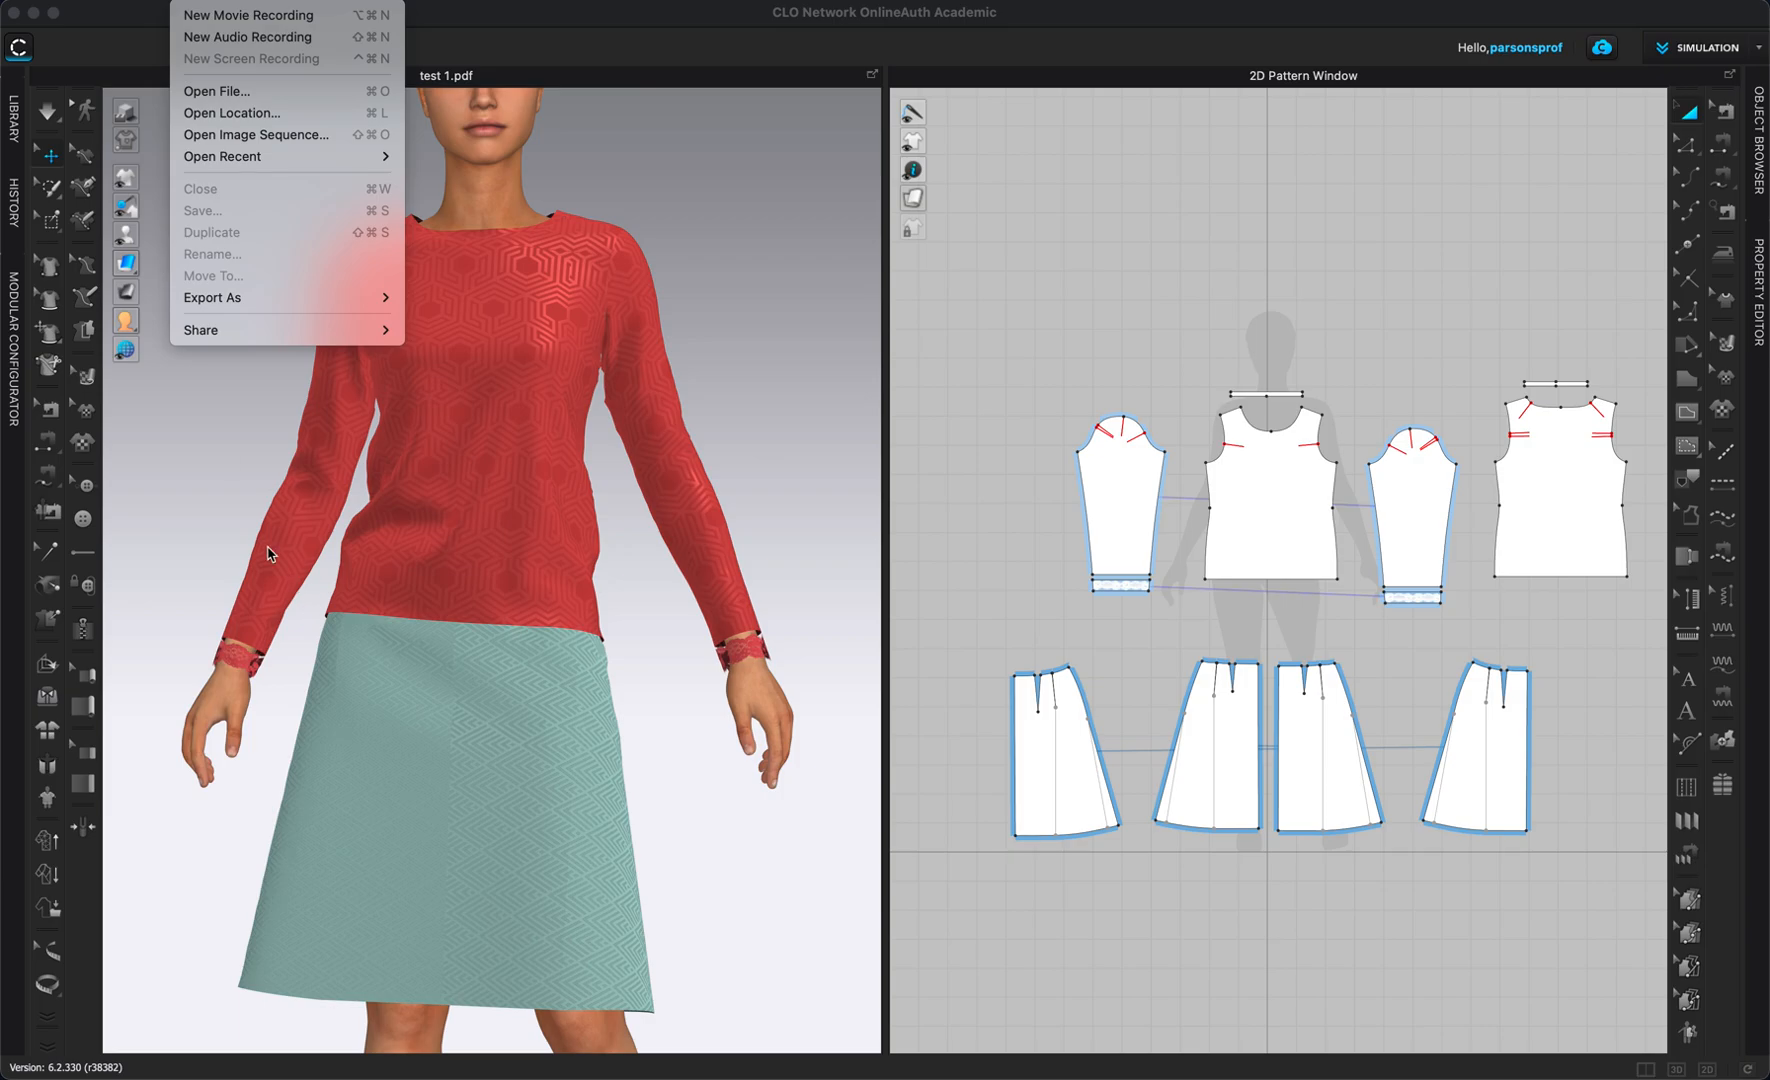
# Start an Adobe (PDF) export of the garment's patterns from the File > Export menu.
pyautogui.click(260, 12)
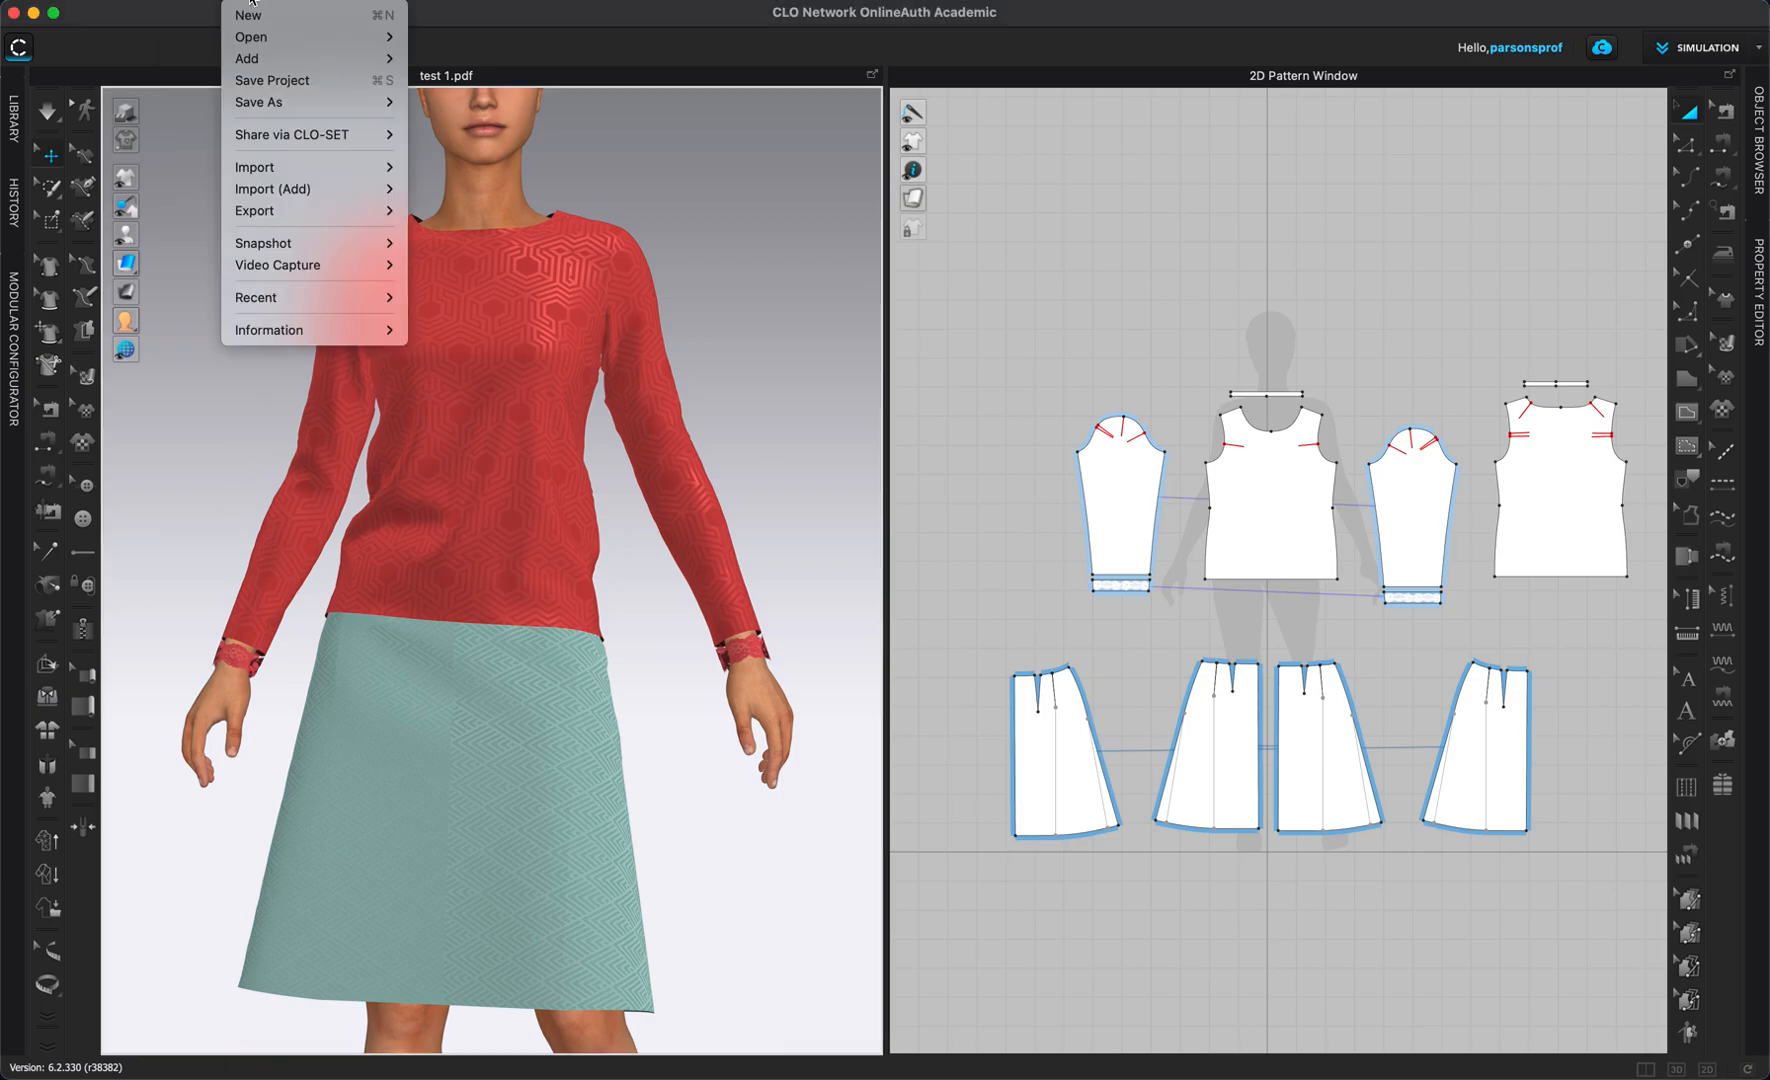
pyautogui.click(254, 212)
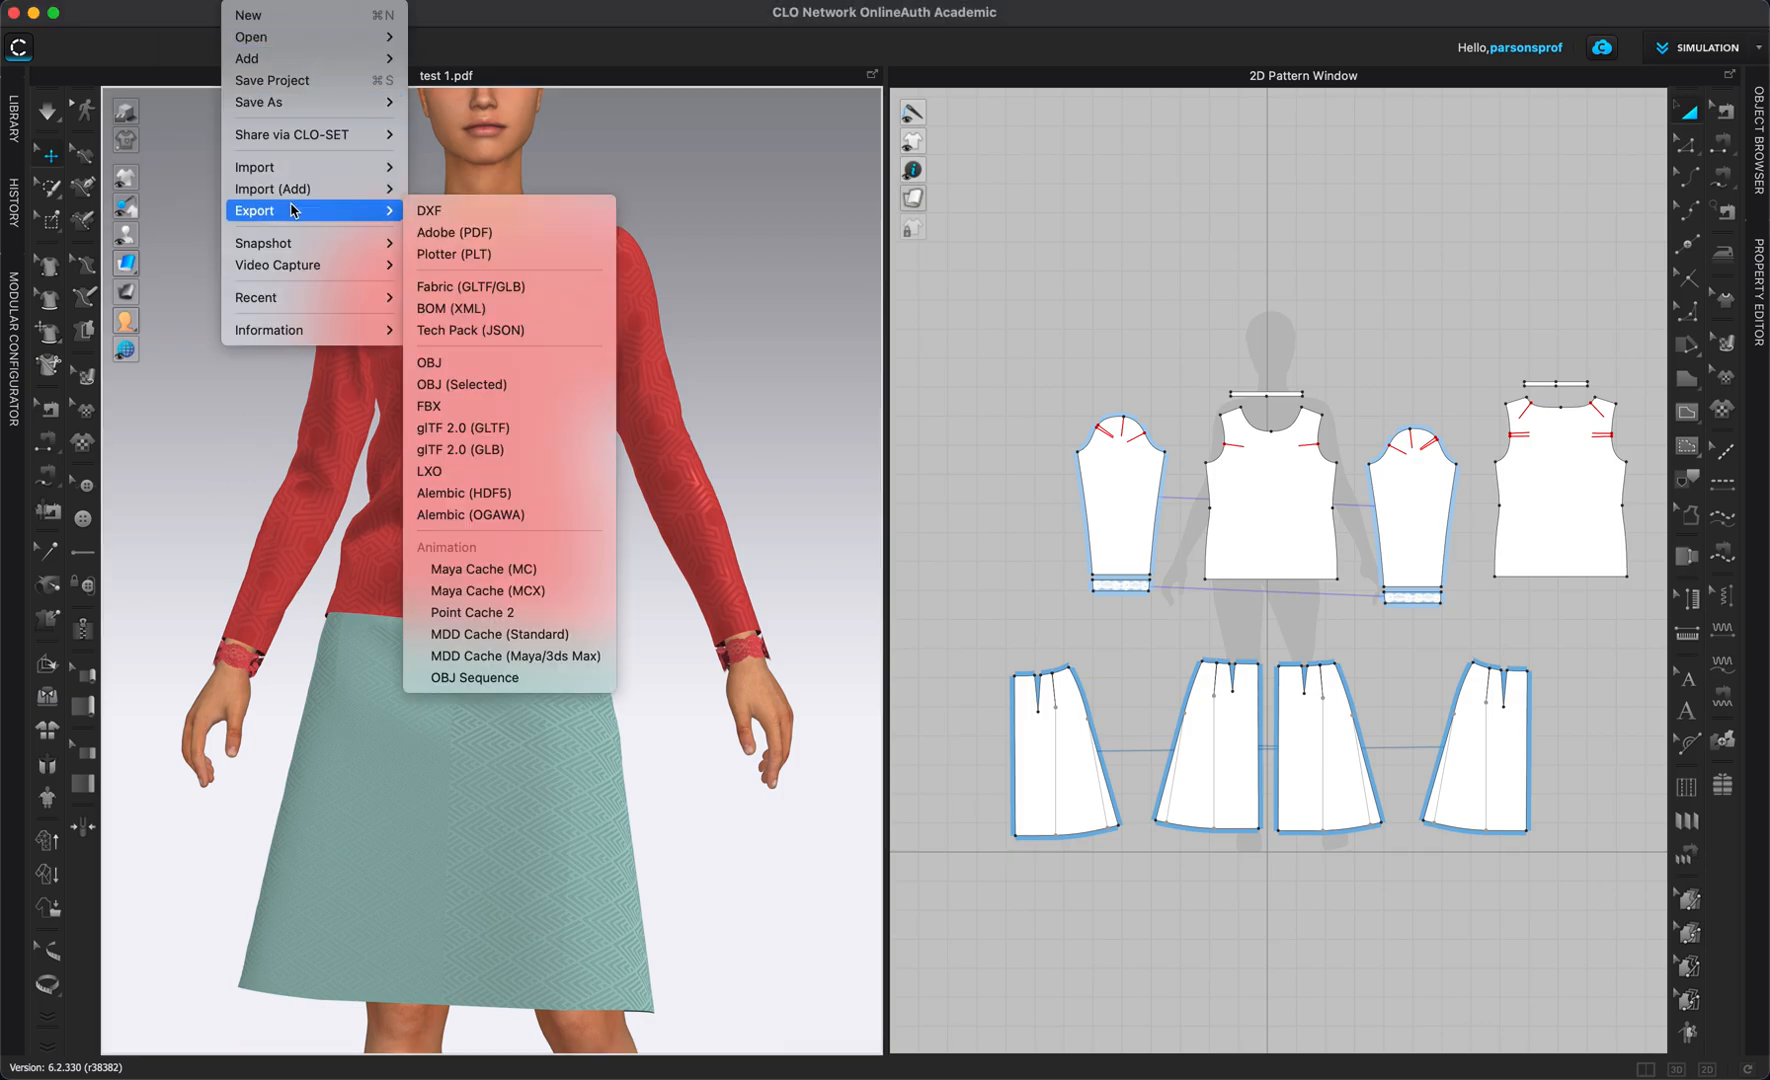
pyautogui.moveTo(486, 232)
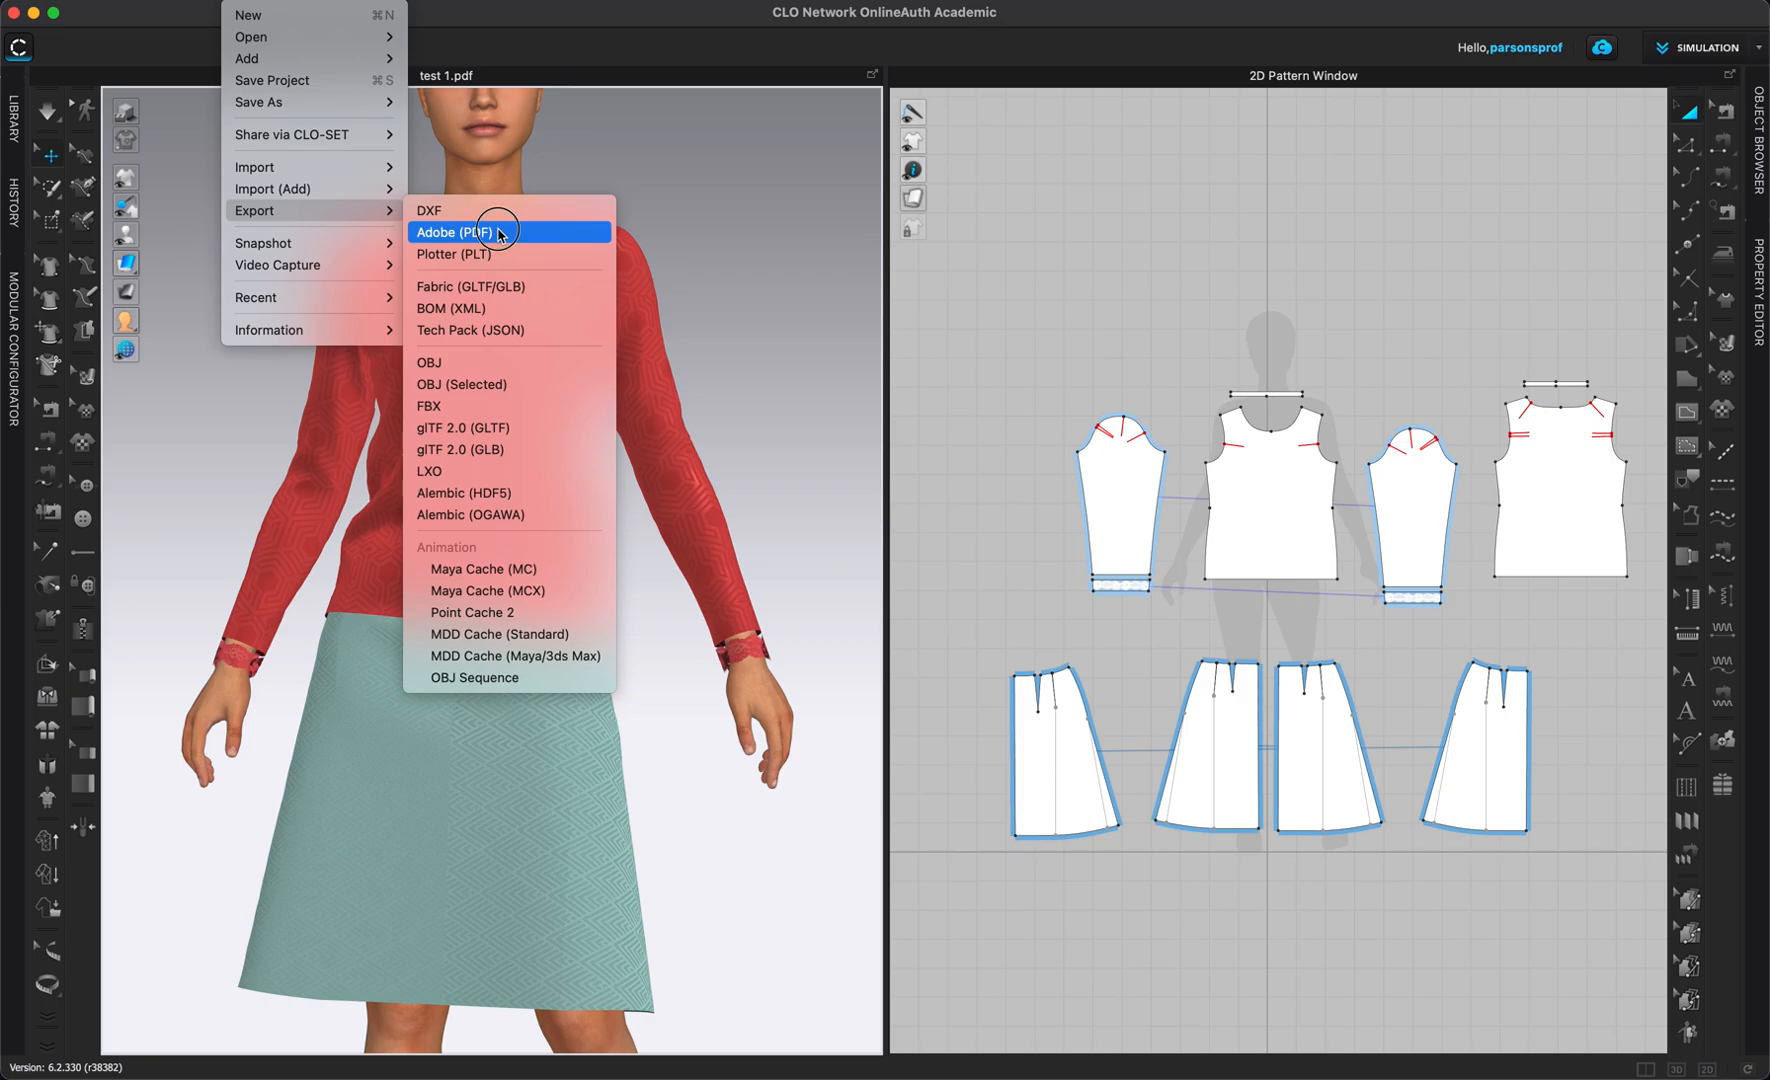
pyautogui.click(476, 232)
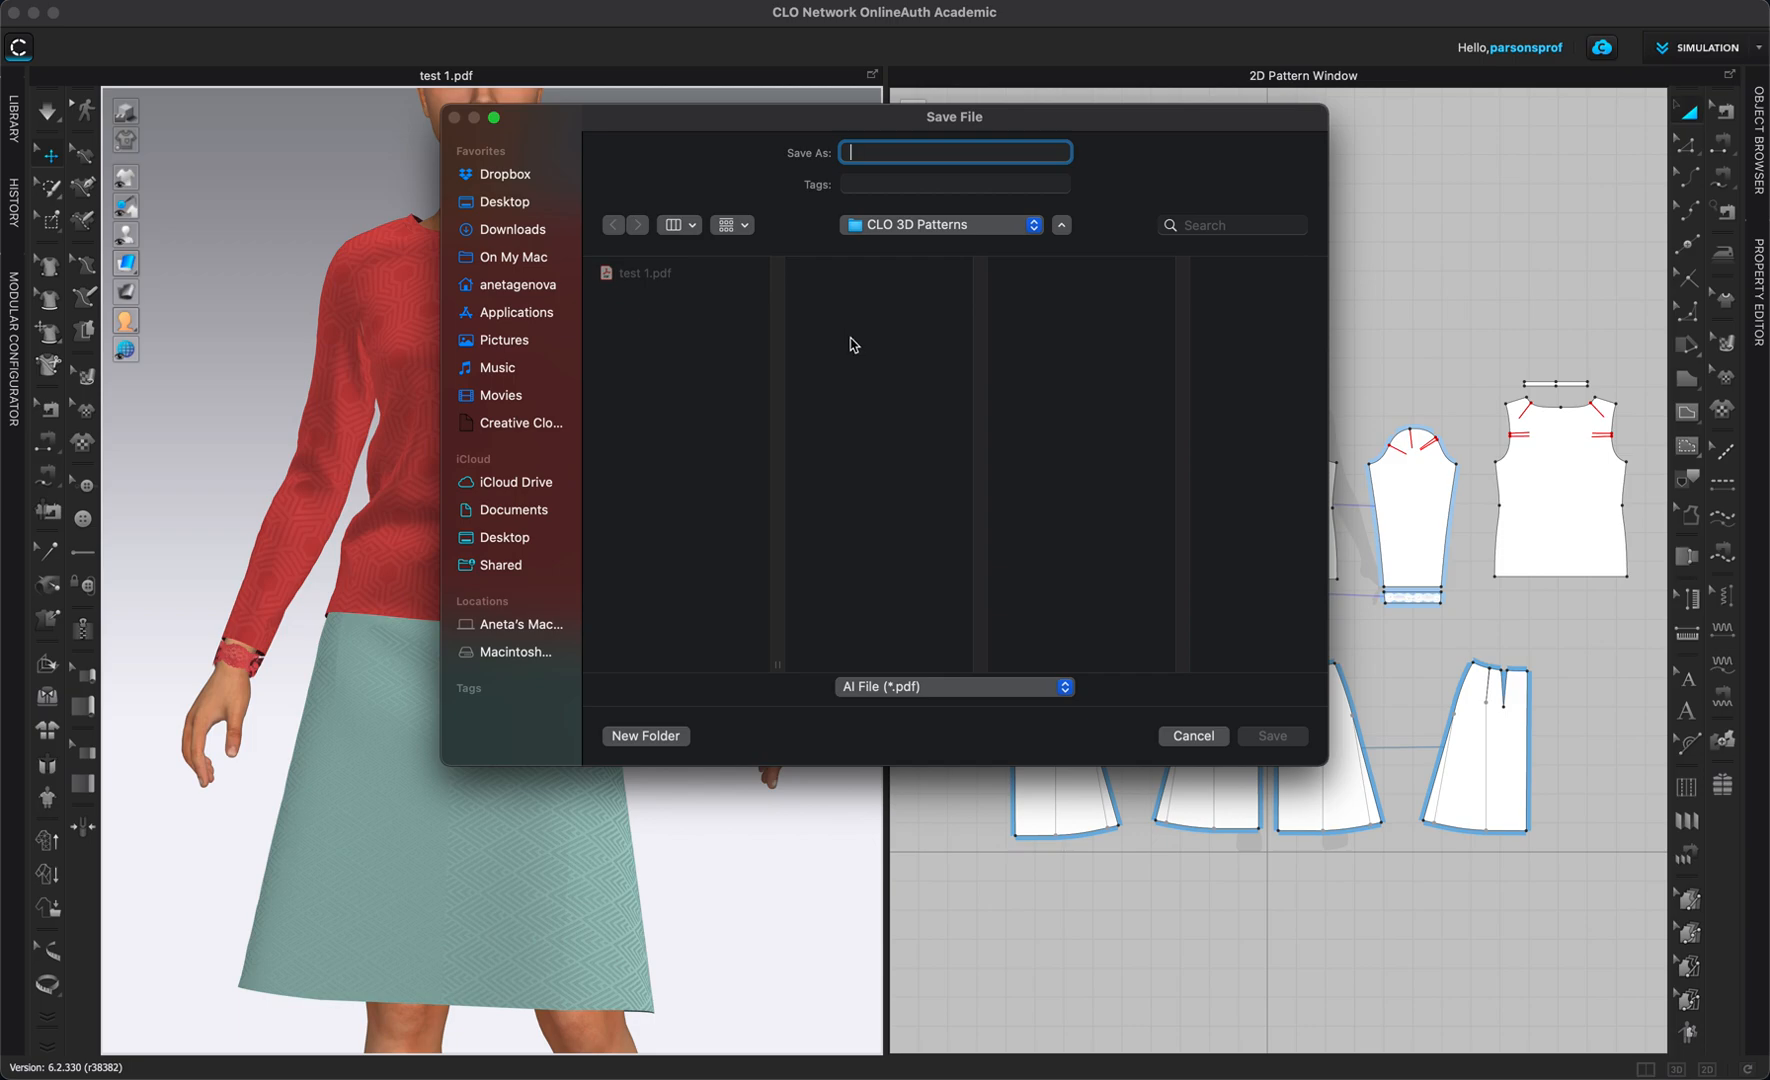
# Save the PDF as 'Patterns Outfit 1' in the CLO 3D Patterns folder.
pyautogui.write('0')
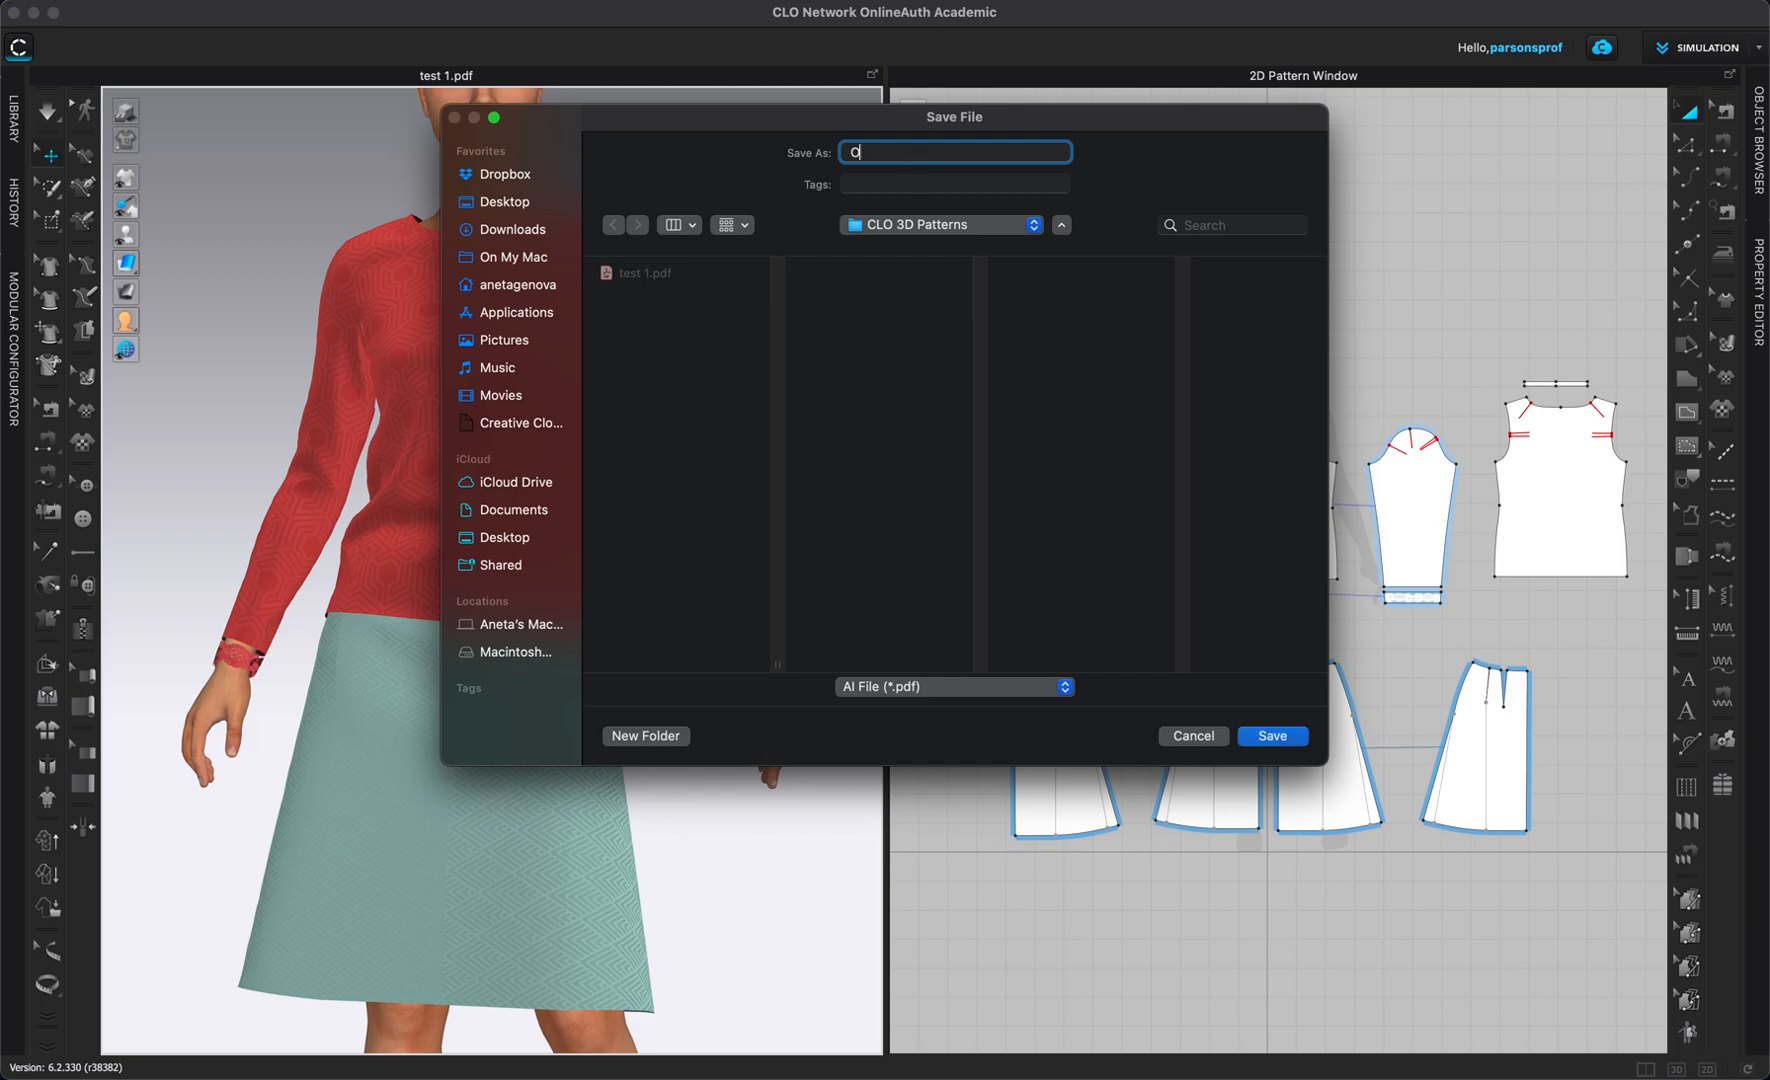
pyautogui.write('Outfit 1')
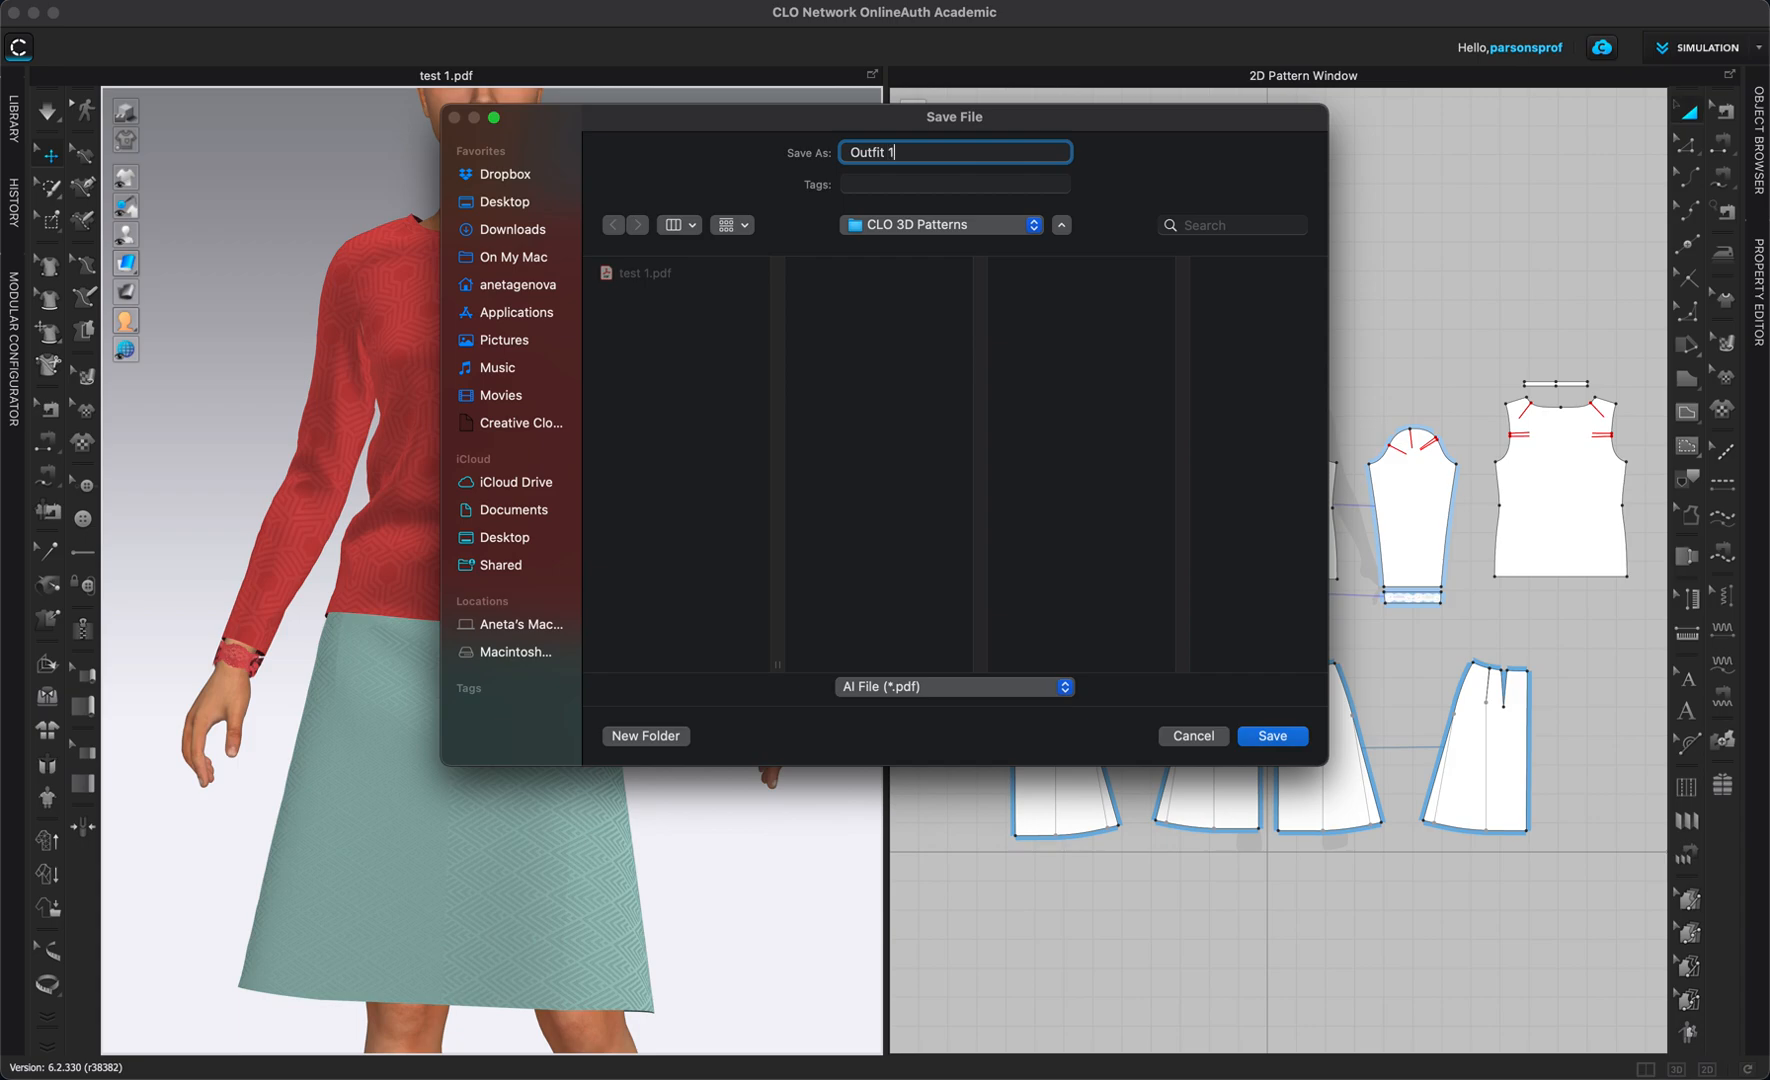
pyautogui.write('Patterns')
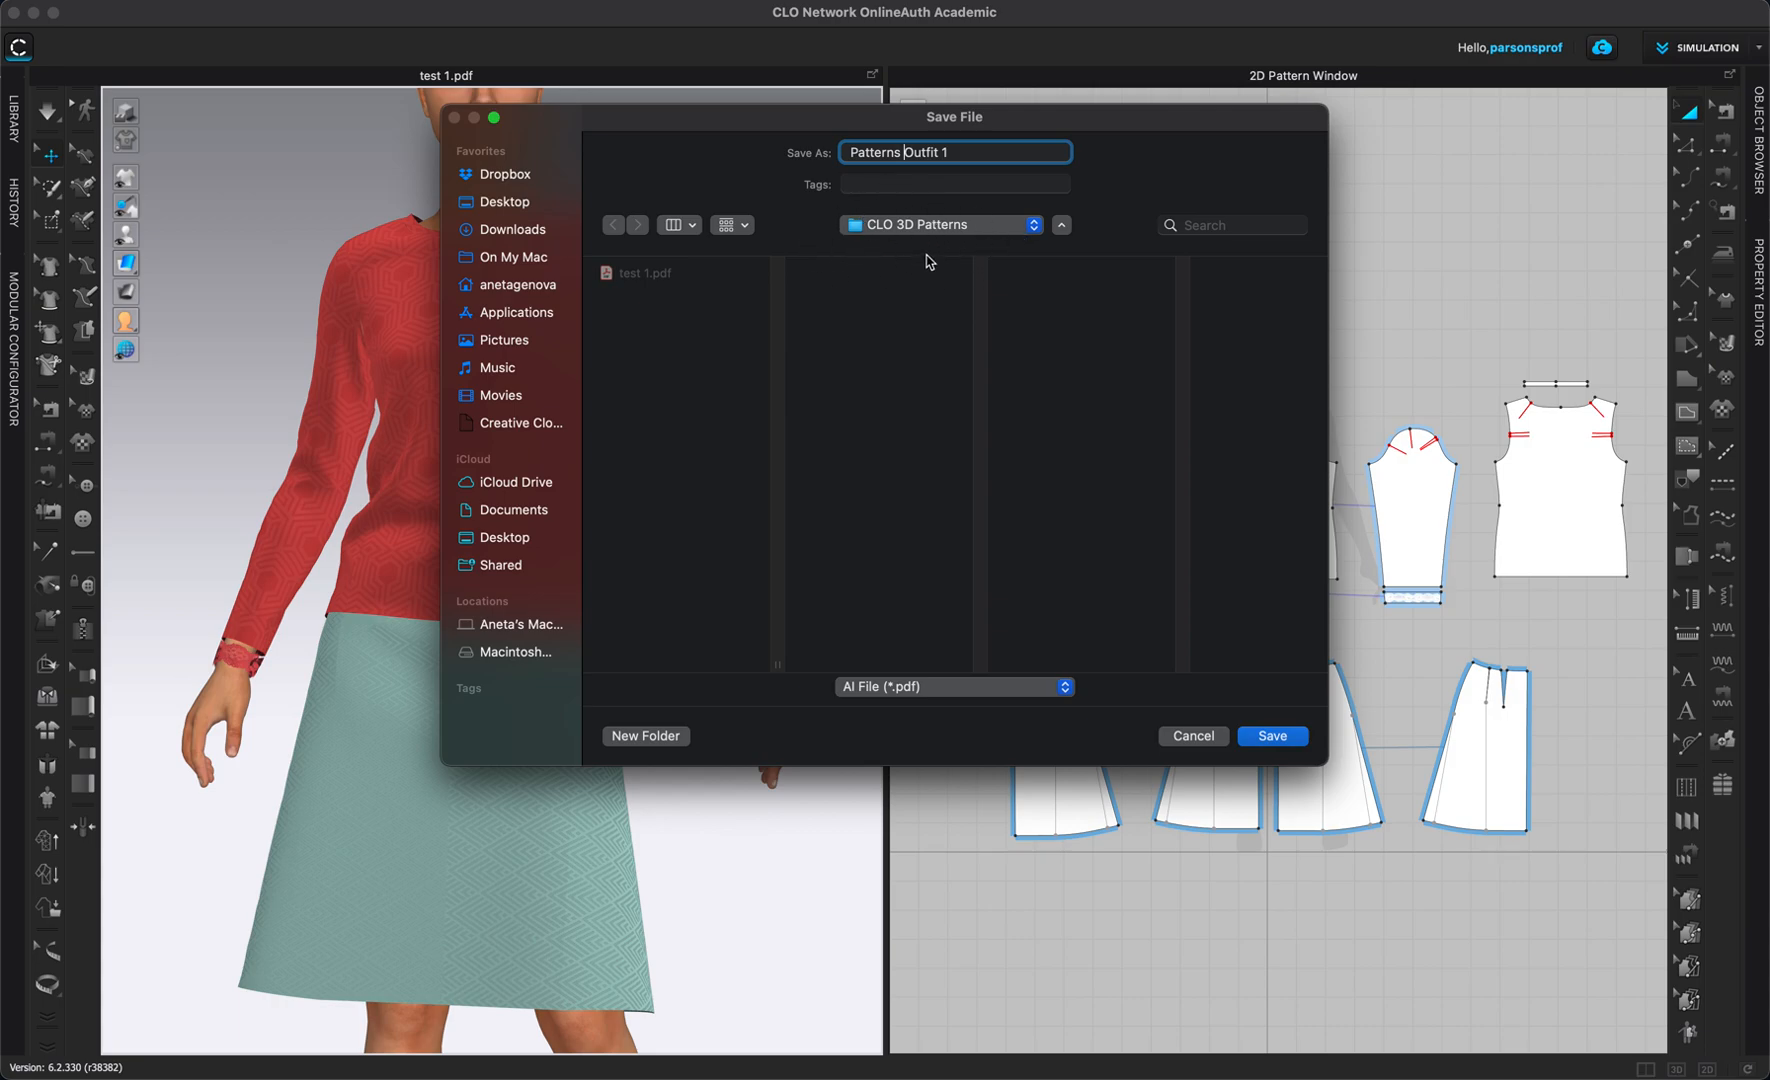
pyautogui.moveTo(1024, 268)
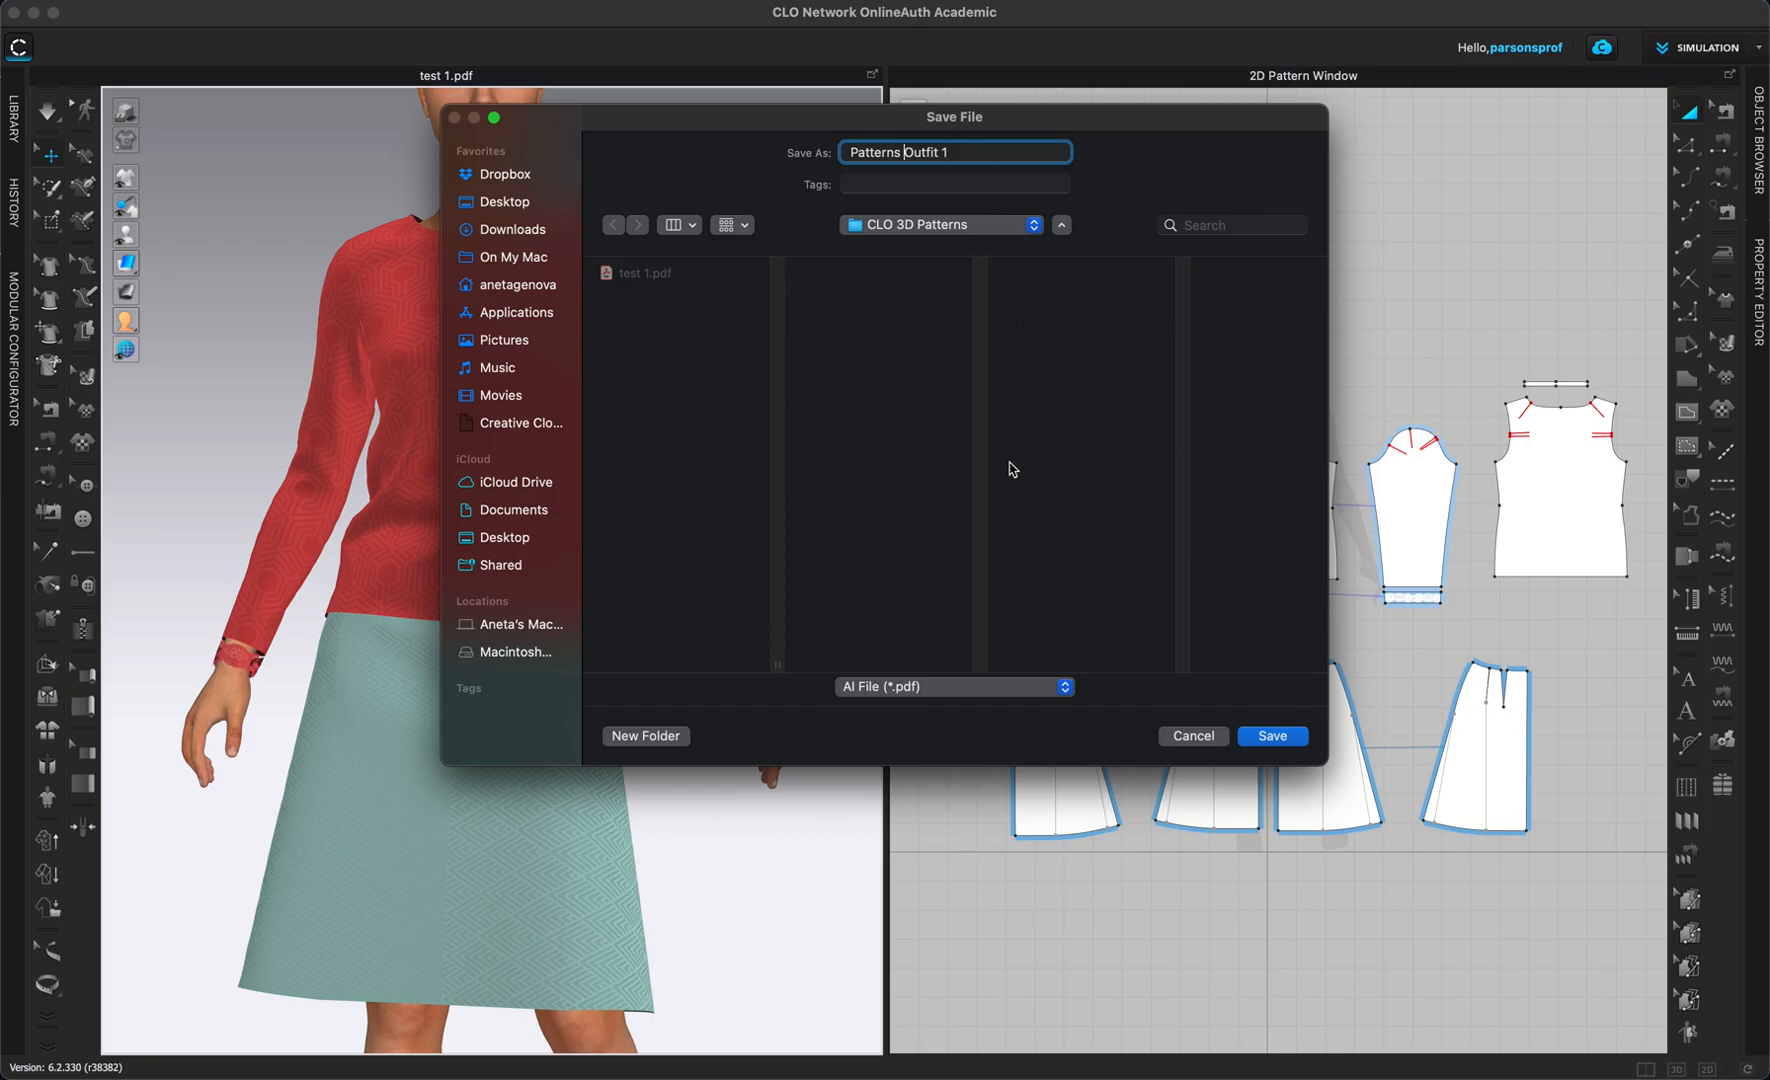
pyautogui.click(1272, 734)
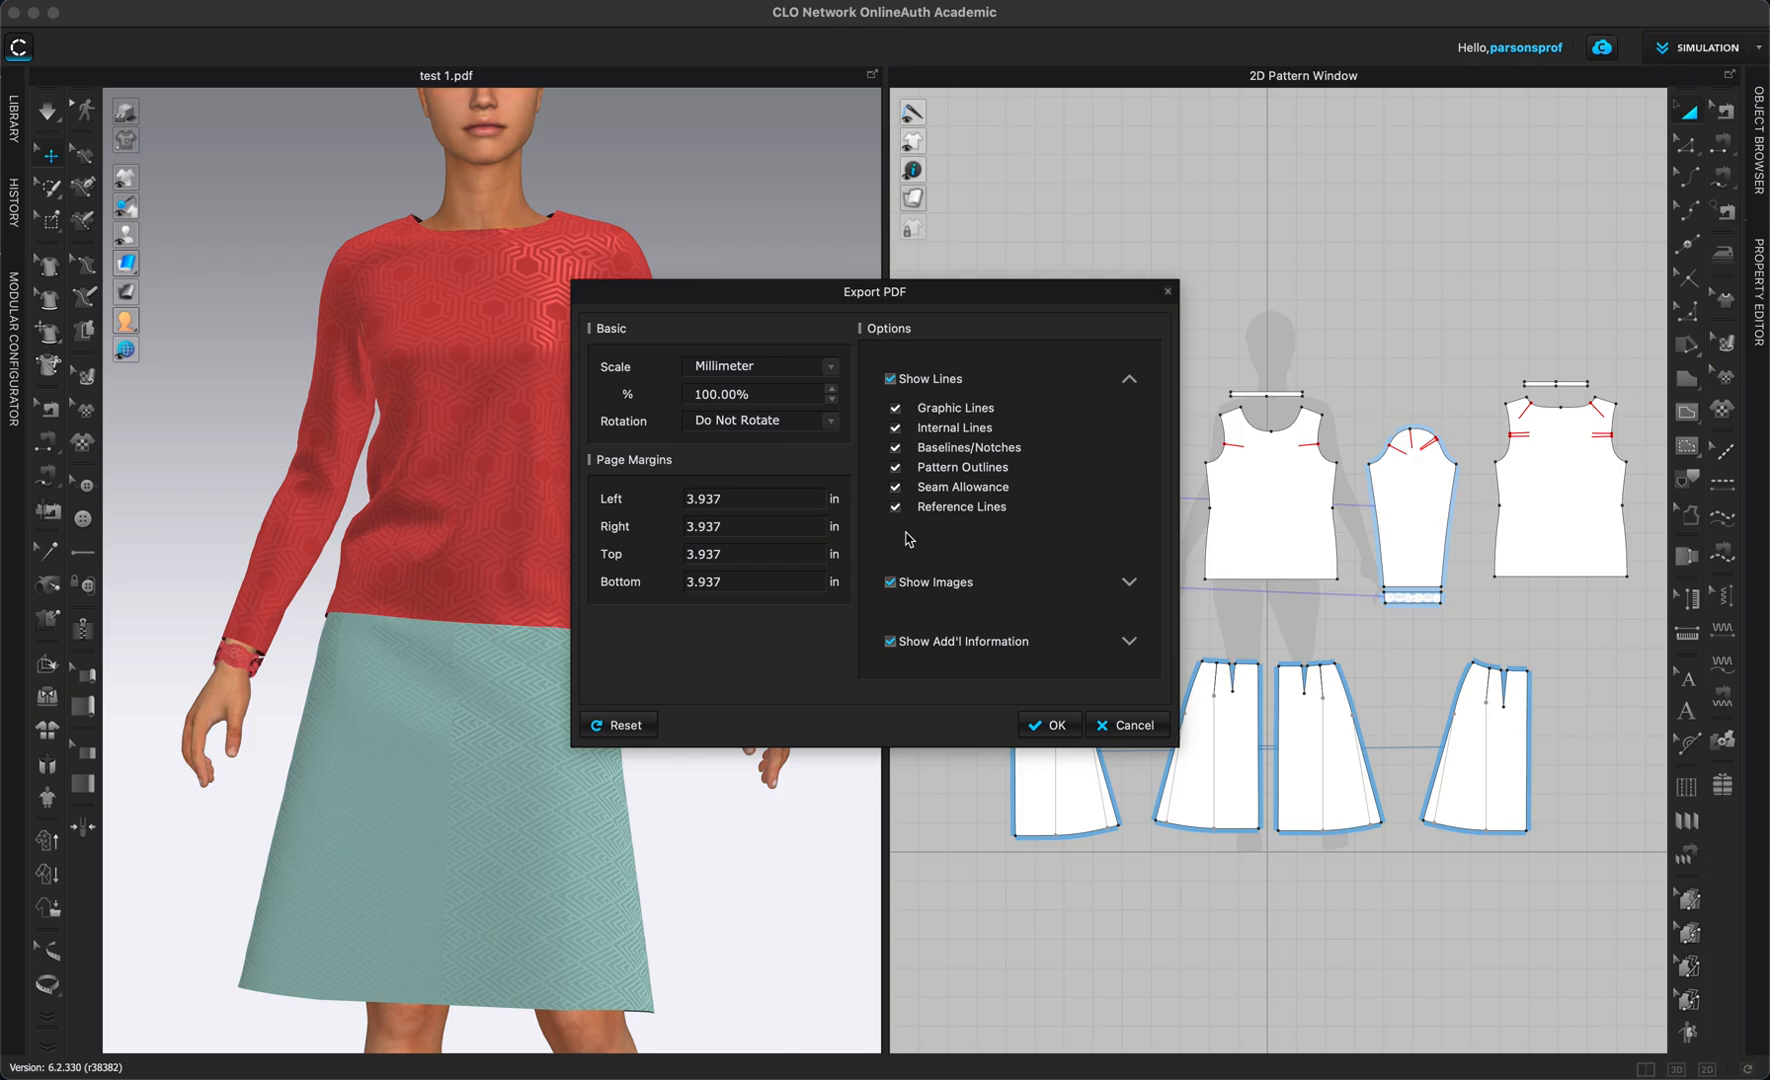
pyautogui.moveTo(956, 498)
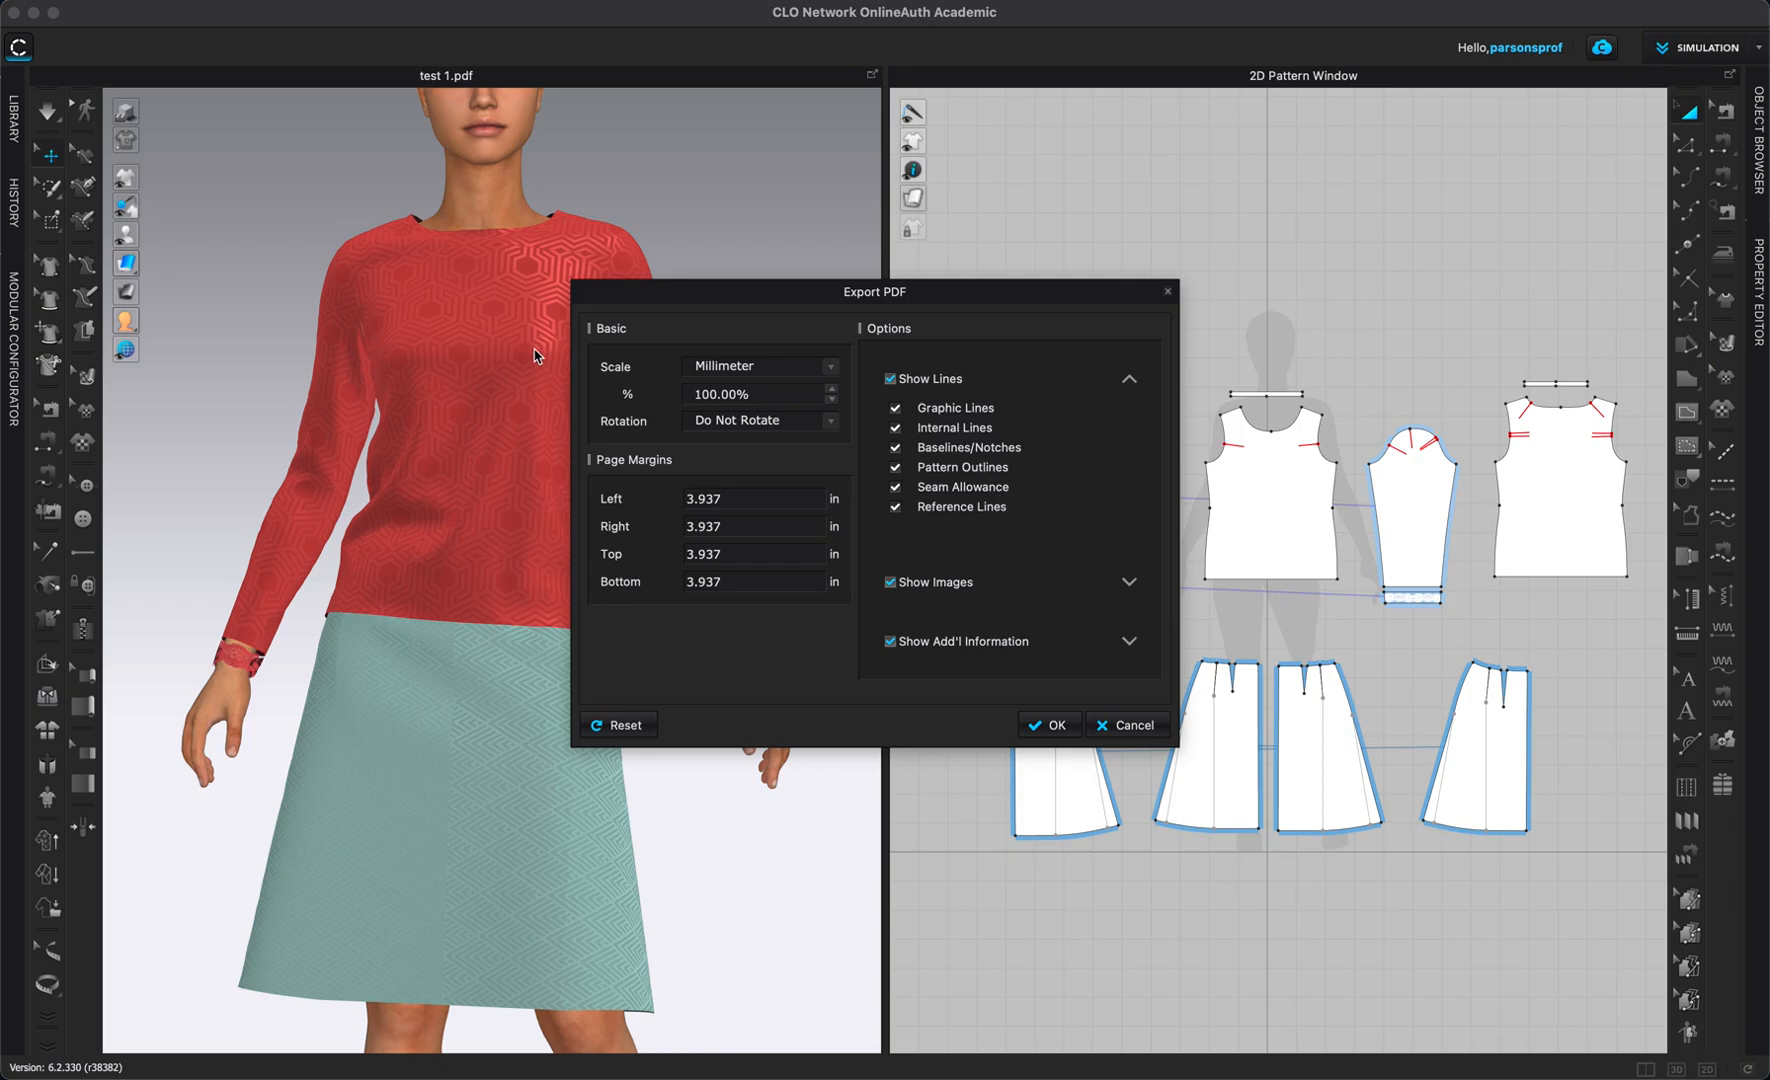
pyautogui.moveTo(822, 354)
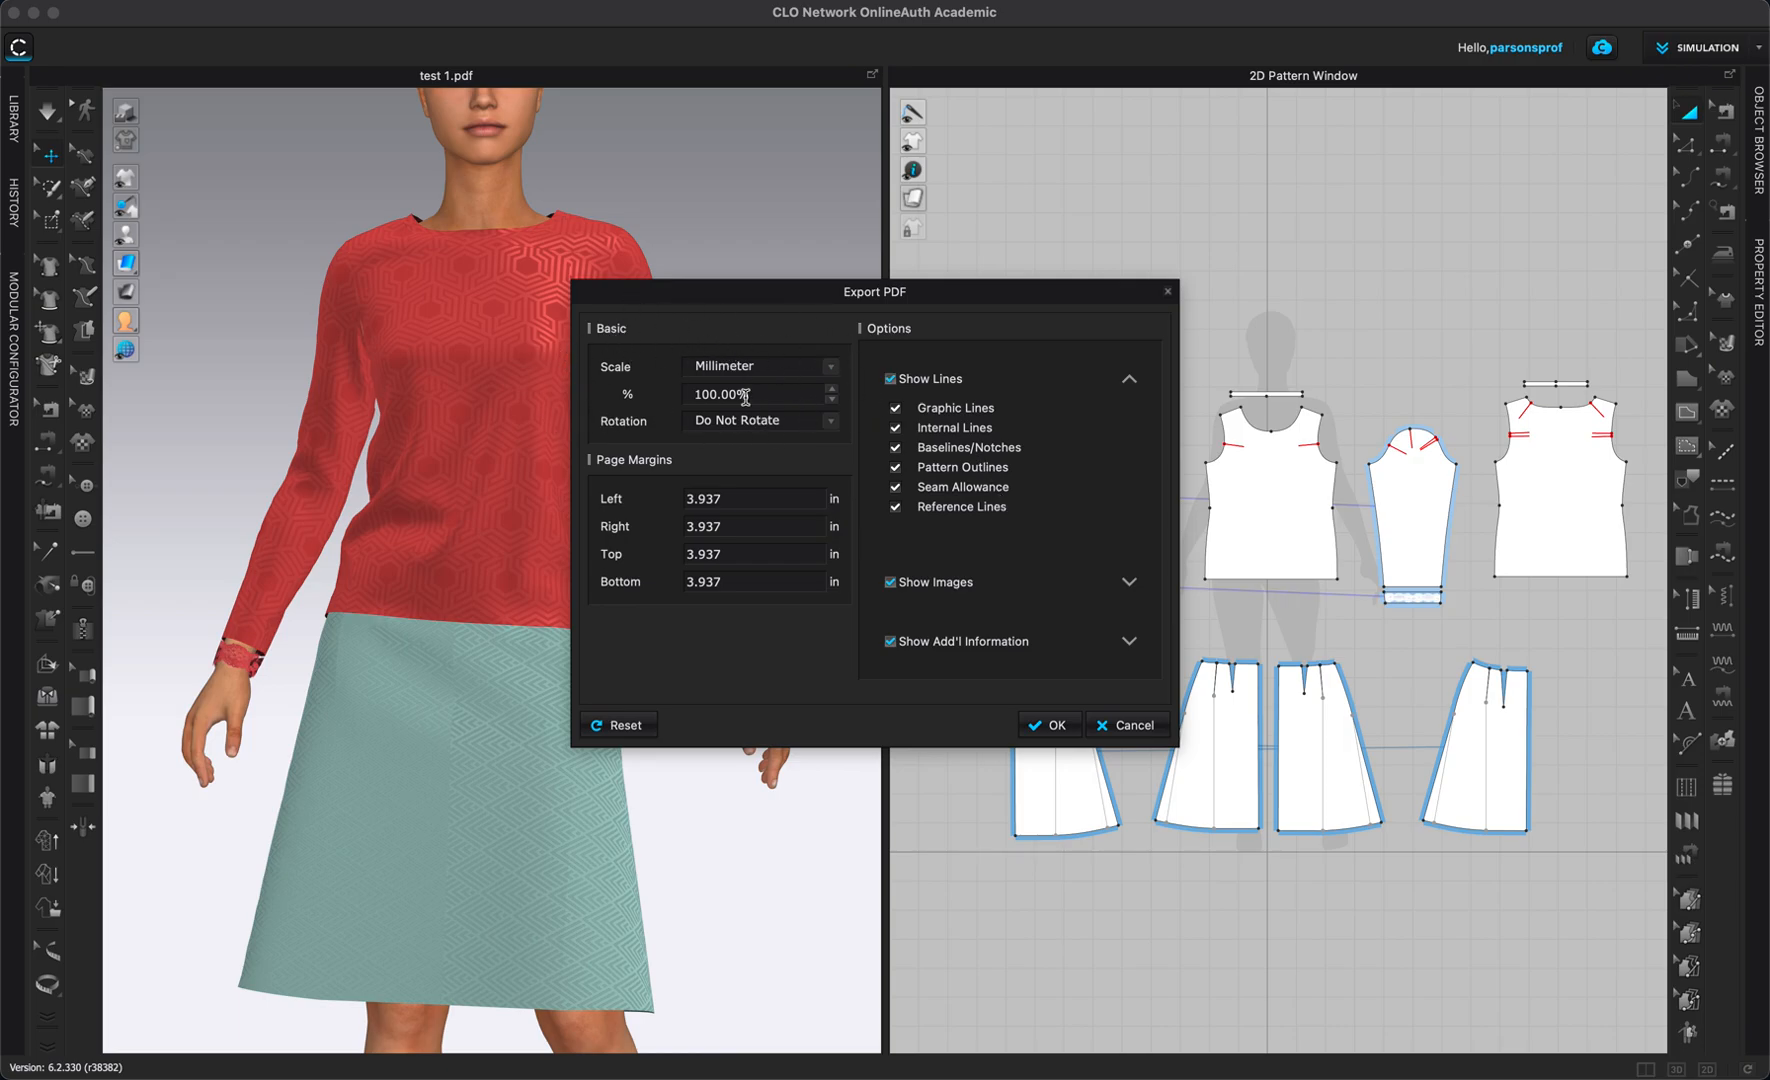
pyautogui.moveTo(816, 386)
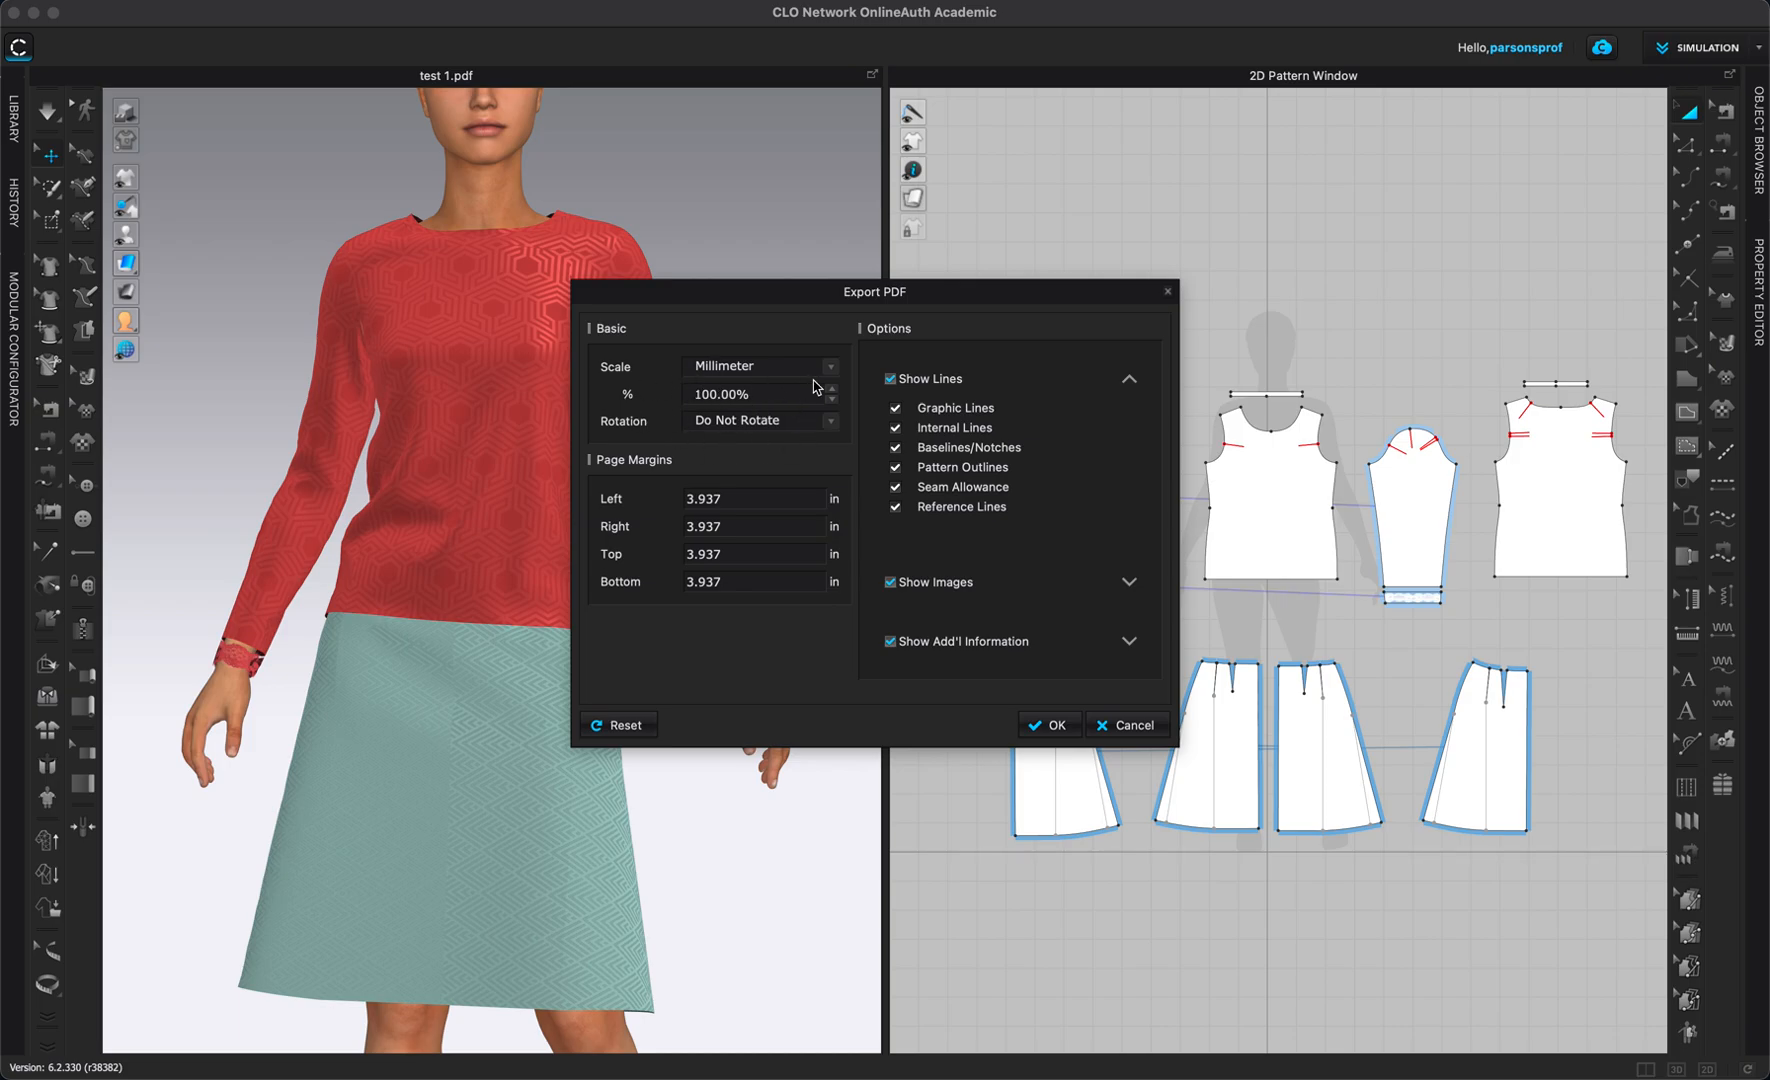
# Keep millimetre scale units and unrotated pages, then begin setting one-inch page margins.
pyautogui.click(830, 366)
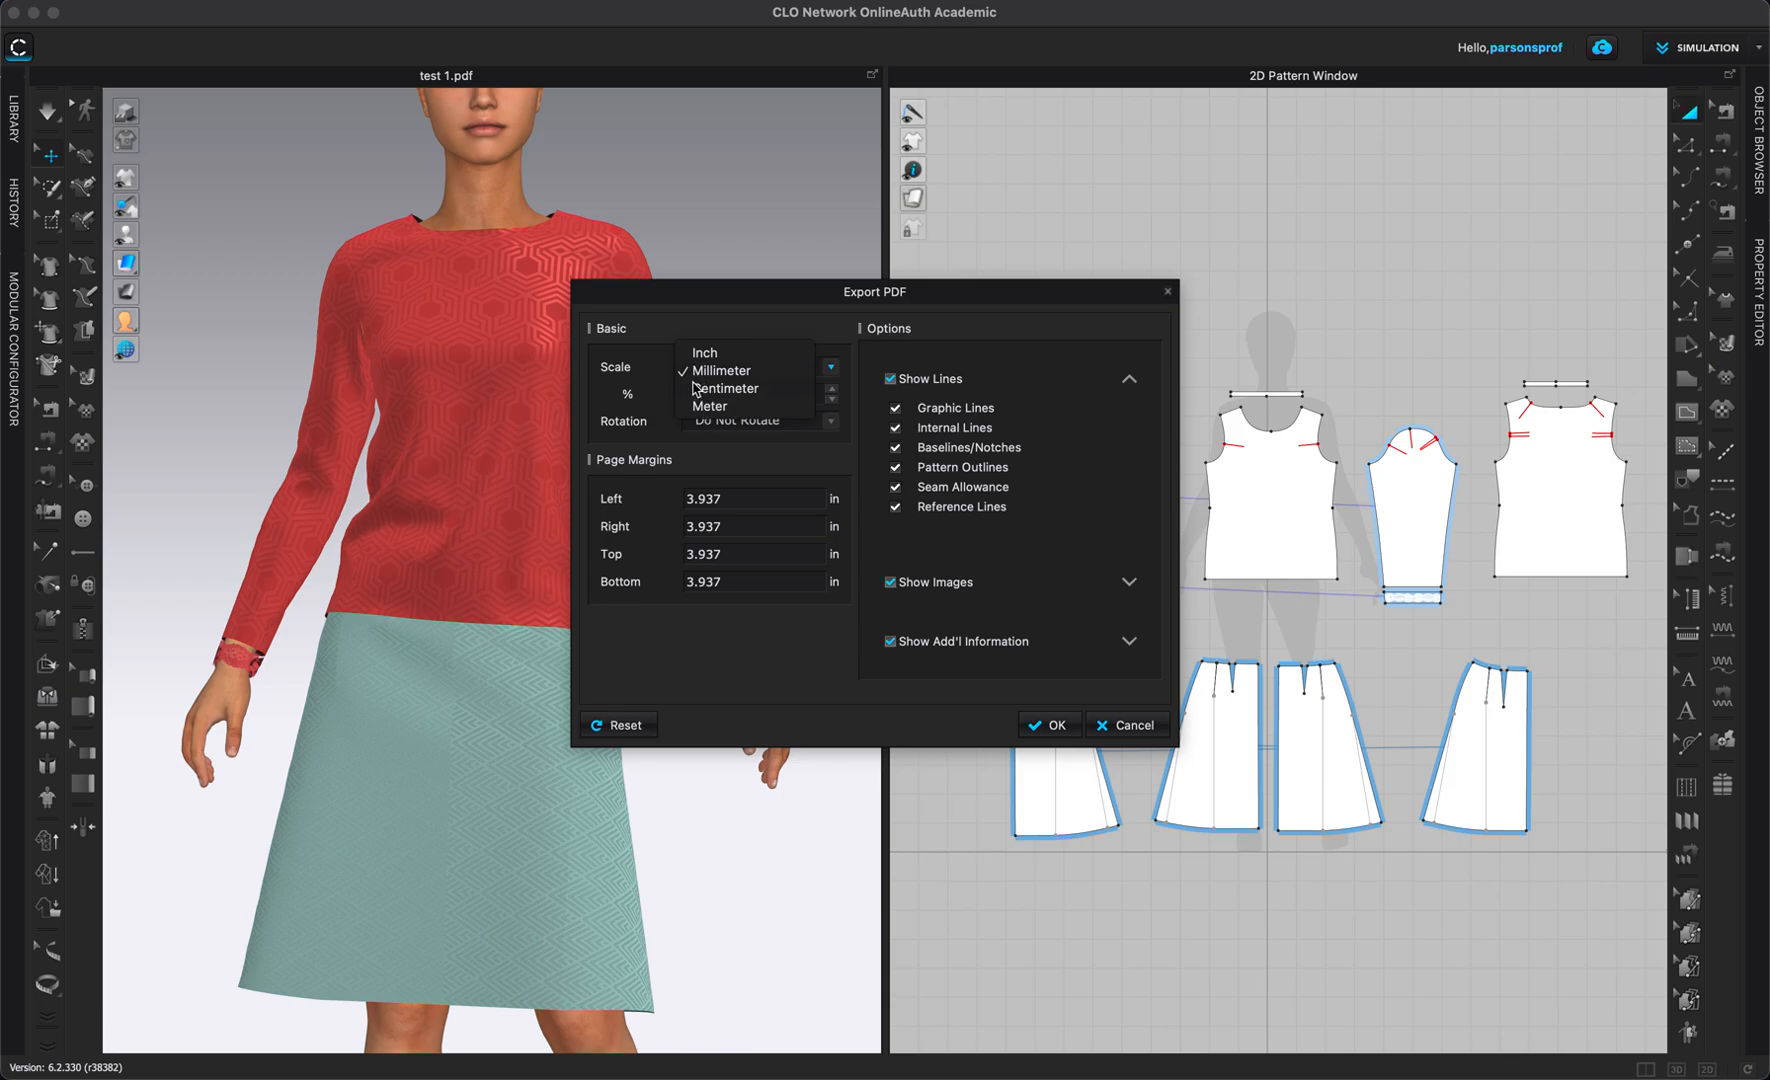
pyautogui.click(720, 370)
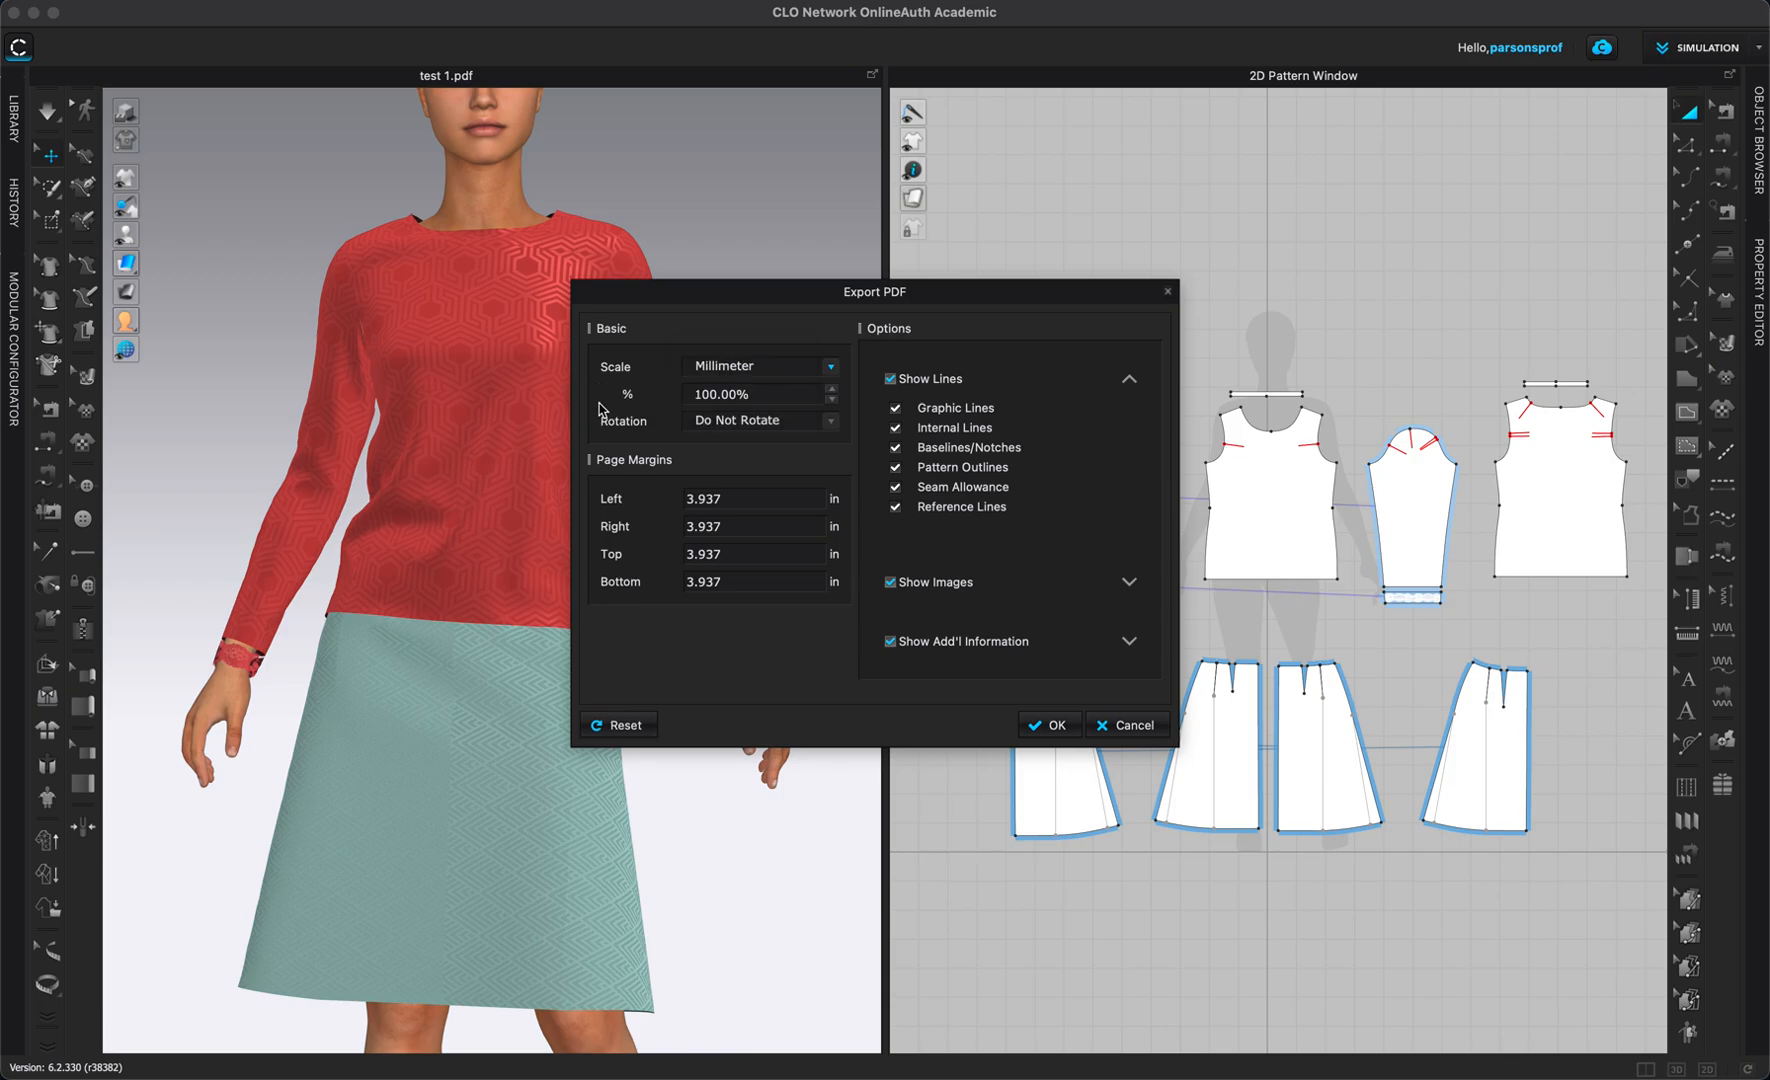
pyautogui.click(830, 420)
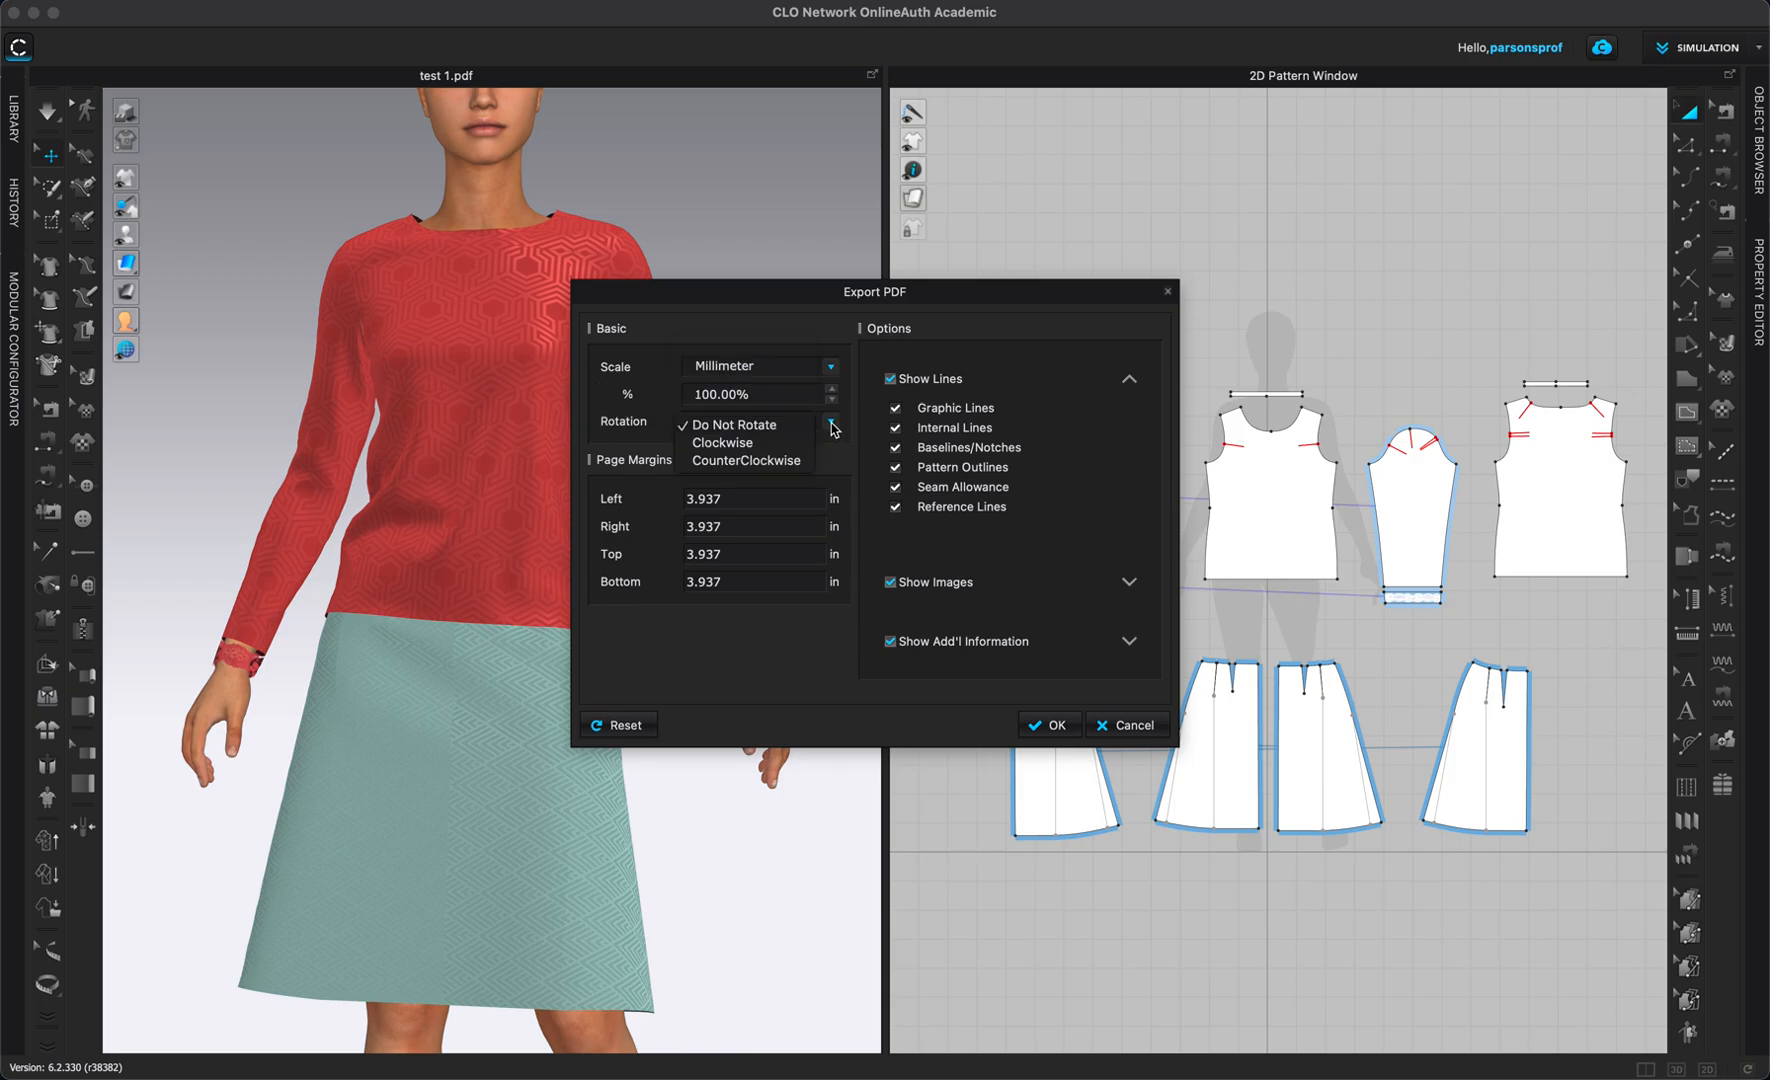
pyautogui.moveTo(668, 420)
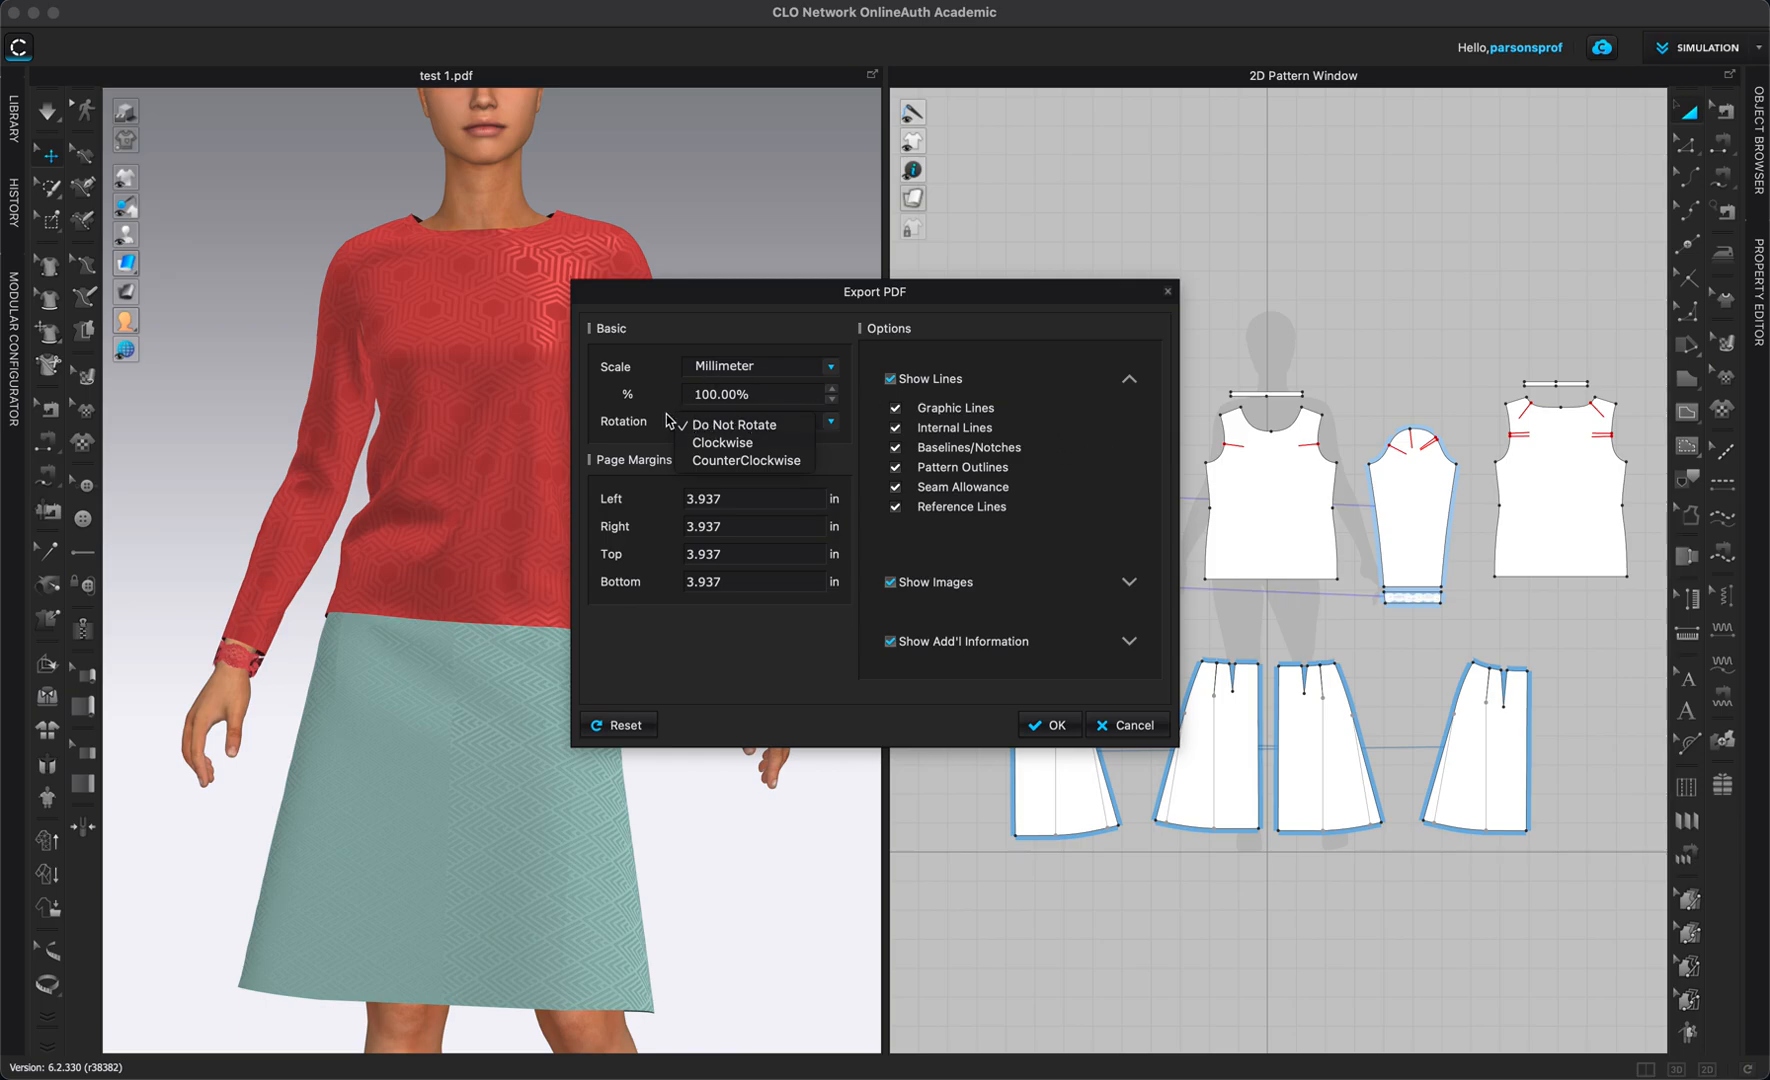
pyautogui.click(734, 424)
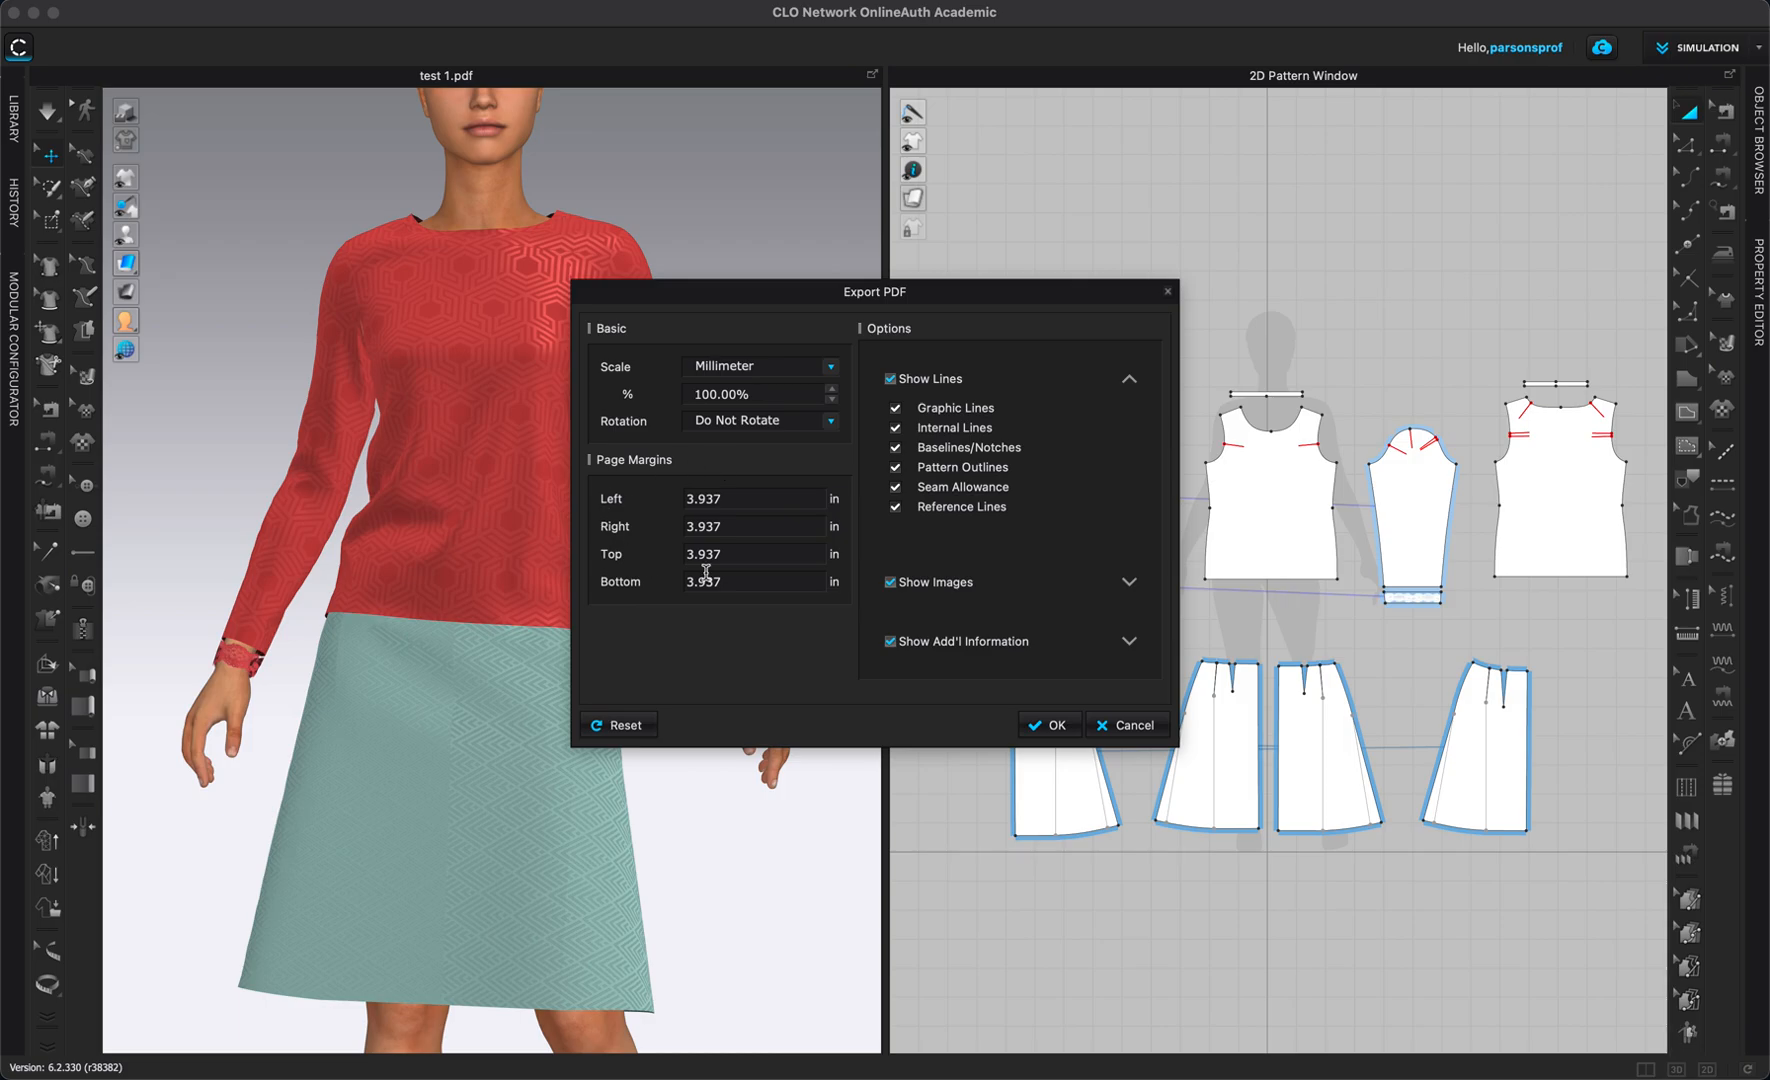
pyautogui.moveTo(796, 516)
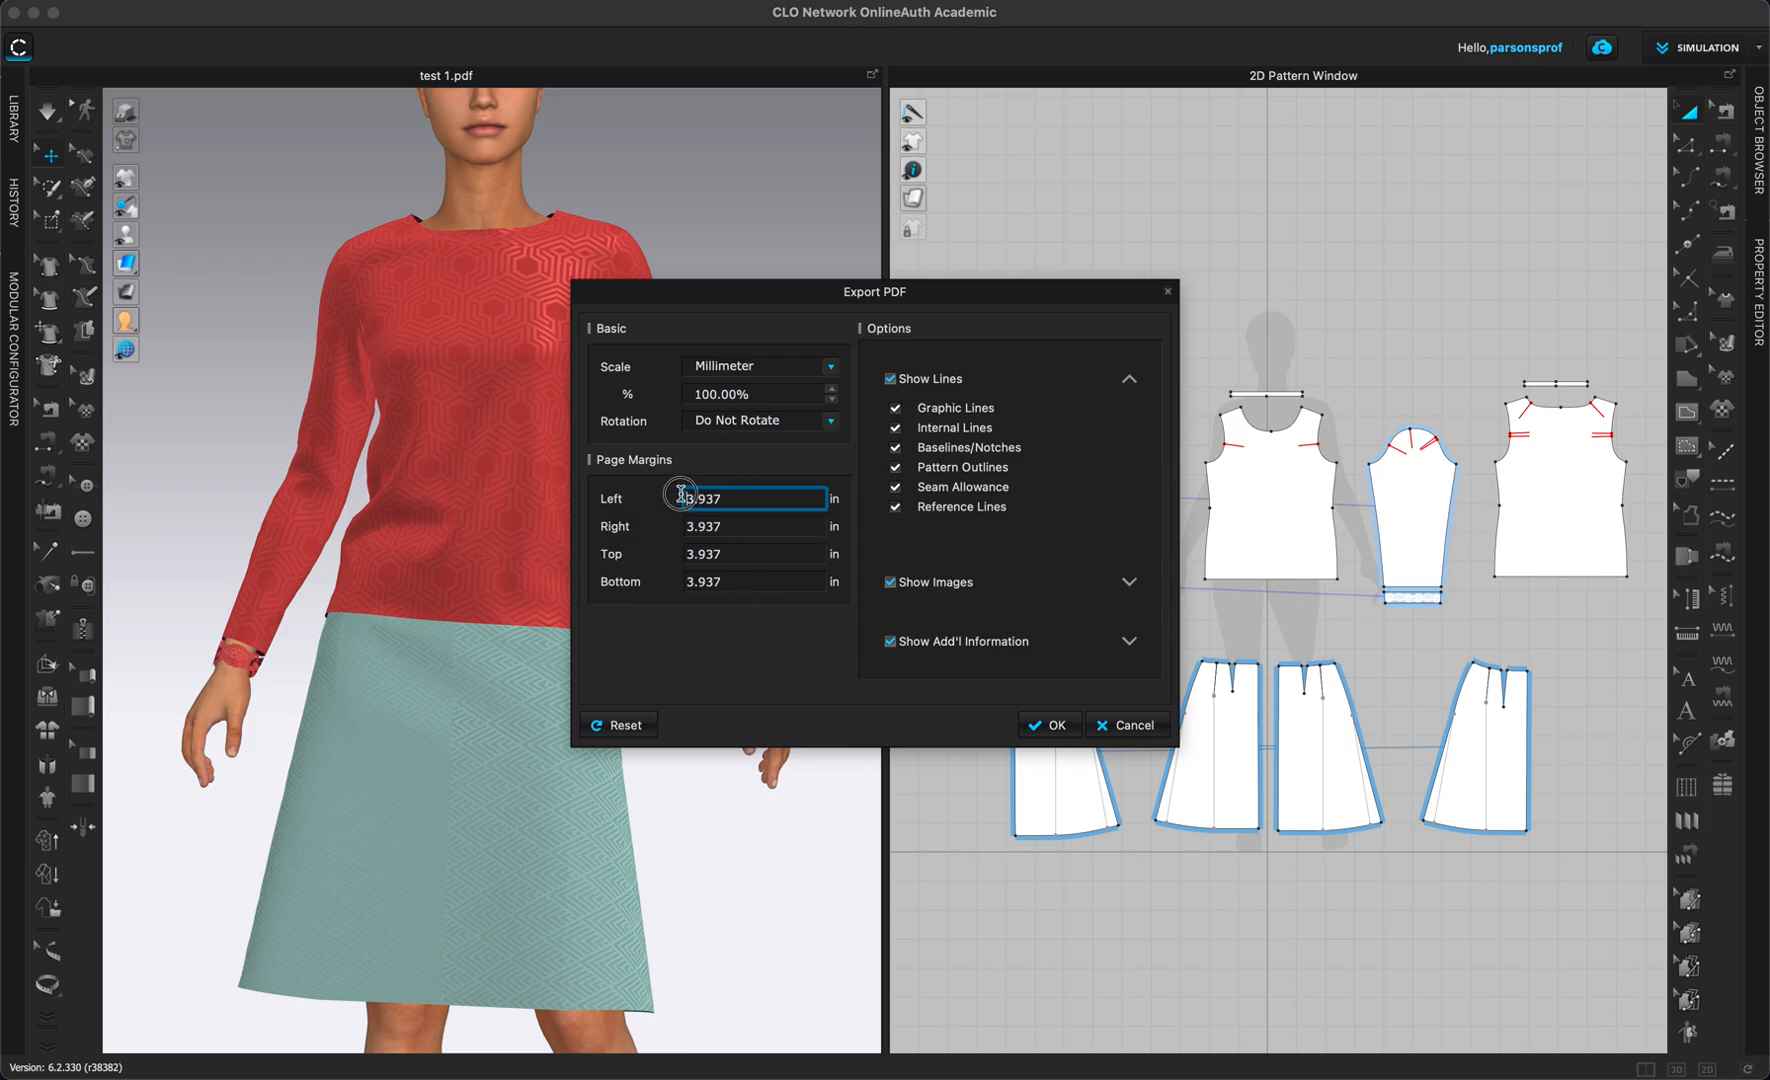
pyautogui.click(746, 526)
pyautogui.write('1')
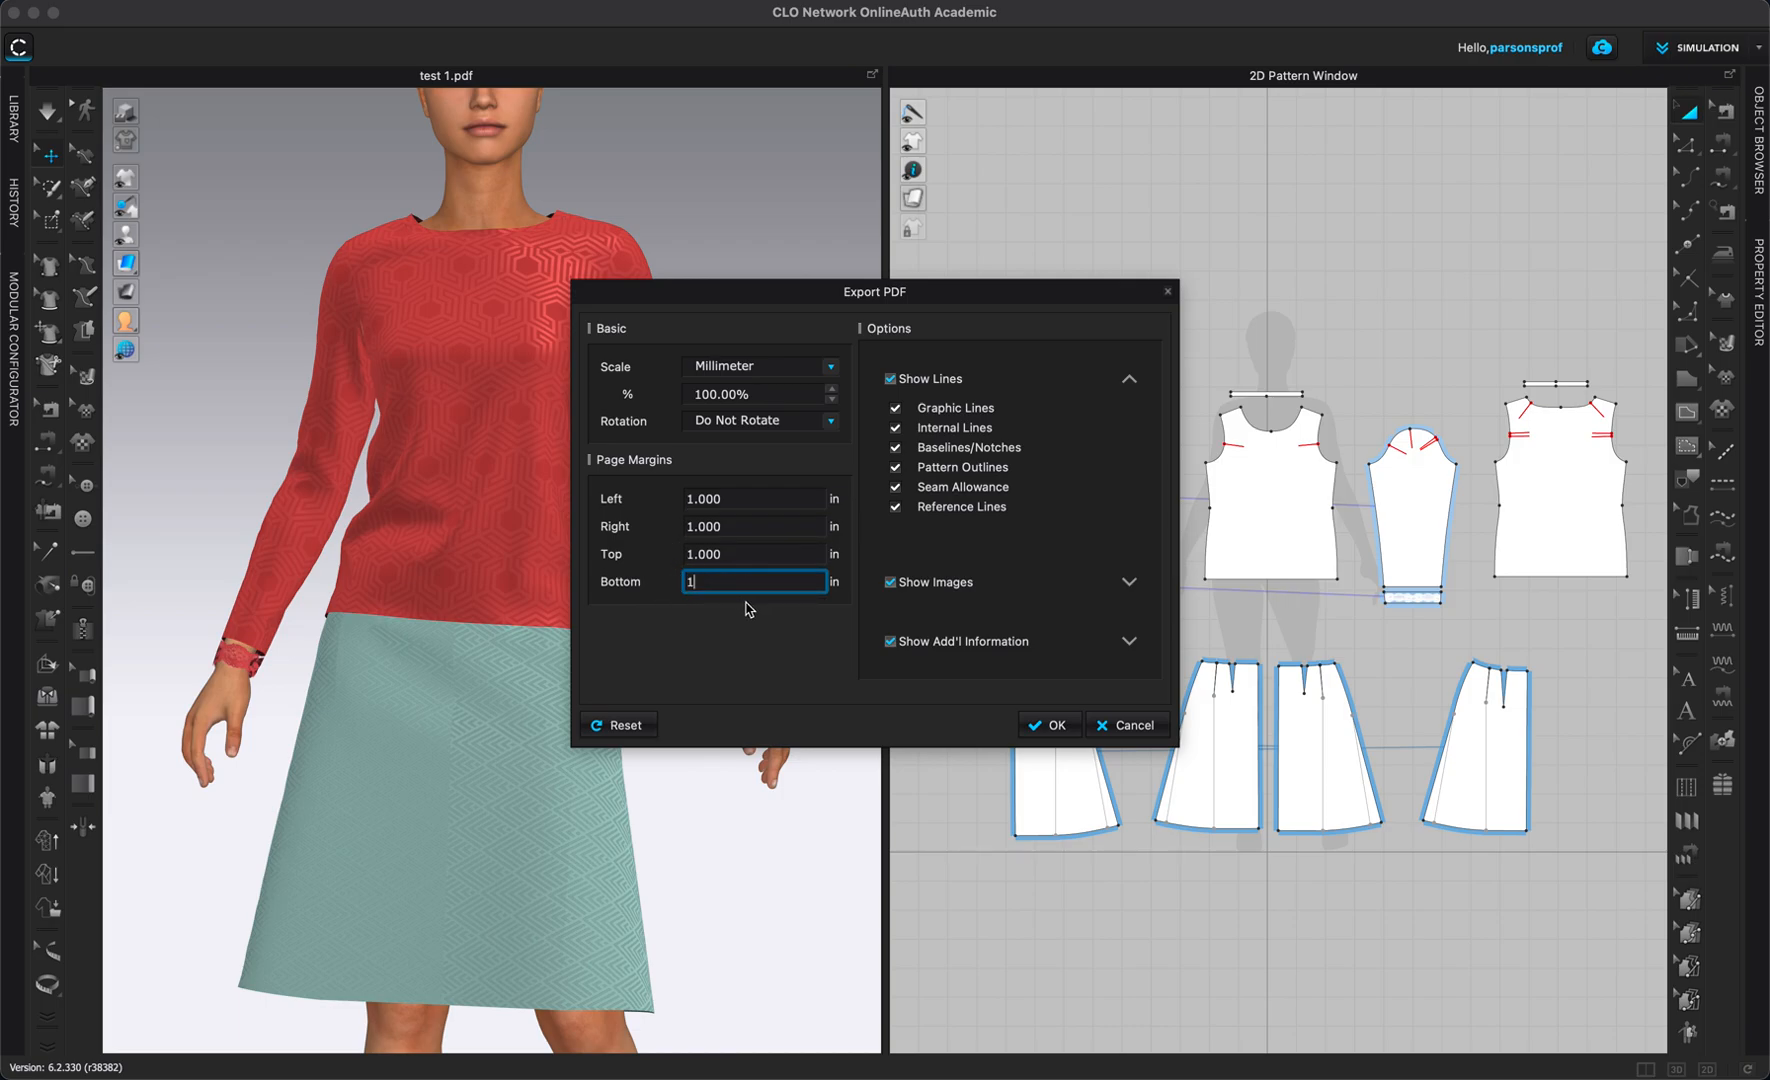
pyautogui.moveTo(1126, 438)
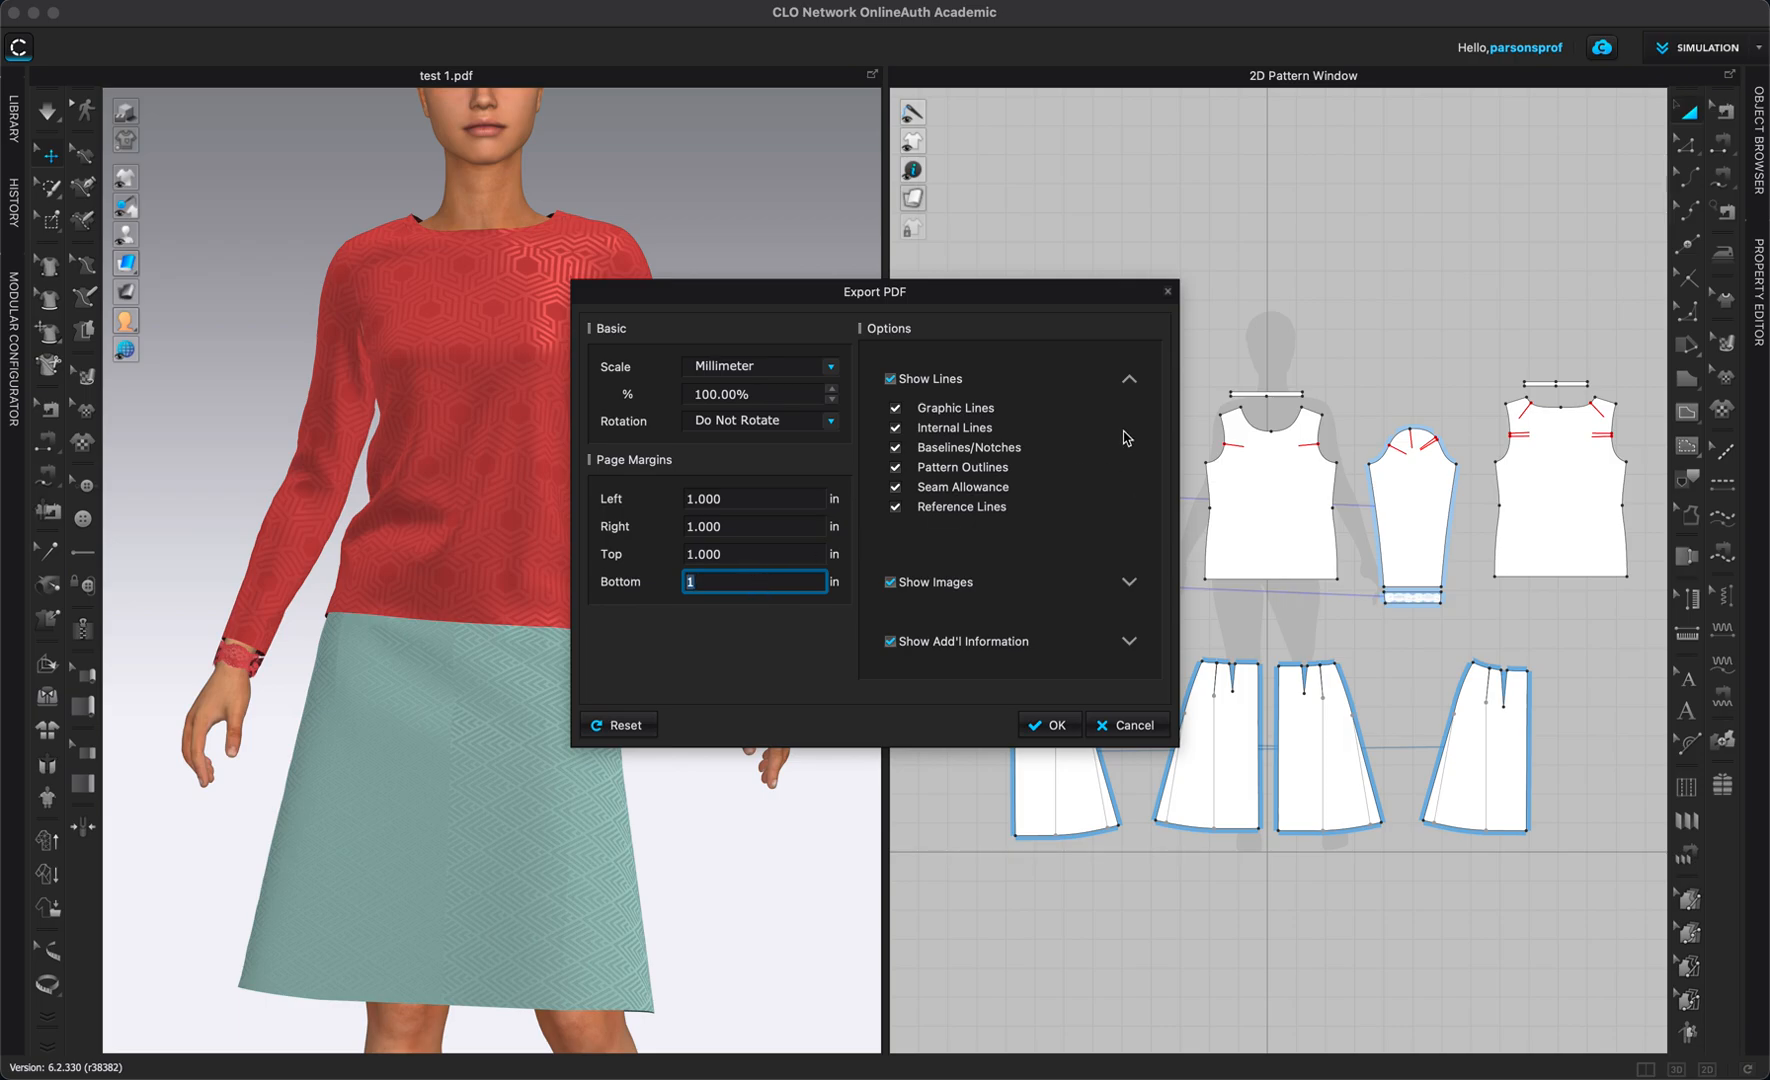
pyautogui.moveTo(1180, 444)
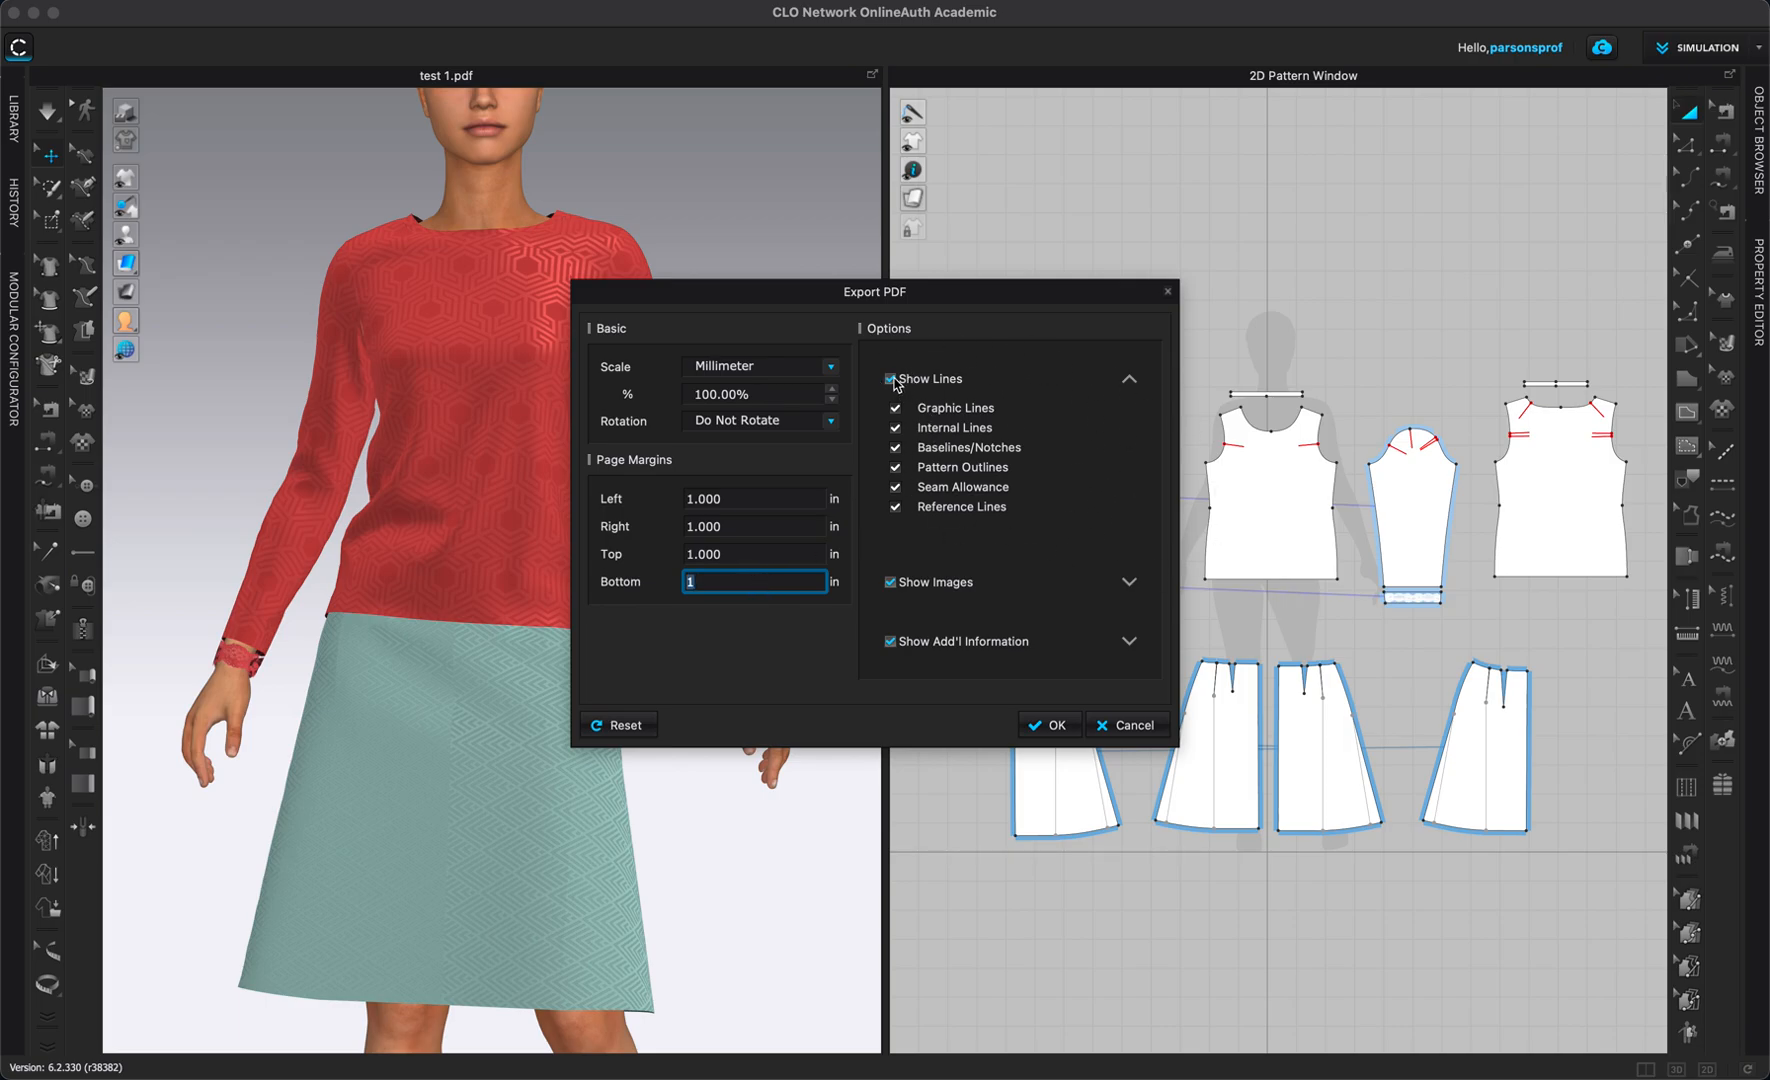
# Switch all exported line types off and back on under Show Lines.
pyautogui.click(892, 380)
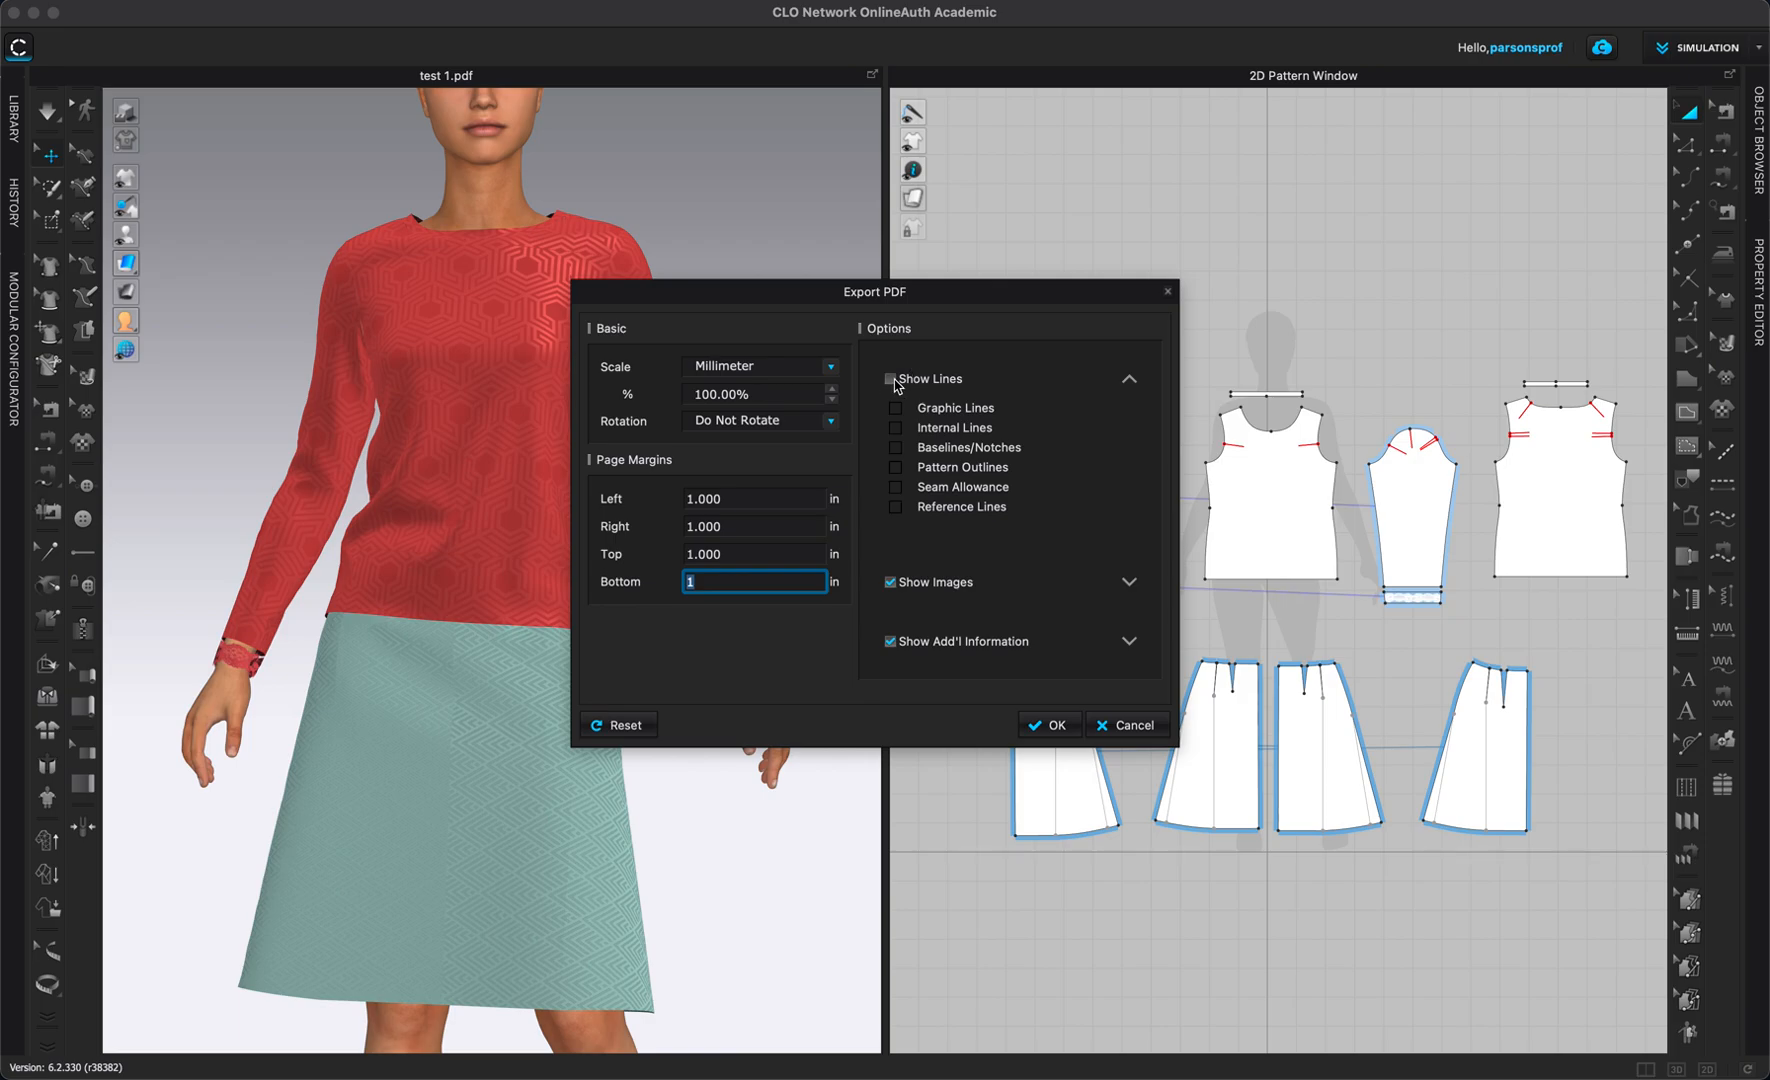
pyautogui.click(894, 378)
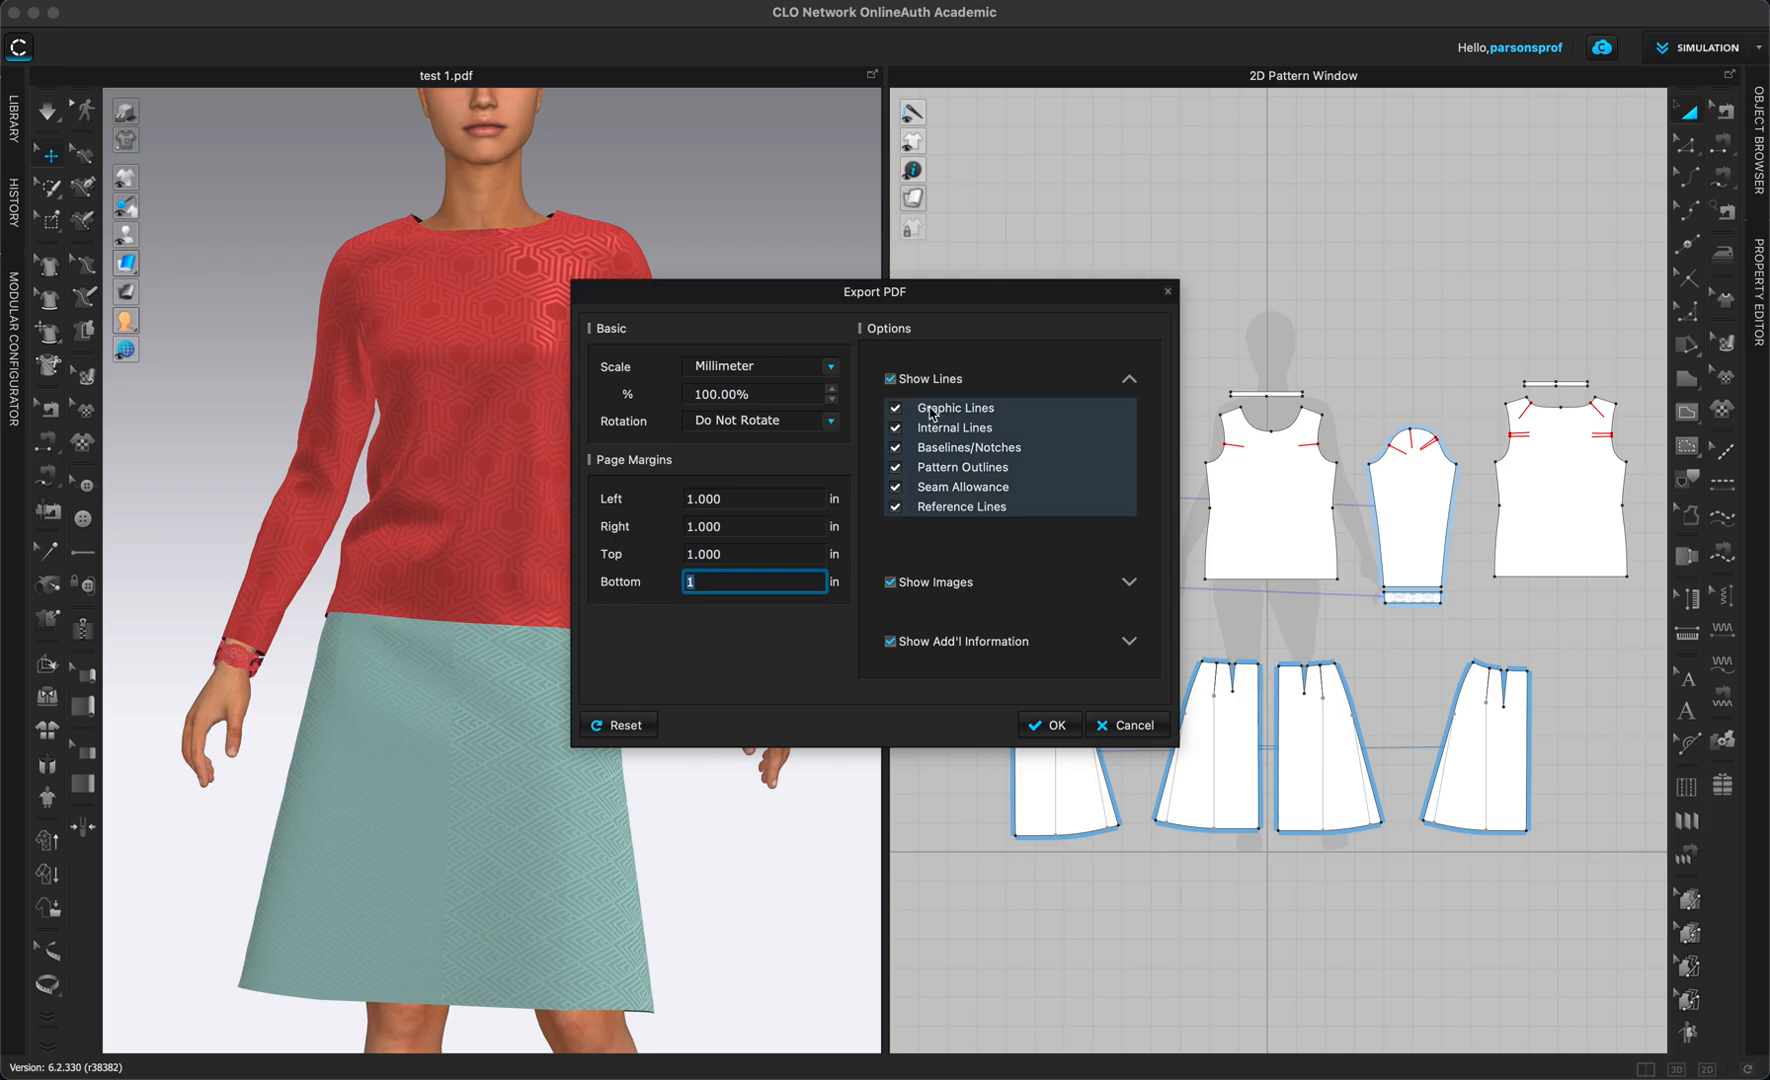
pyautogui.moveTo(1022, 434)
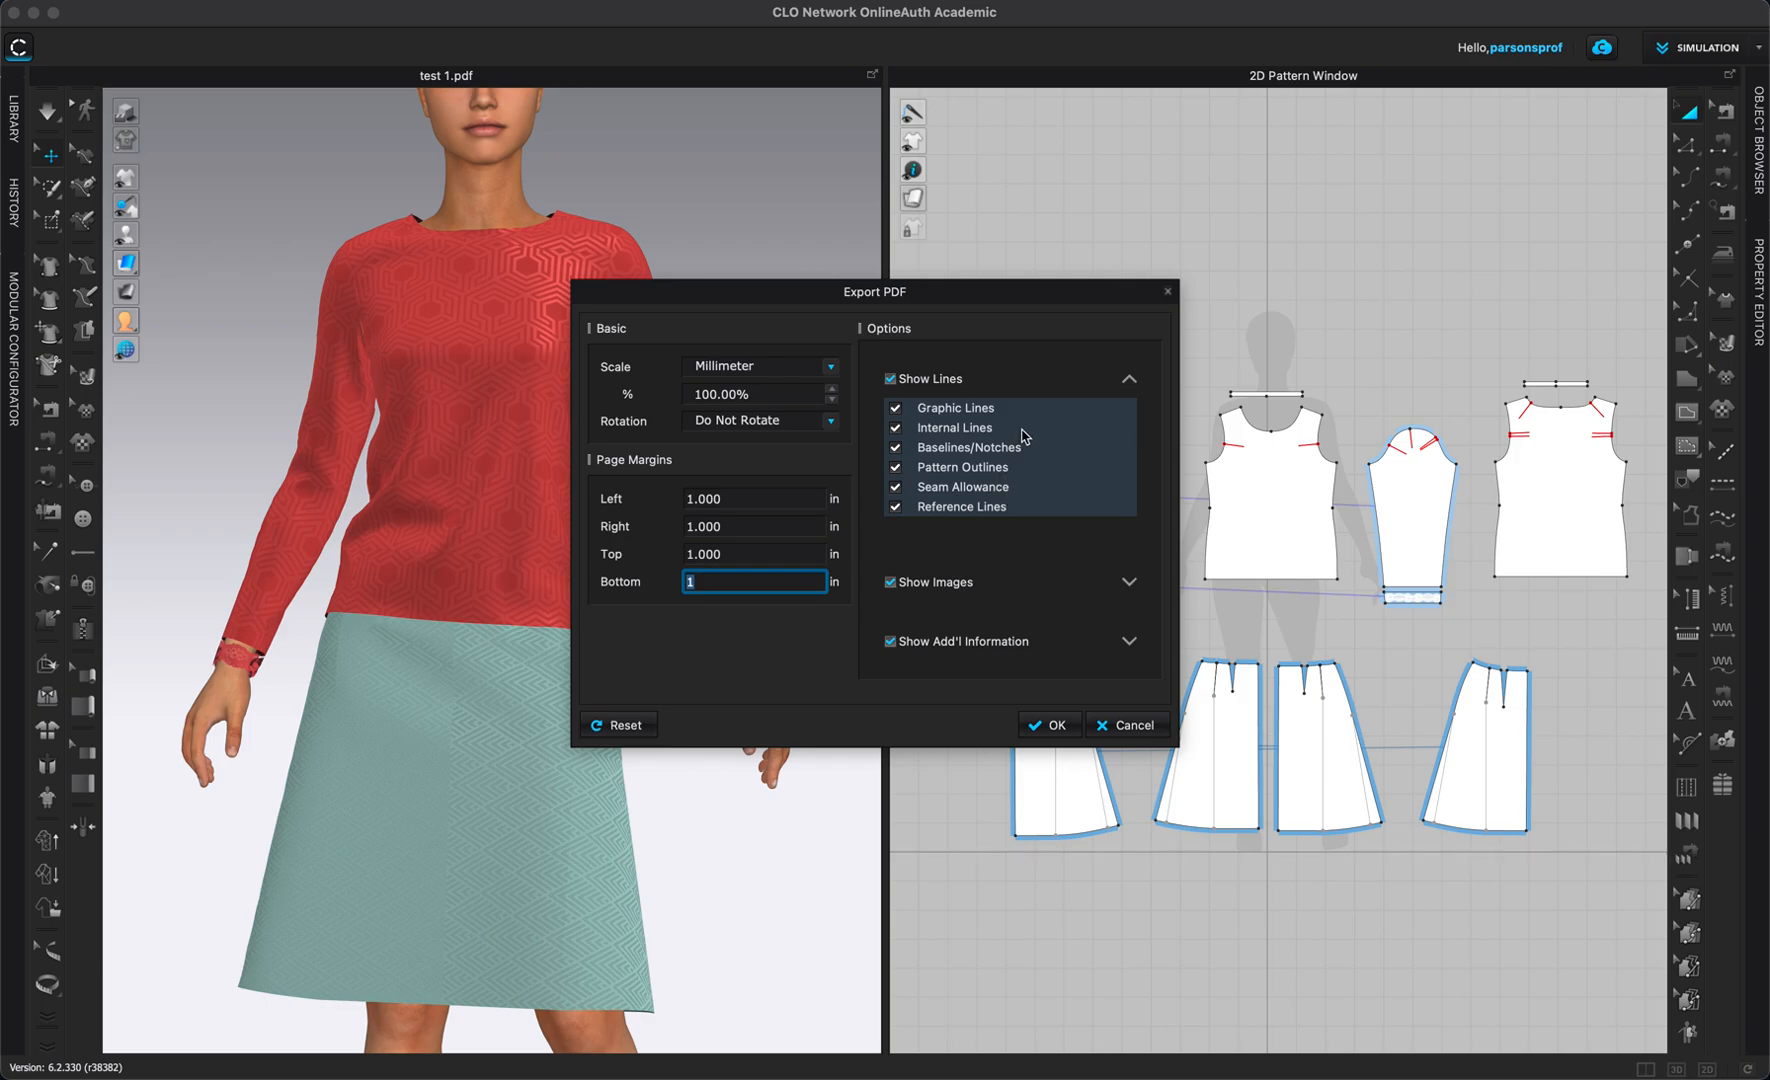
pyautogui.moveTo(1168, 424)
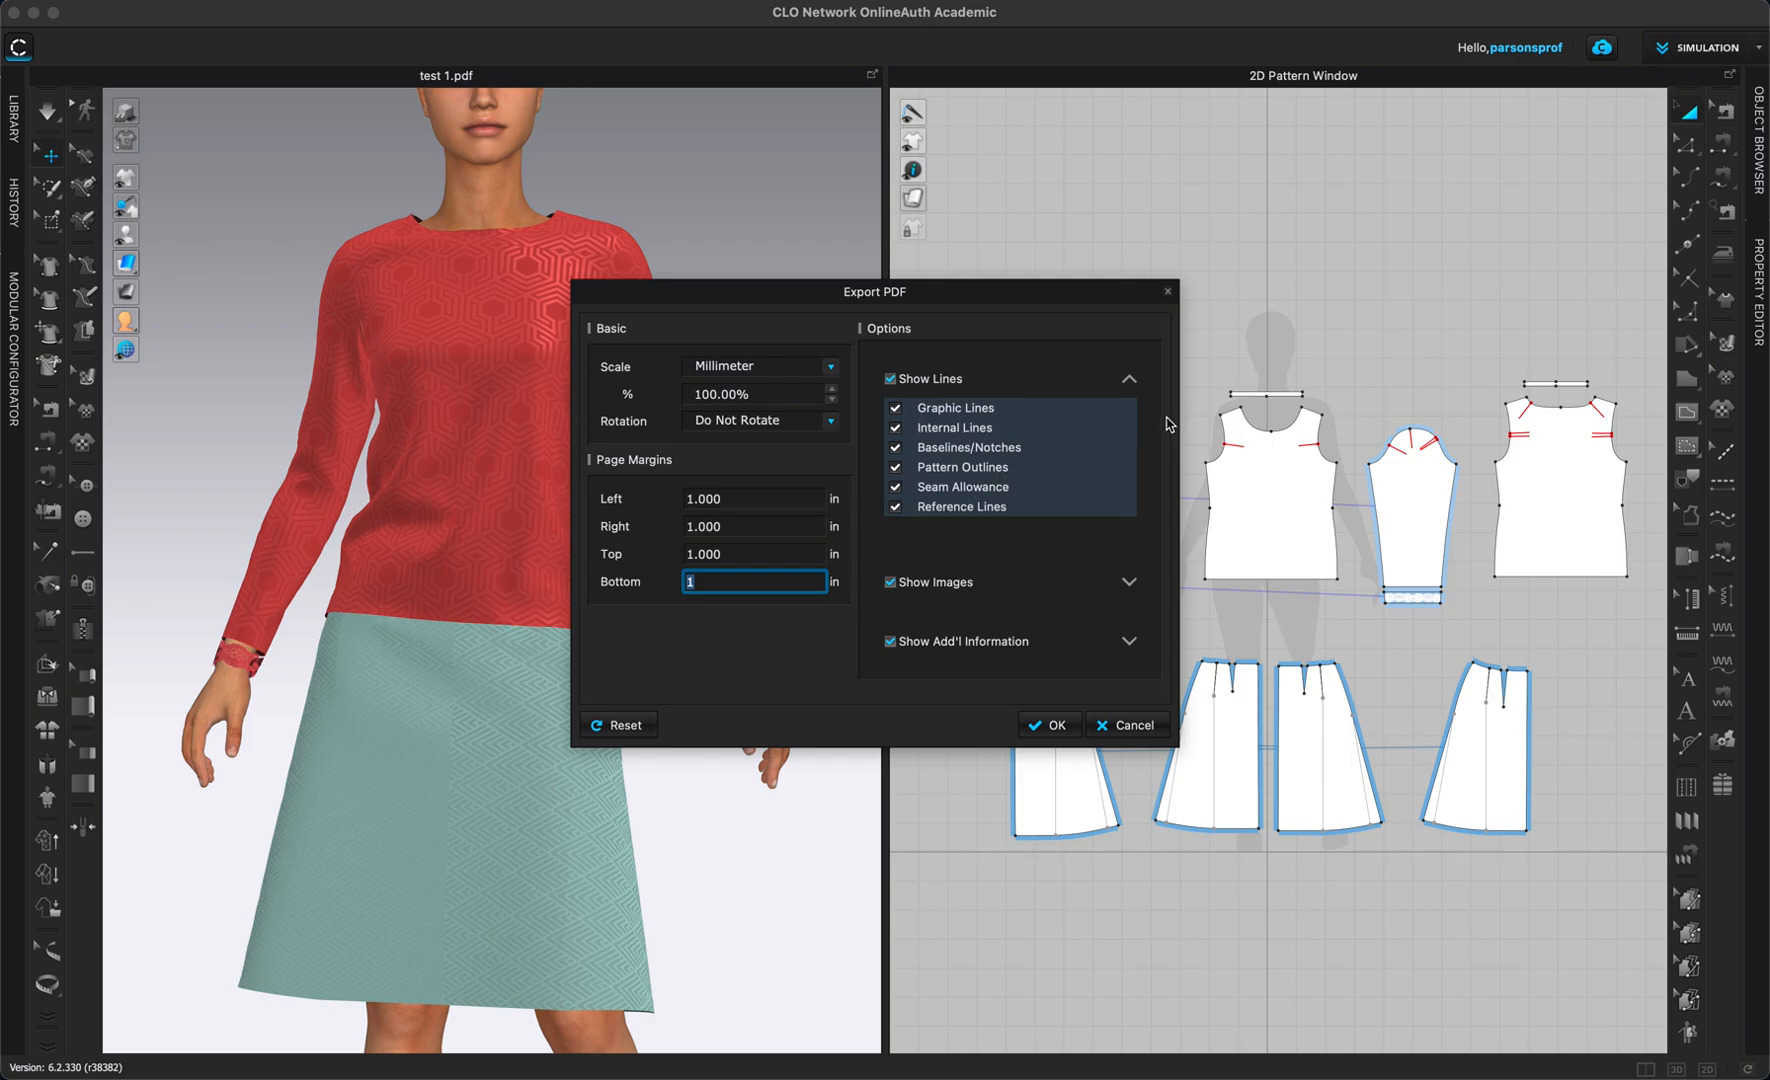
pyautogui.moveTo(1082, 462)
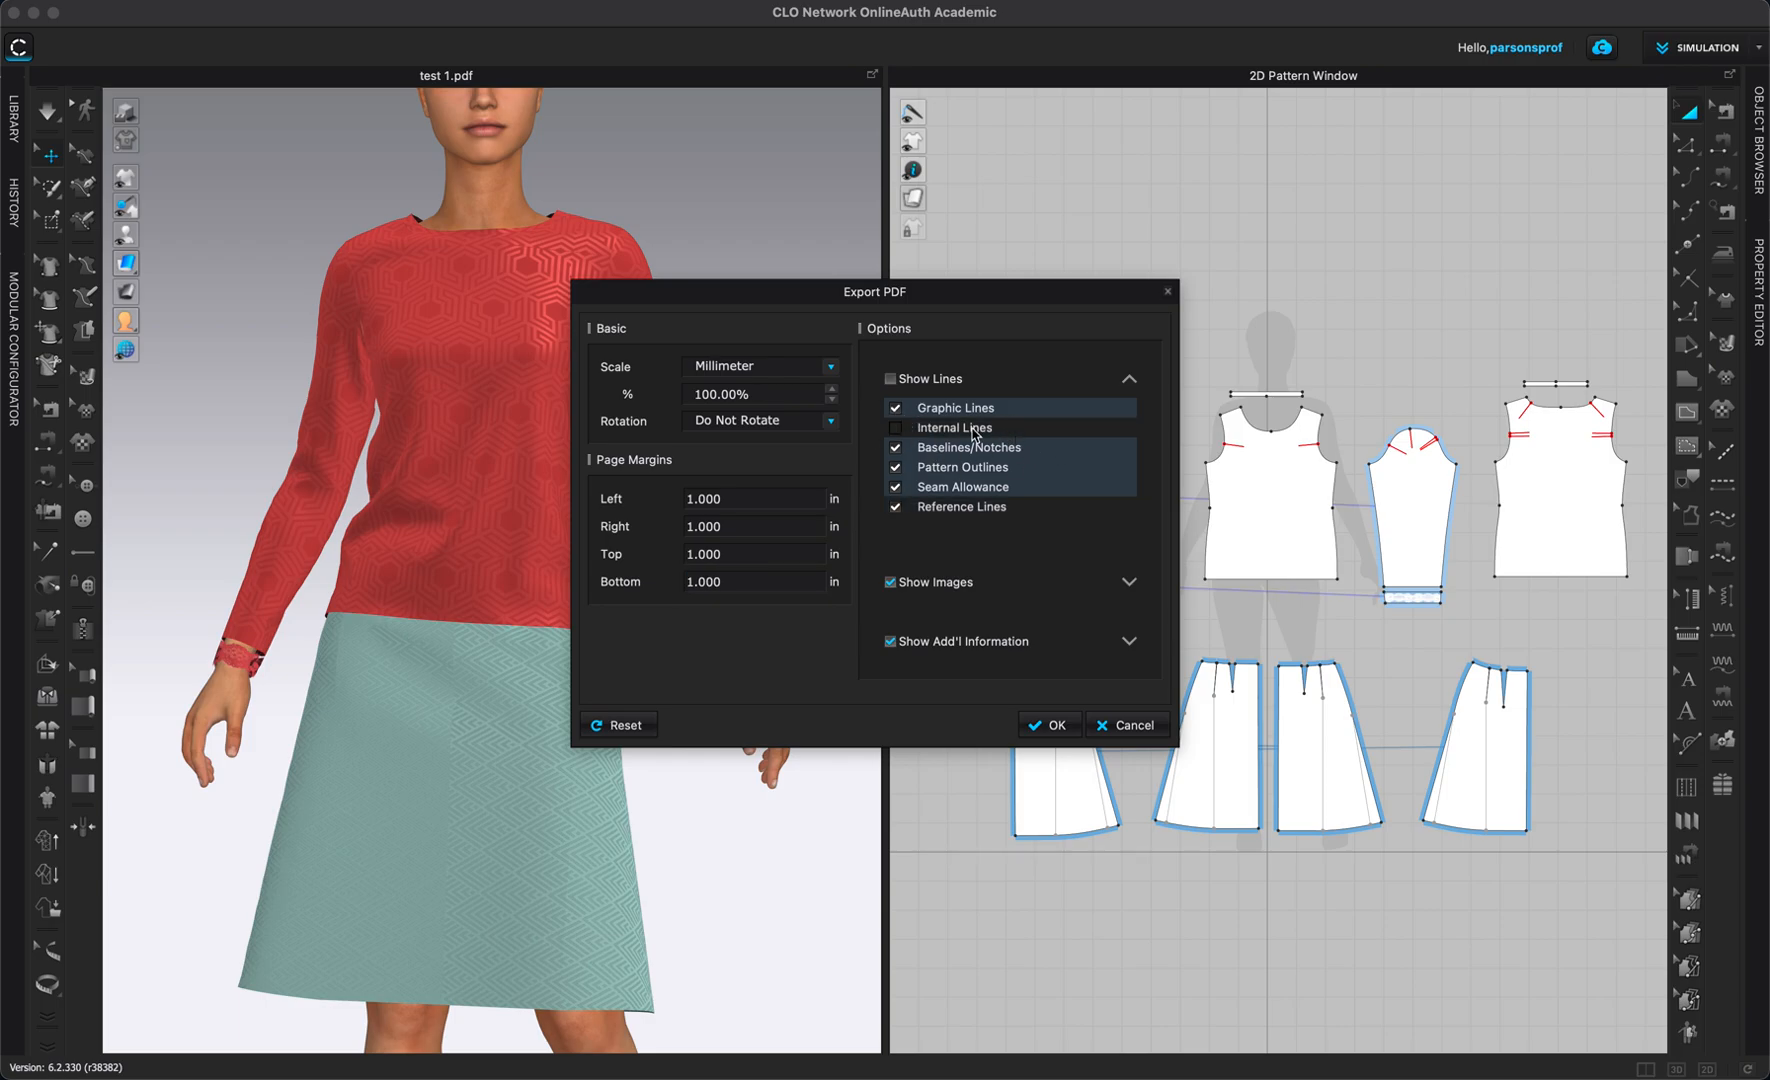
pyautogui.moveTo(988, 470)
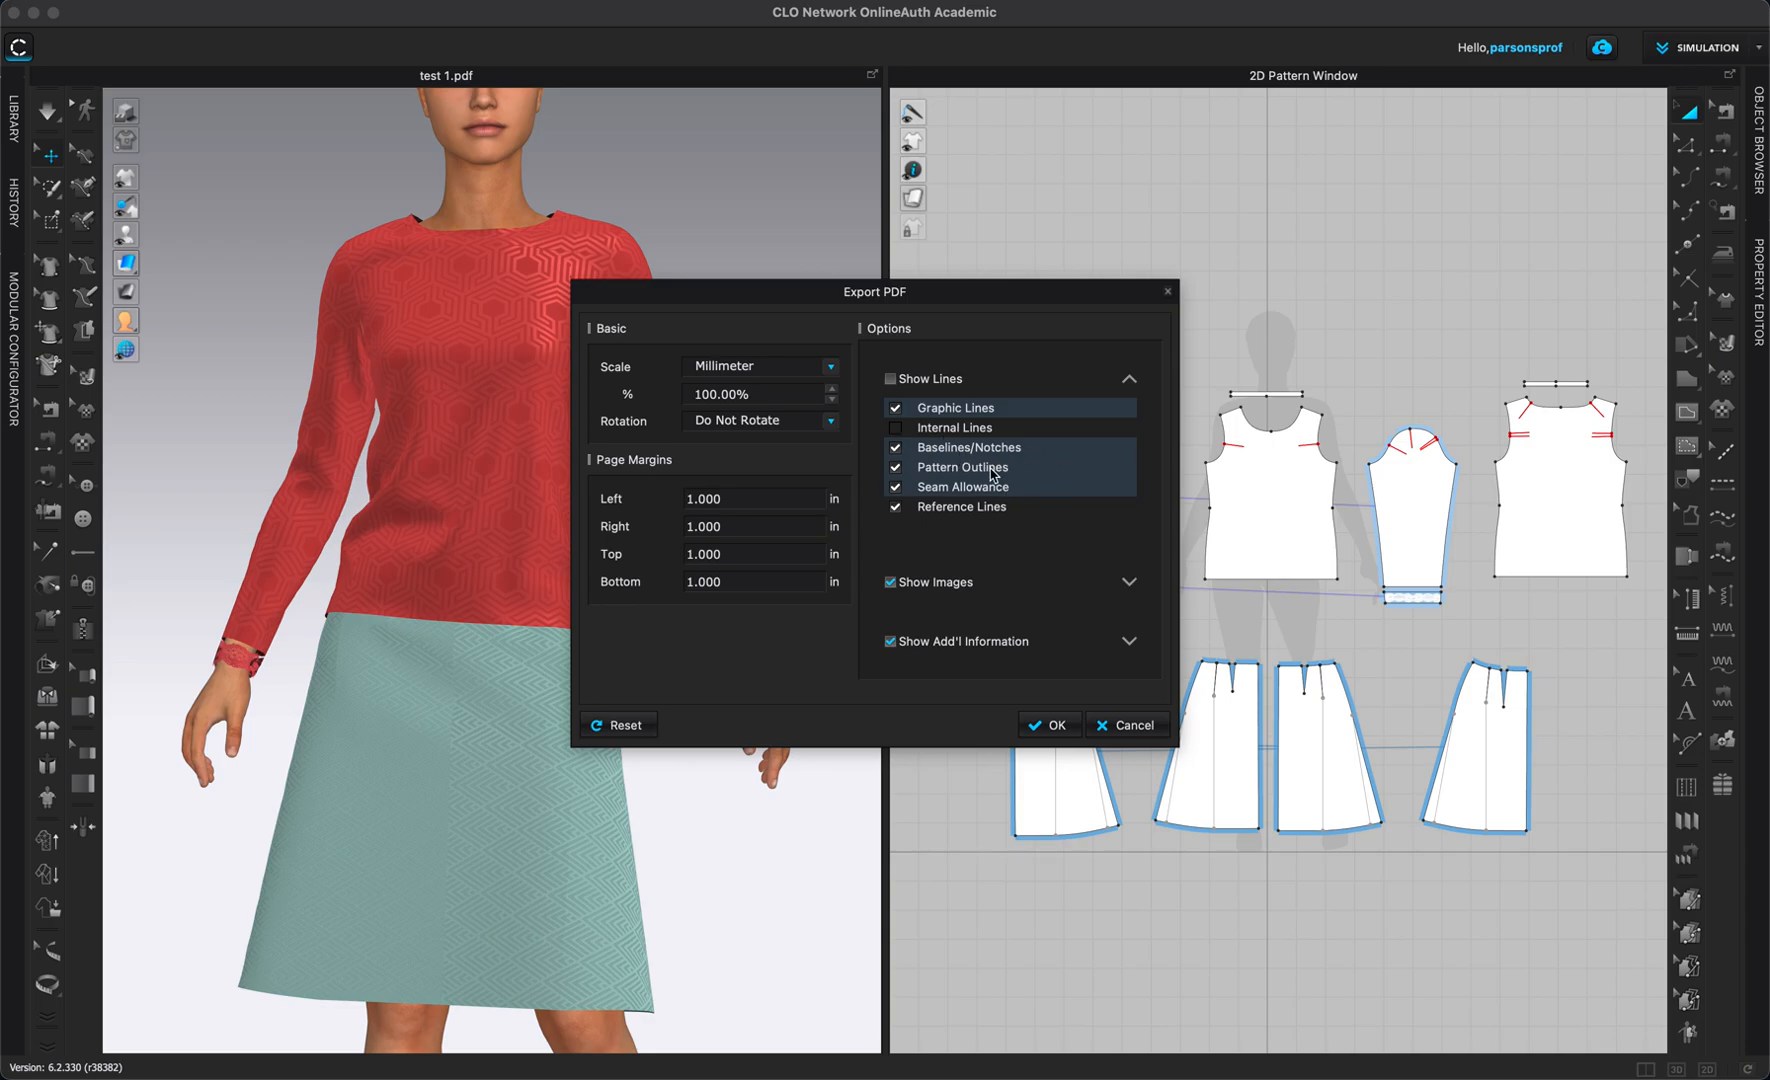
pyautogui.moveTo(1022, 494)
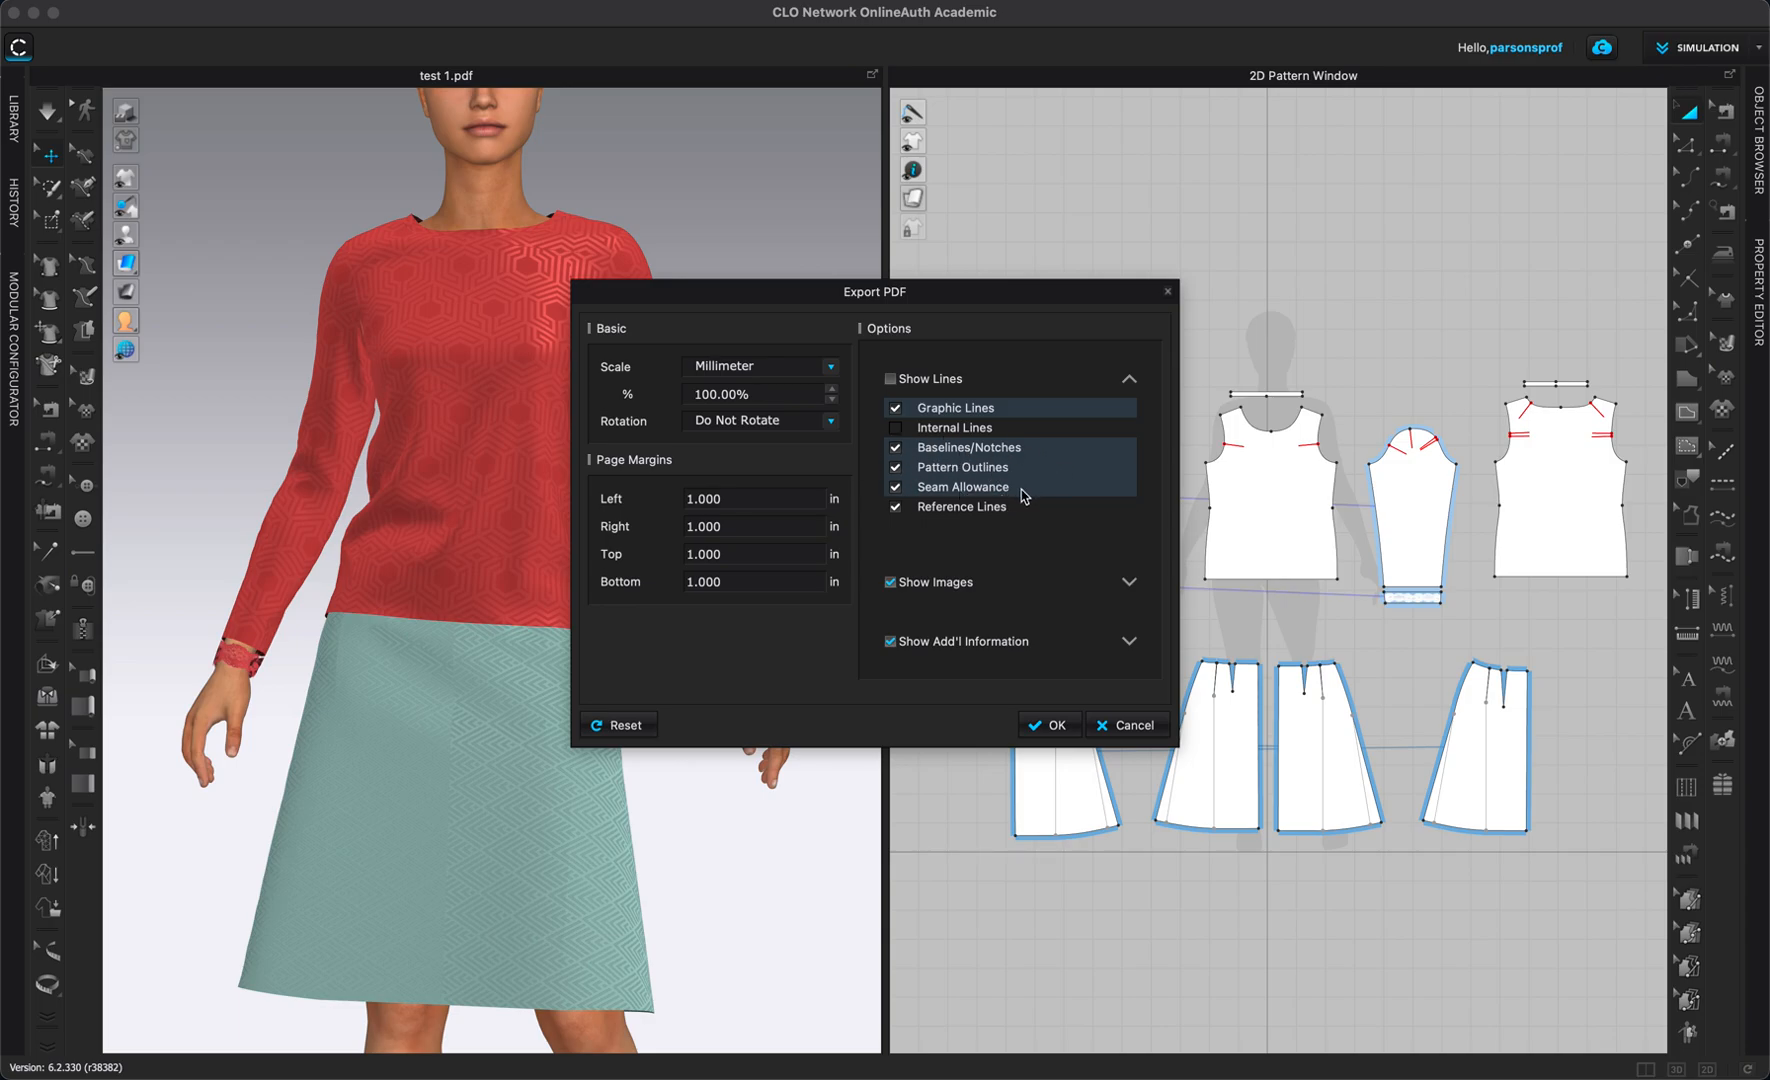
pyautogui.moveTo(976, 504)
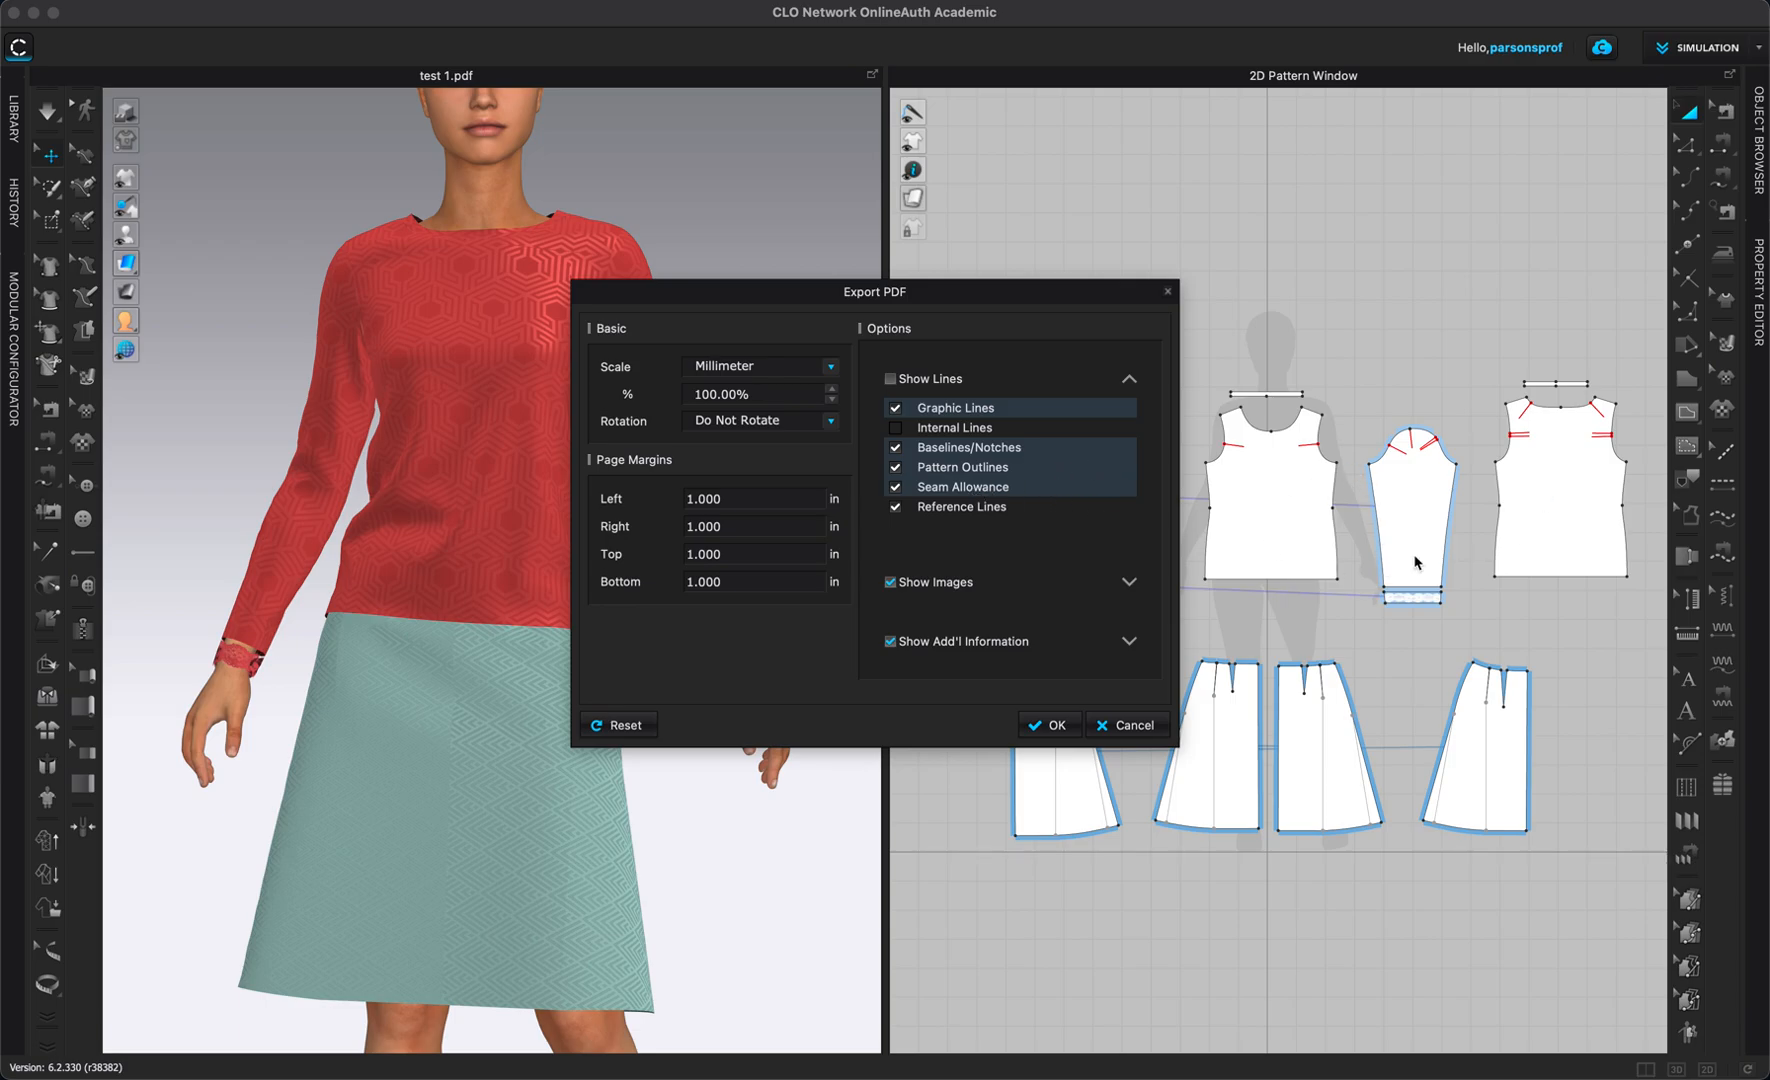
pyautogui.moveTo(1014, 520)
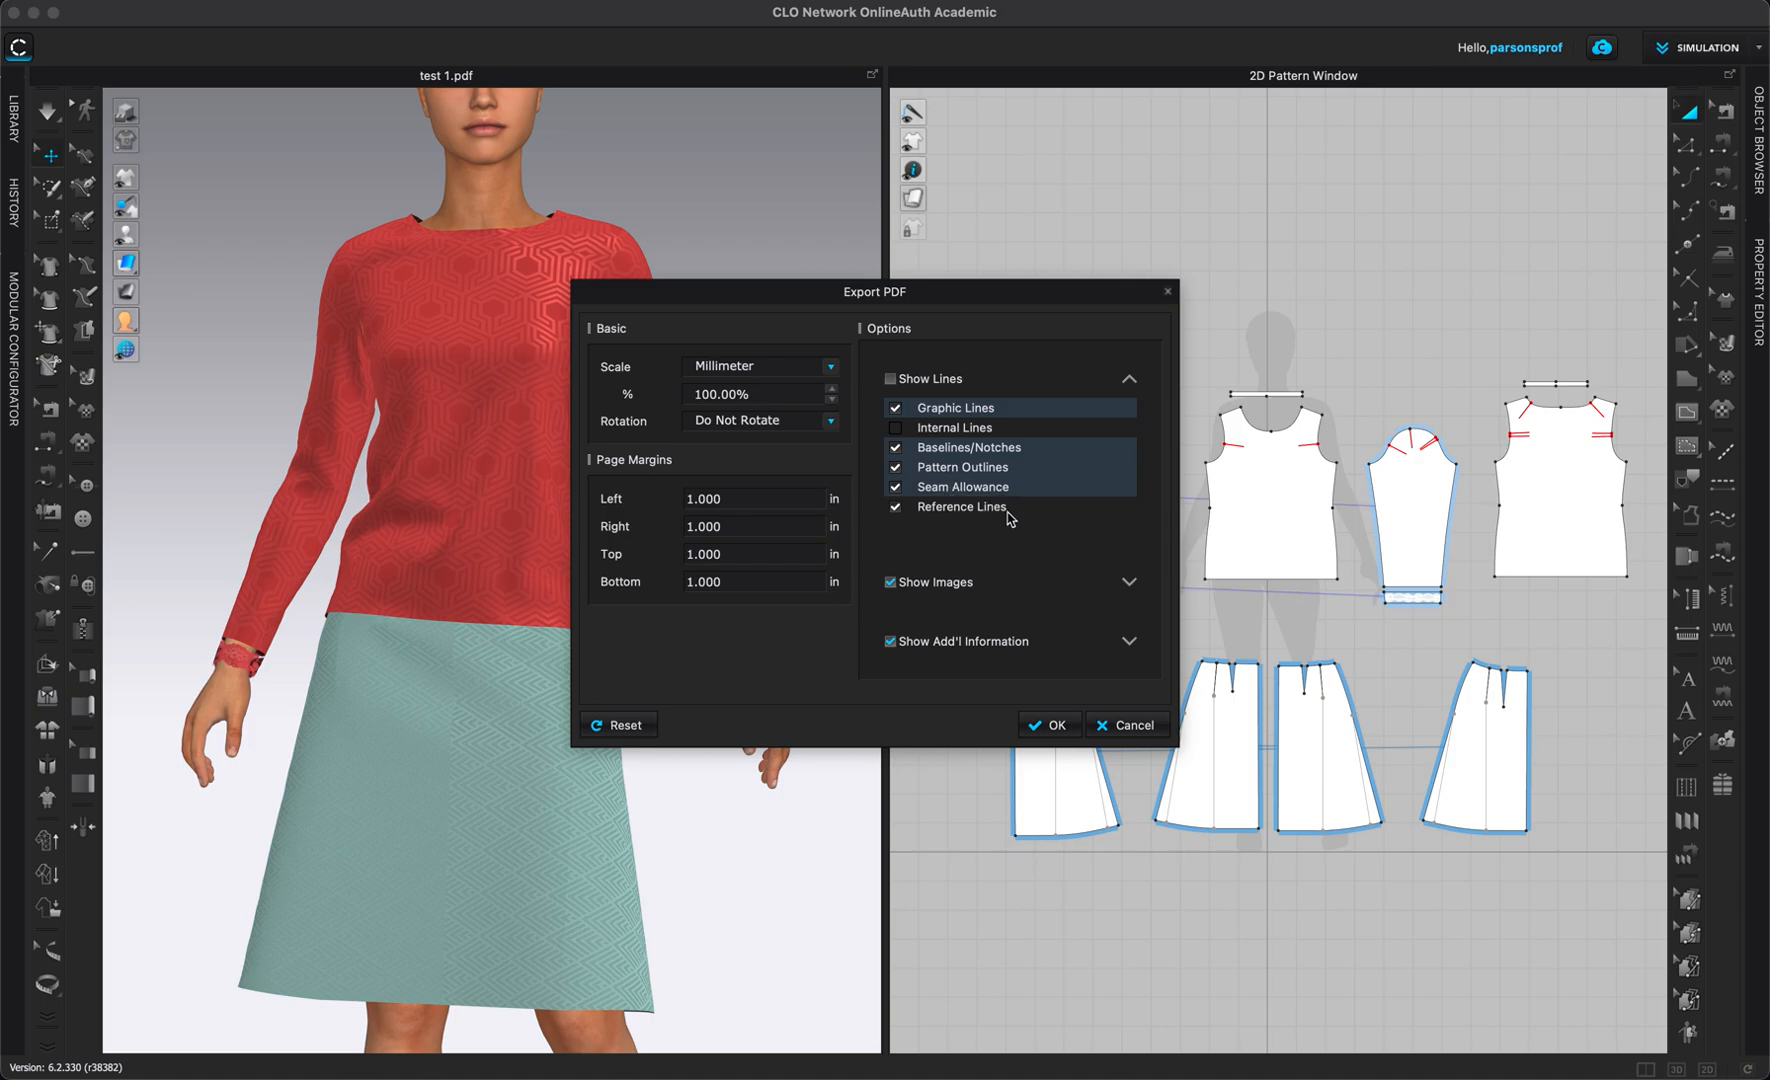
pyautogui.moveTo(956, 530)
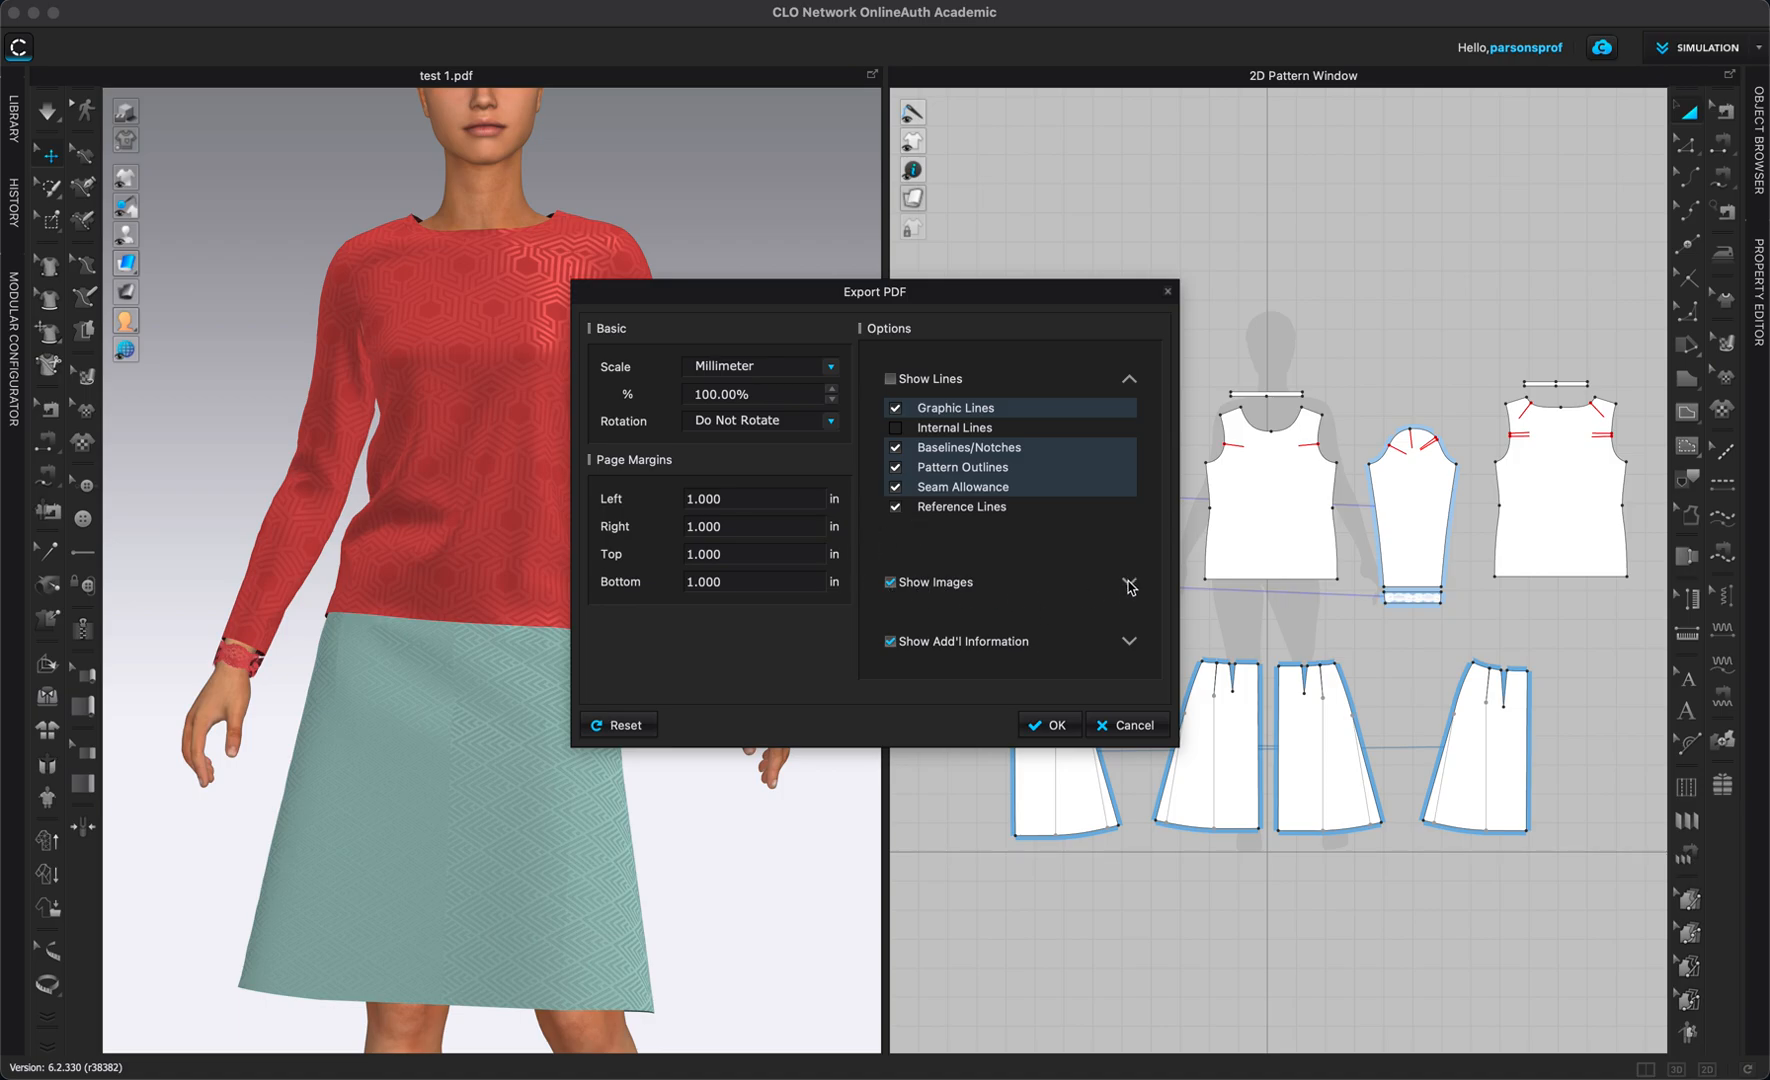
# Exclude fabric textures and graphics from the PDF while keeping all additional pattern information.
pyautogui.click(1128, 586)
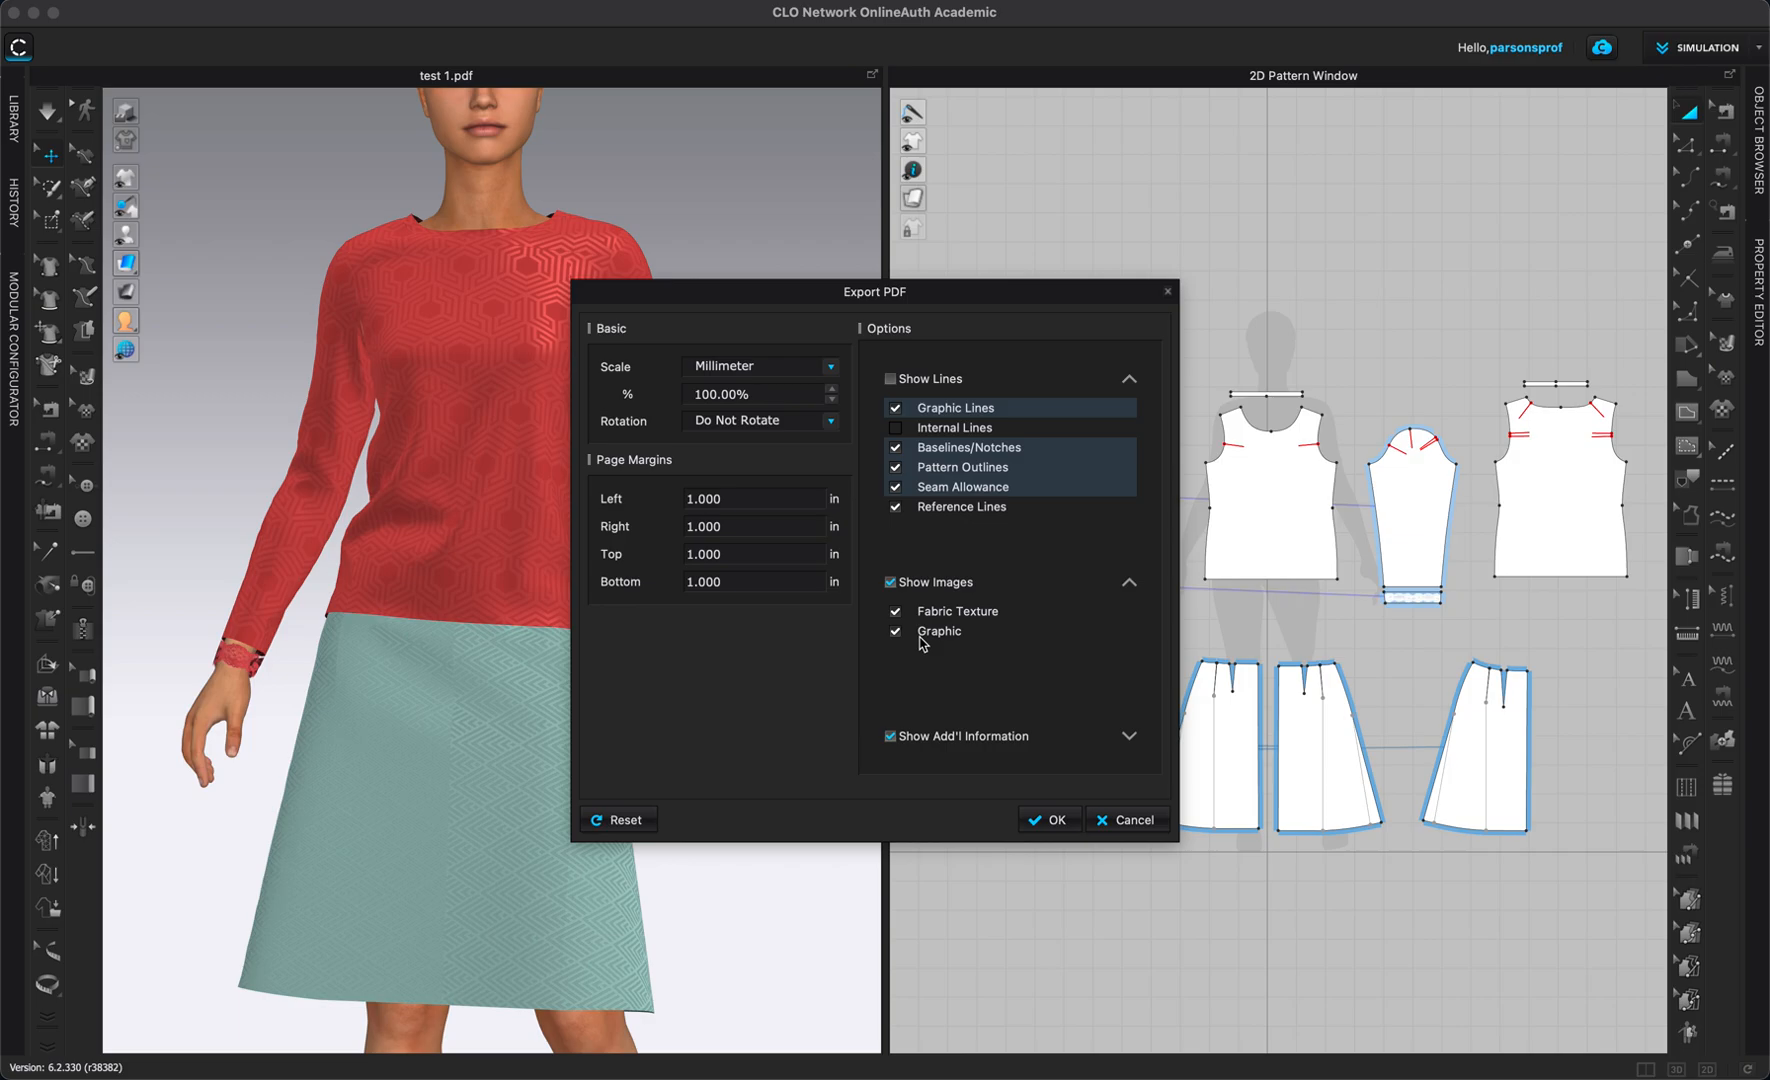
pyautogui.click(896, 582)
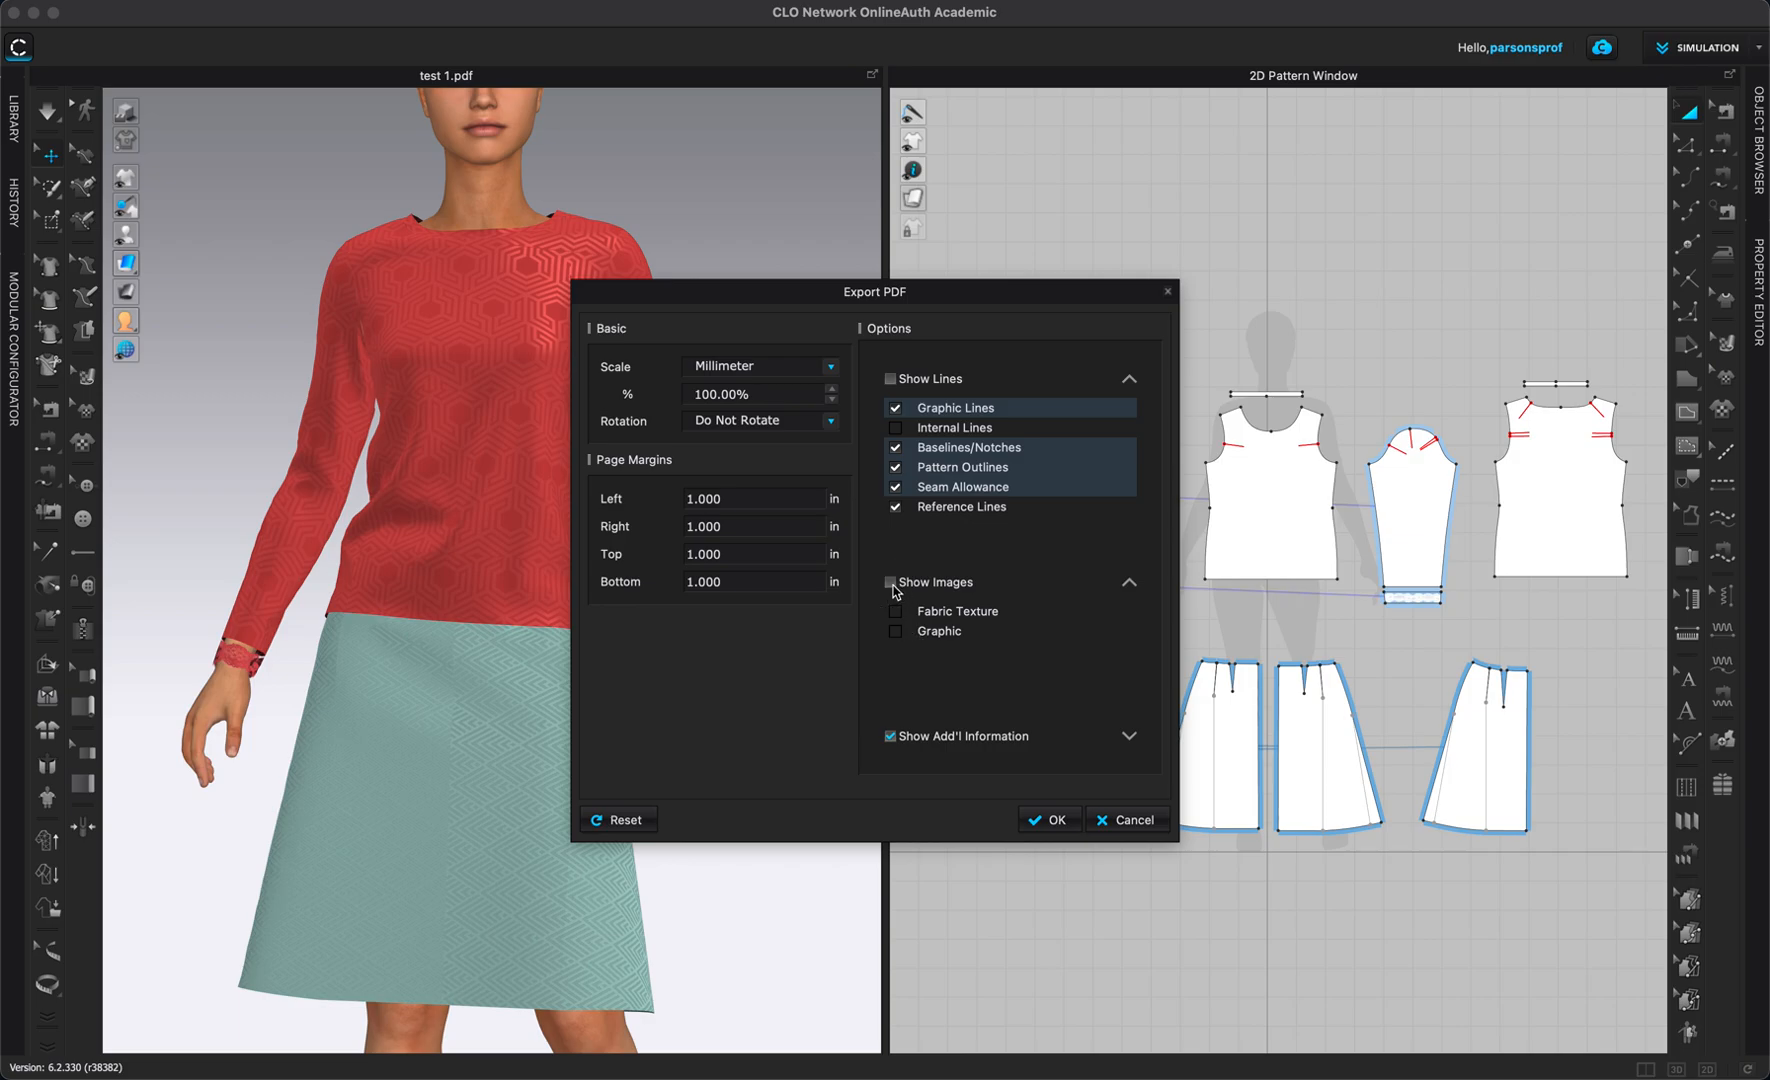
pyautogui.moveTo(1134, 744)
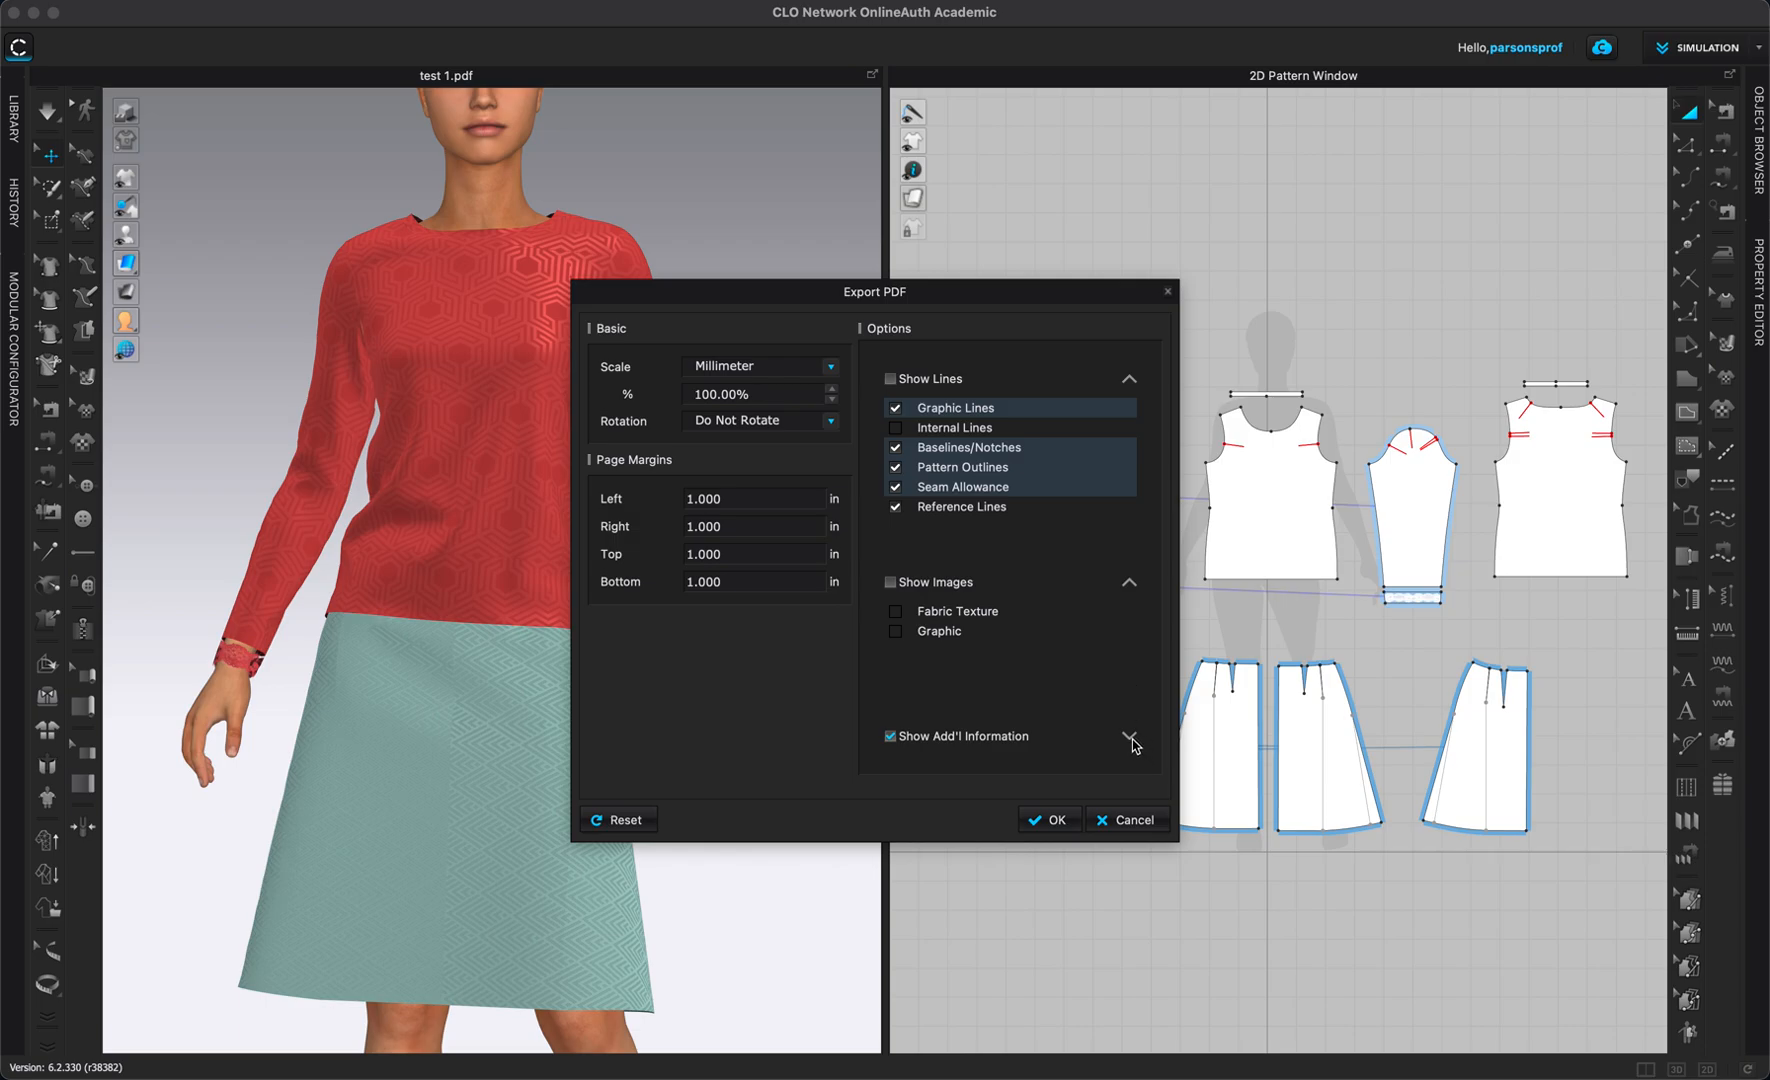
pyautogui.click(1128, 740)
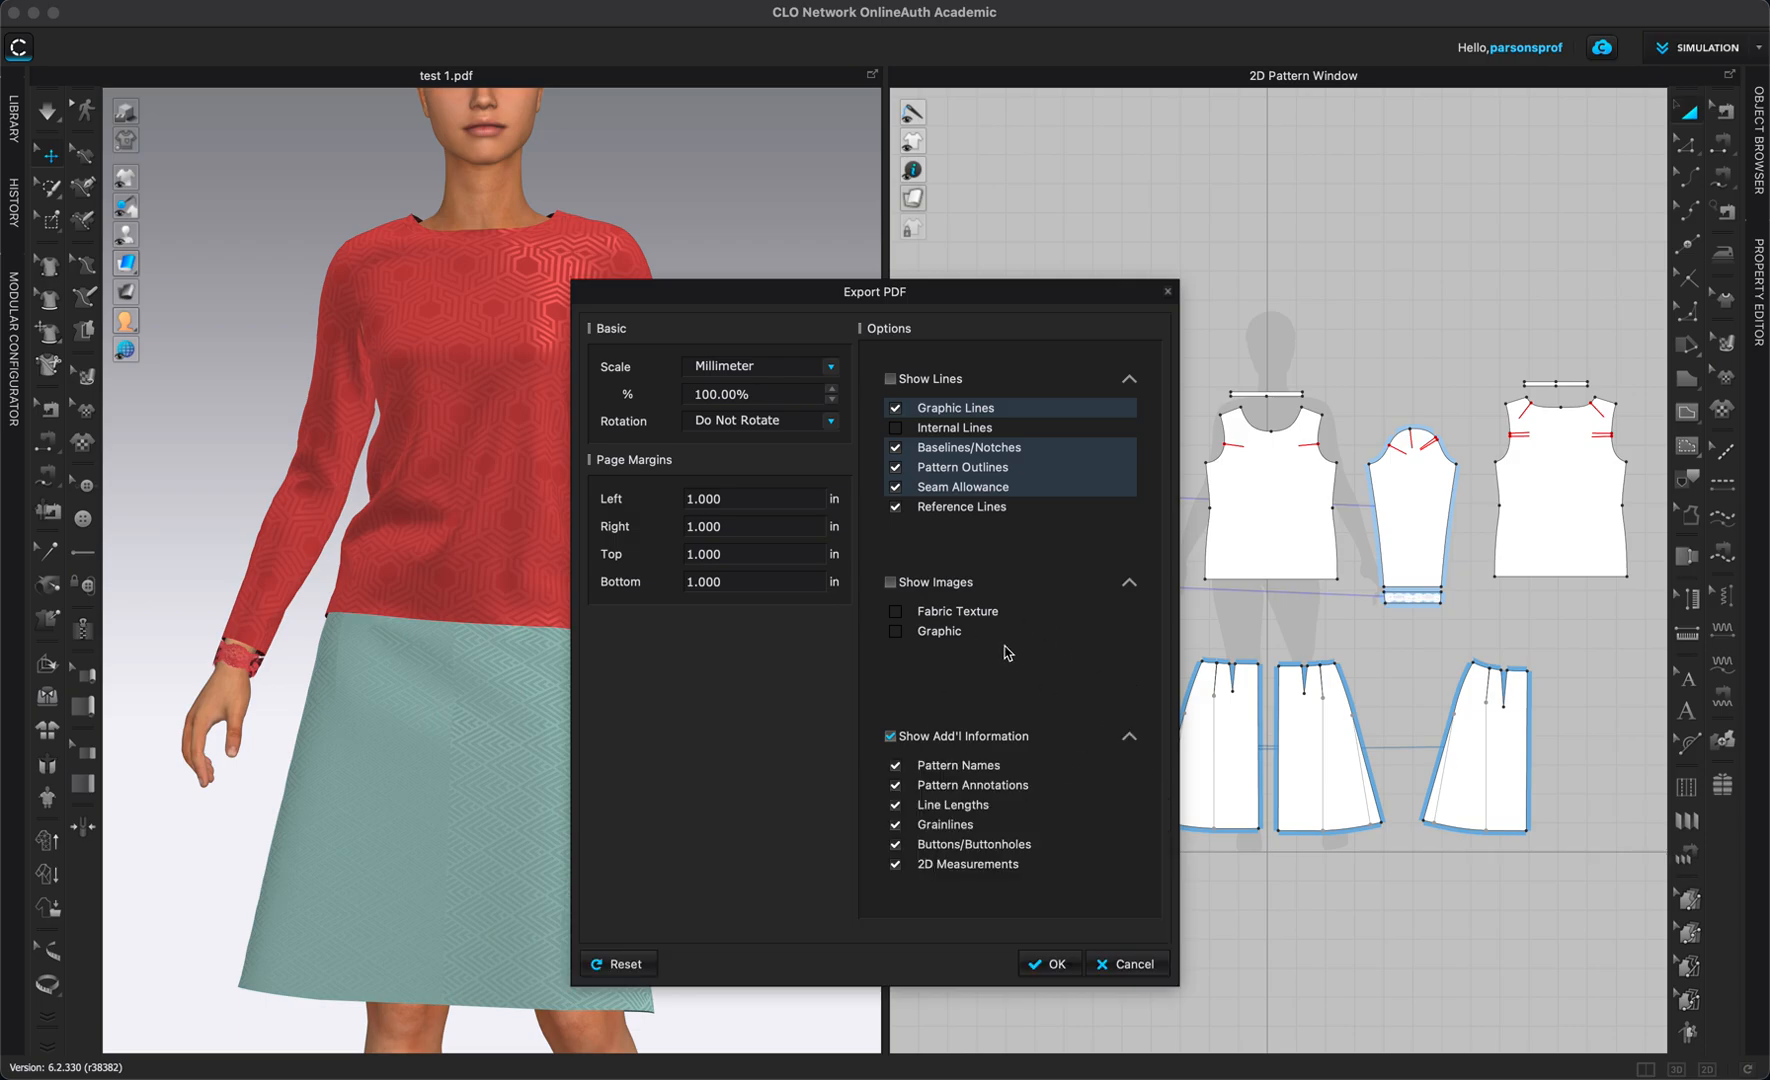
pyautogui.moveTo(1022, 768)
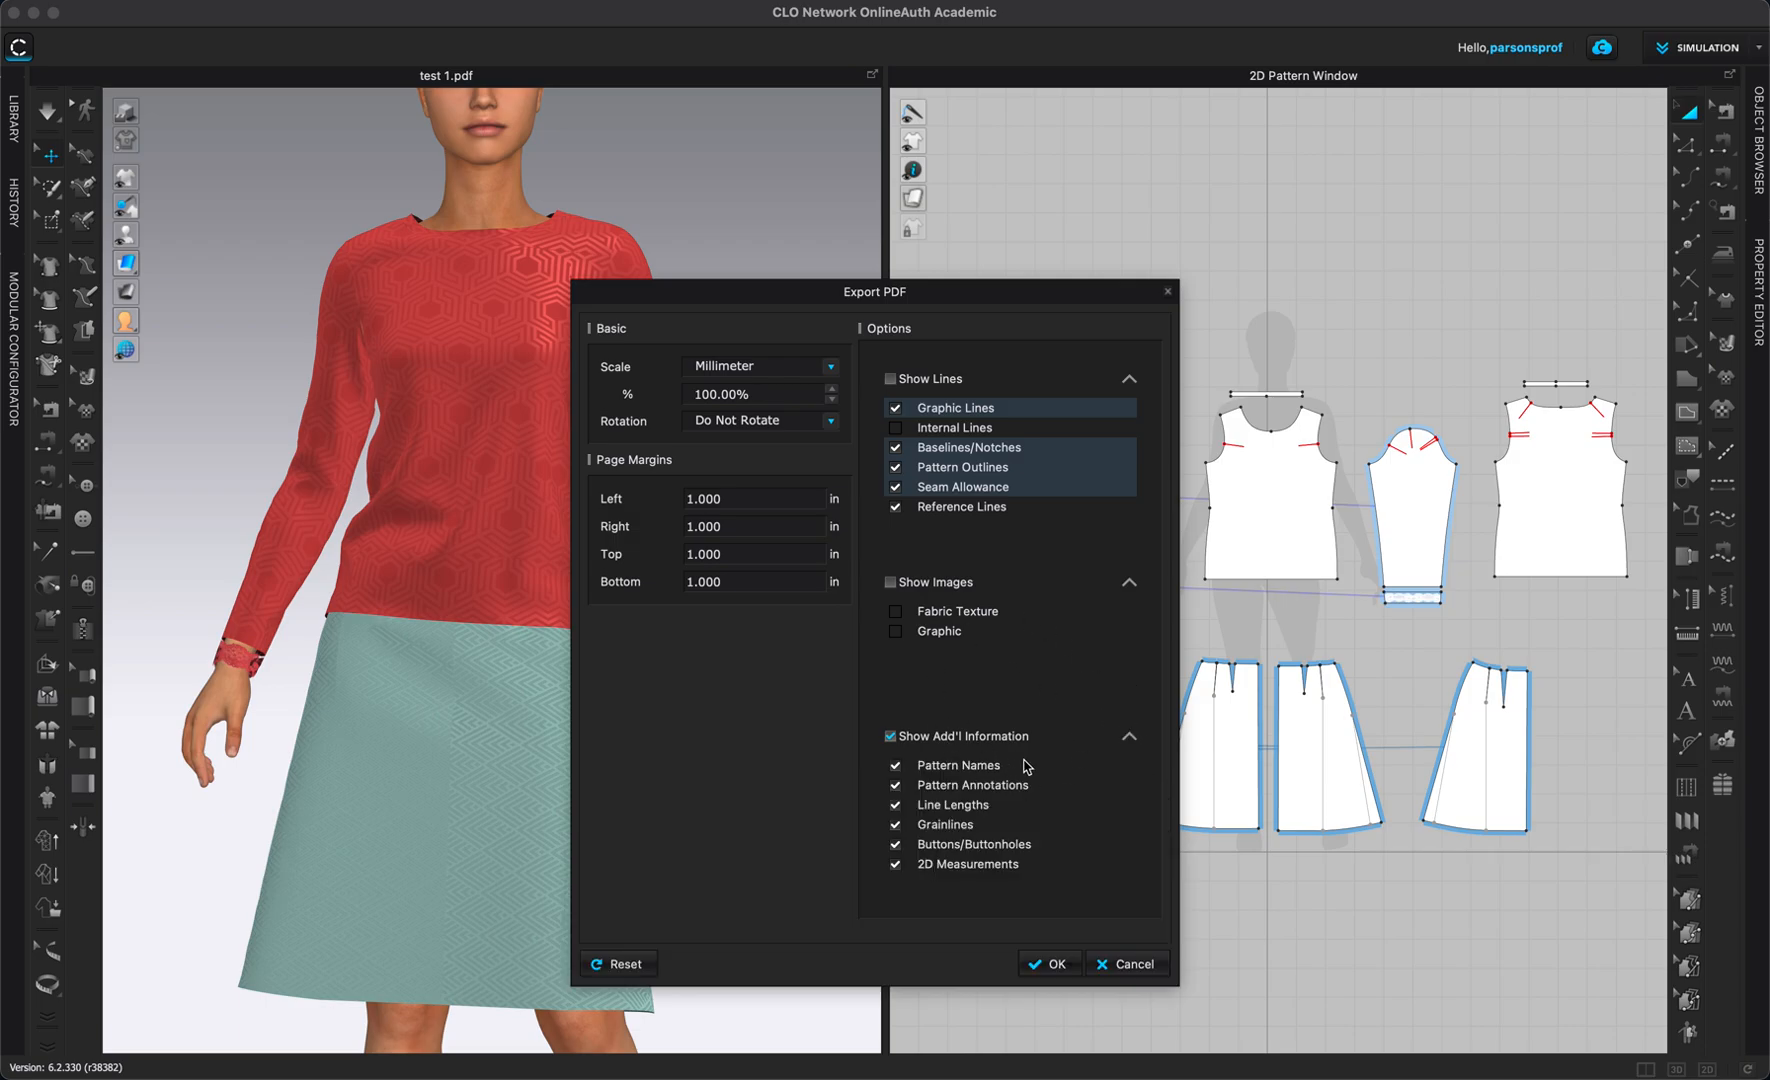
pyautogui.moveTo(926, 786)
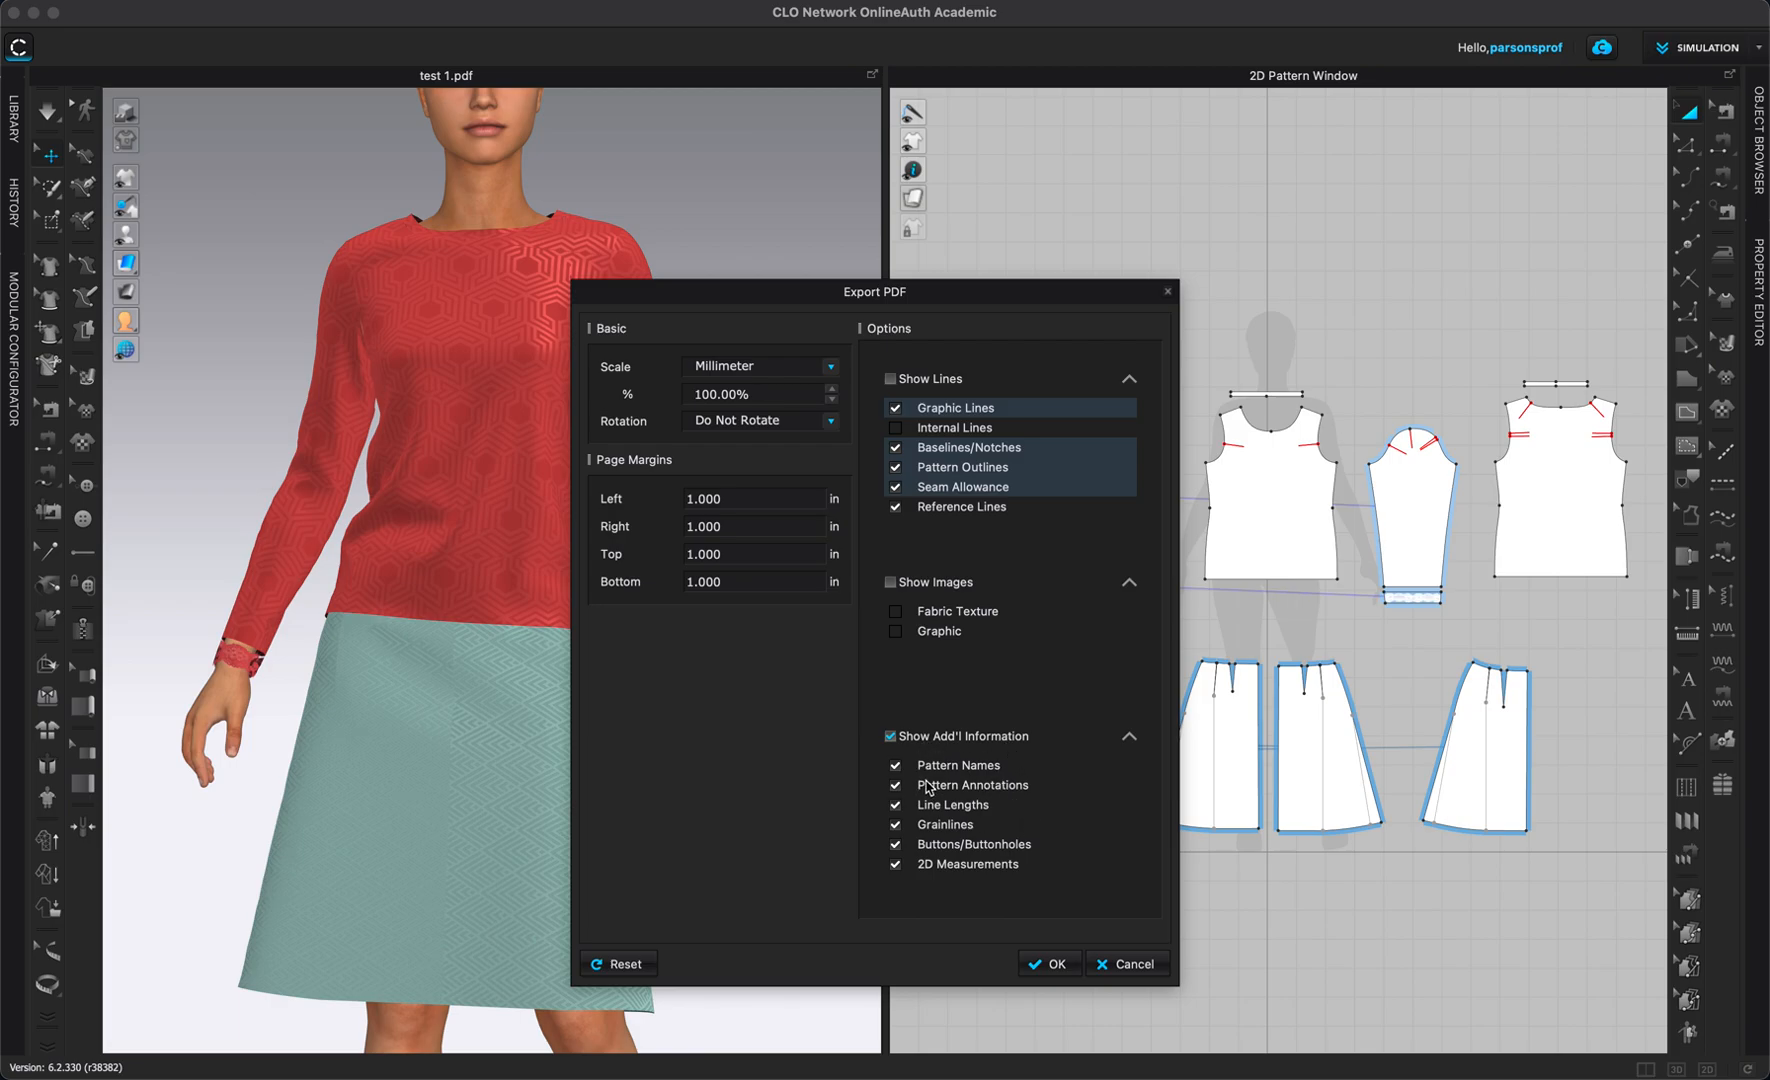
pyautogui.moveTo(1000, 784)
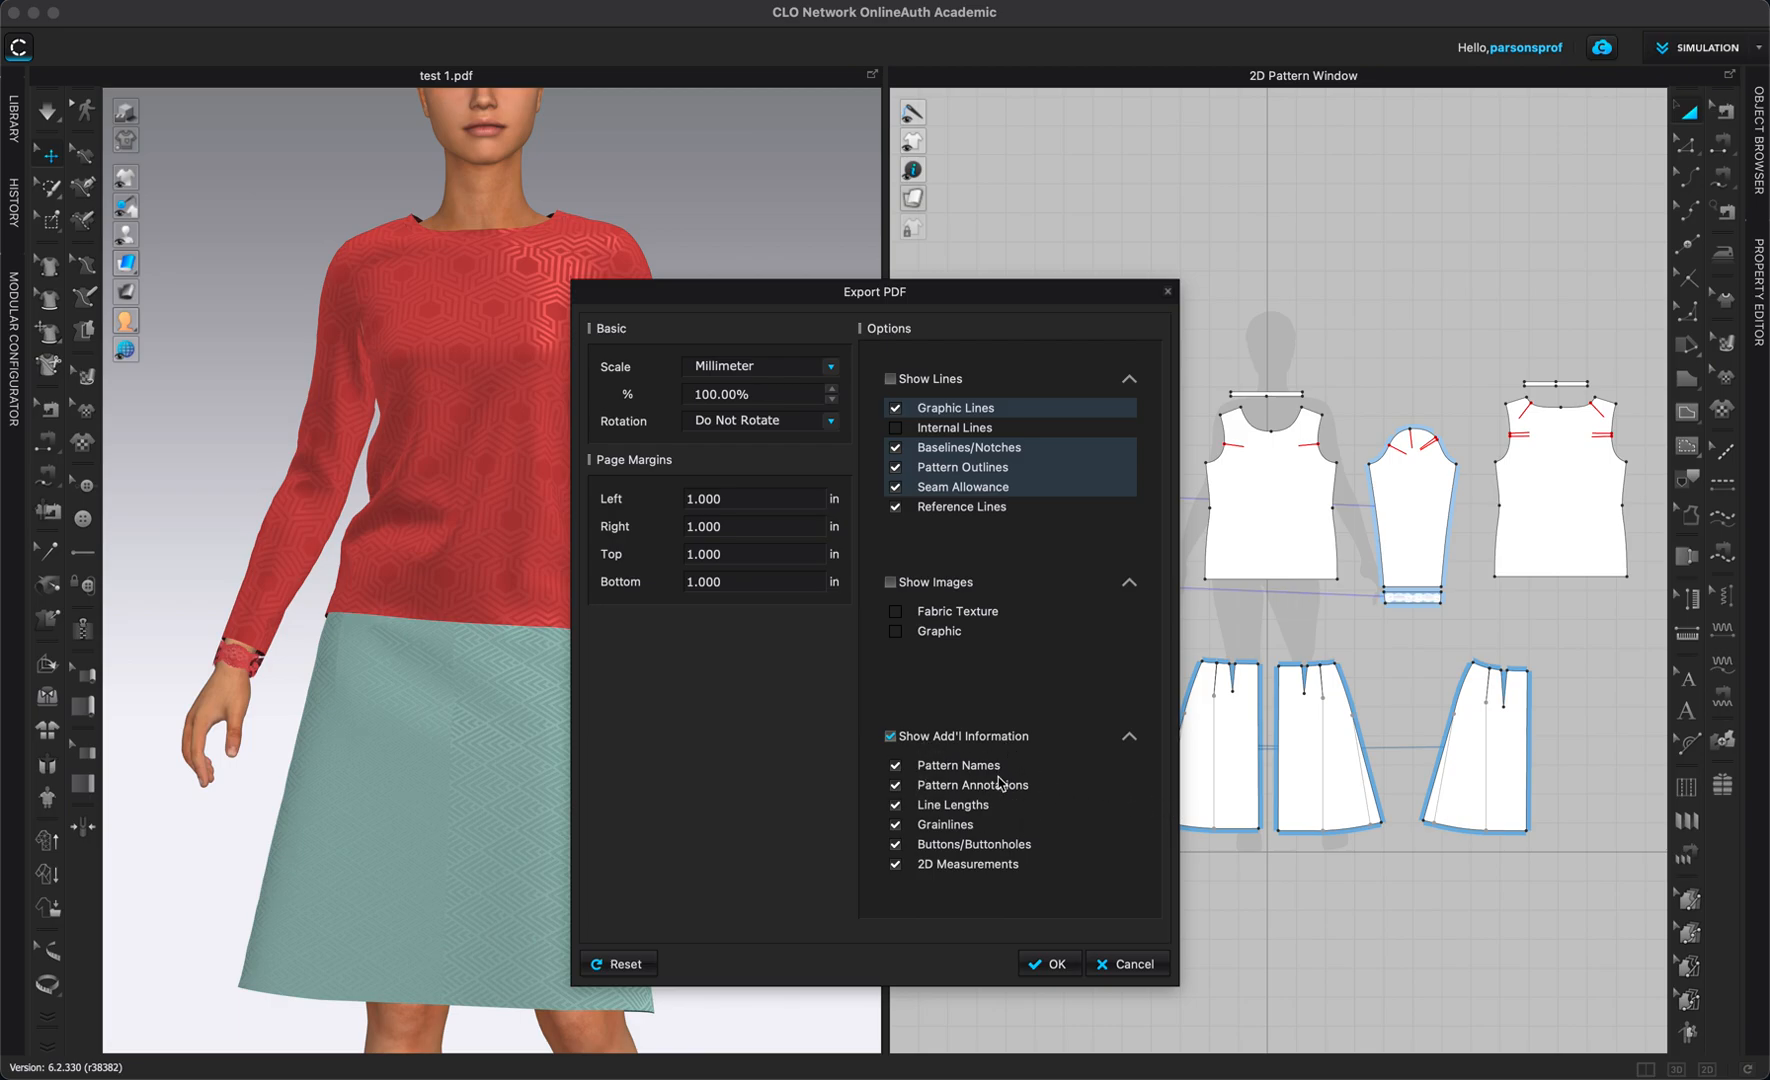
pyautogui.moveTo(1030, 758)
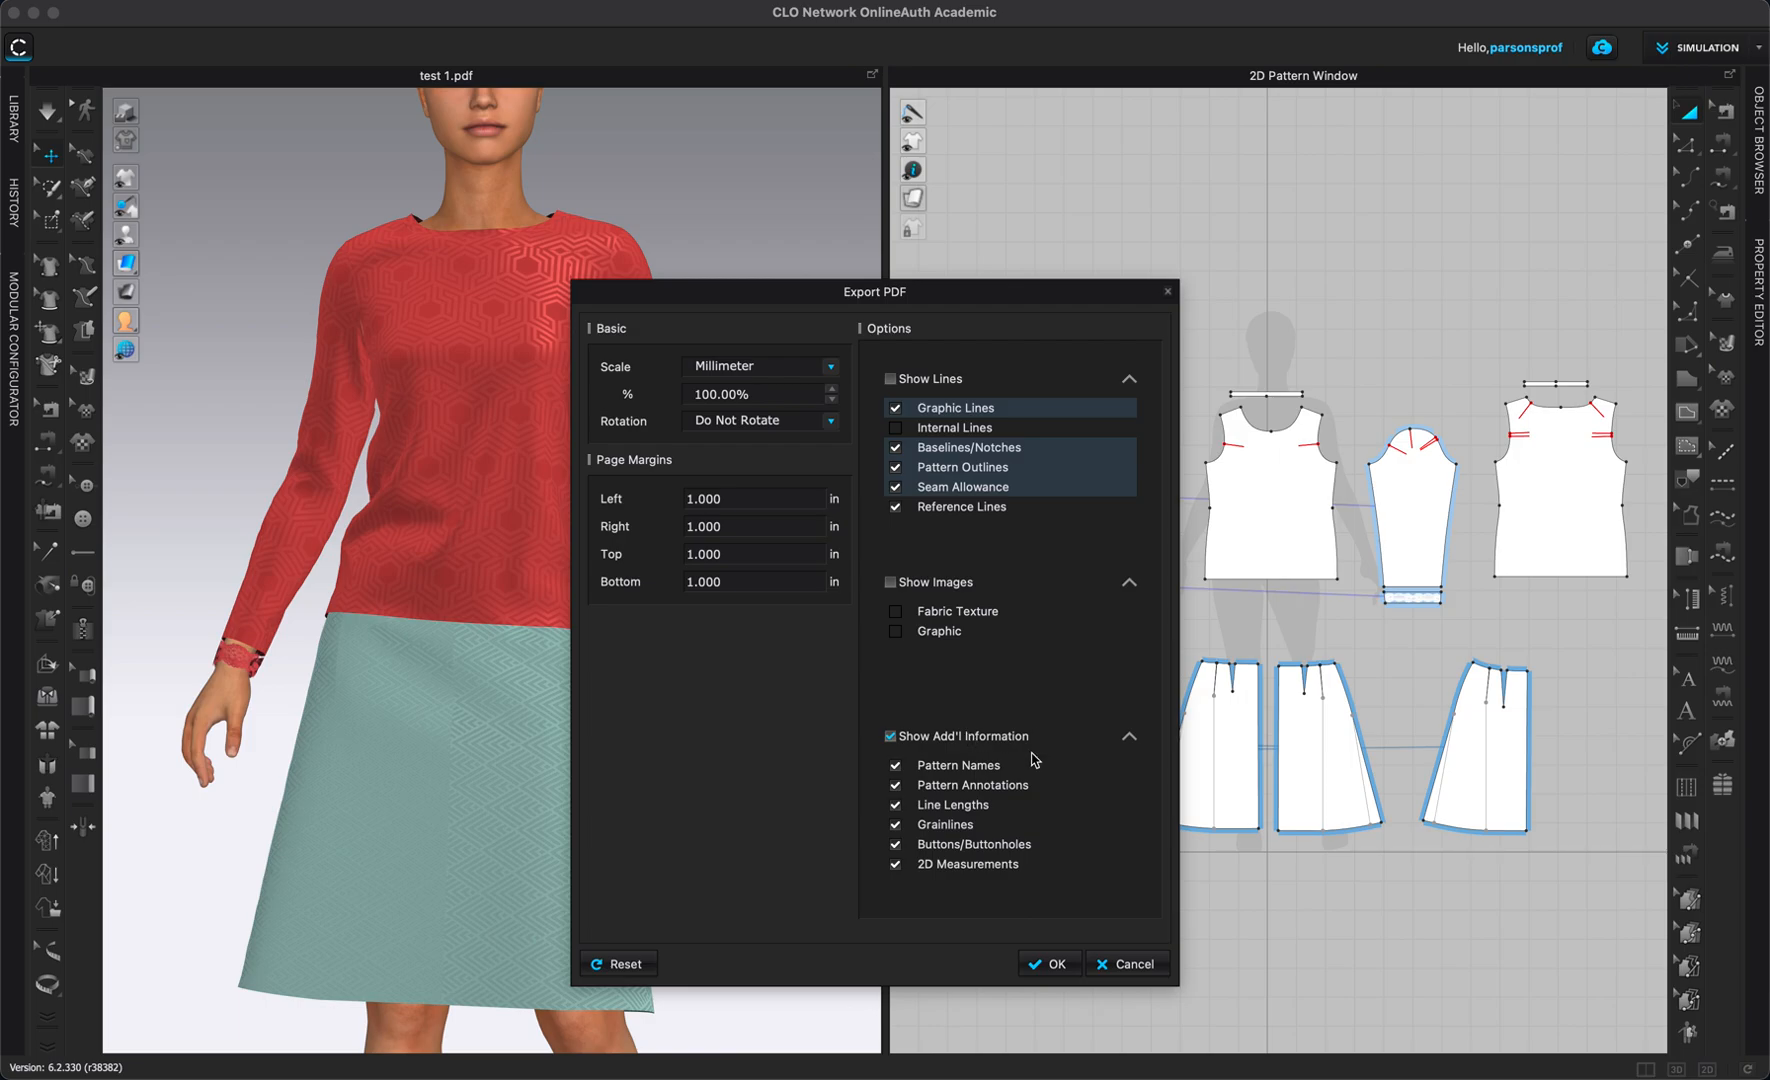
pyautogui.moveTo(962, 782)
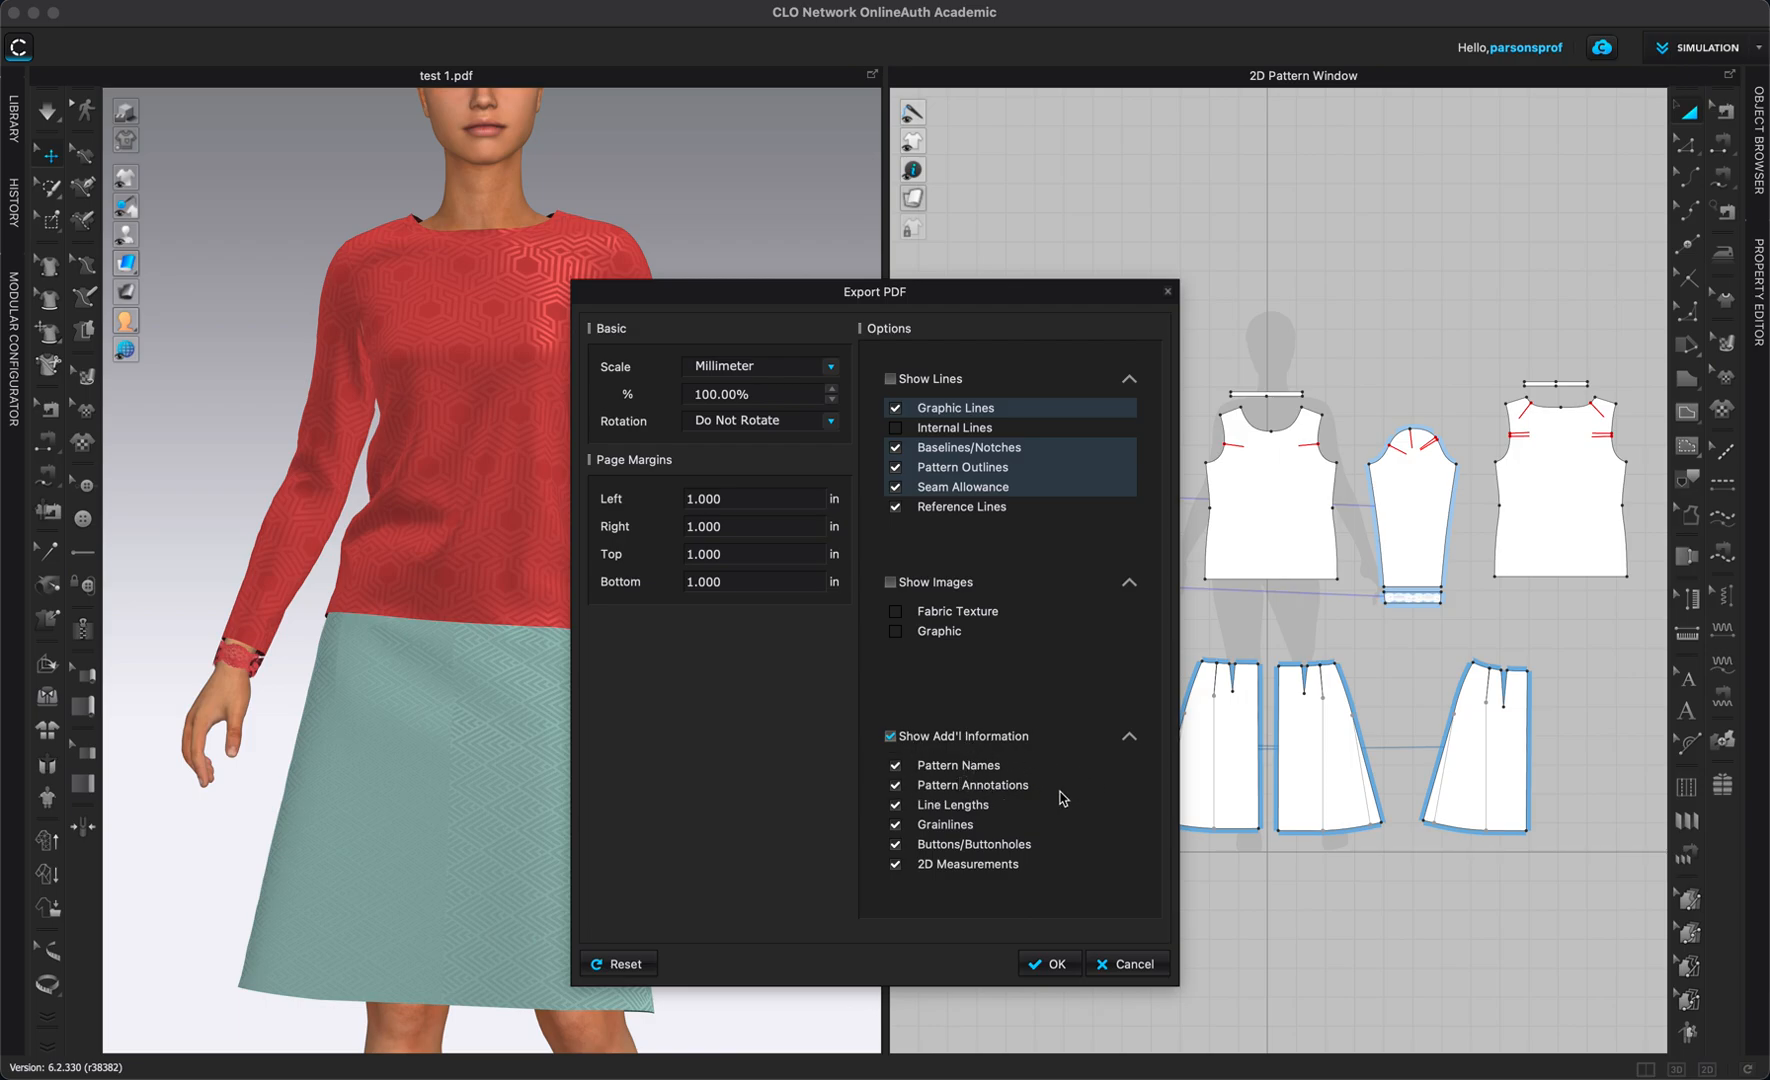
pyautogui.moveTo(932, 778)
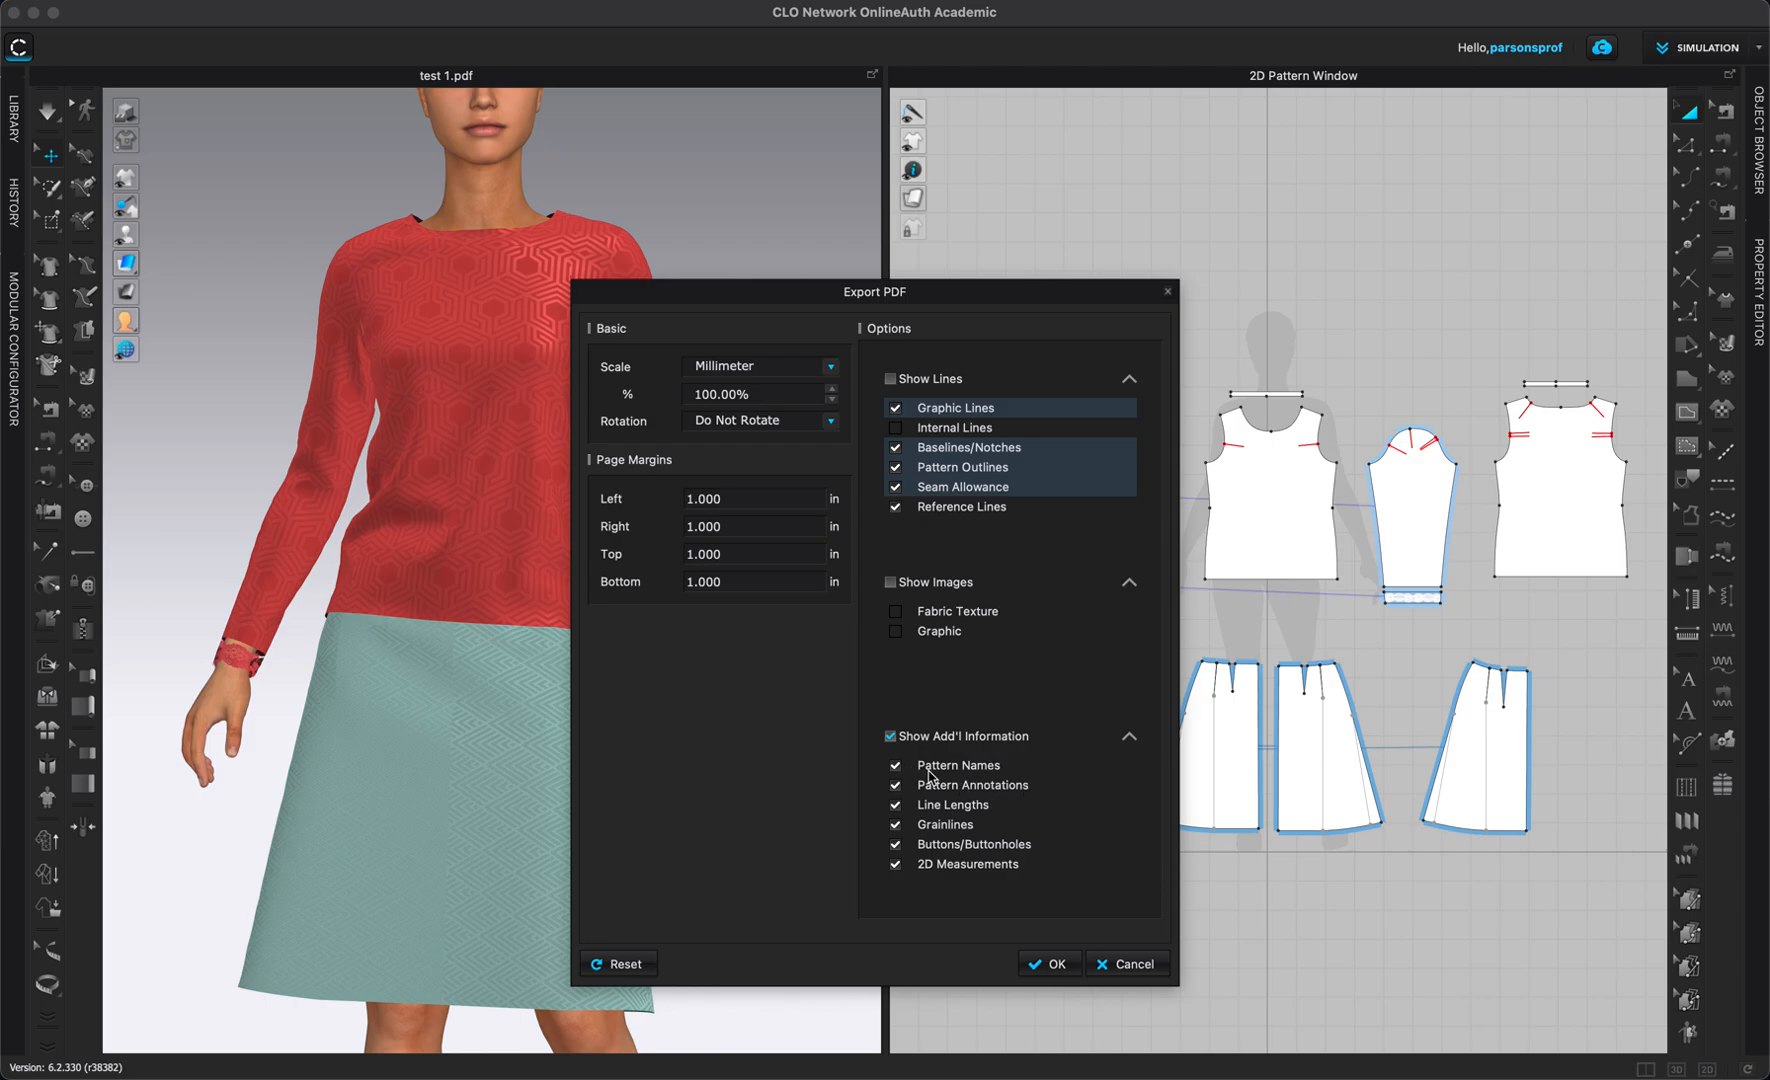
pyautogui.moveTo(1014, 718)
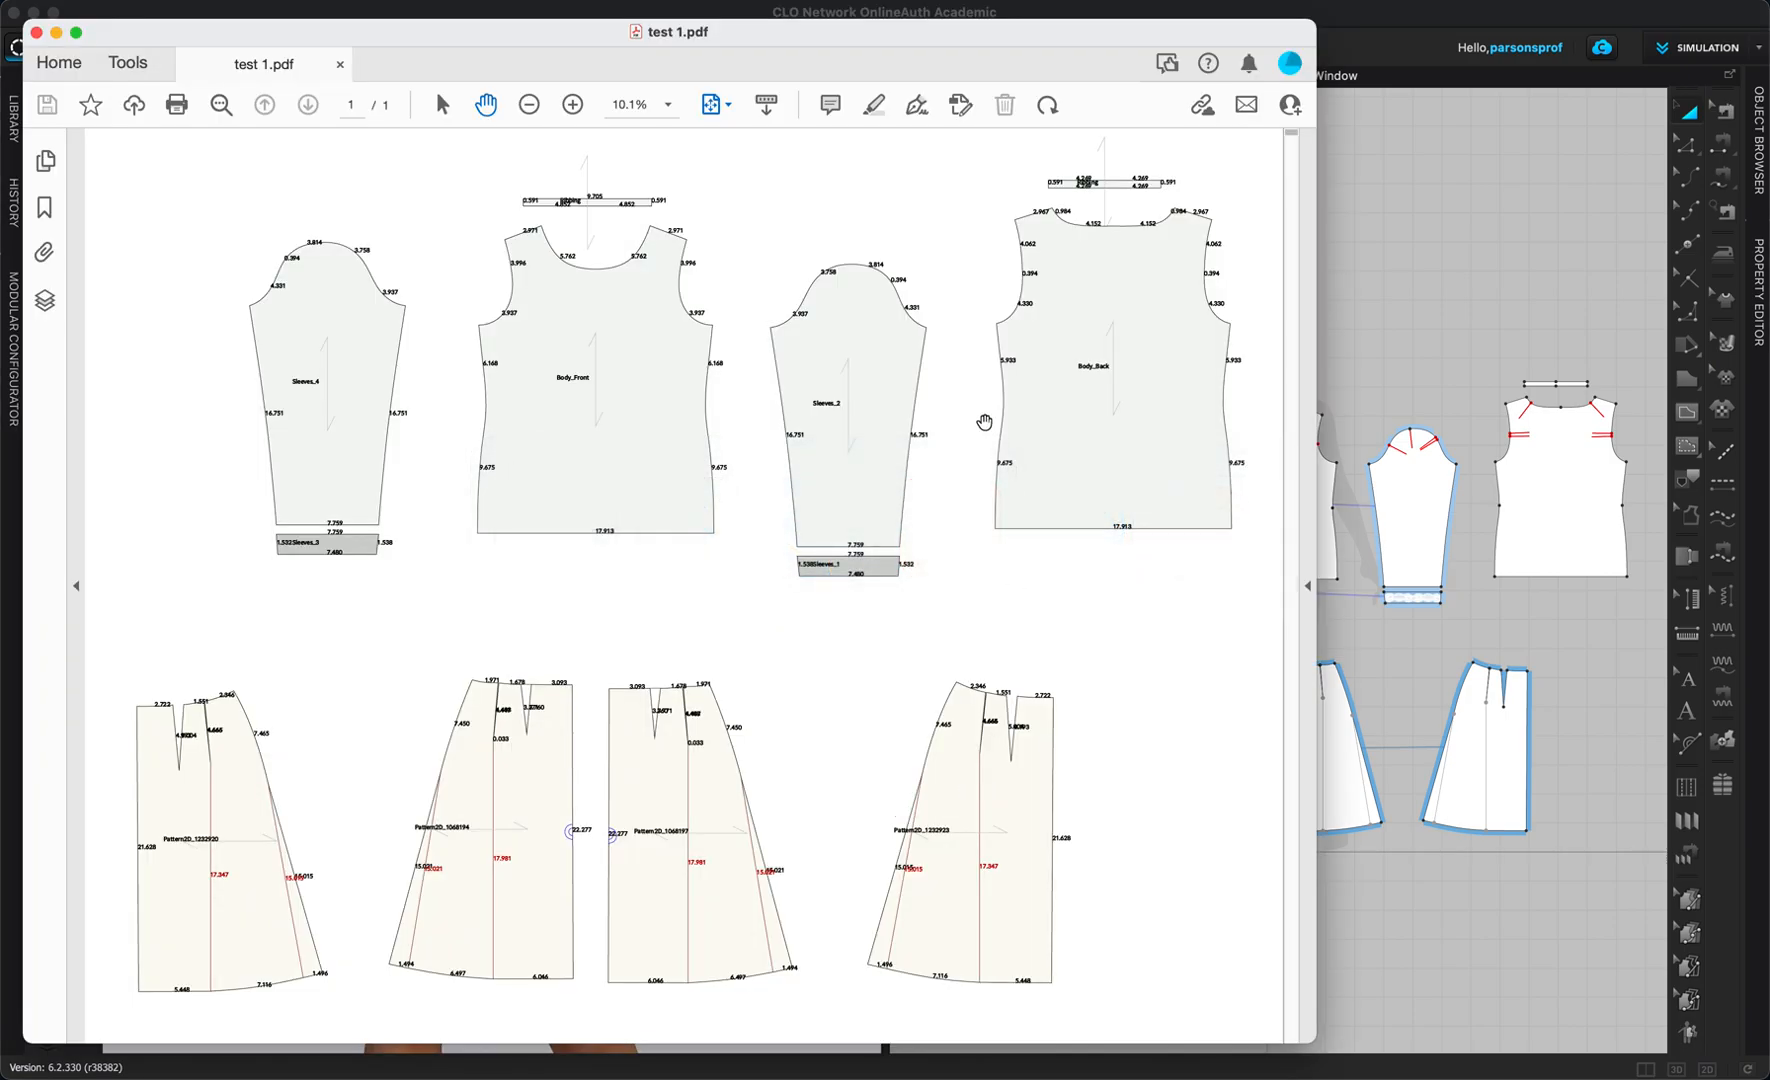
pyautogui.moveTo(604, 112)
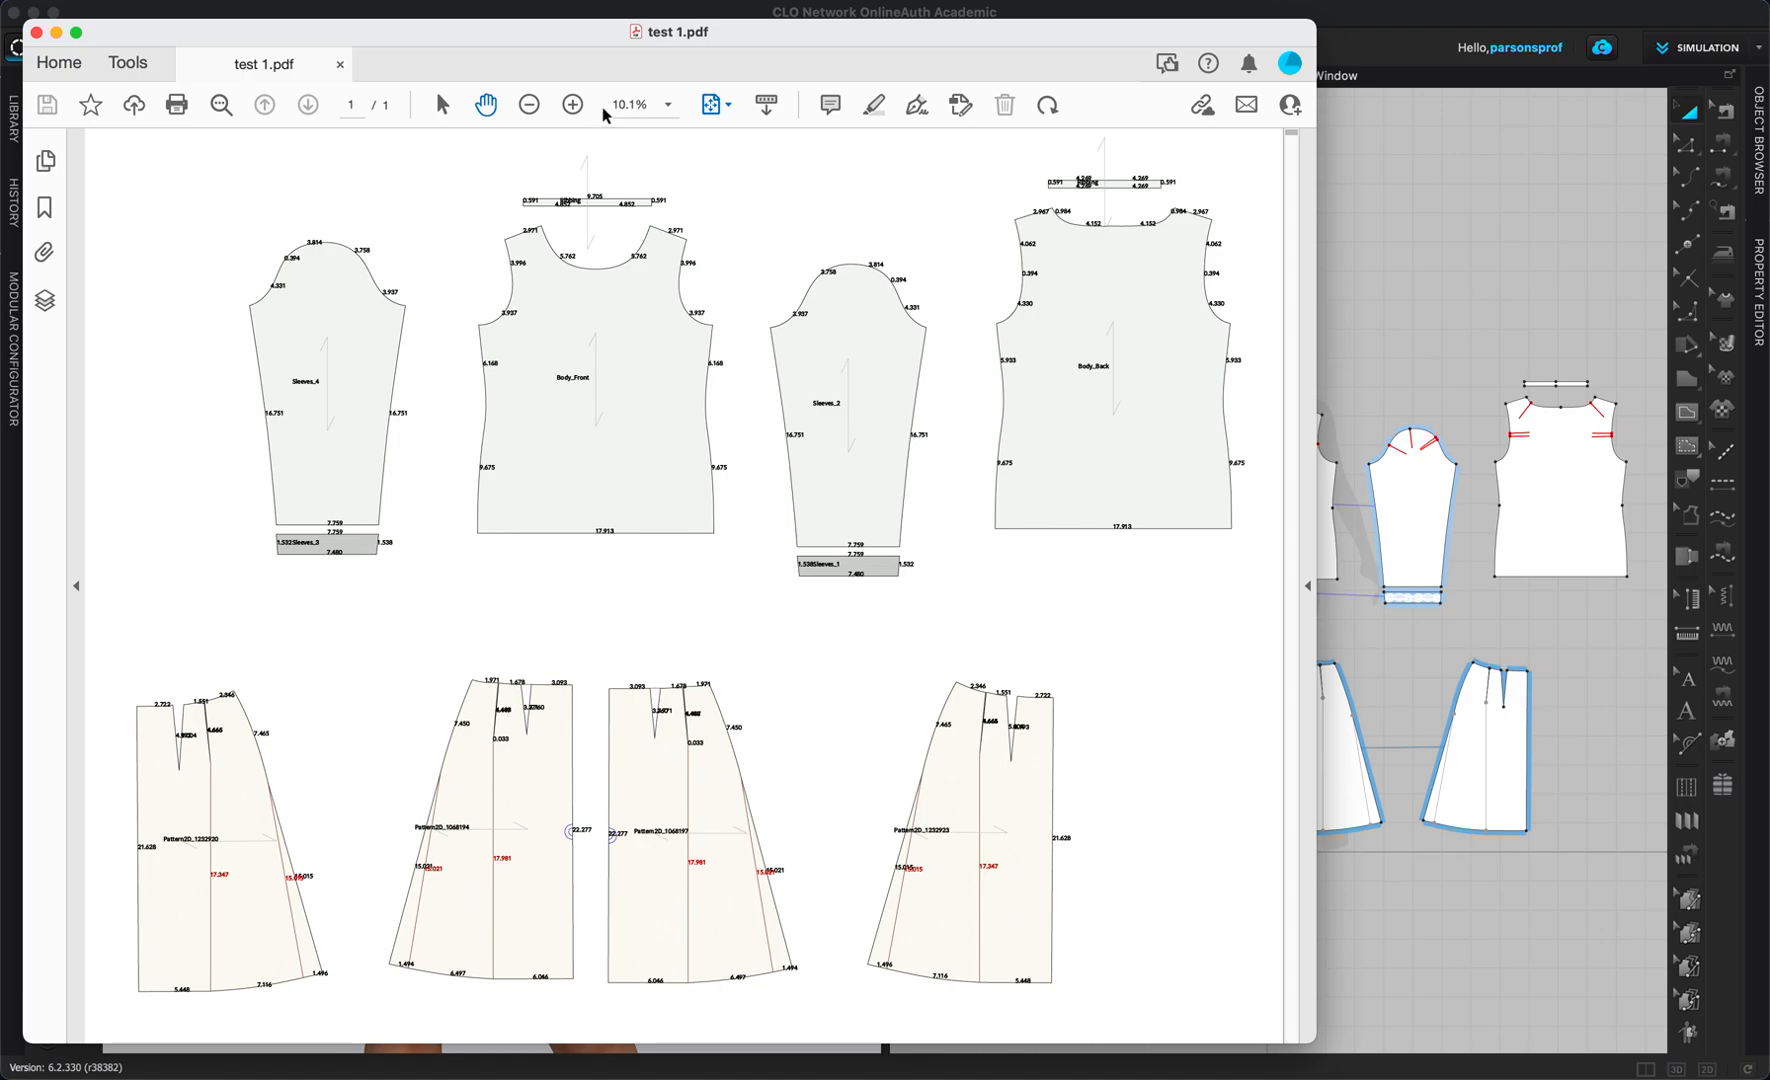
# Zoom into test 1.pdf and pan right to read the Sleeves_4 and Body_Front measurements.
pyautogui.click(572, 104)
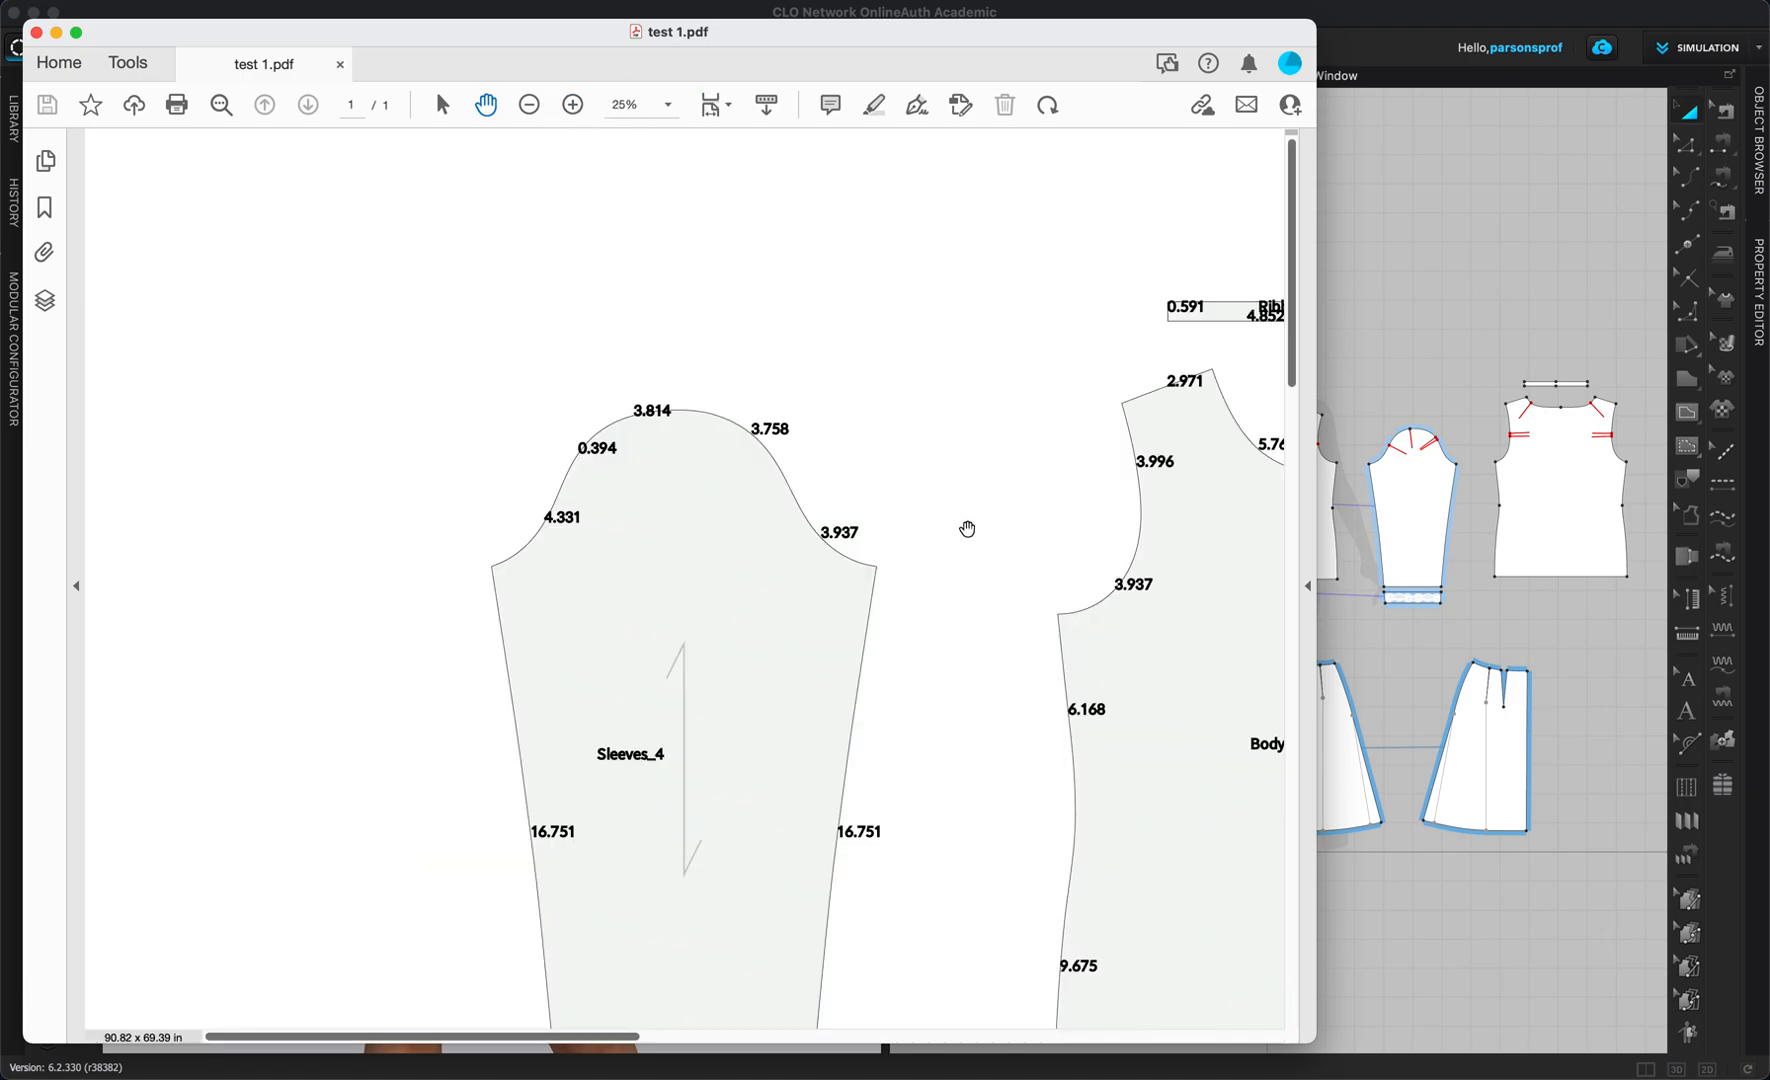
pyautogui.moveTo(872, 566)
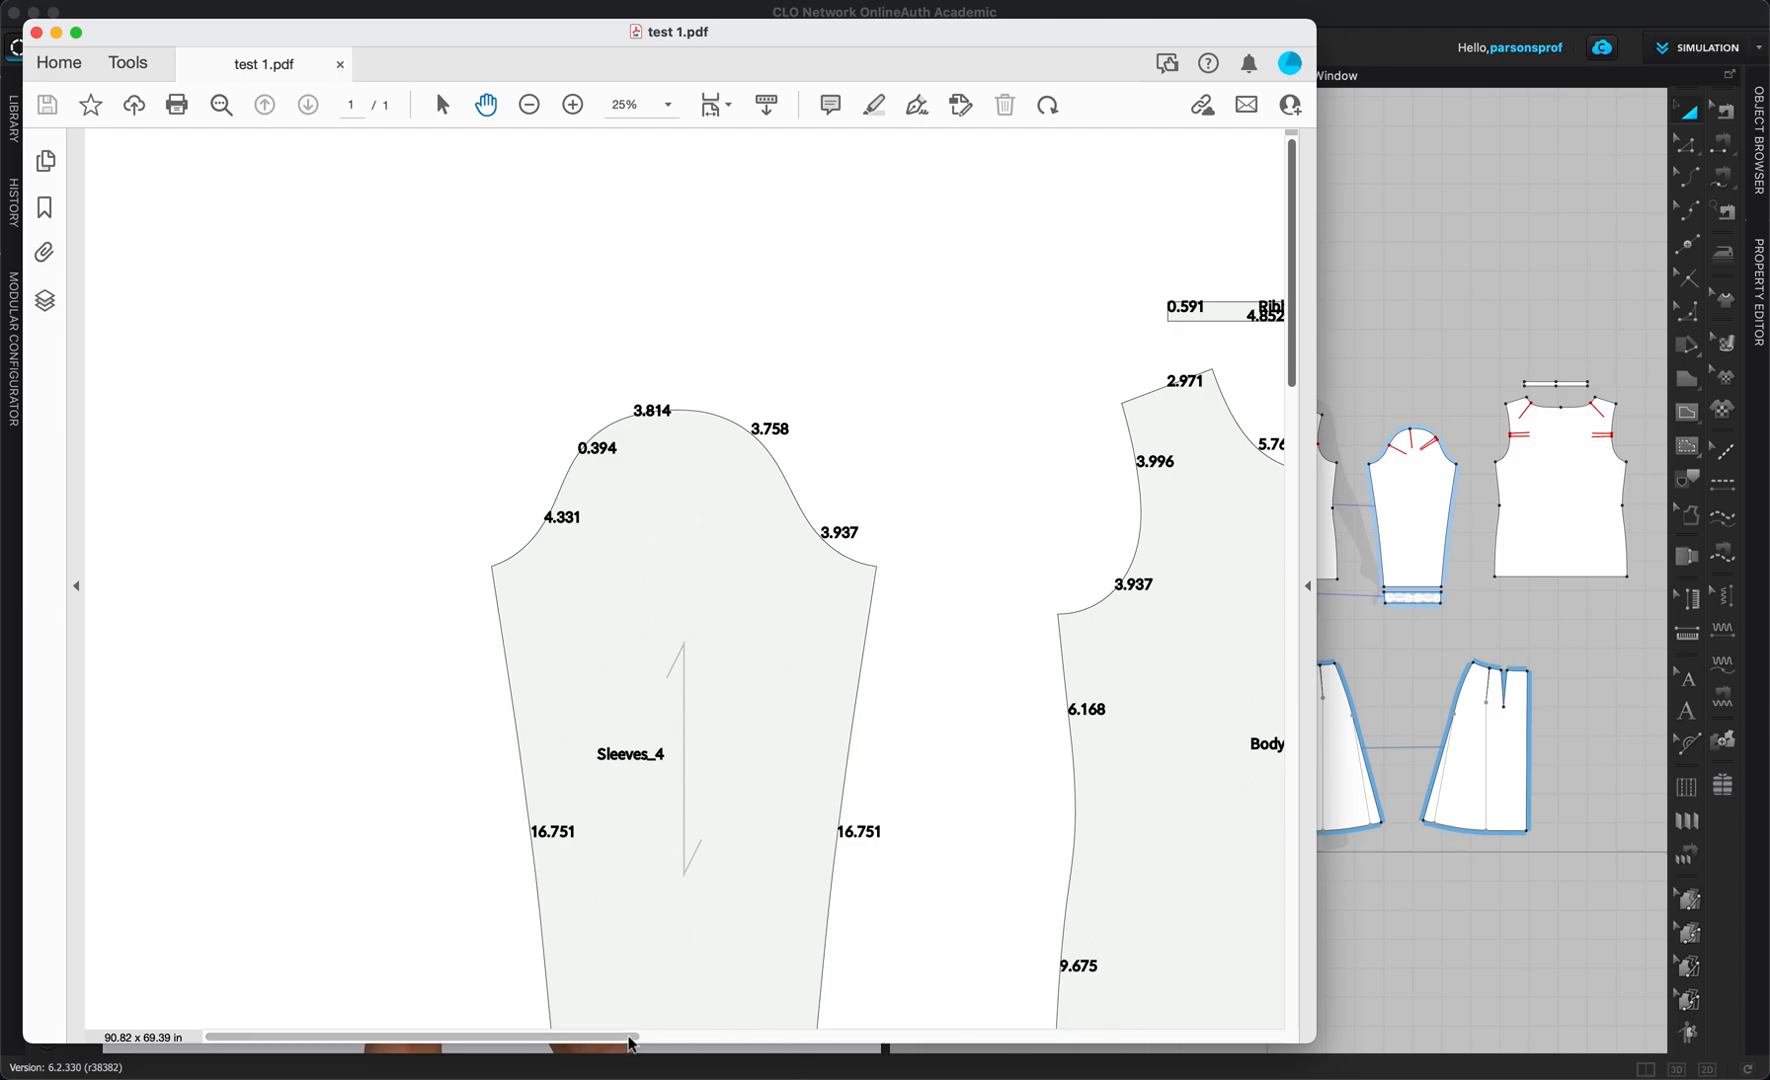
pyautogui.hscroll(3)
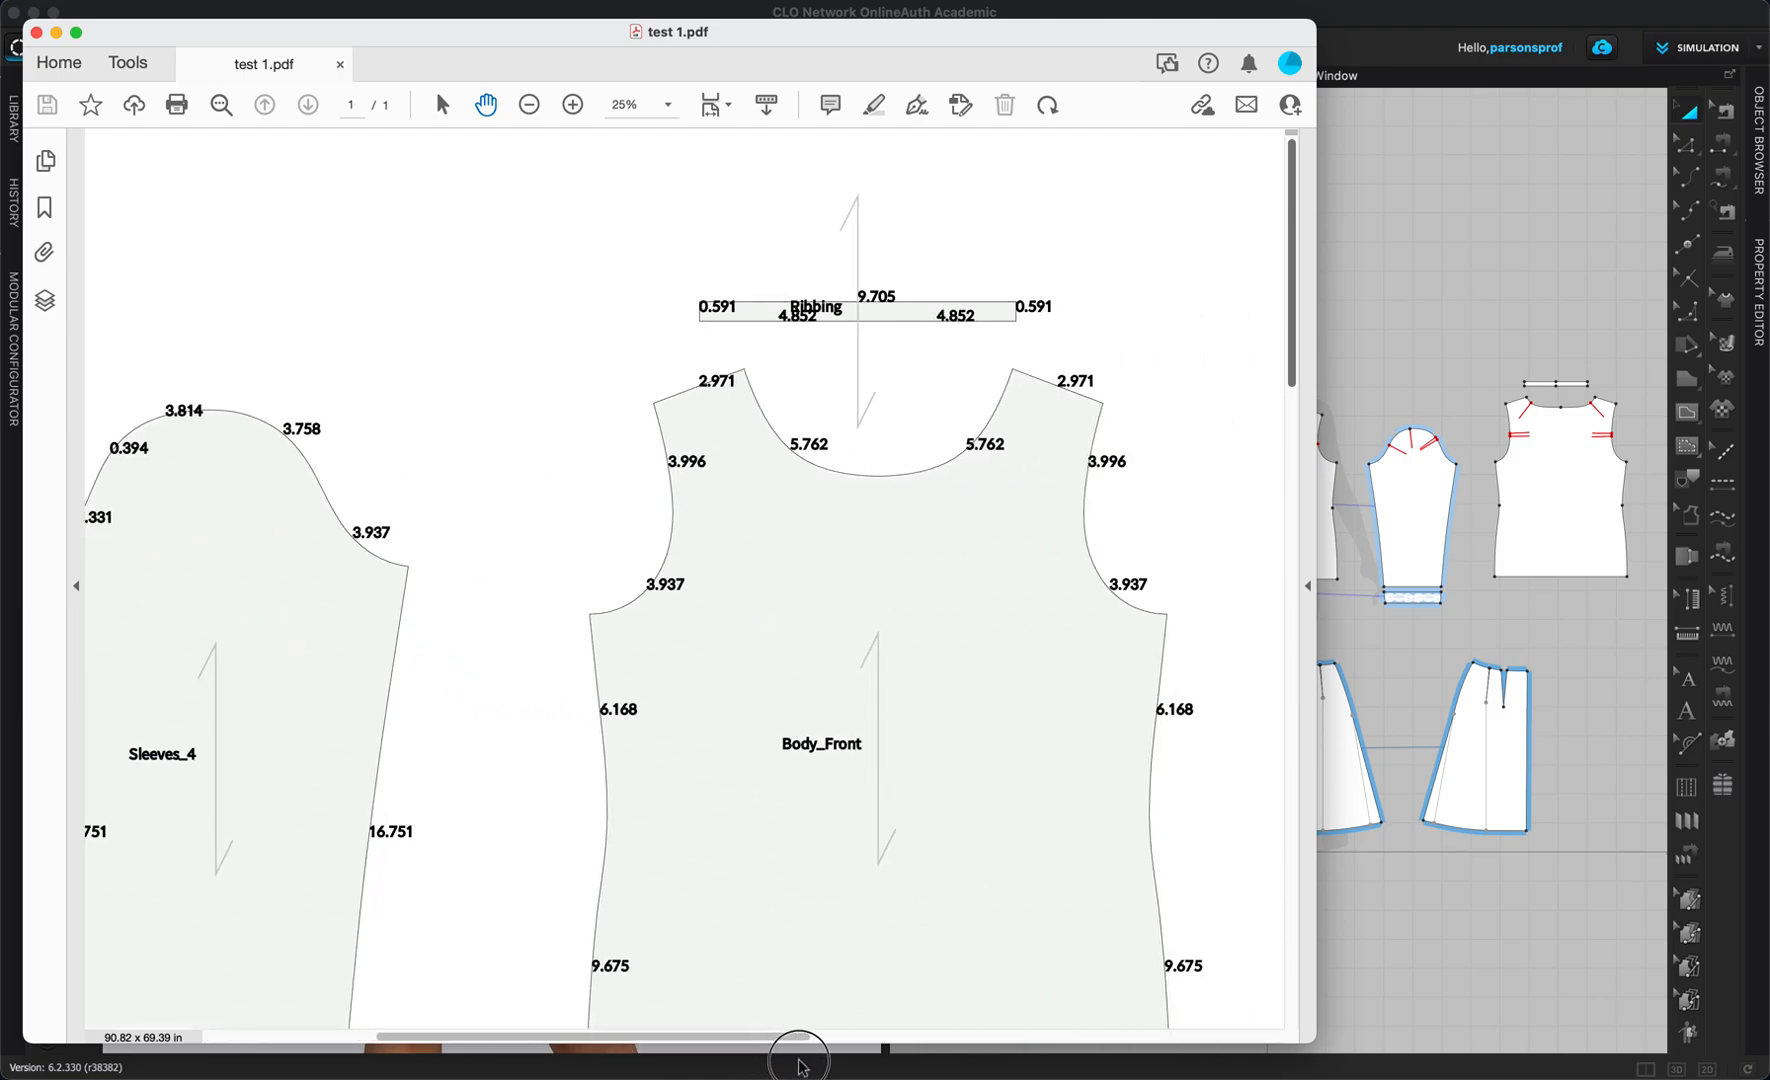
pyautogui.moveTo(624, 582)
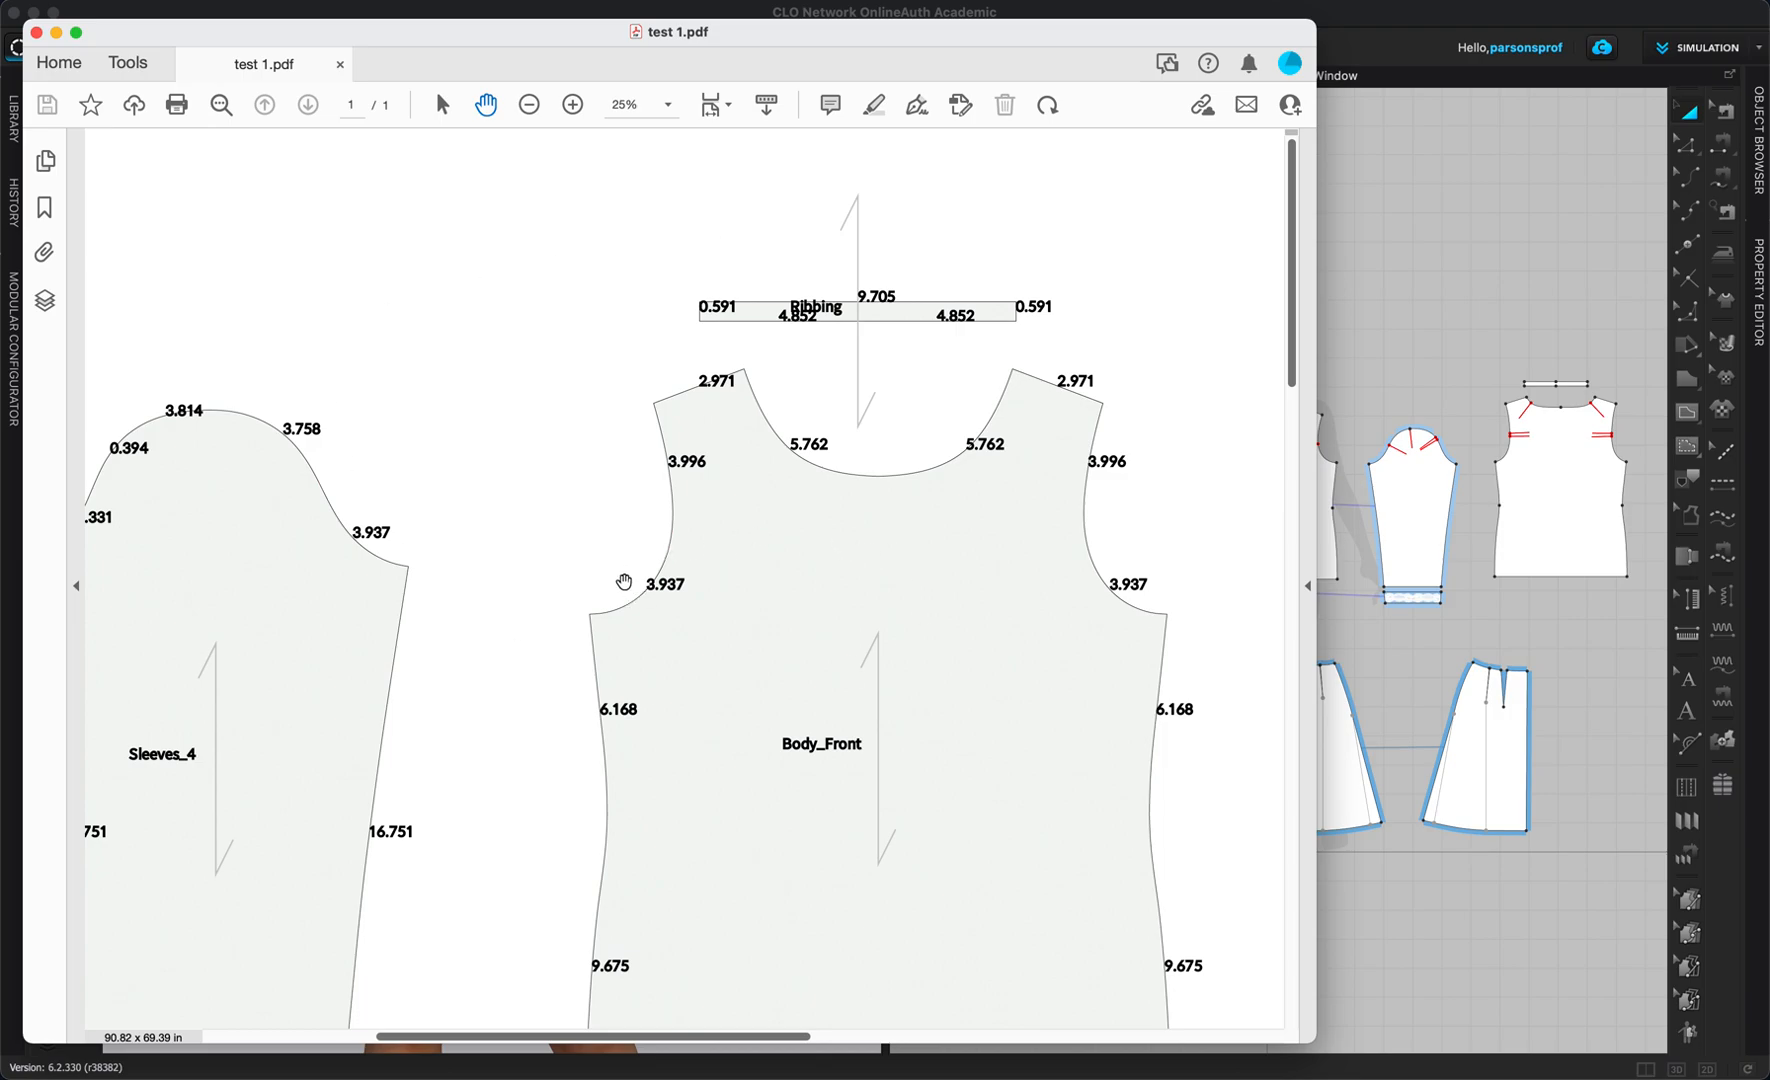
pyautogui.moveTo(1138, 496)
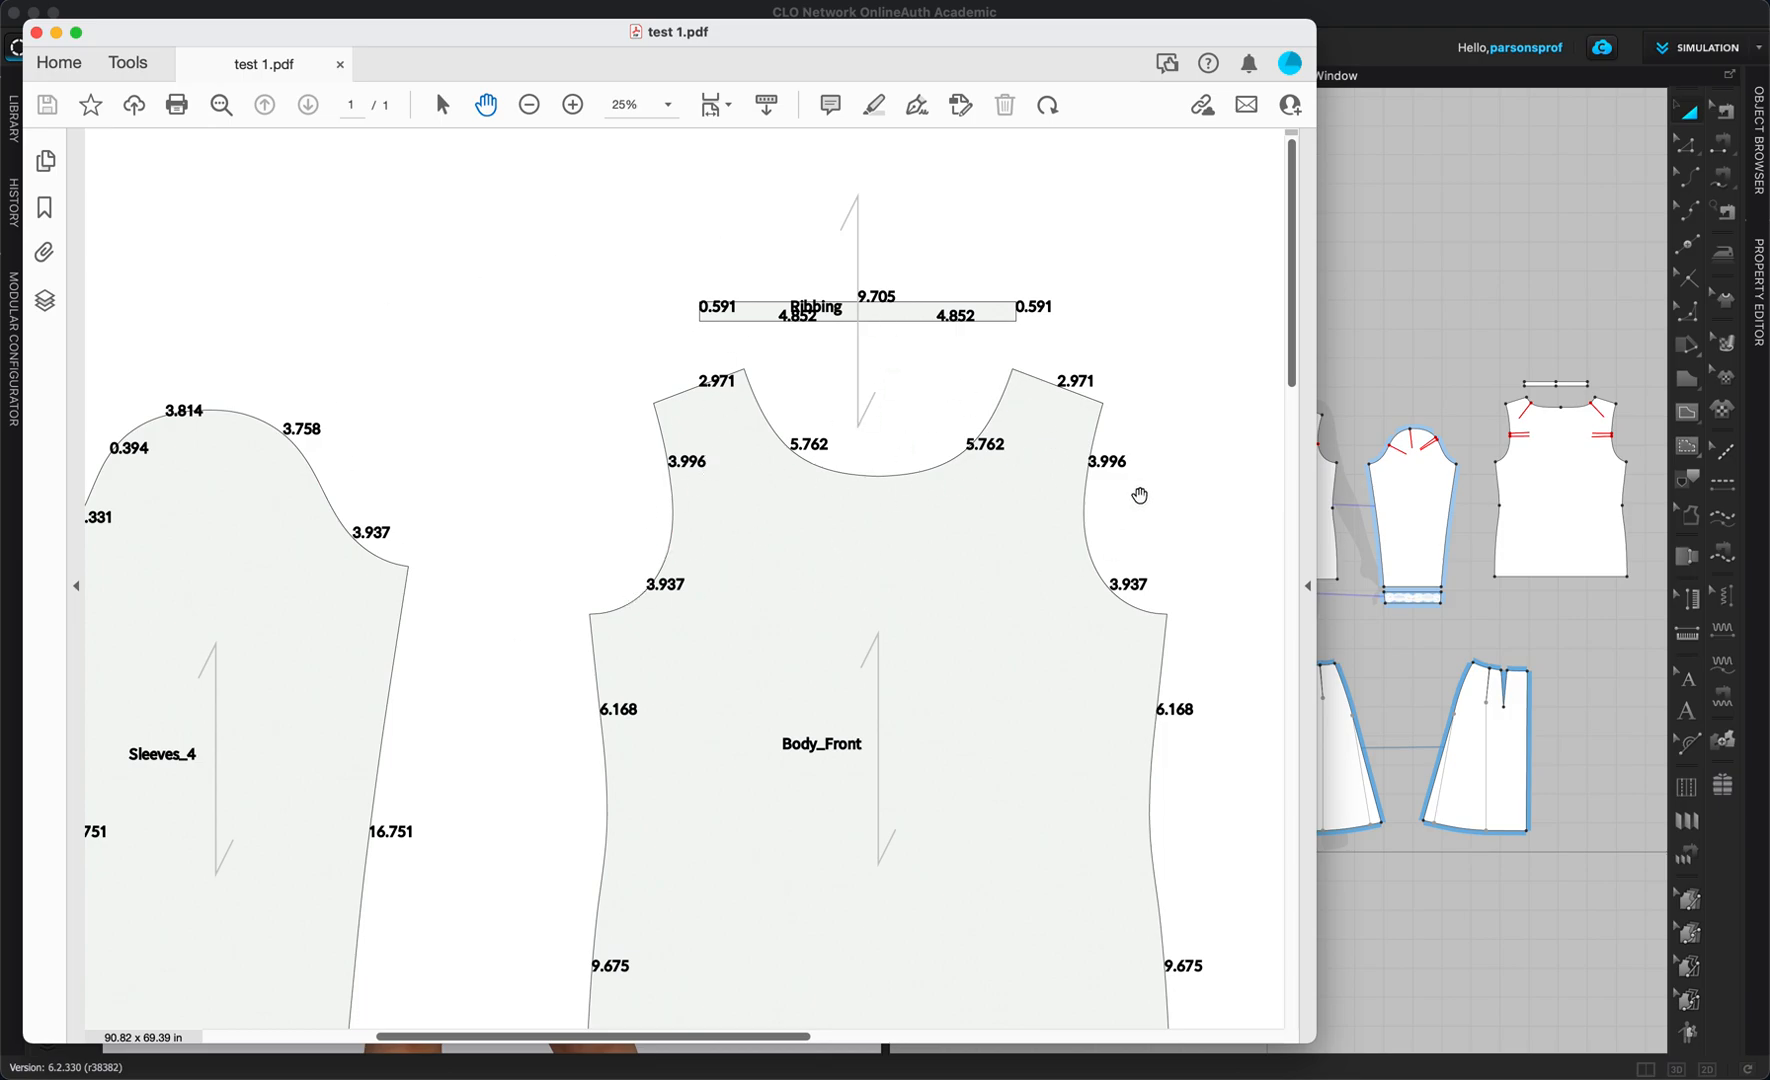
pyautogui.moveTo(986, 618)
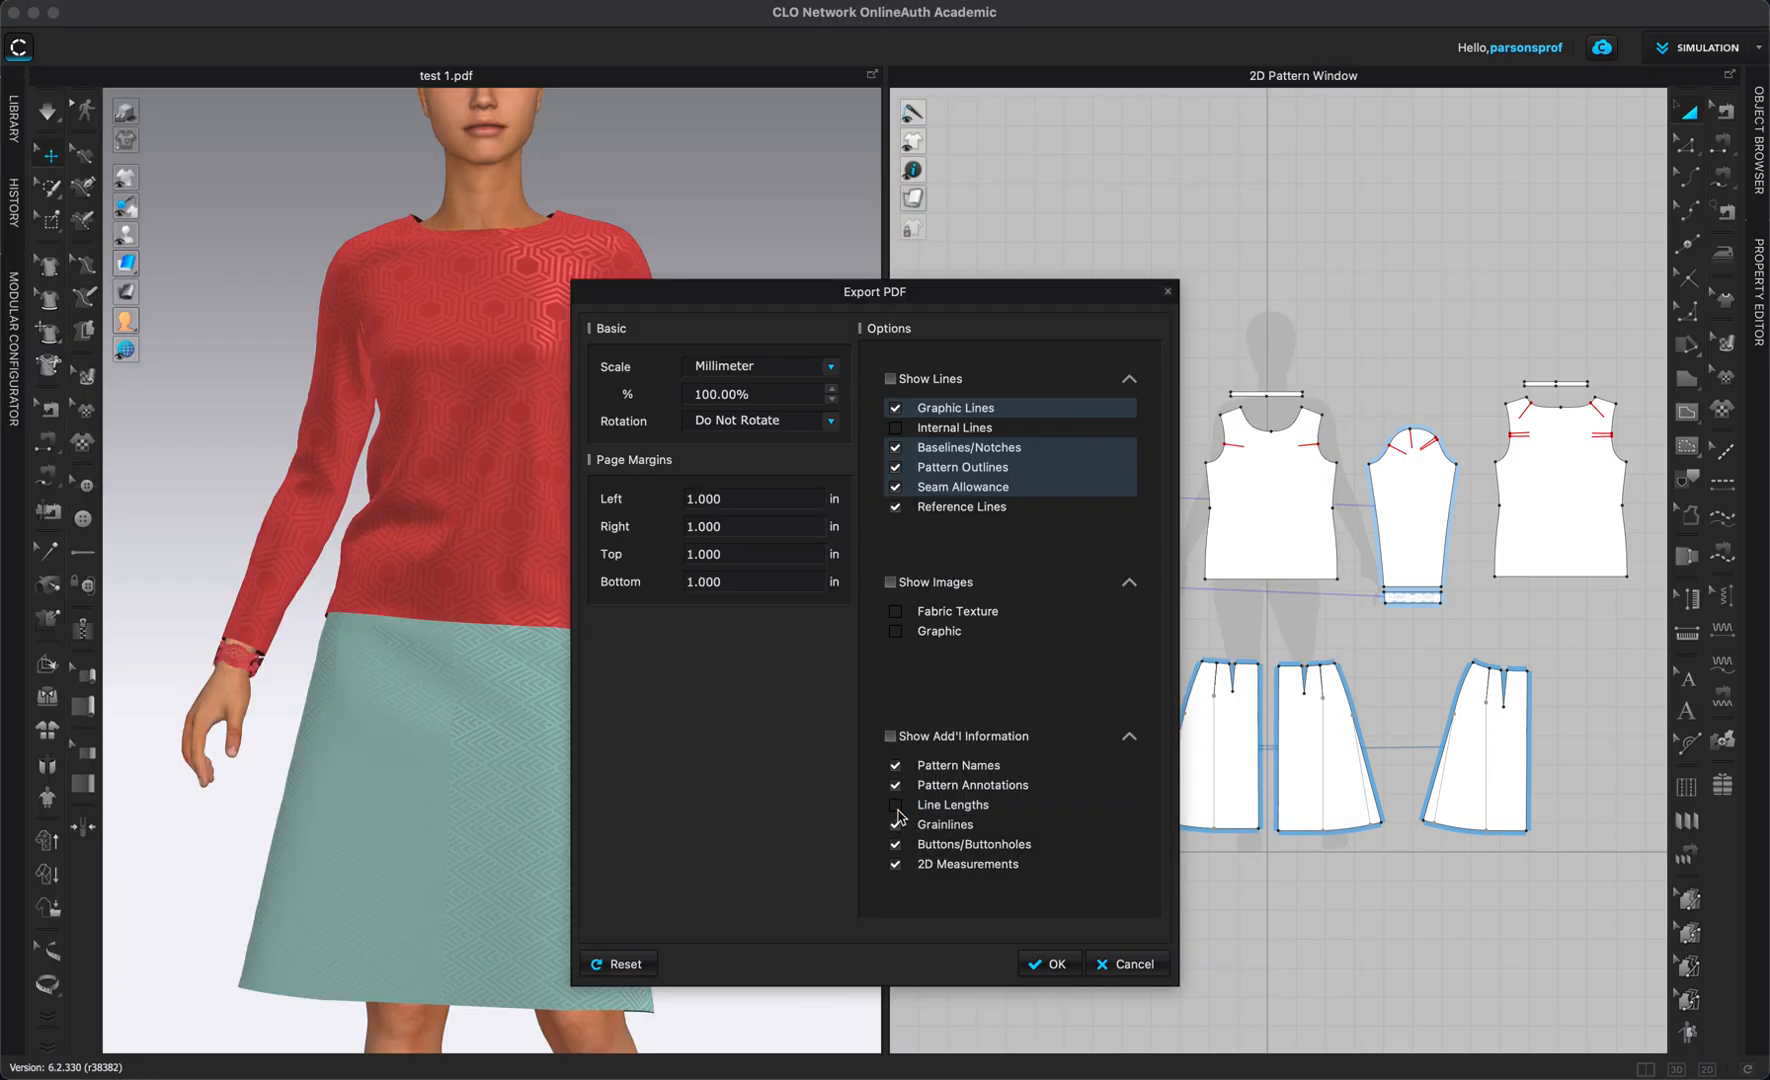
# Export the PDF without line lengths or 2D measurements.
pyautogui.click(898, 804)
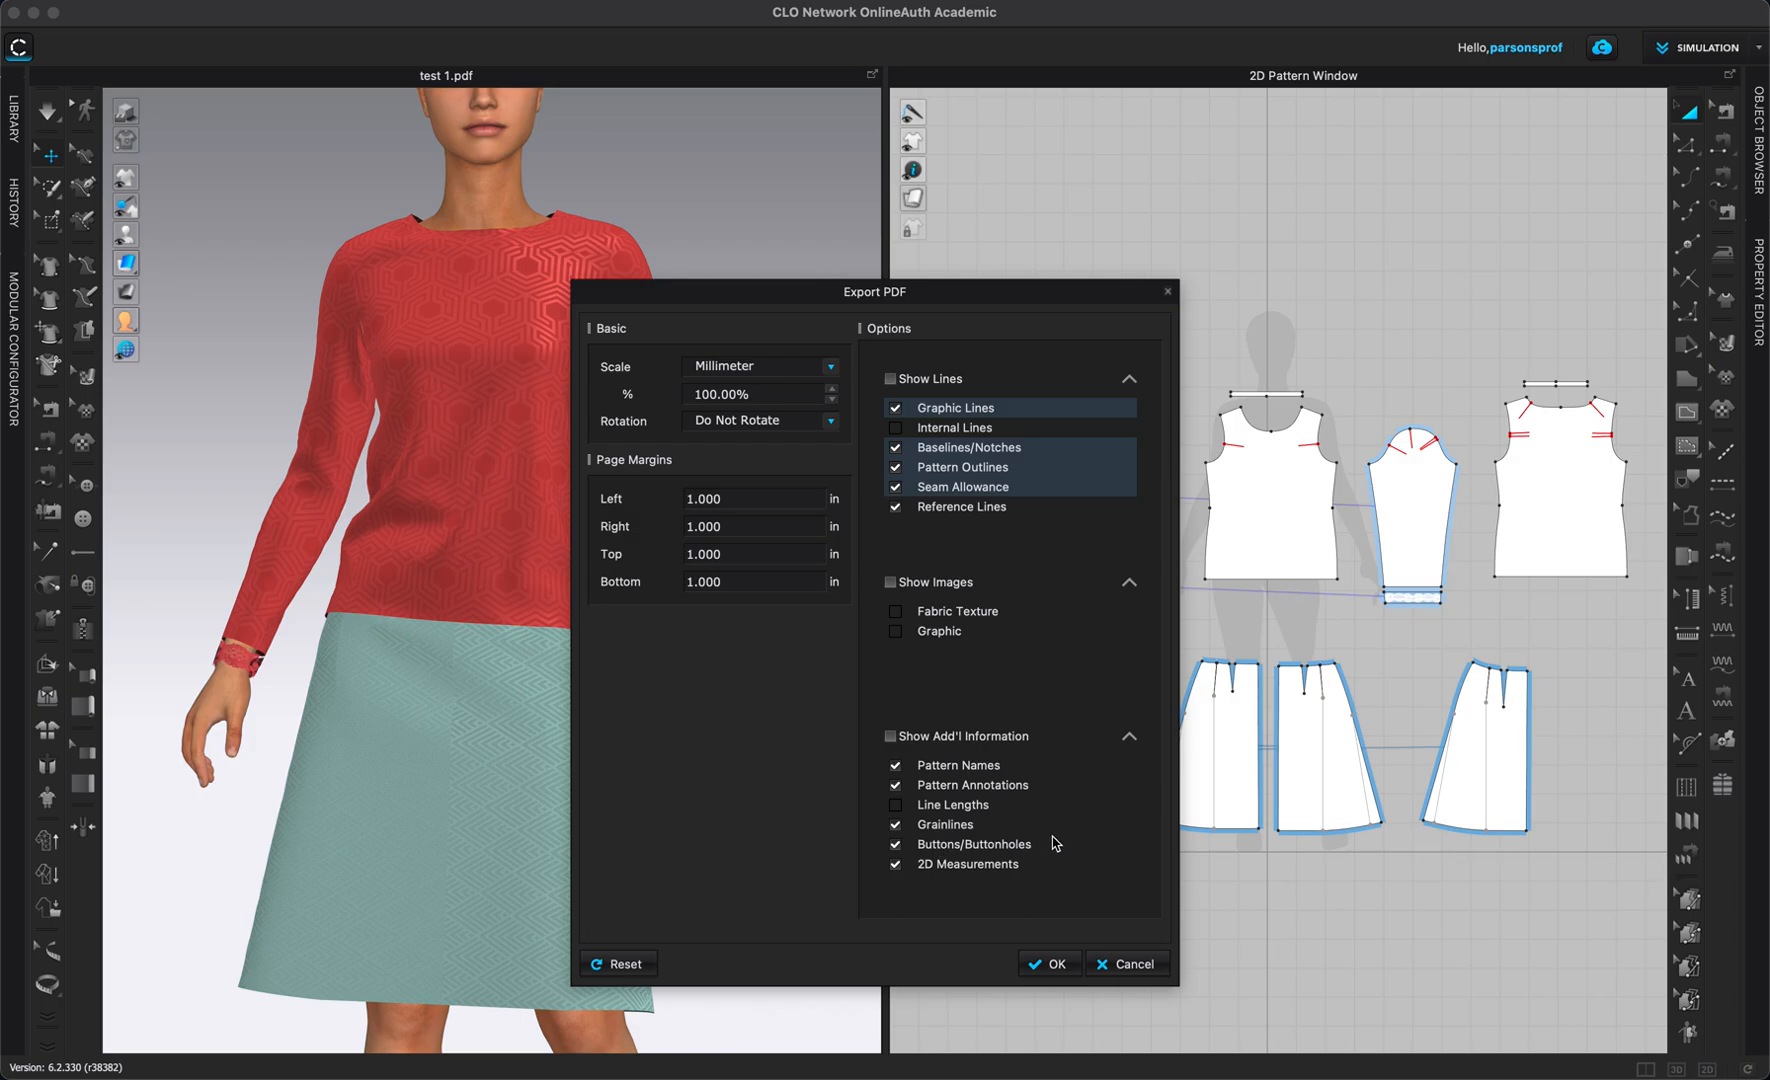
pyautogui.moveTo(1030, 864)
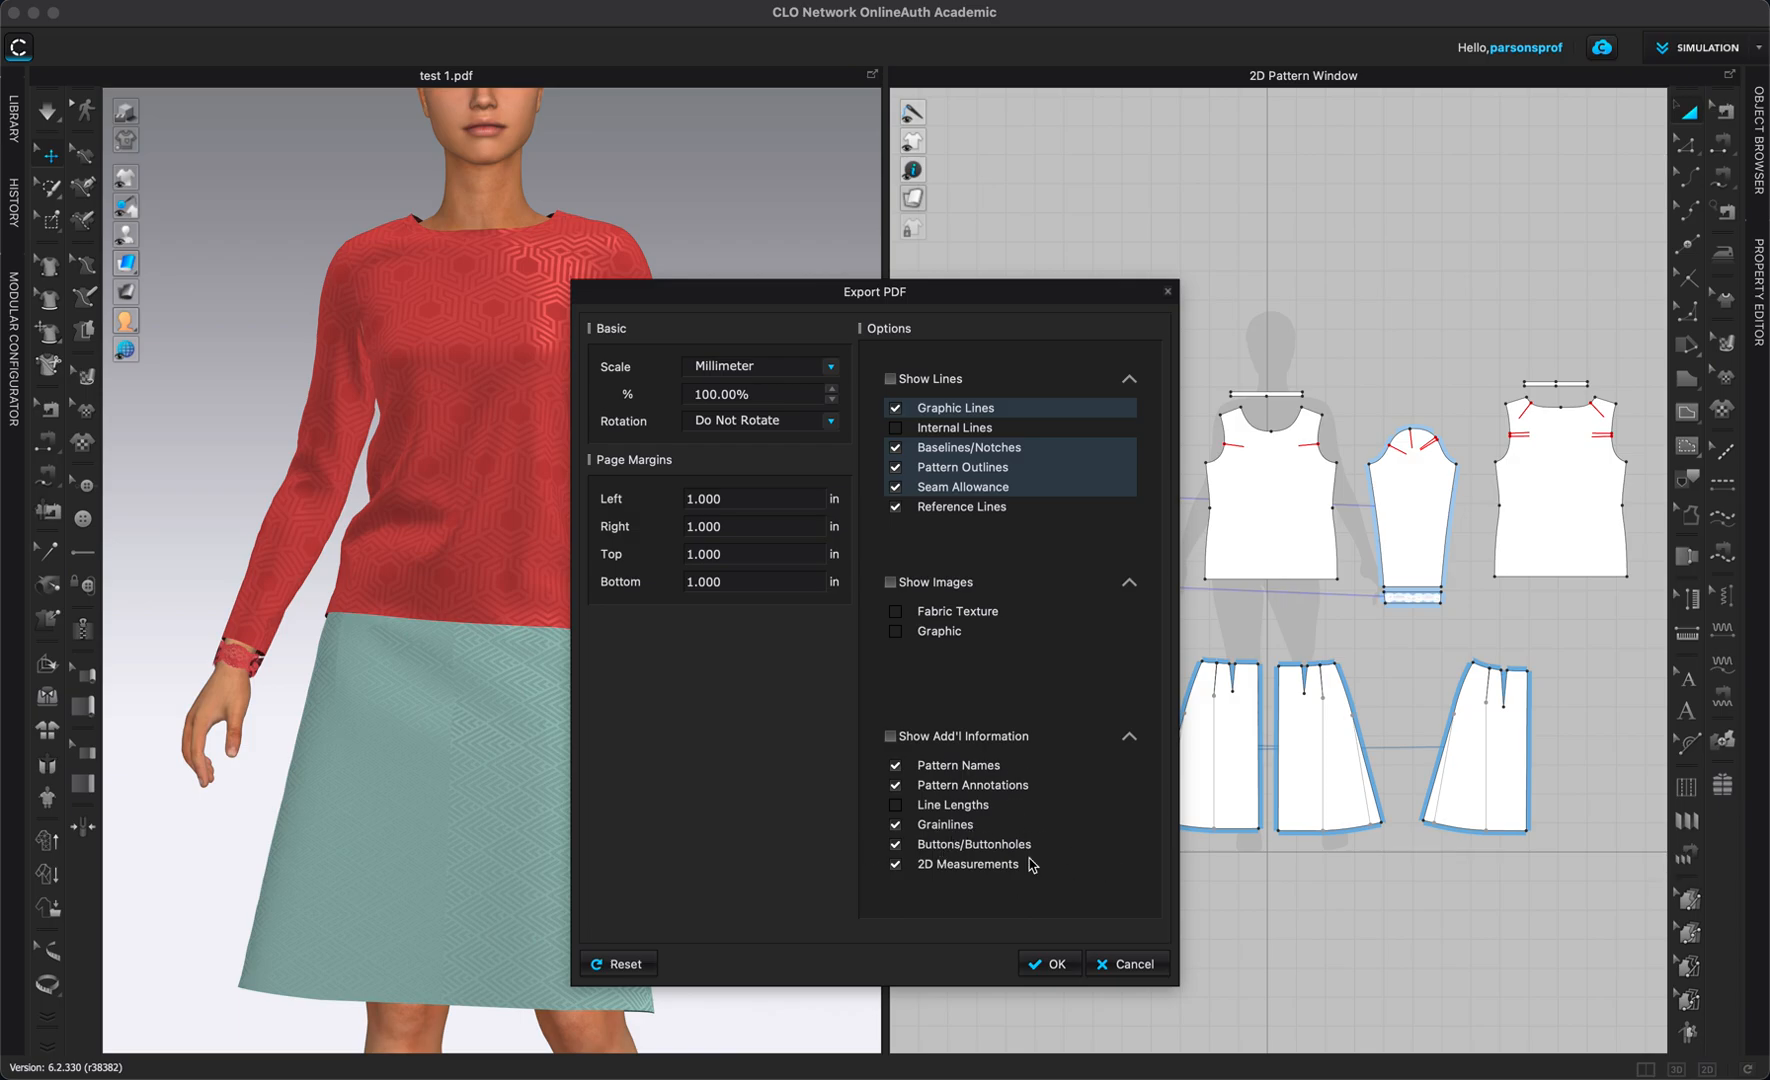
pyautogui.click(898, 864)
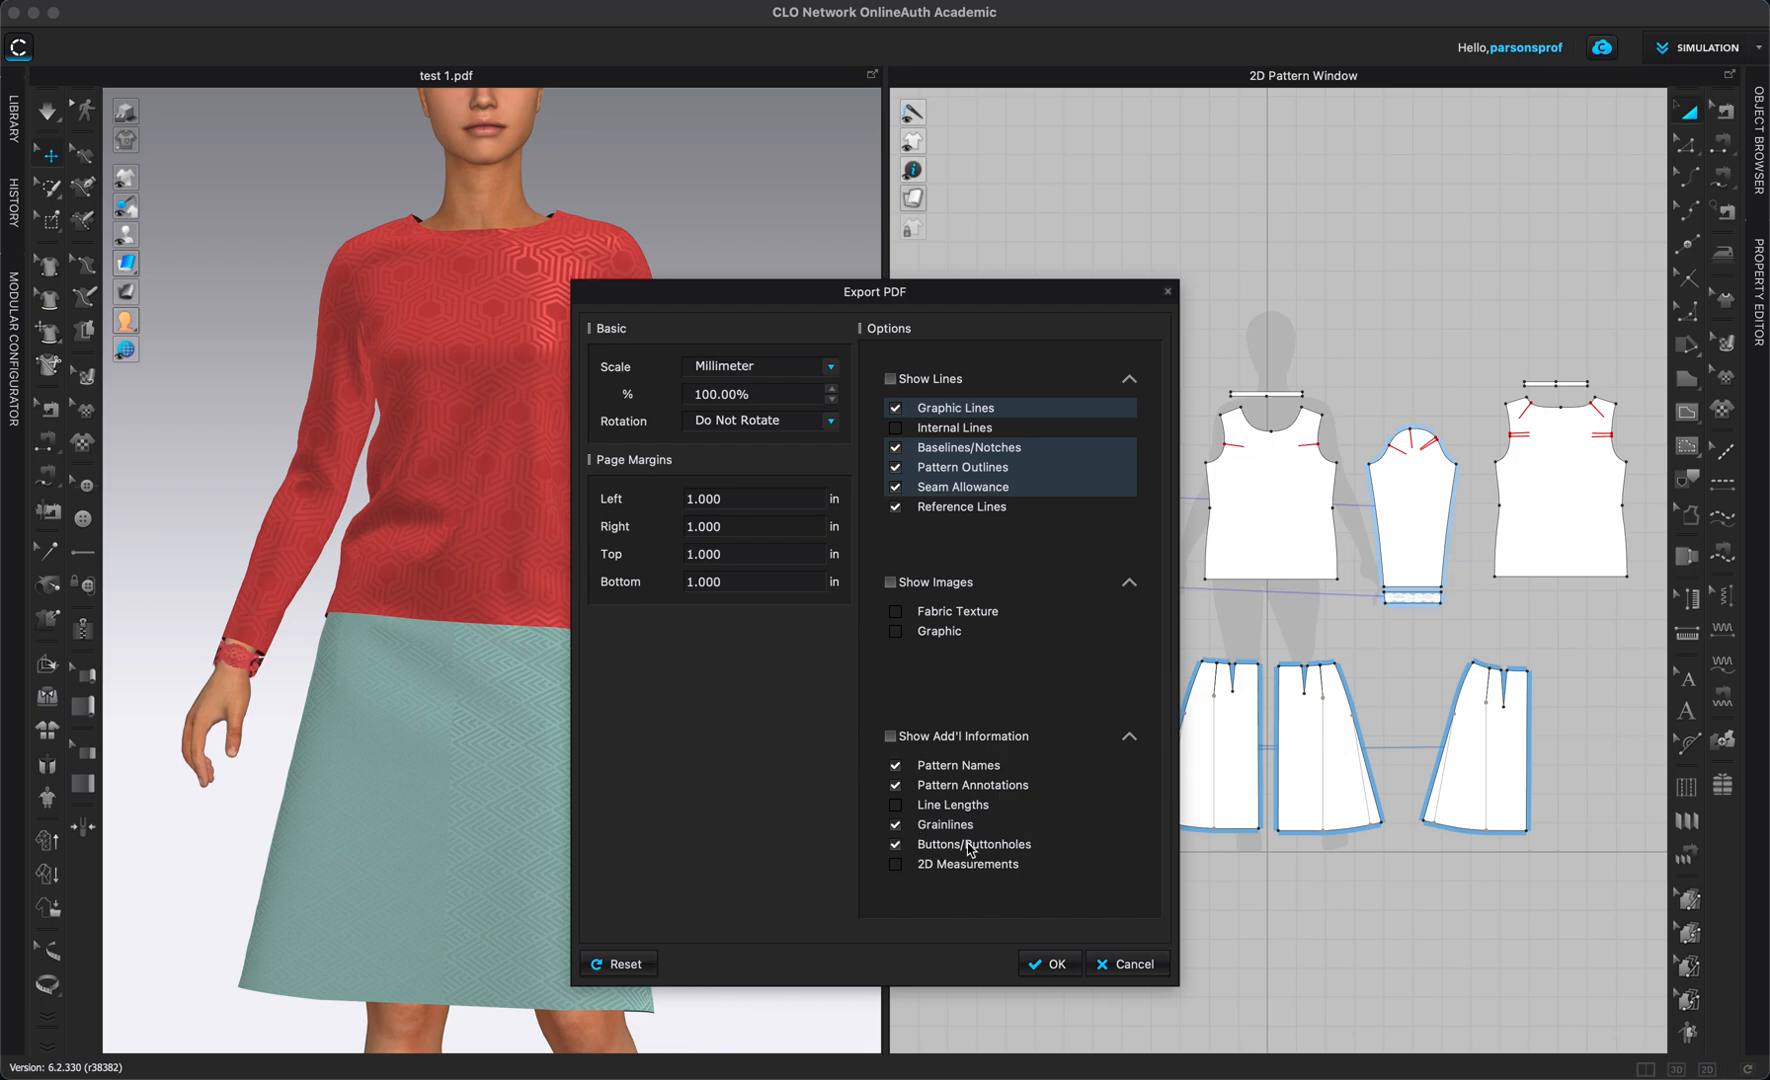
pyautogui.moveTo(1056, 968)
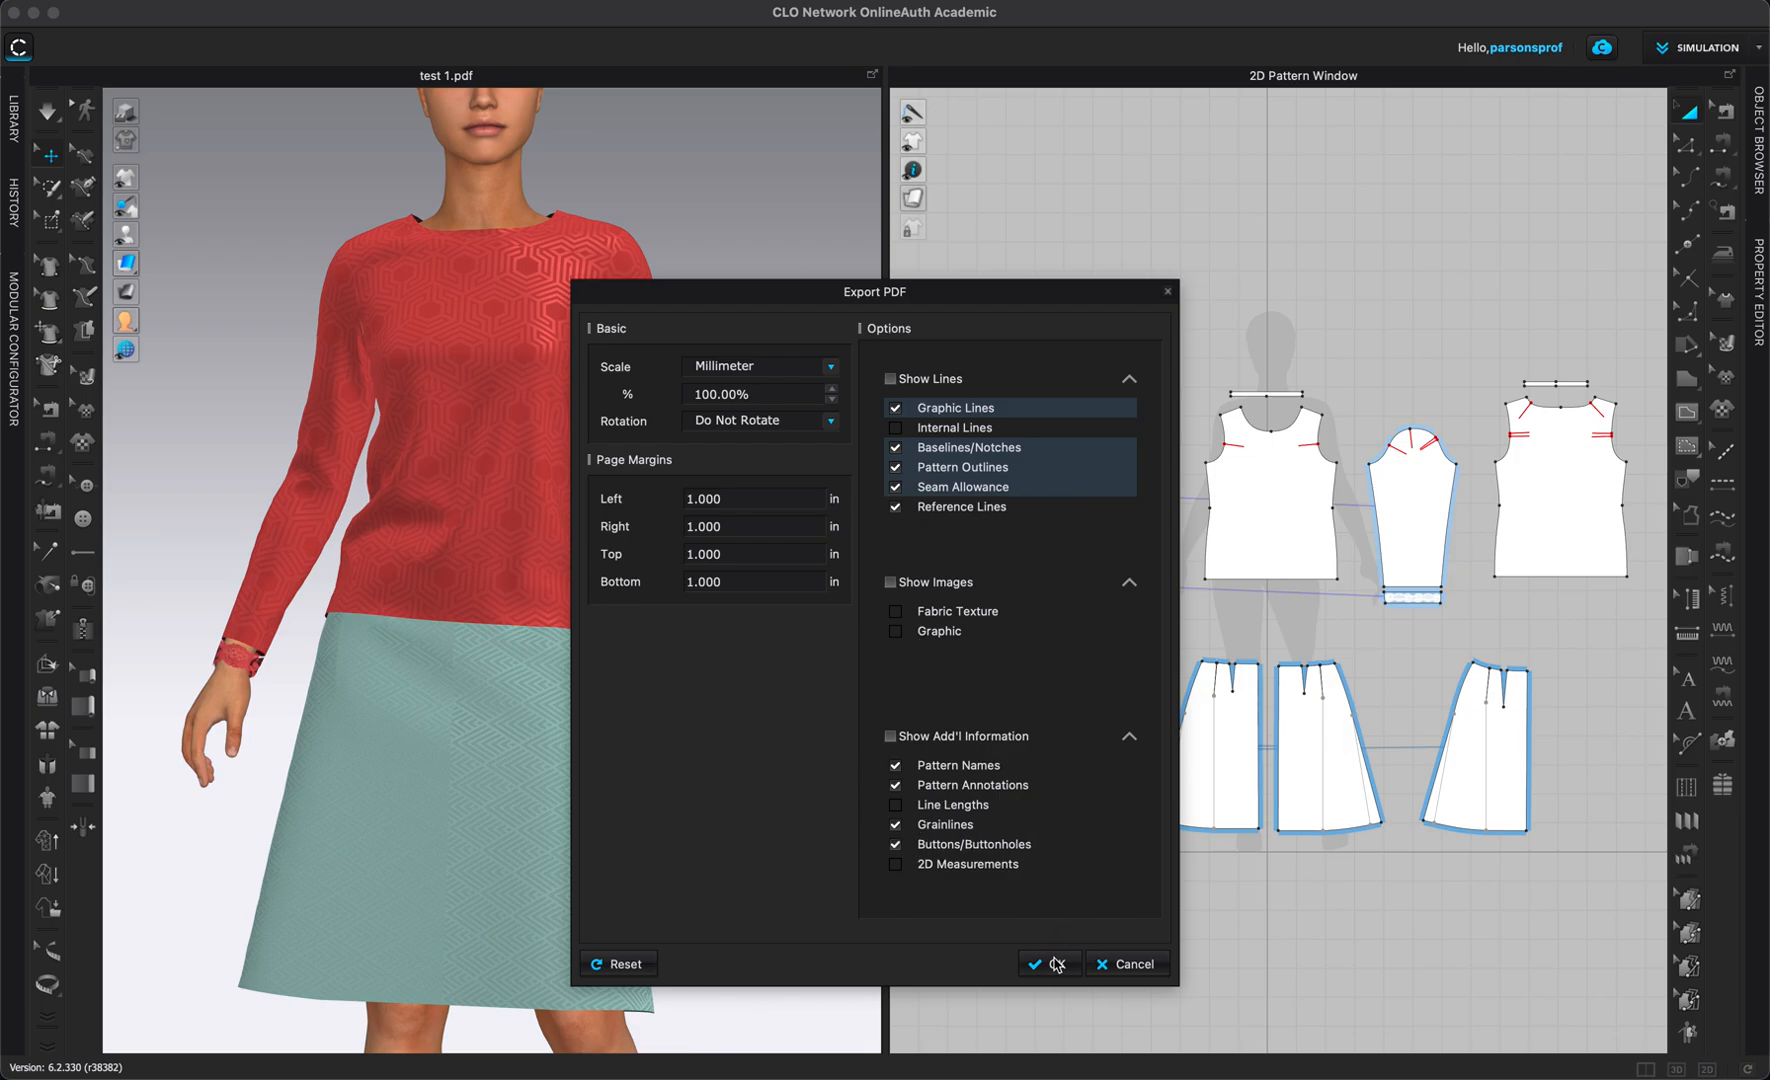
pyautogui.click(1046, 964)
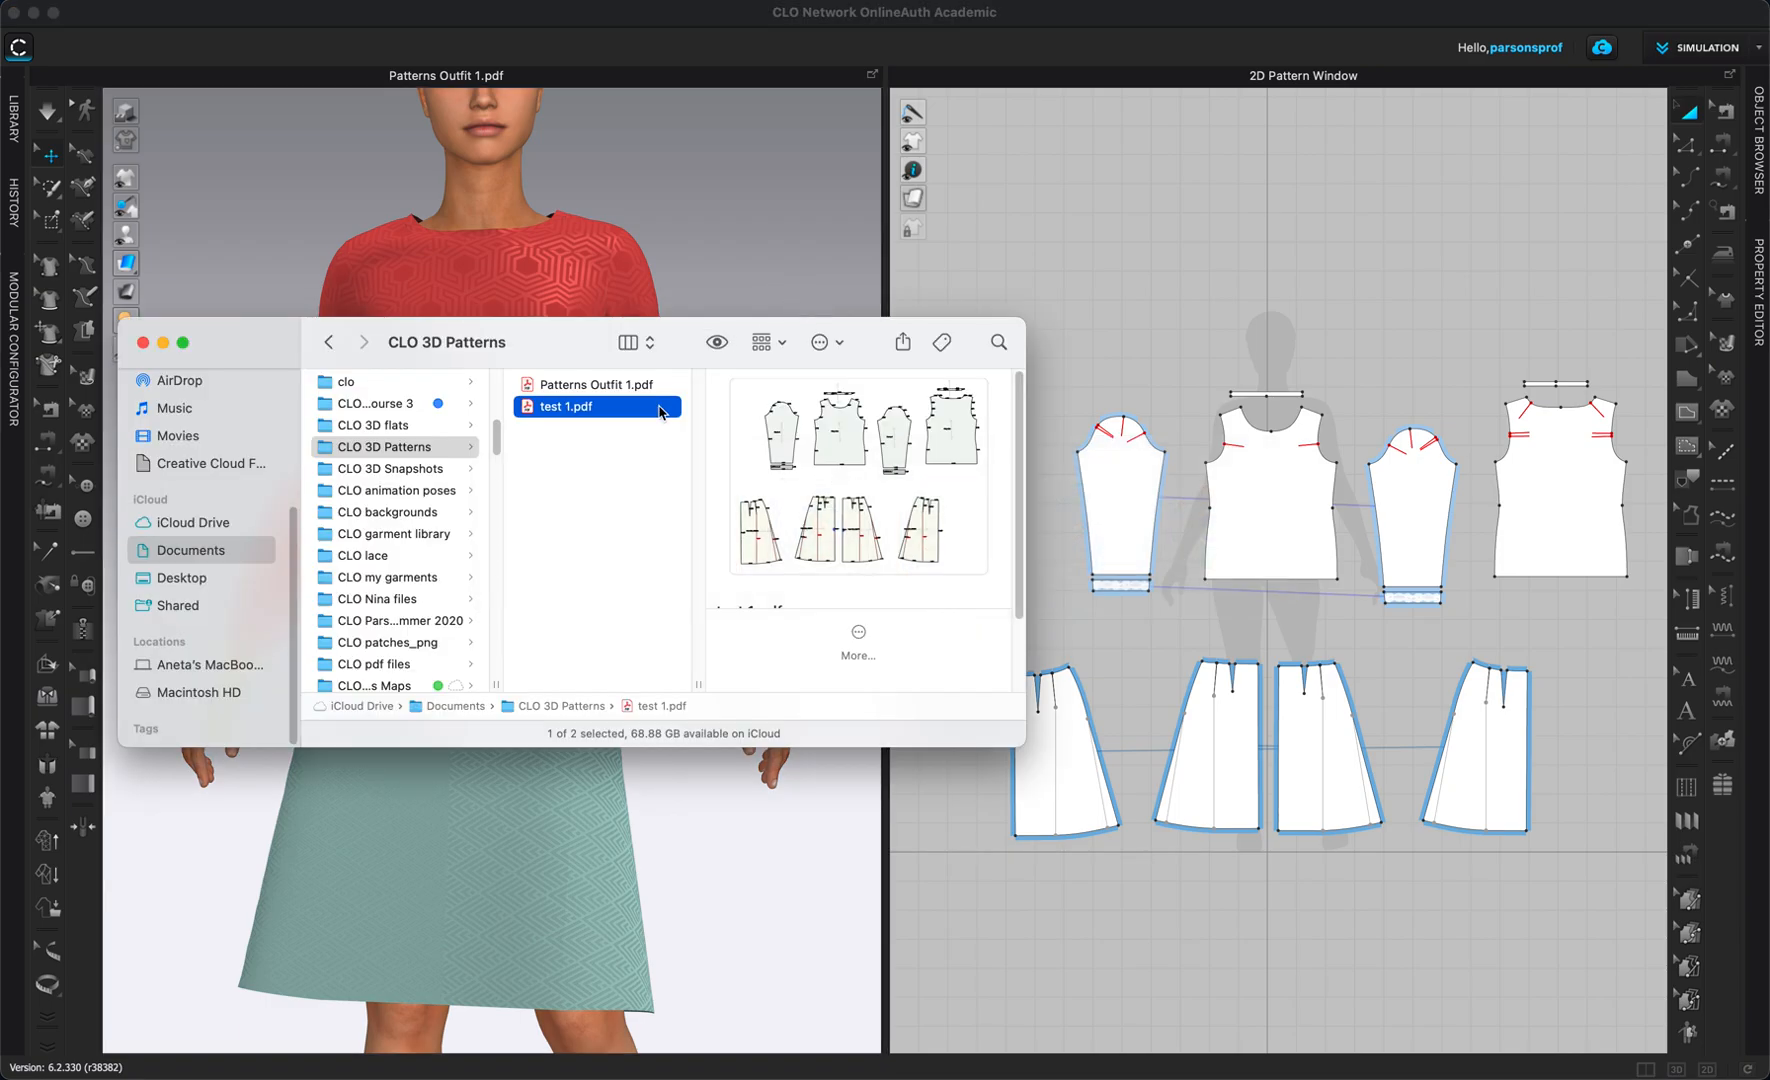
pyautogui.moveTo(618, 386)
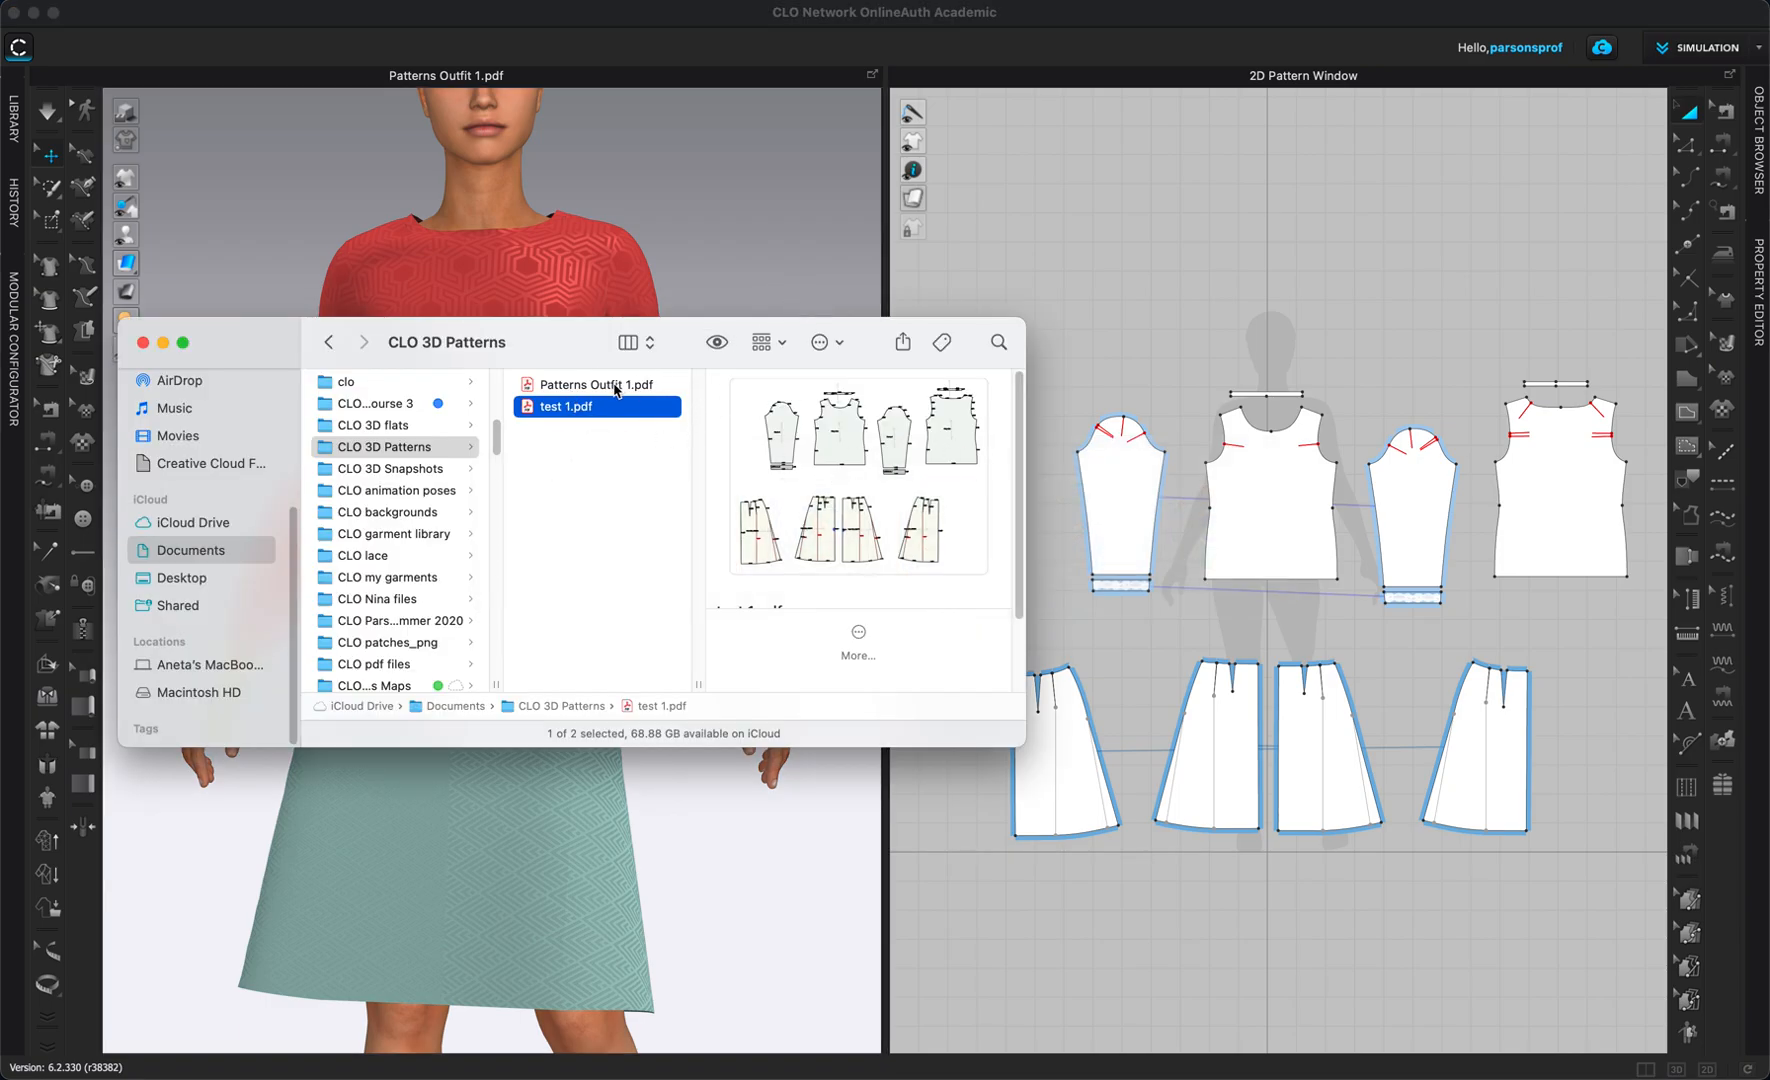
# Preview Patterns Outfit 1.pdf in the CLO 3D Patterns folder.
pyautogui.click(594, 384)
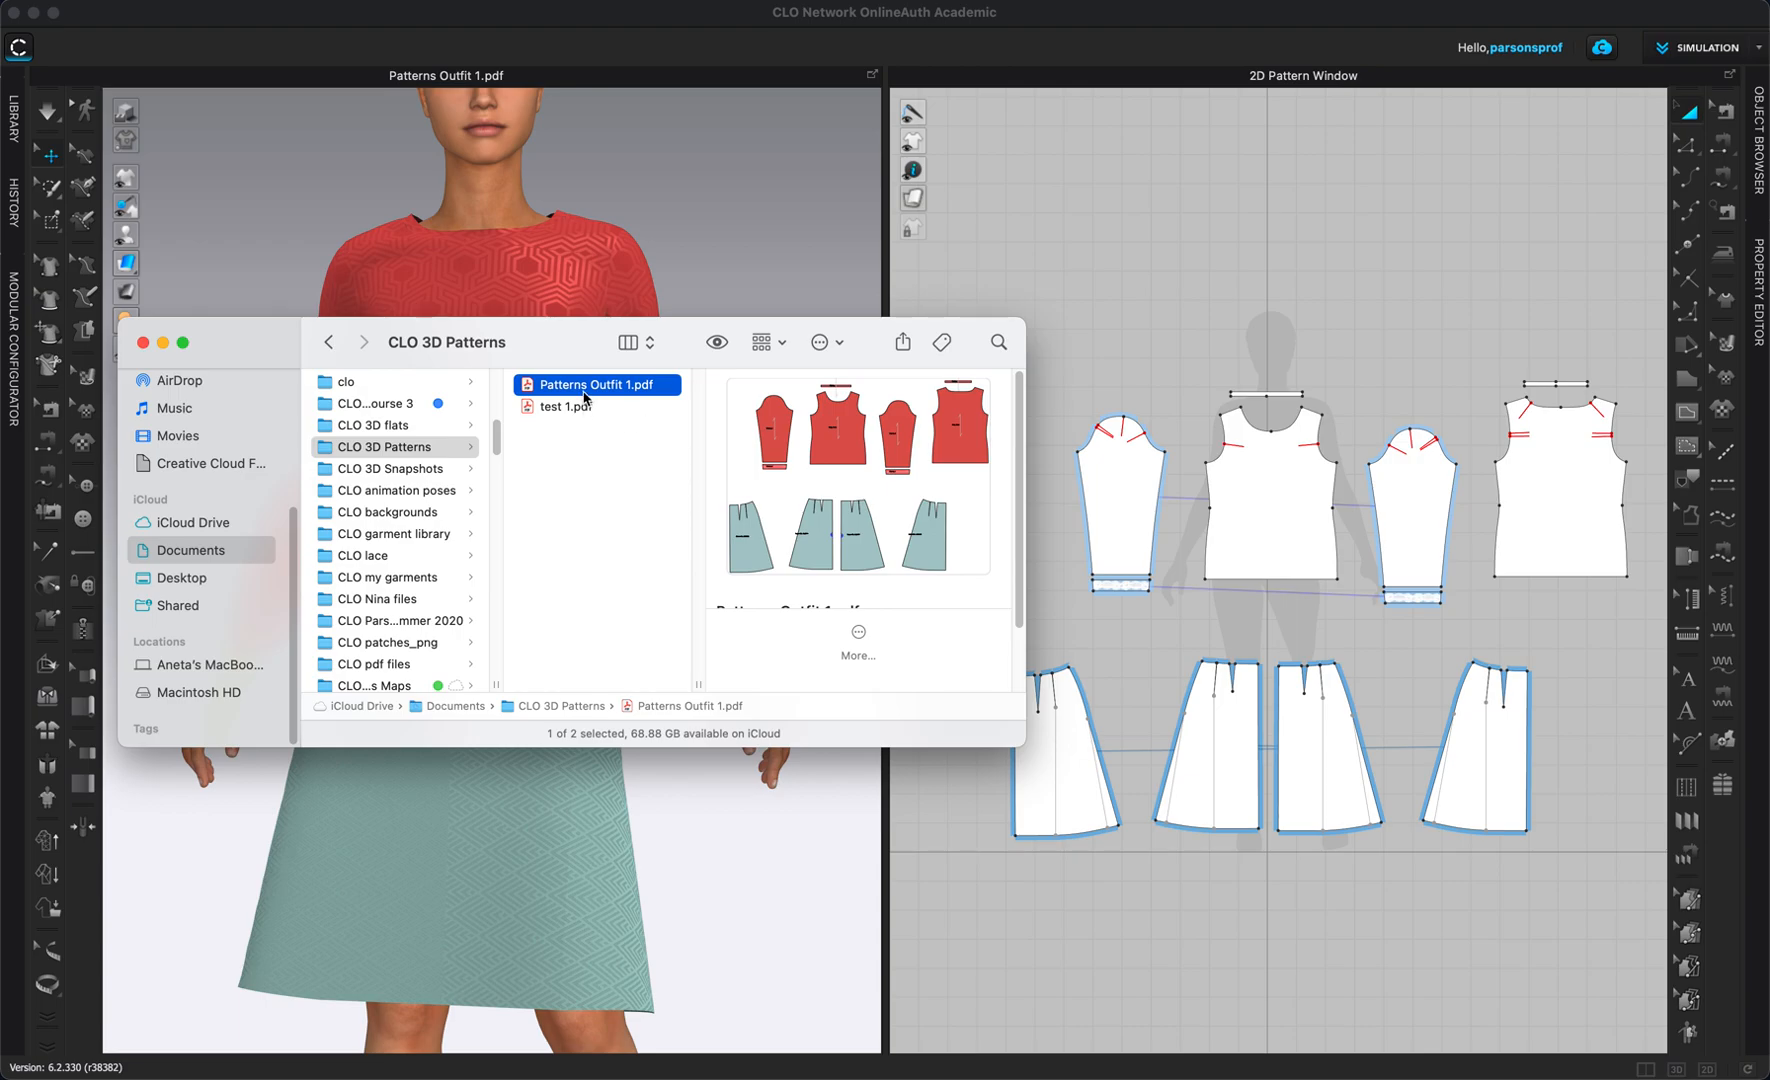
# Open Patterns Outfit 1.pdf in Acrobat to view the red bodice and teal skirt pieces.
pyautogui.doubleClick(598, 384)
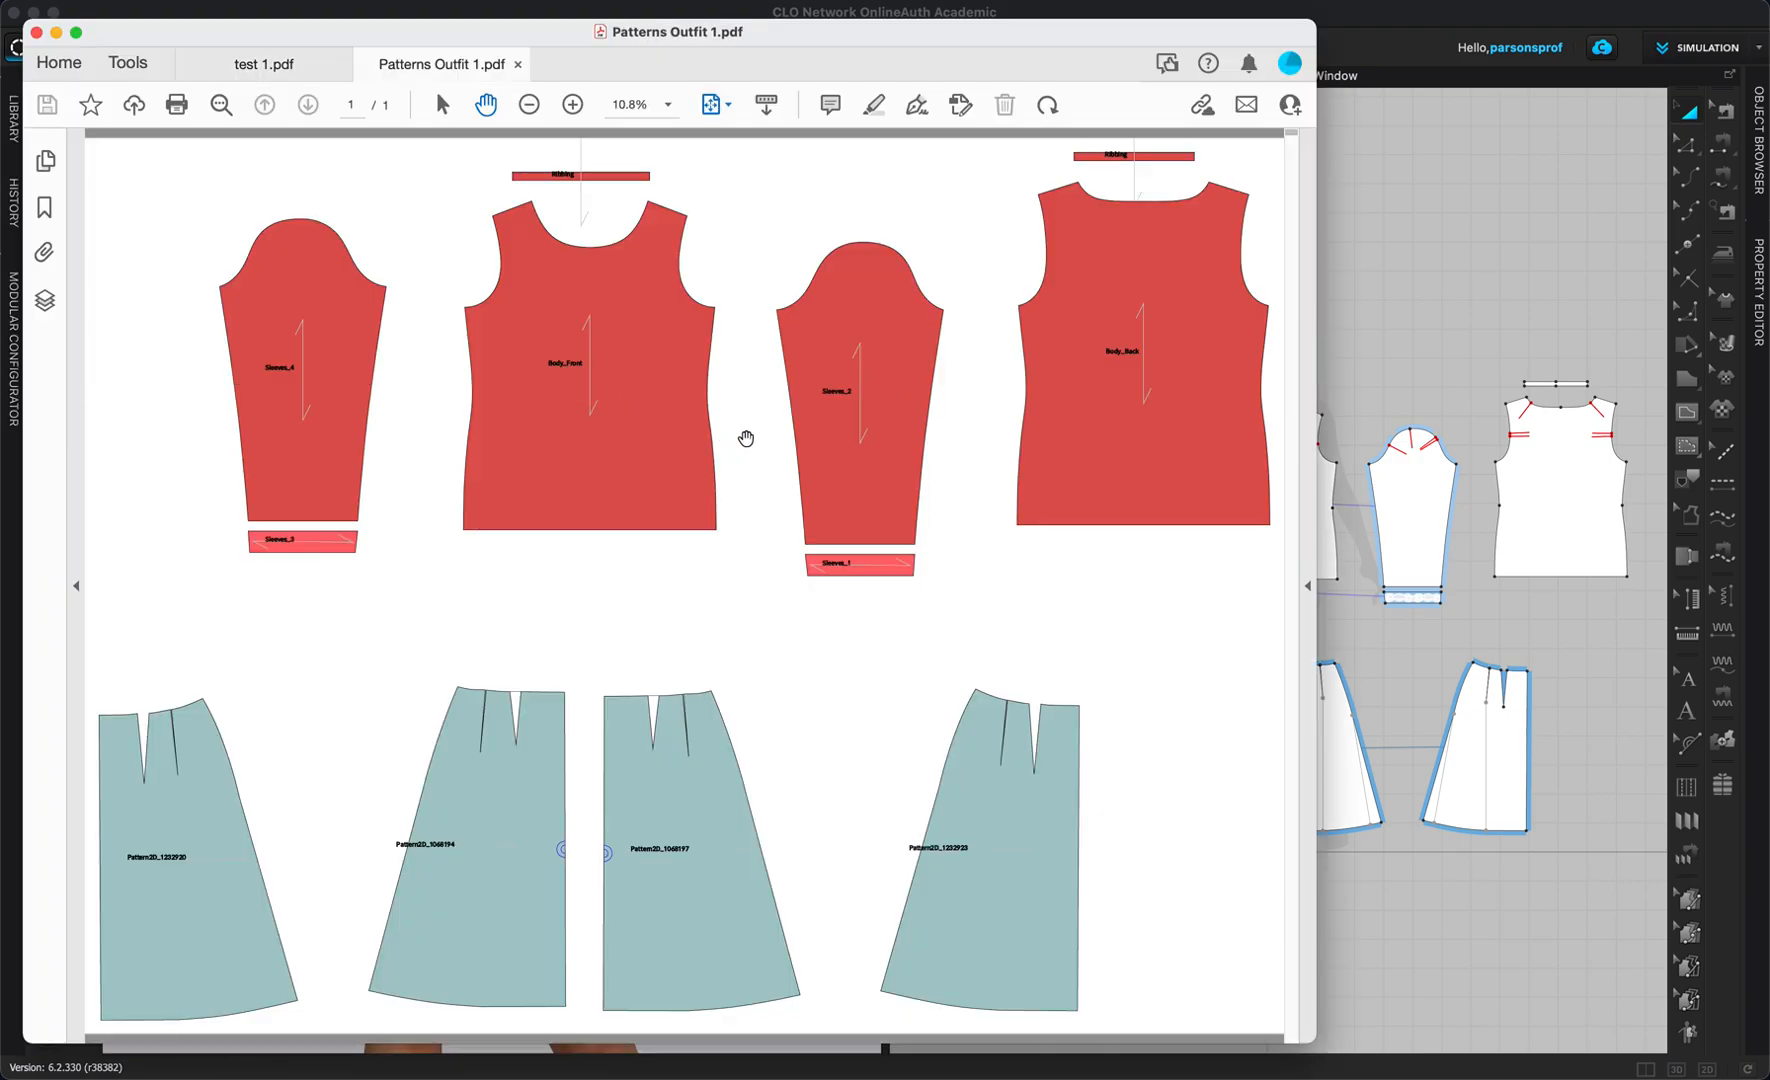
pyautogui.moveTo(212, 424)
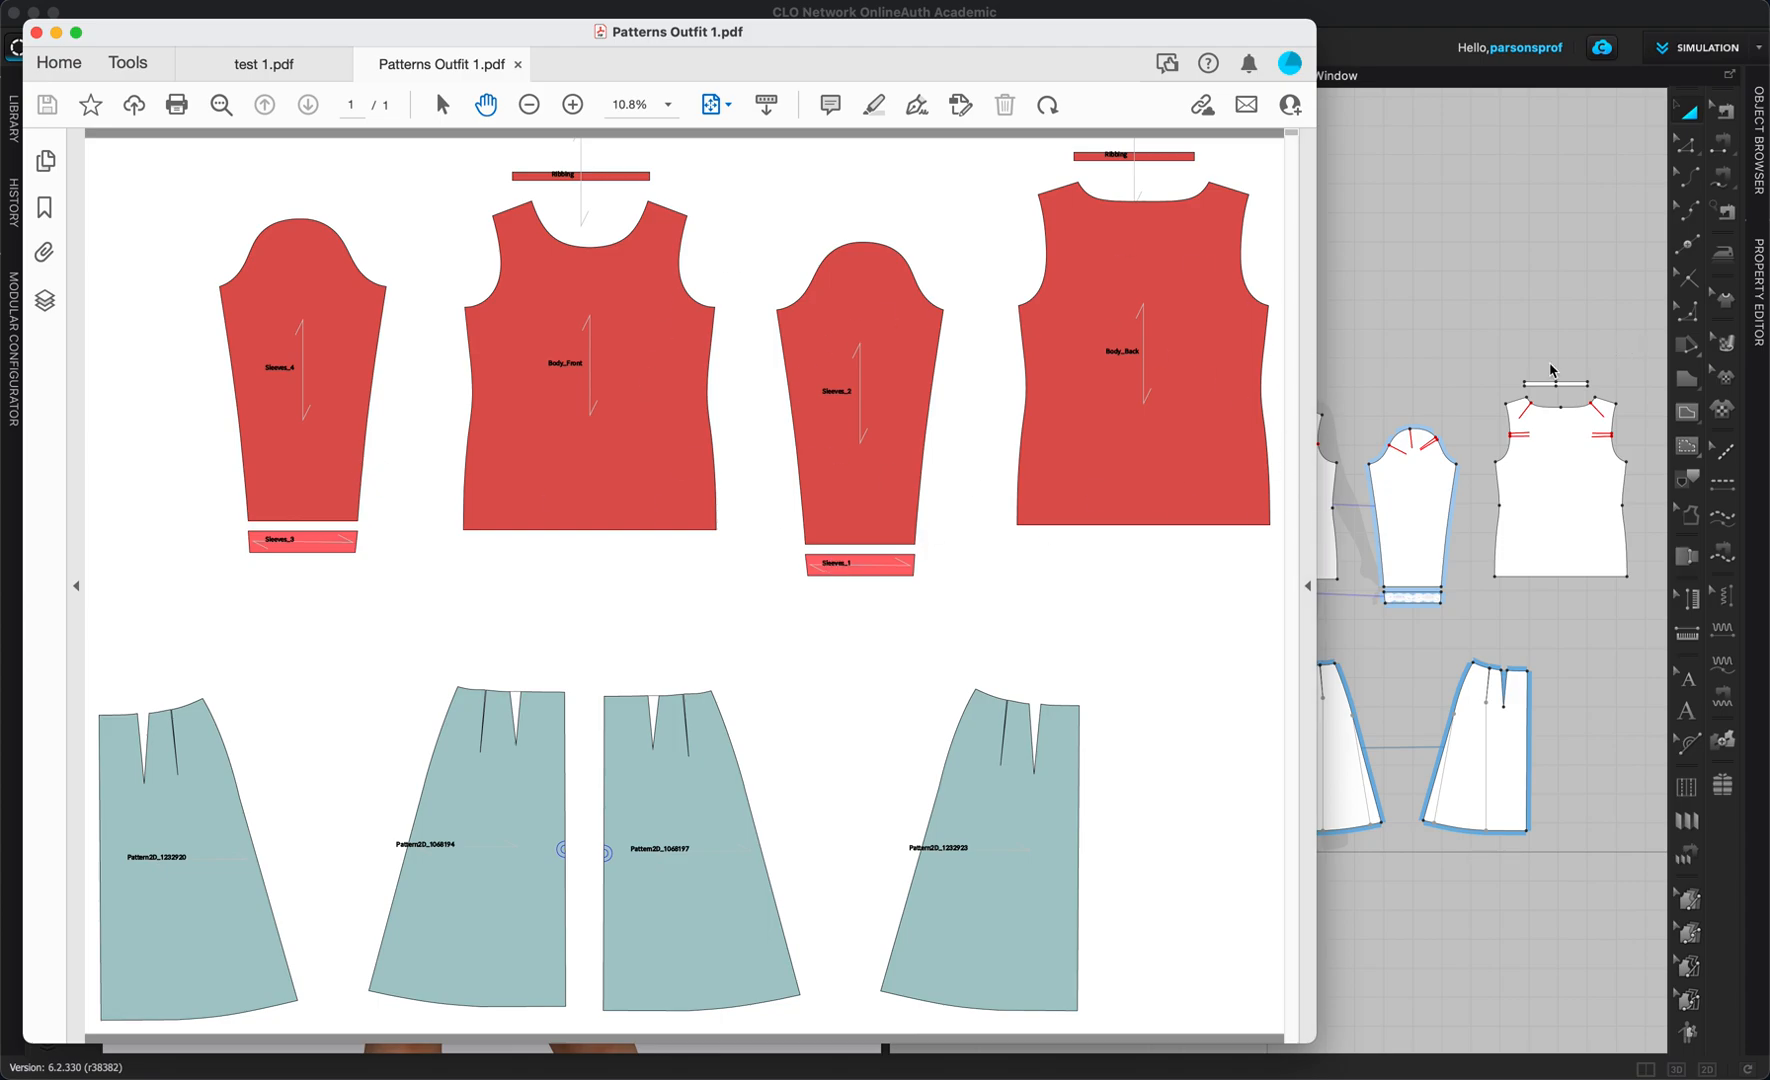
pyautogui.moveTo(932, 744)
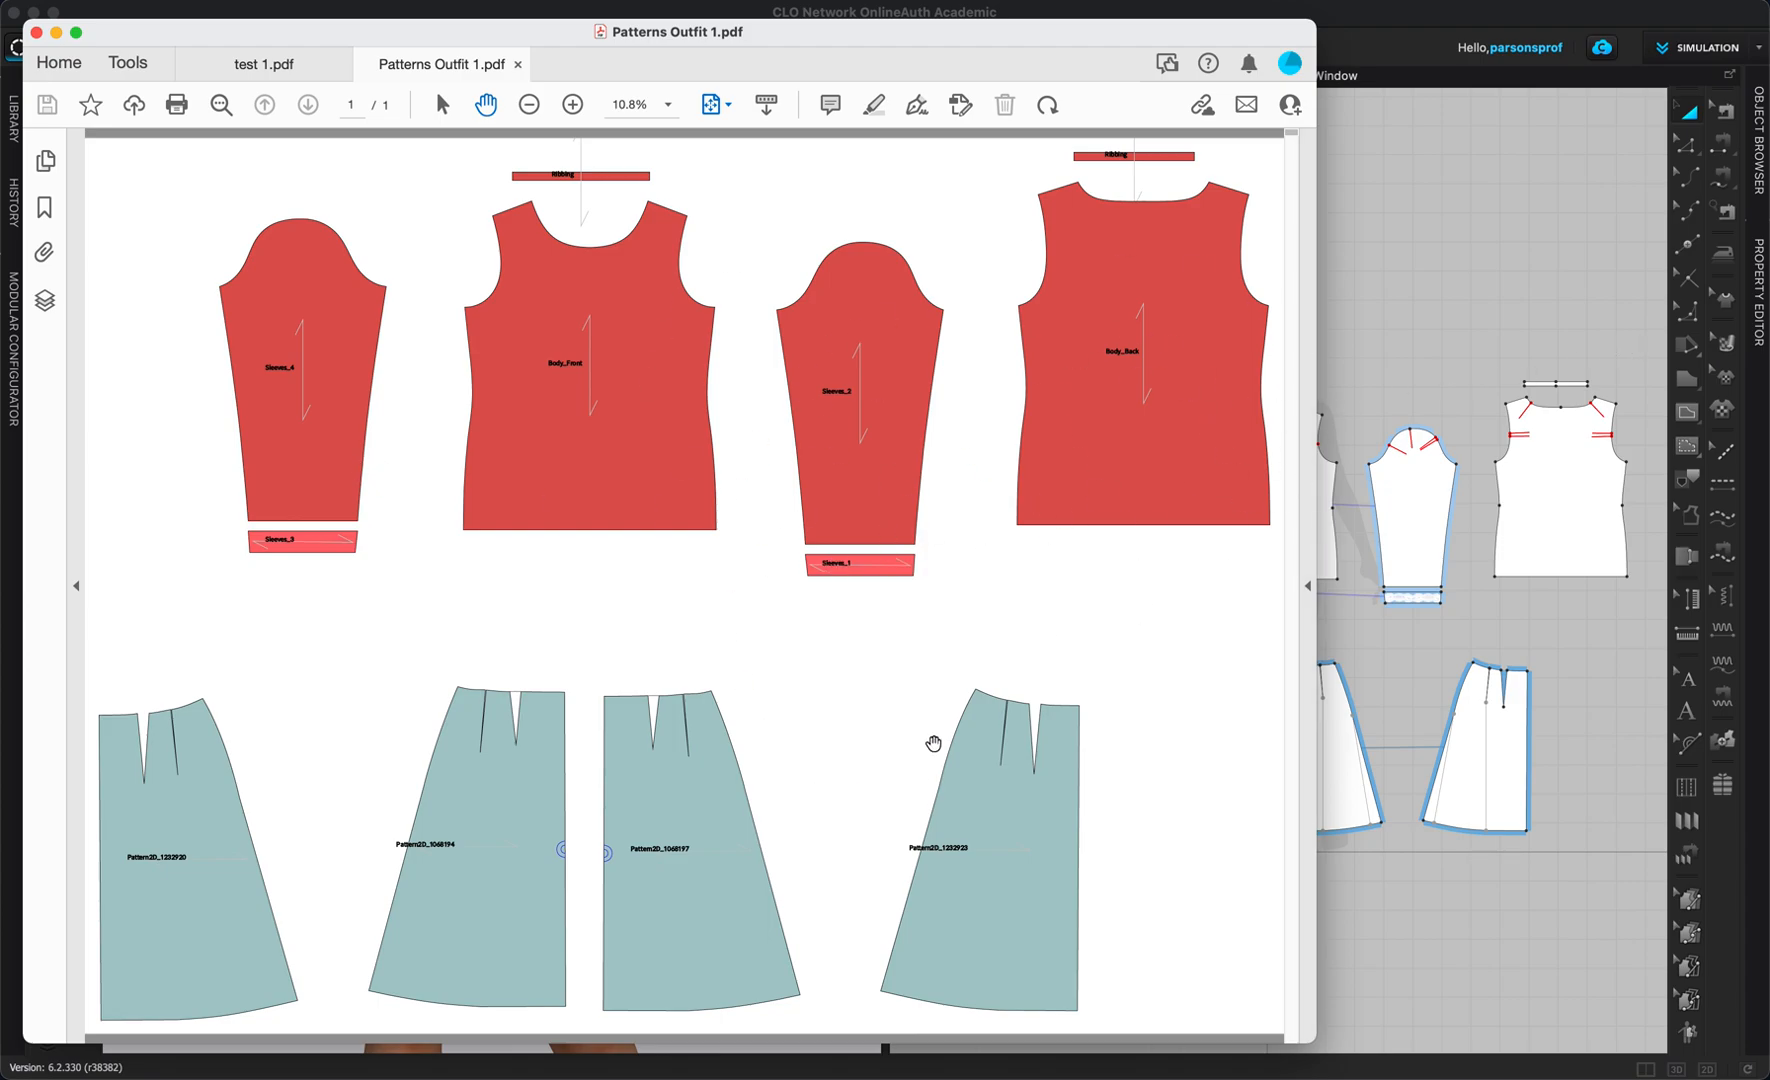
pyautogui.moveTo(680, 606)
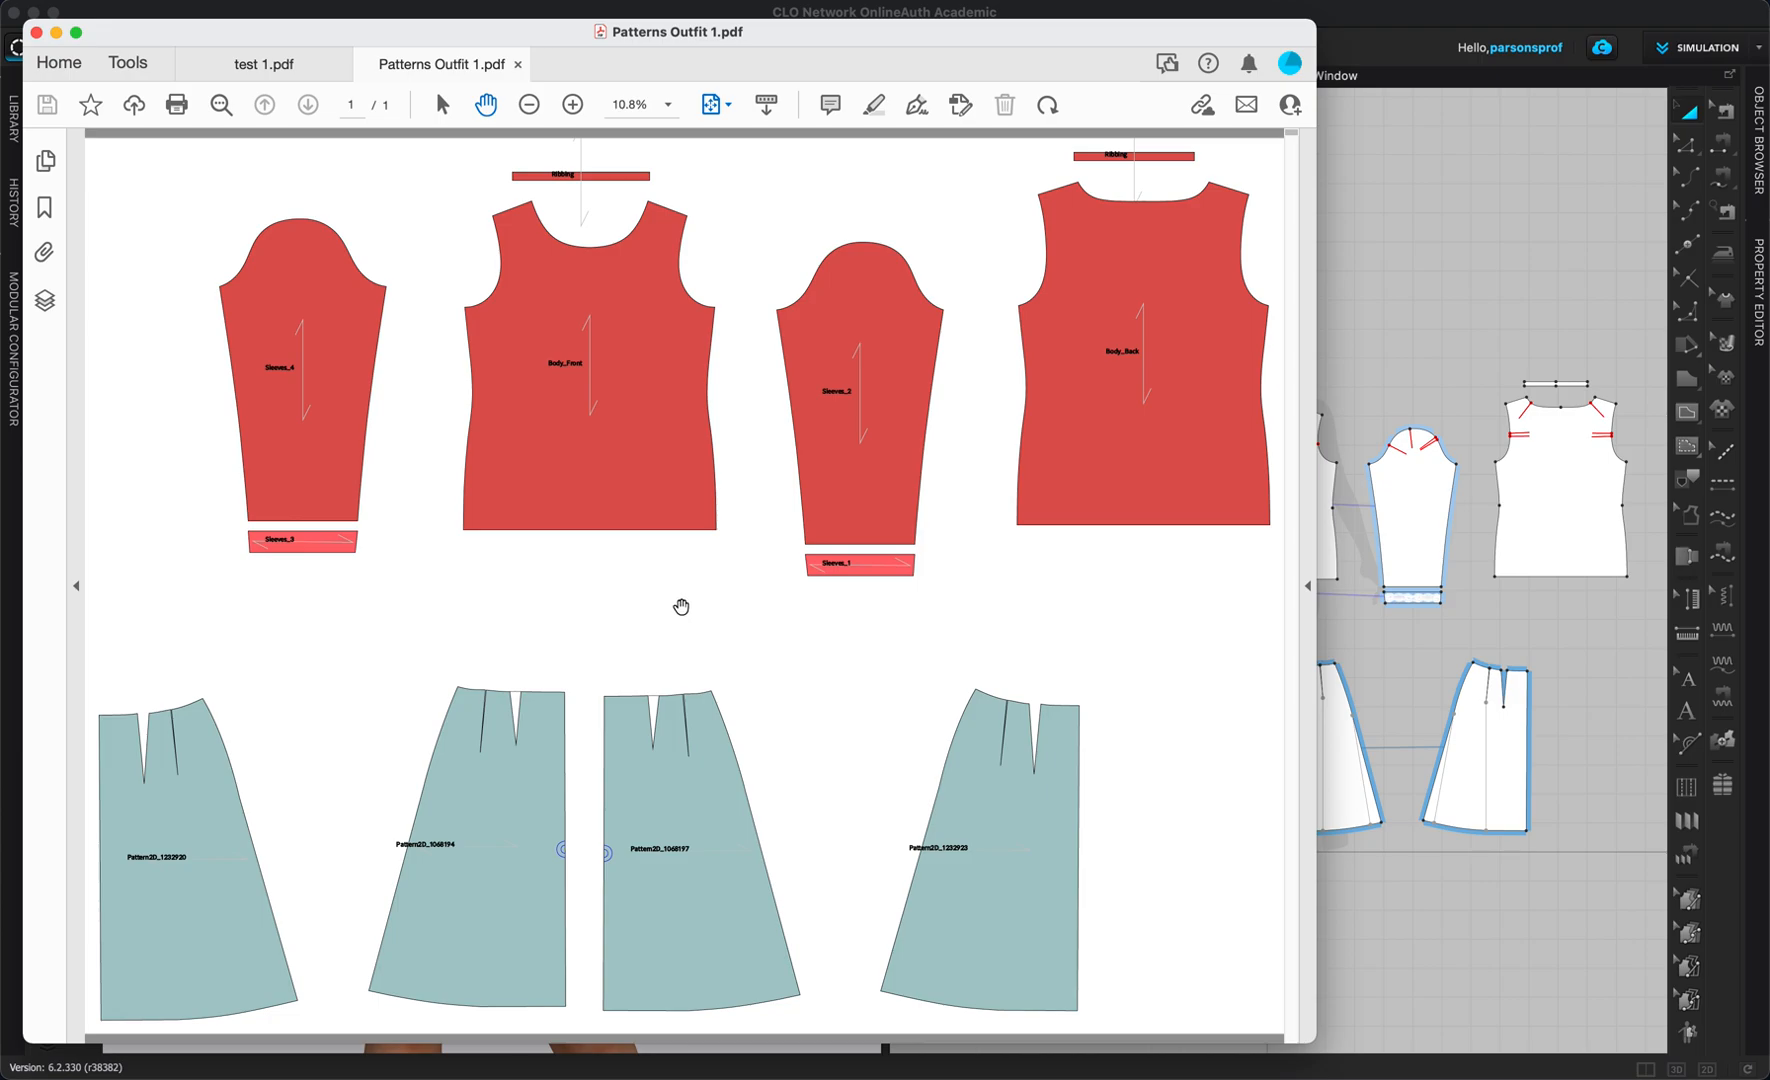
pyautogui.moveTo(504, 446)
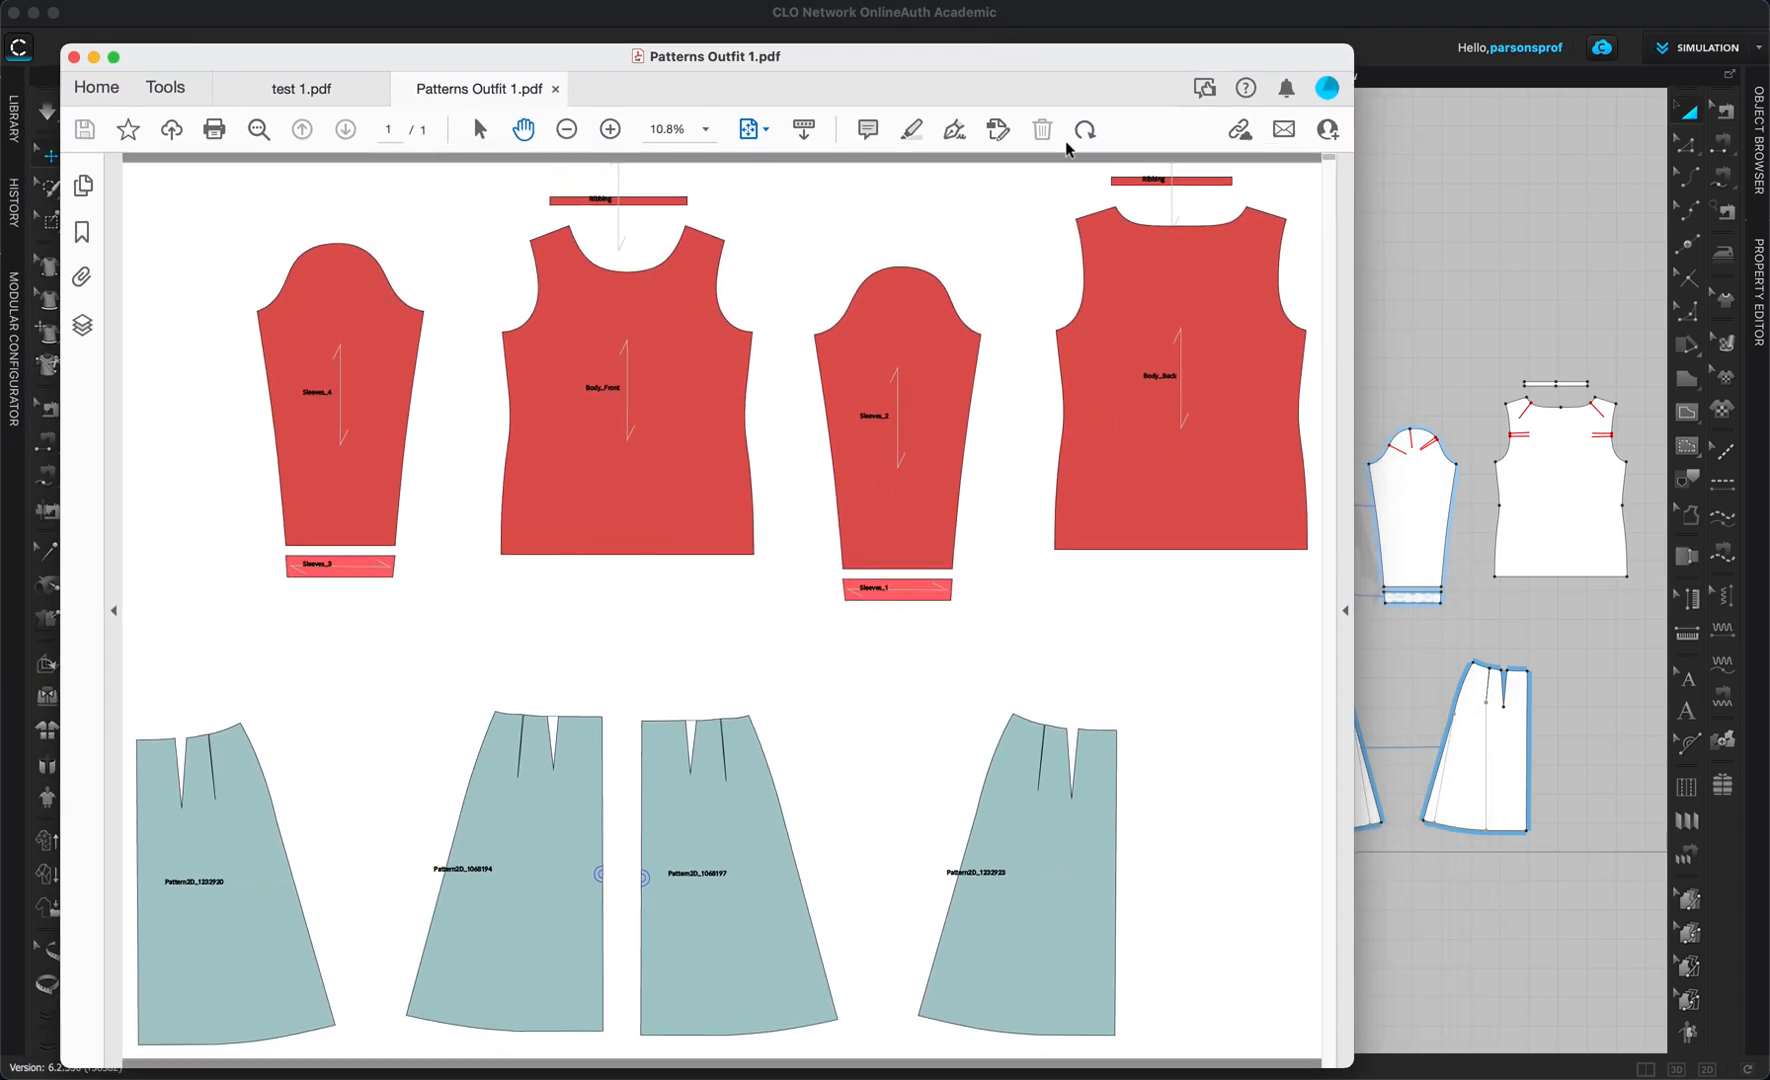
pyautogui.moveTo(822, 304)
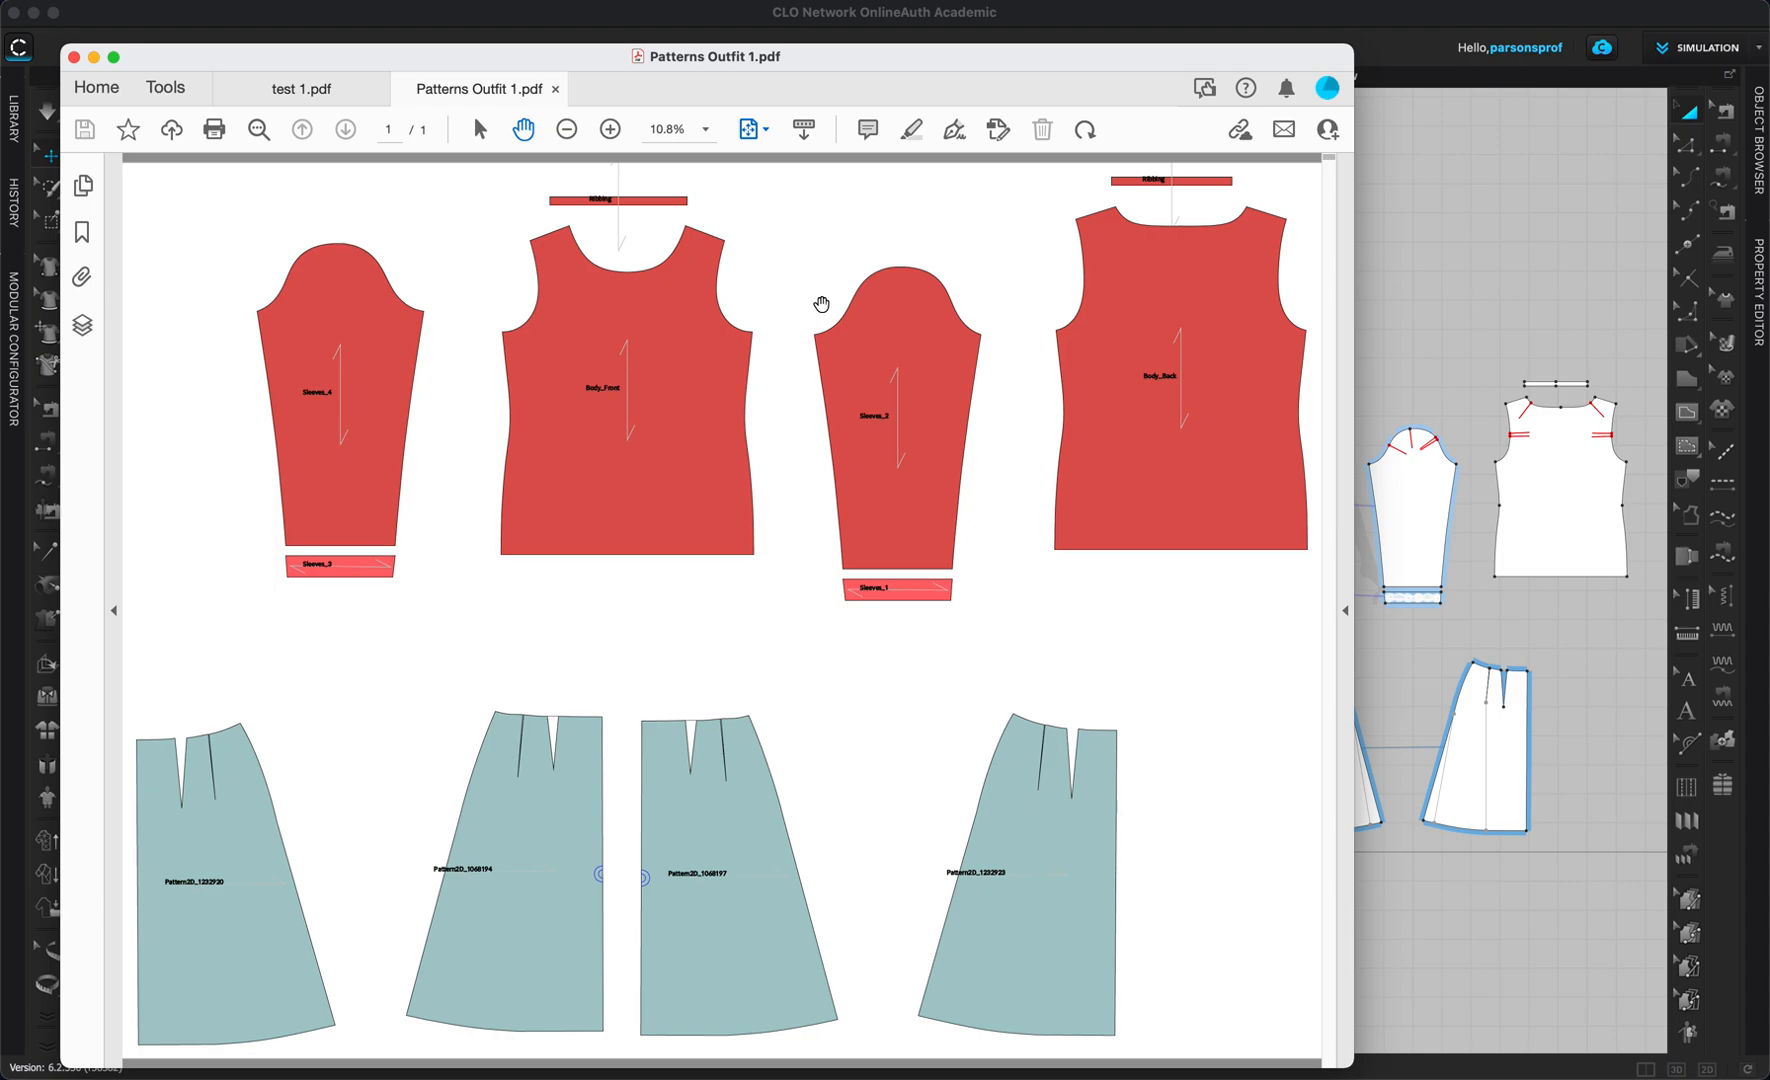
pyautogui.moveTo(960, 394)
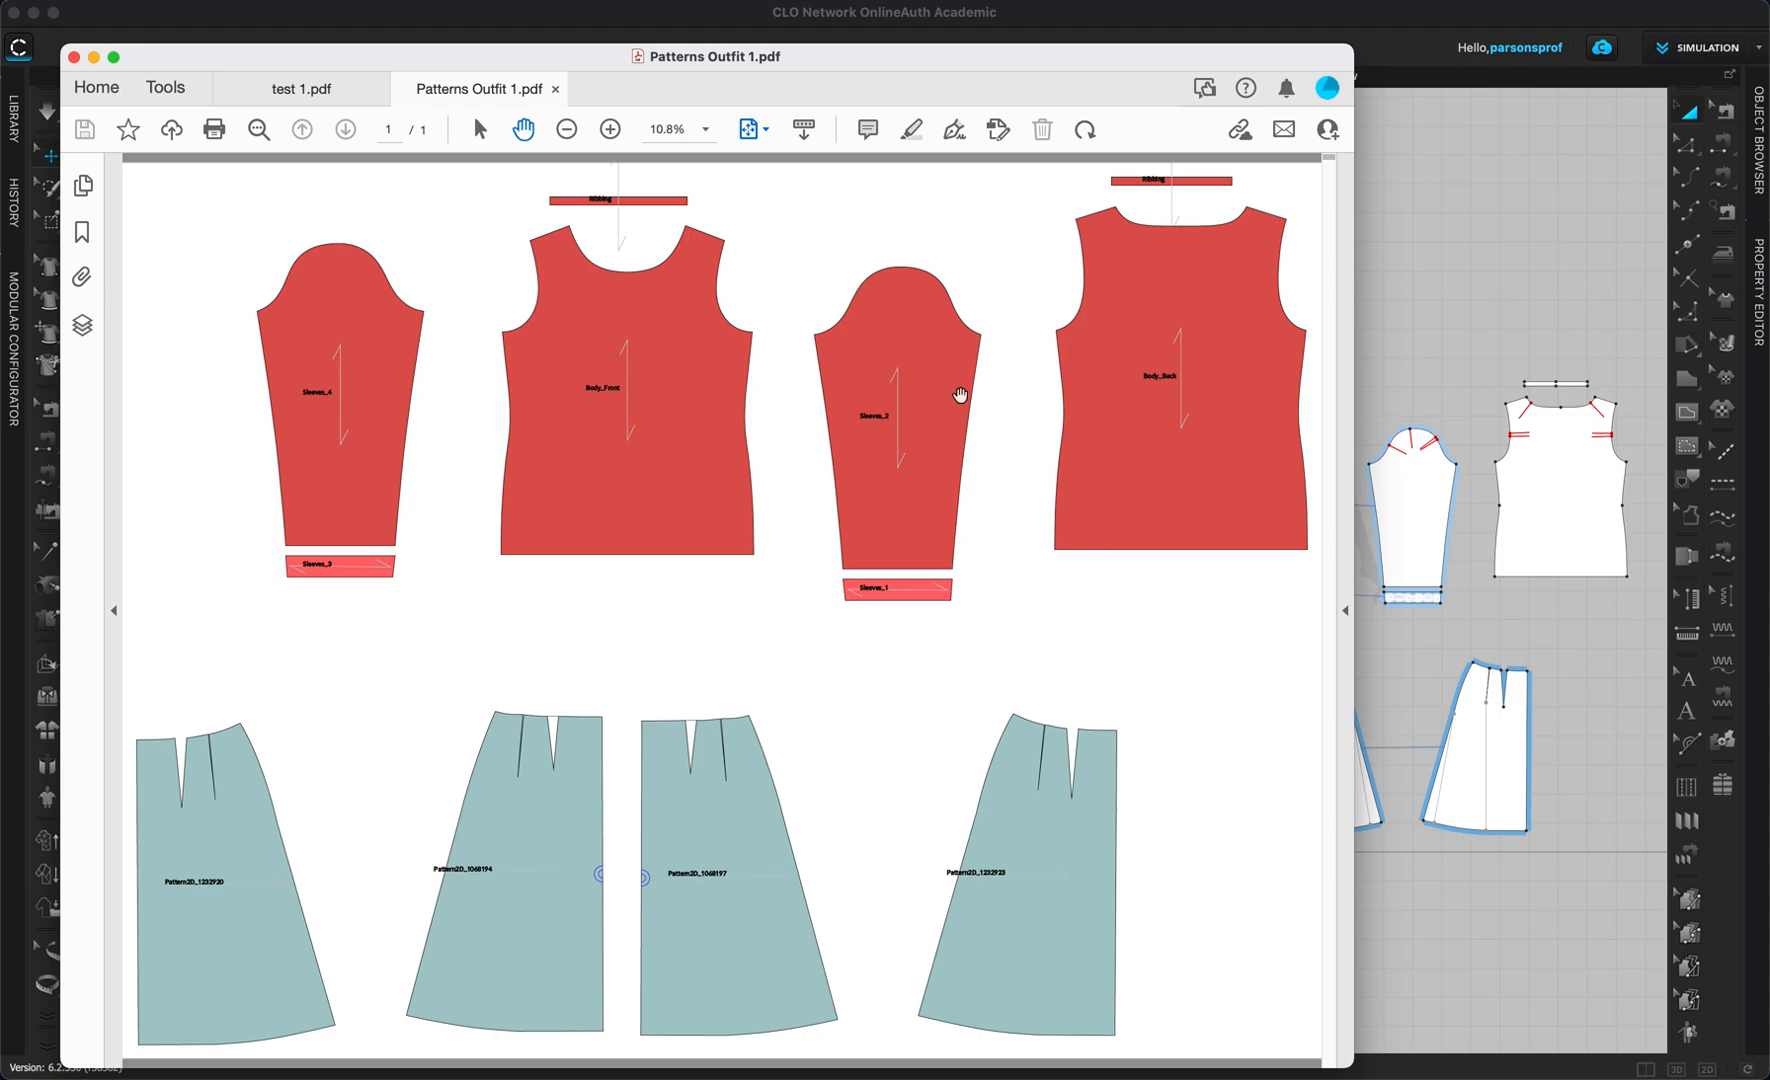
pyautogui.moveTo(512, 362)
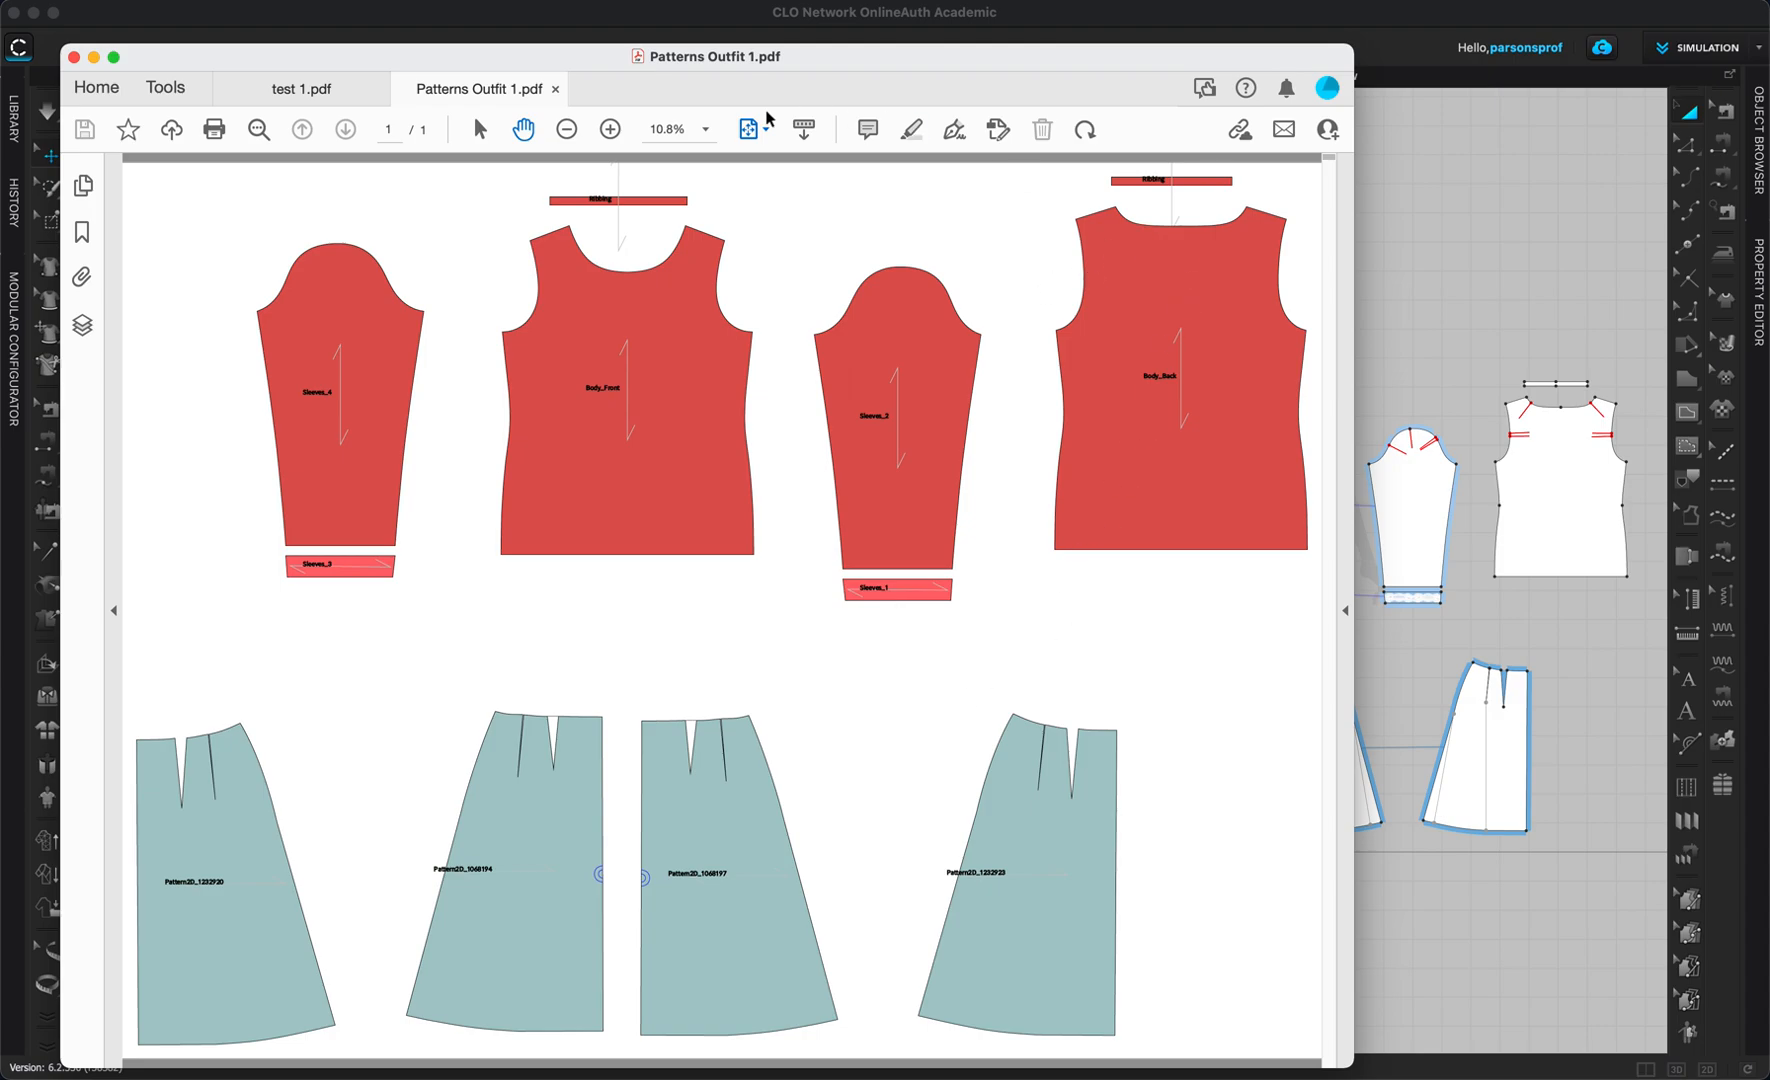
pyautogui.moveTo(974, 276)
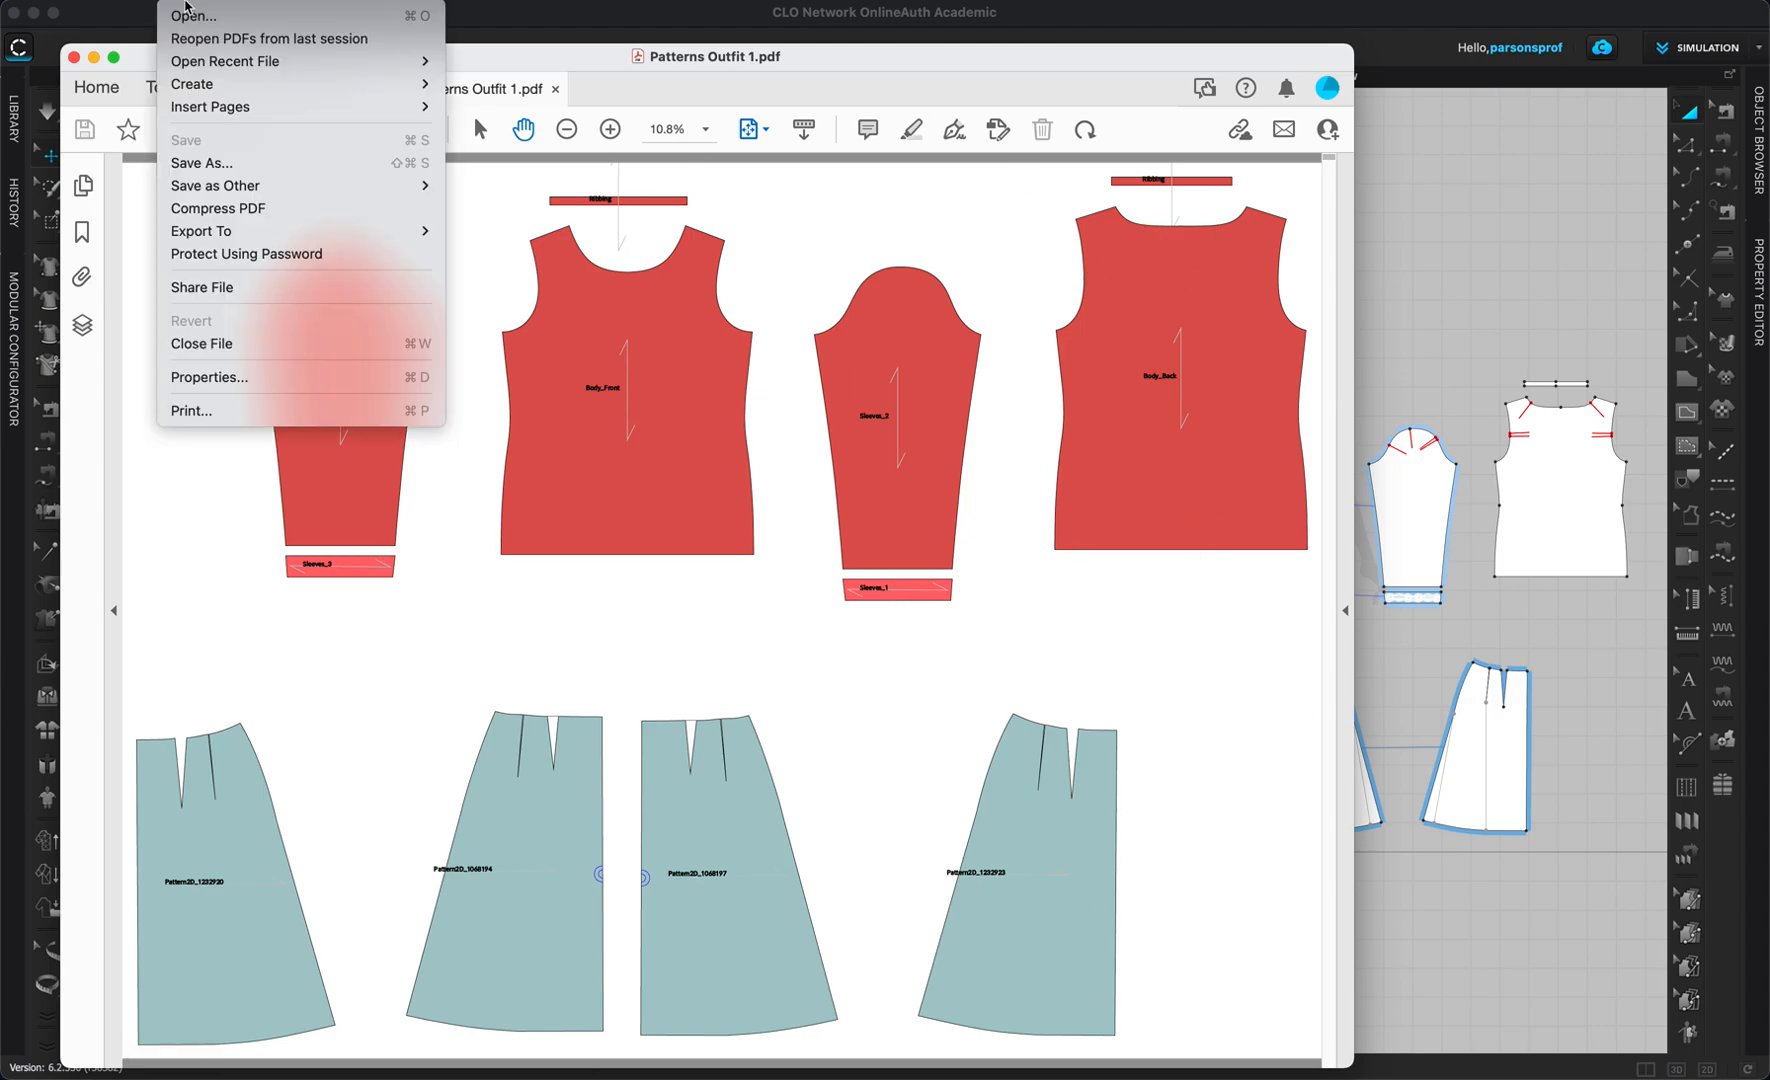
pyautogui.moveTo(300, 410)
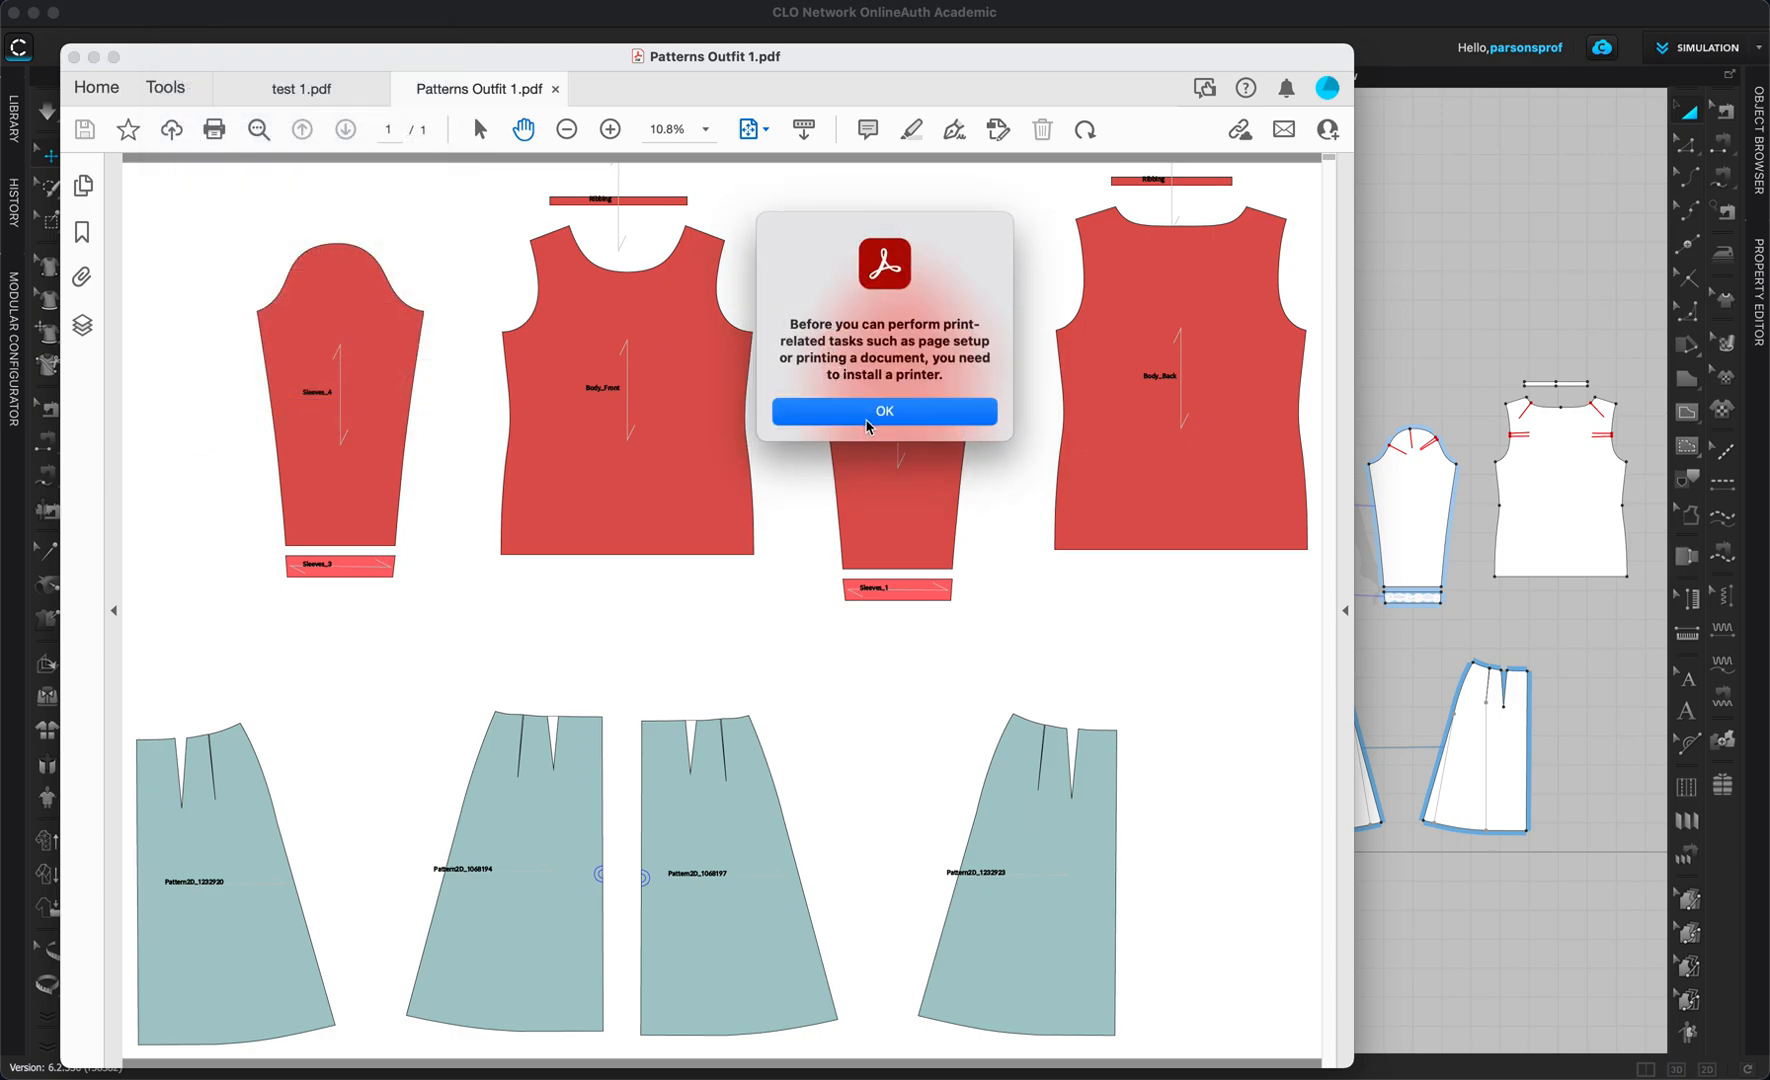
pyautogui.click(884, 410)
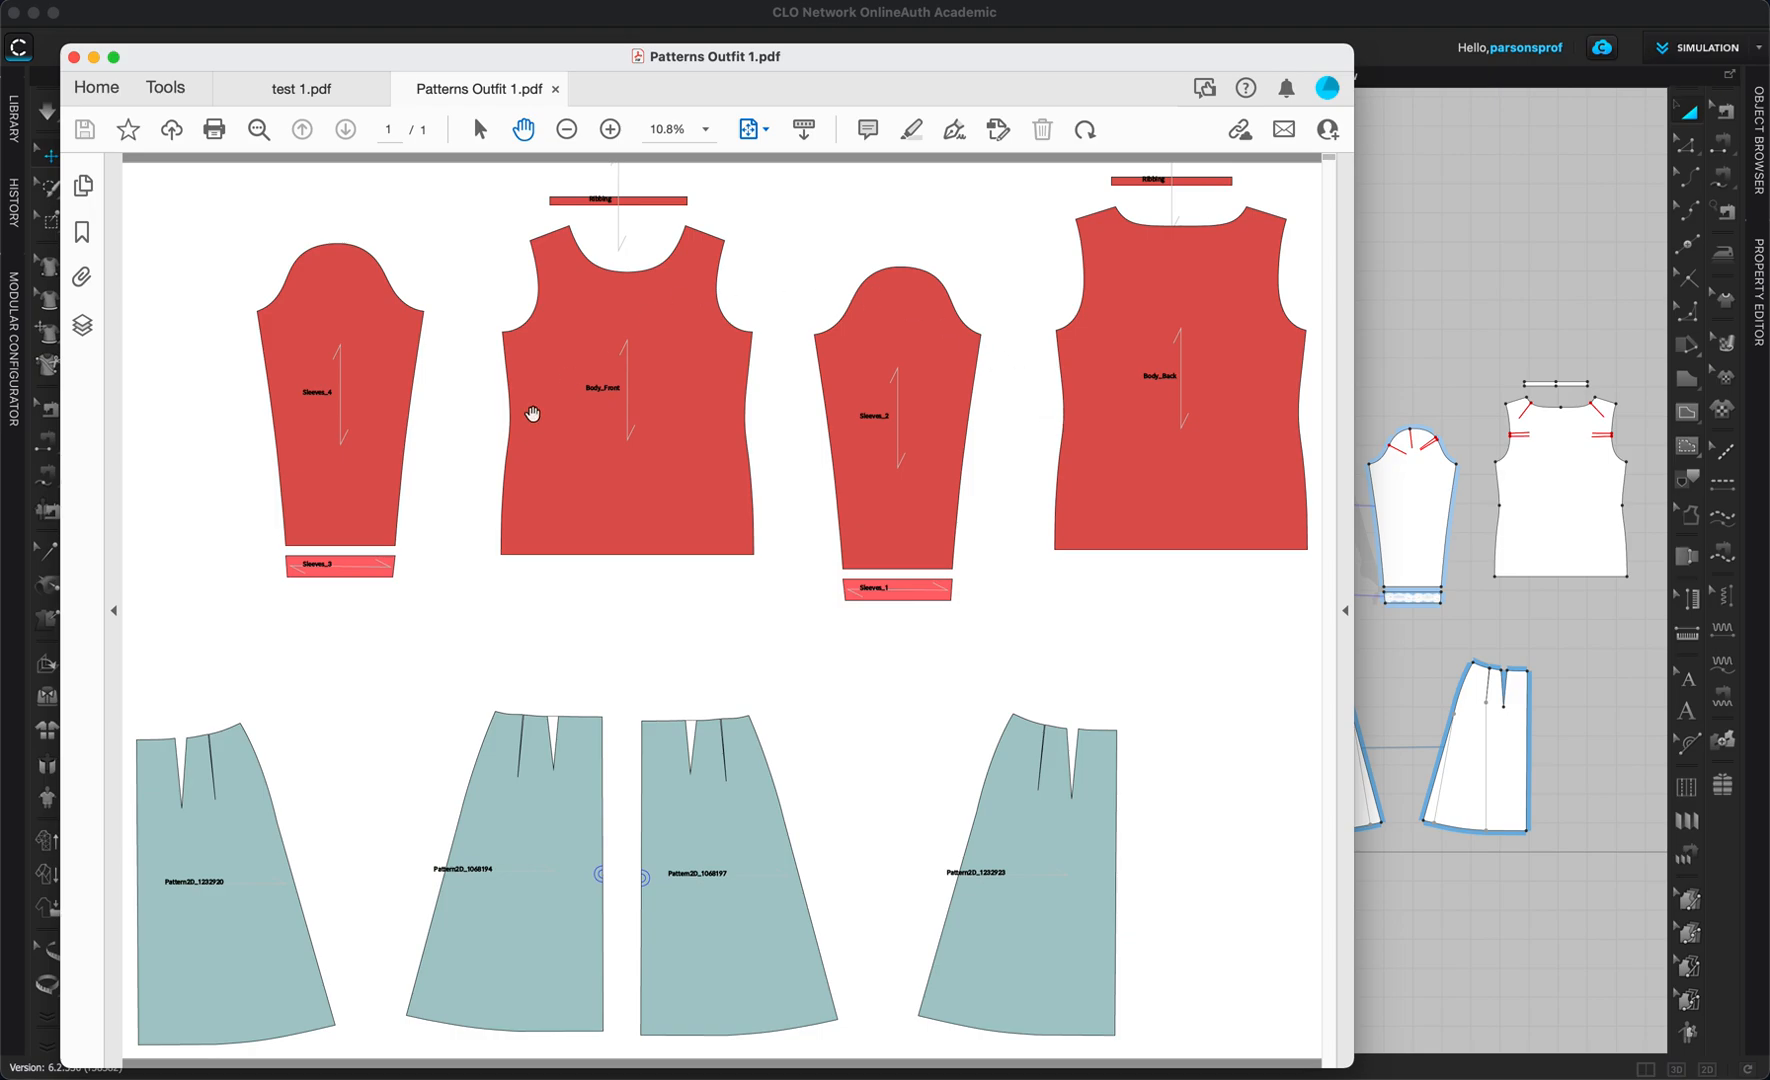
pyautogui.moveTo(564, 464)
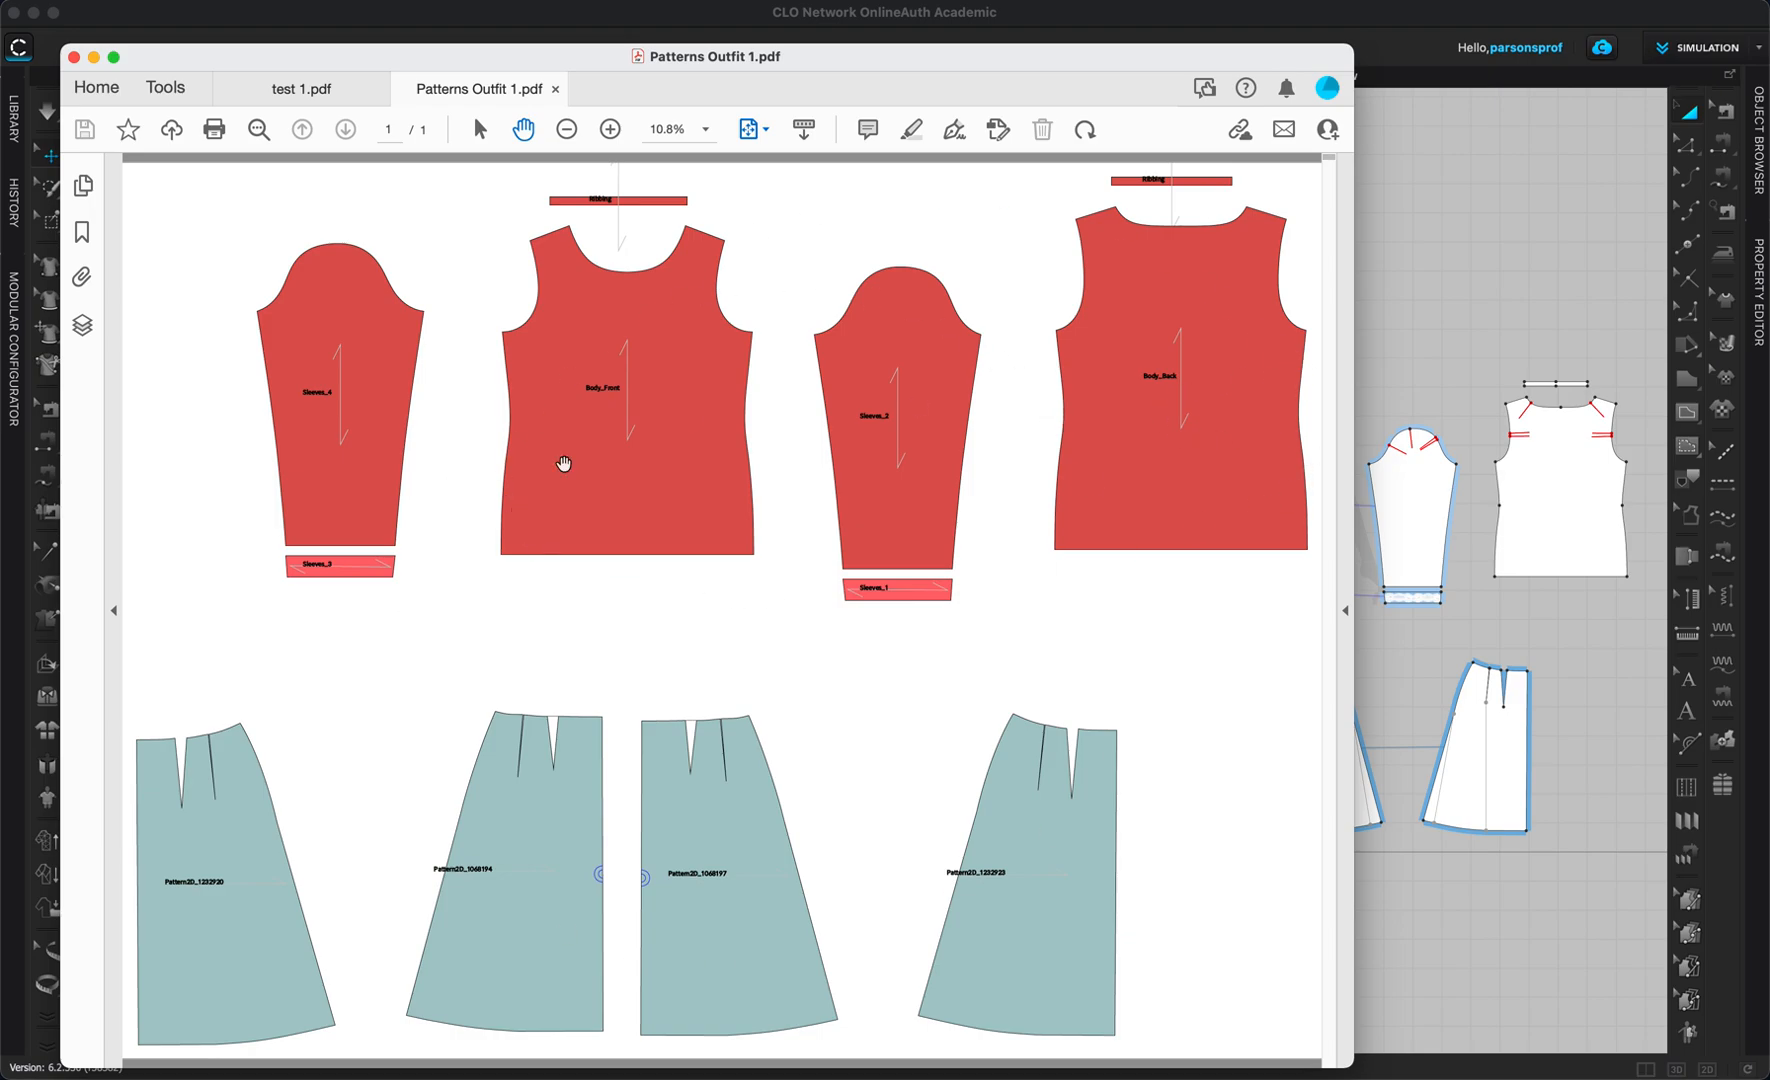
pyautogui.moveTo(840, 158)
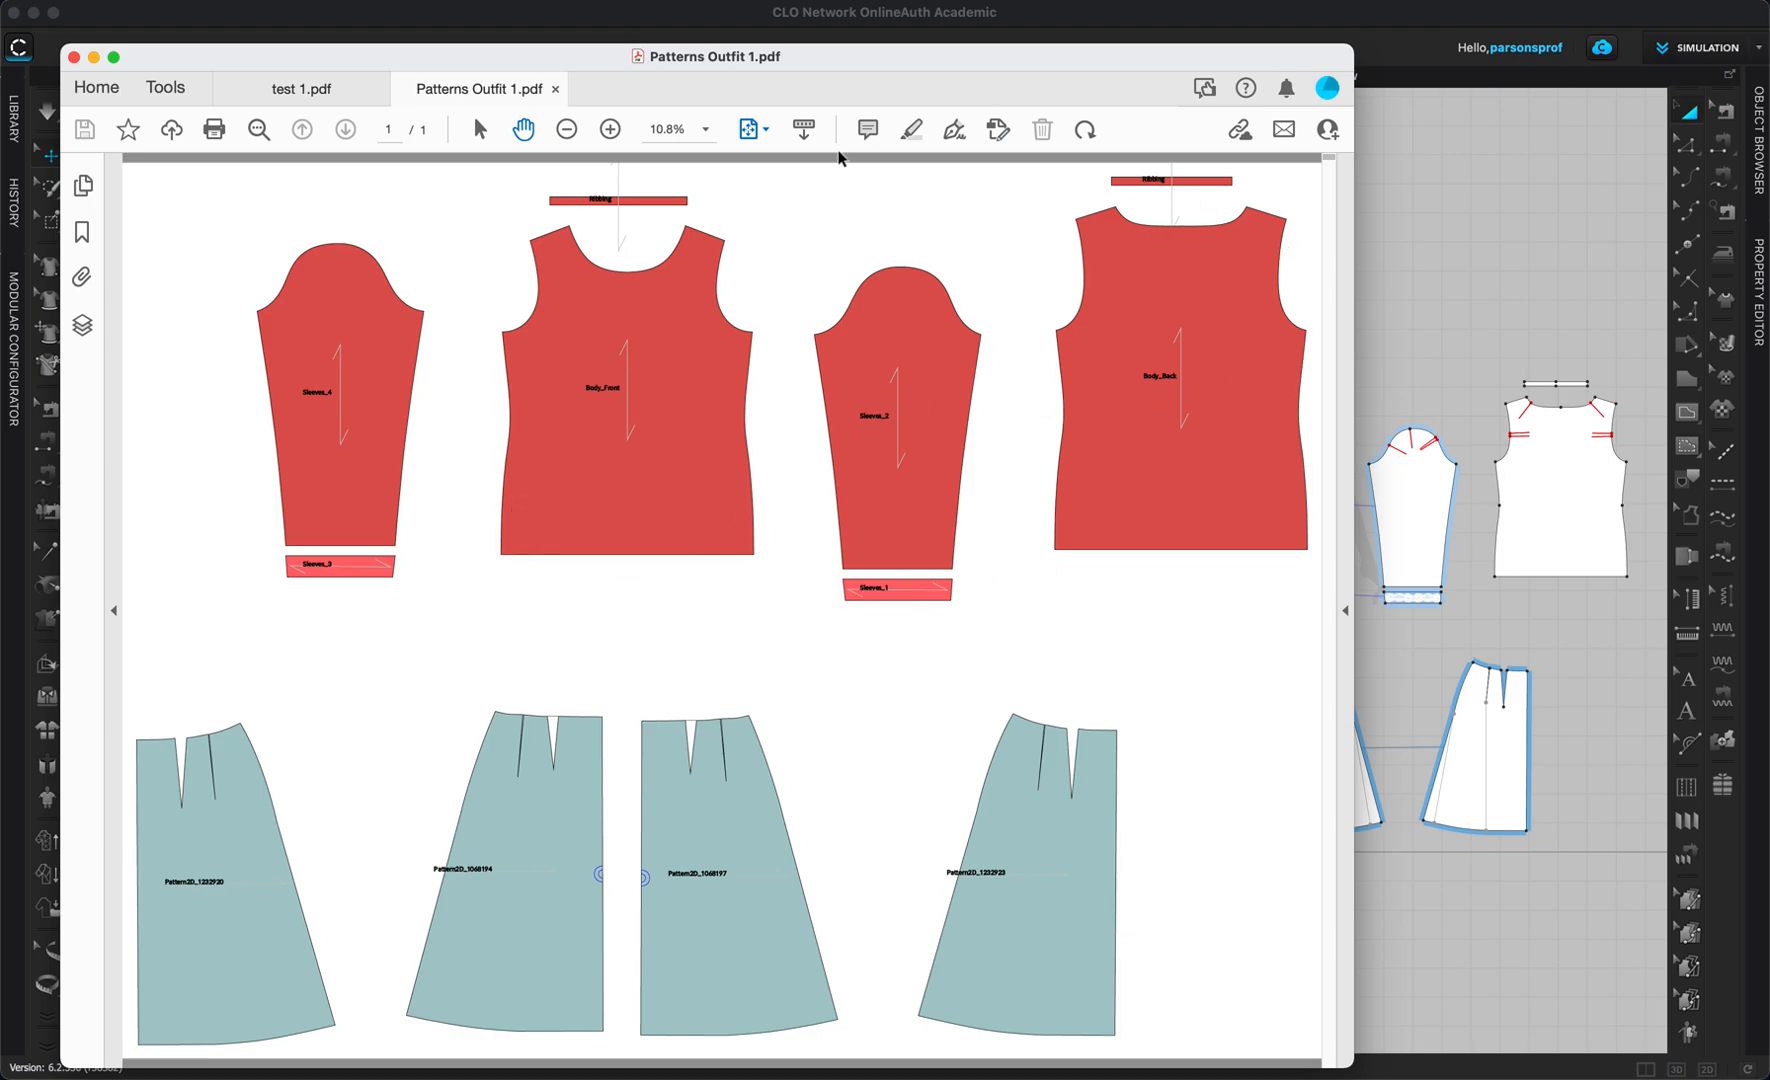
pyautogui.moveTo(890, 684)
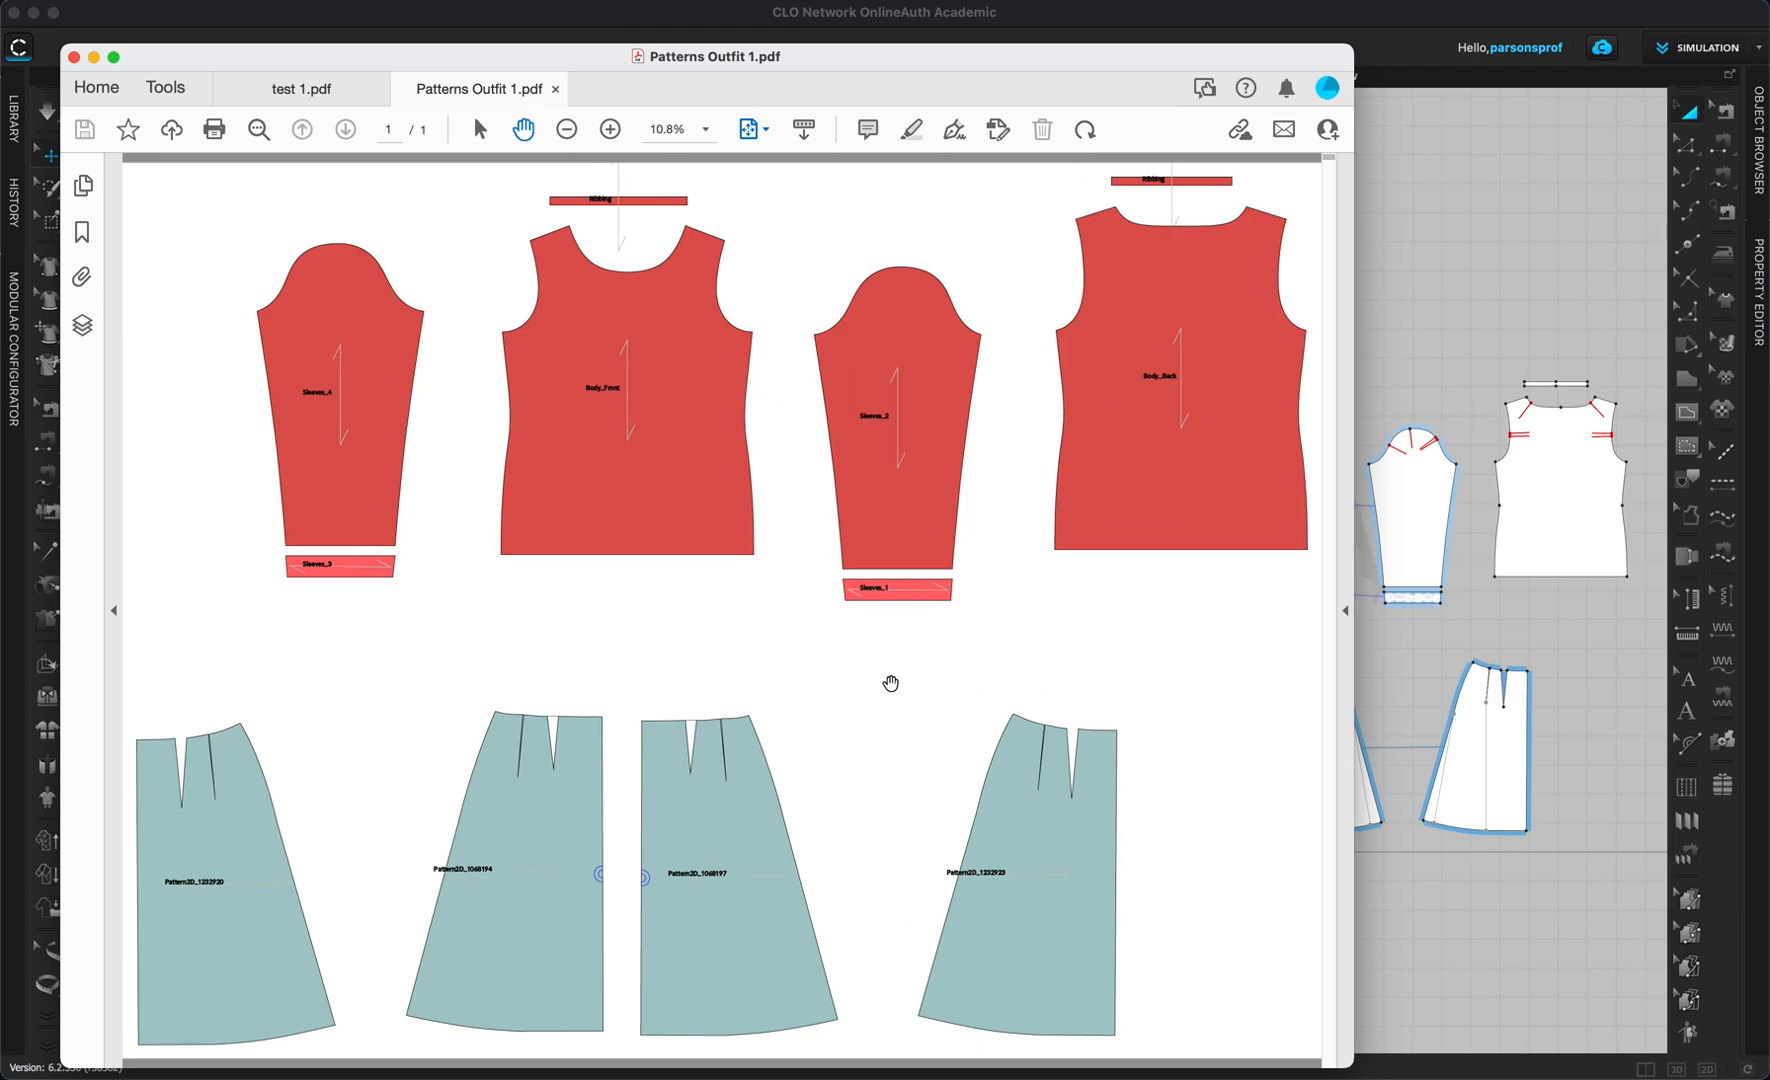
pyautogui.moveTo(1084, 520)
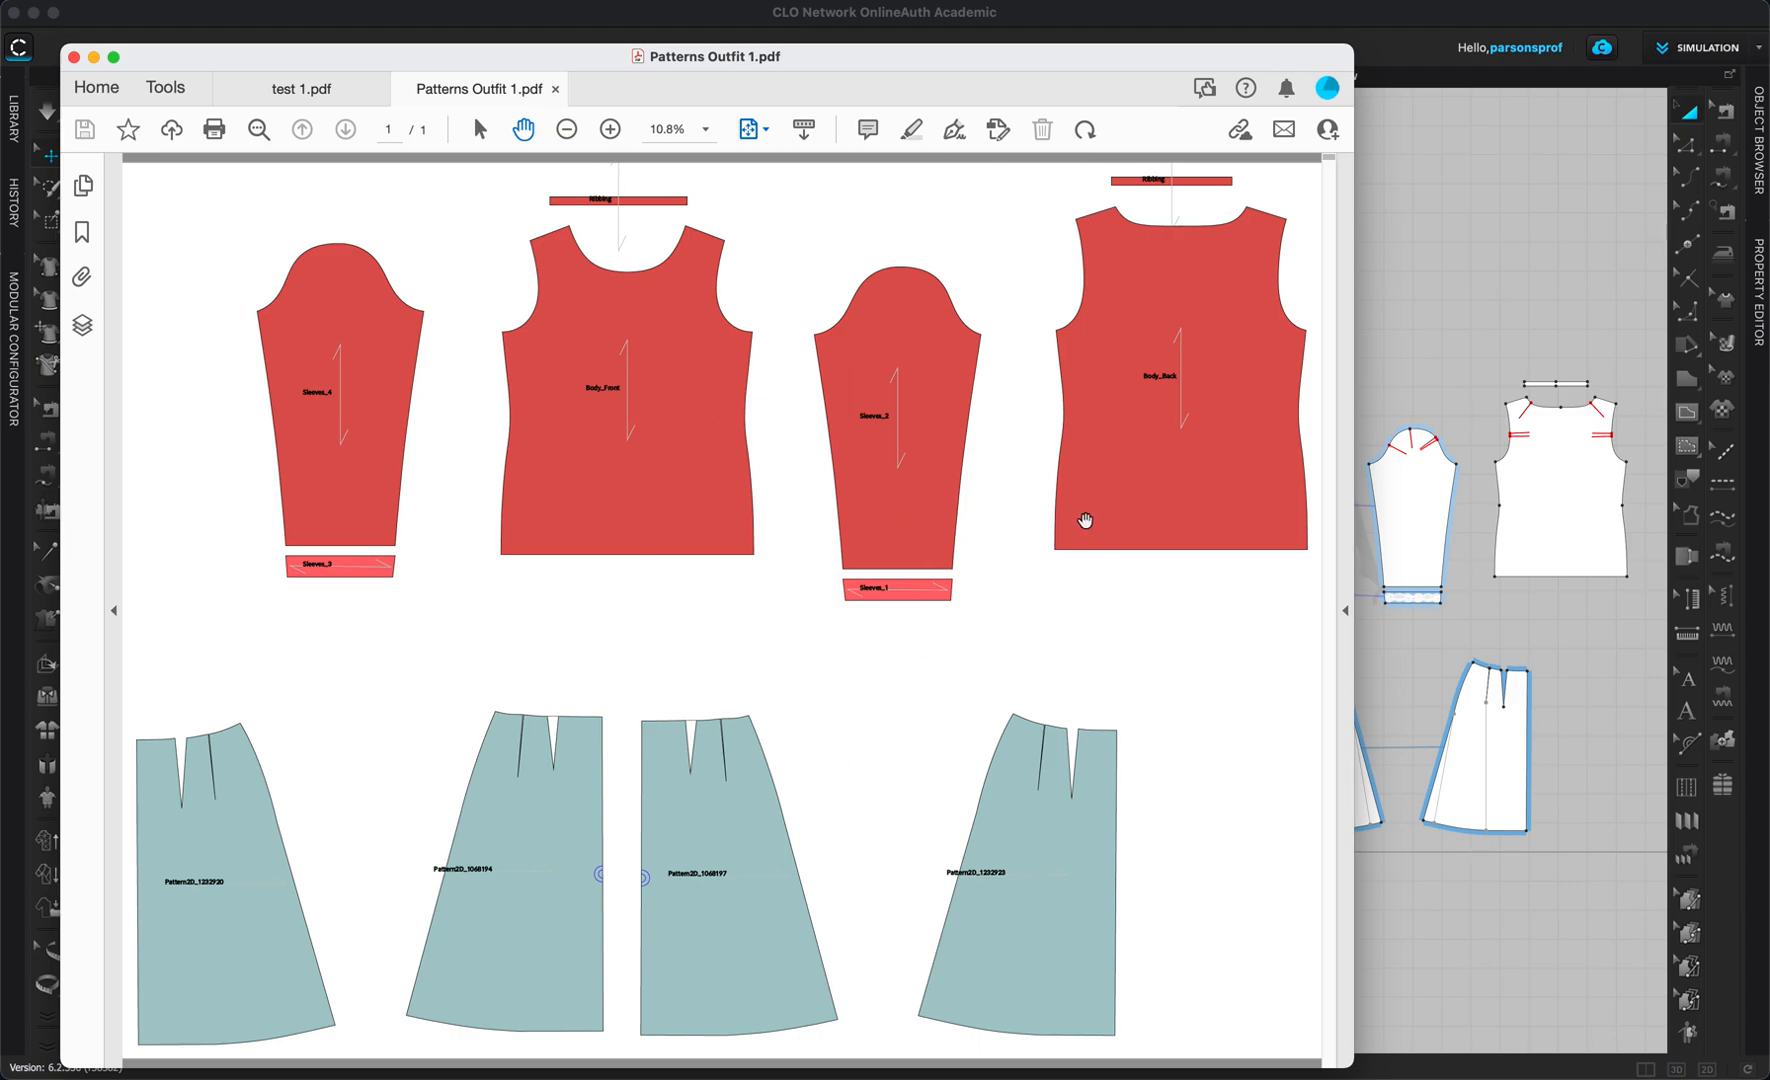
pyautogui.moveTo(1120, 528)
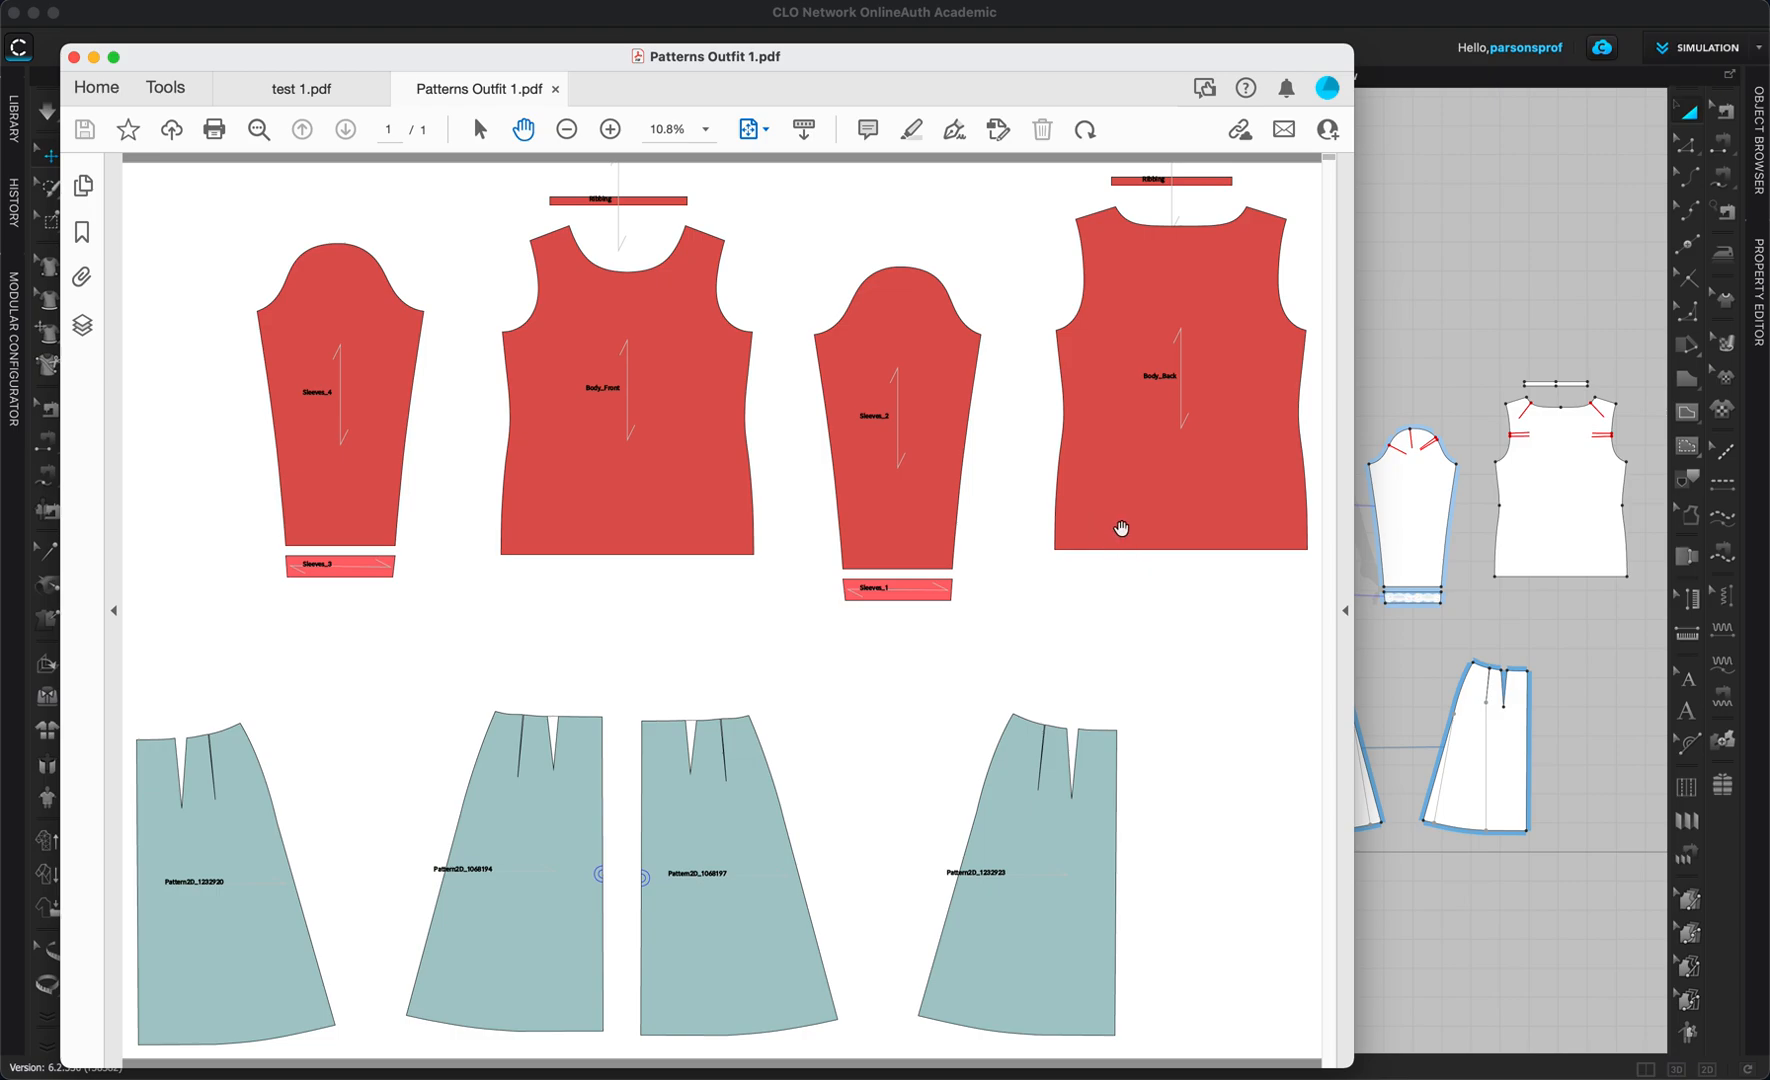
pyautogui.moveTo(1090, 538)
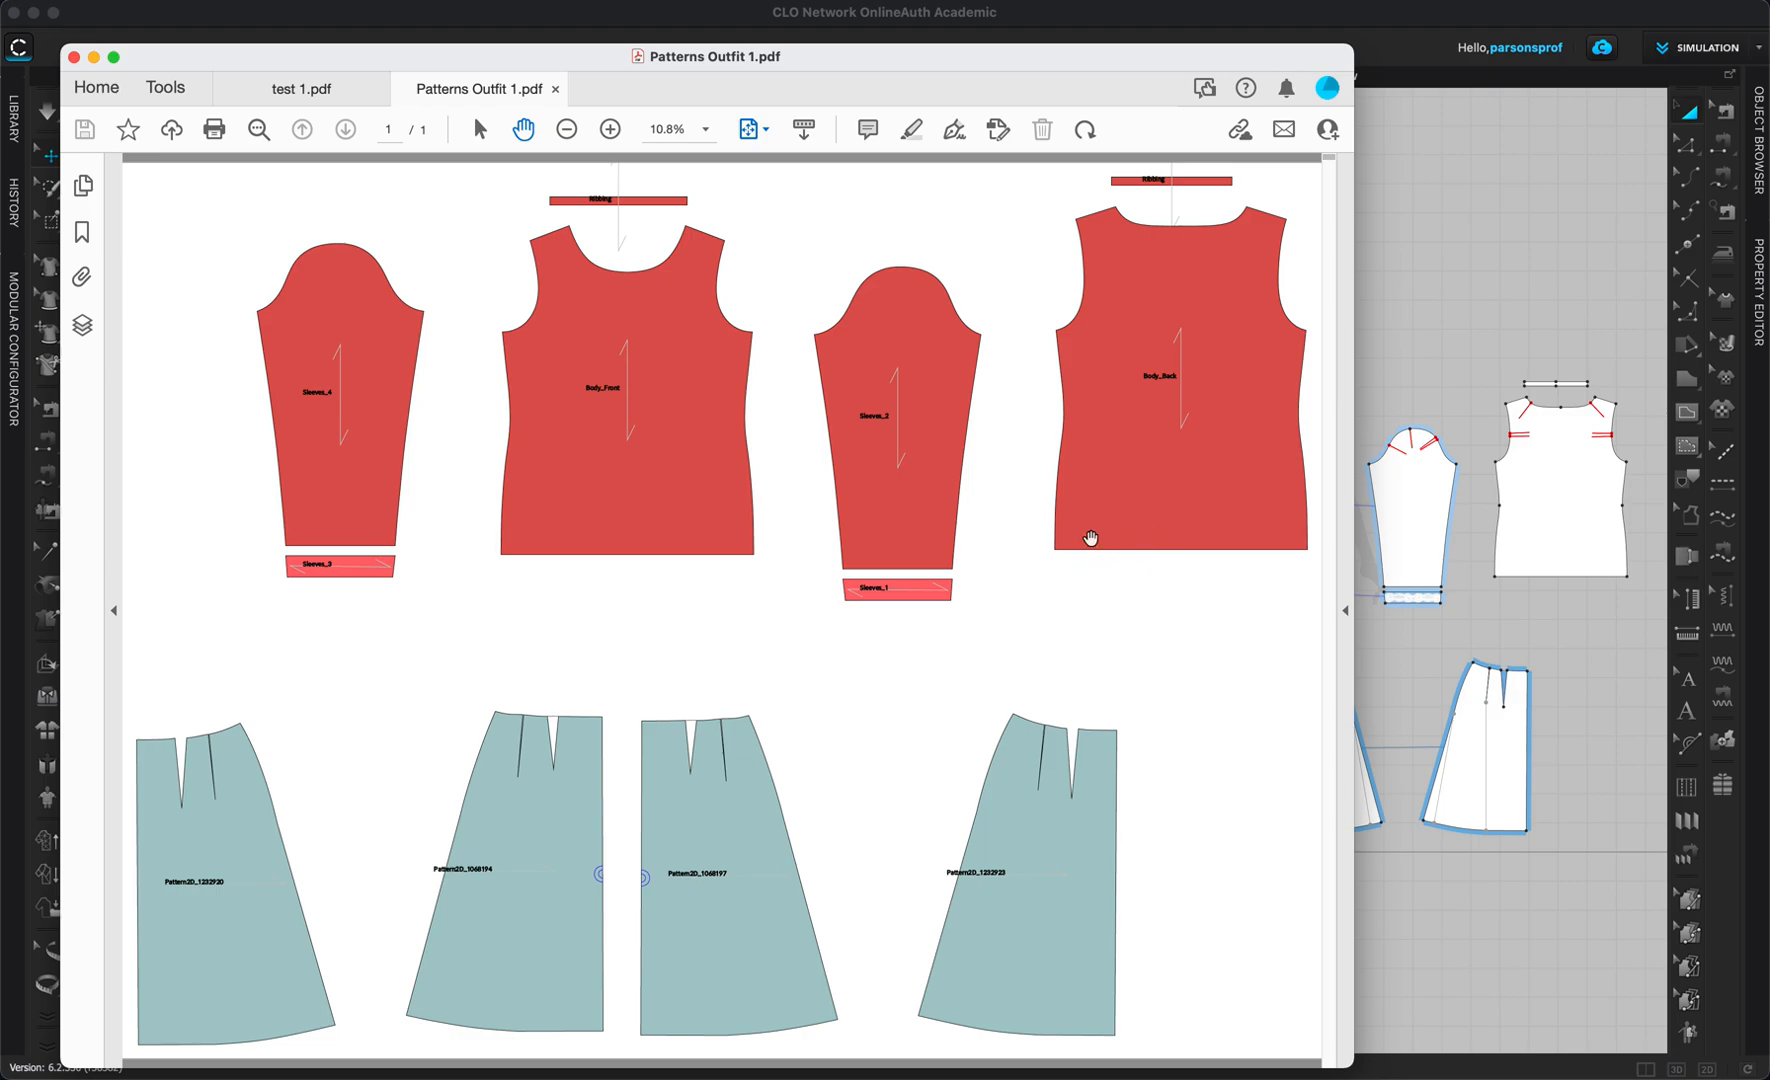
pyautogui.moveTo(730, 636)
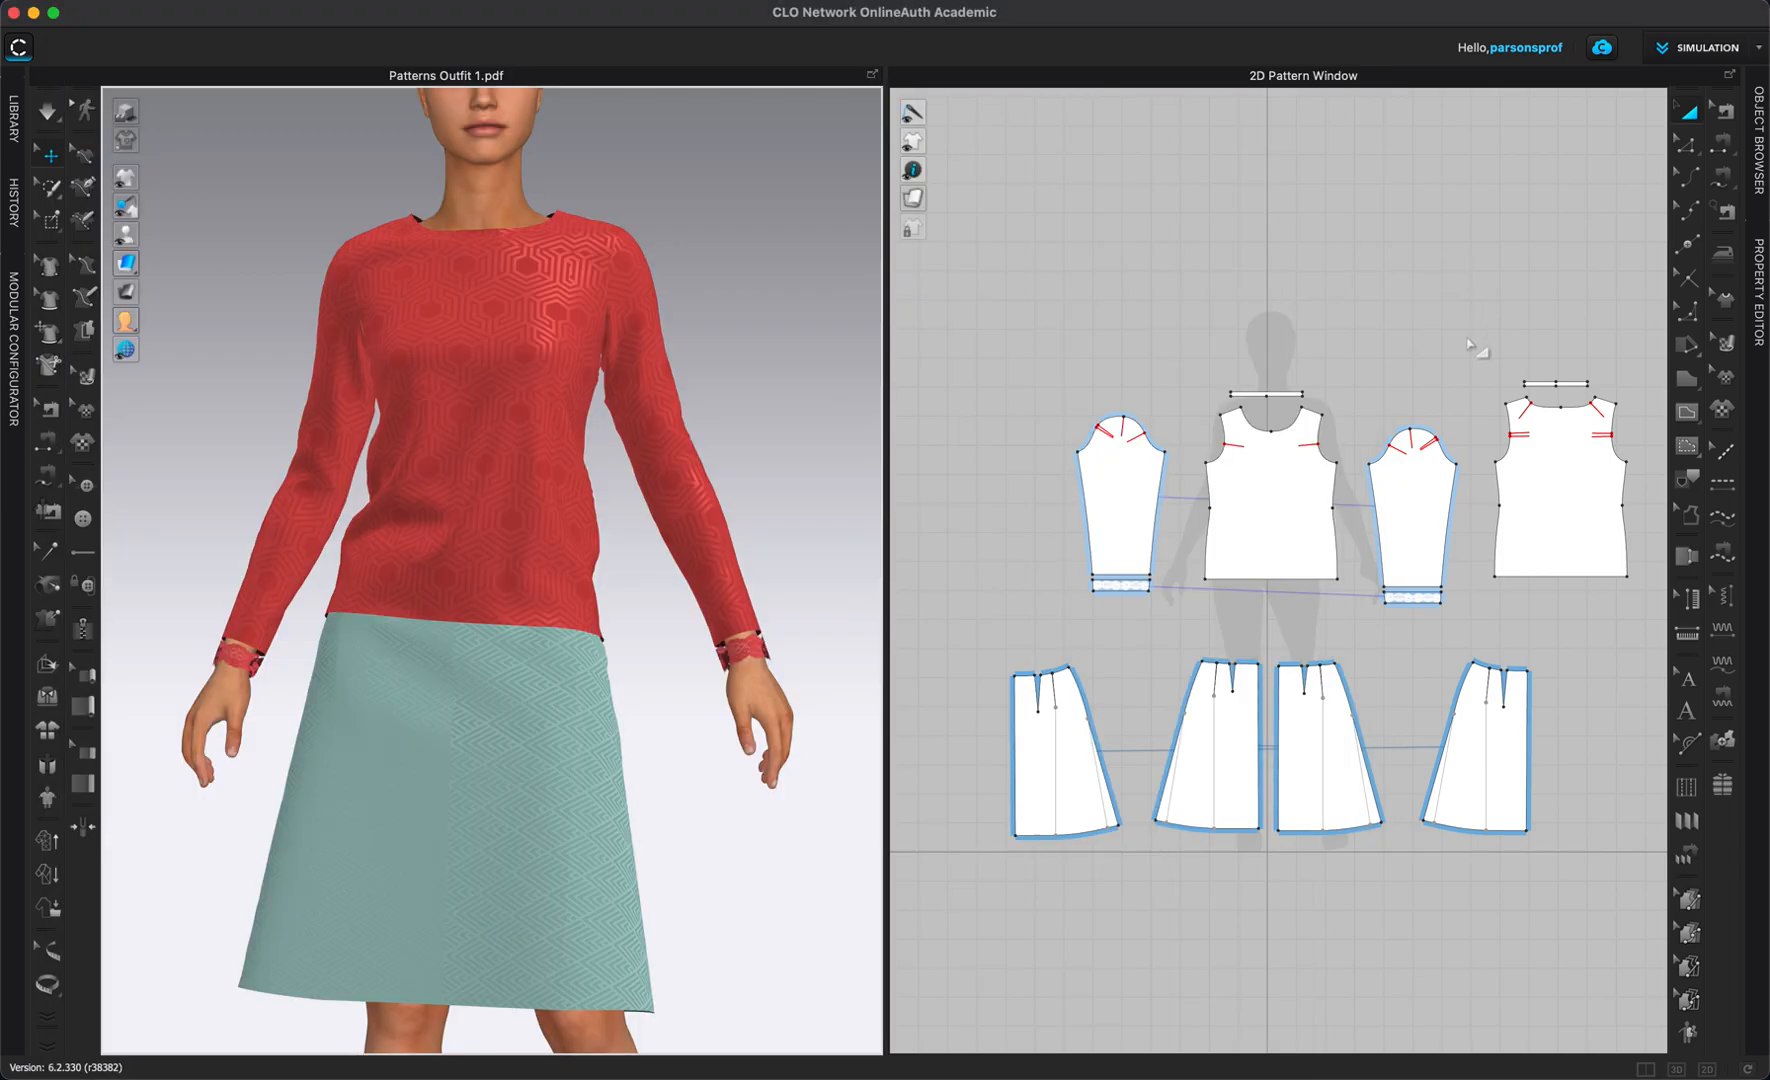
pyautogui.moveTo(1334, 362)
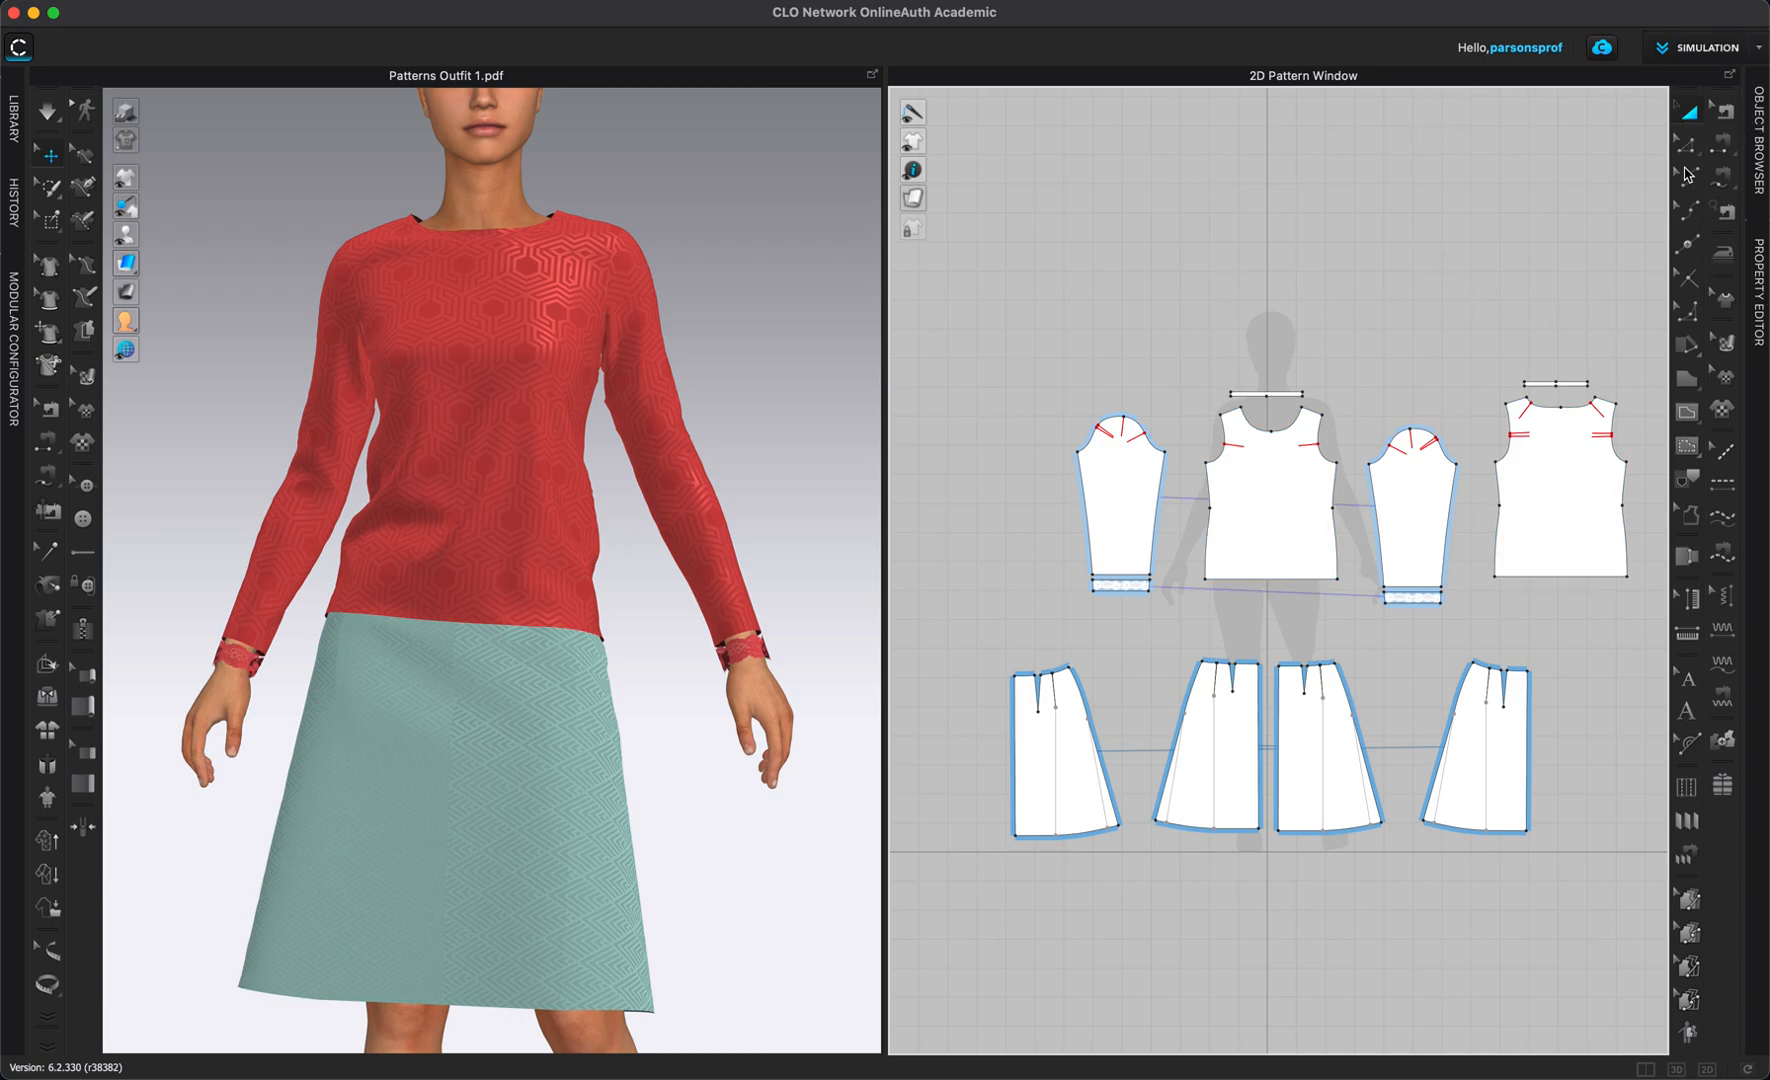
pyautogui.moveTo(1680, 76)
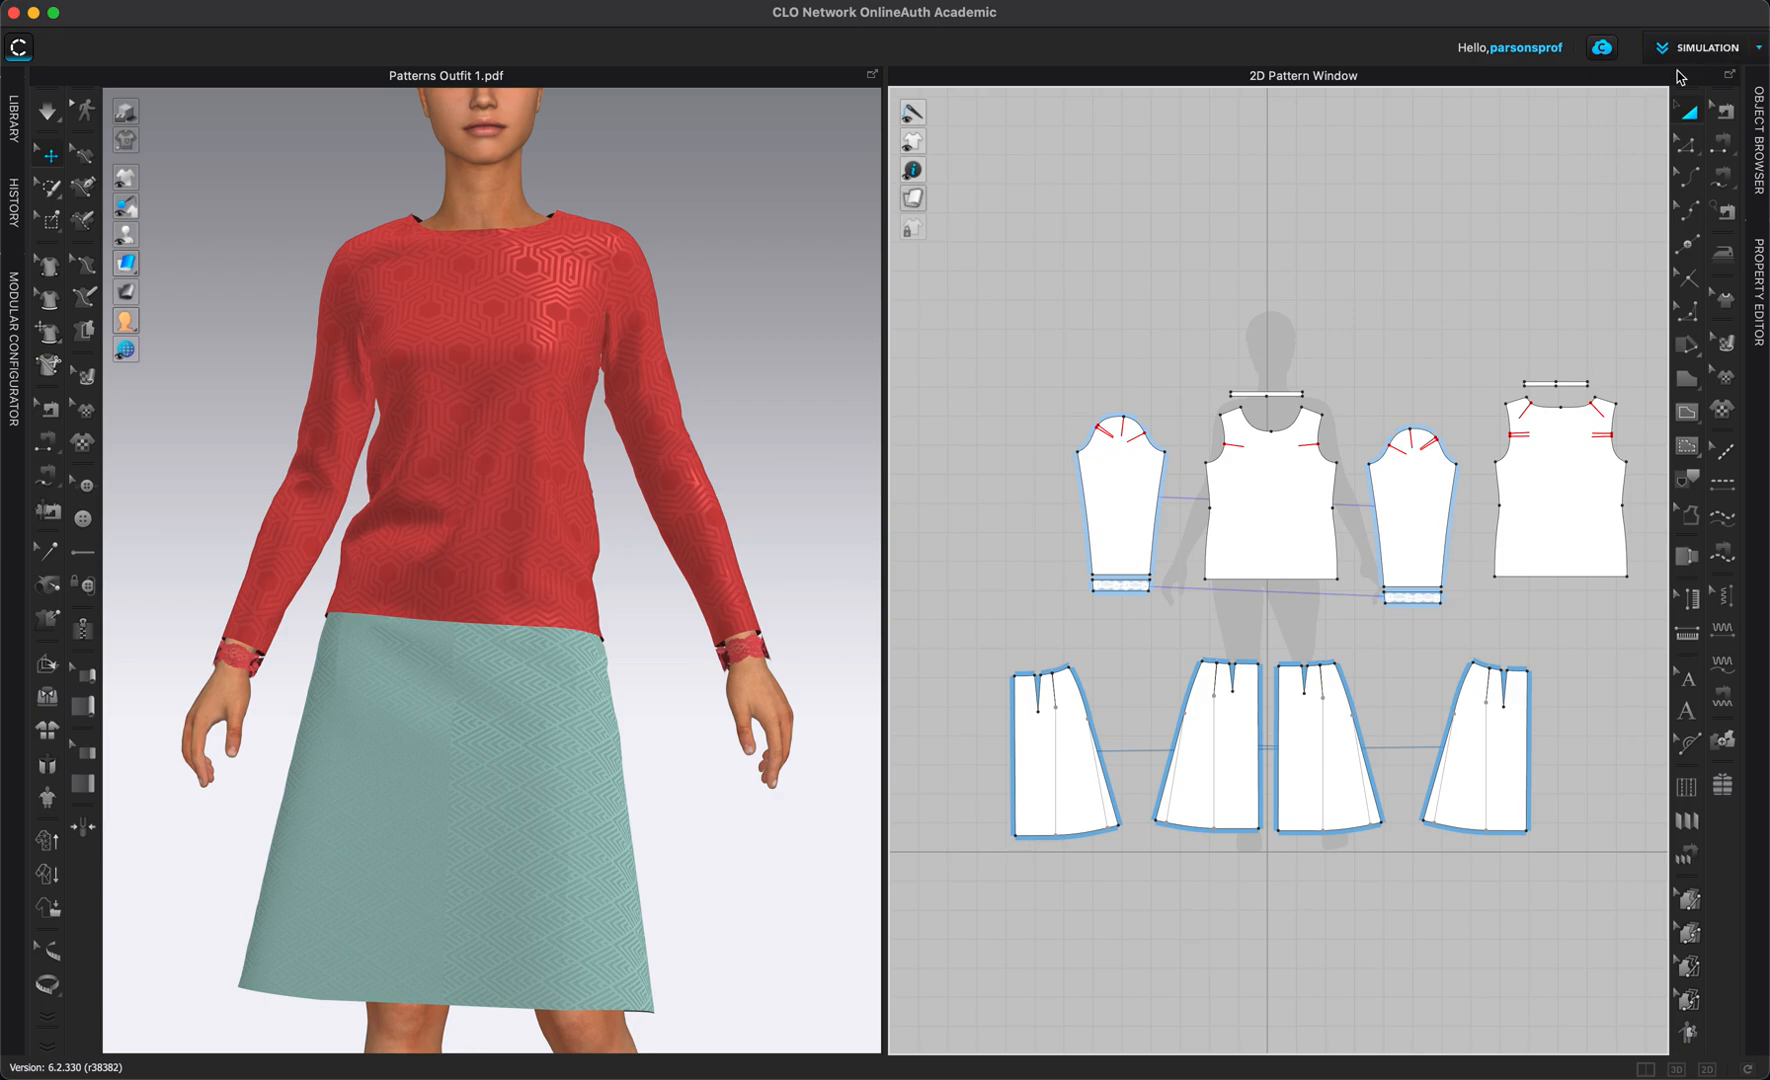
pyautogui.moveTo(1758, 54)
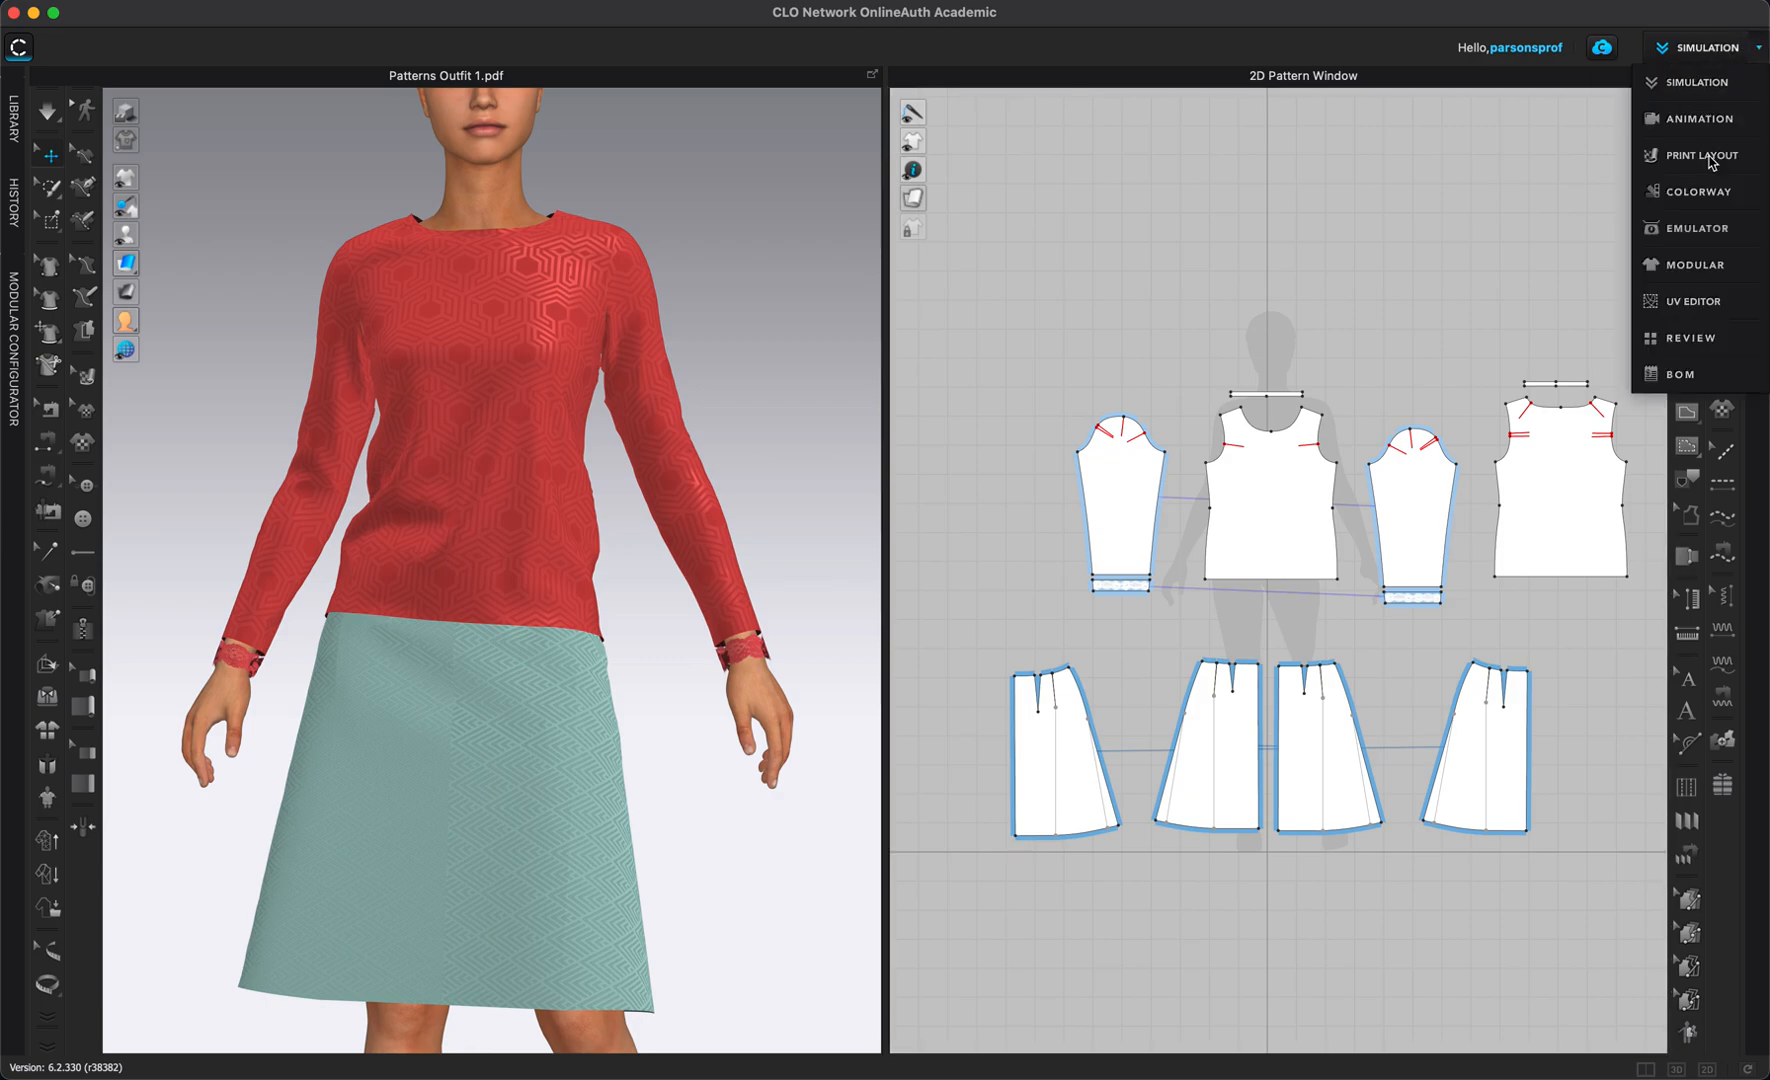
pyautogui.click(1700, 154)
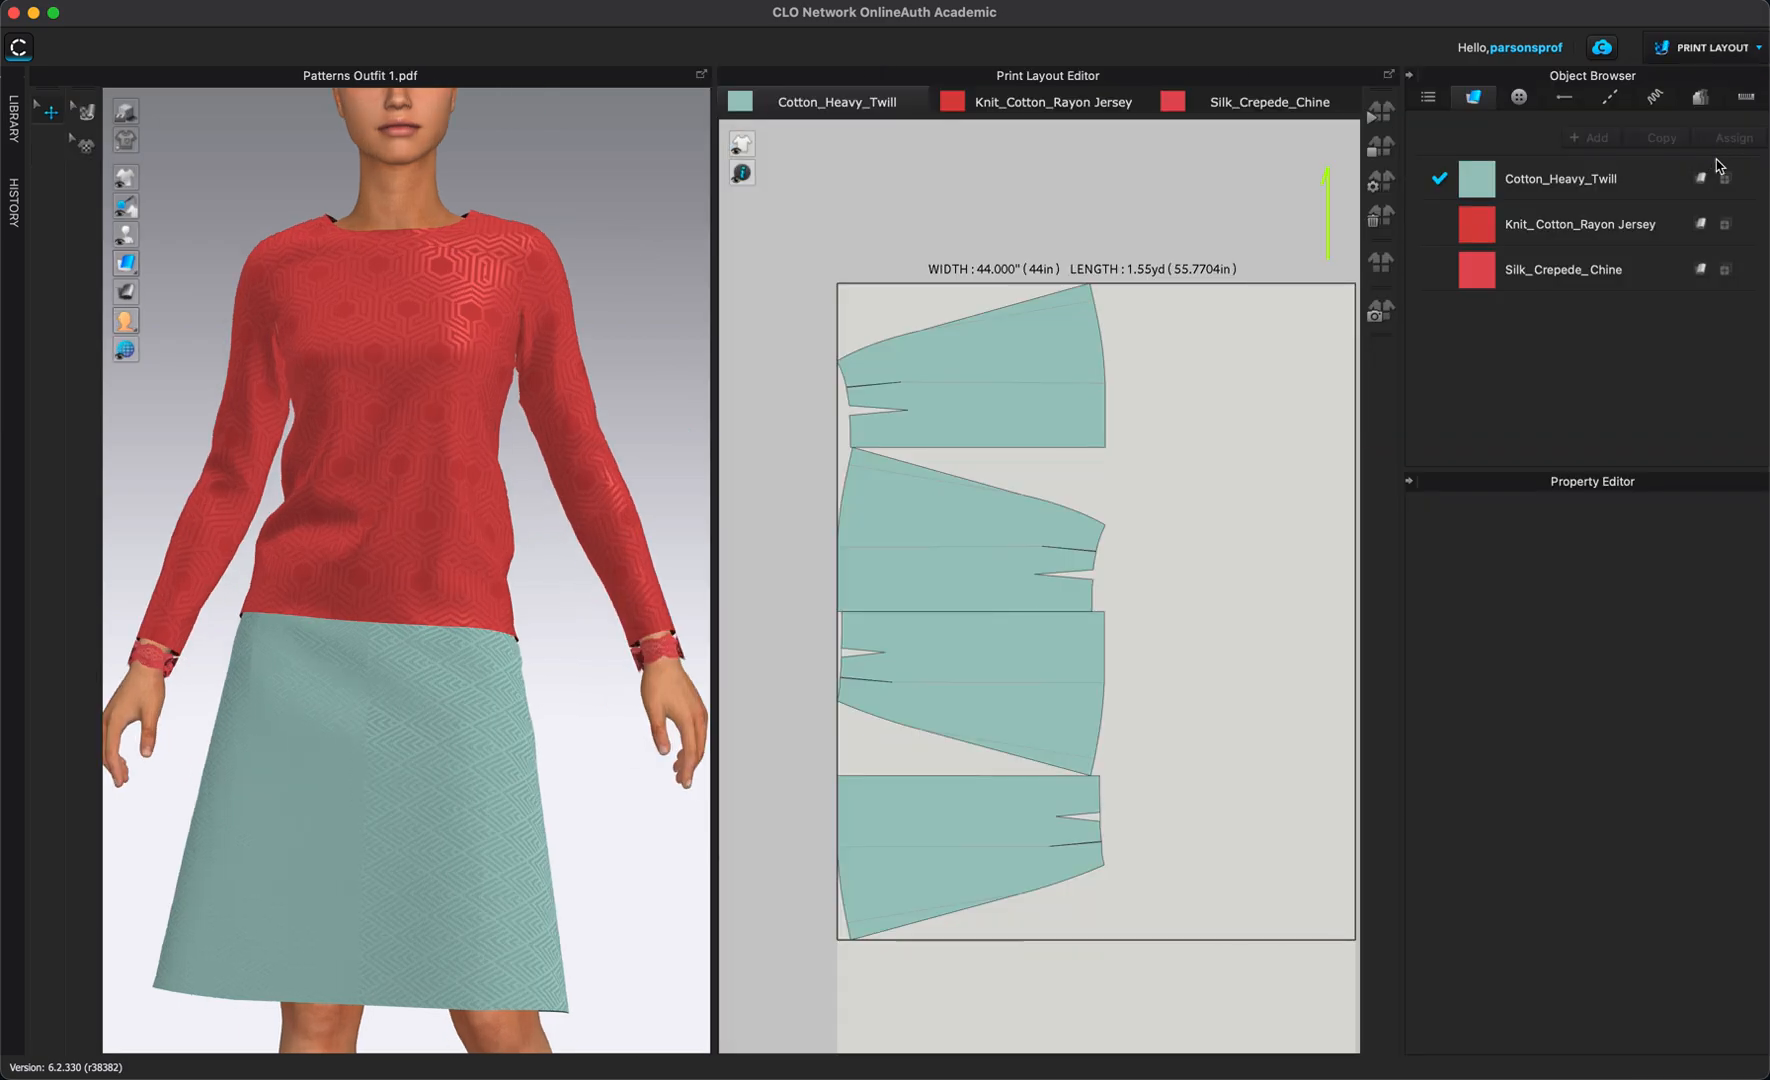
pyautogui.moveTo(1164, 194)
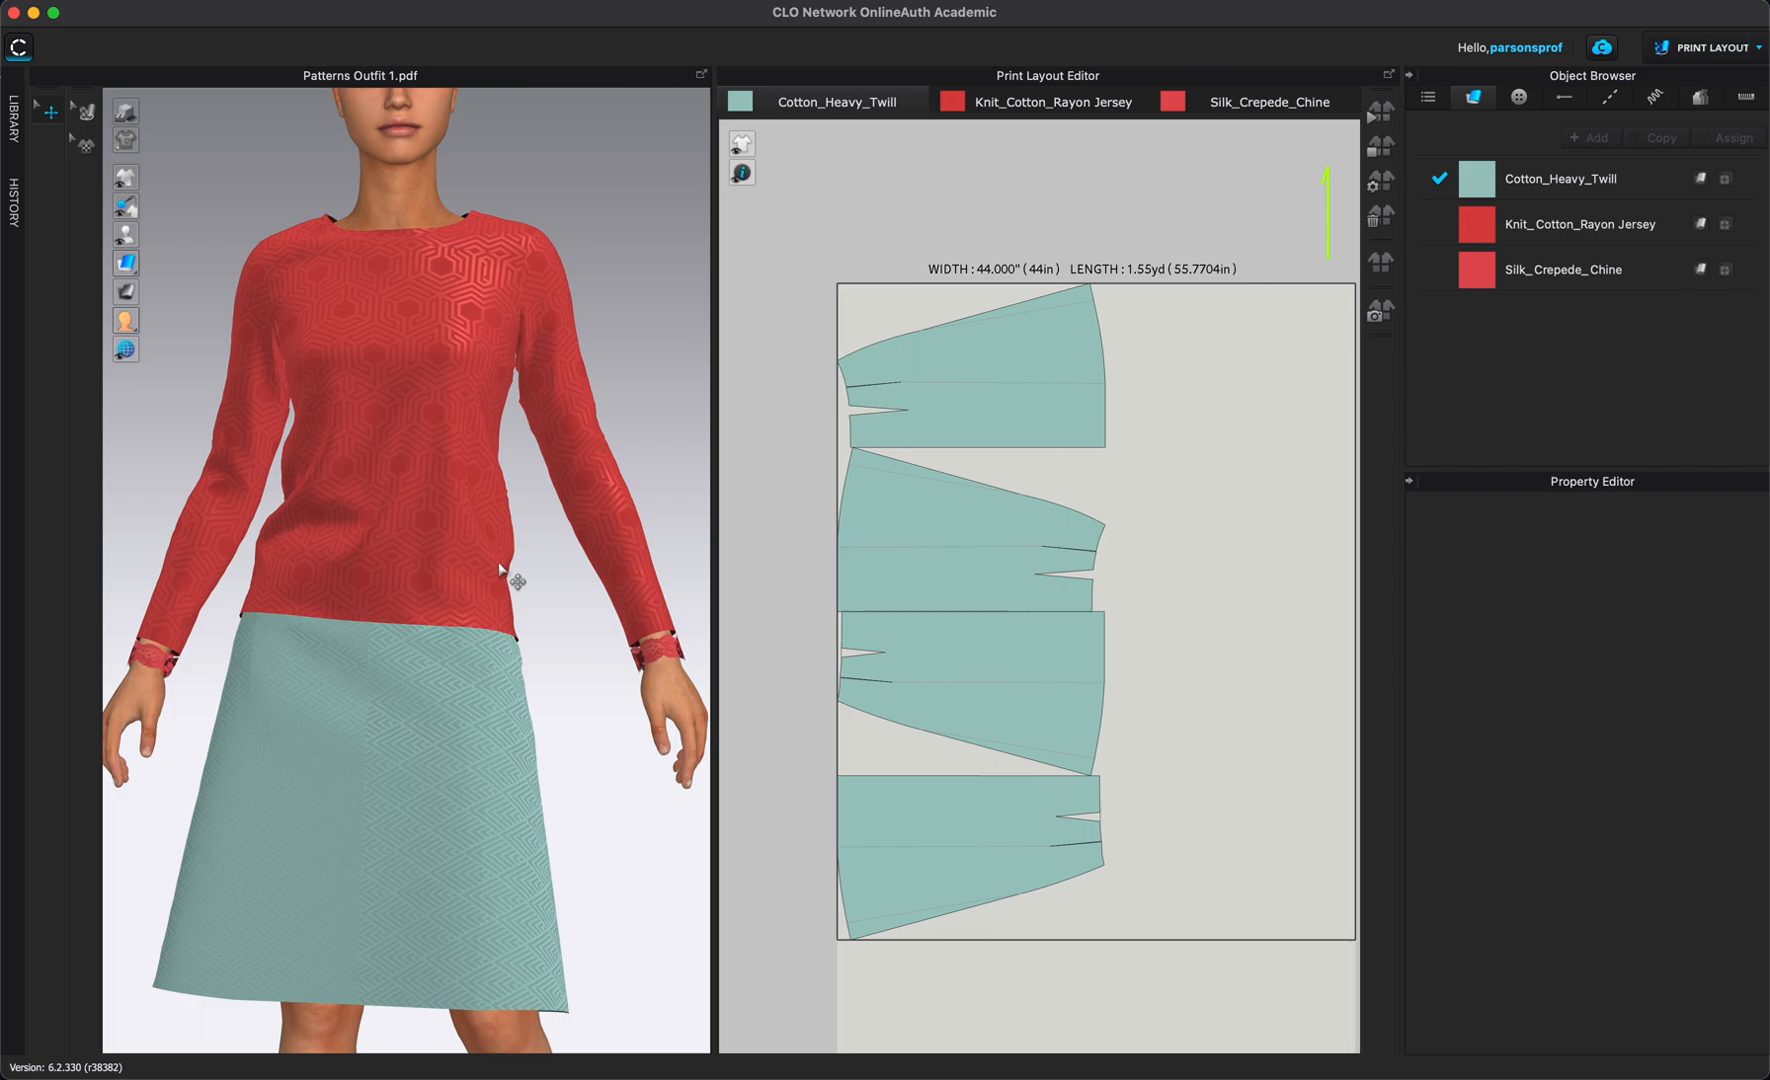
pyautogui.moveTo(486, 394)
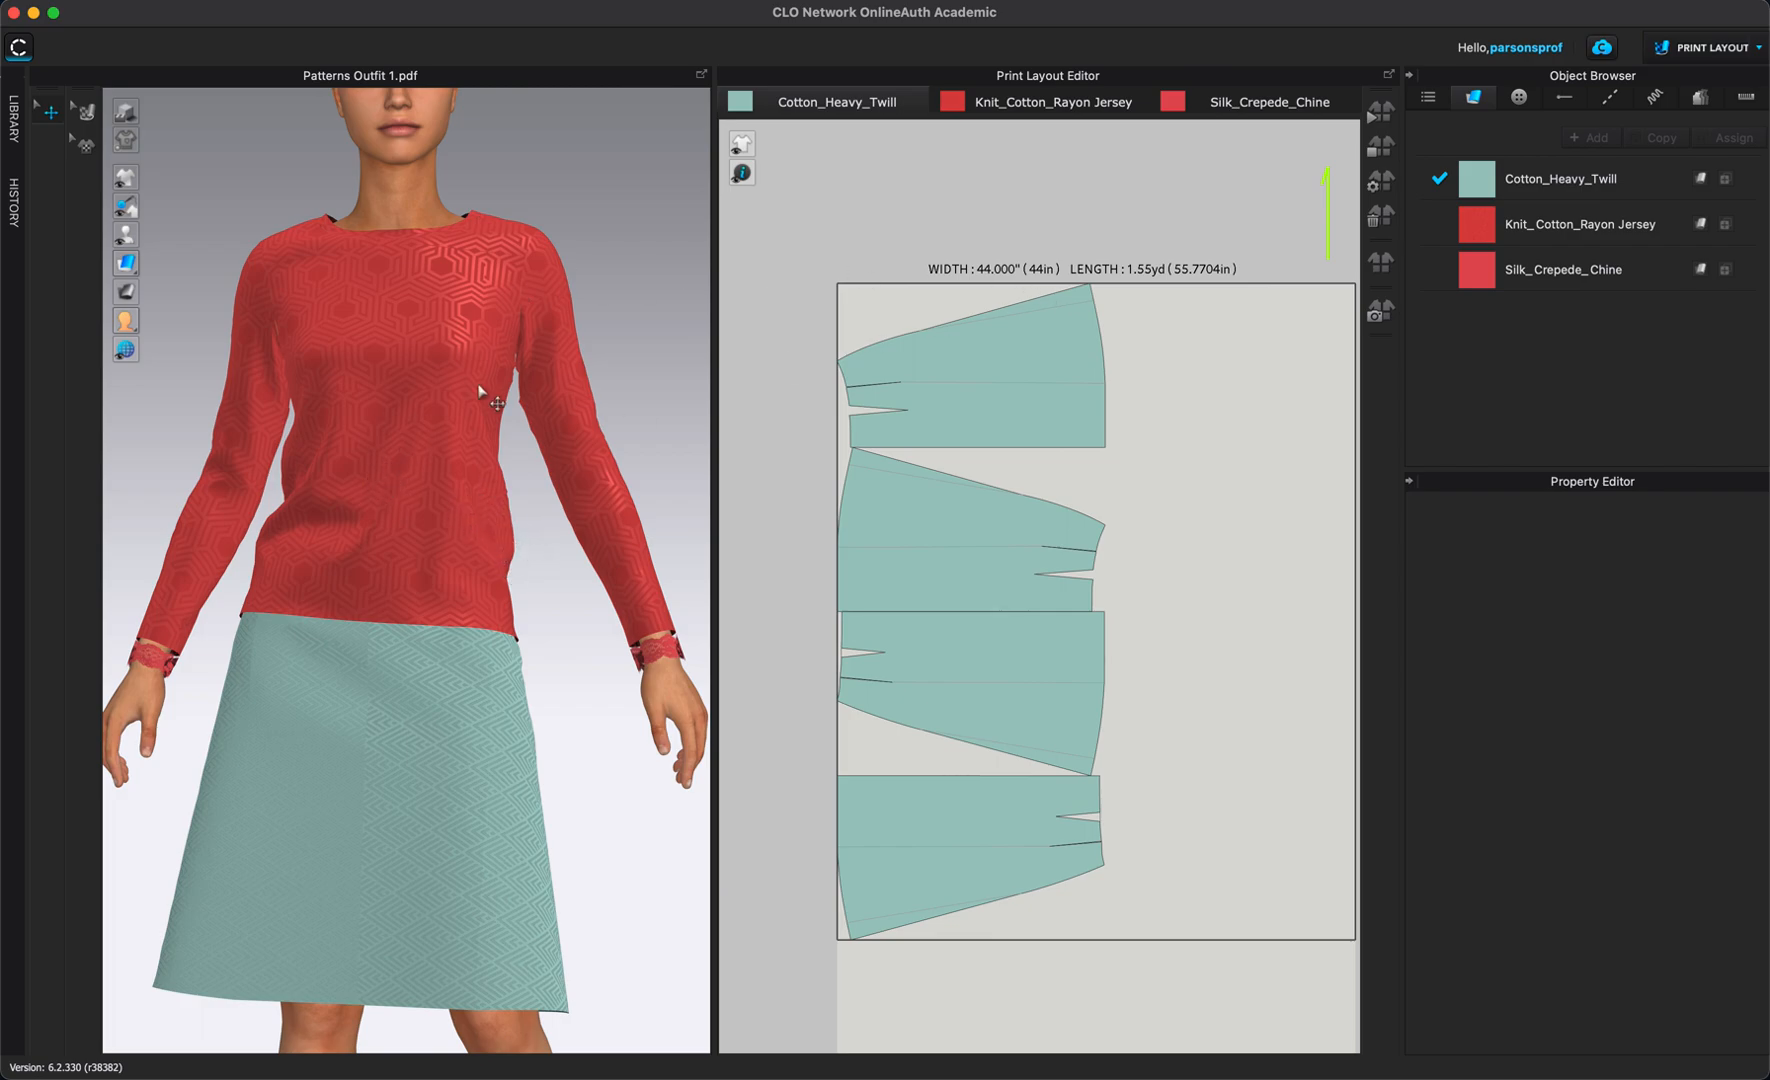
pyautogui.moveTo(488, 384)
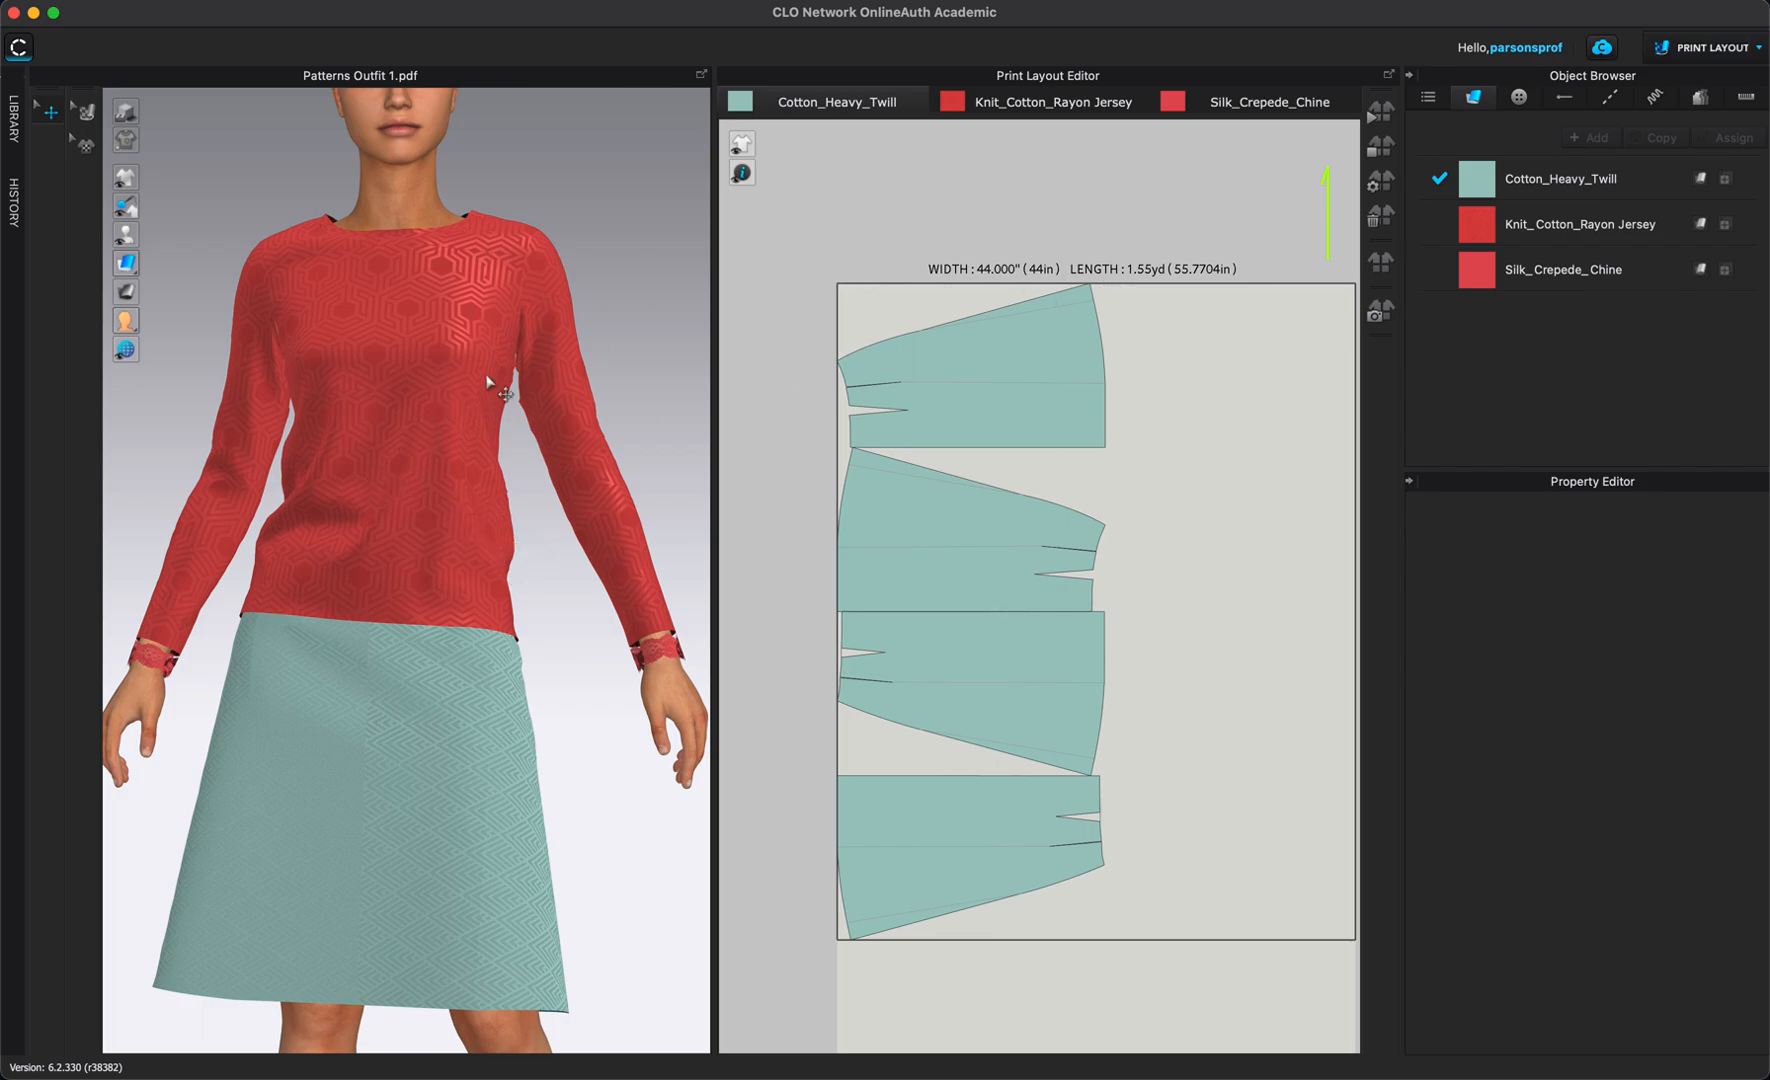
pyautogui.moveTo(1162, 370)
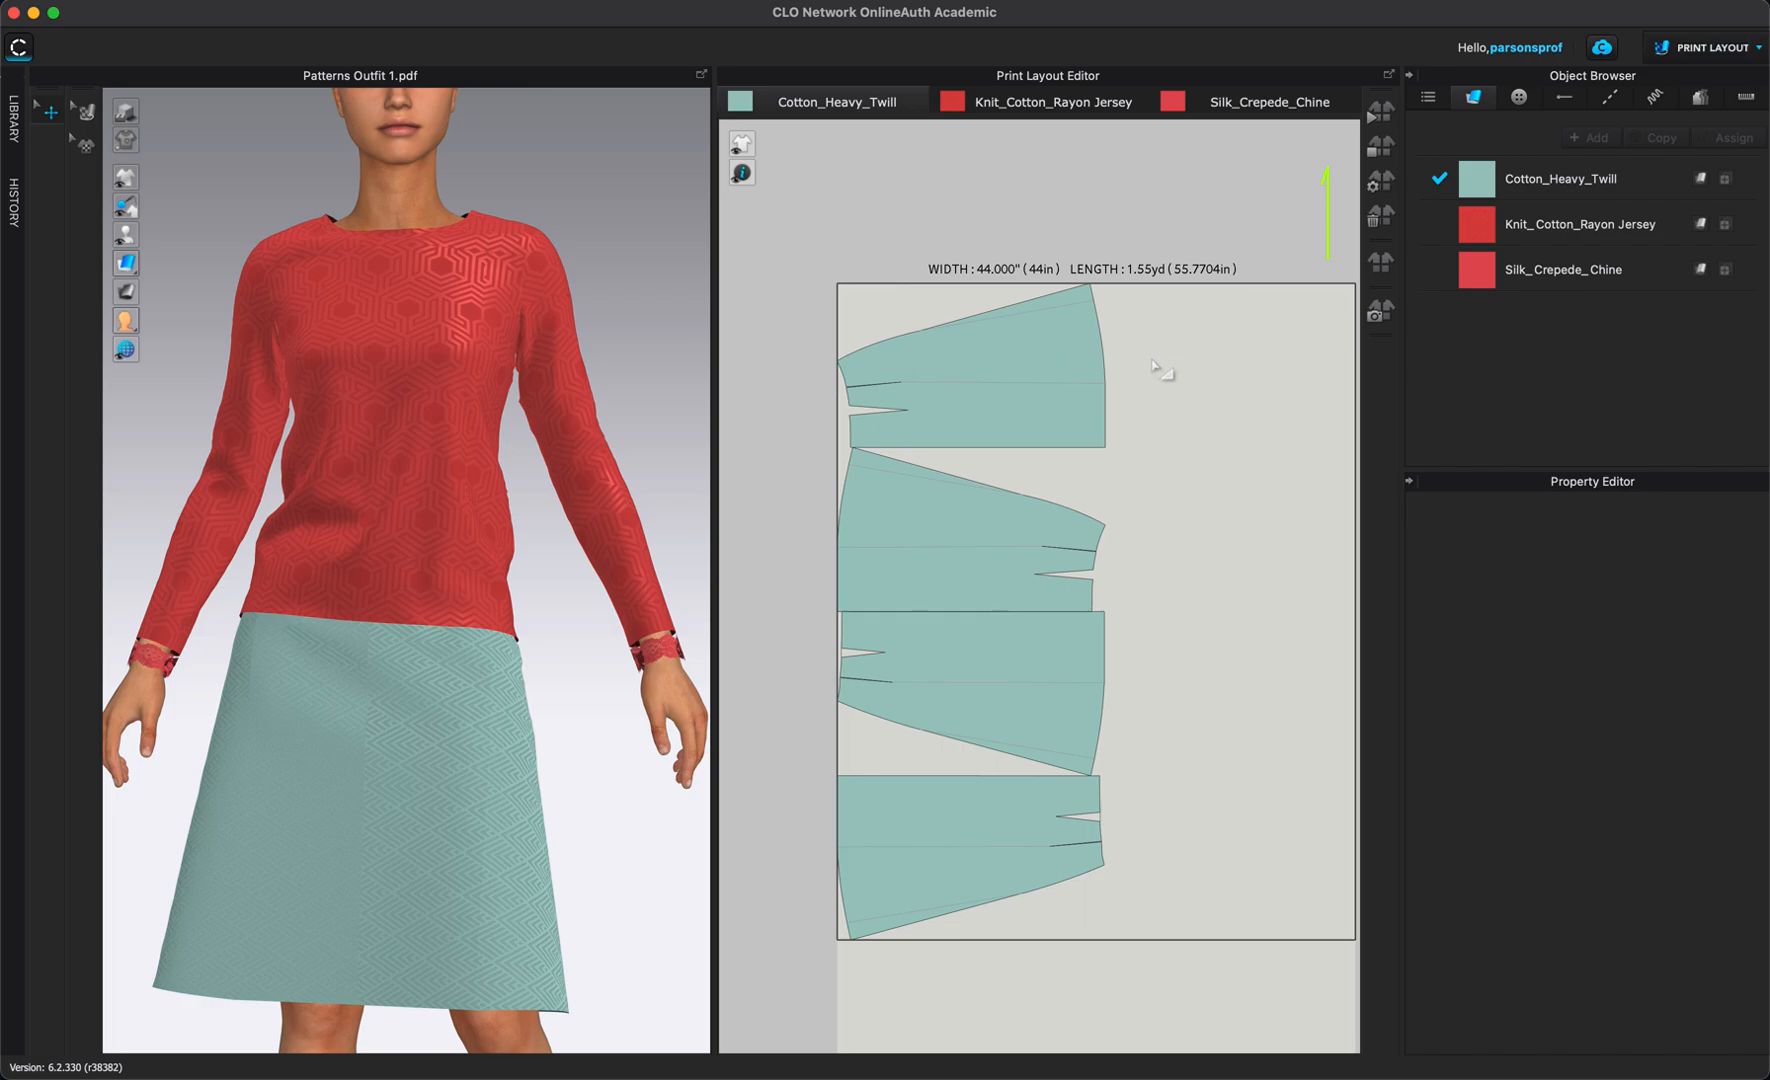
pyautogui.moveTo(804, 66)
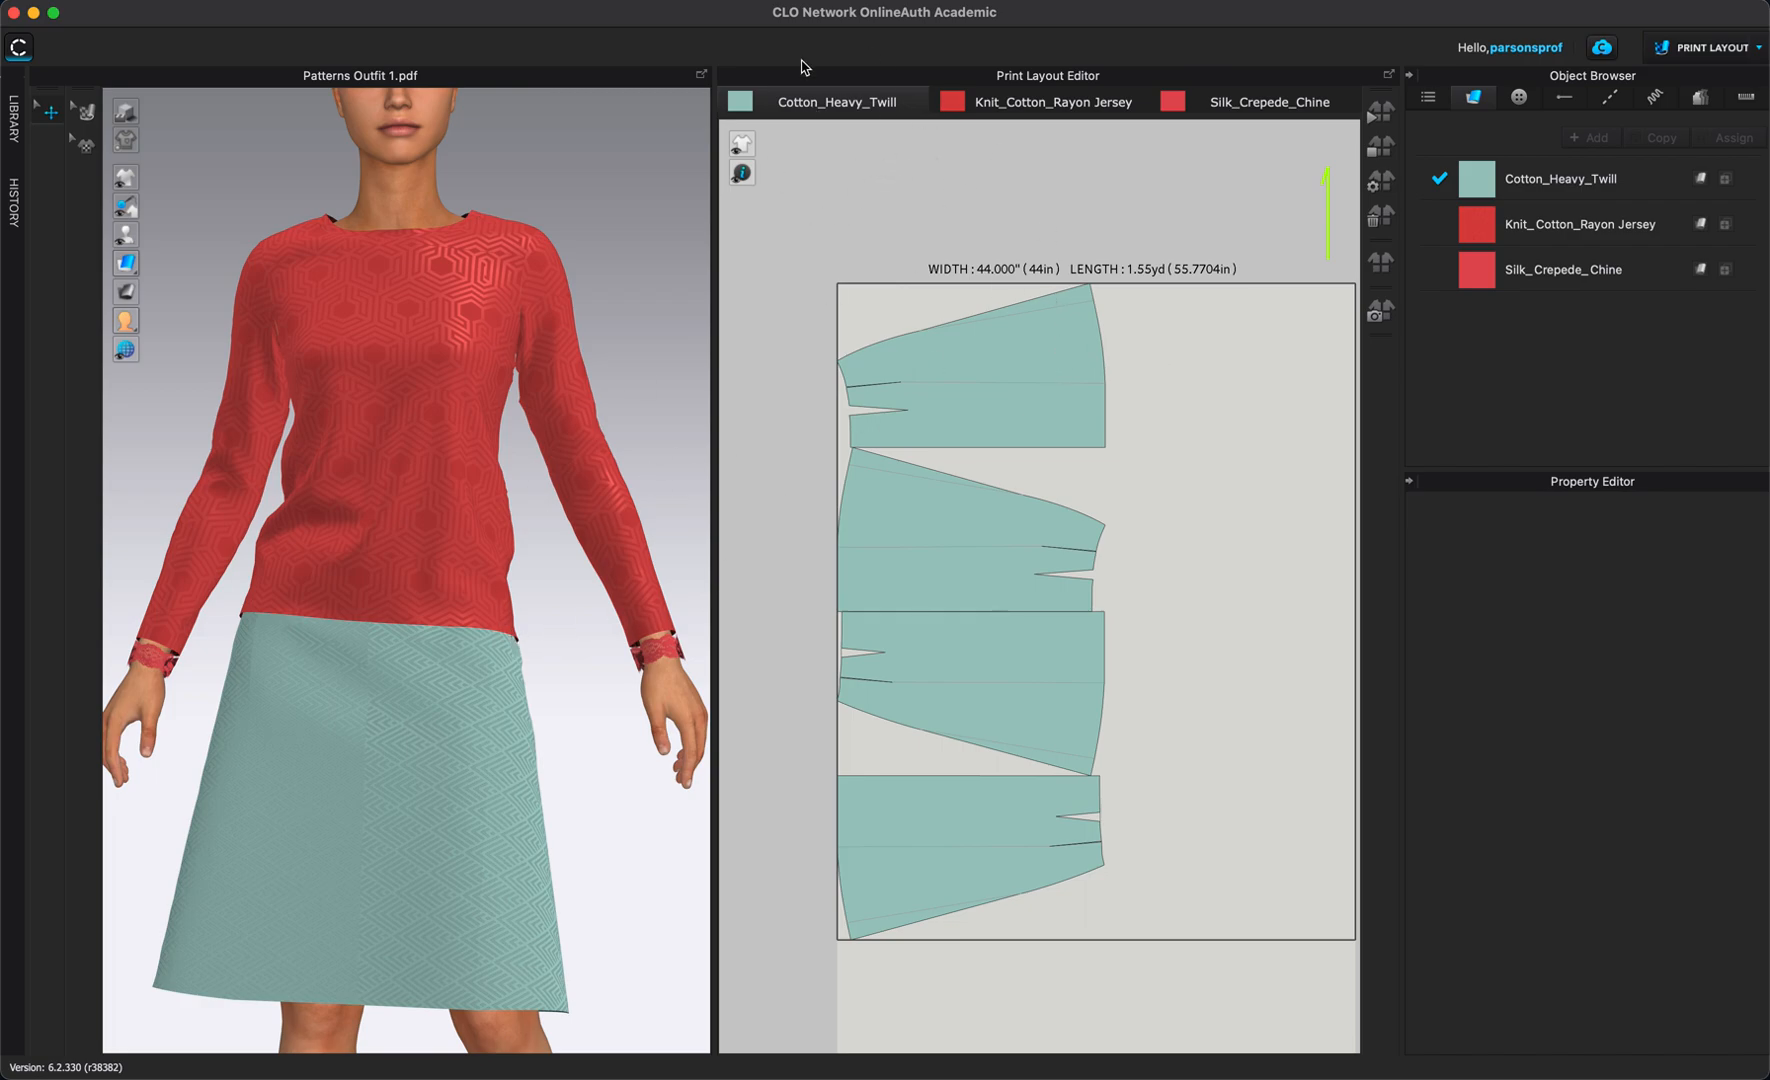
pyautogui.moveTo(894, 474)
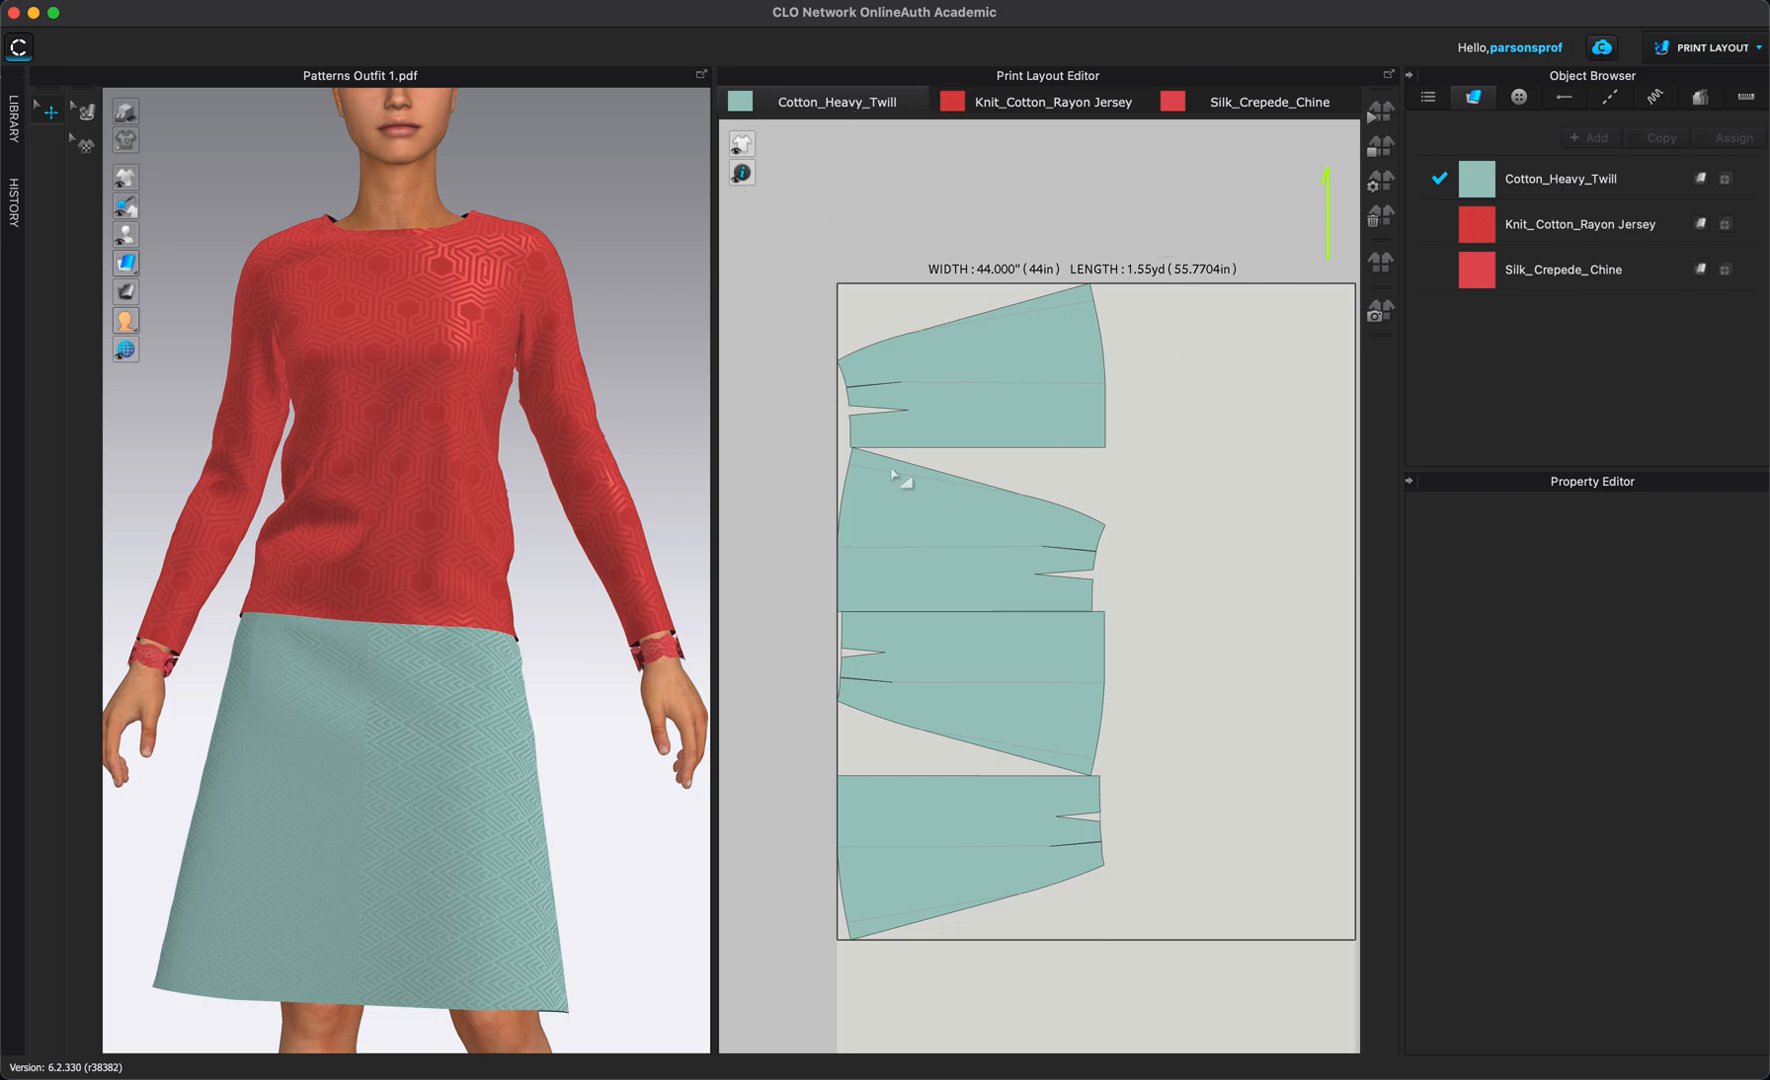
pyautogui.moveTo(1304, 700)
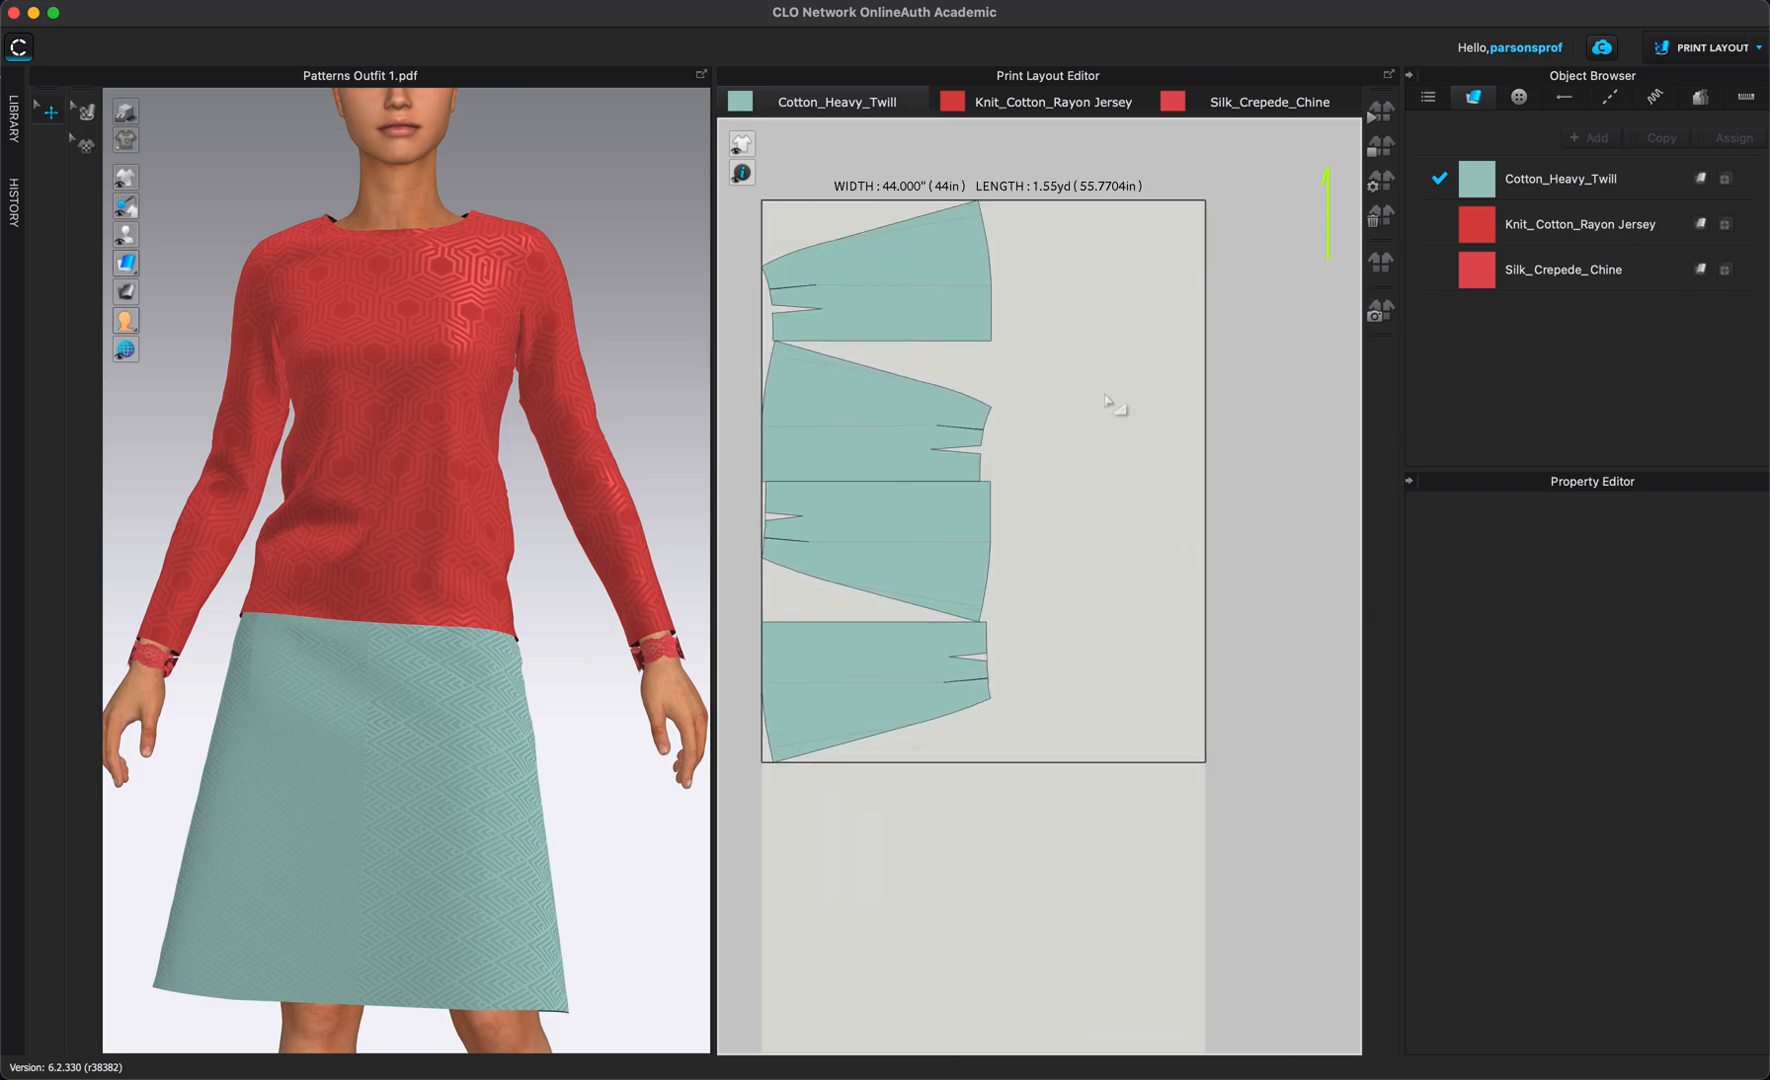
pyautogui.moveTo(946, 316)
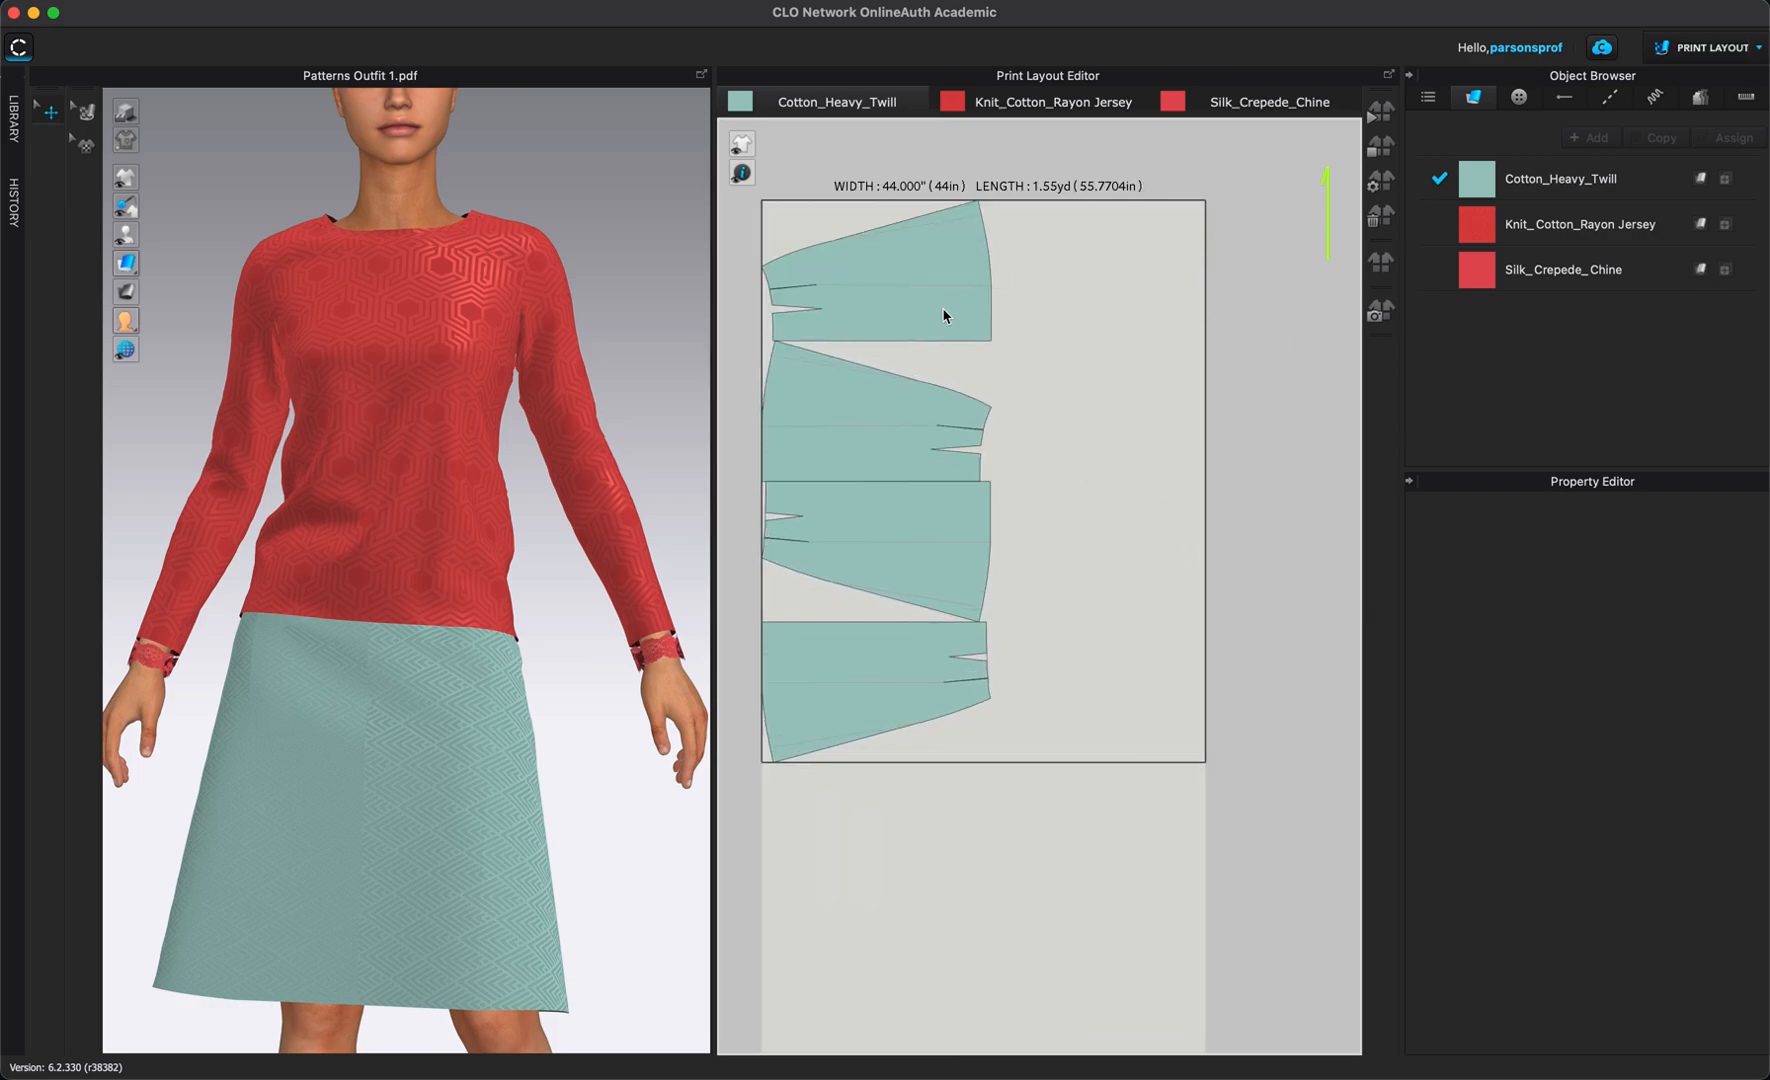
pyautogui.moveTo(1128, 448)
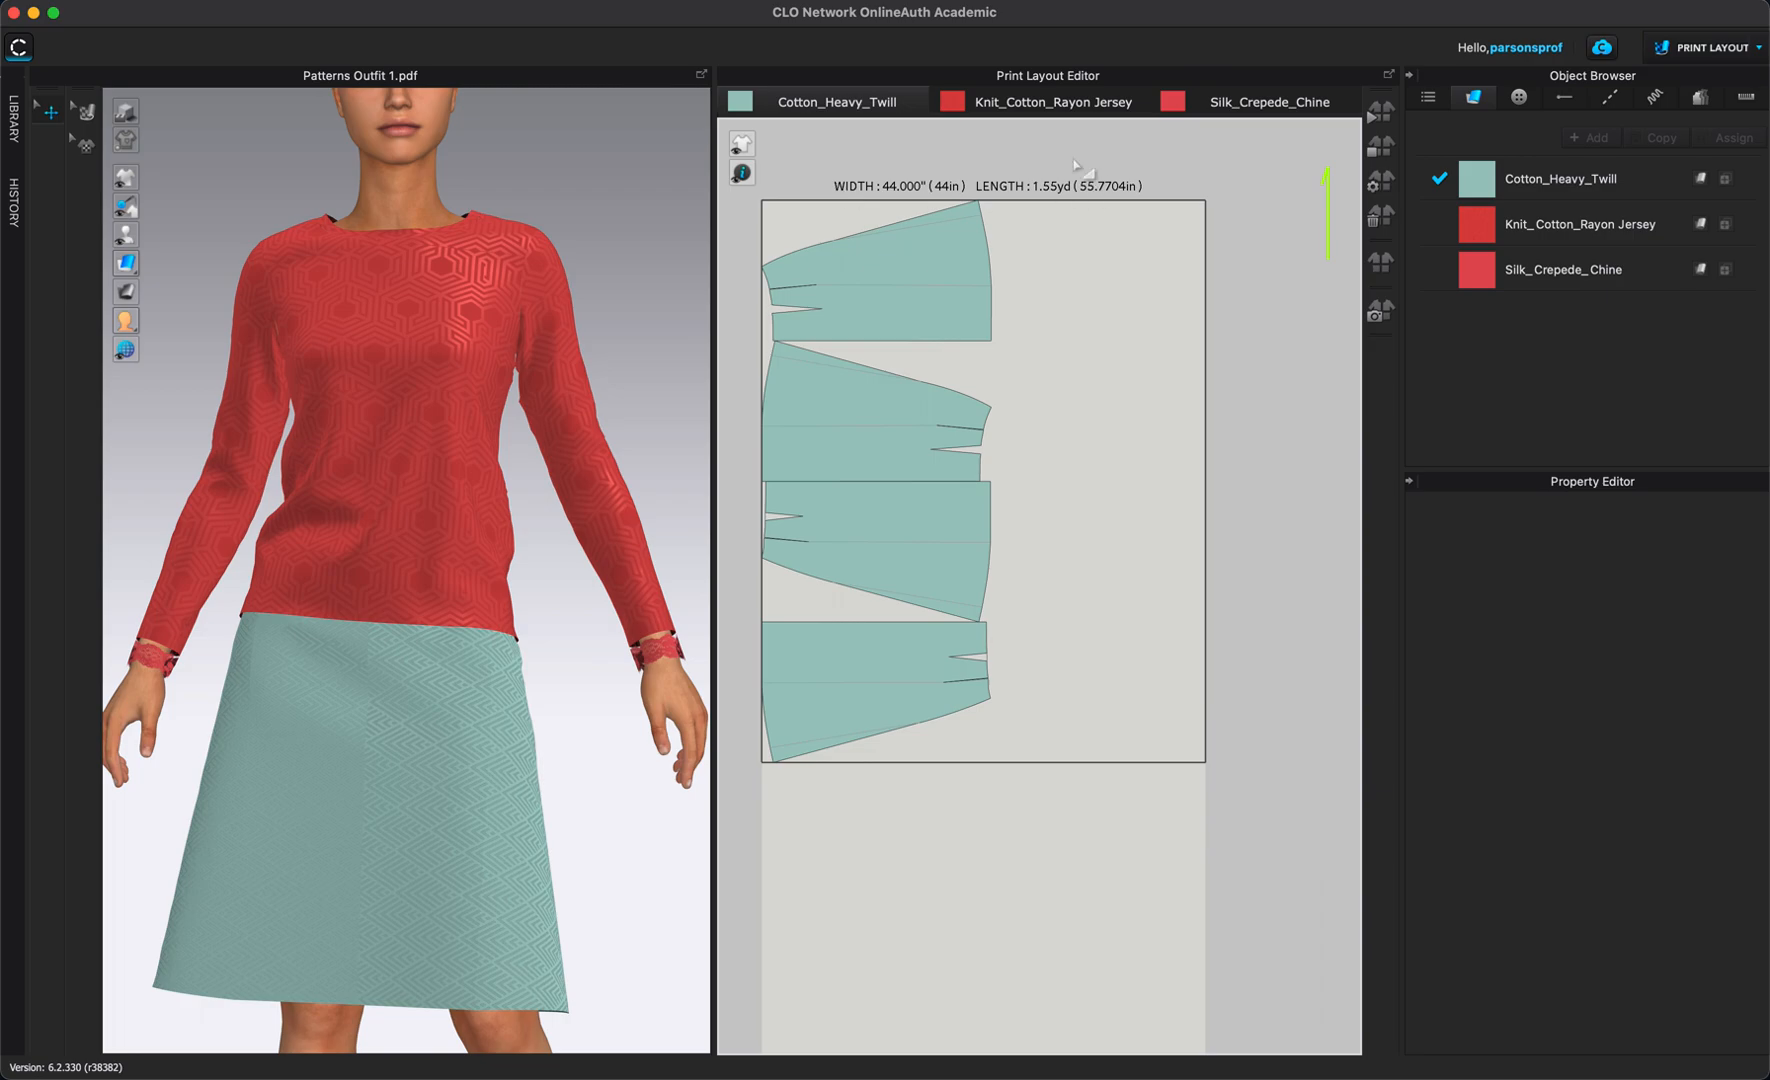
pyautogui.moveTo(1644, 208)
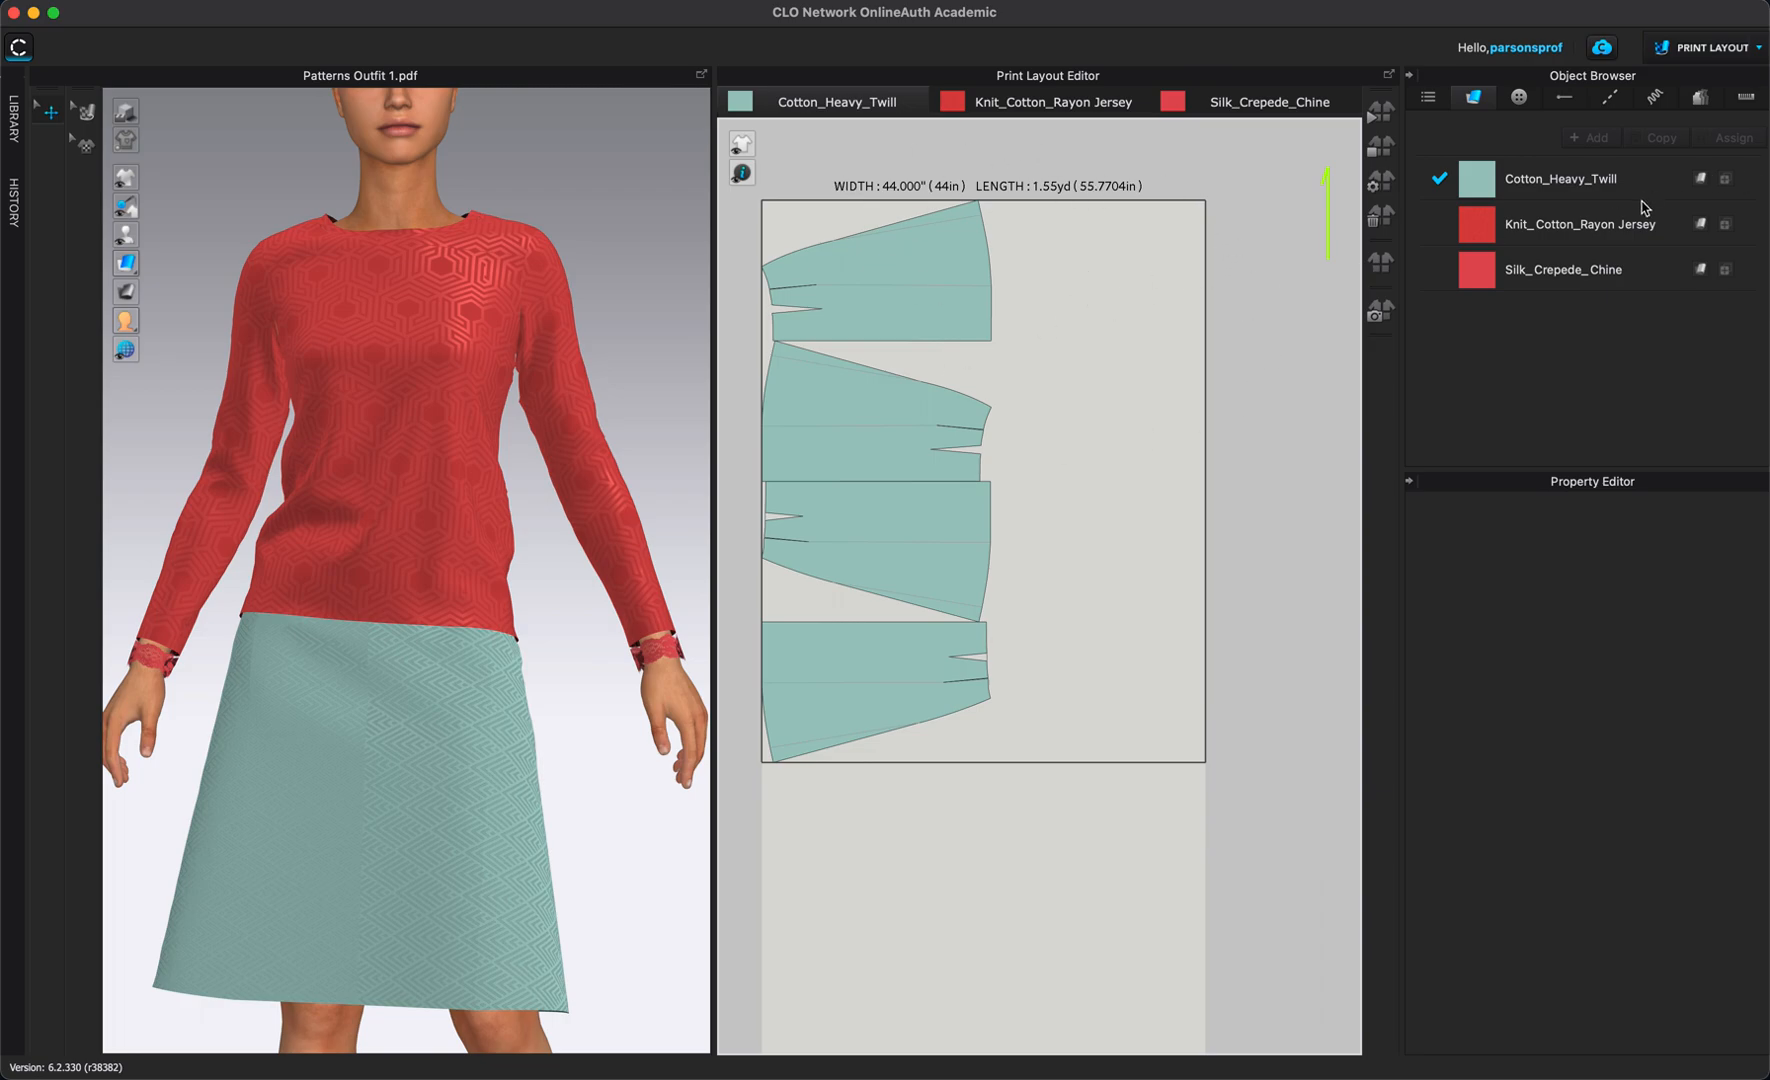
pyautogui.moveTo(1670, 210)
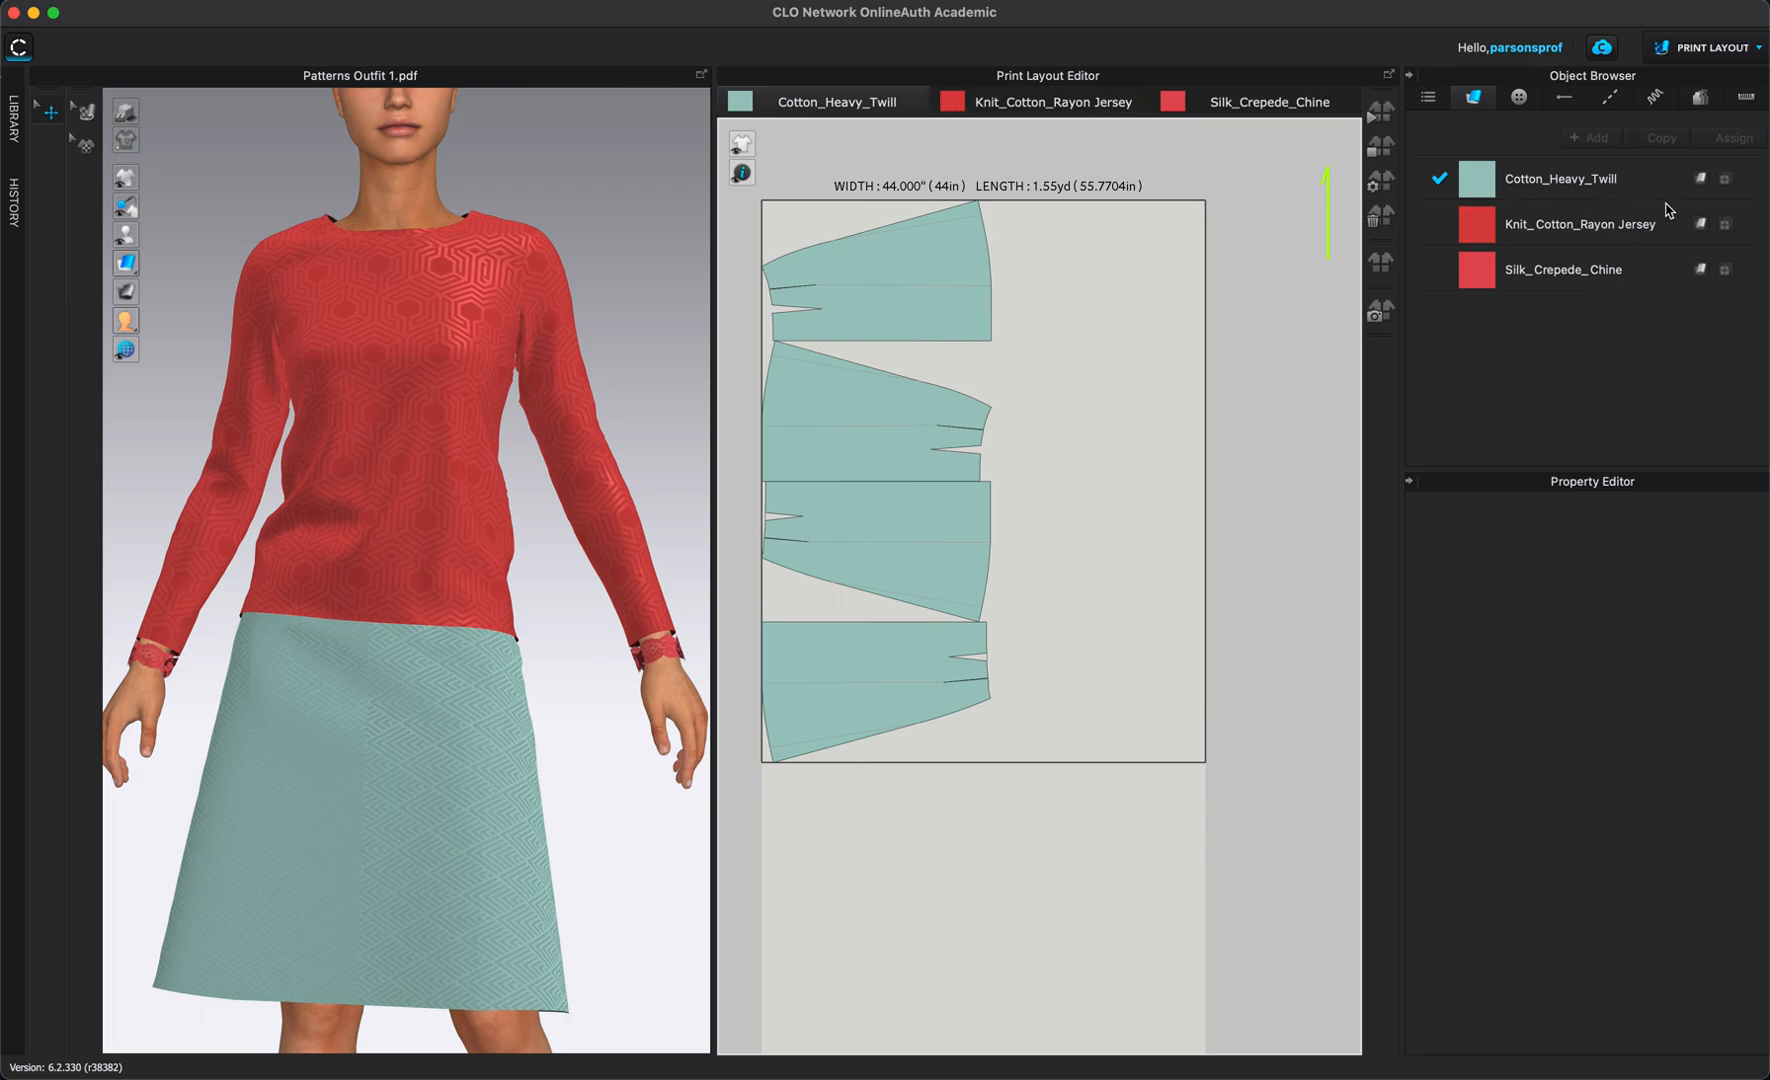
# Change the Cotton_Heavy_Twill roll width to 60 inches, then restore it to 44 inches.
pyautogui.click(1562, 178)
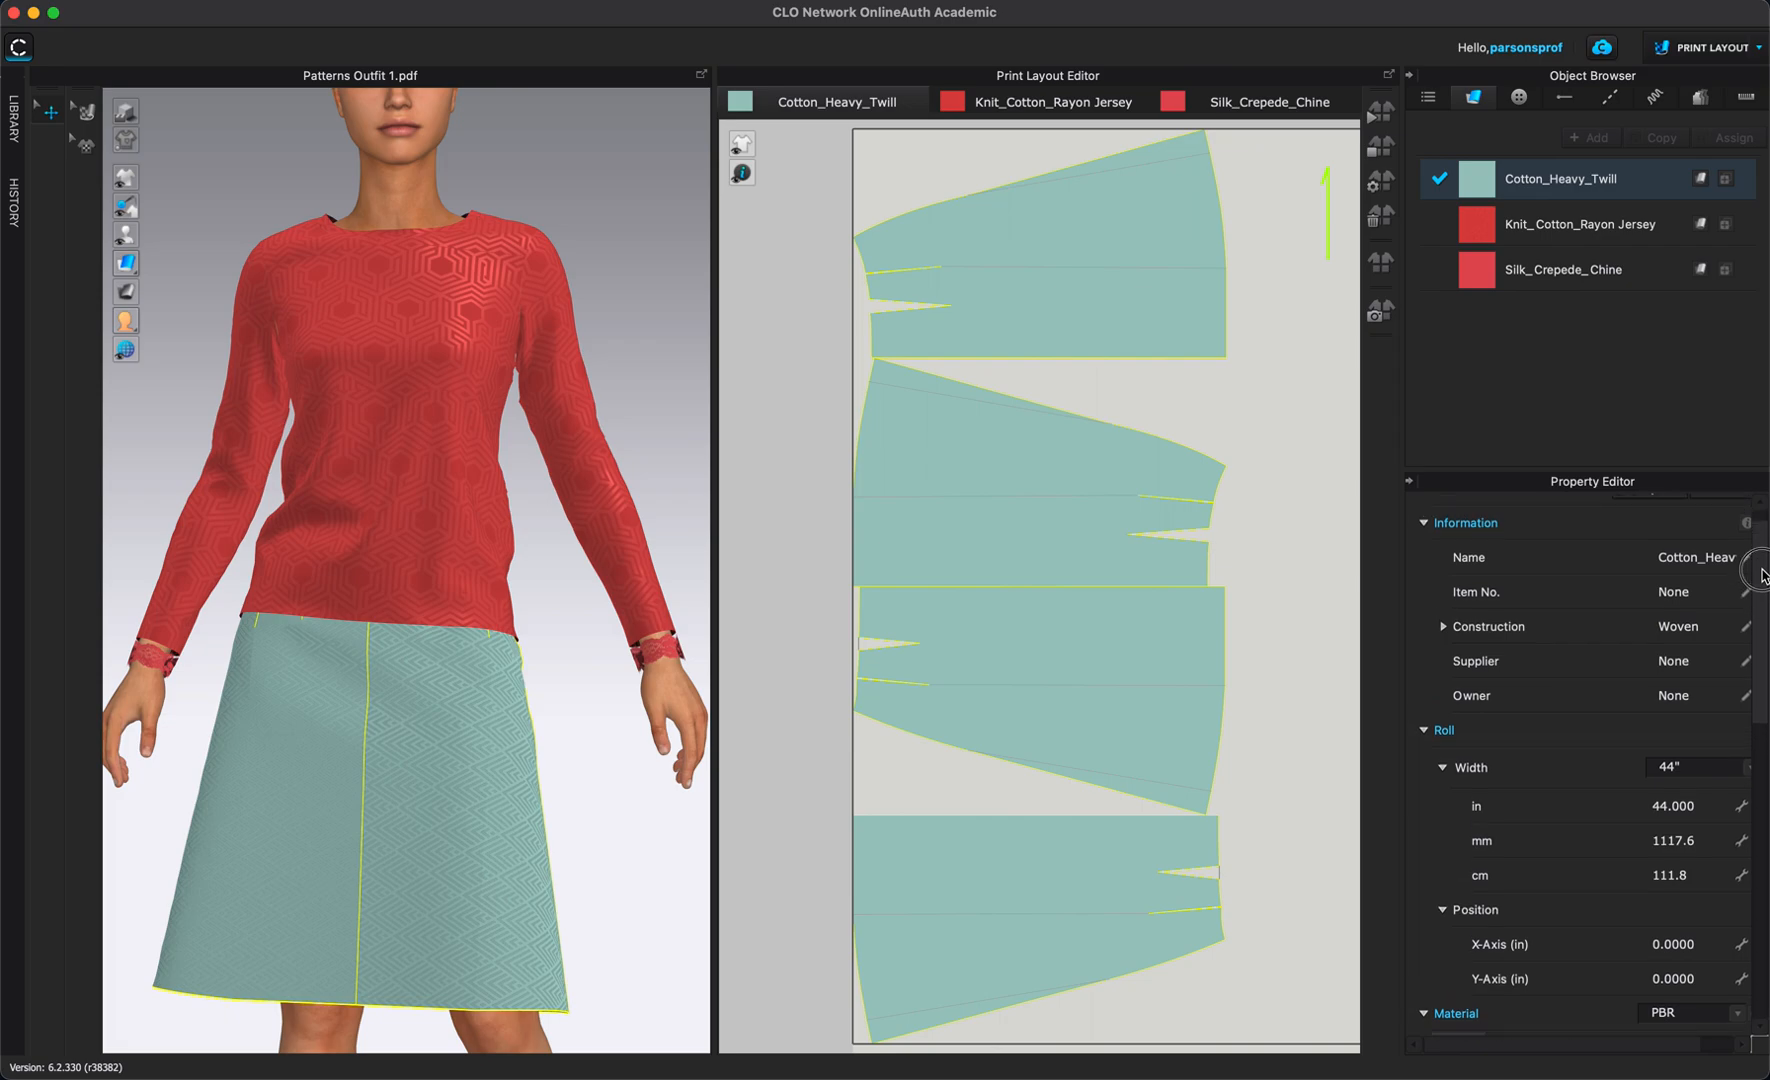
pyautogui.scroll(-3)
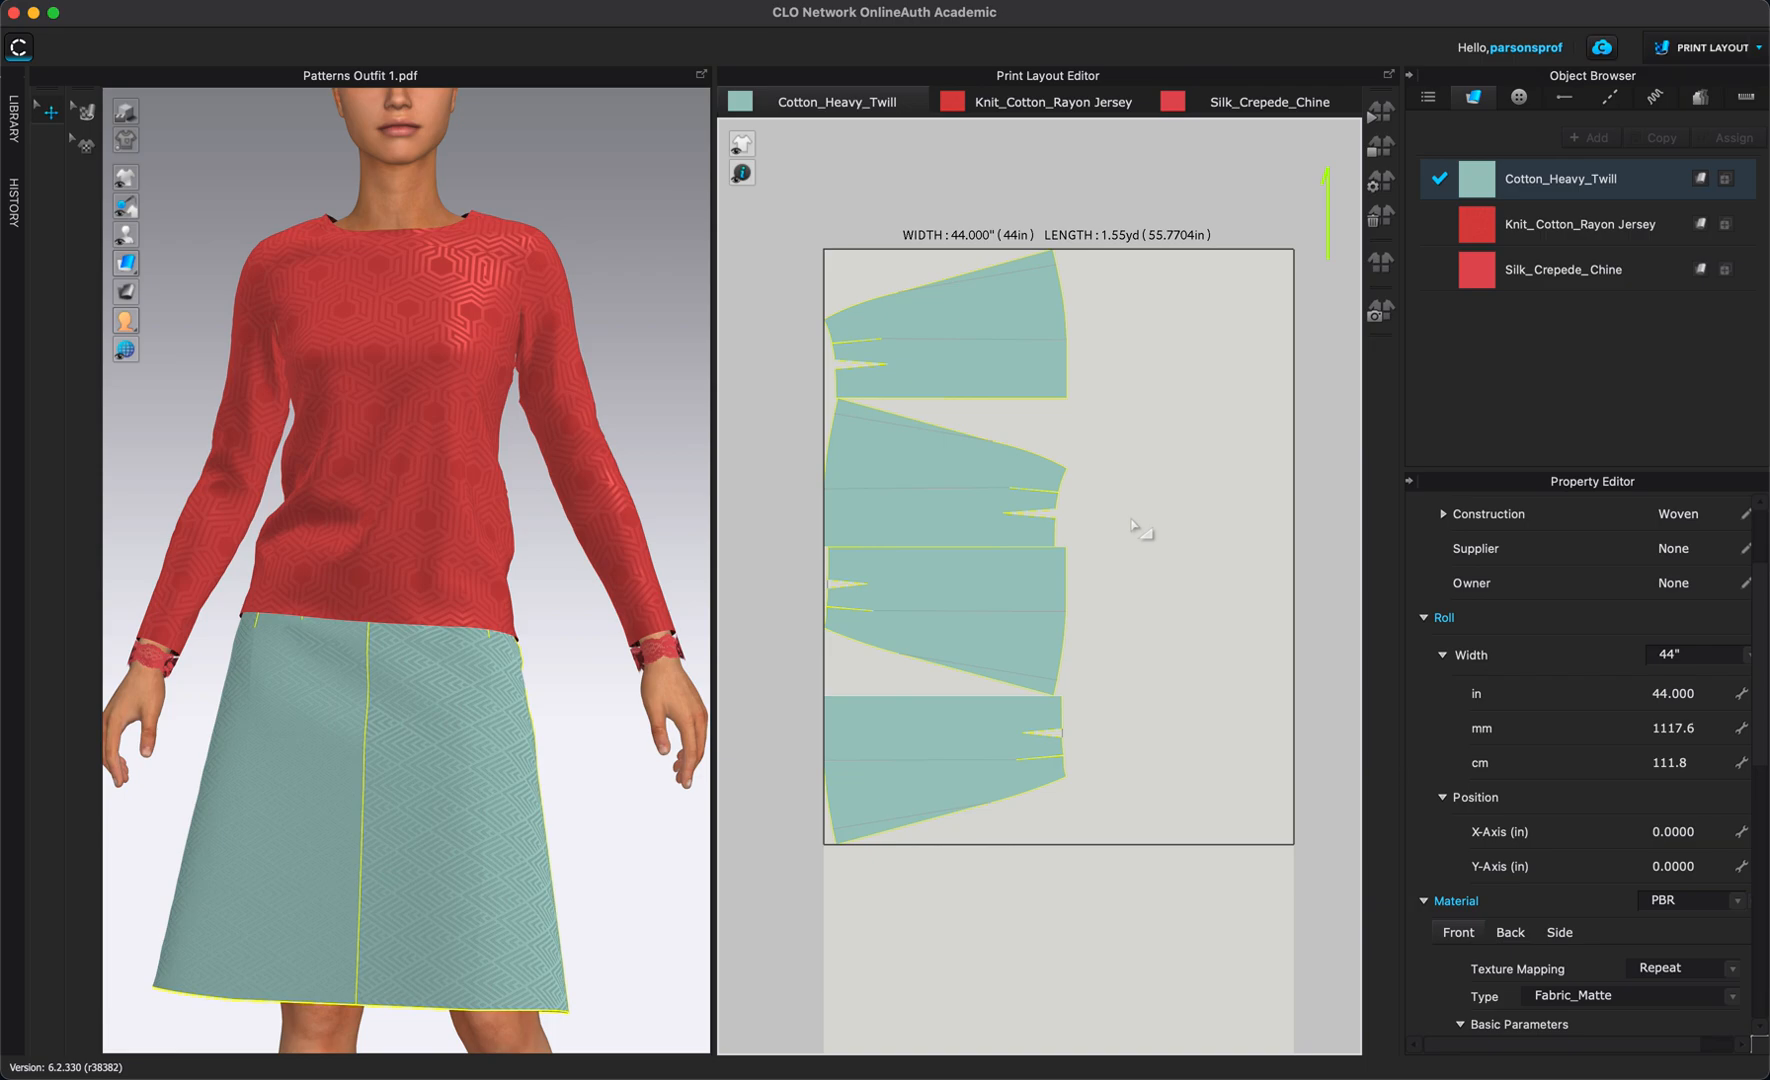
pyautogui.moveTo(1126, 528)
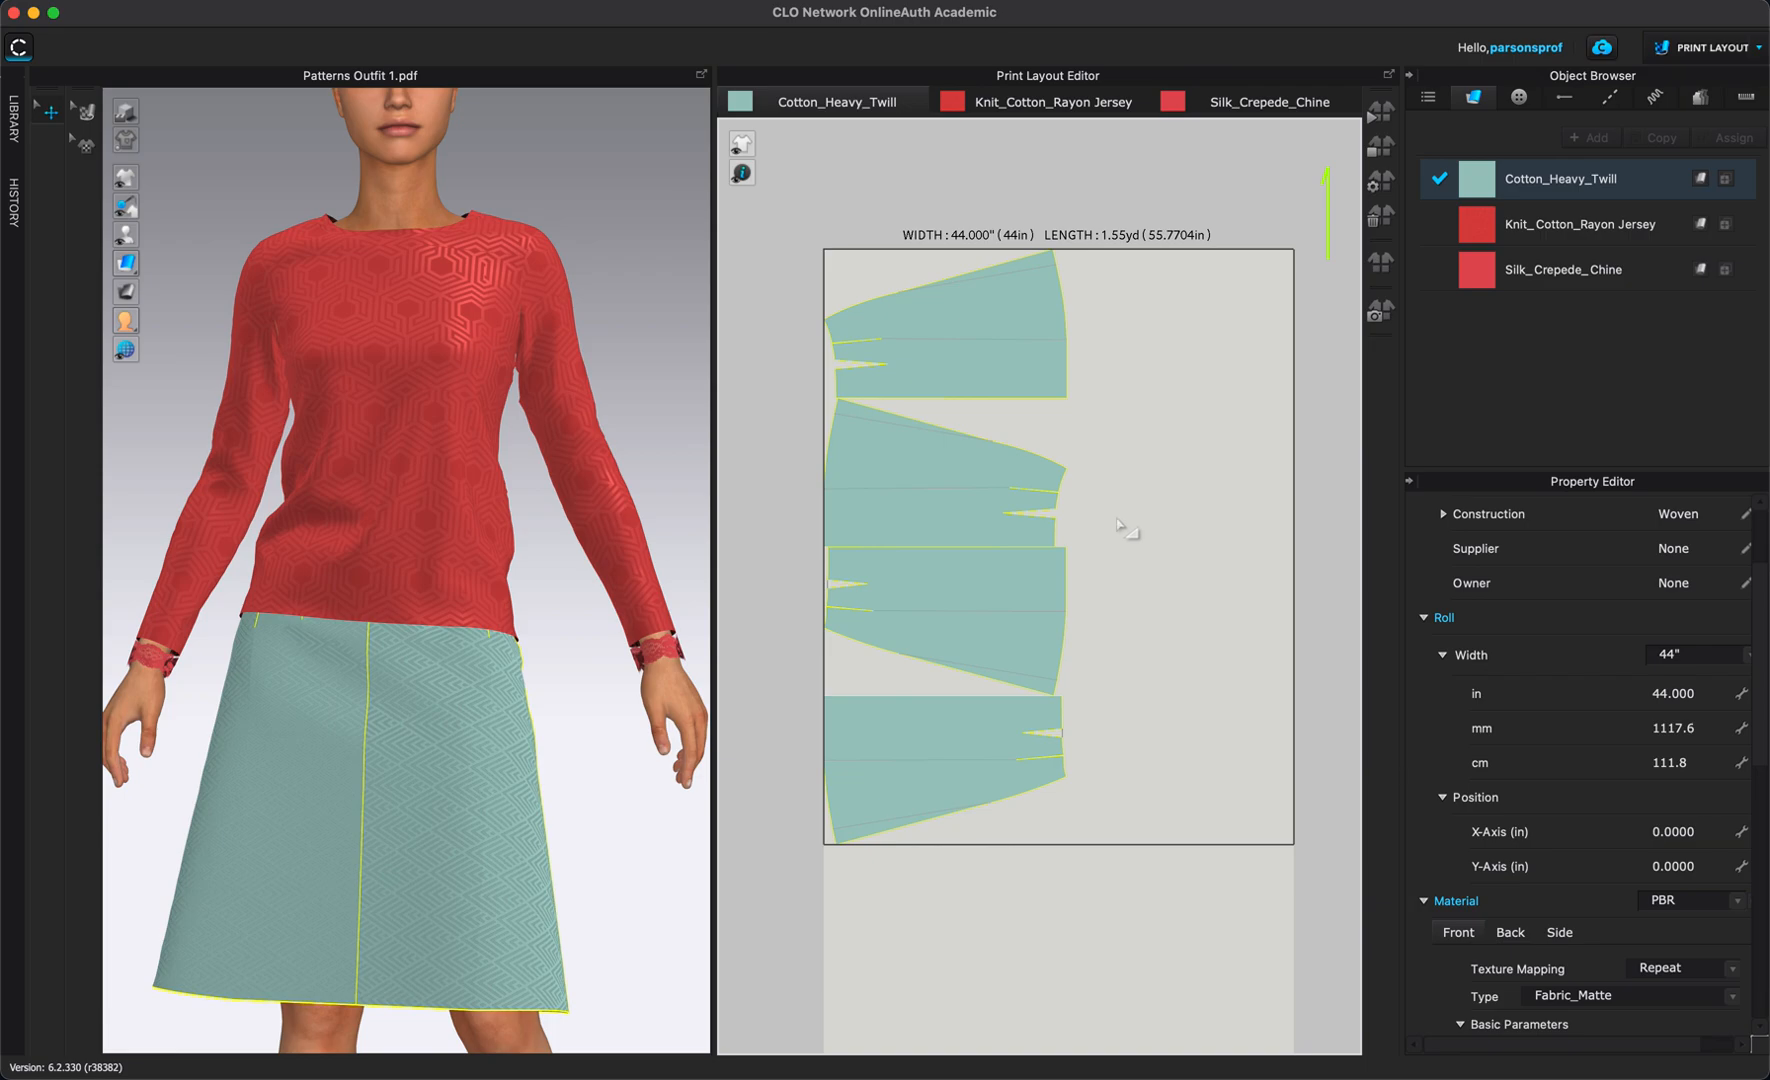
pyautogui.moveTo(1144, 540)
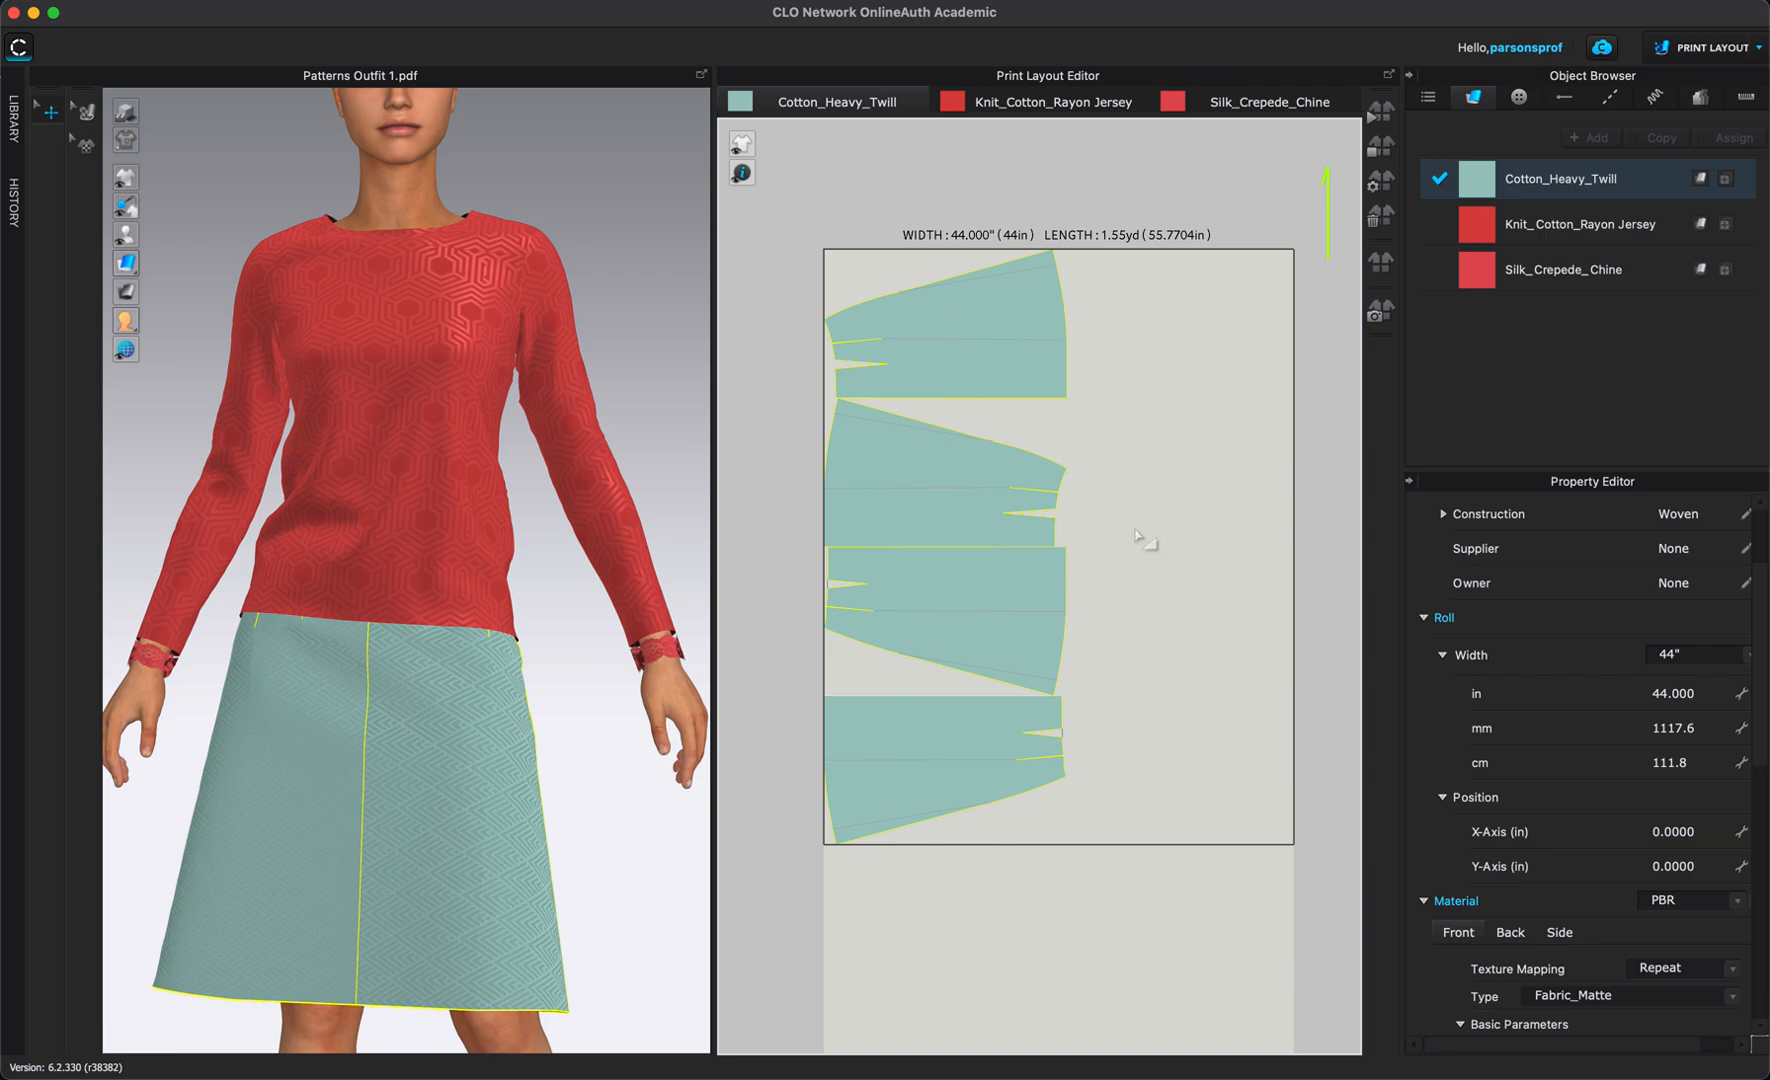
pyautogui.moveTo(1056, 866)
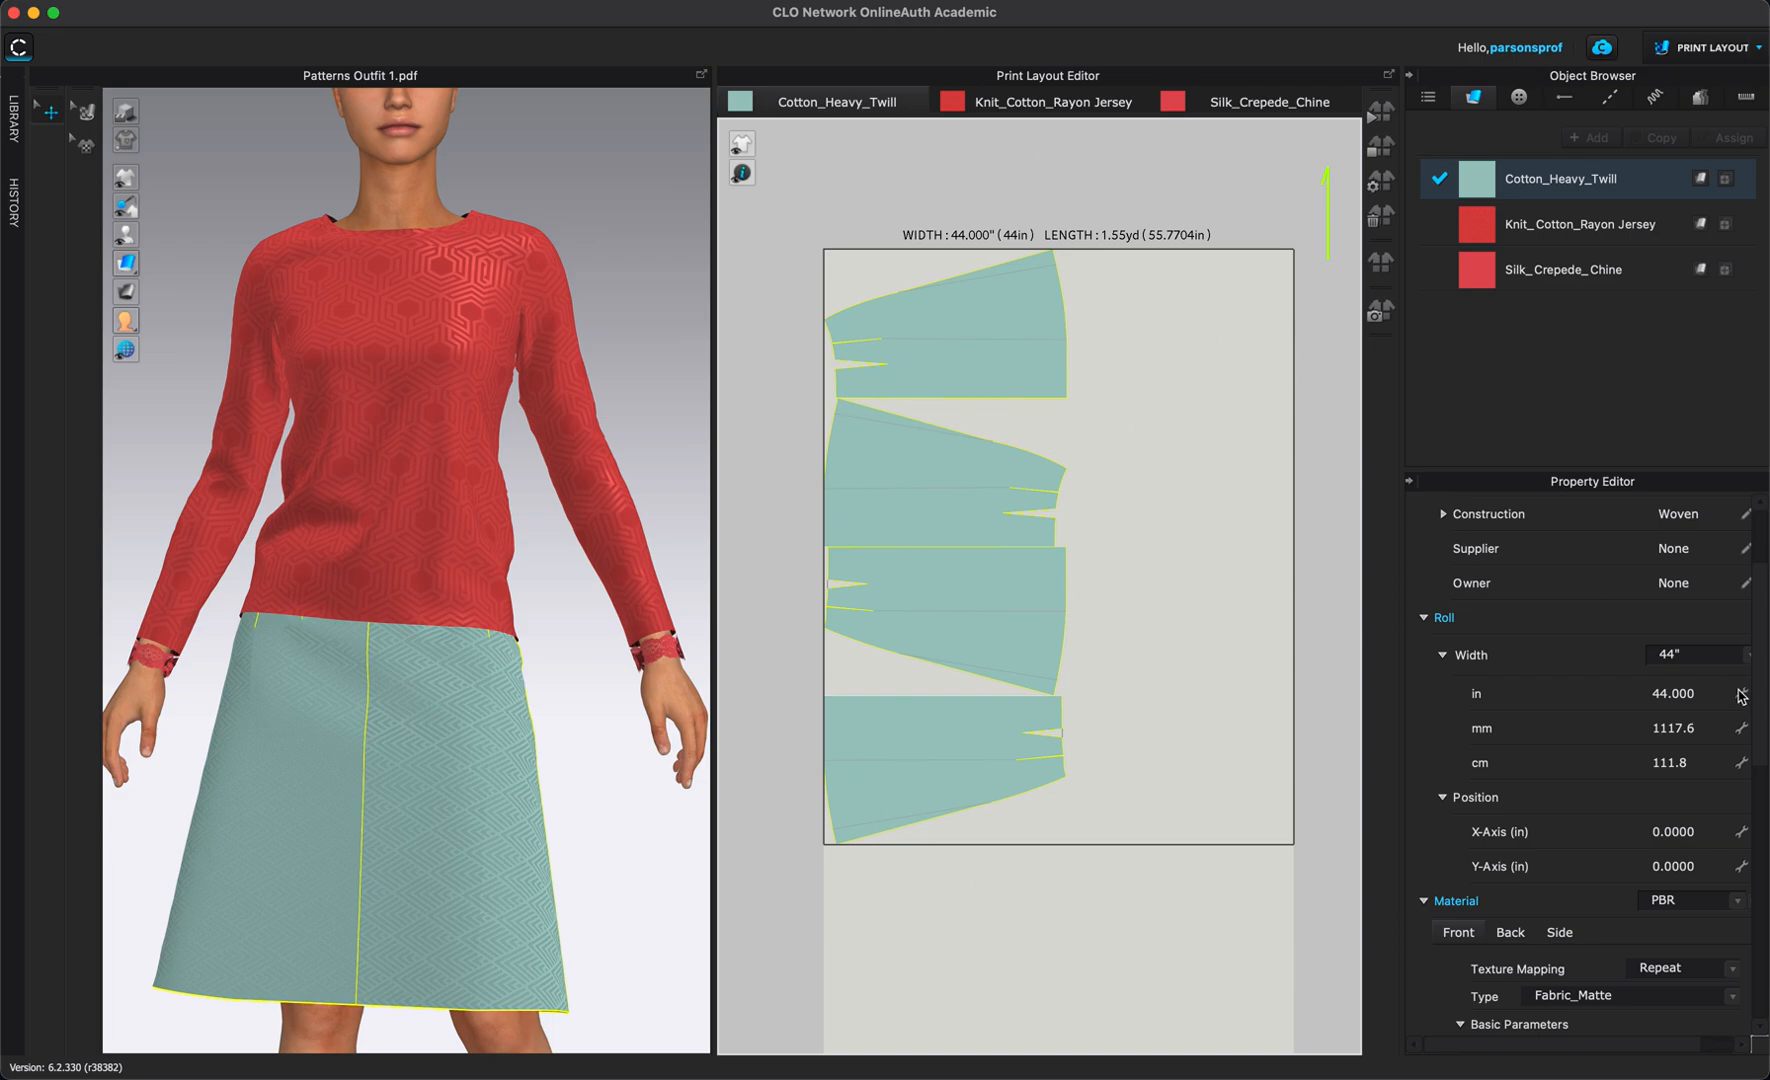
pyautogui.click(1698, 654)
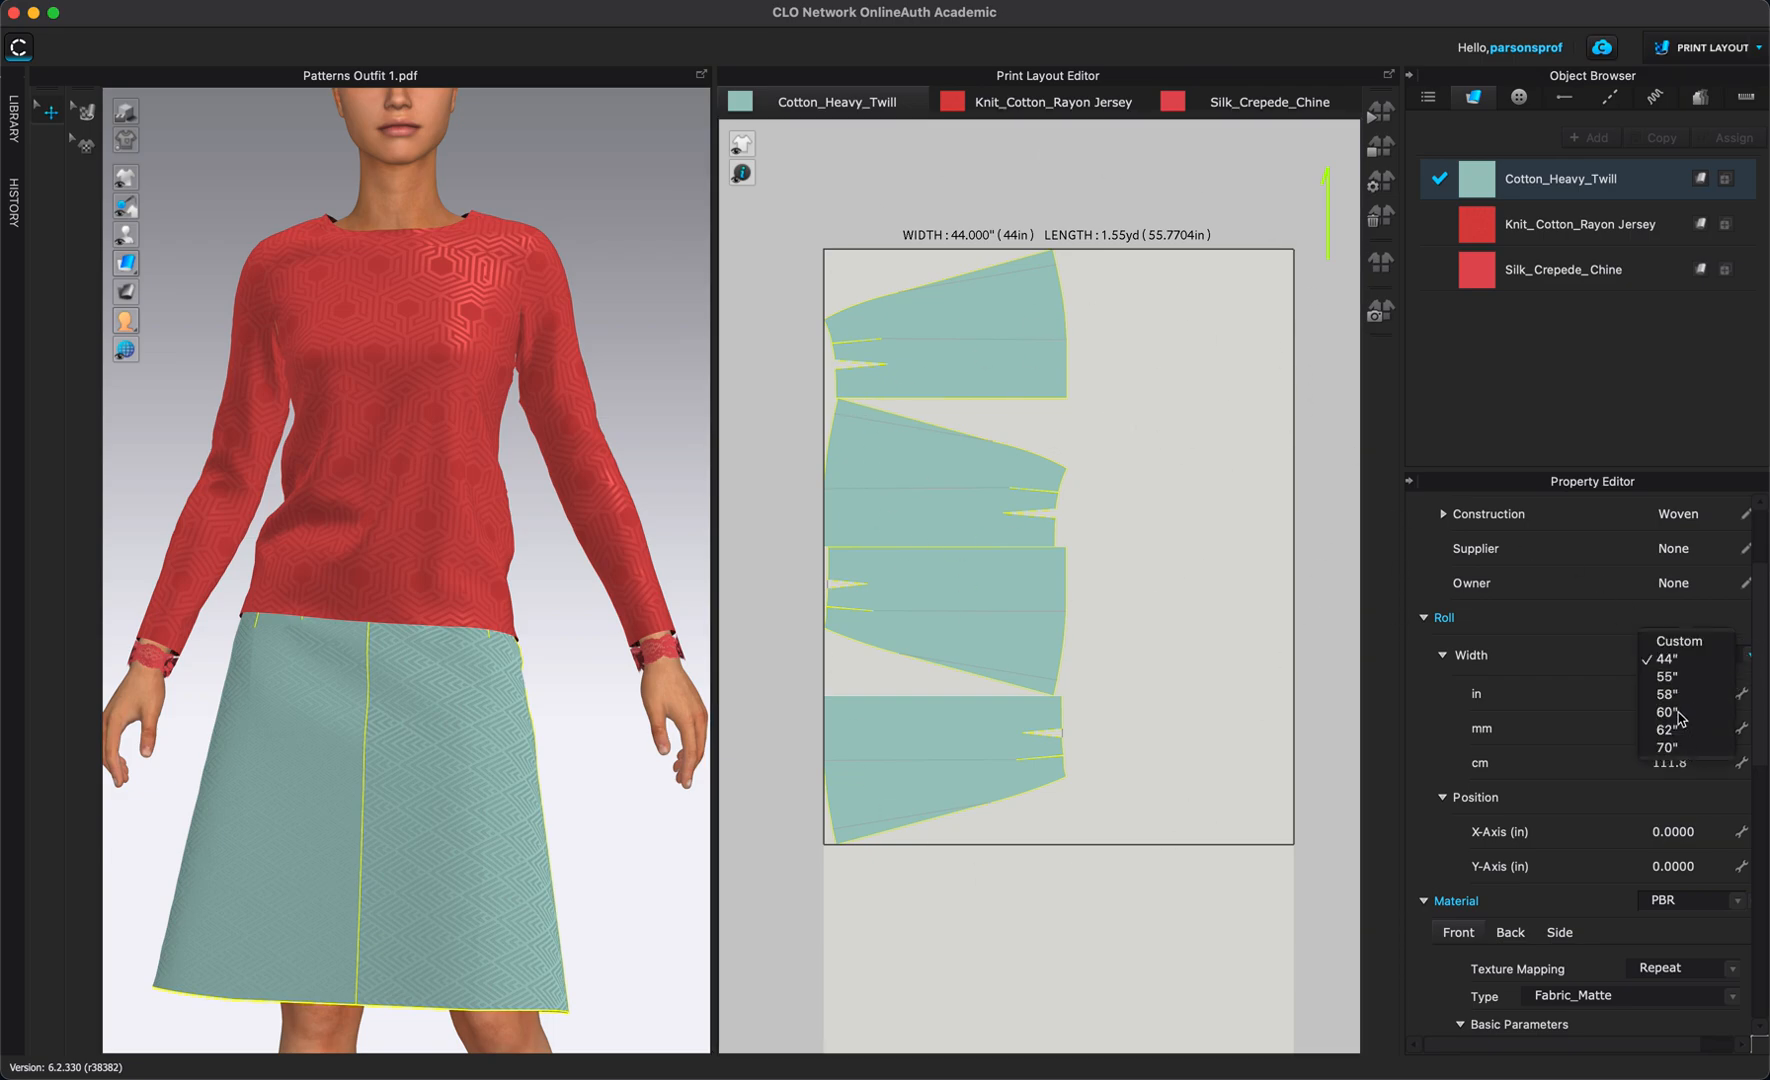
pyautogui.click(1670, 712)
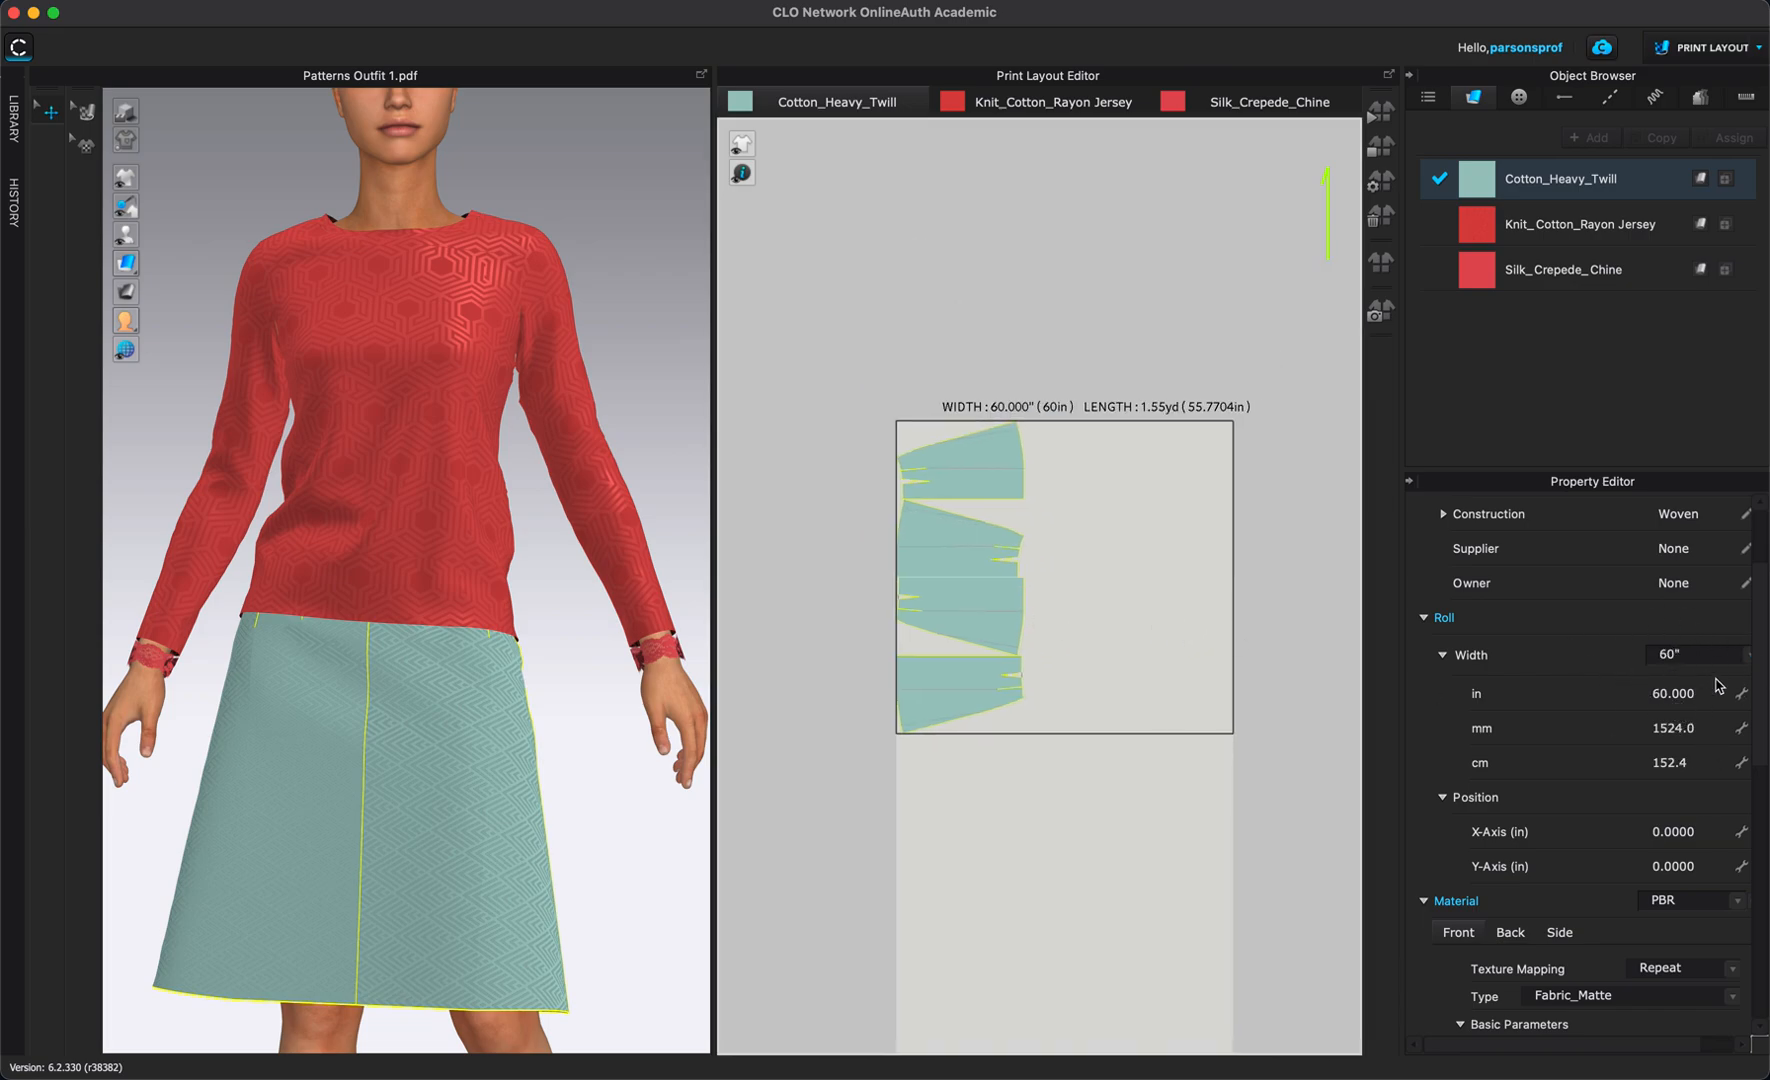
pyautogui.click(1744, 654)
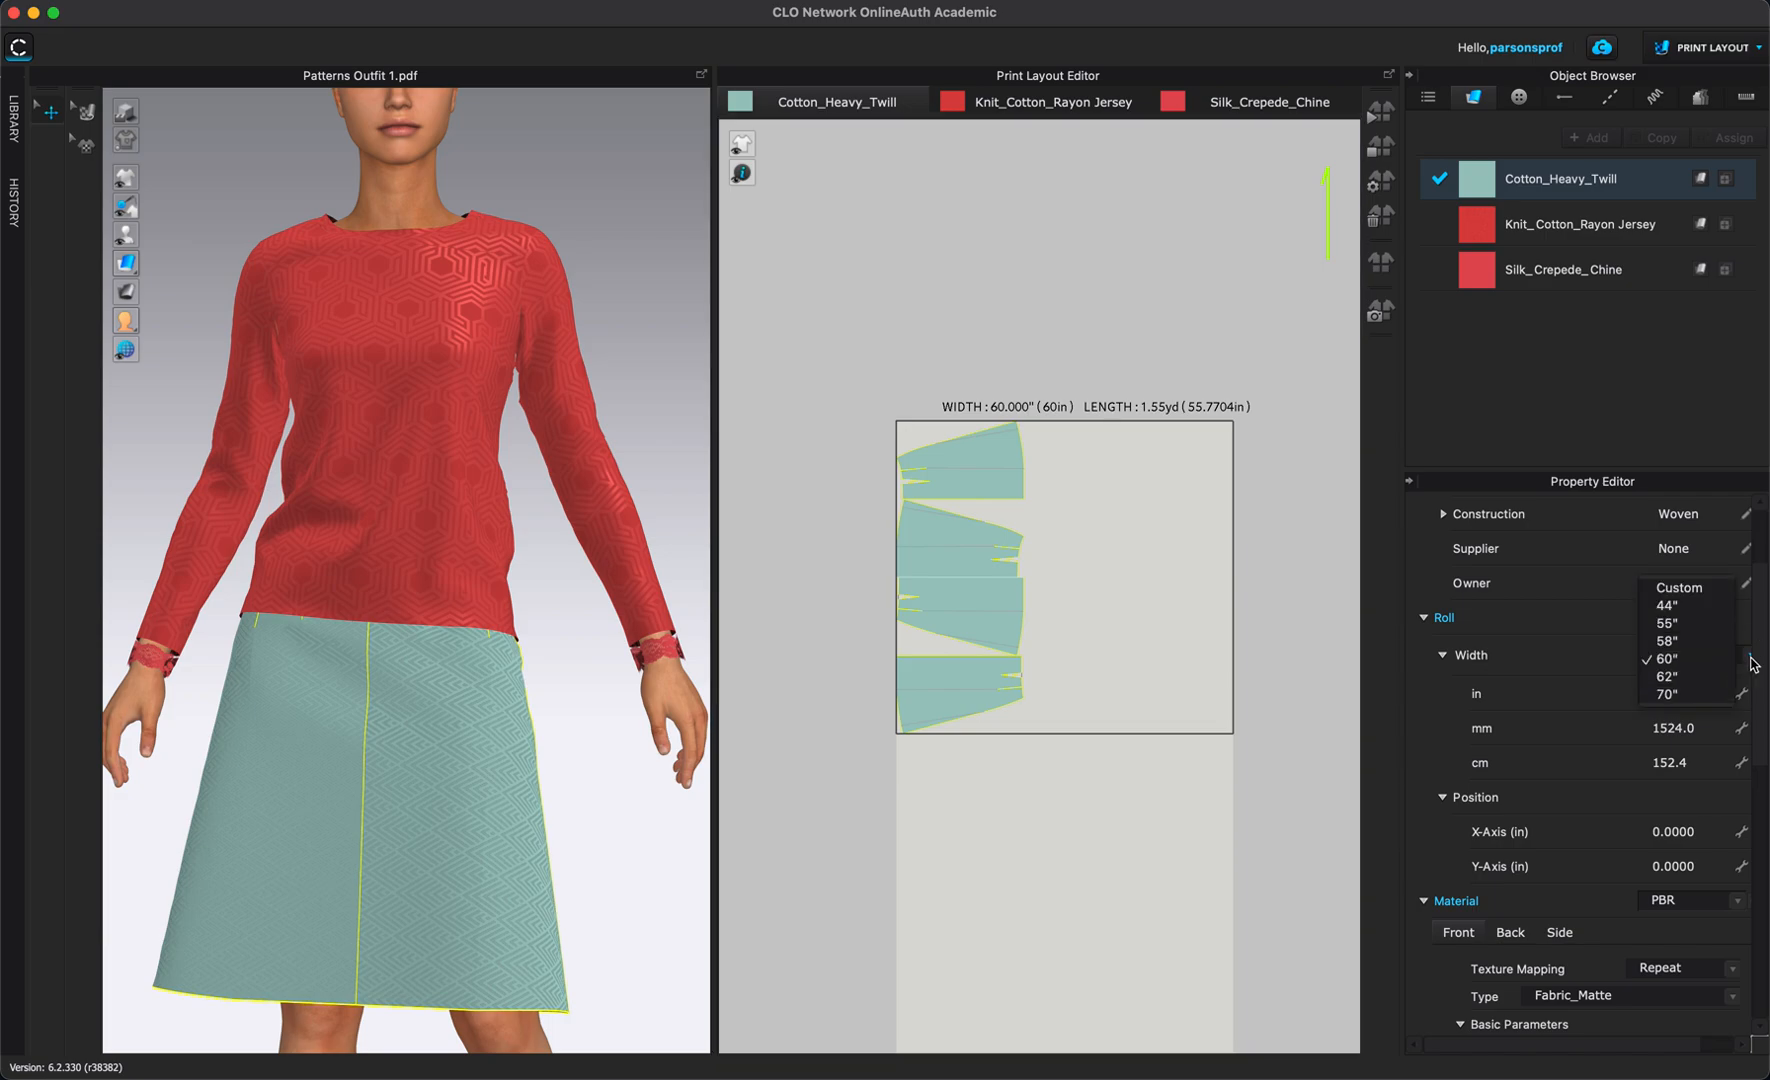
pyautogui.moveTo(1688, 626)
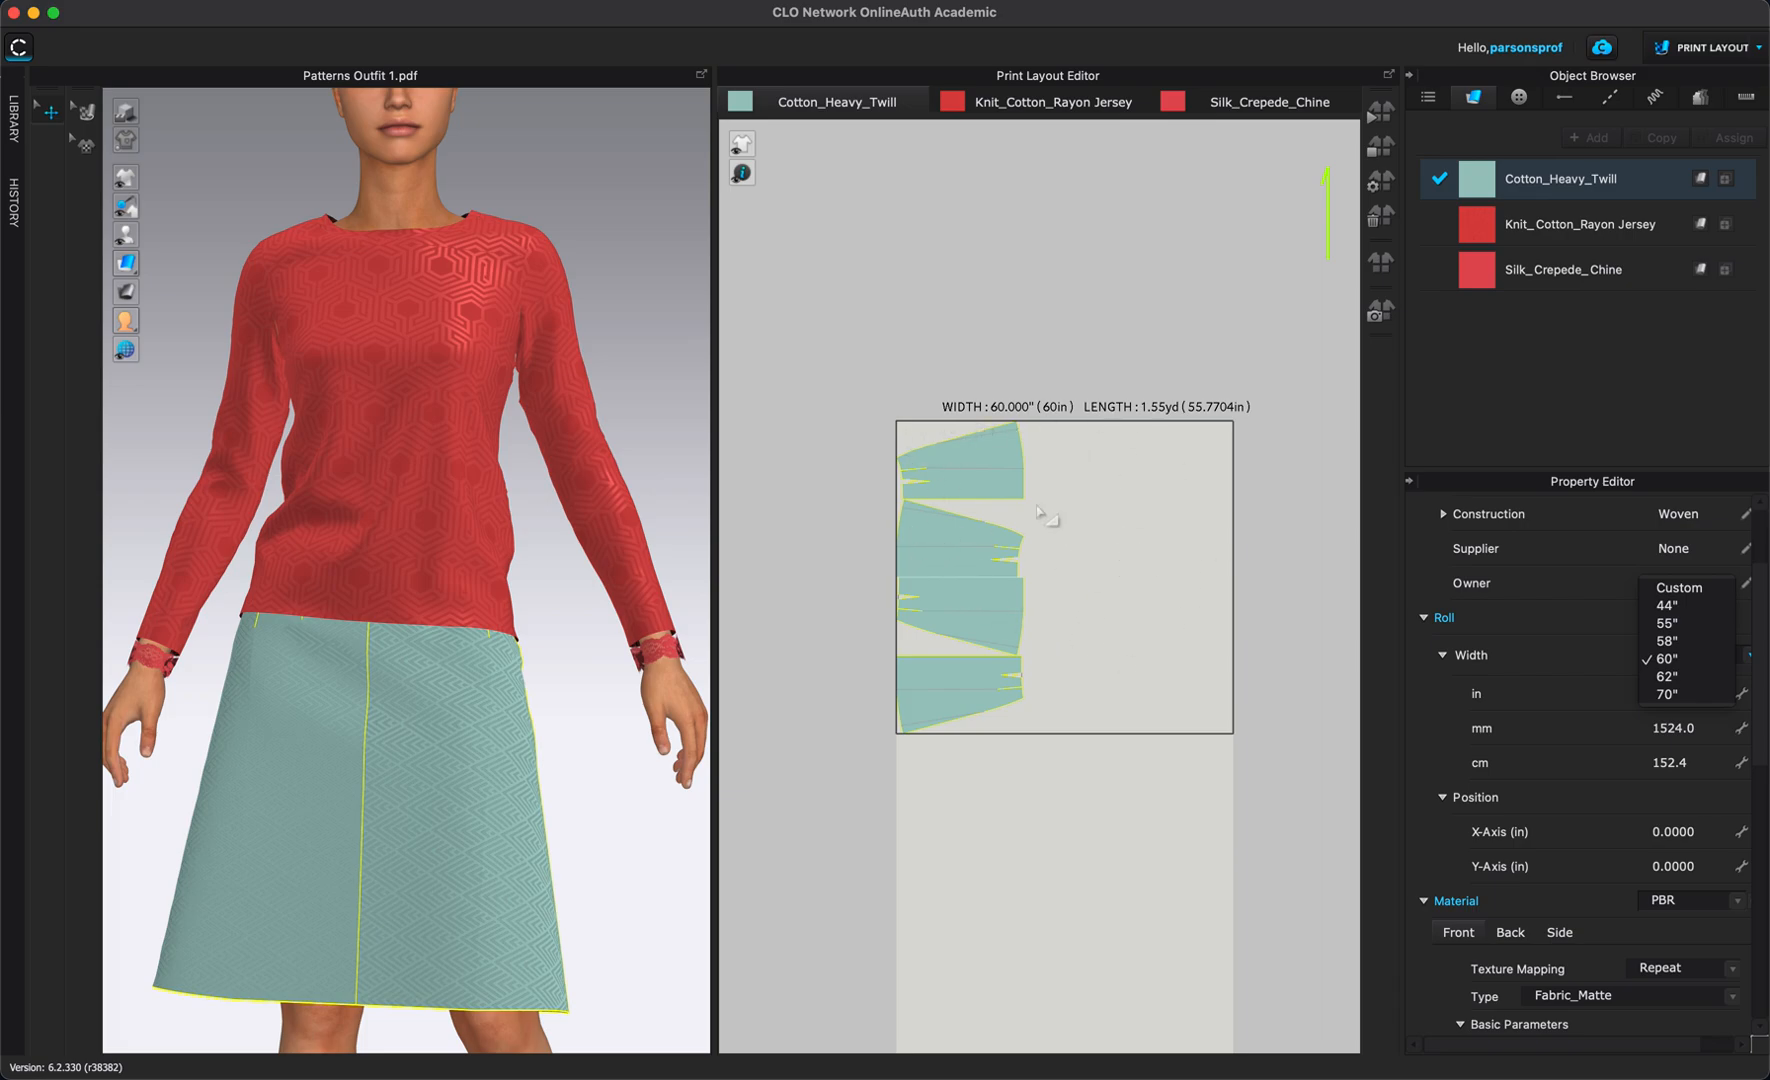
pyautogui.moveTo(1154, 510)
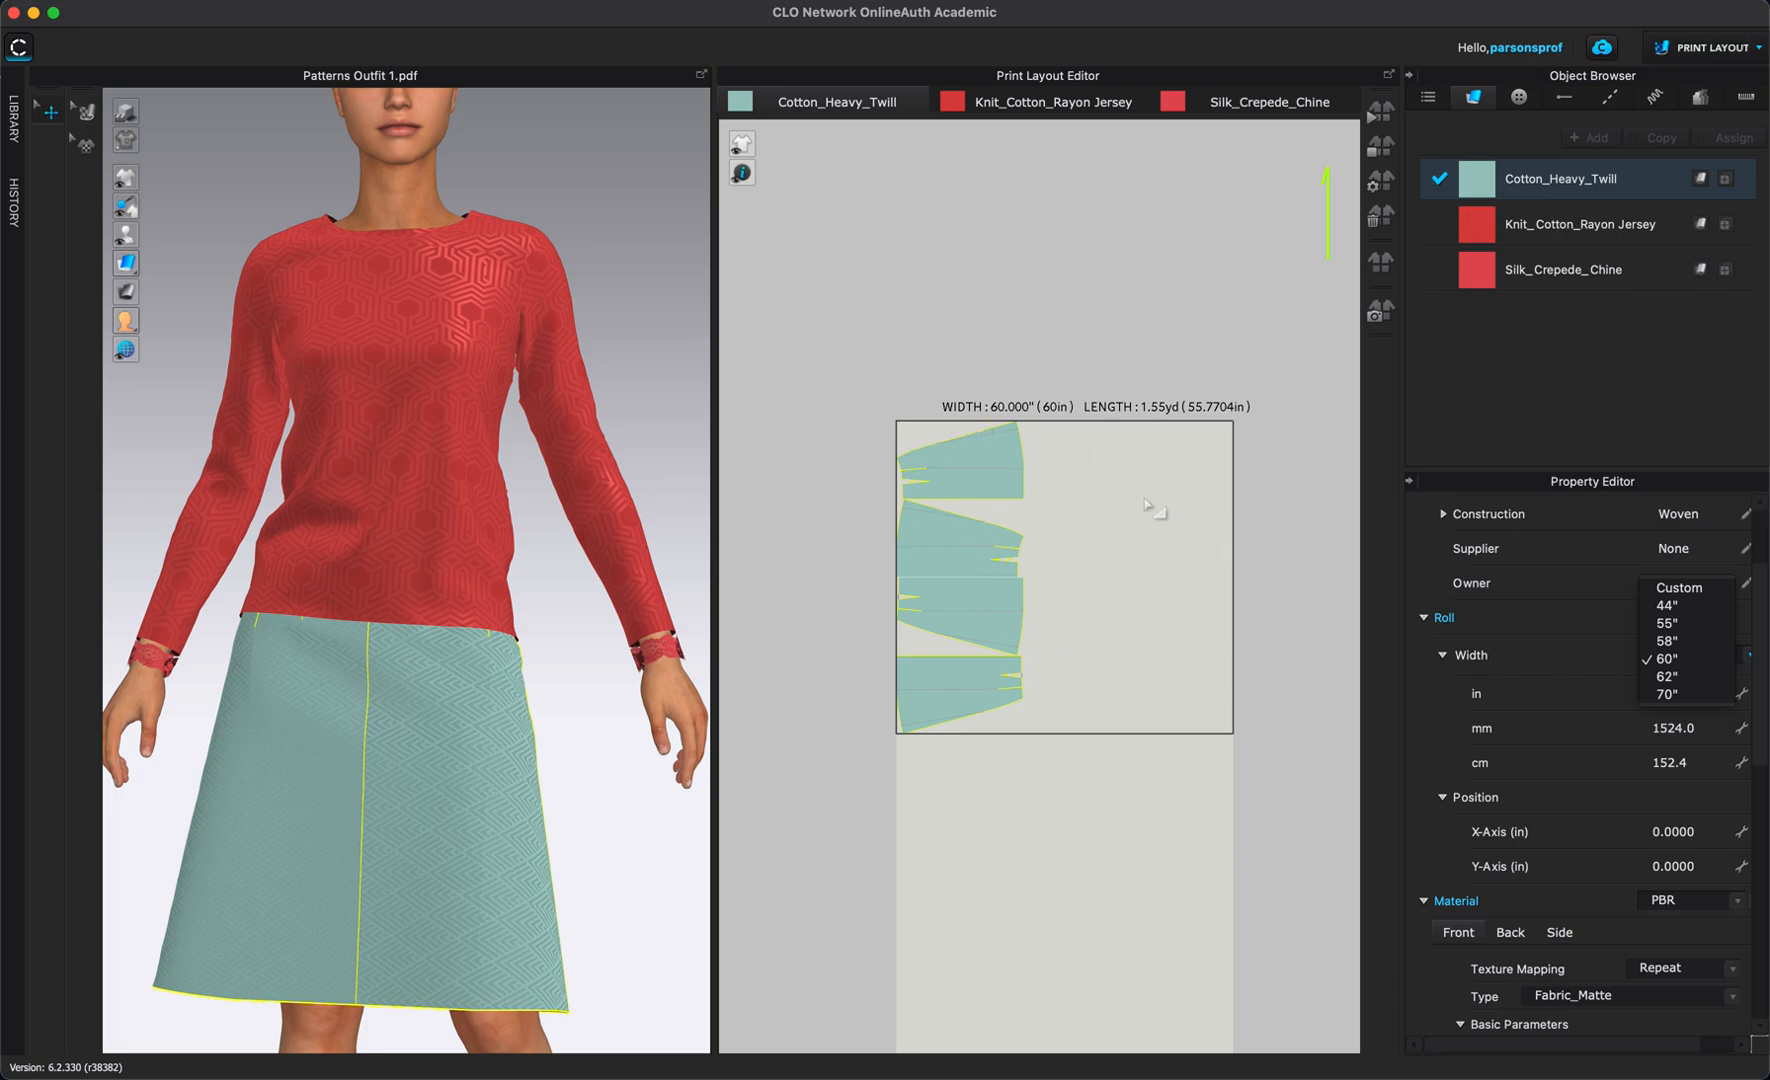
pyautogui.moveTo(1676, 602)
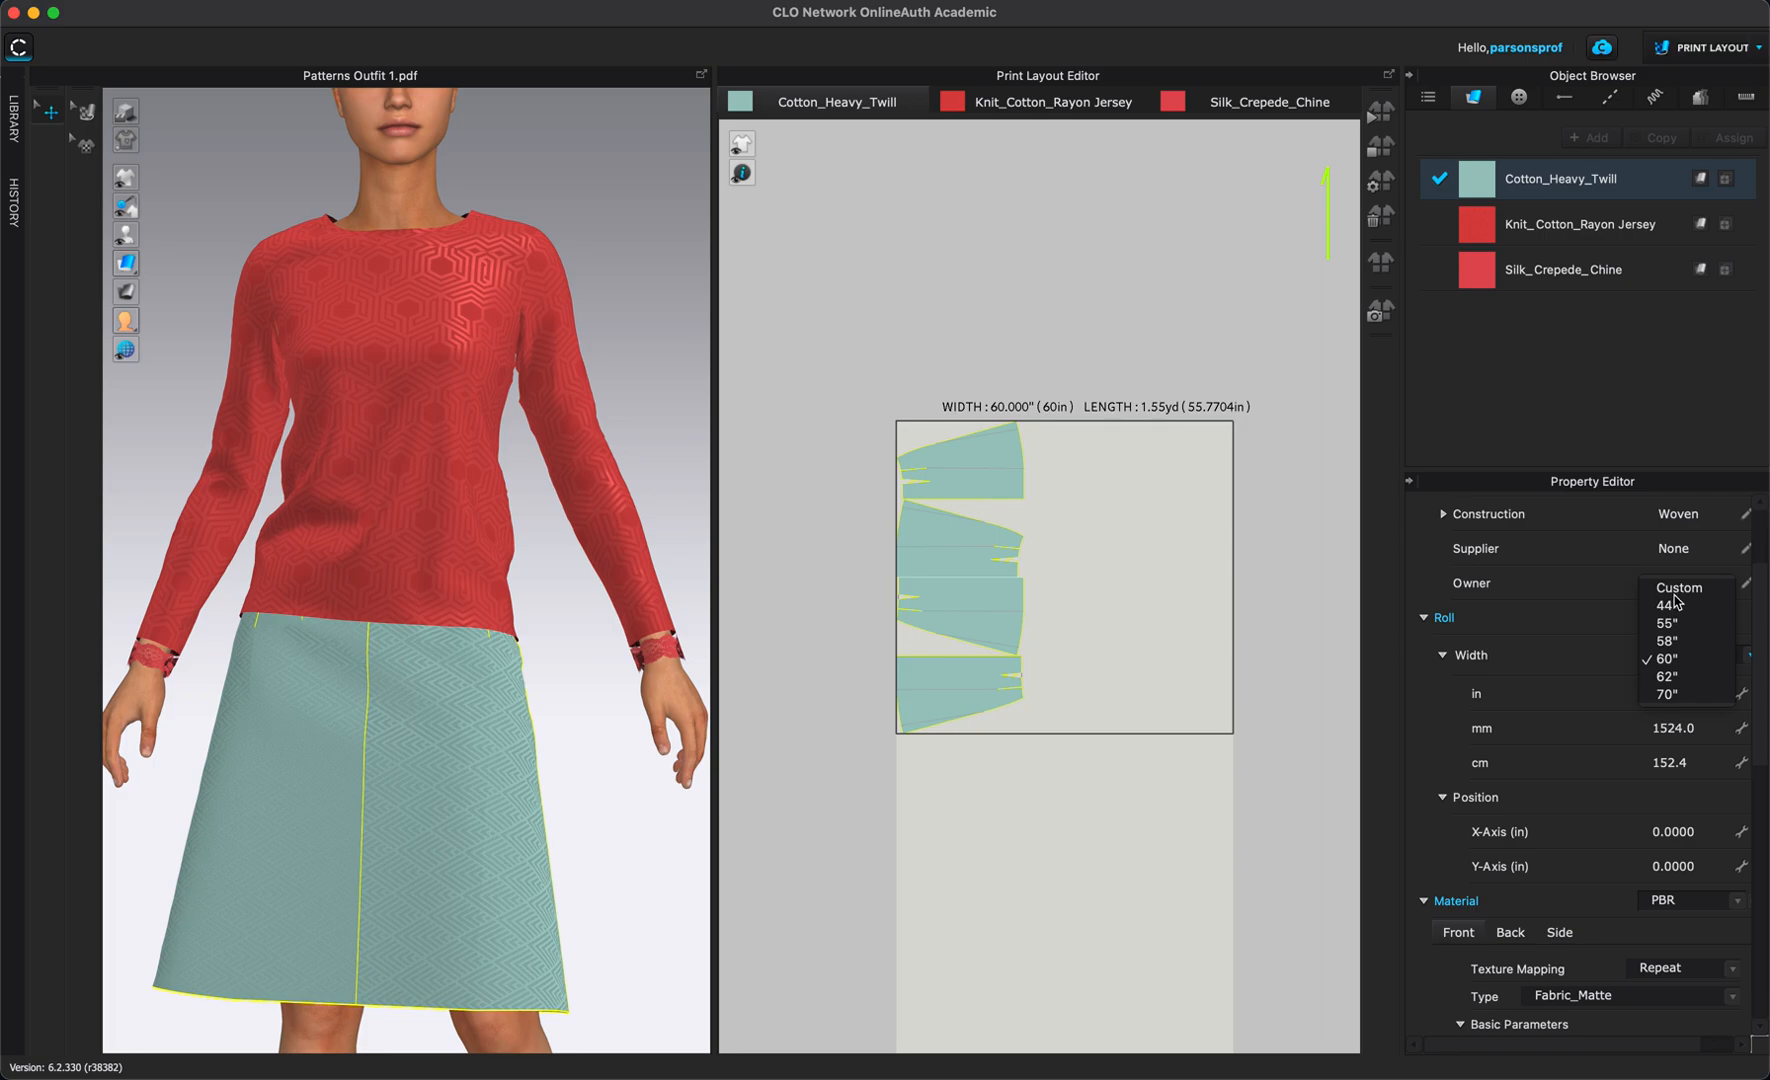
pyautogui.click(1662, 604)
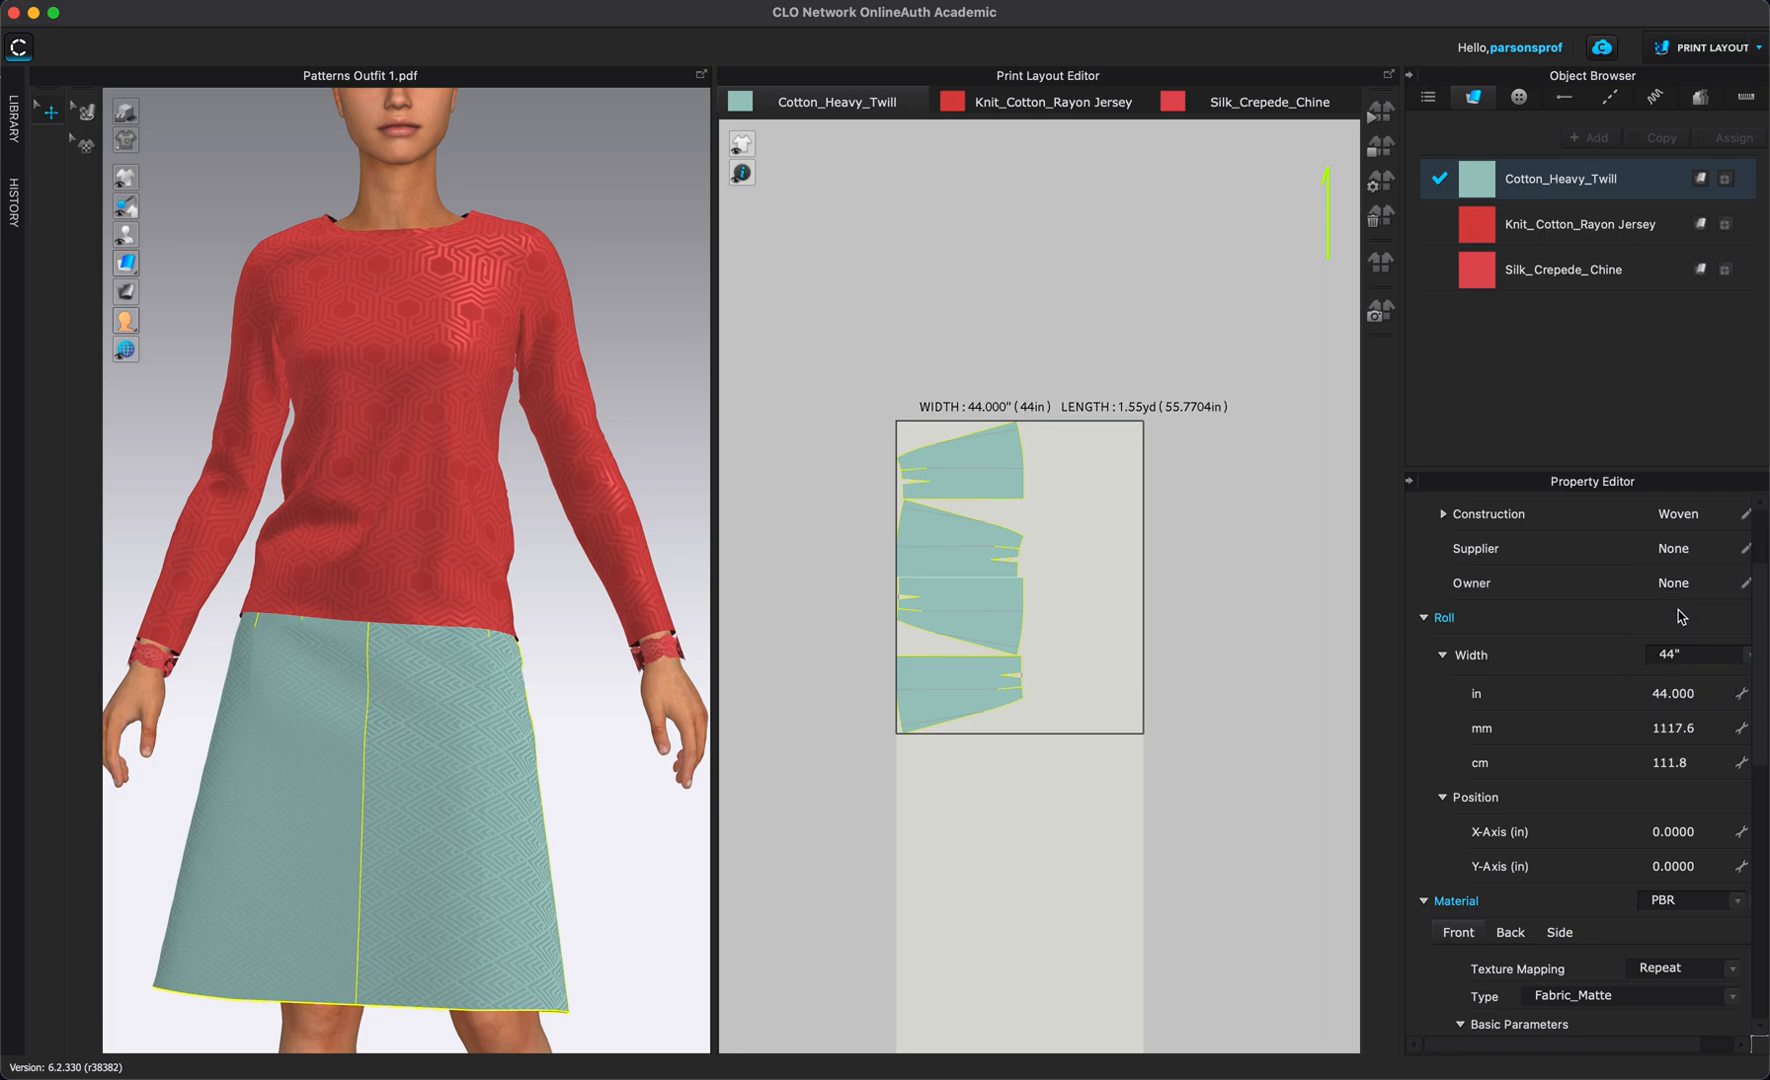
pyautogui.moveTo(968, 534)
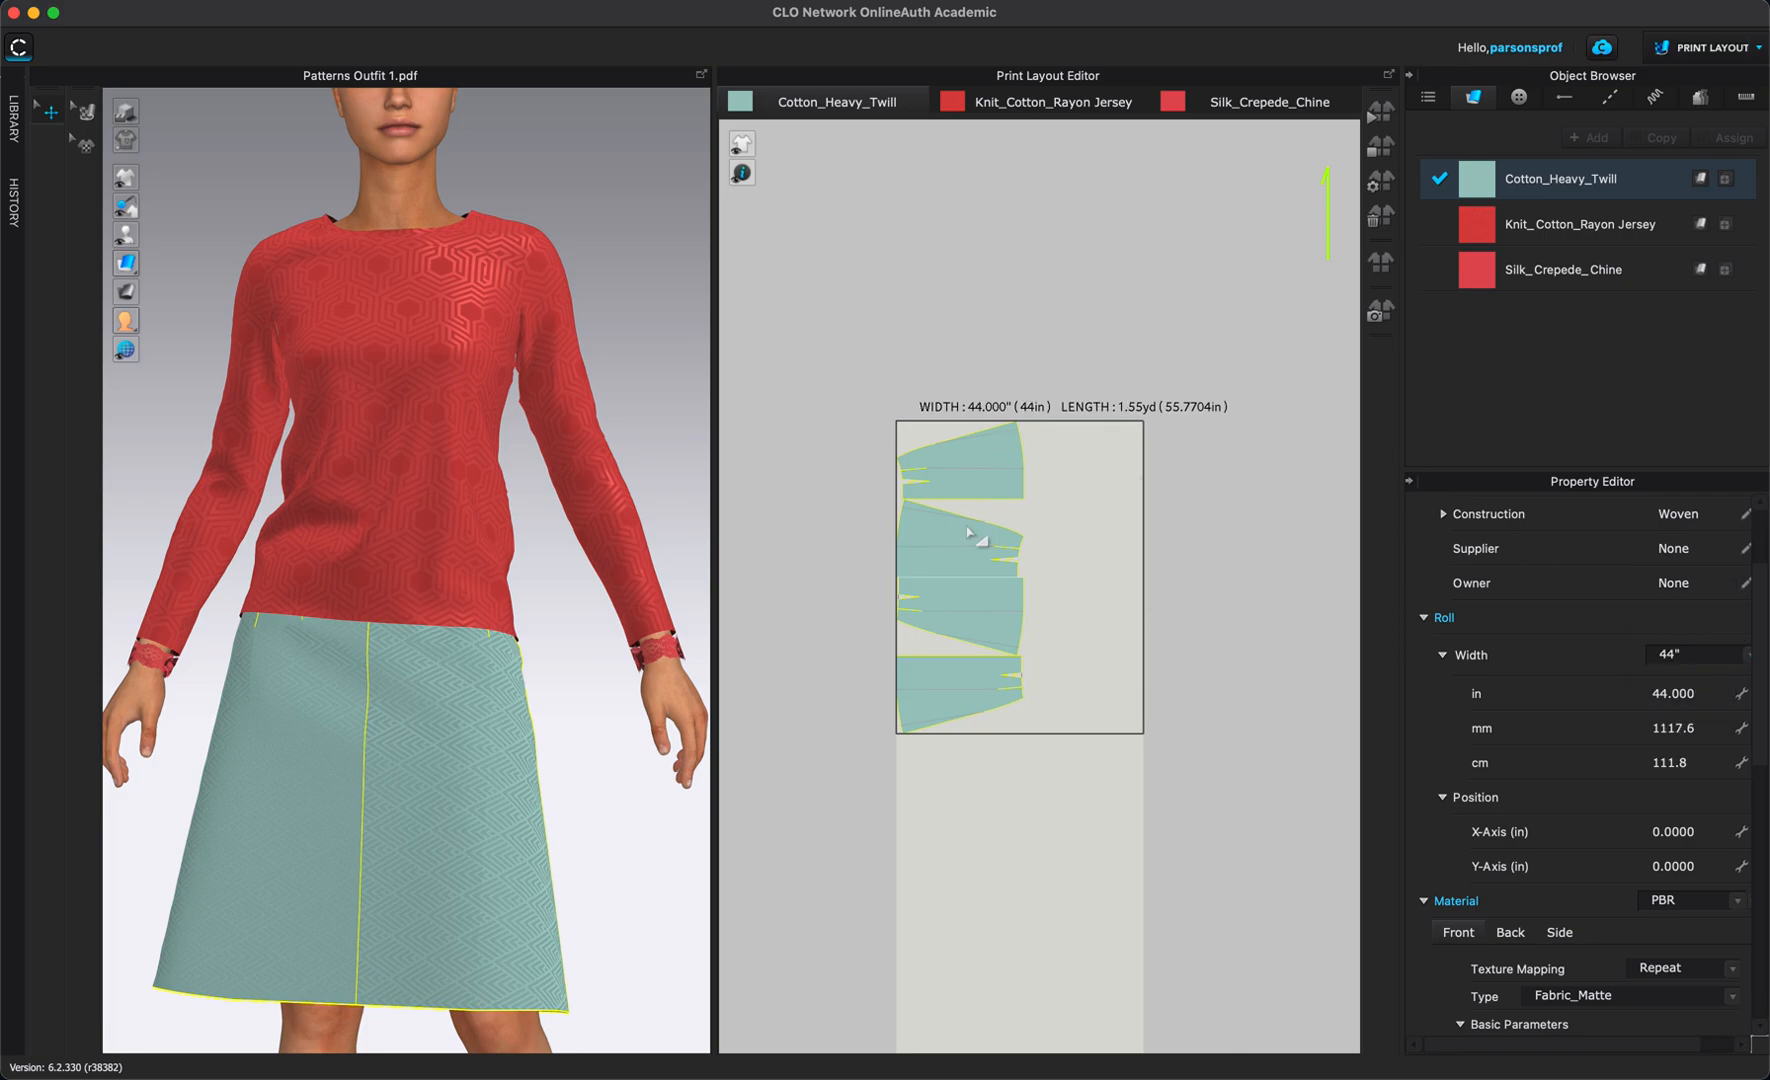
pyautogui.moveTo(1236, 508)
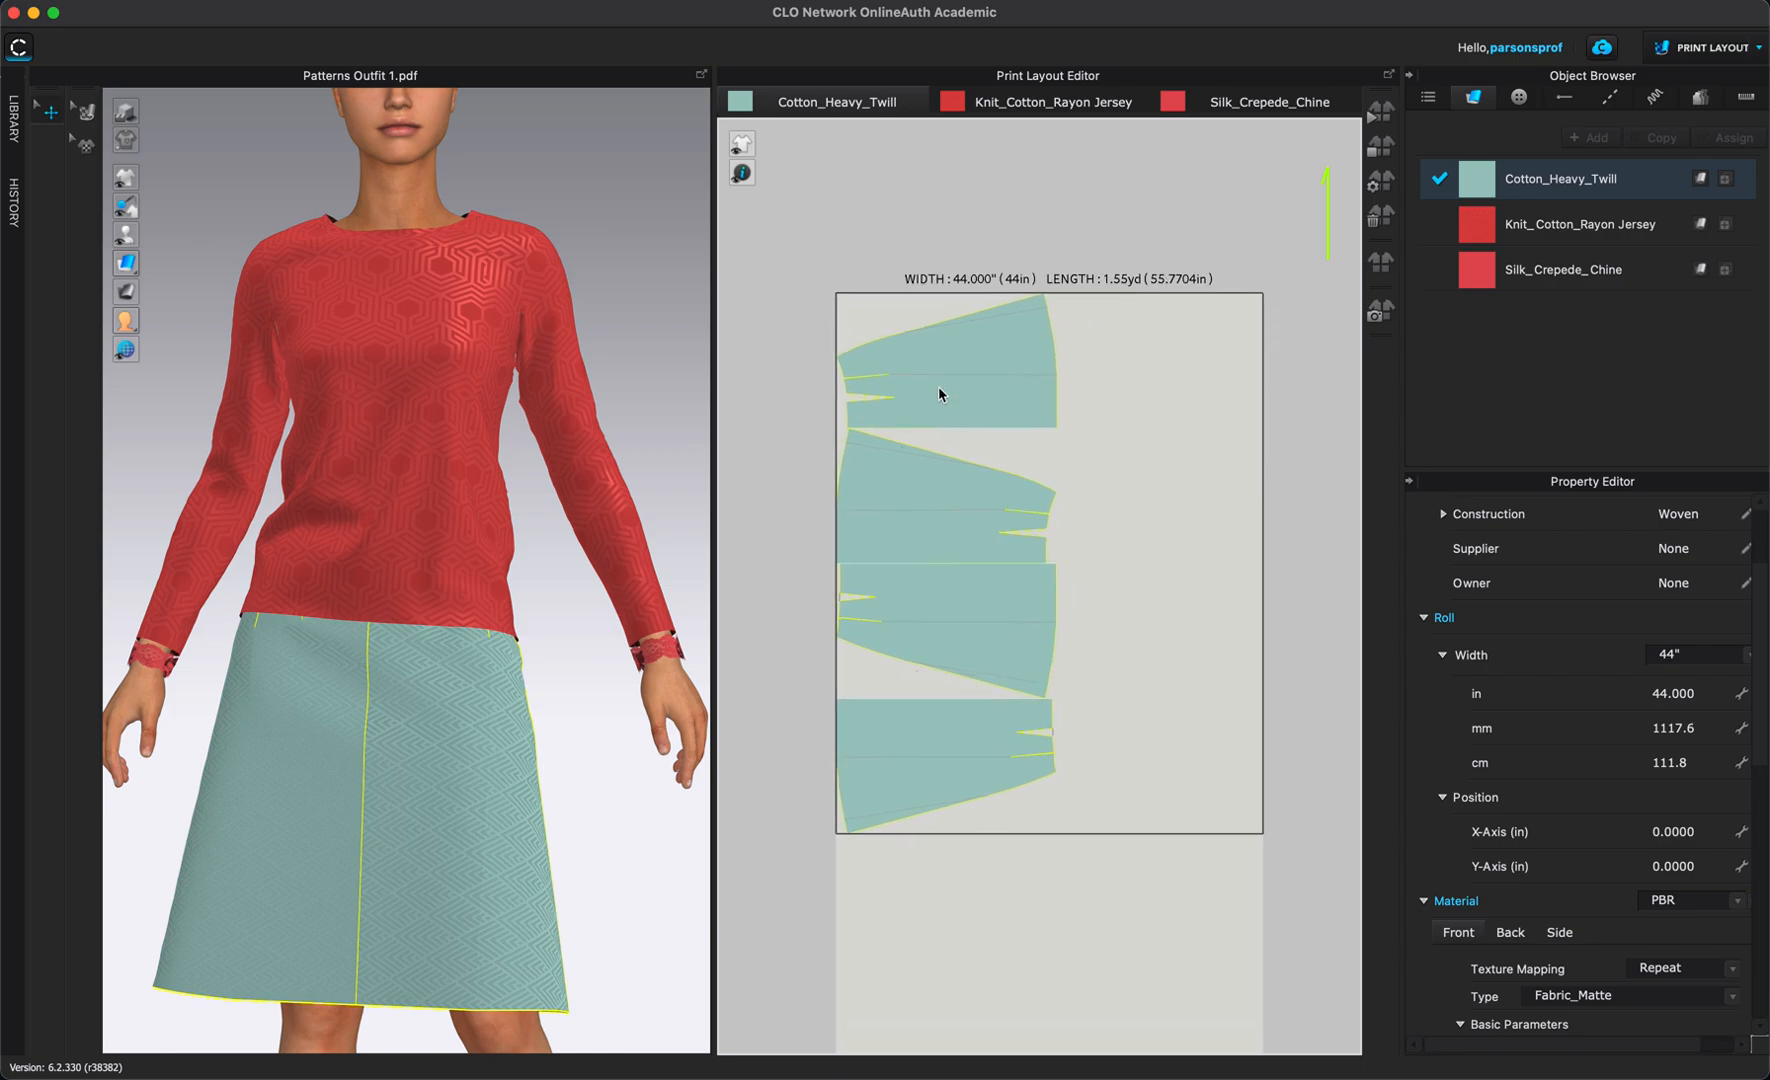
pyautogui.moveTo(1100, 400)
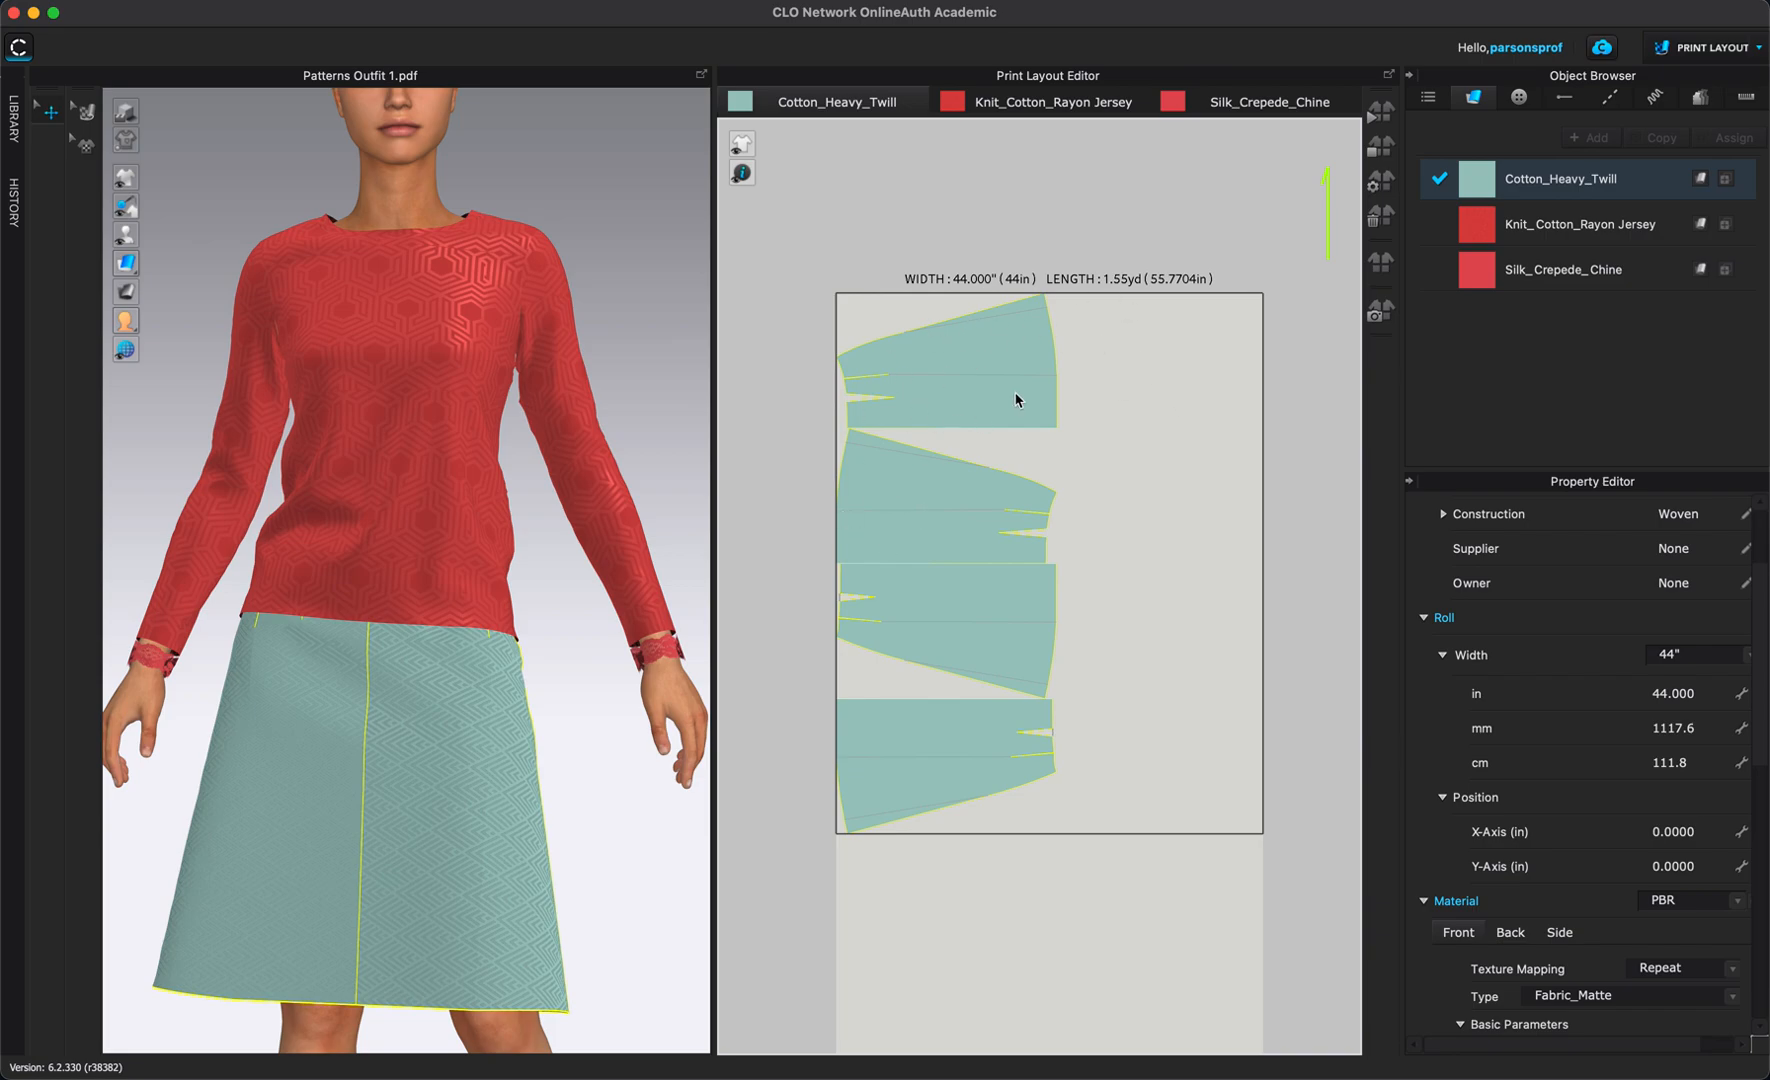
pyautogui.moveTo(958, 216)
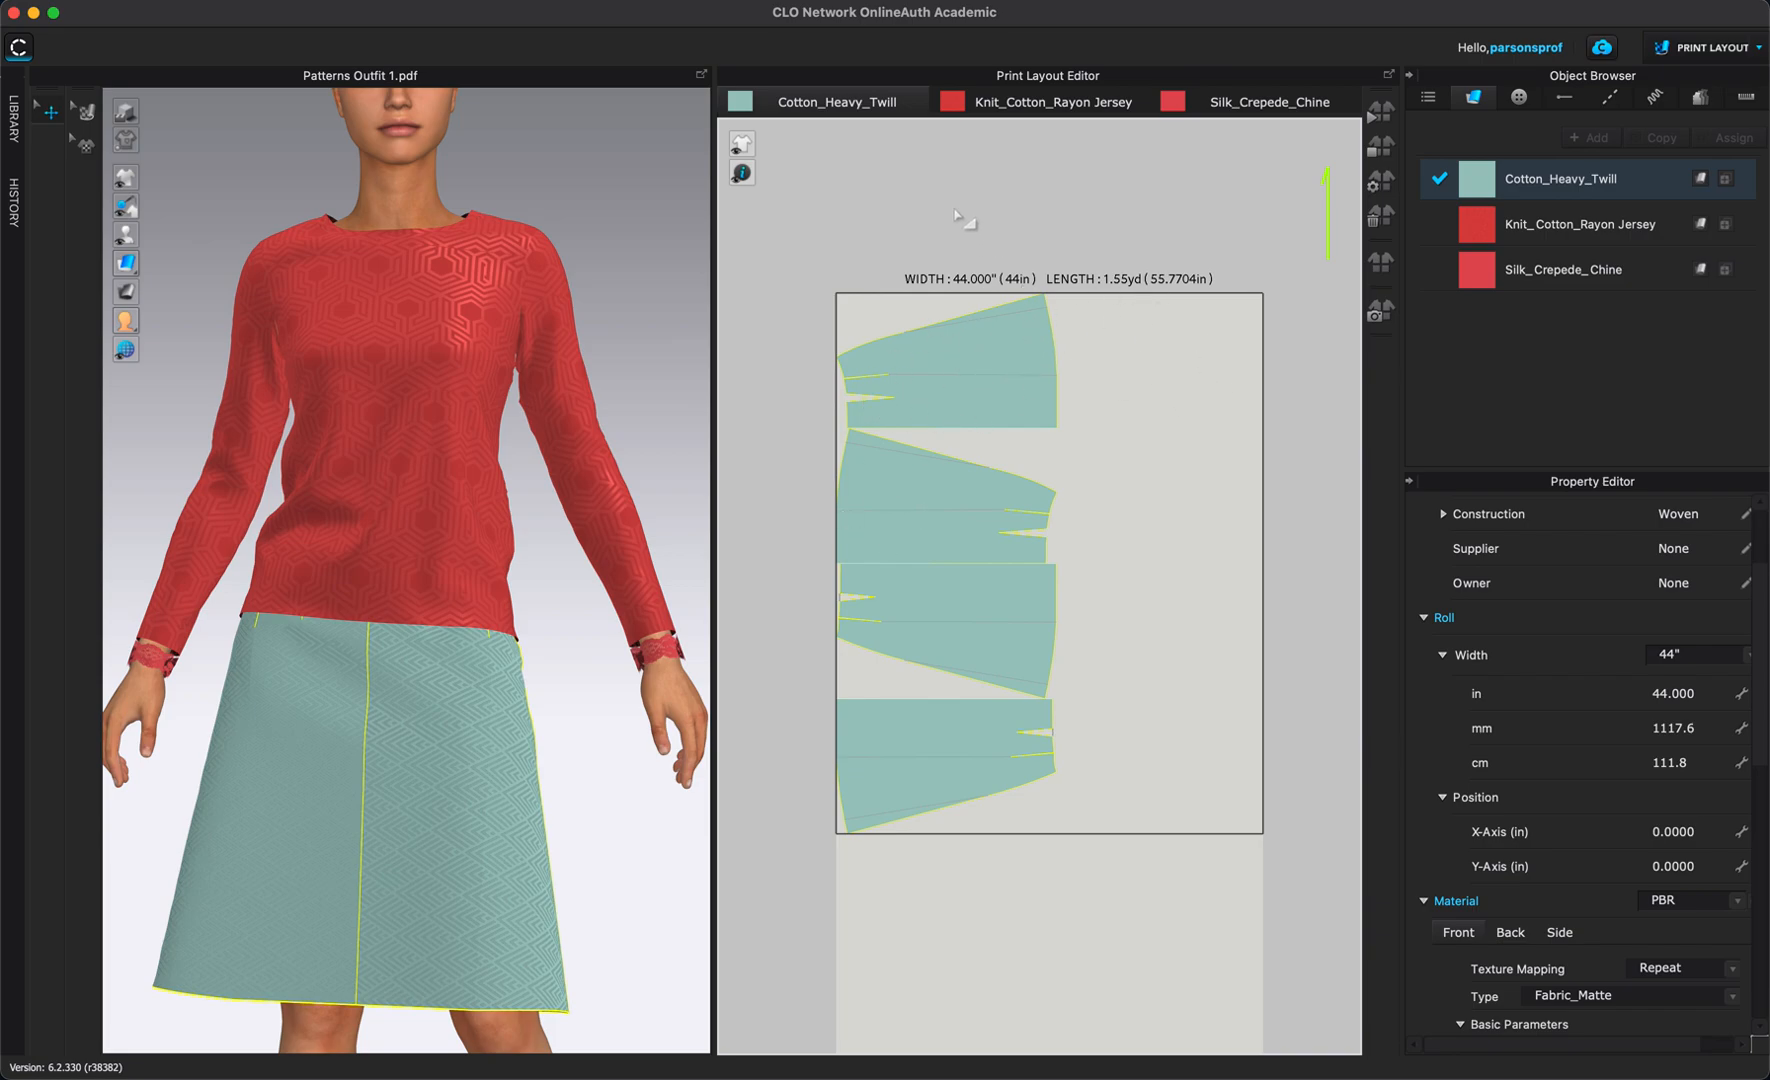
# Select the Cotton_Heavy_Twill fabric and arrange the skirt pieces within its 44-inch width.
pyautogui.click(1004, 372)
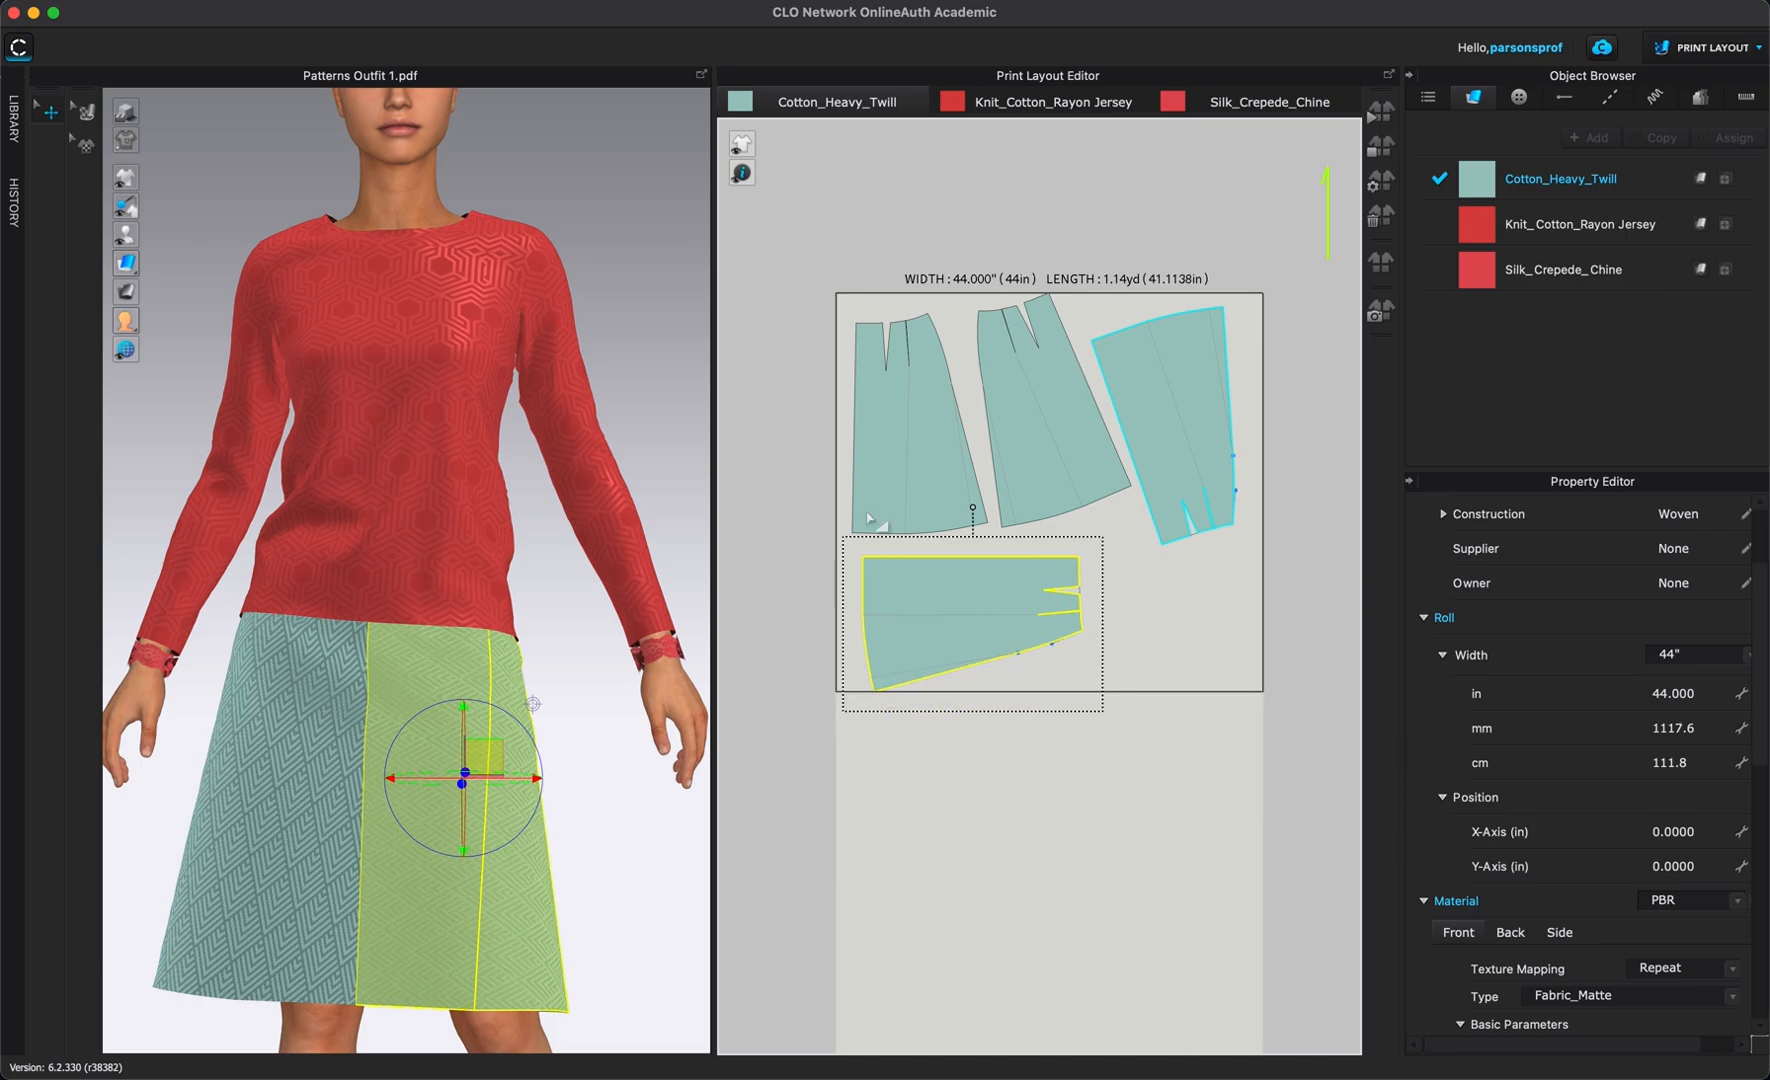
pyautogui.moveTo(1282, 344)
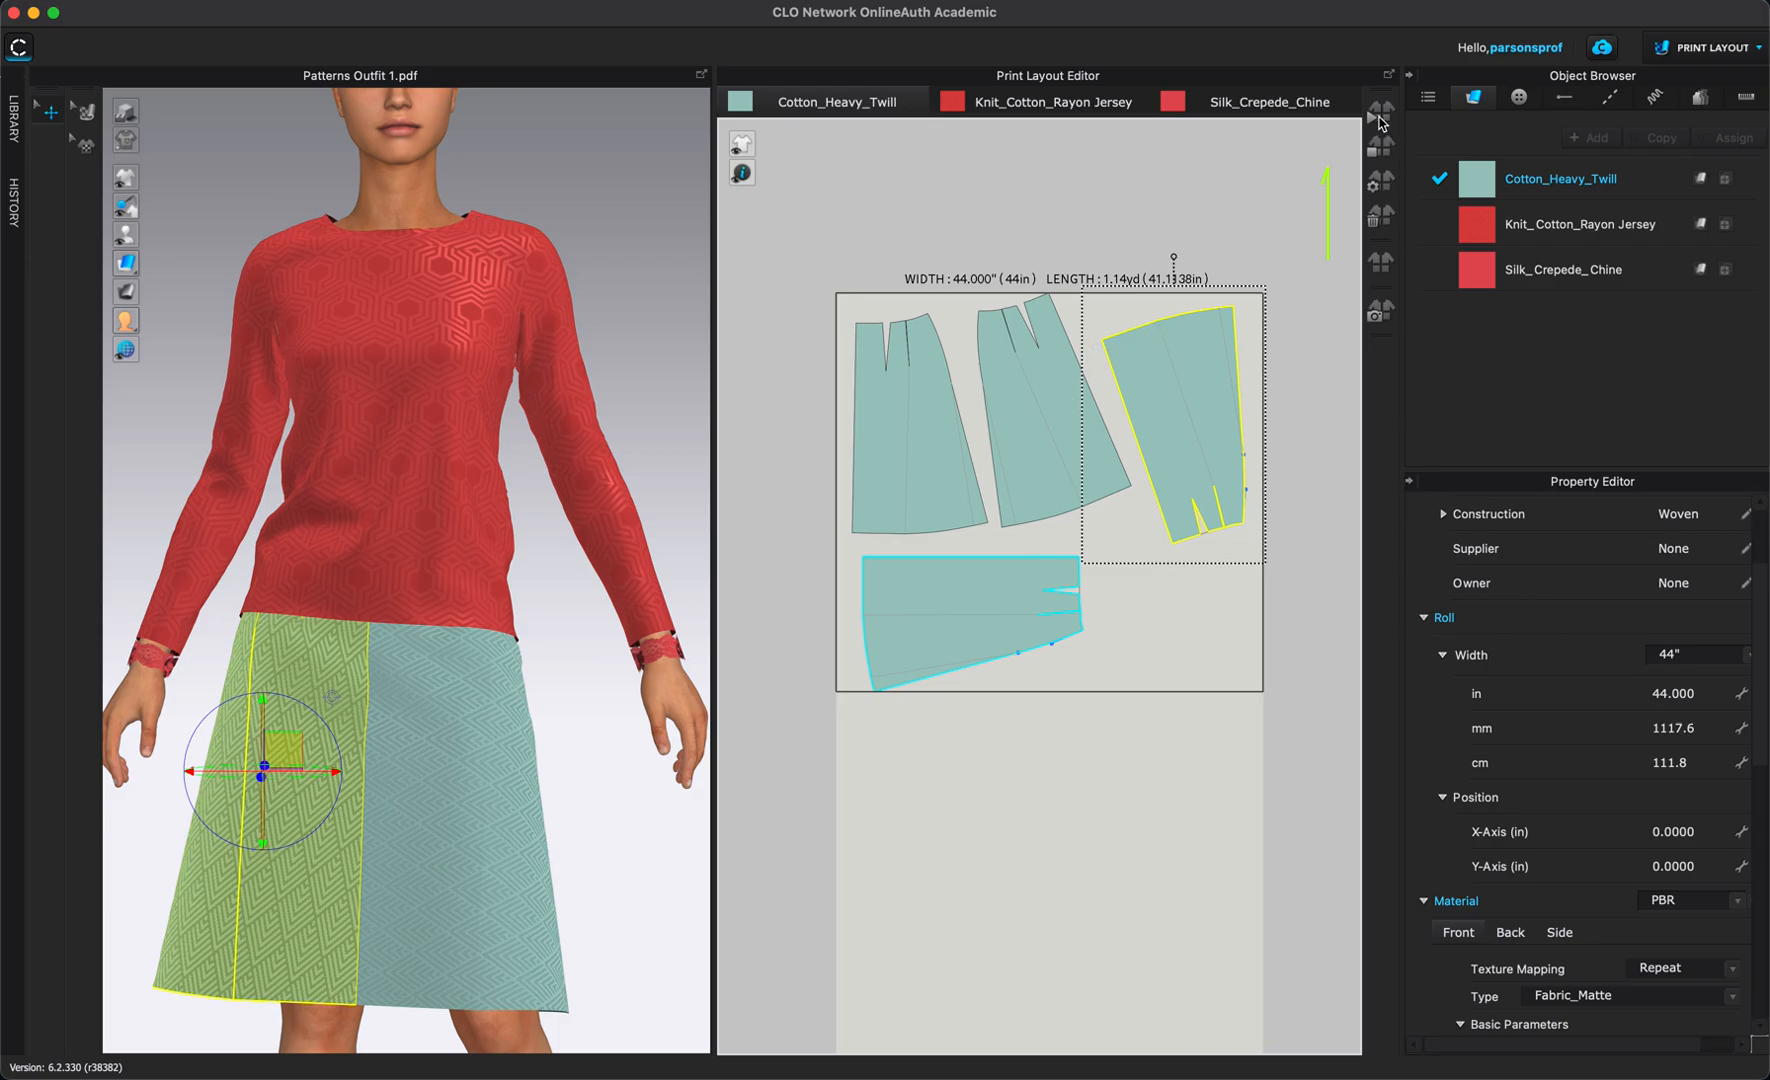
pyautogui.moveTo(1380, 286)
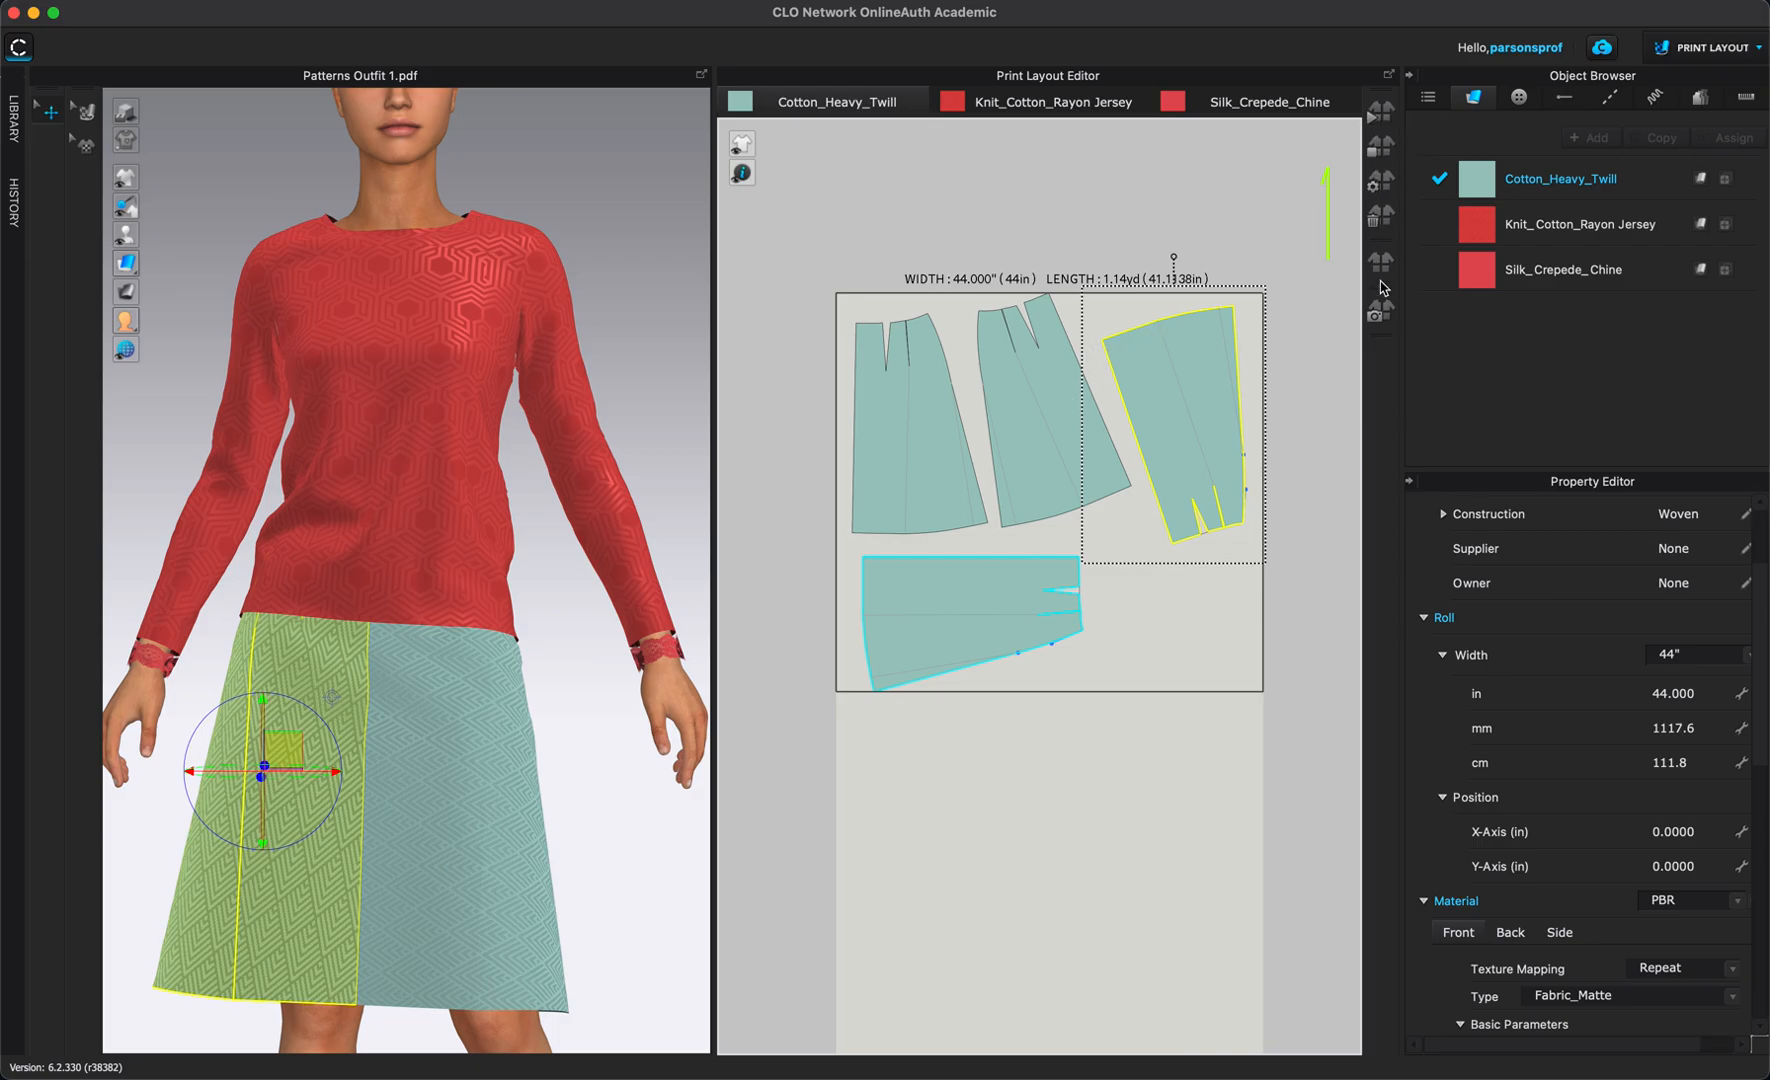
pyautogui.moveTo(1286, 158)
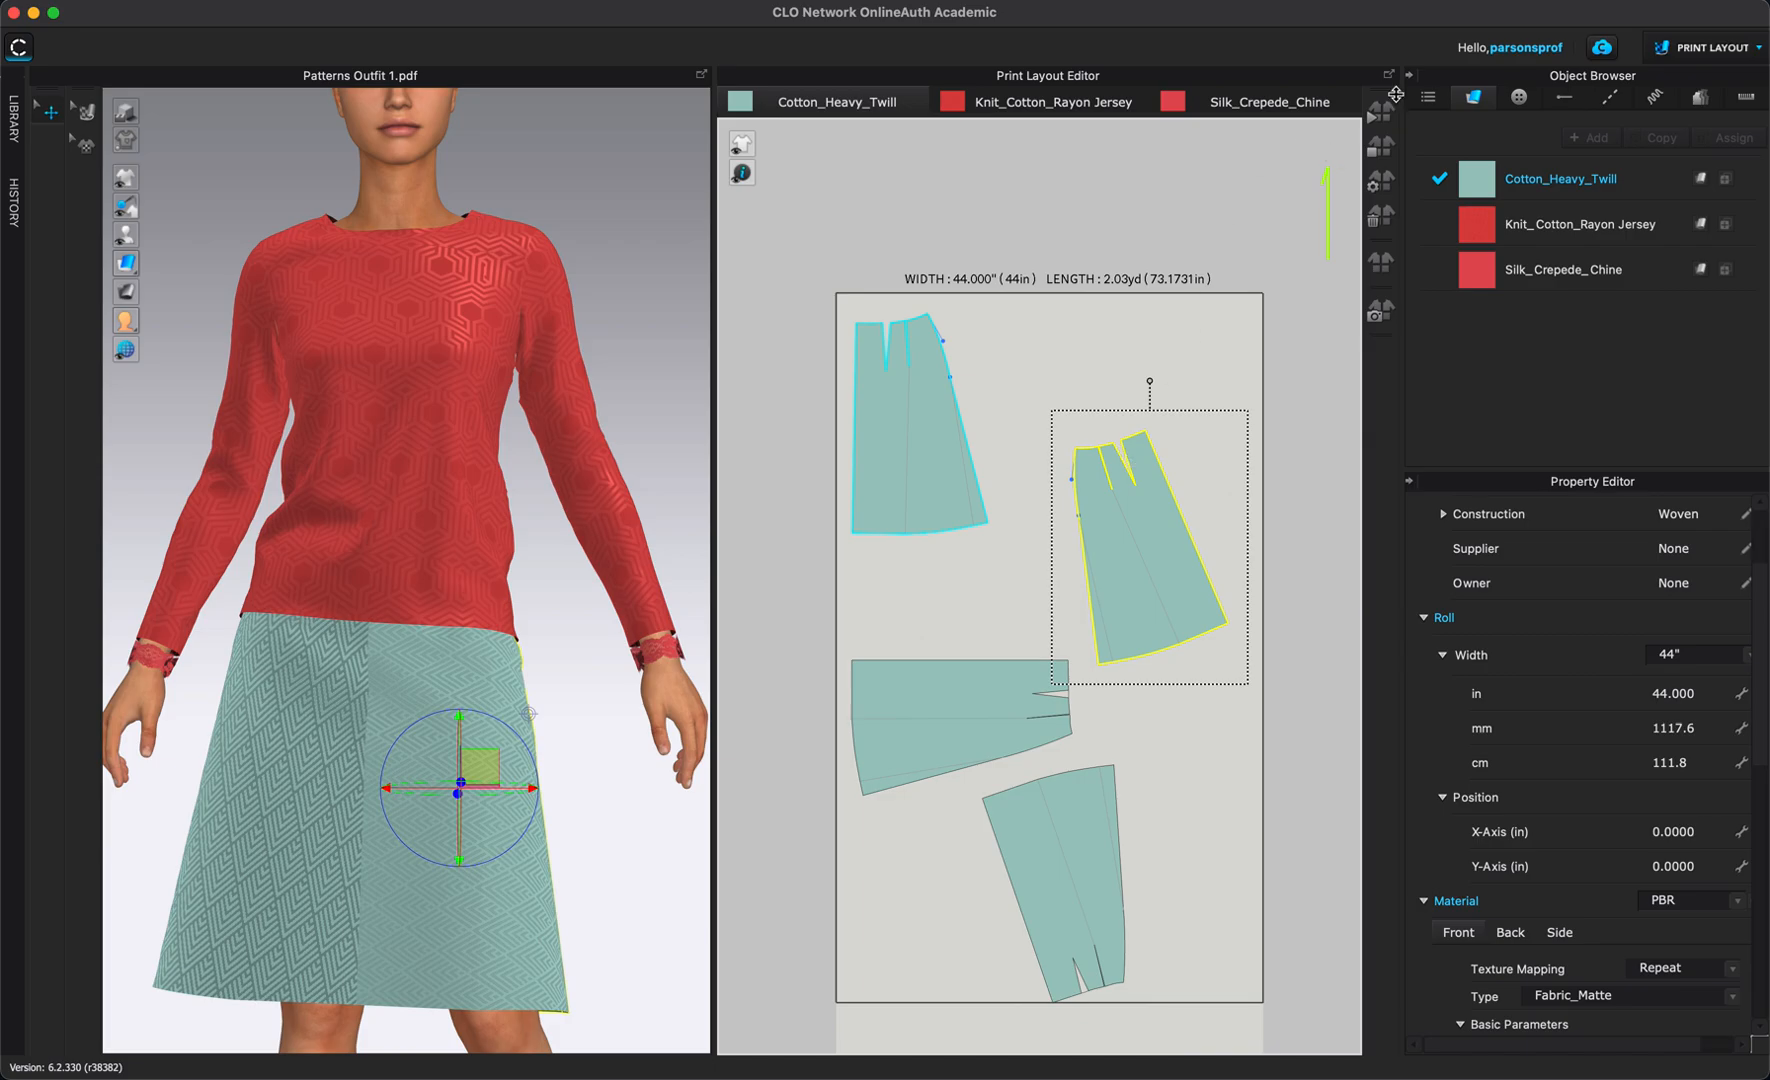
pyautogui.moveTo(1378, 110)
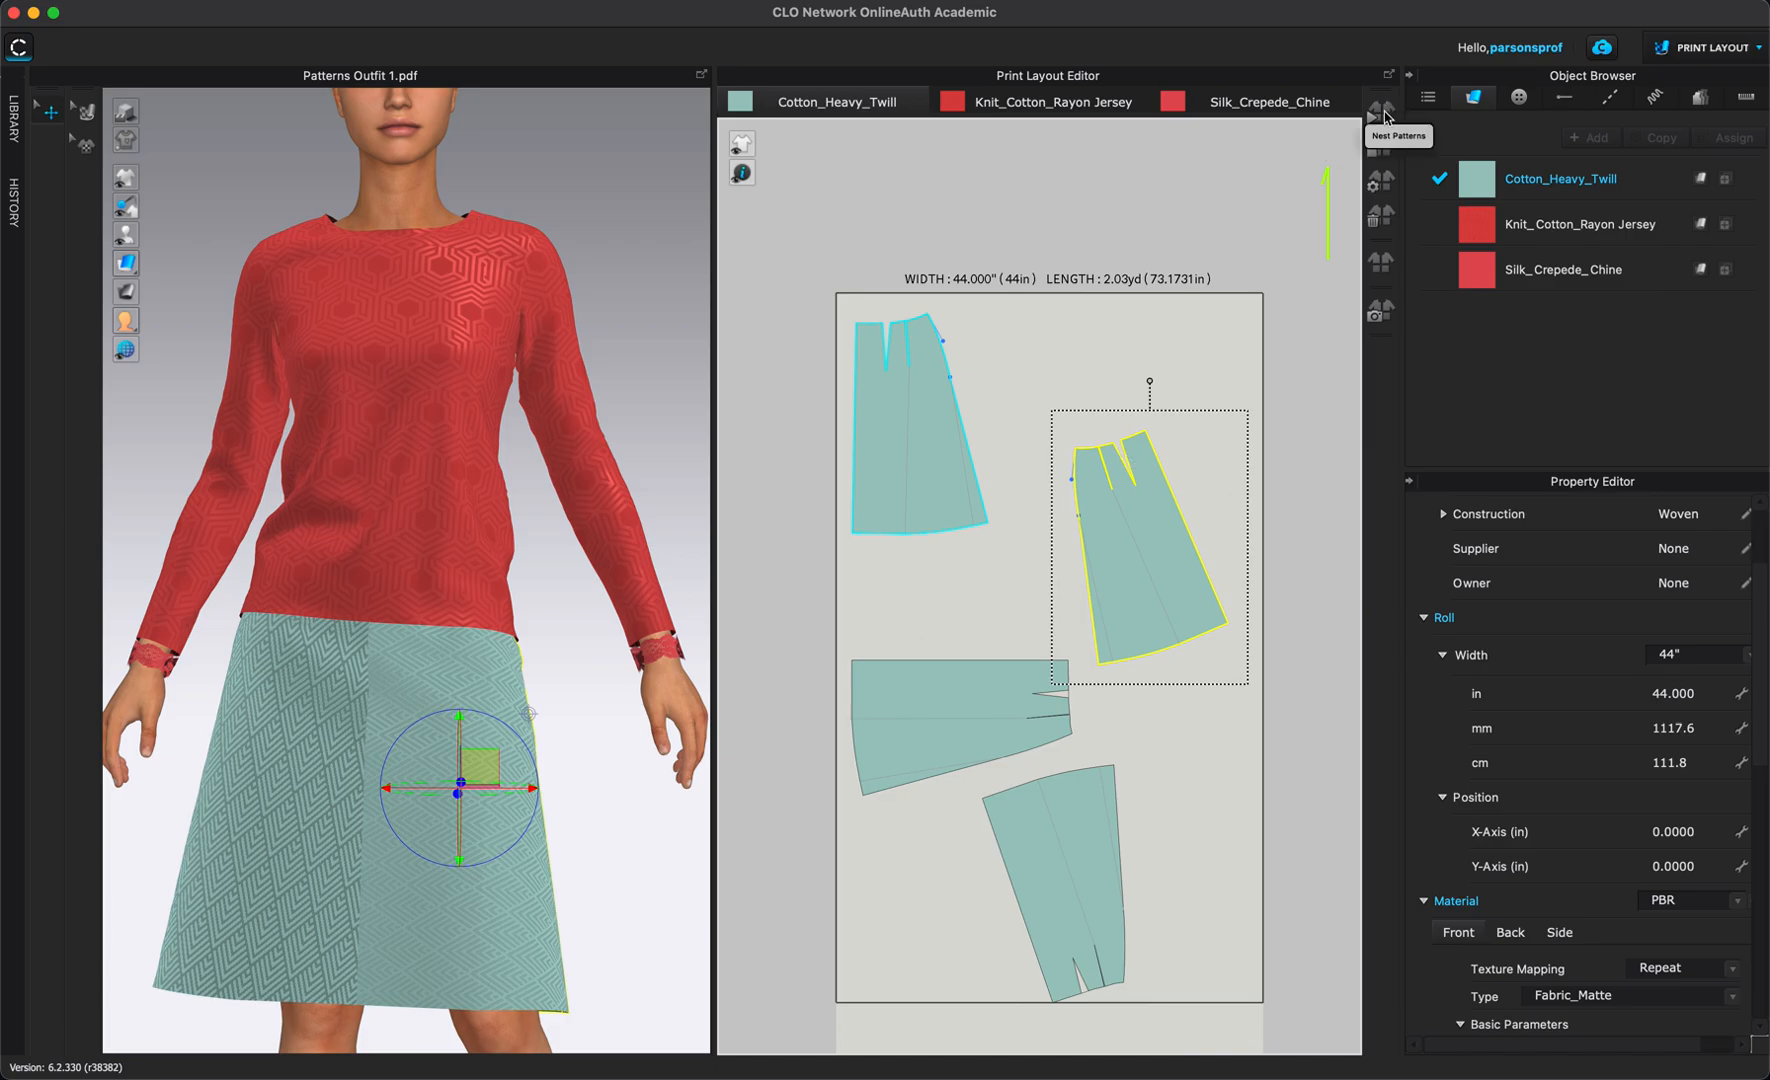
pyautogui.moveTo(1430, 848)
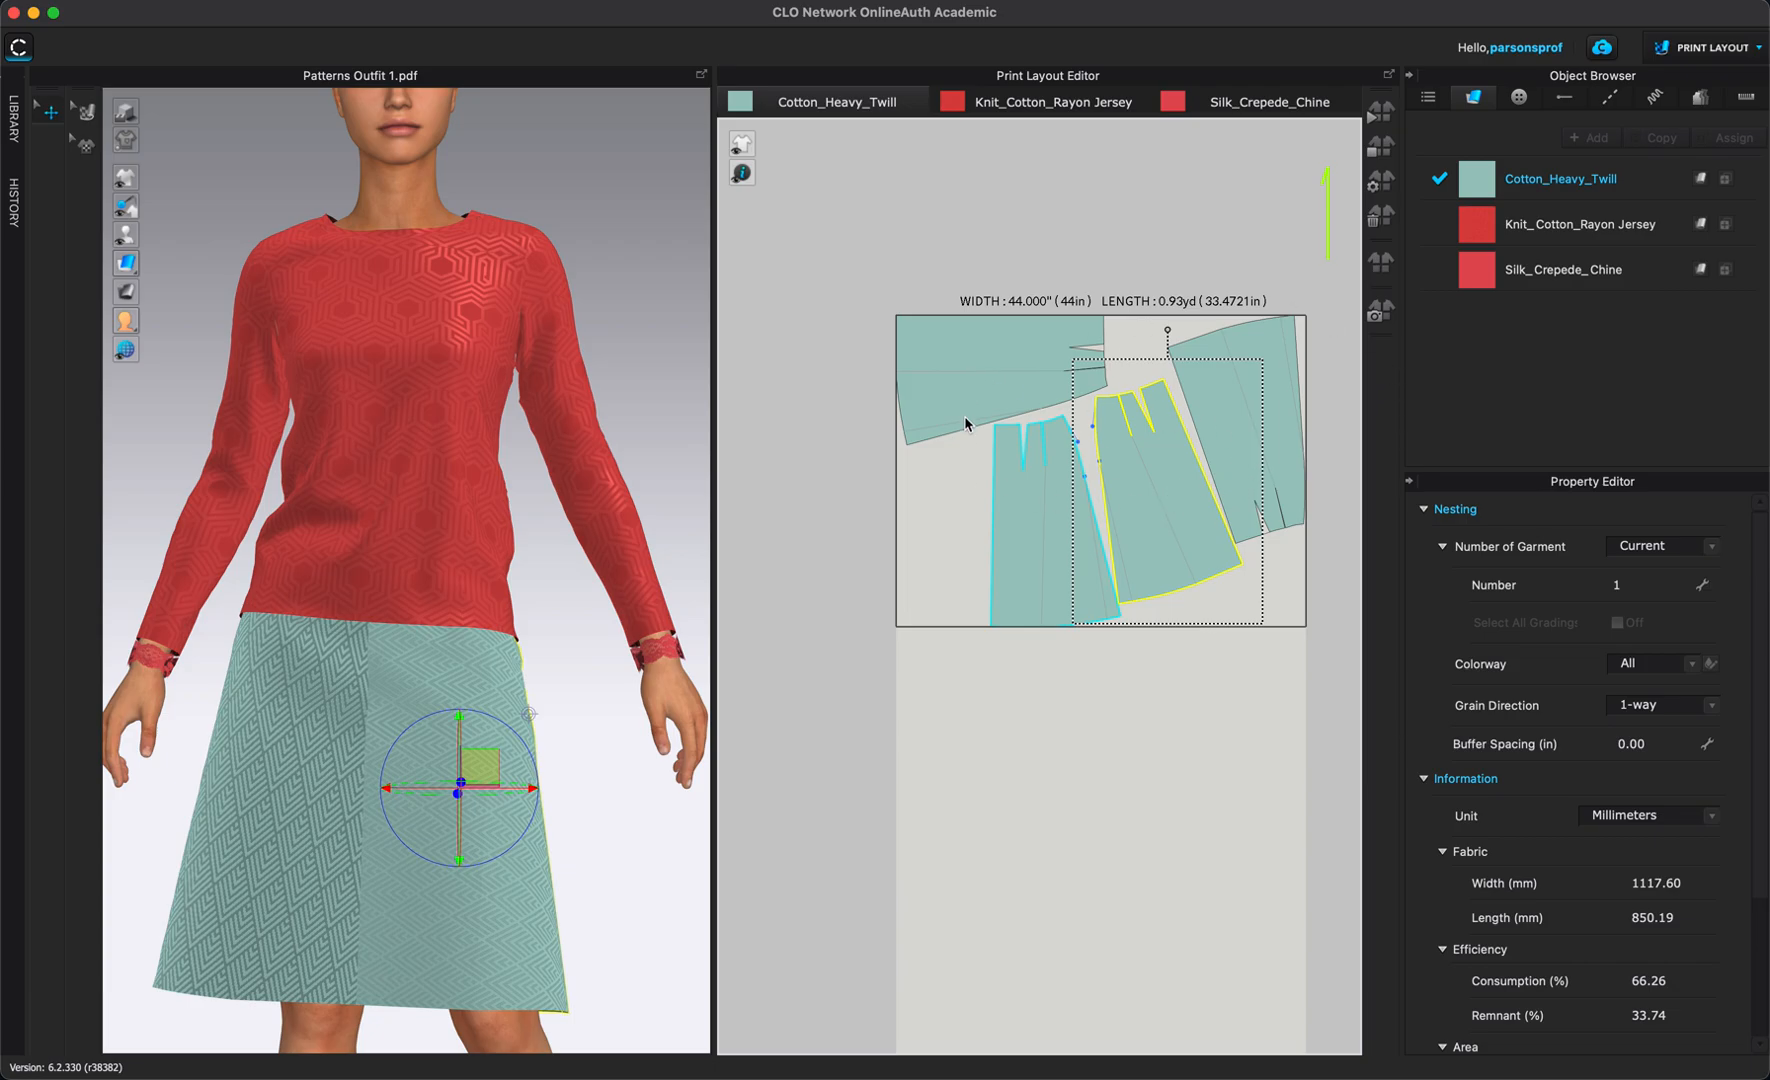
pyautogui.moveTo(1272, 372)
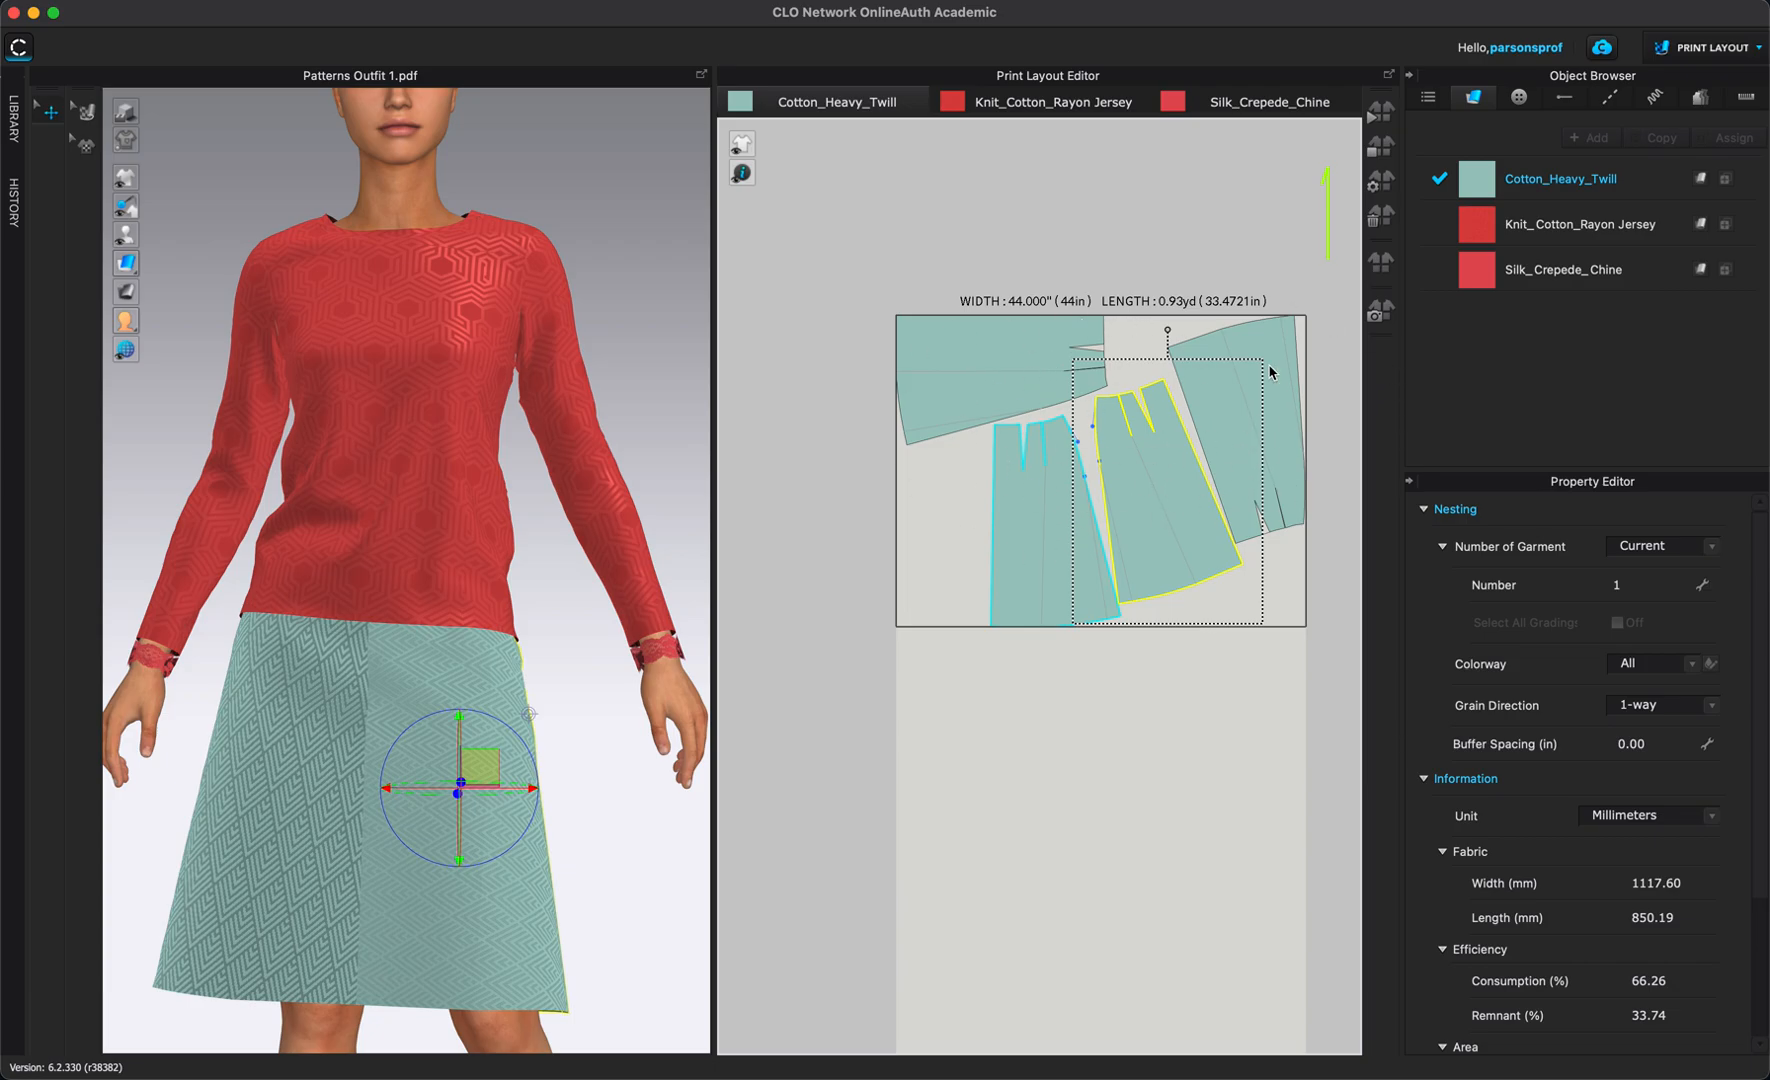
pyautogui.moveTo(1186, 274)
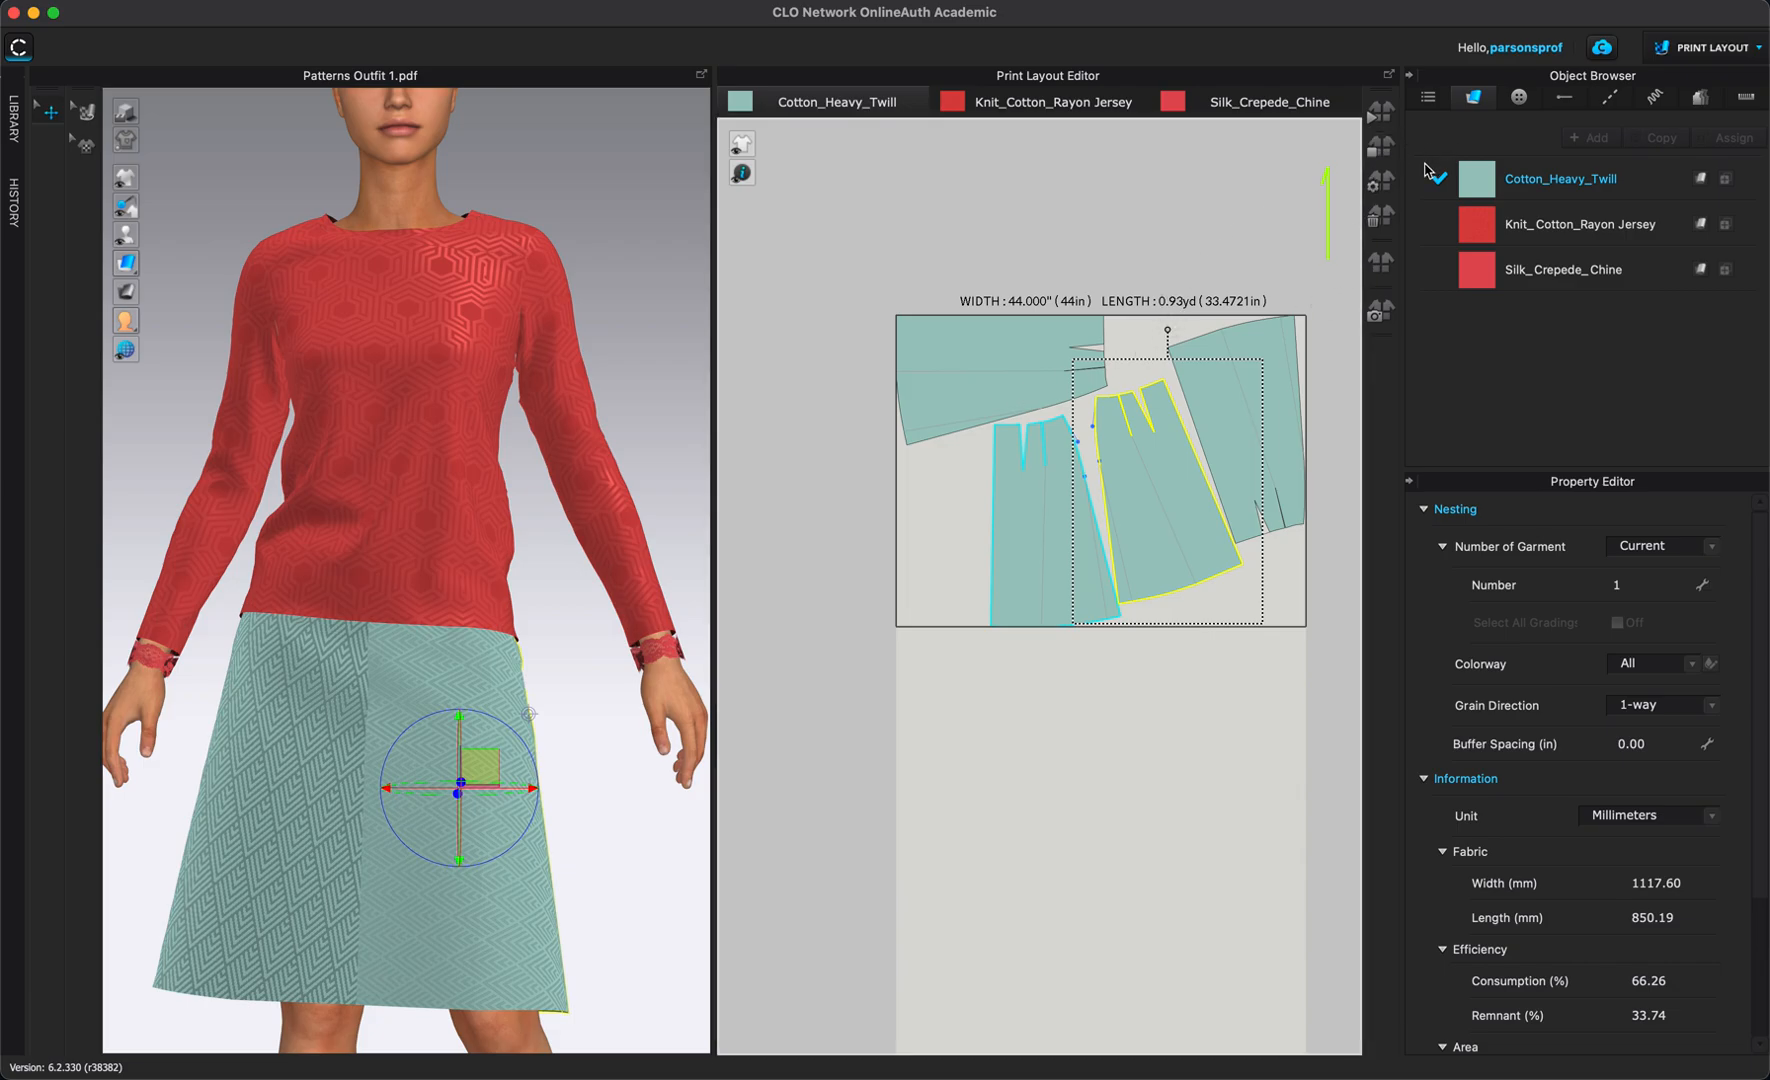
pyautogui.moveTo(1380, 182)
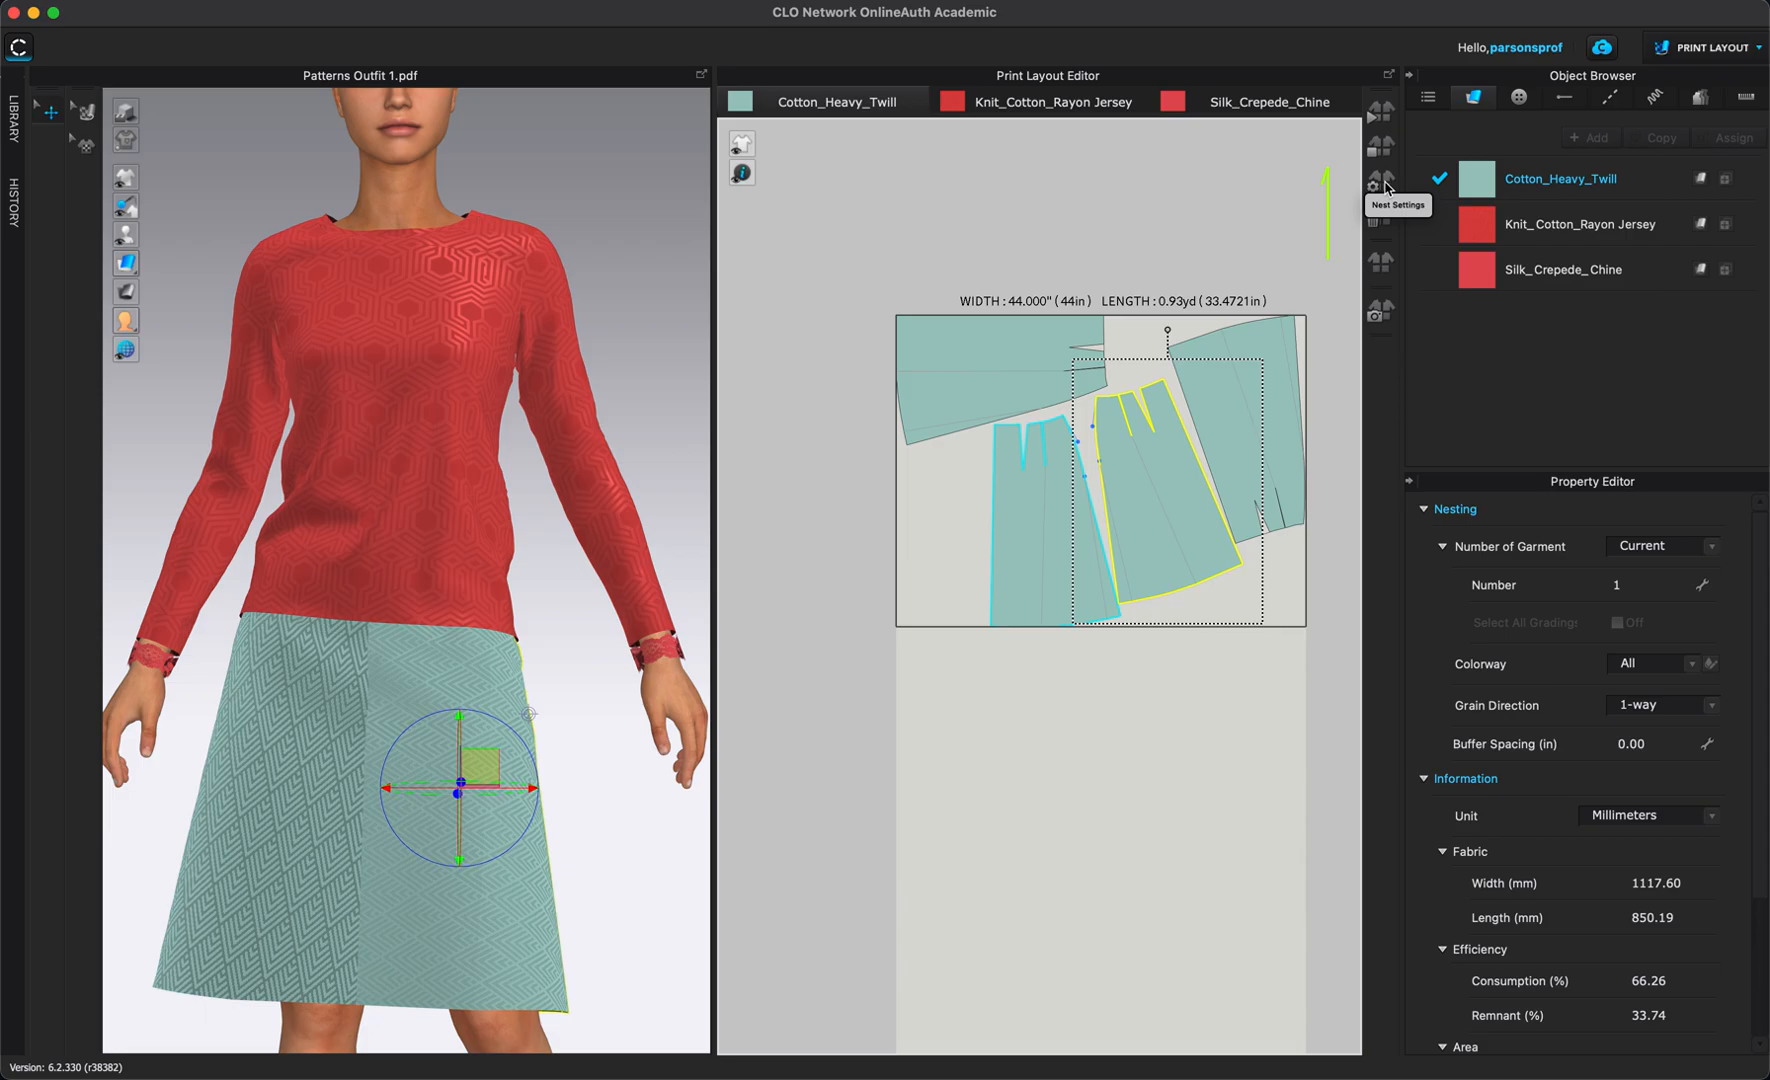
pyautogui.moveTo(1386, 186)
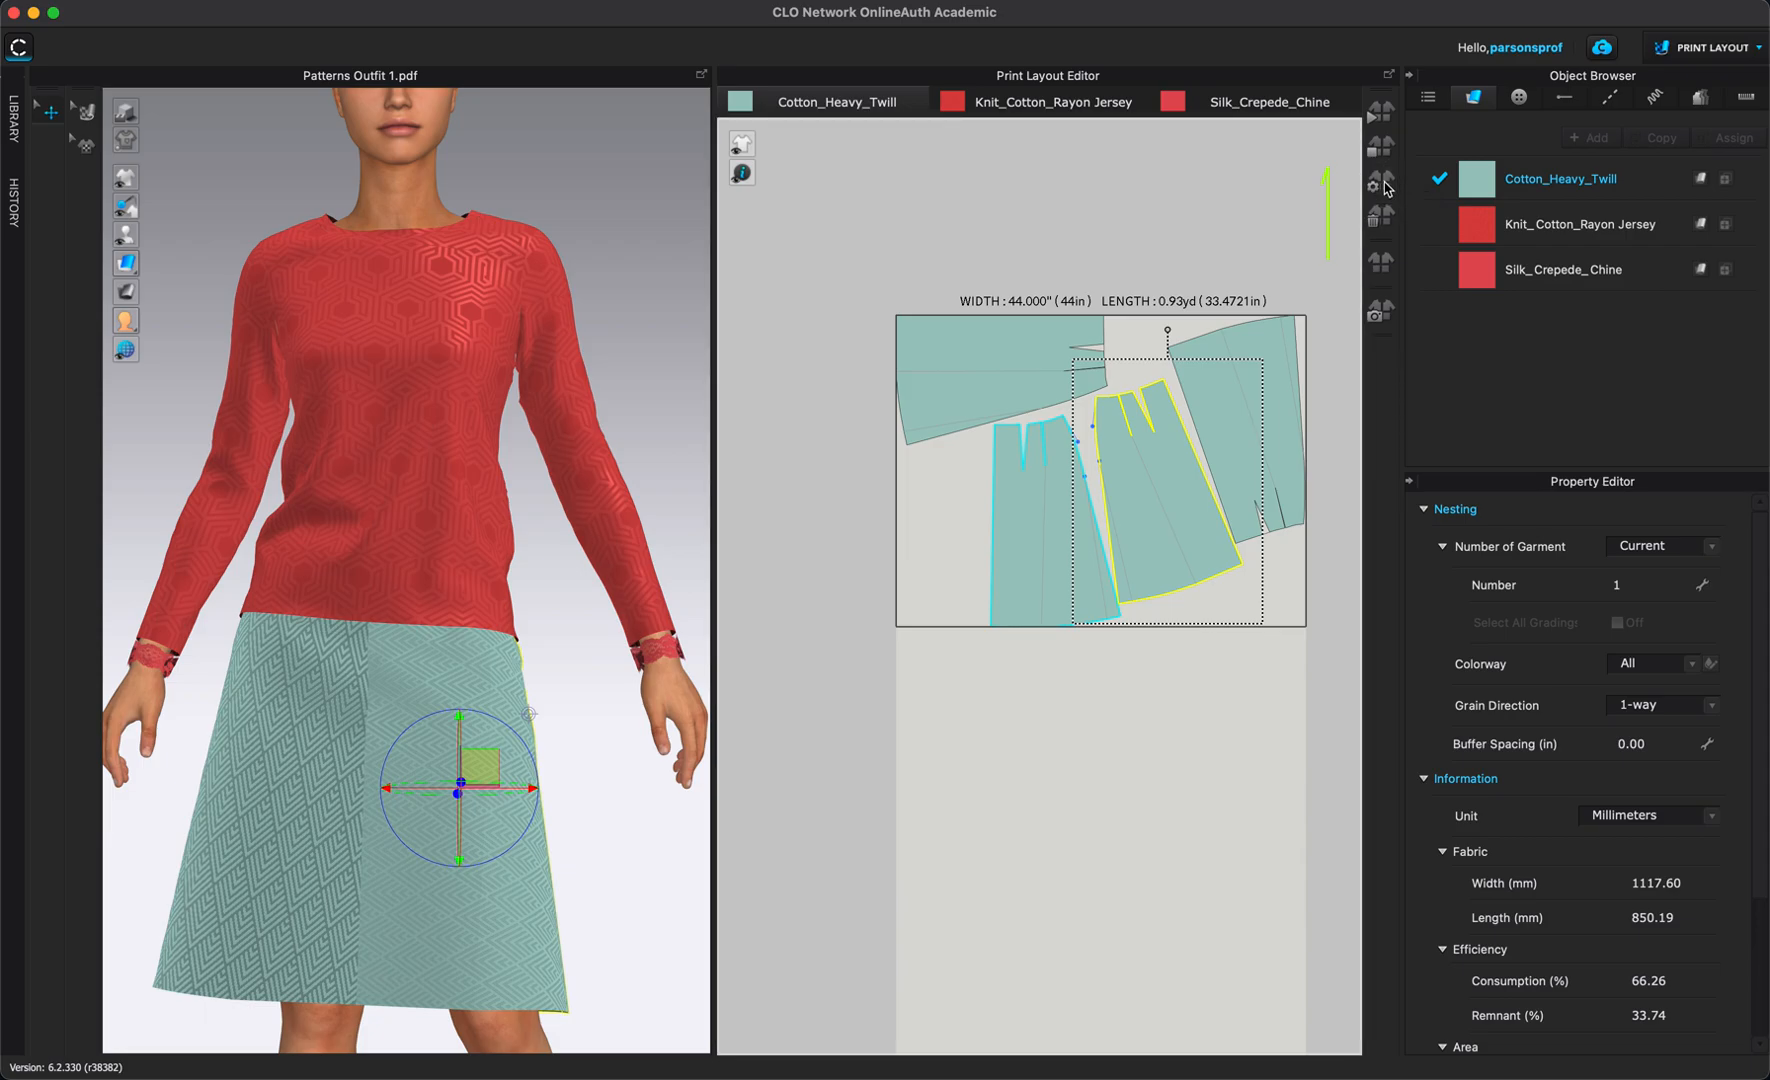
pyautogui.moveTo(1378, 184)
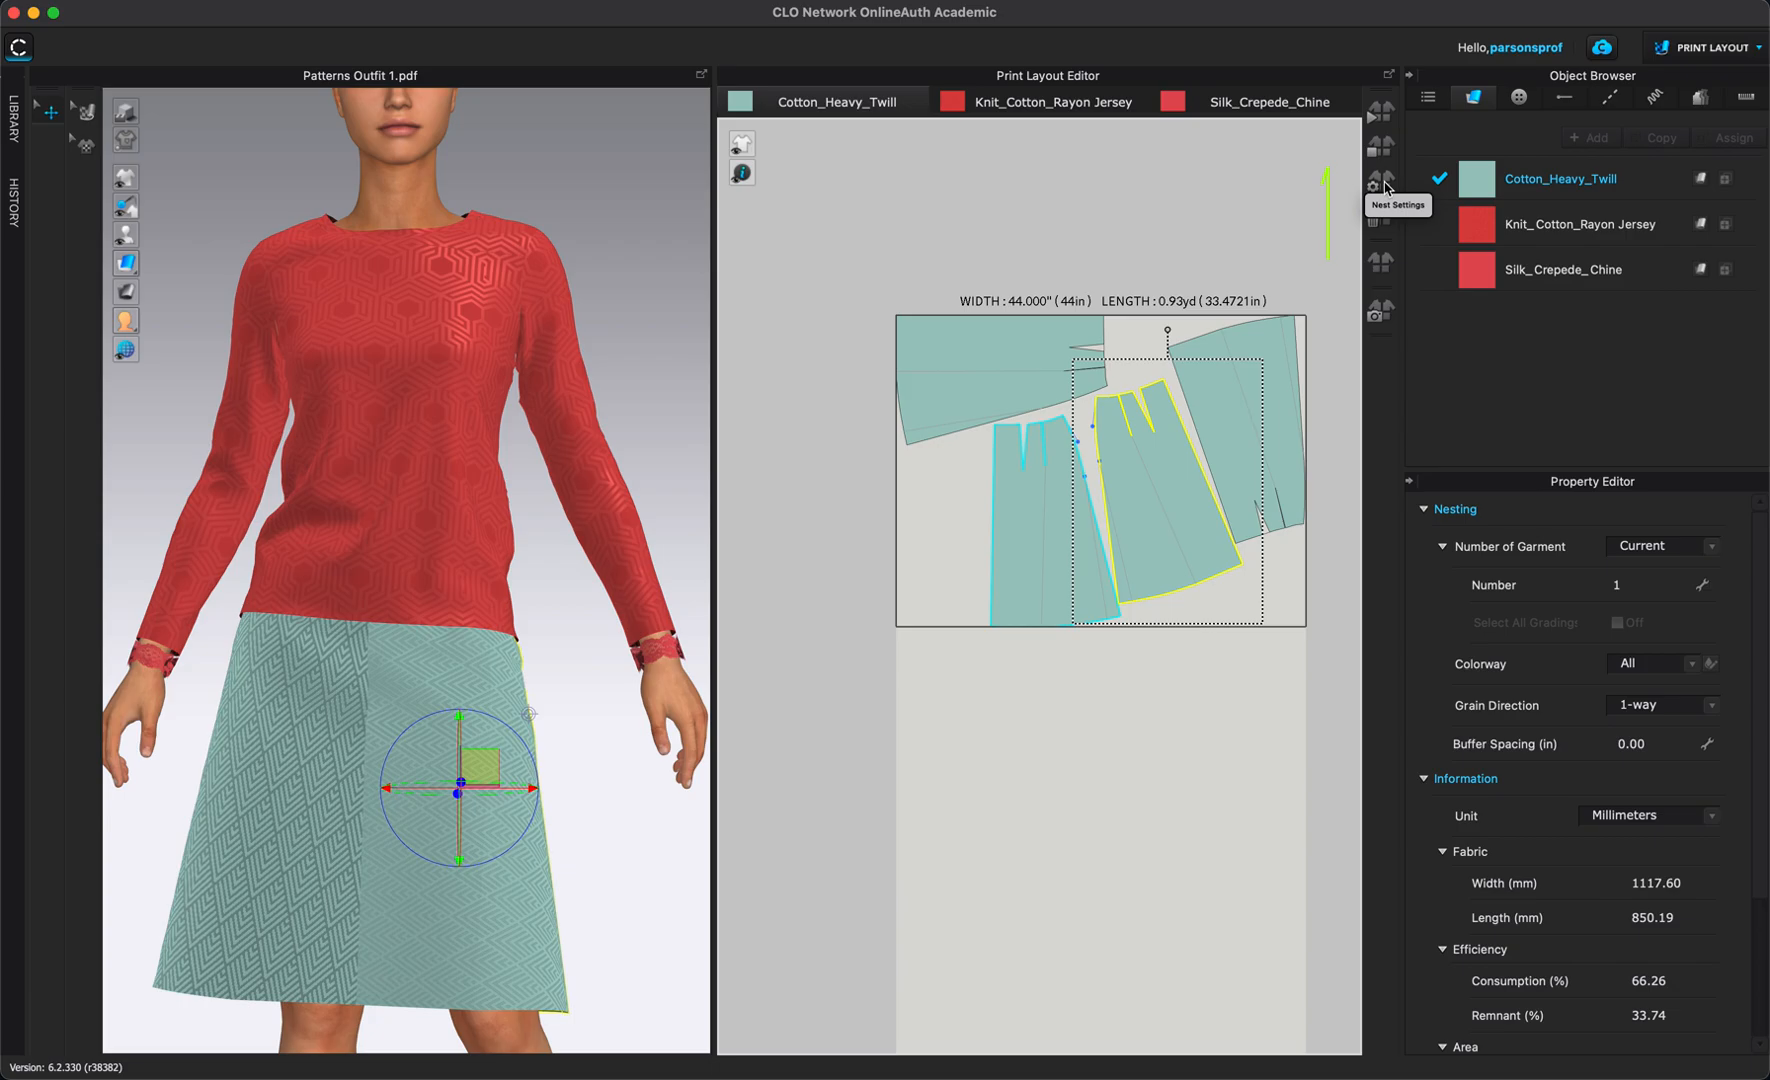
pyautogui.moveTo(1390, 236)
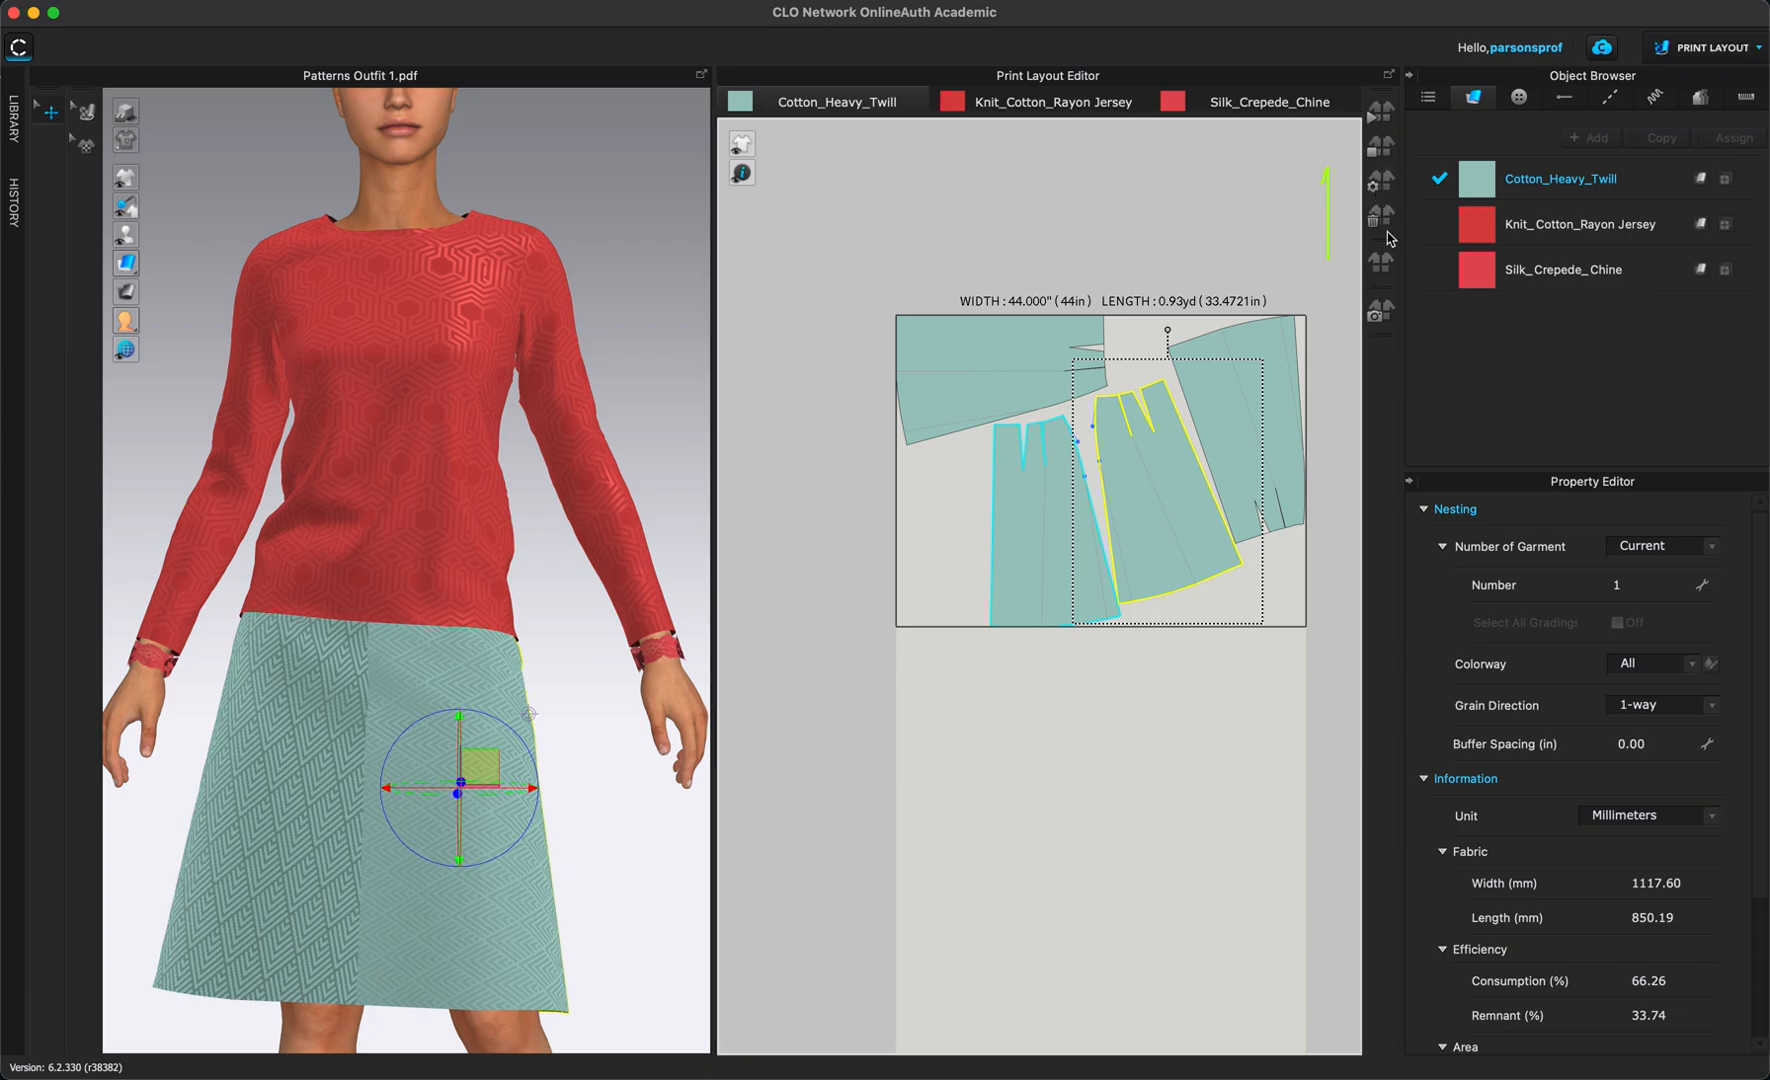
pyautogui.moveTo(1380, 216)
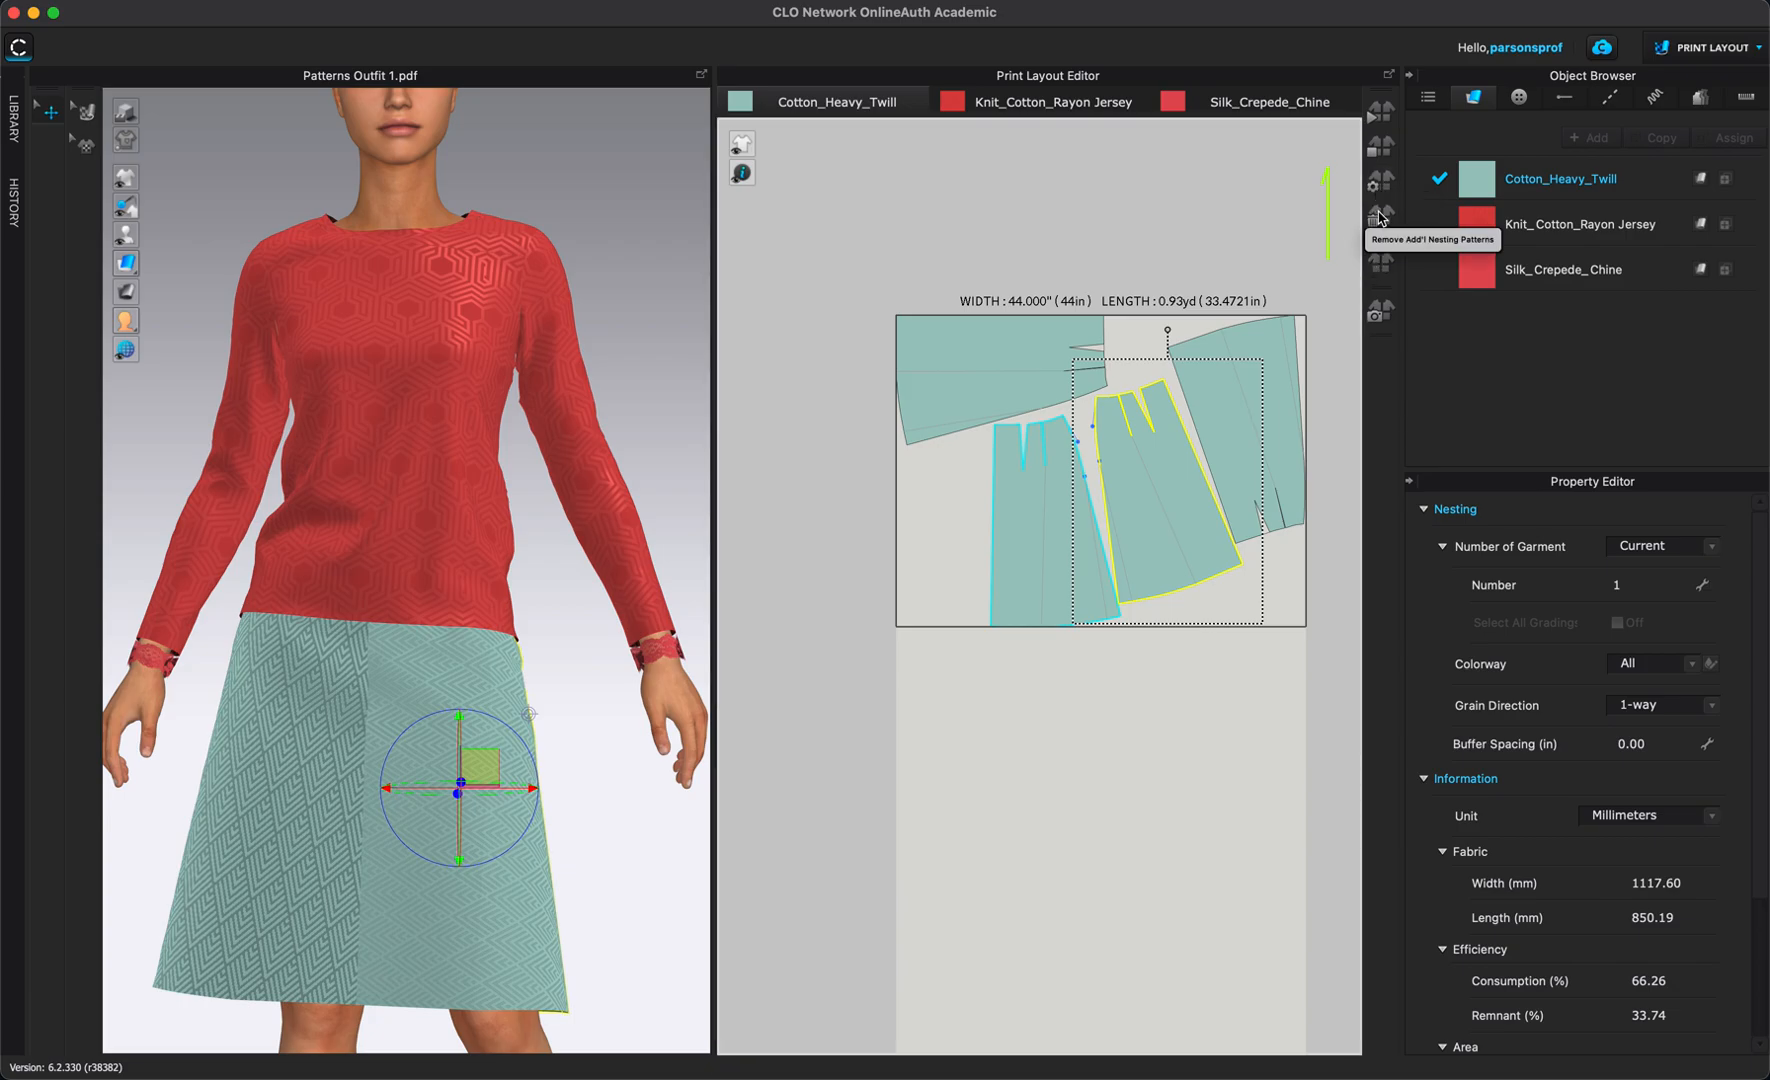
pyautogui.click(1378, 216)
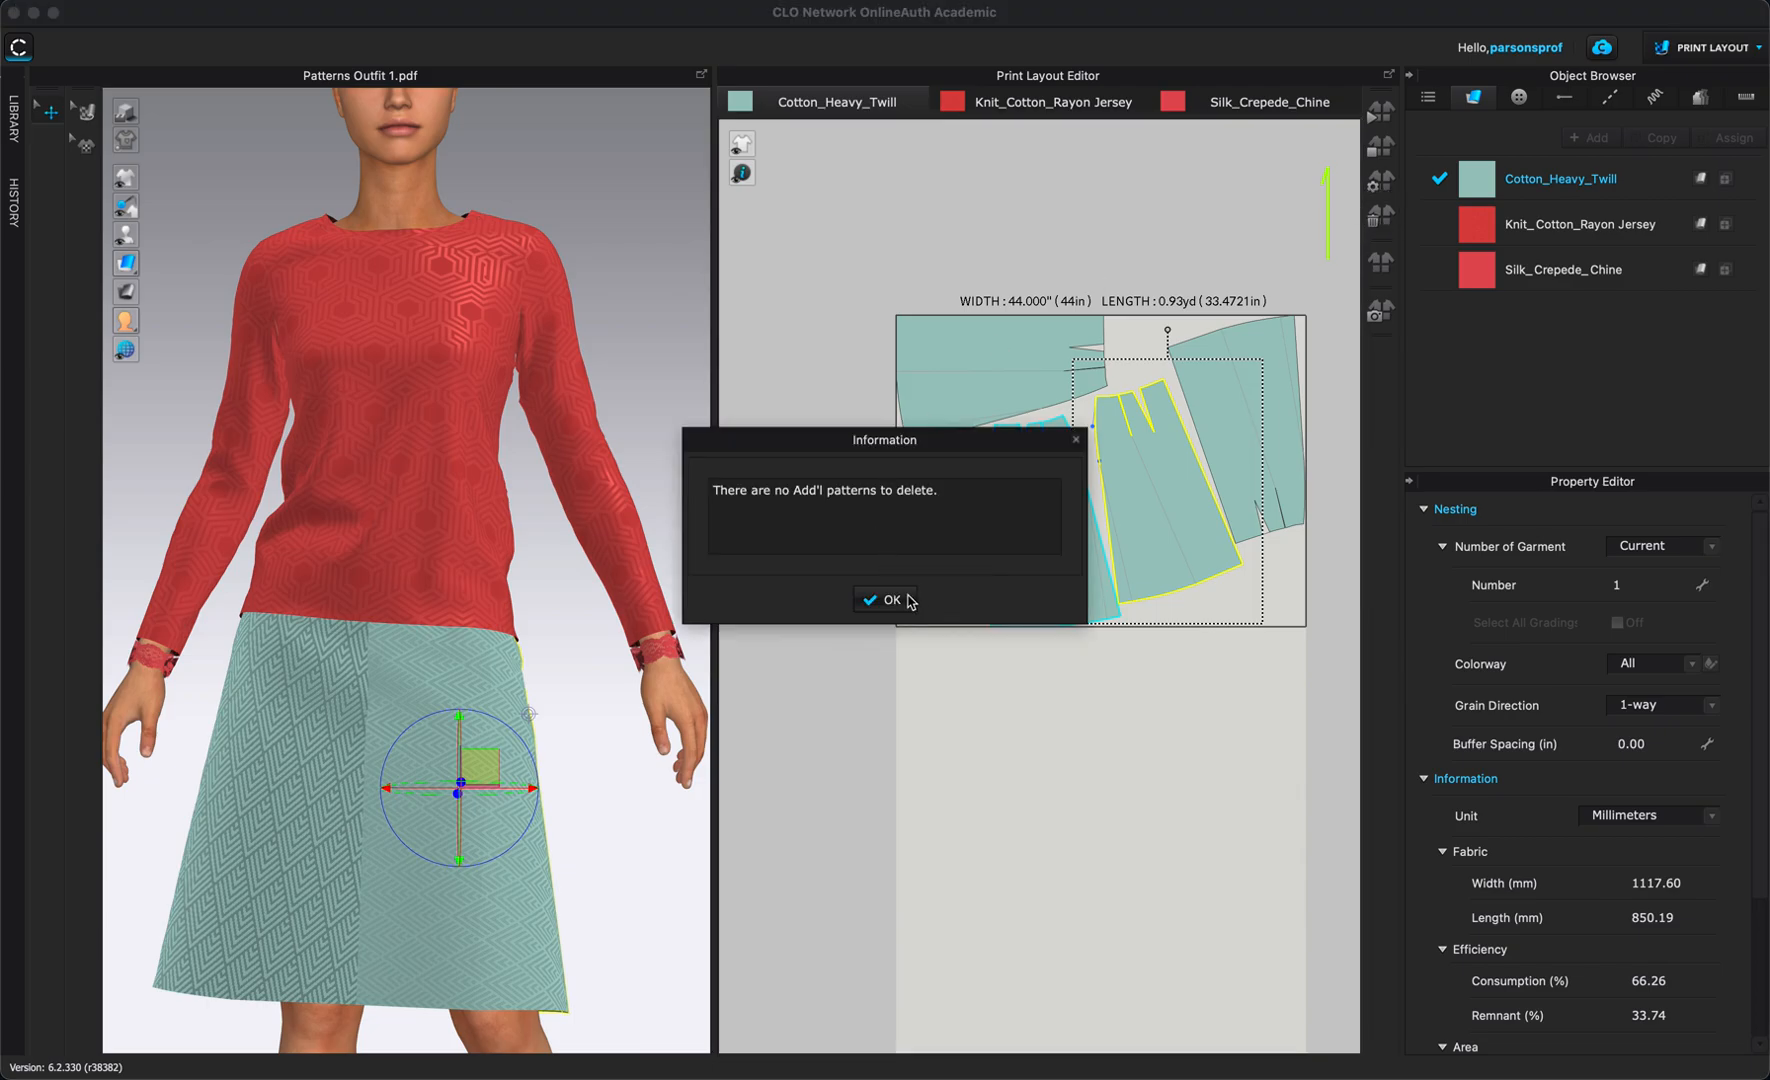
pyautogui.click(886, 600)
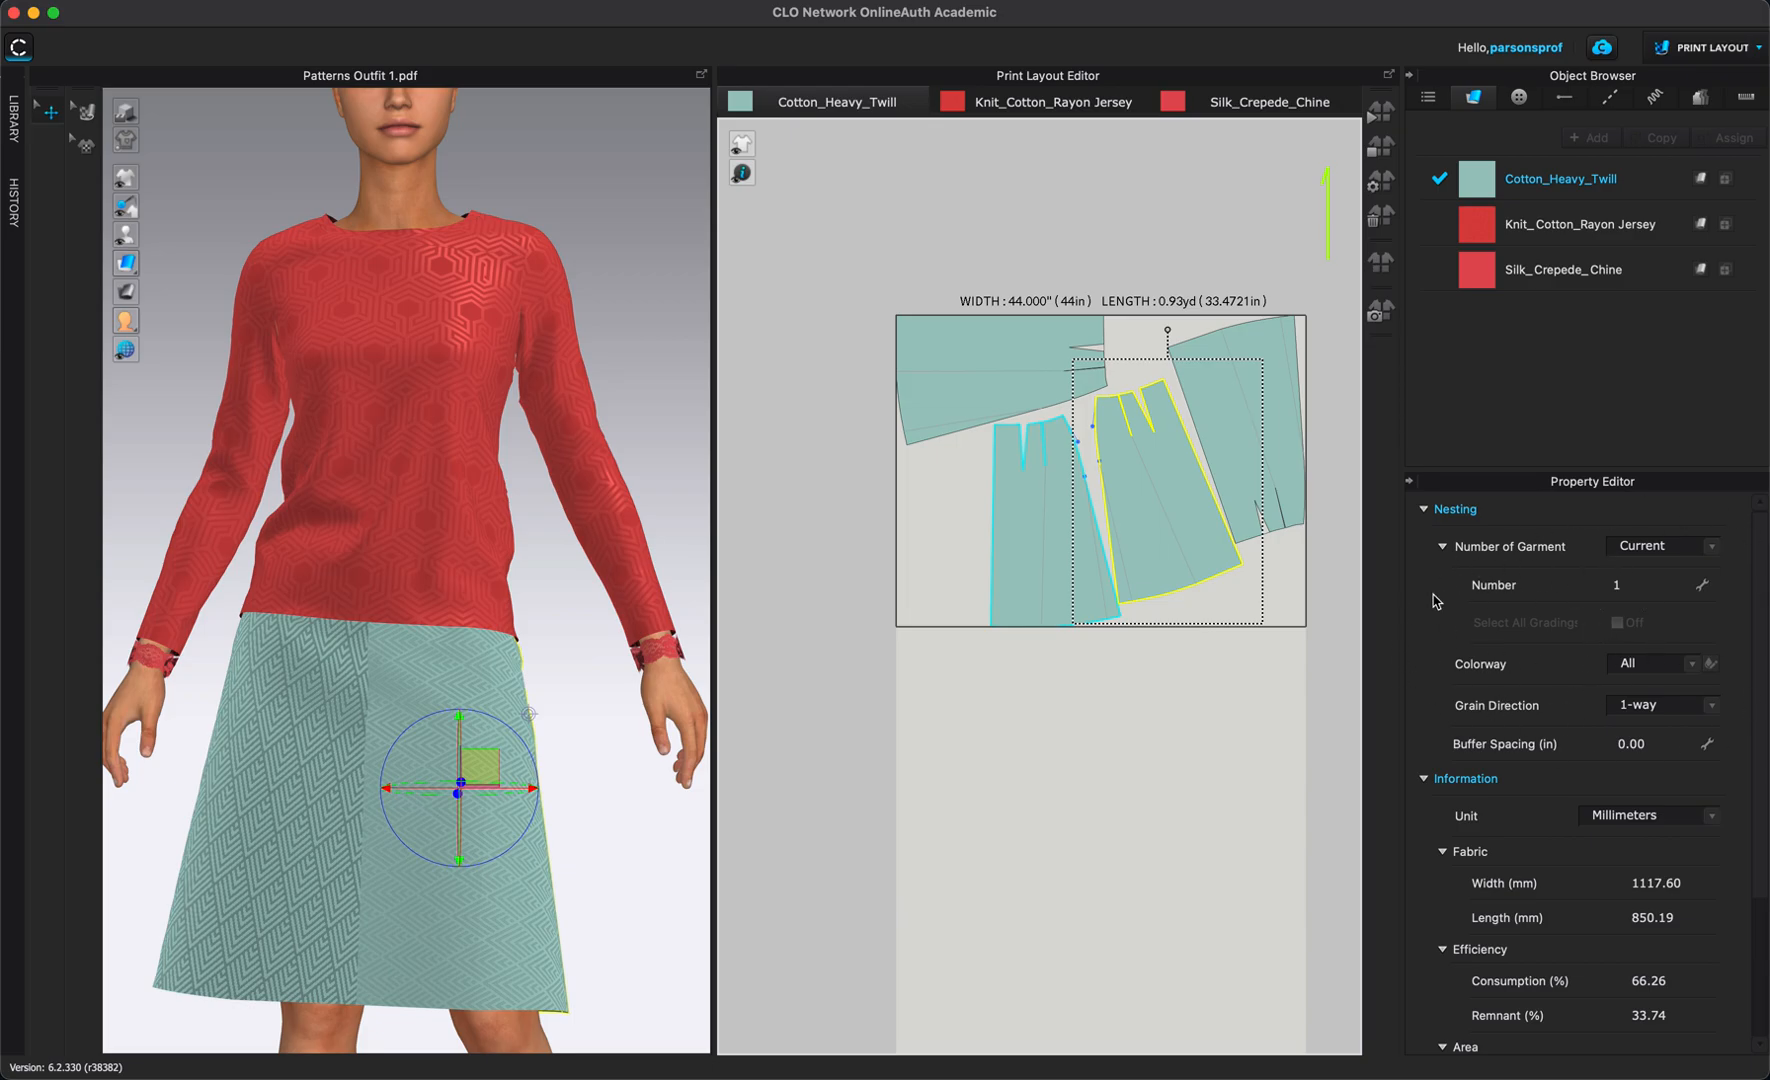
pyautogui.moveTo(1580, 782)
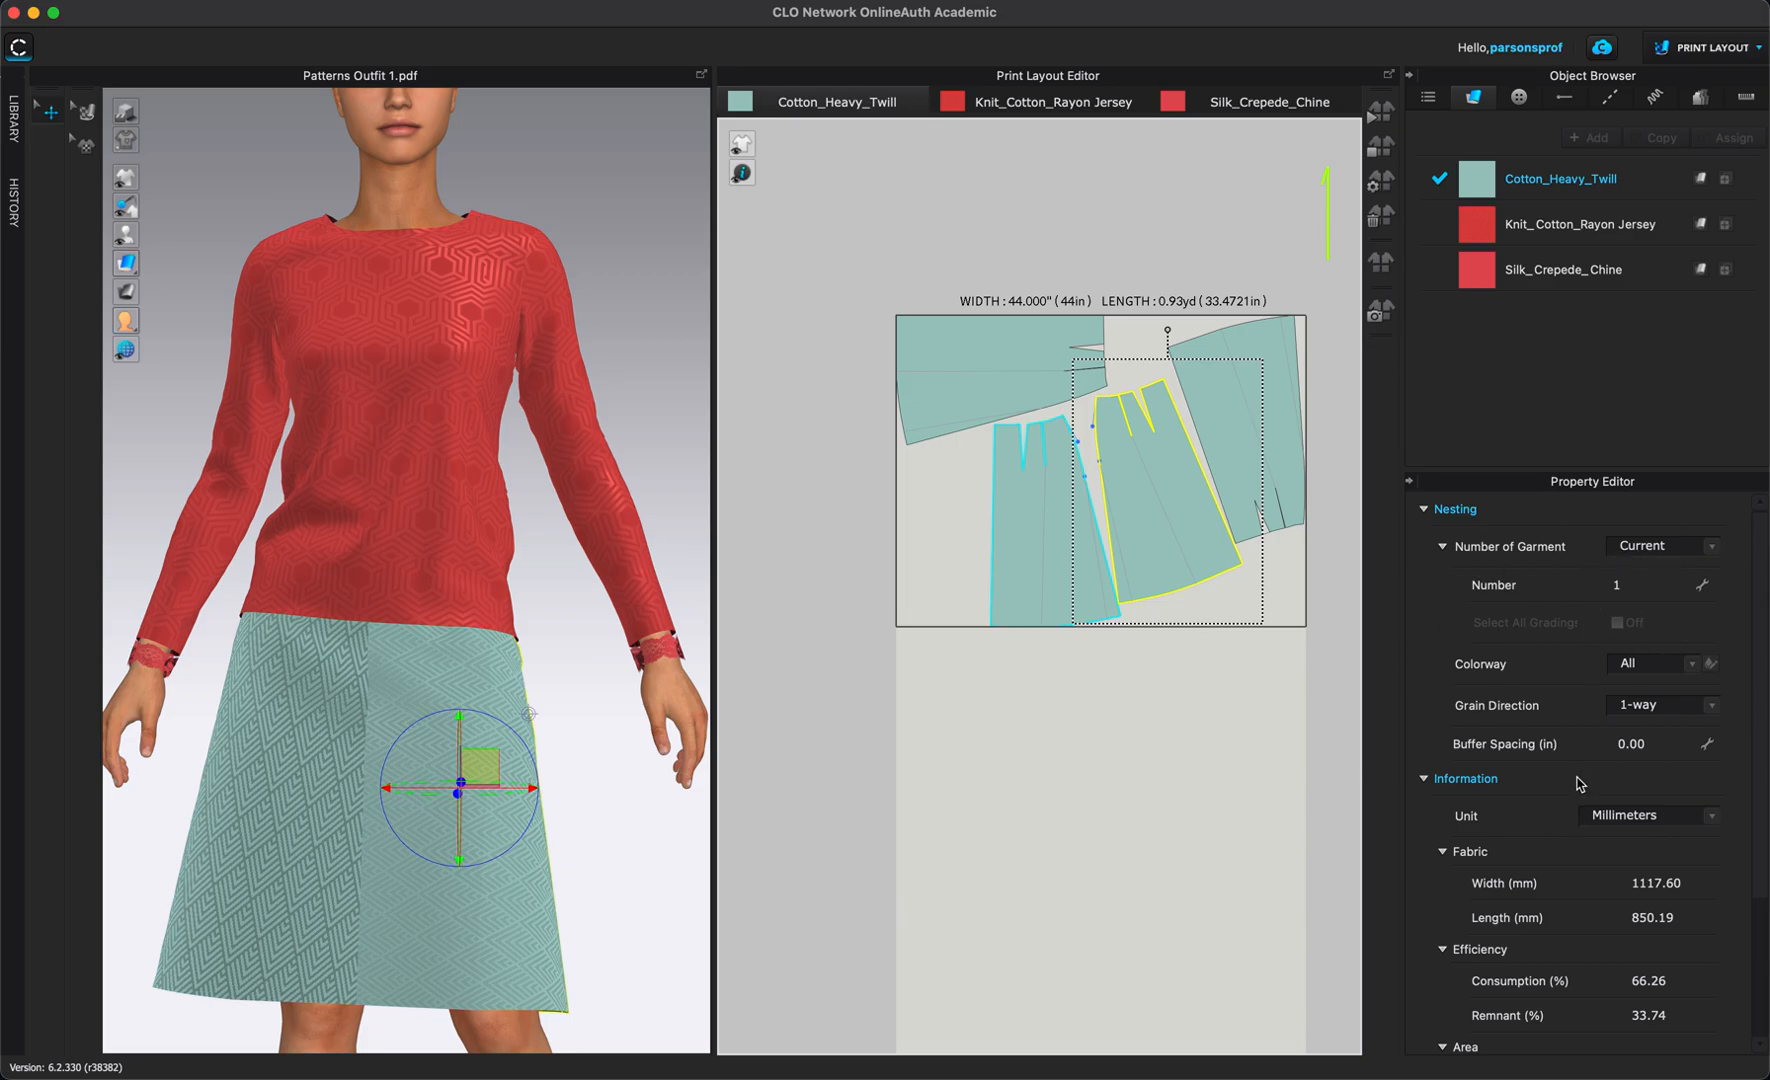
pyautogui.moveTo(1348, 700)
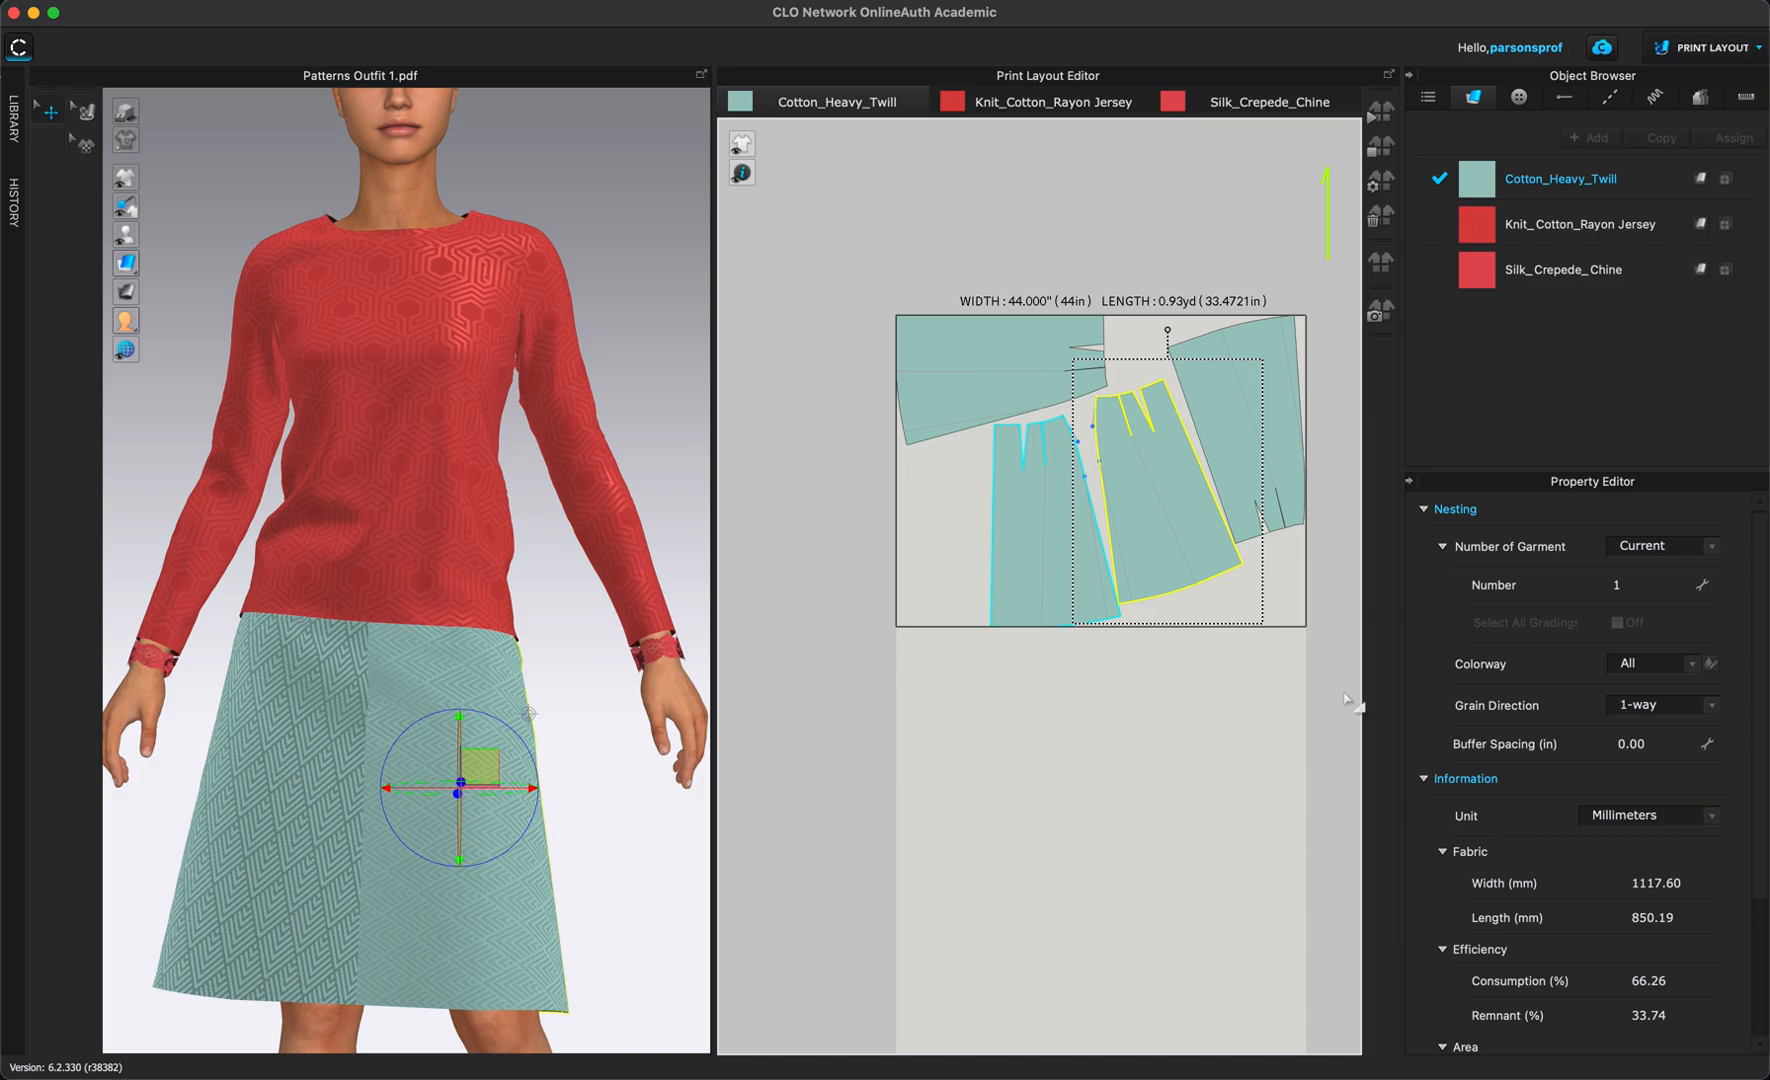
pyautogui.moveTo(1368, 346)
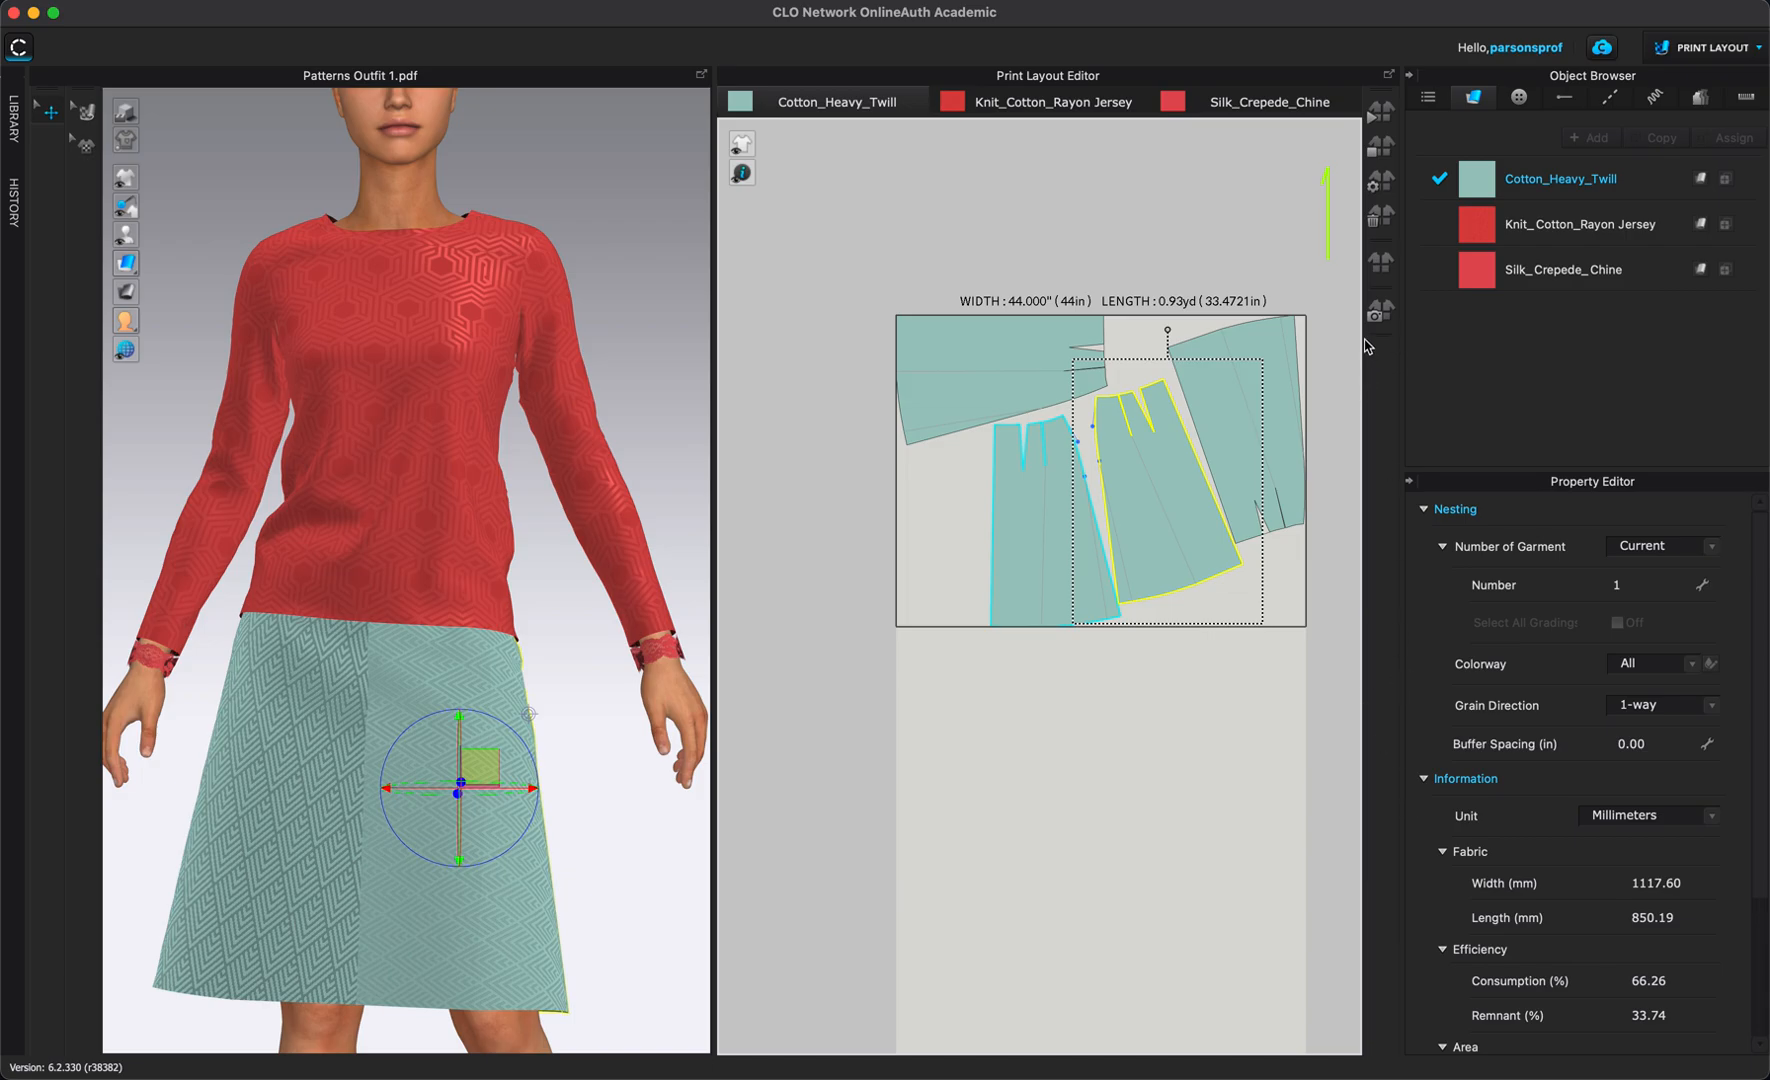
pyautogui.moveTo(940, 534)
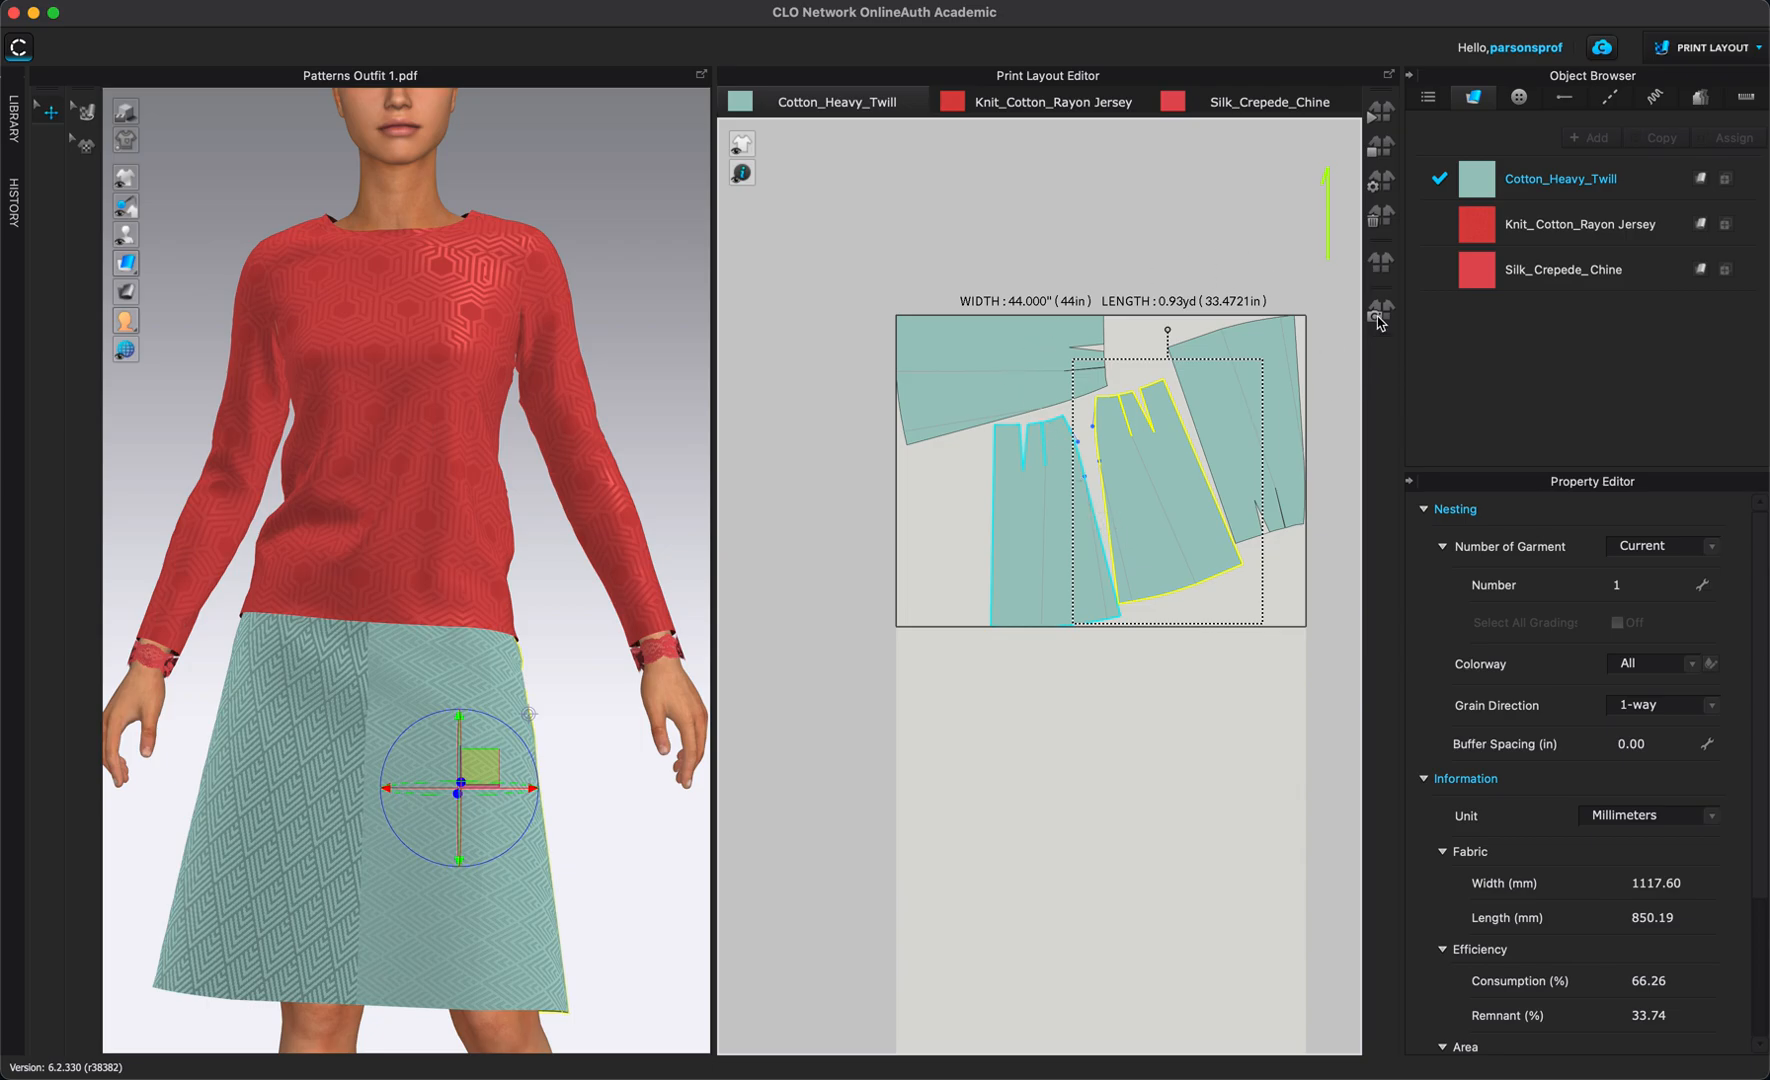
pyautogui.moveTo(1376, 312)
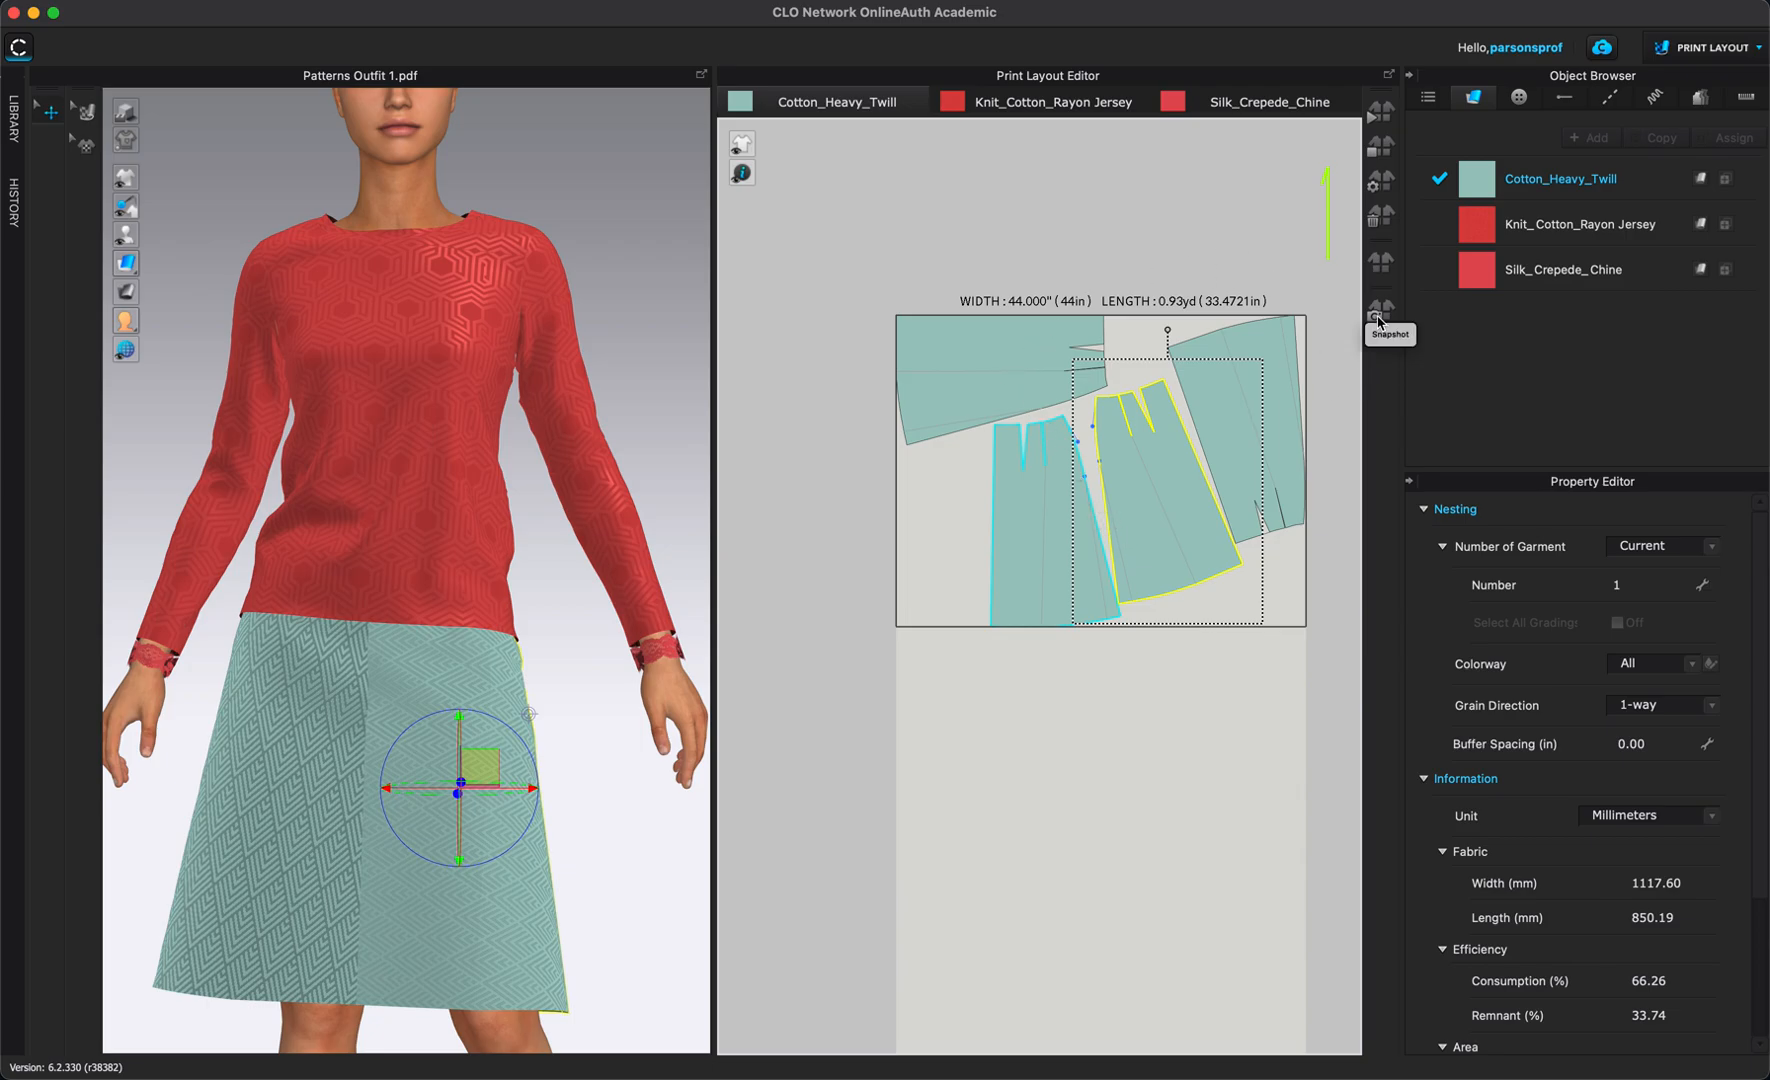
# Bring up the 2D Snapshot dialog at 210×297 mm and review its Size and Options settings.
pyautogui.click(1380, 312)
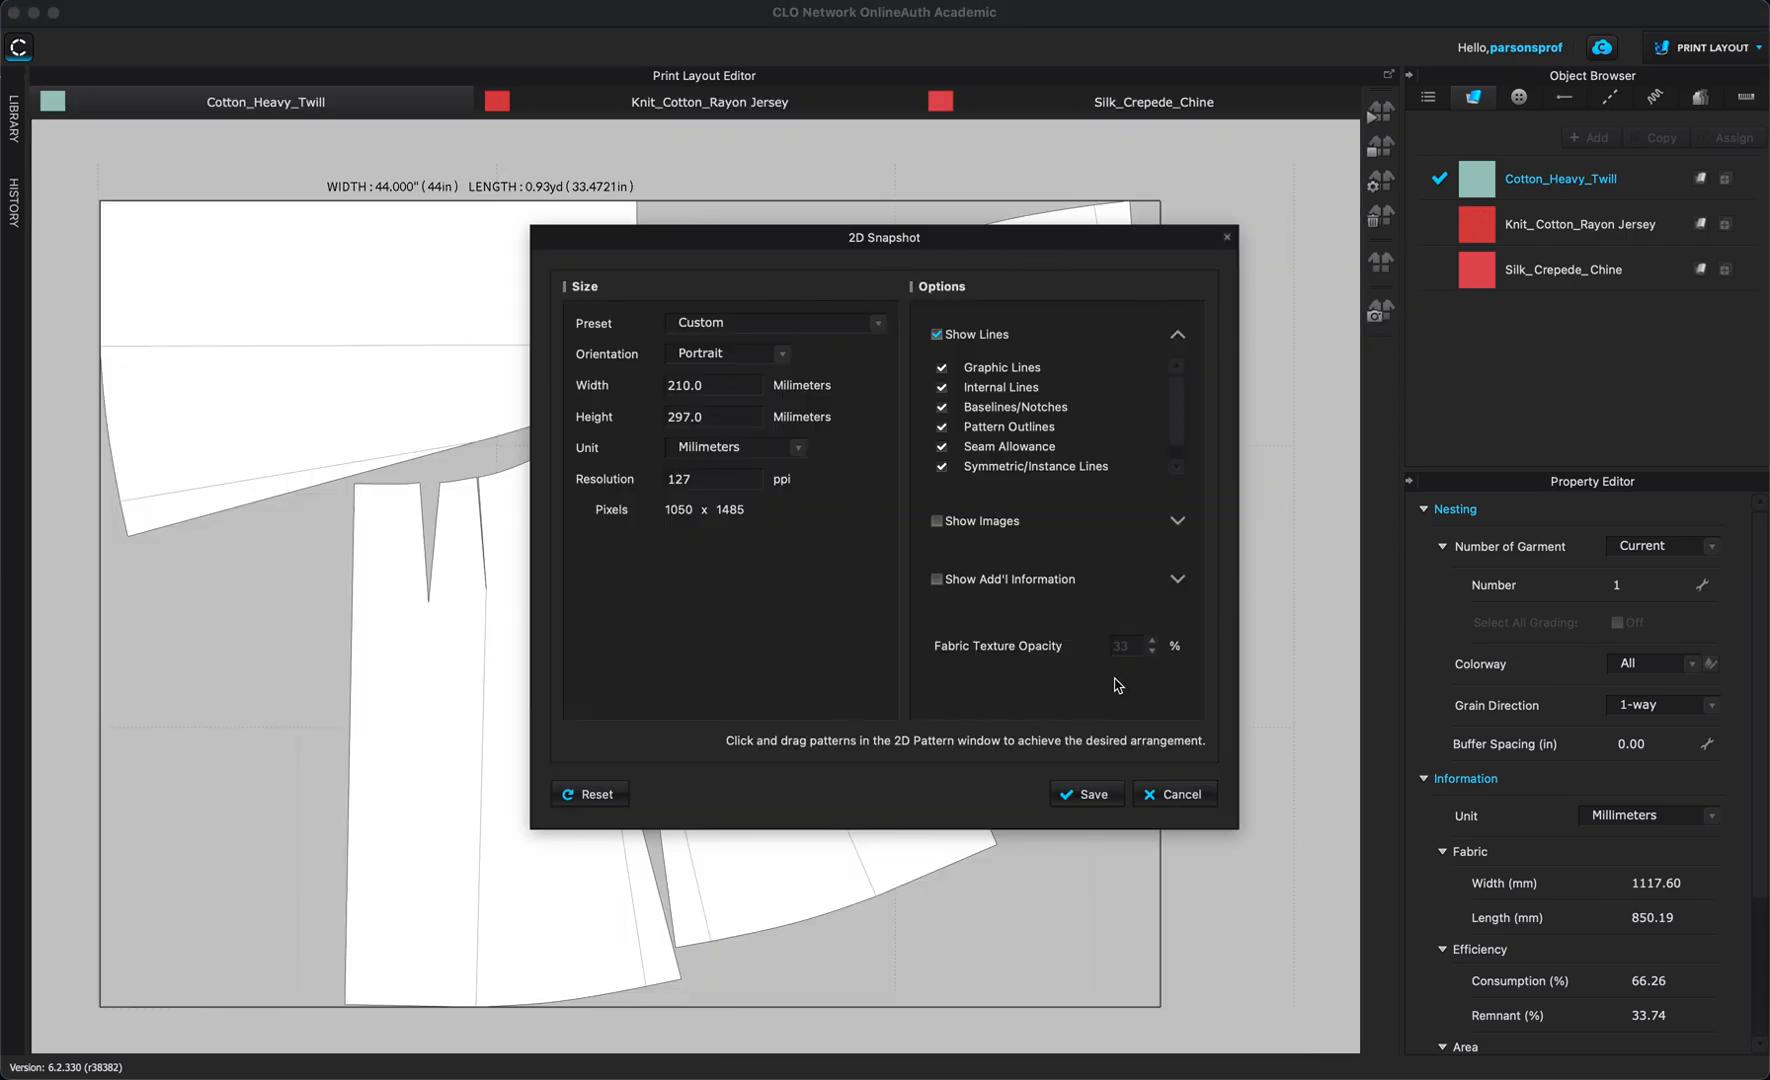
pyautogui.moveTo(1004, 584)
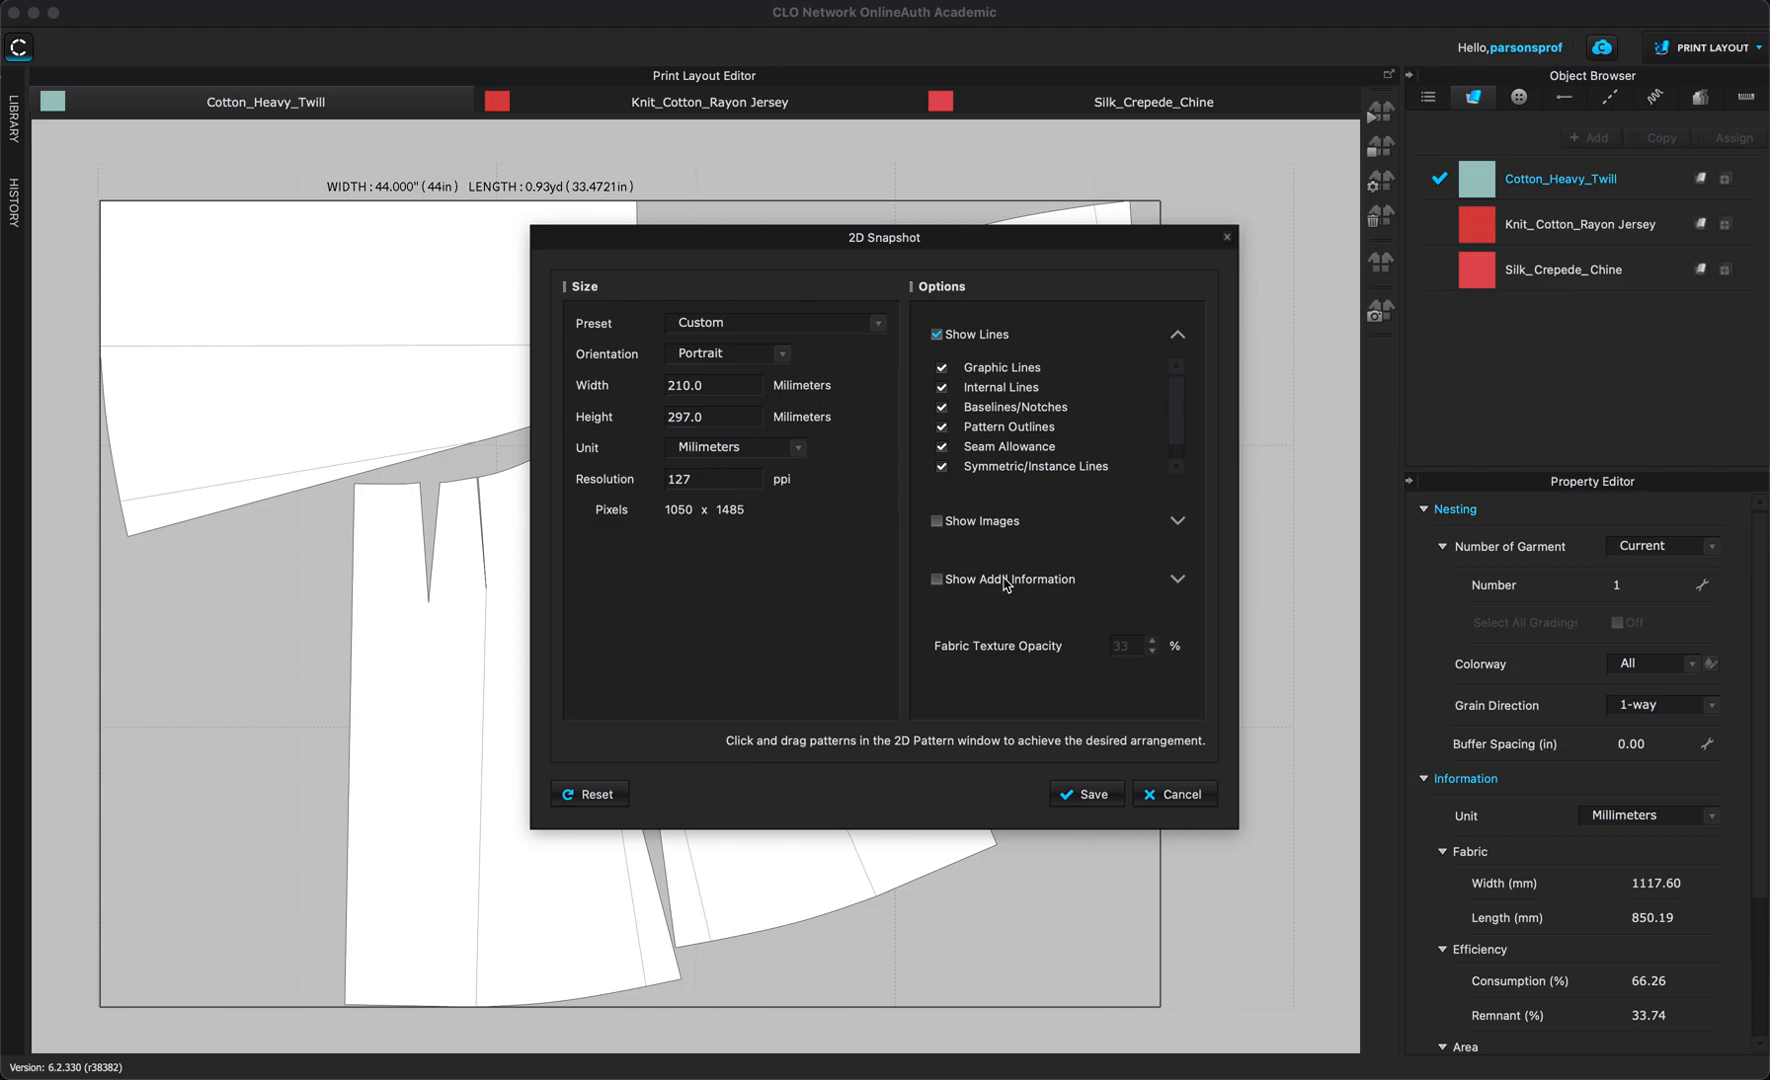
pyautogui.moveTo(794, 358)
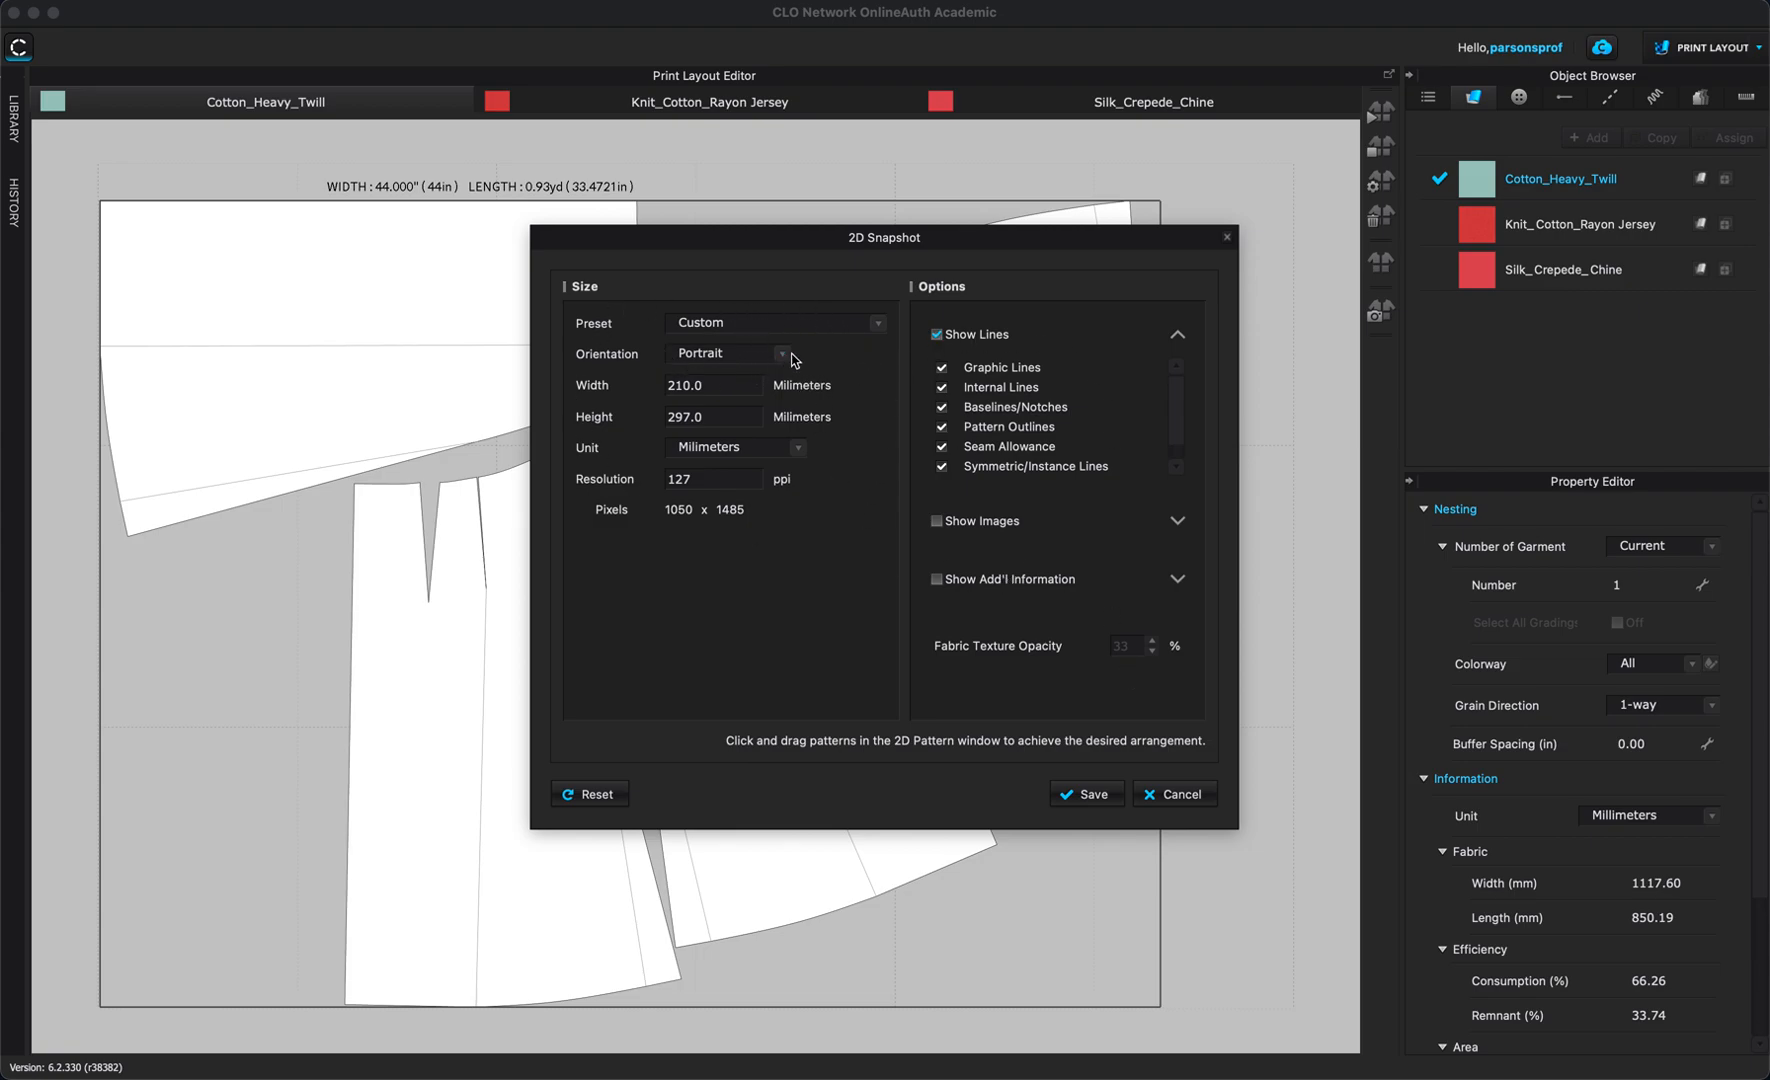
pyautogui.moveTo(698, 444)
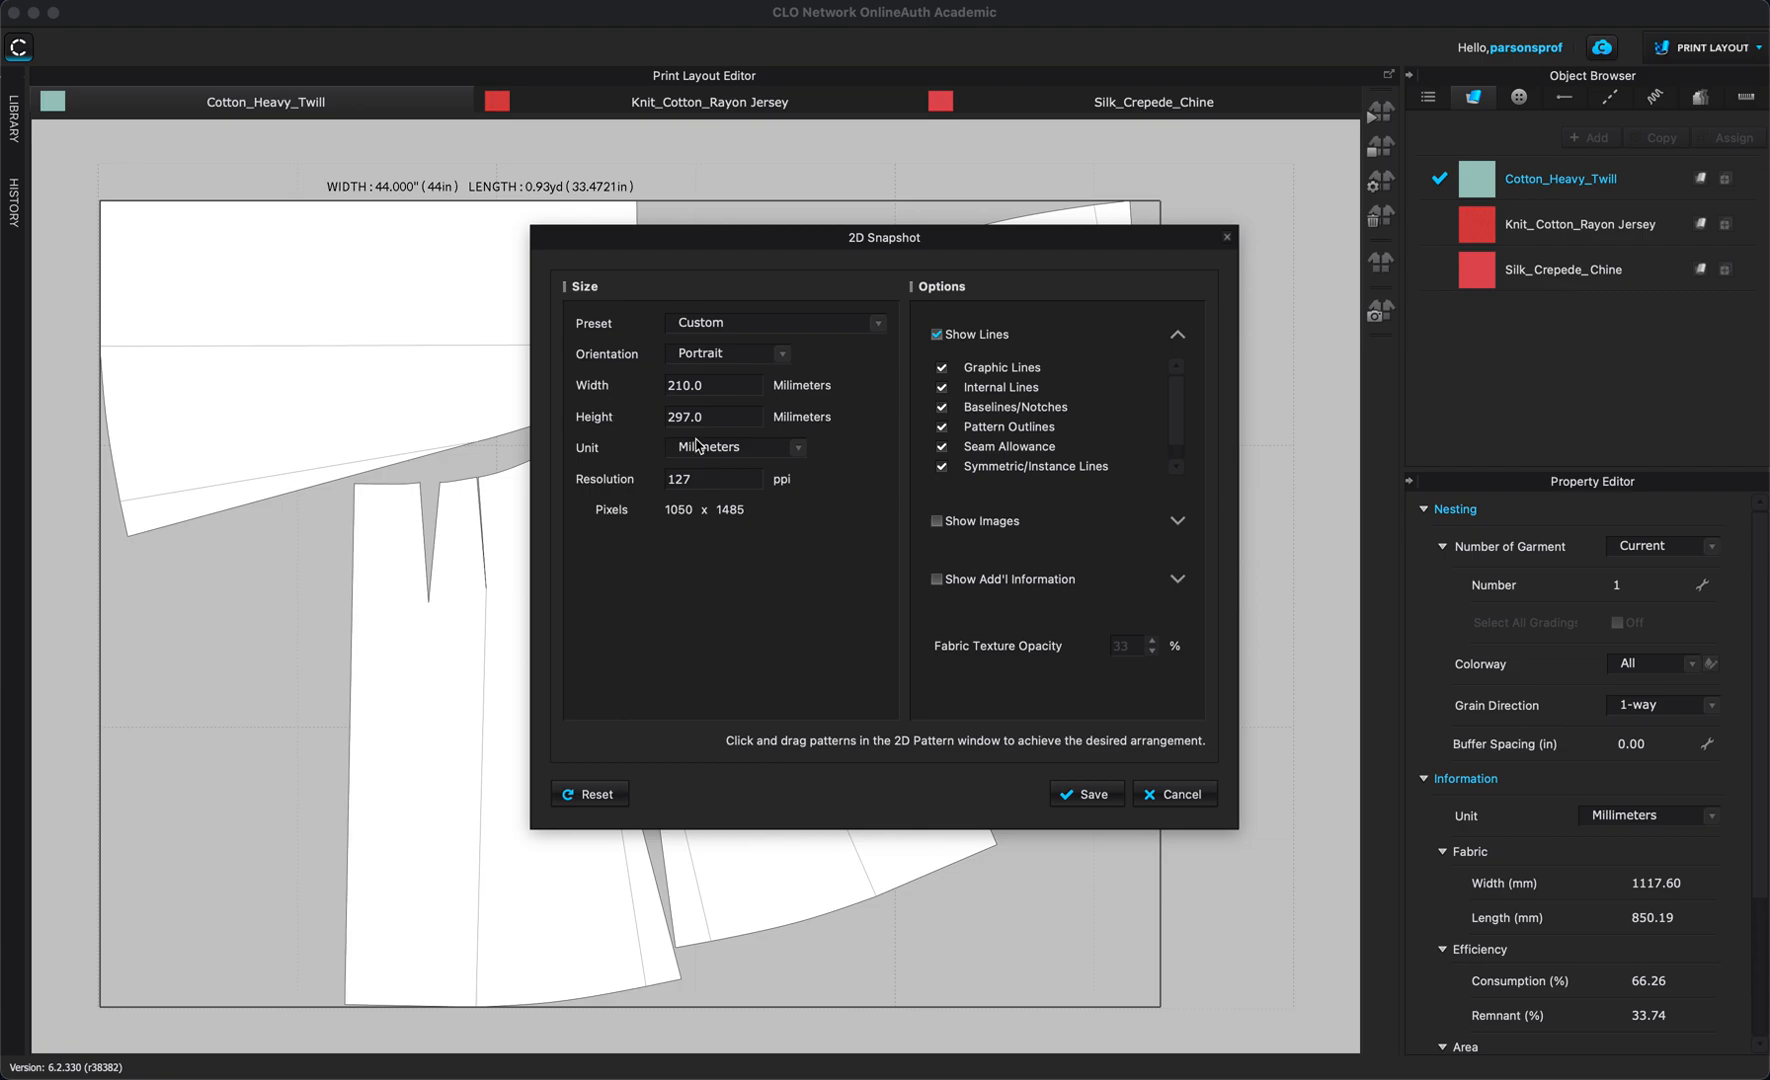
pyautogui.moveTo(1174, 550)
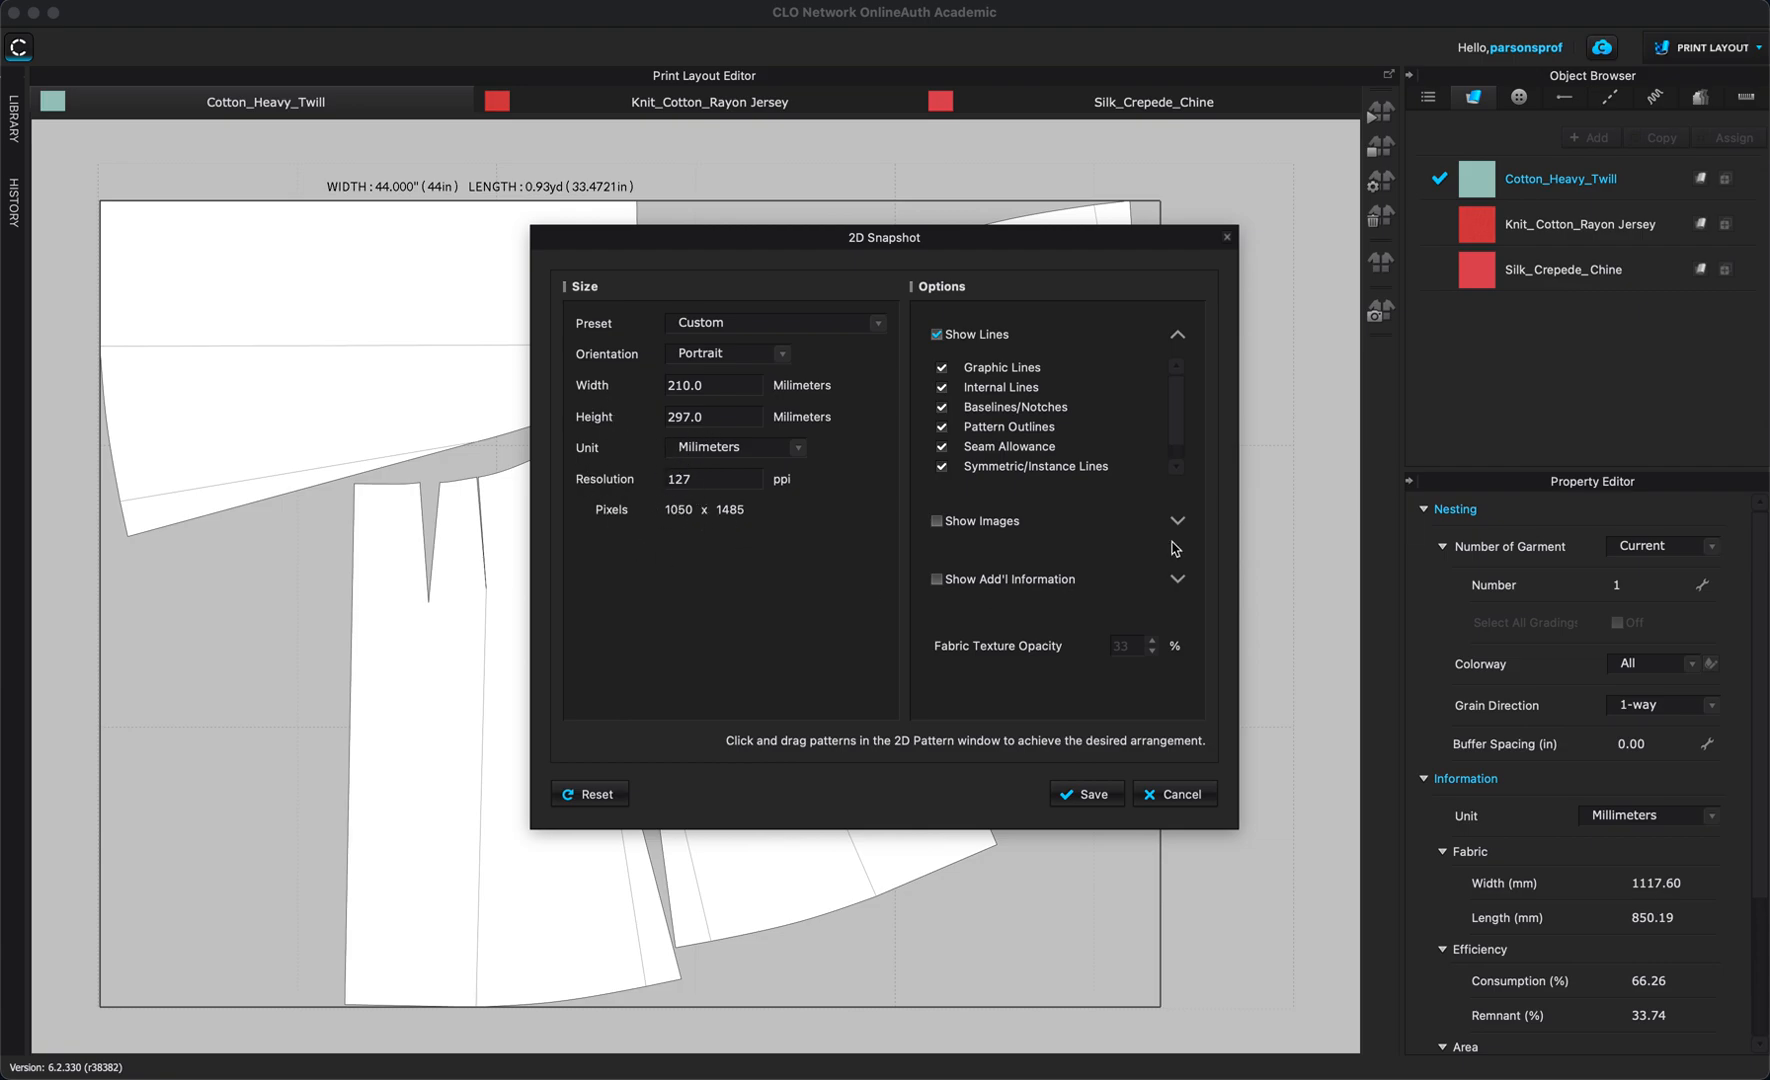
pyautogui.moveTo(1036, 302)
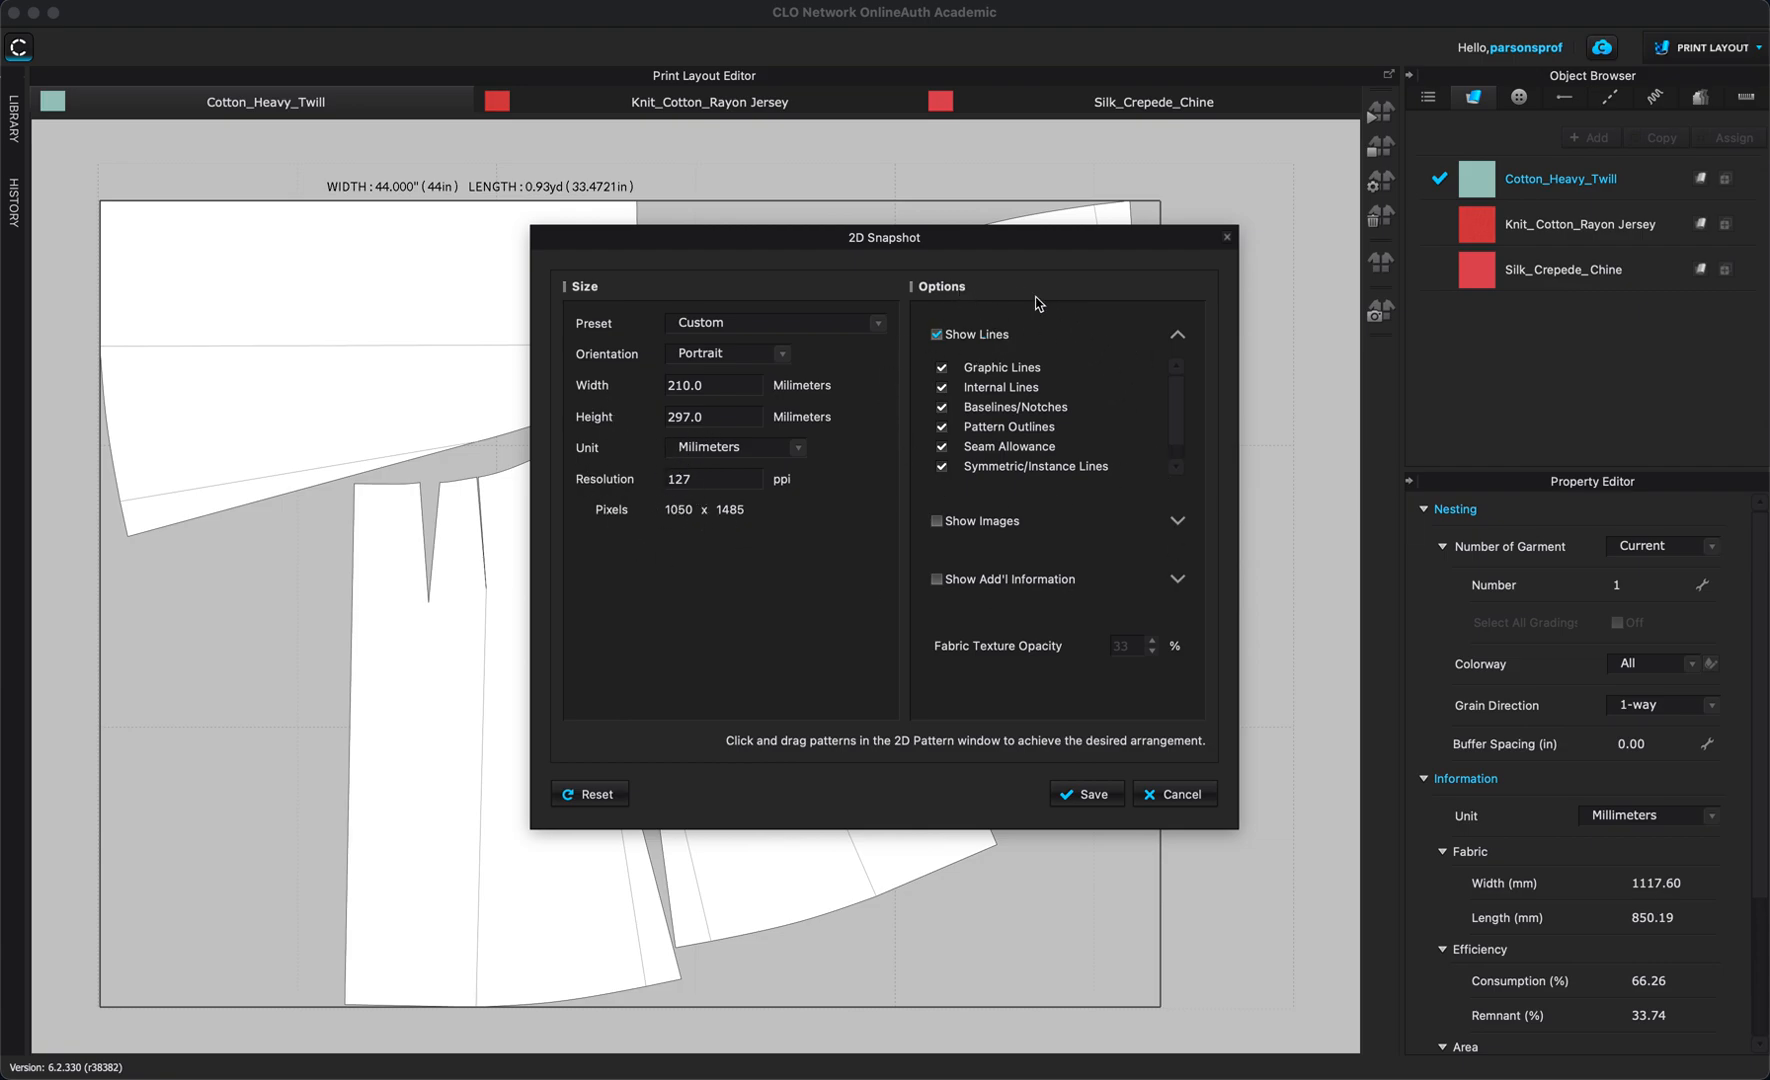
pyautogui.moveTo(994, 408)
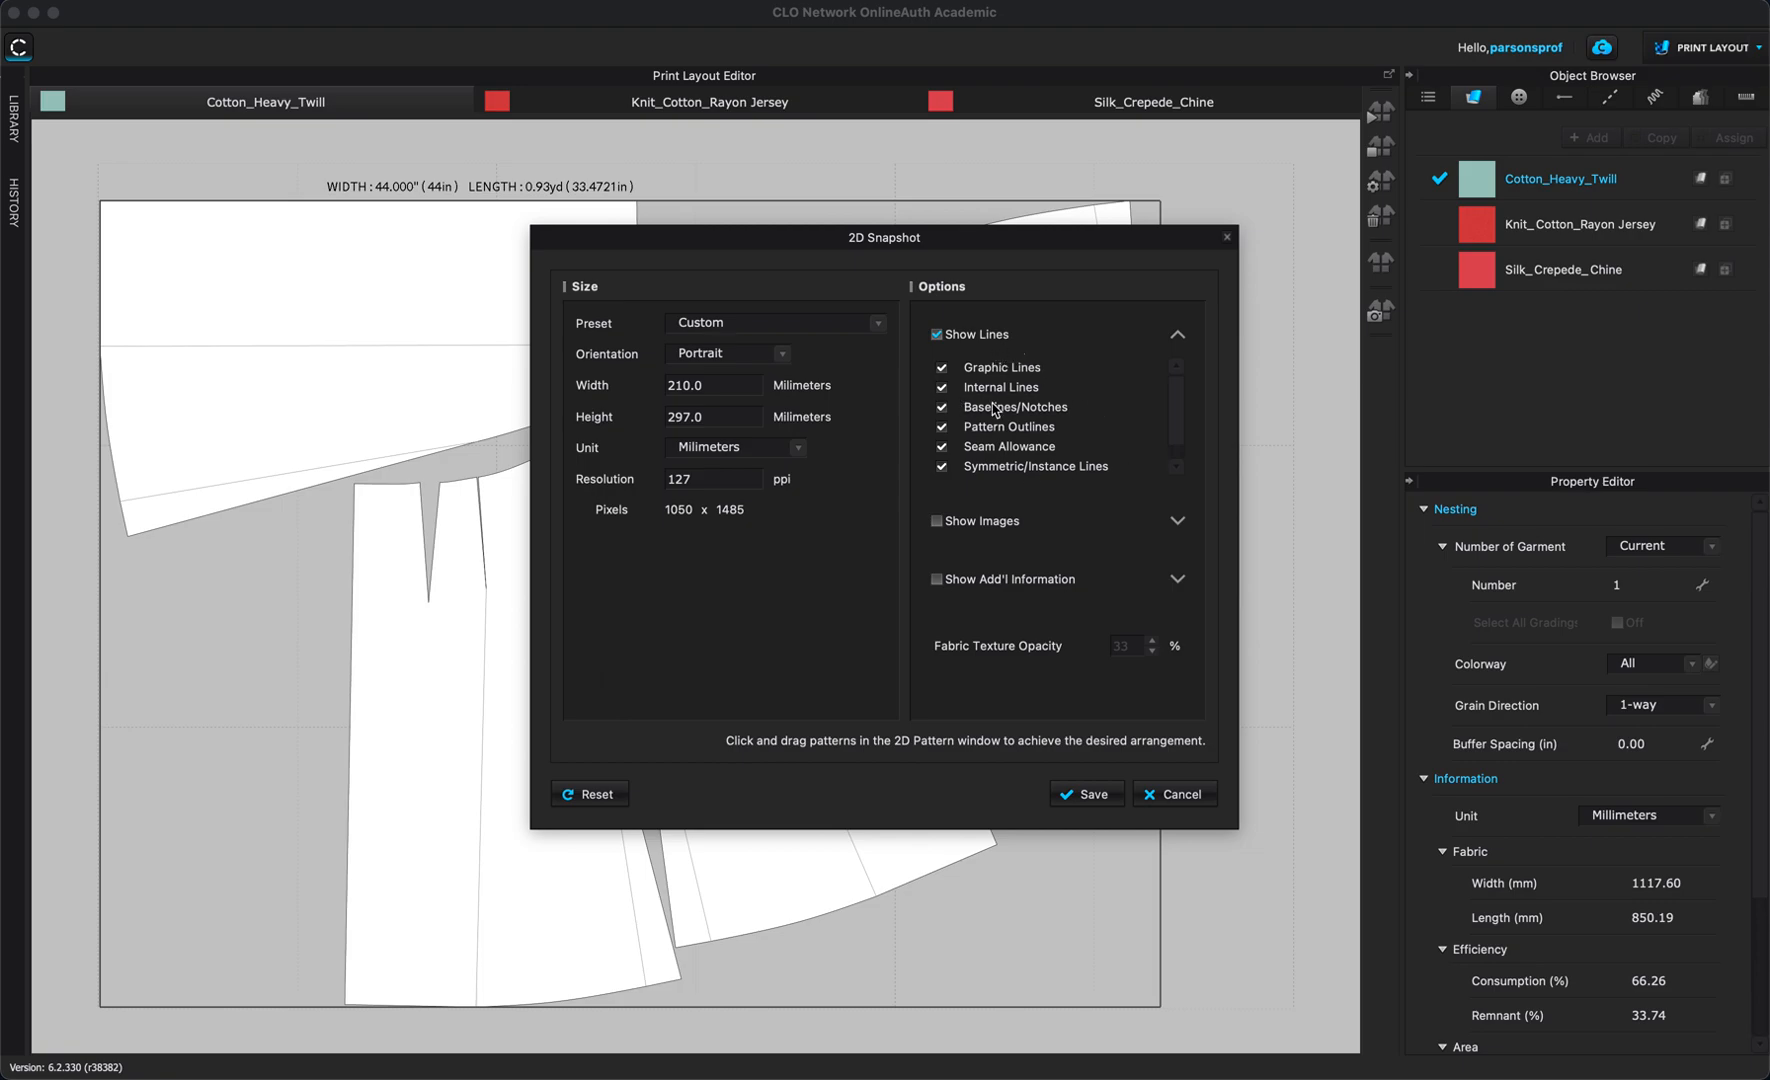
pyautogui.moveTo(966, 452)
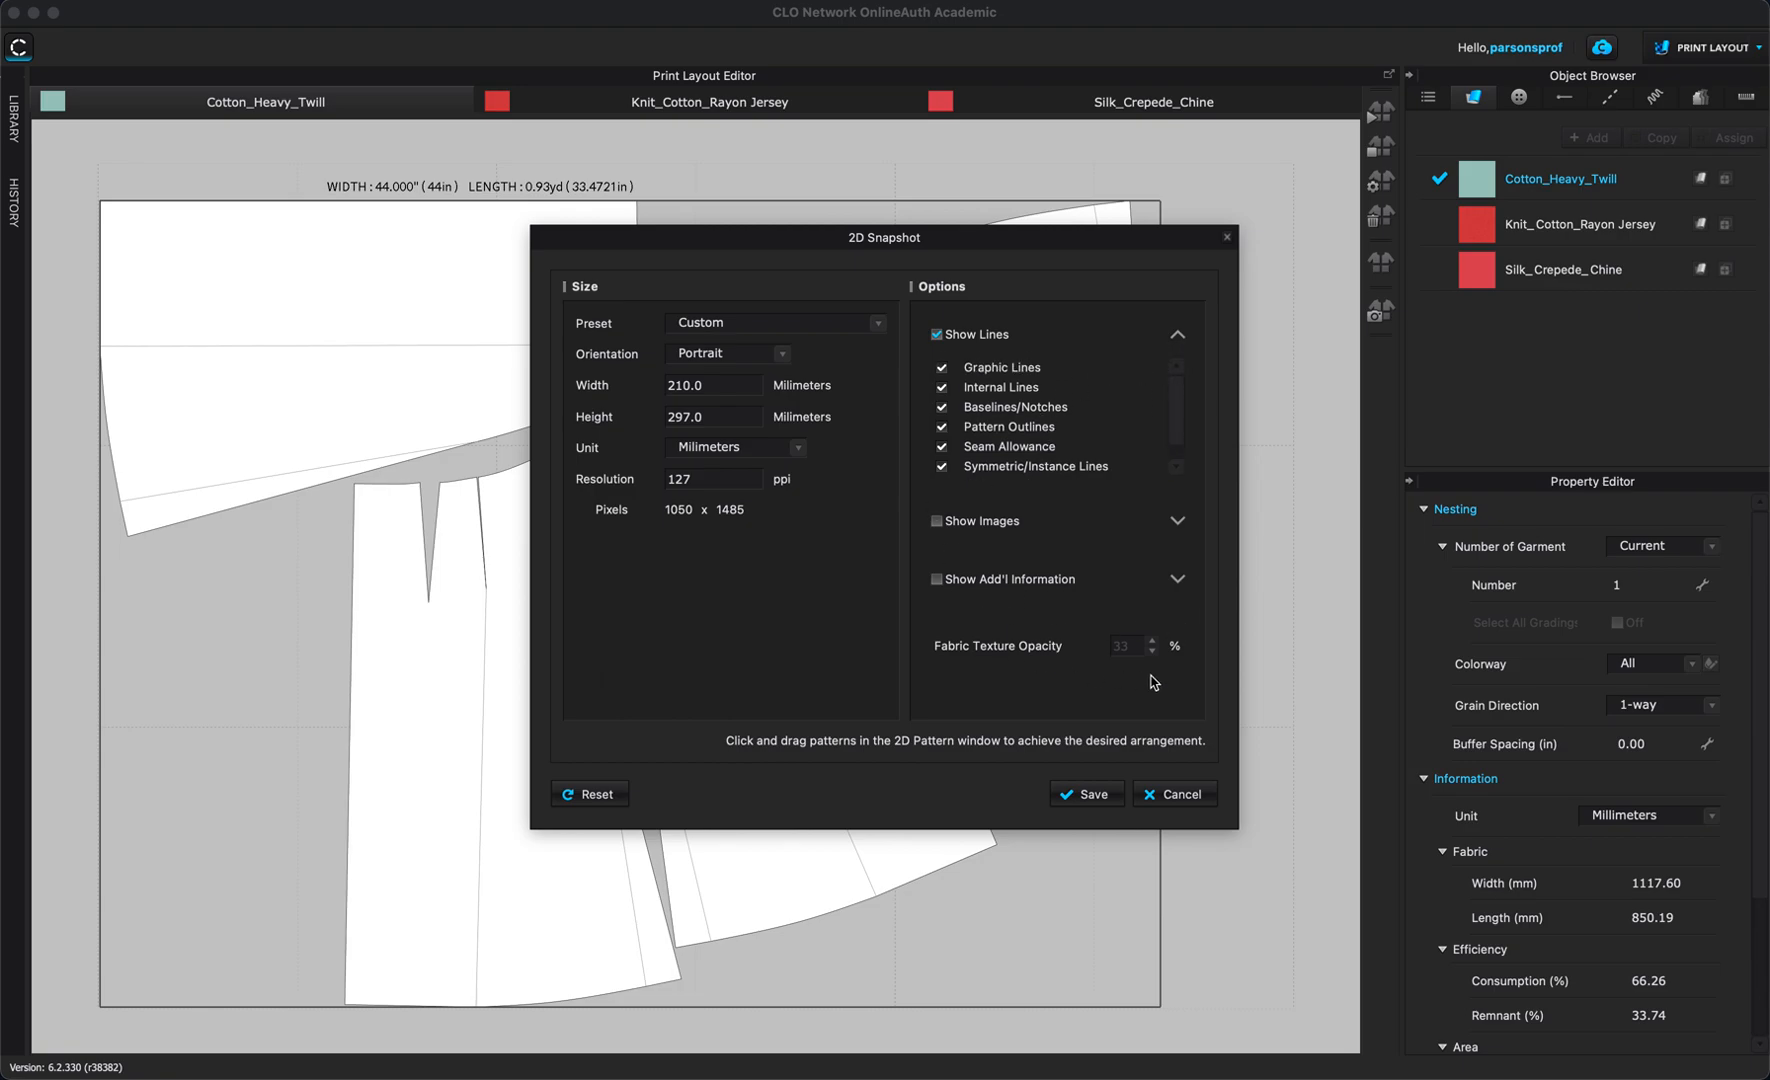
pyautogui.moveTo(962, 490)
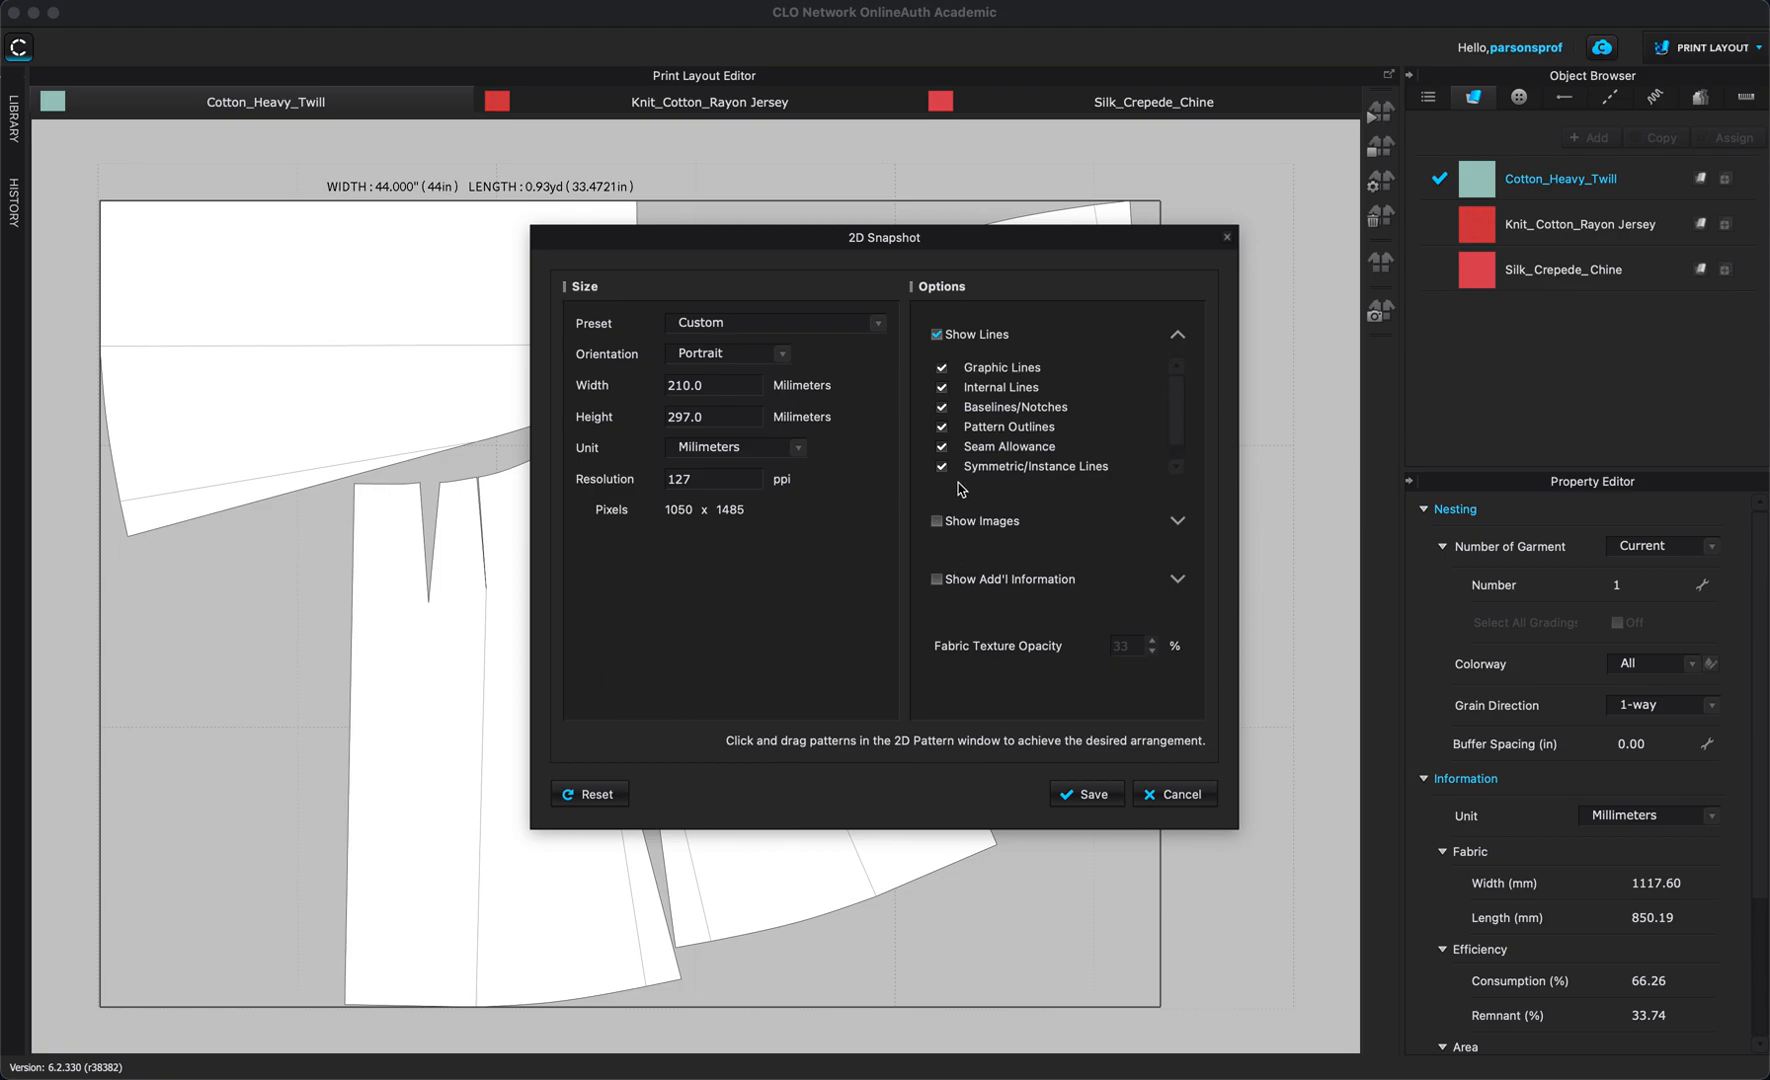
pyautogui.moveTo(968, 610)
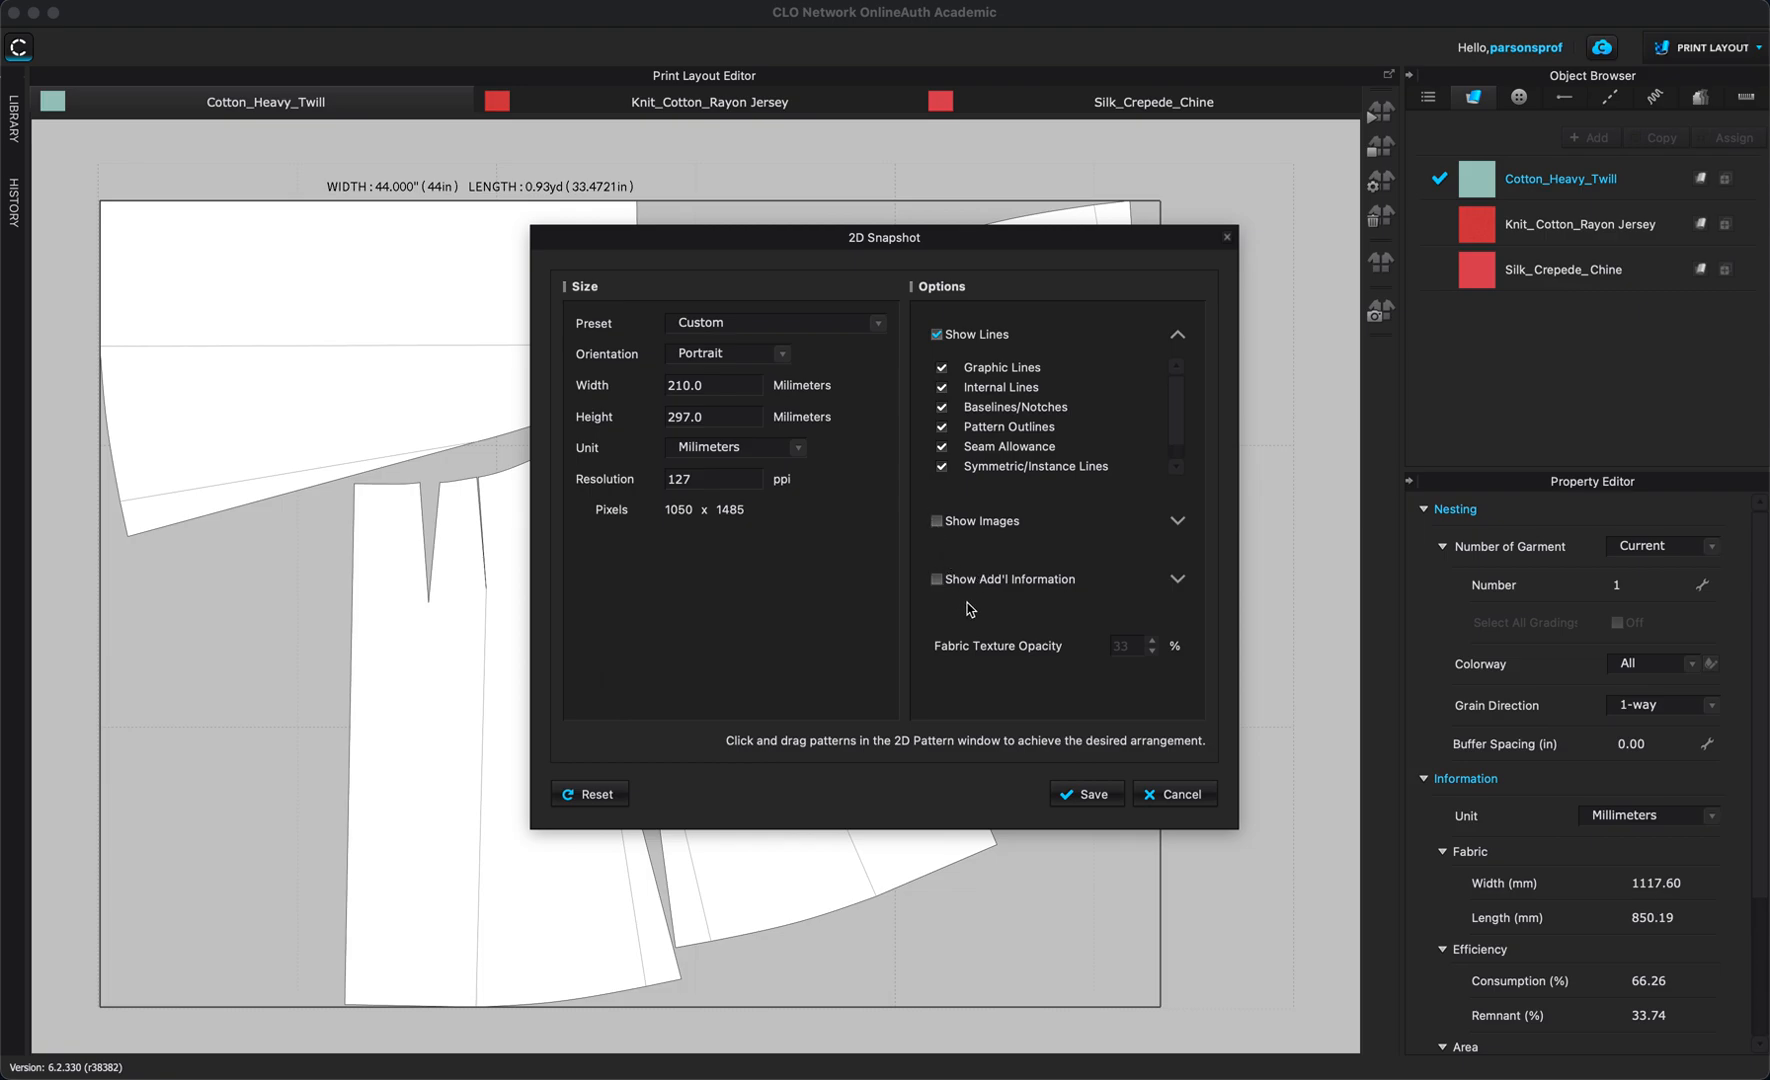
pyautogui.click(938, 578)
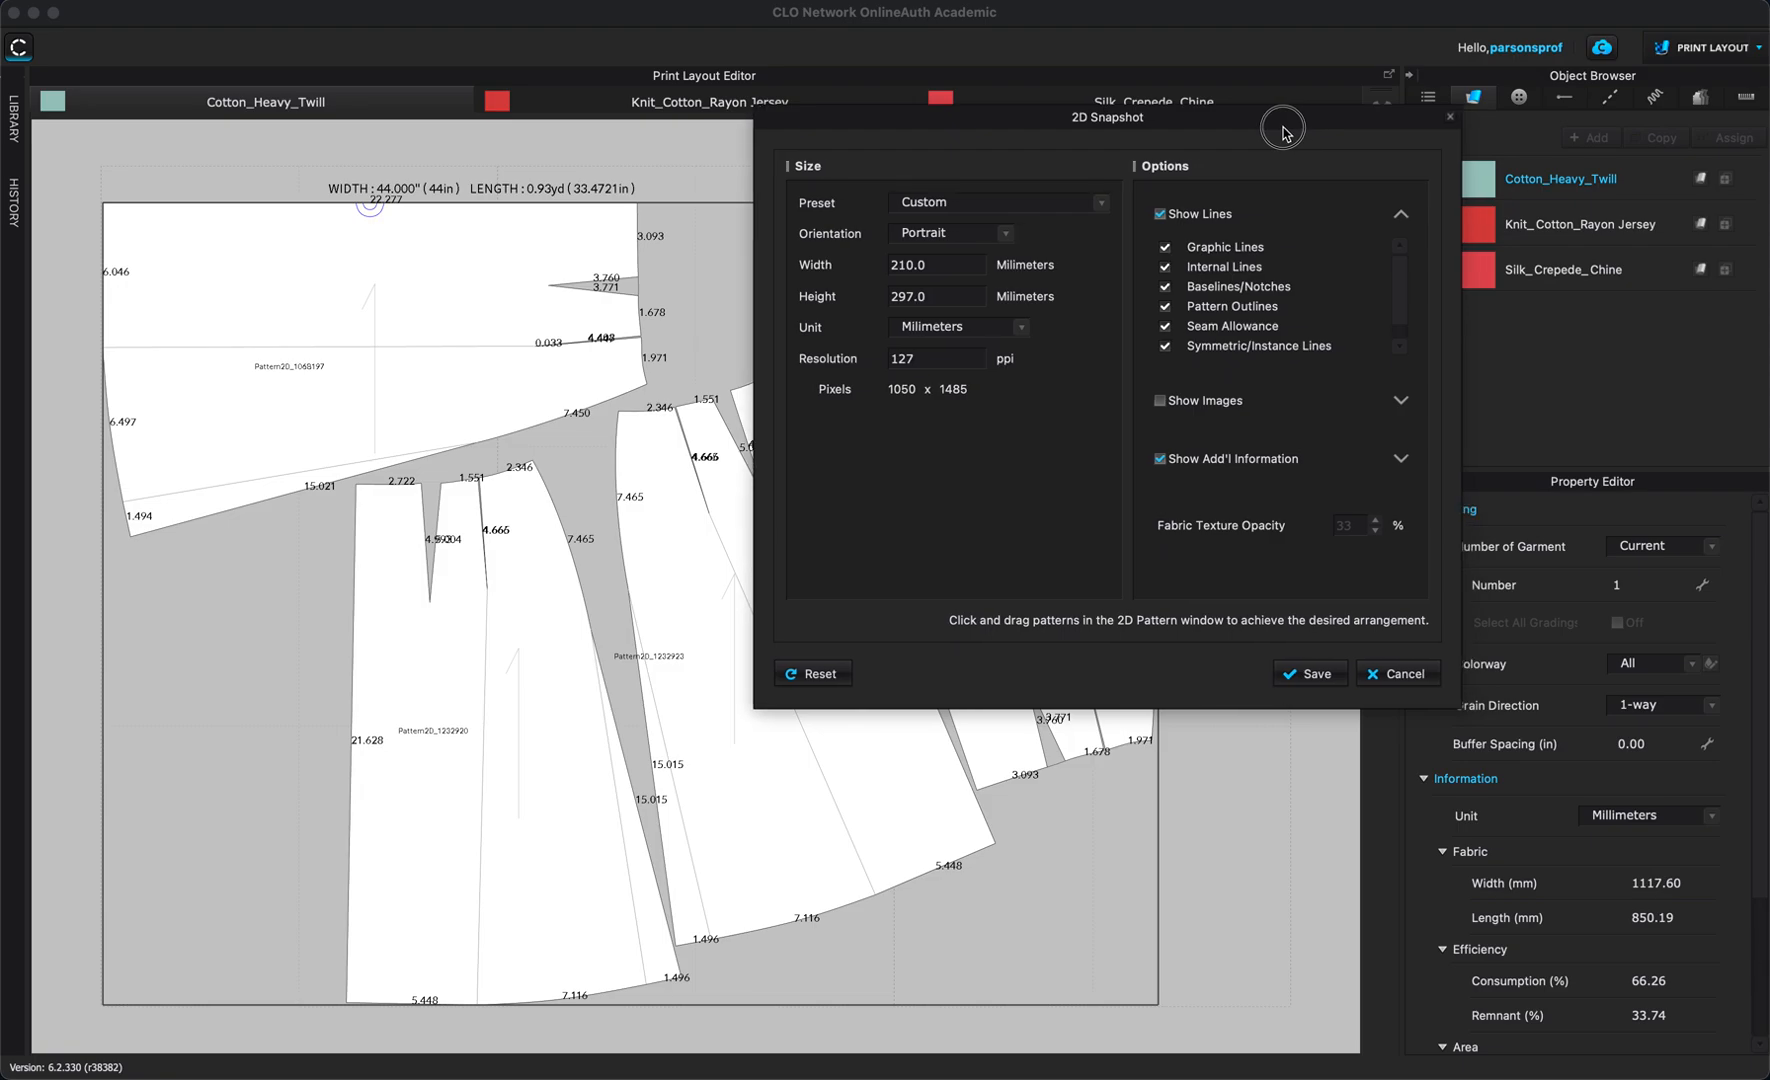
pyautogui.moveTo(1188, 488)
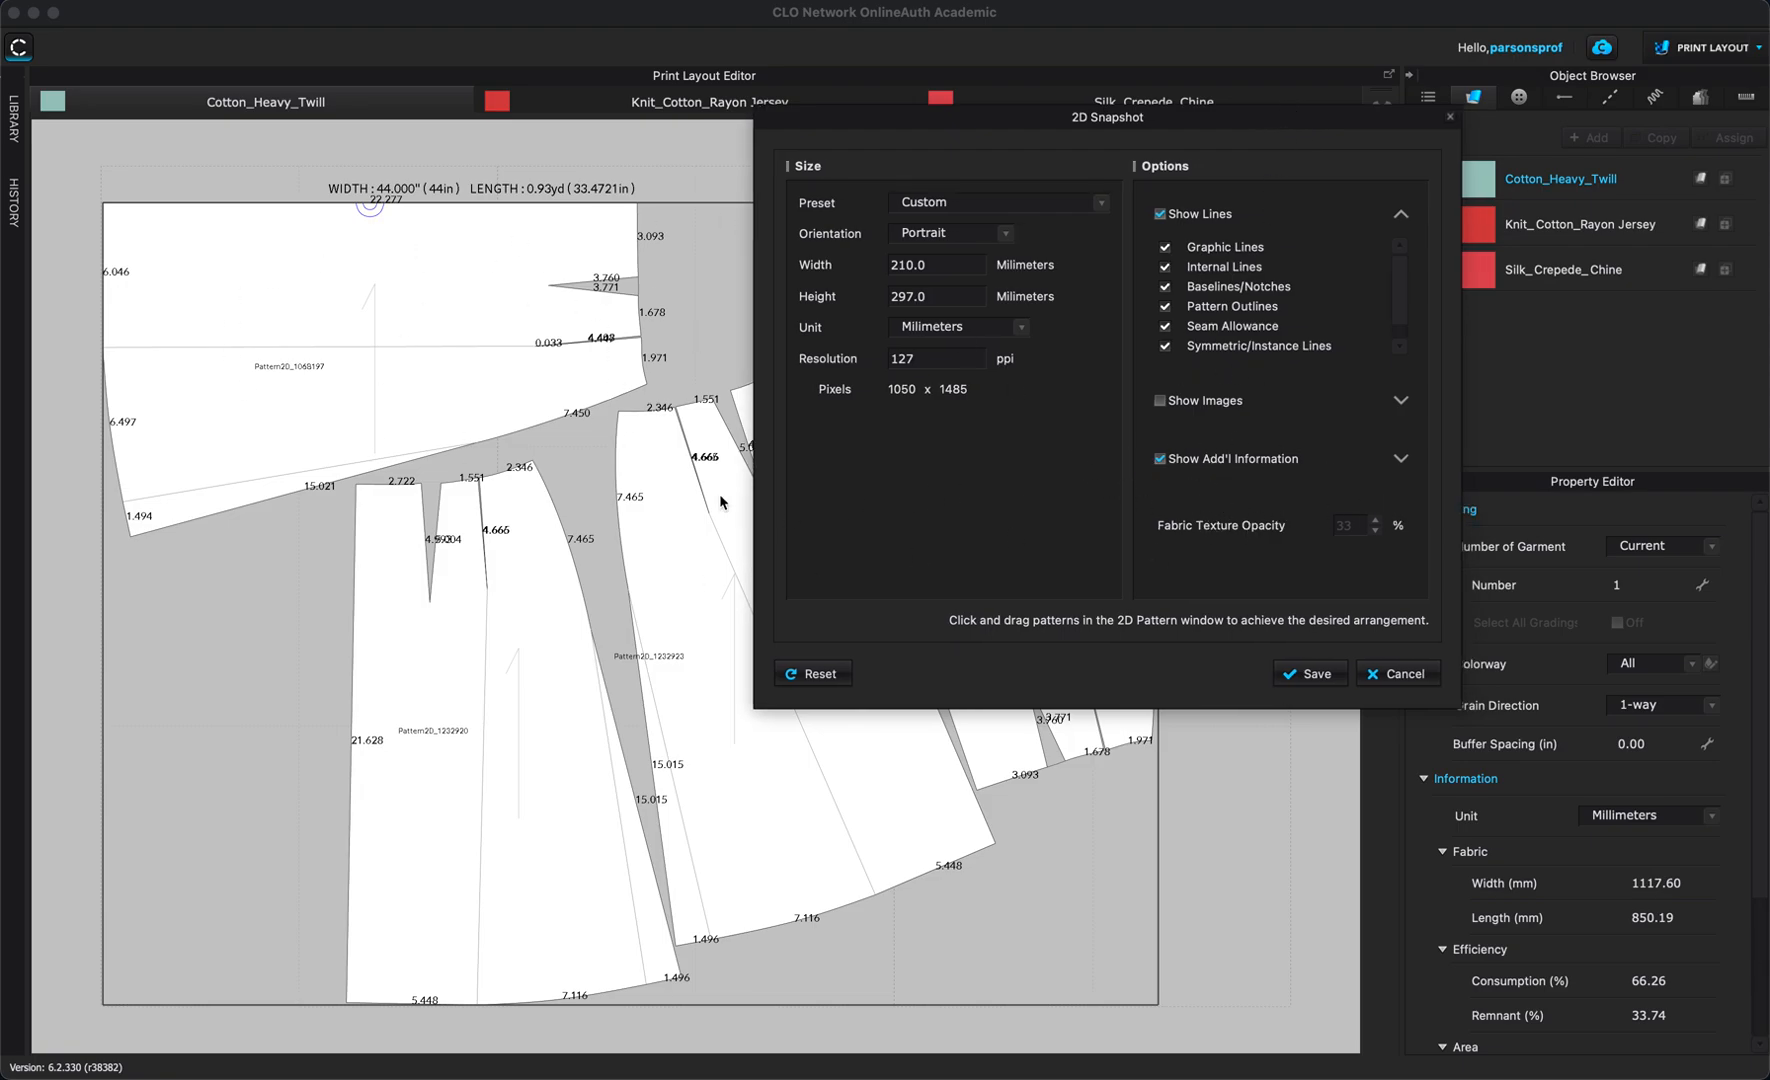
pyautogui.moveTo(504, 442)
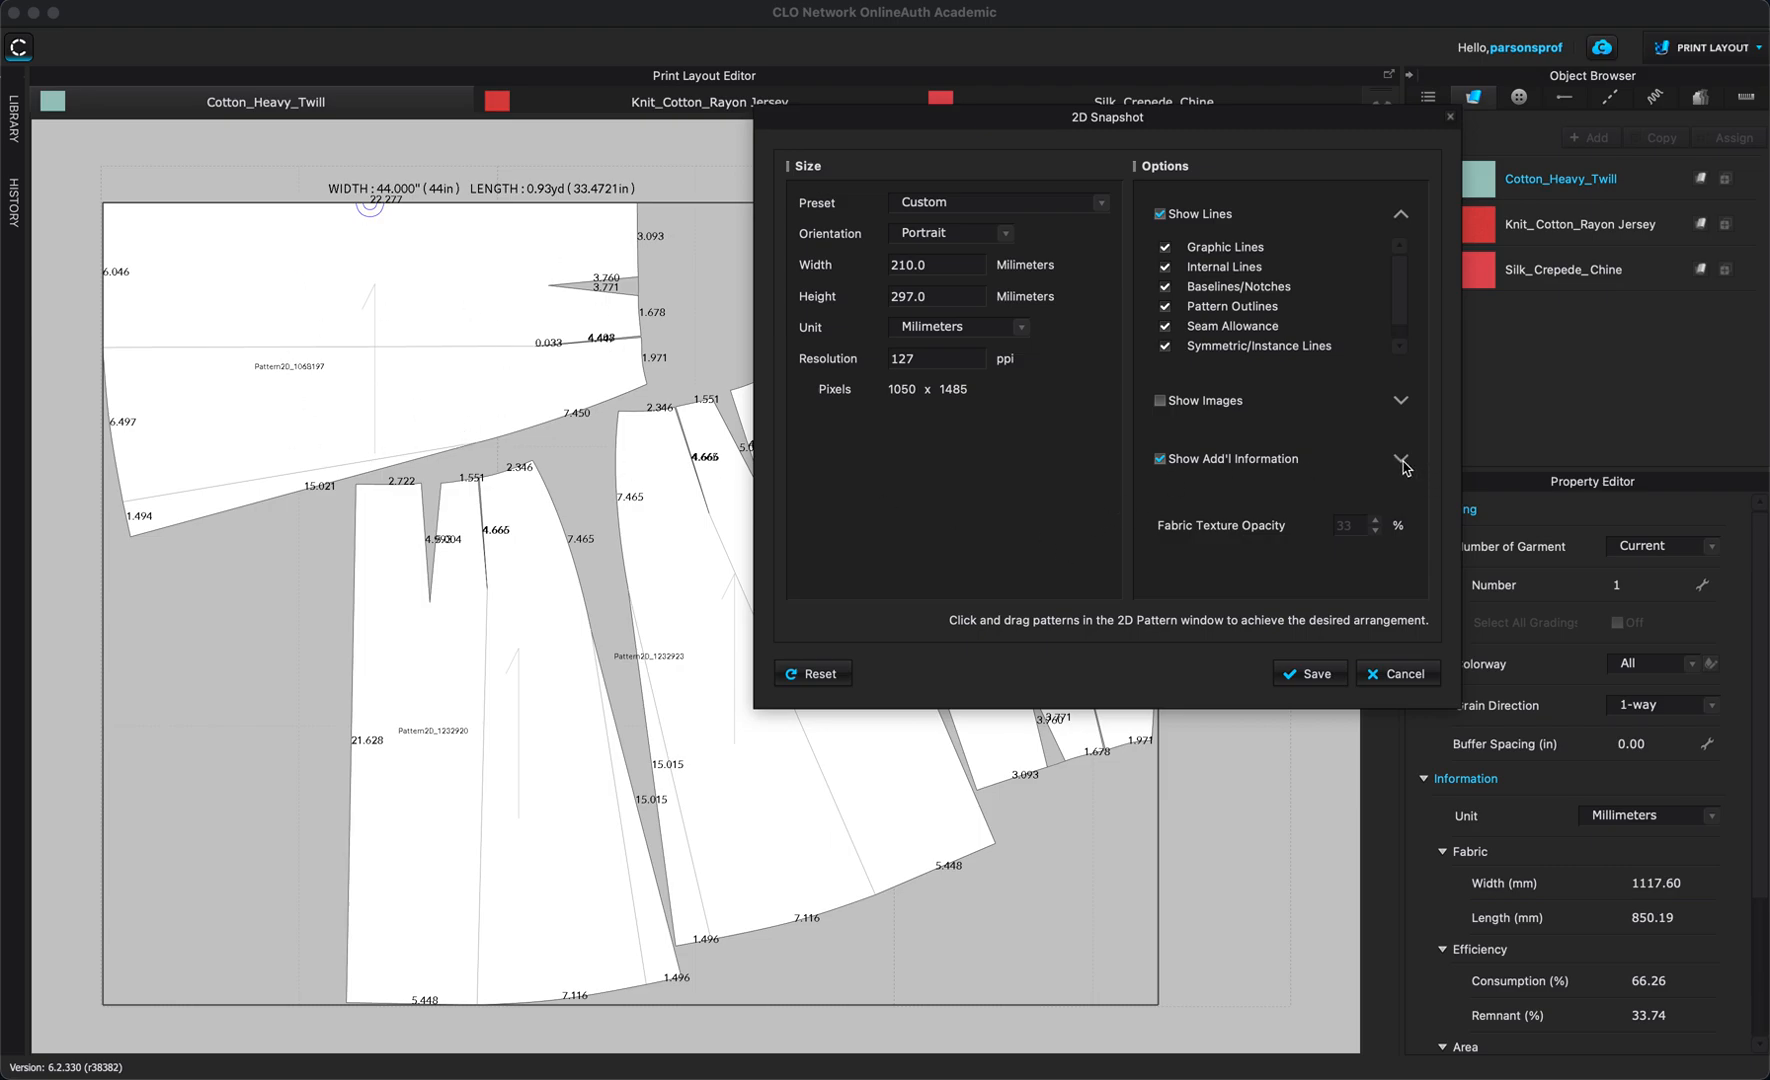
# Under Show Add'l Information, exclude seam taping and line lengths, keeping names, annotations and grainlines.
pyautogui.click(1404, 460)
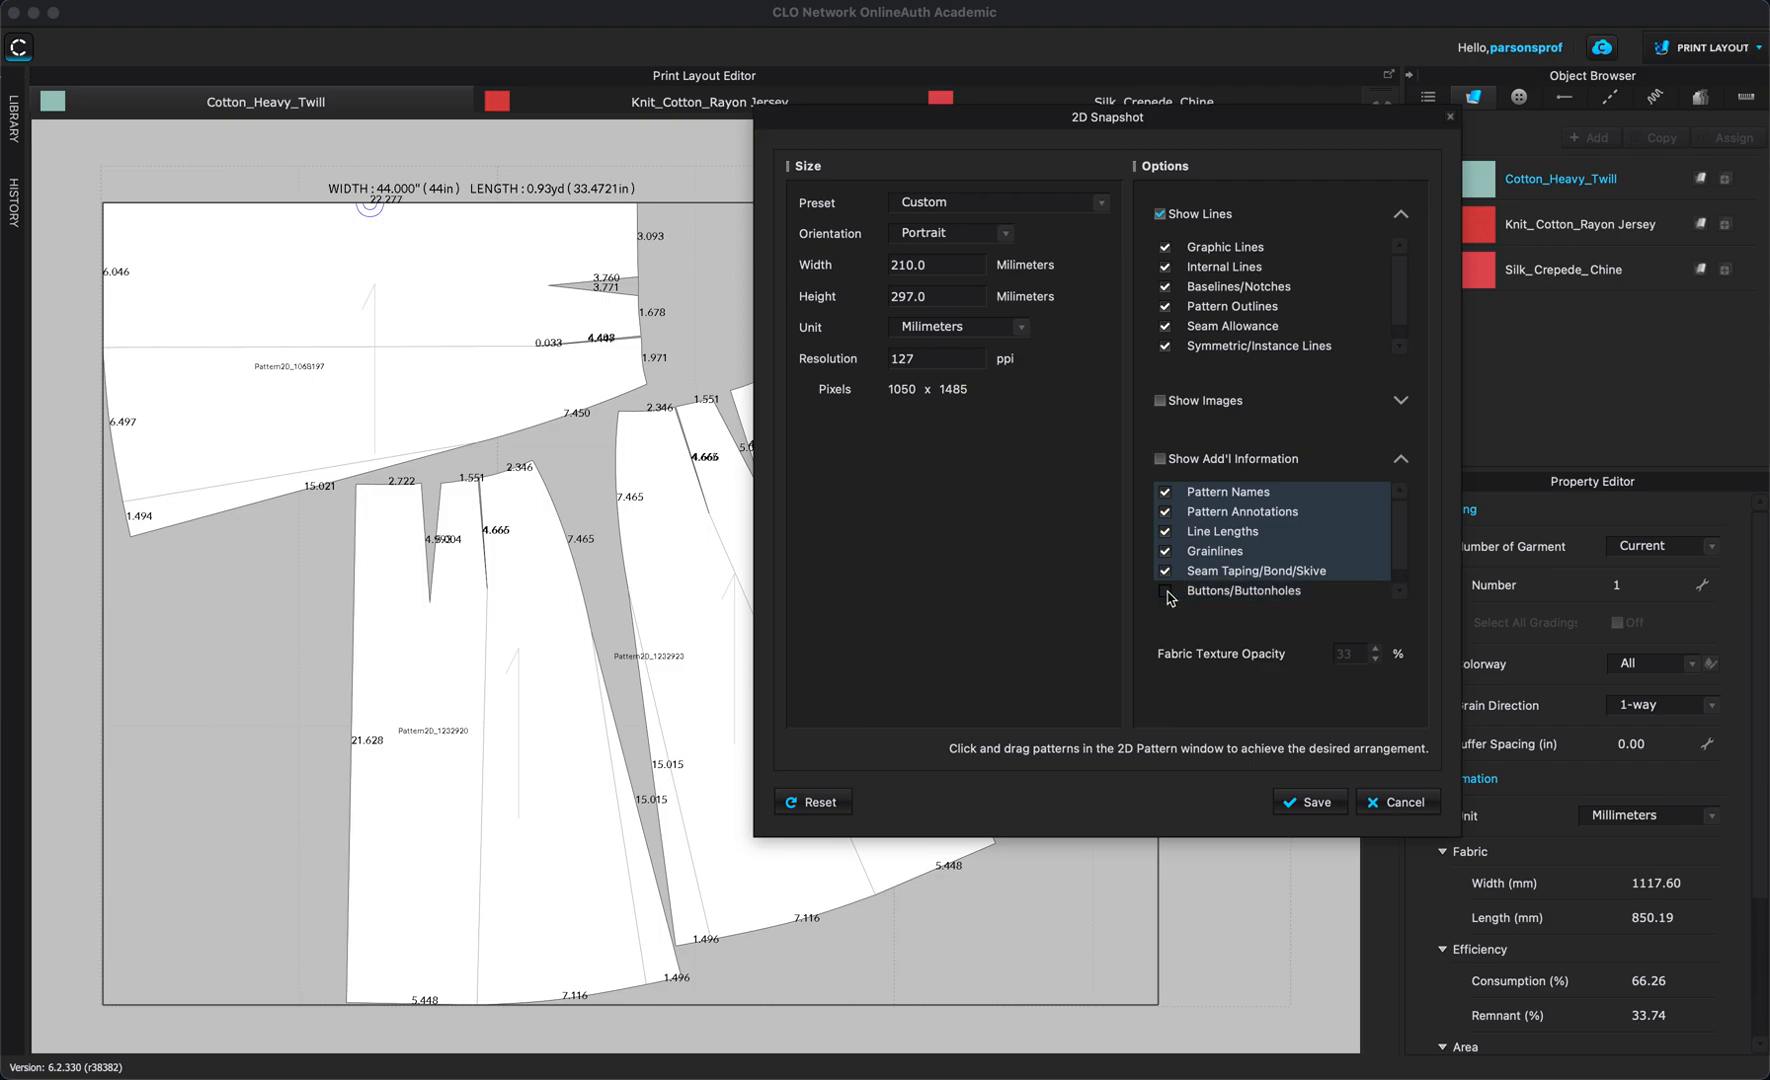
pyautogui.click(1164, 570)
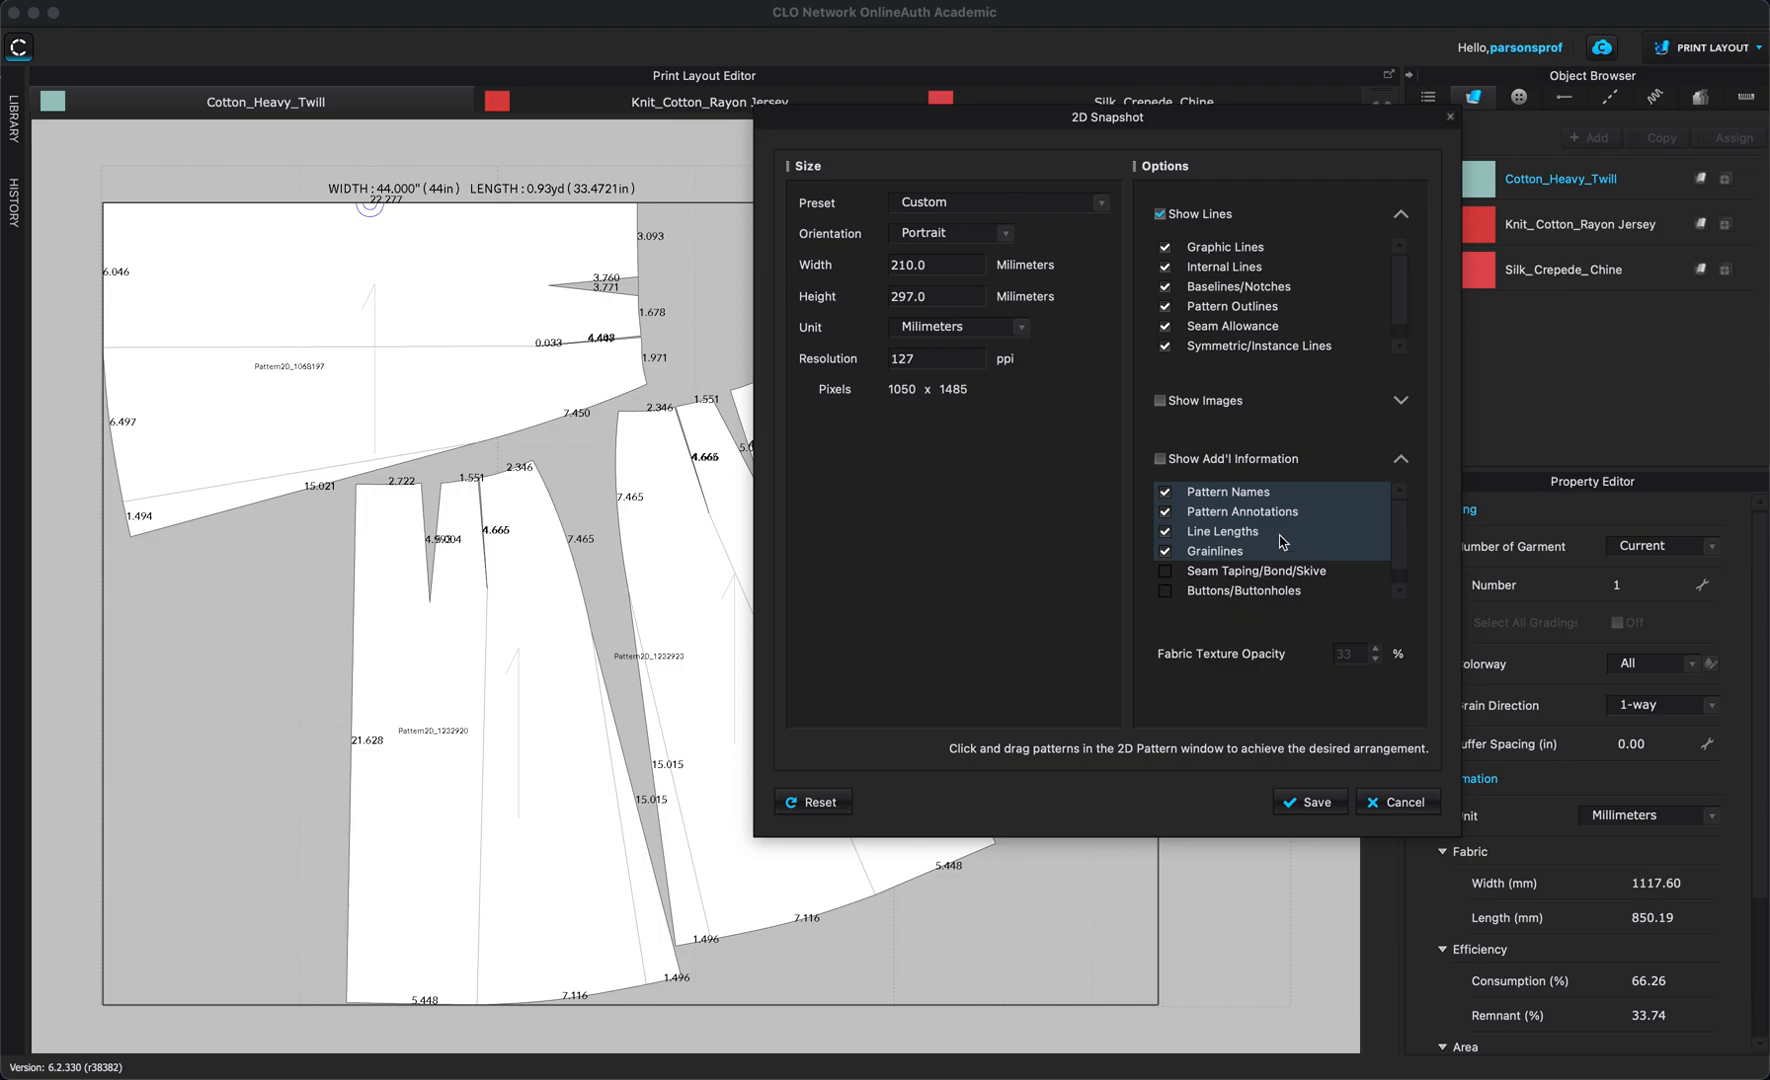
pyautogui.moveTo(1184, 536)
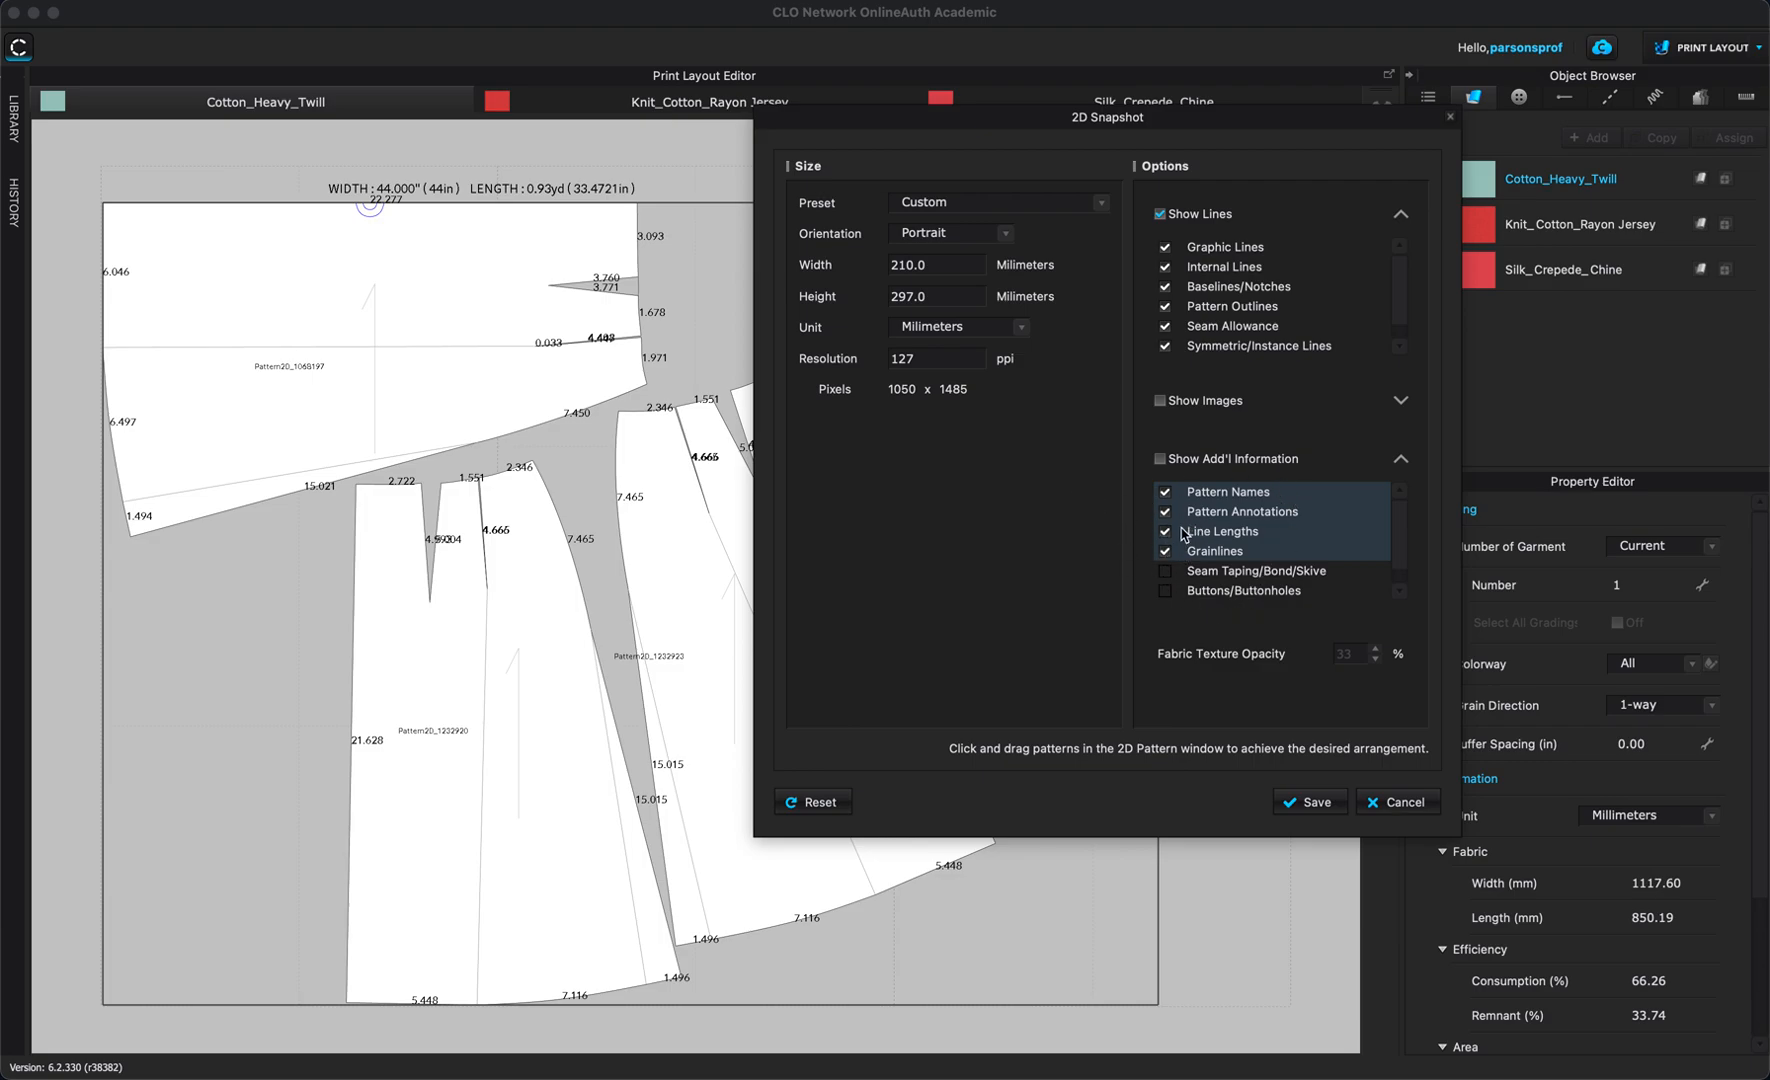
pyautogui.click(1164, 532)
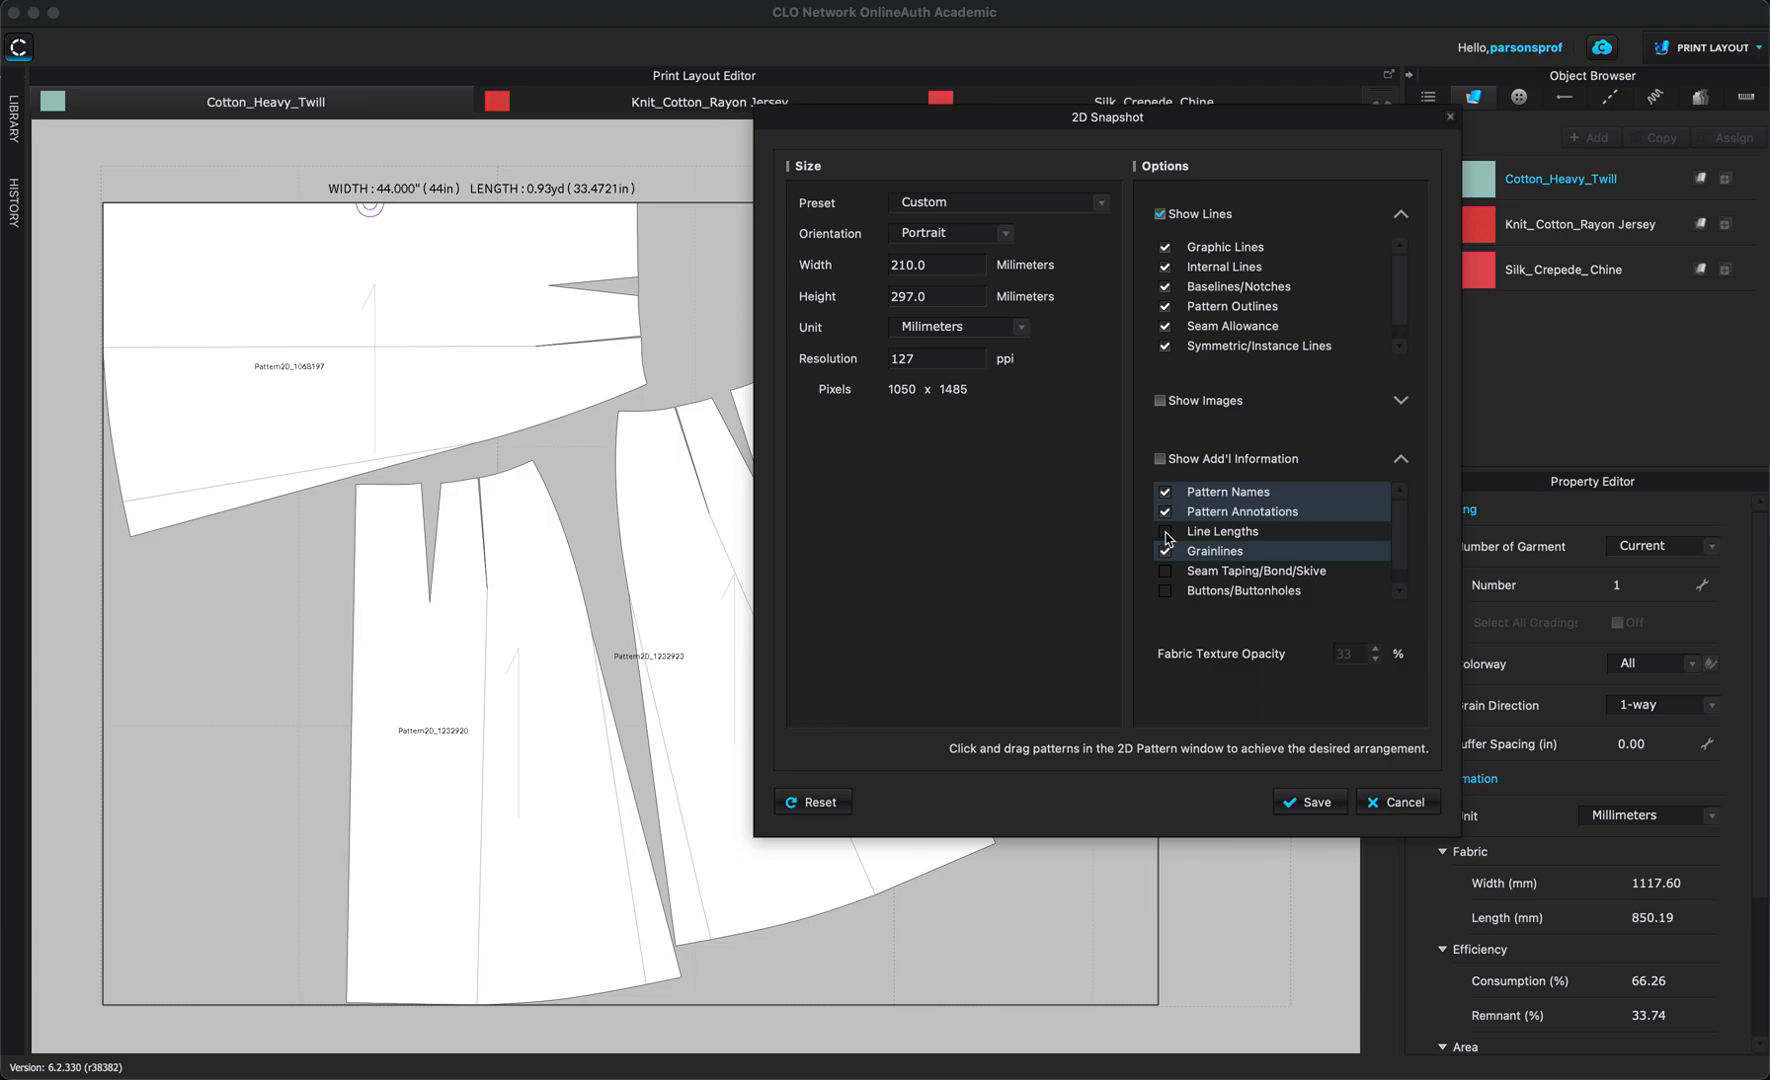
pyautogui.click(1166, 532)
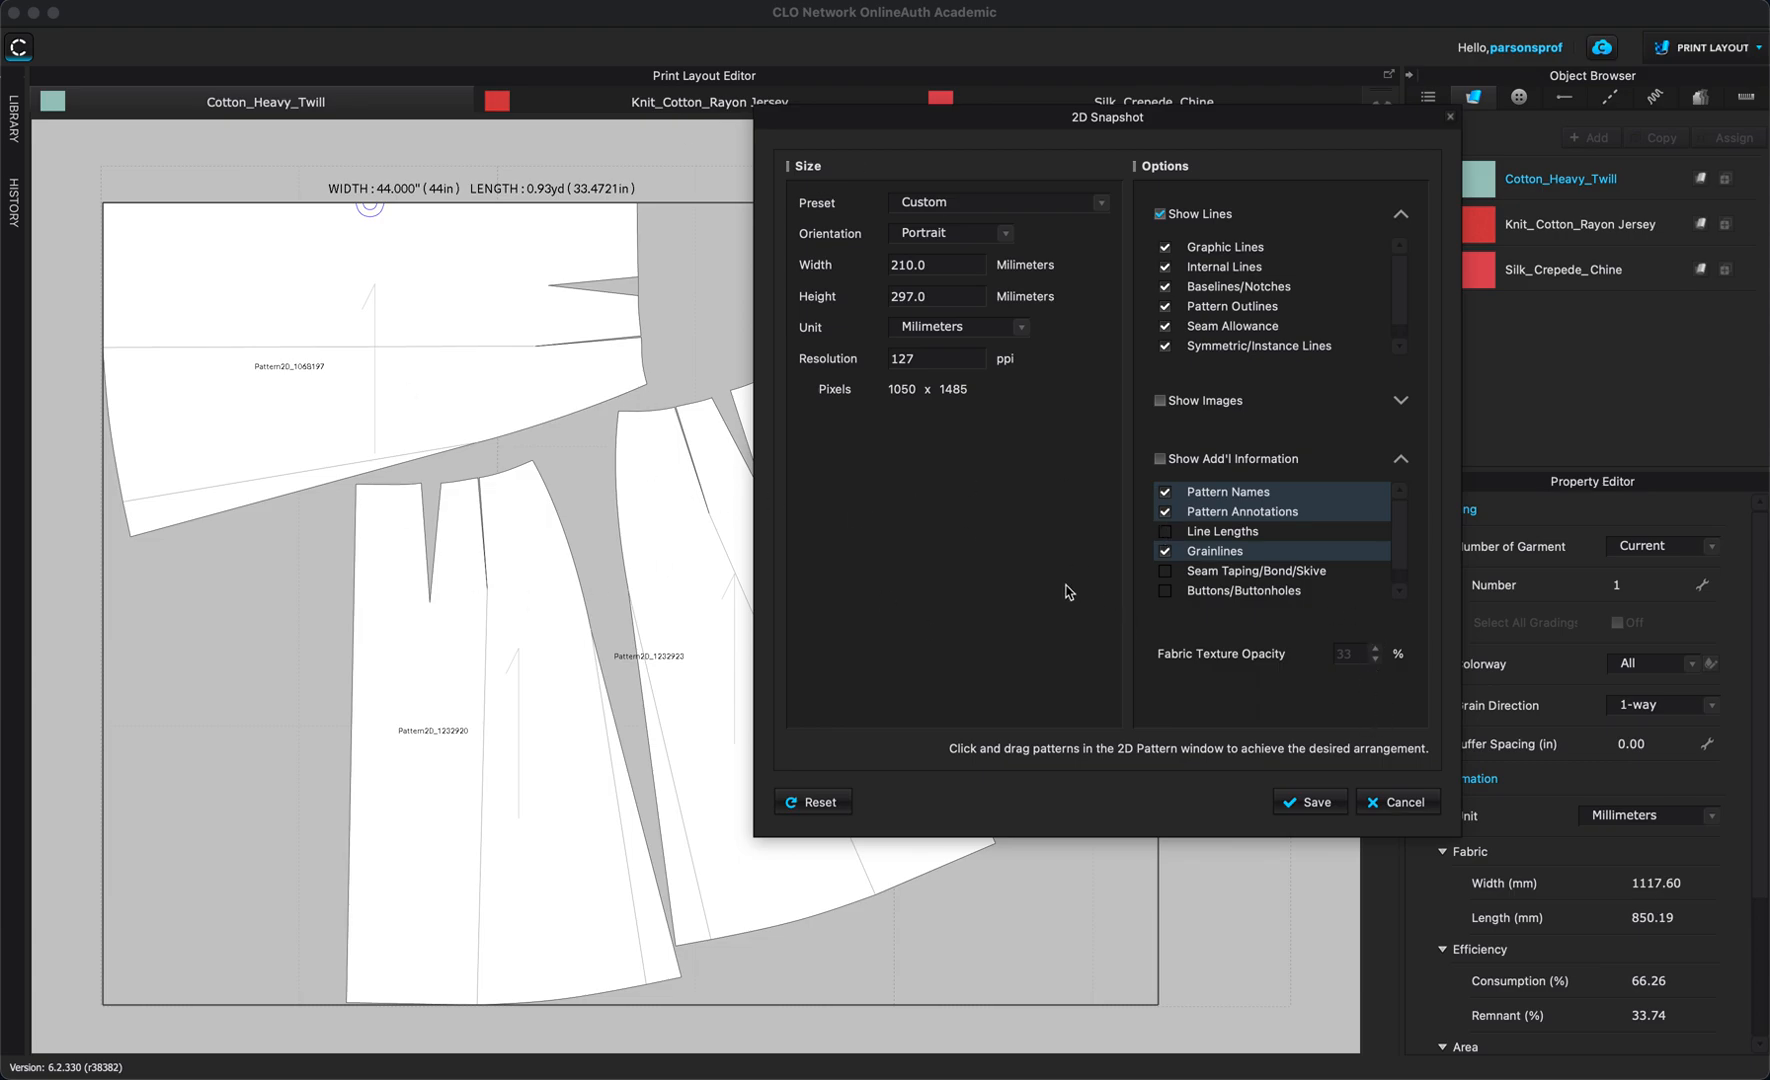
pyautogui.moveTo(864, 268)
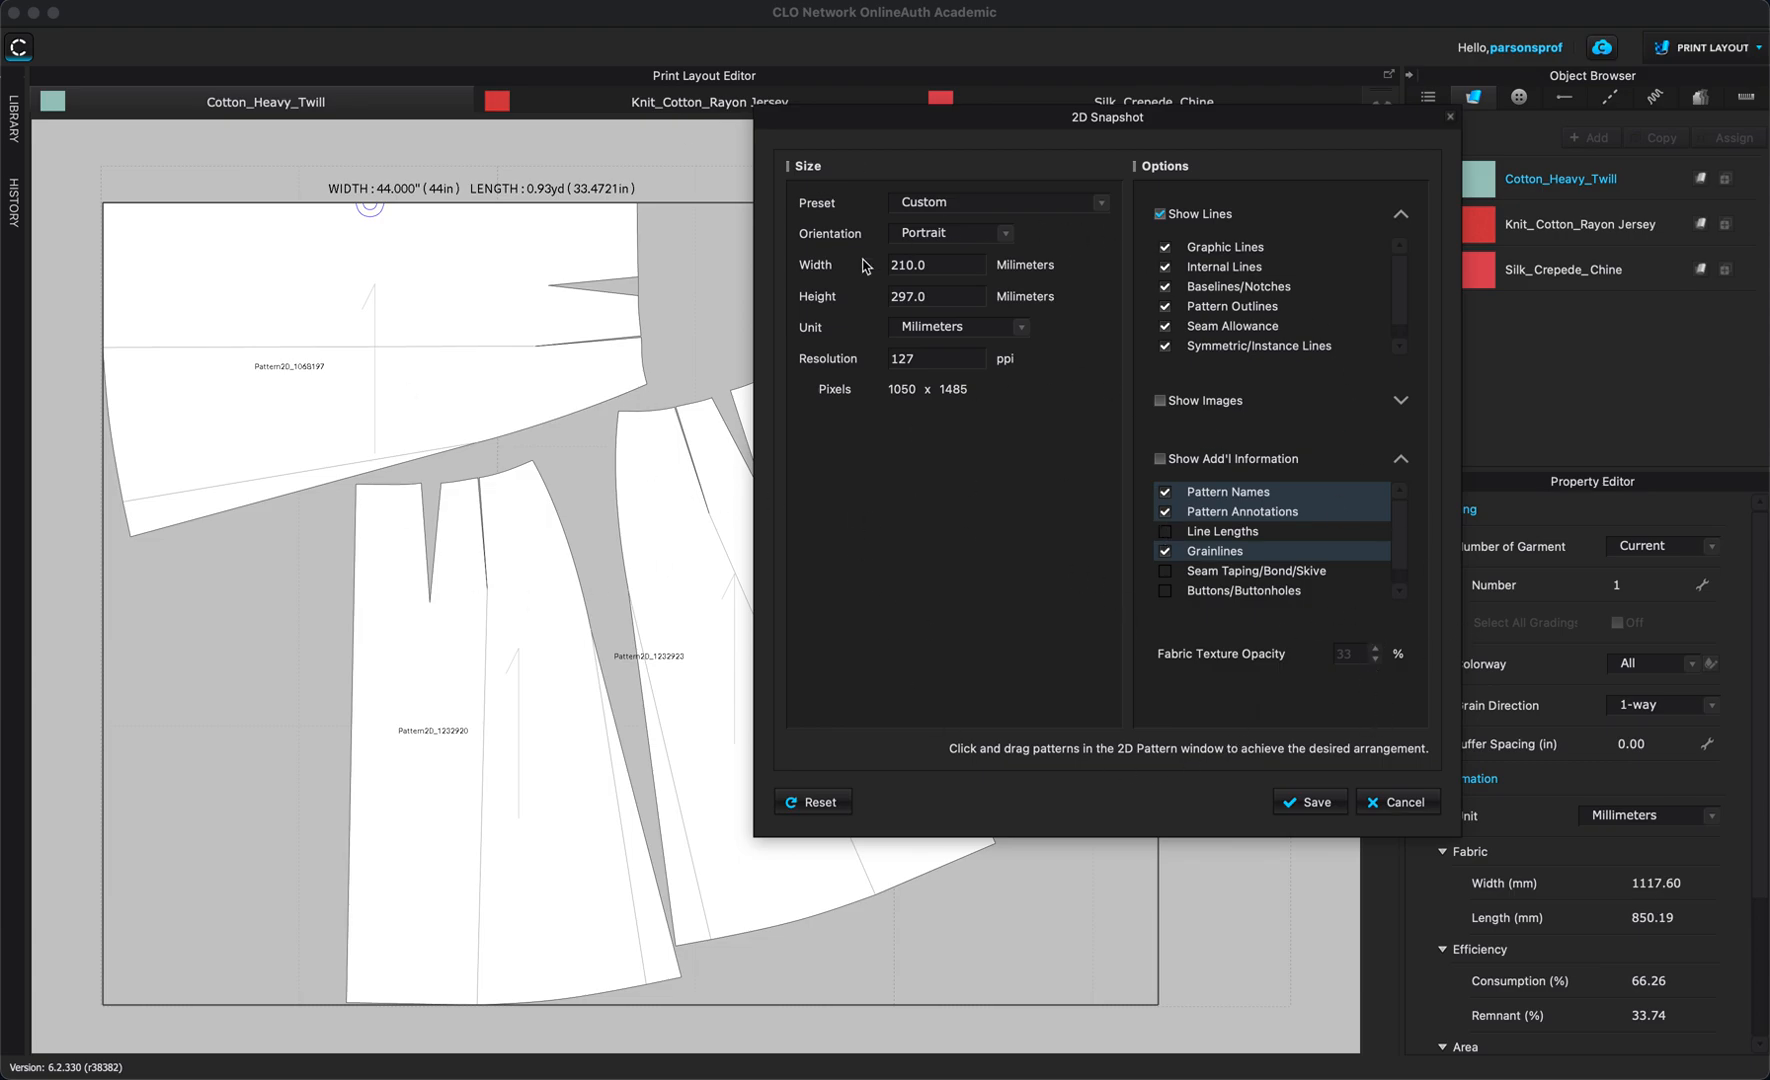
# Try the Show Images texture and graphics options, then leave images turned off.
pyautogui.click(1404, 400)
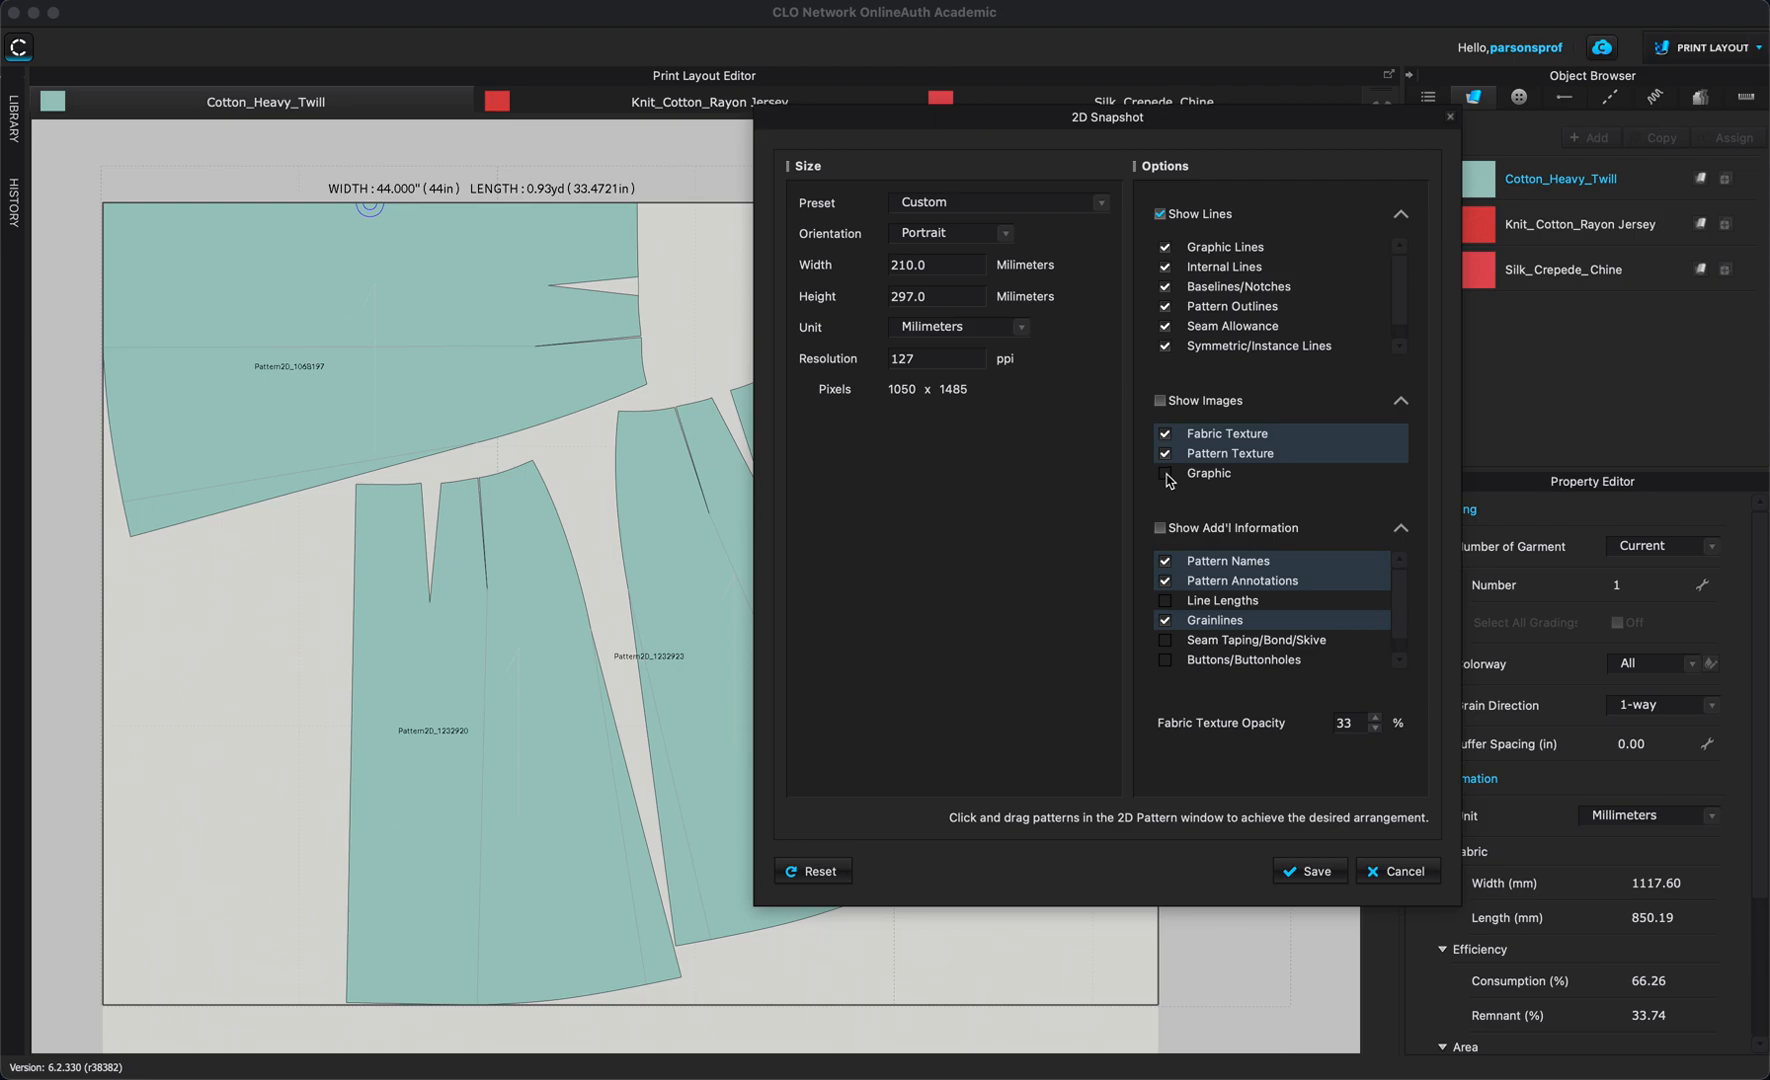
pyautogui.click(1164, 472)
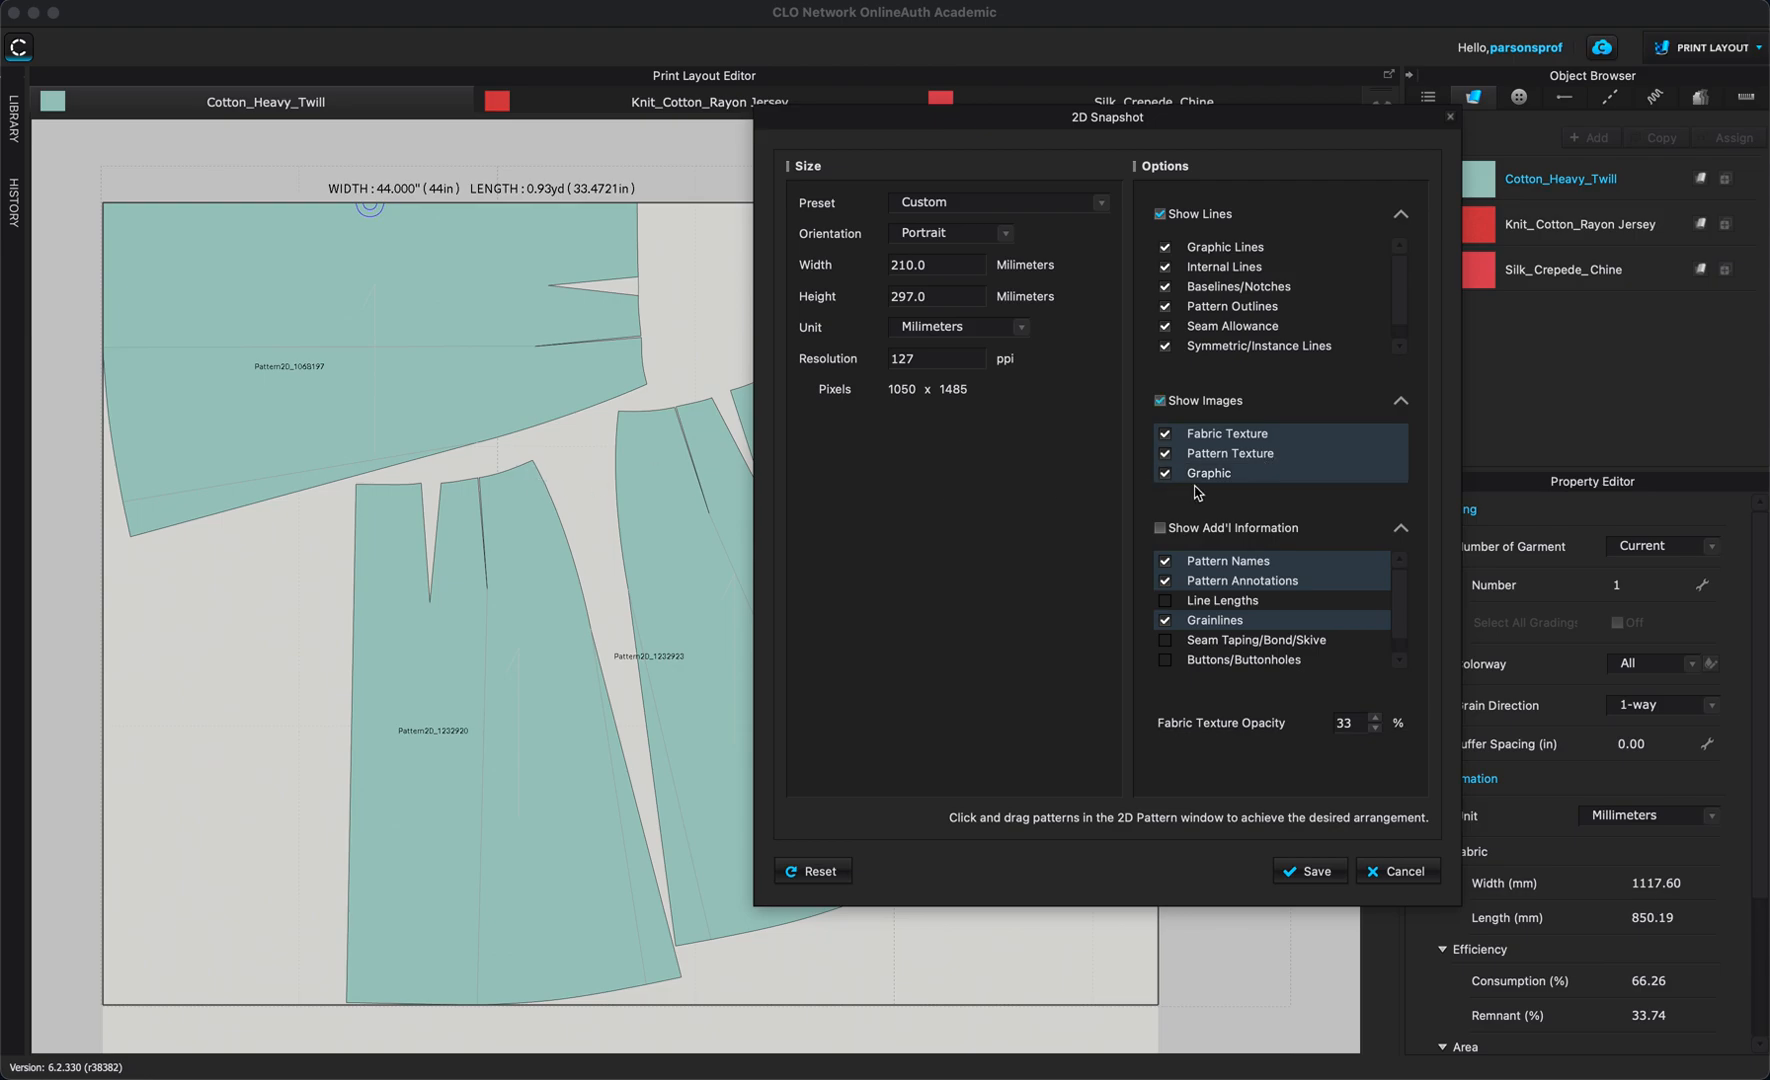
pyautogui.click(1164, 472)
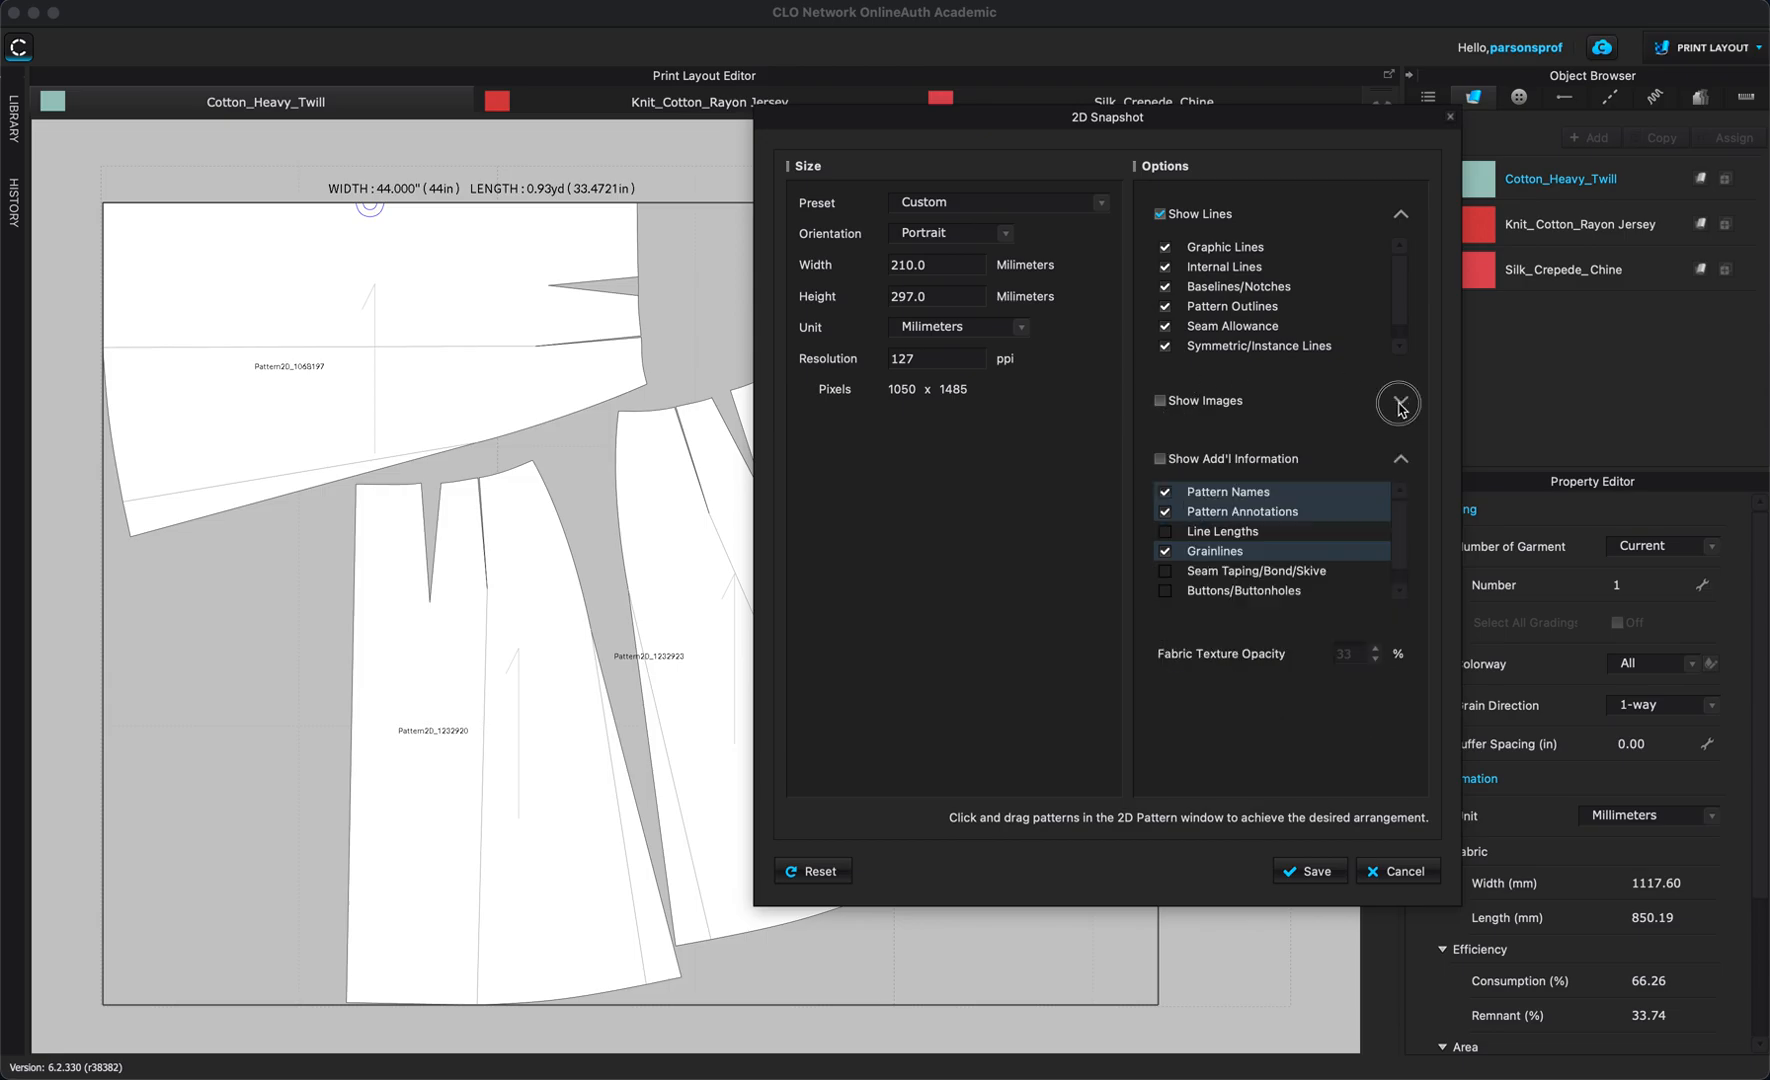
pyautogui.click(1398, 402)
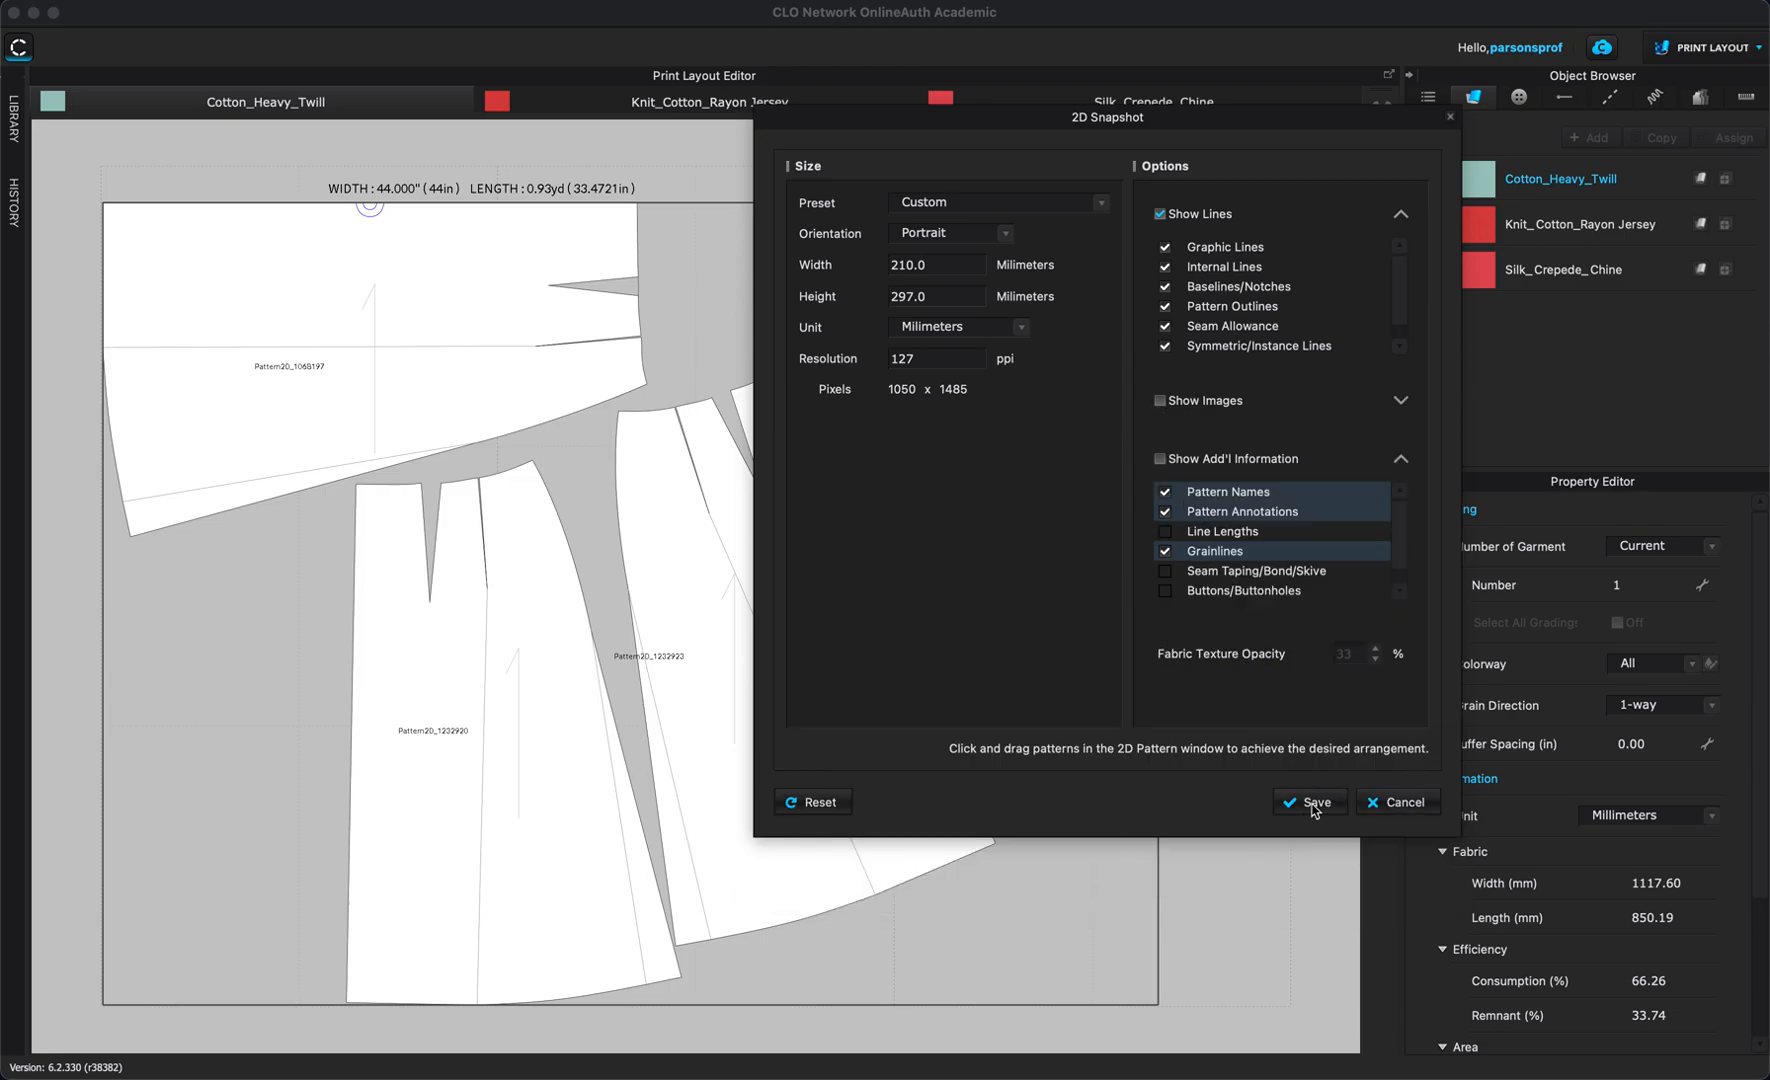
# Save the snapshot as the PNG 'pattern 2' in Documents > CLO 3D Patterns.
pyautogui.click(1312, 802)
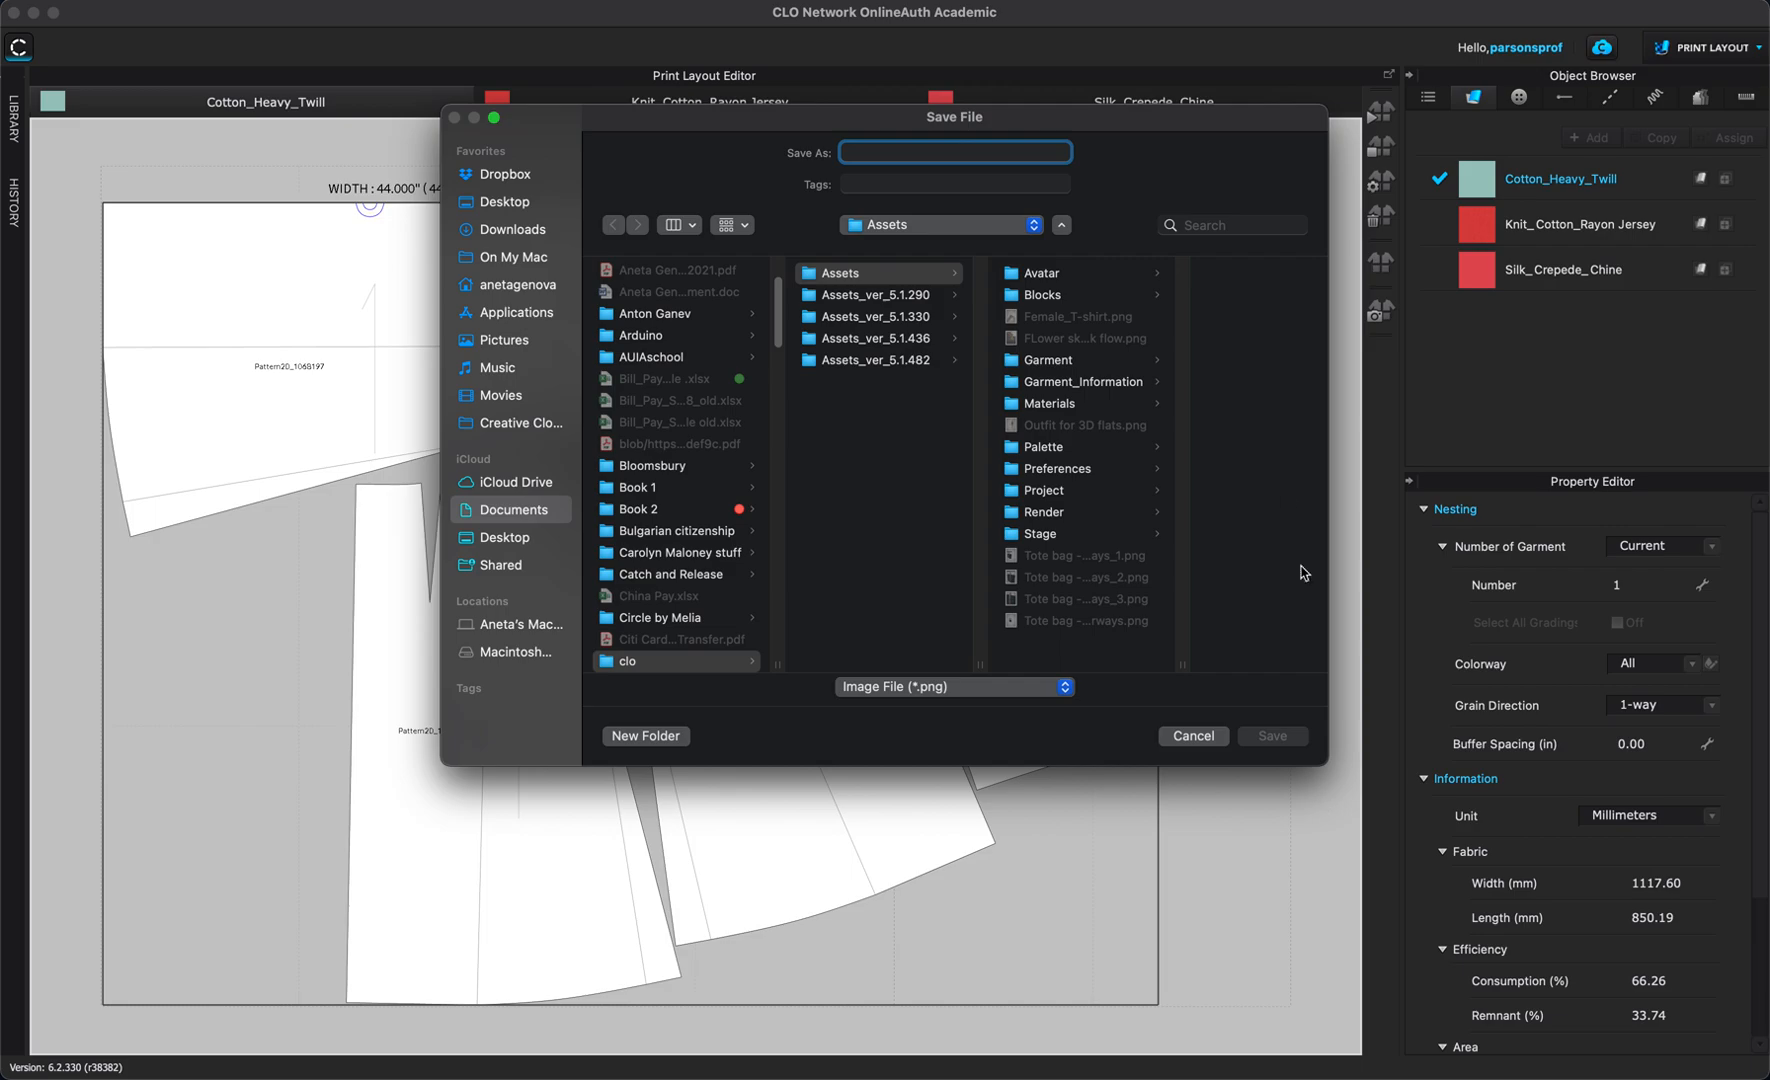
pyautogui.click(514, 508)
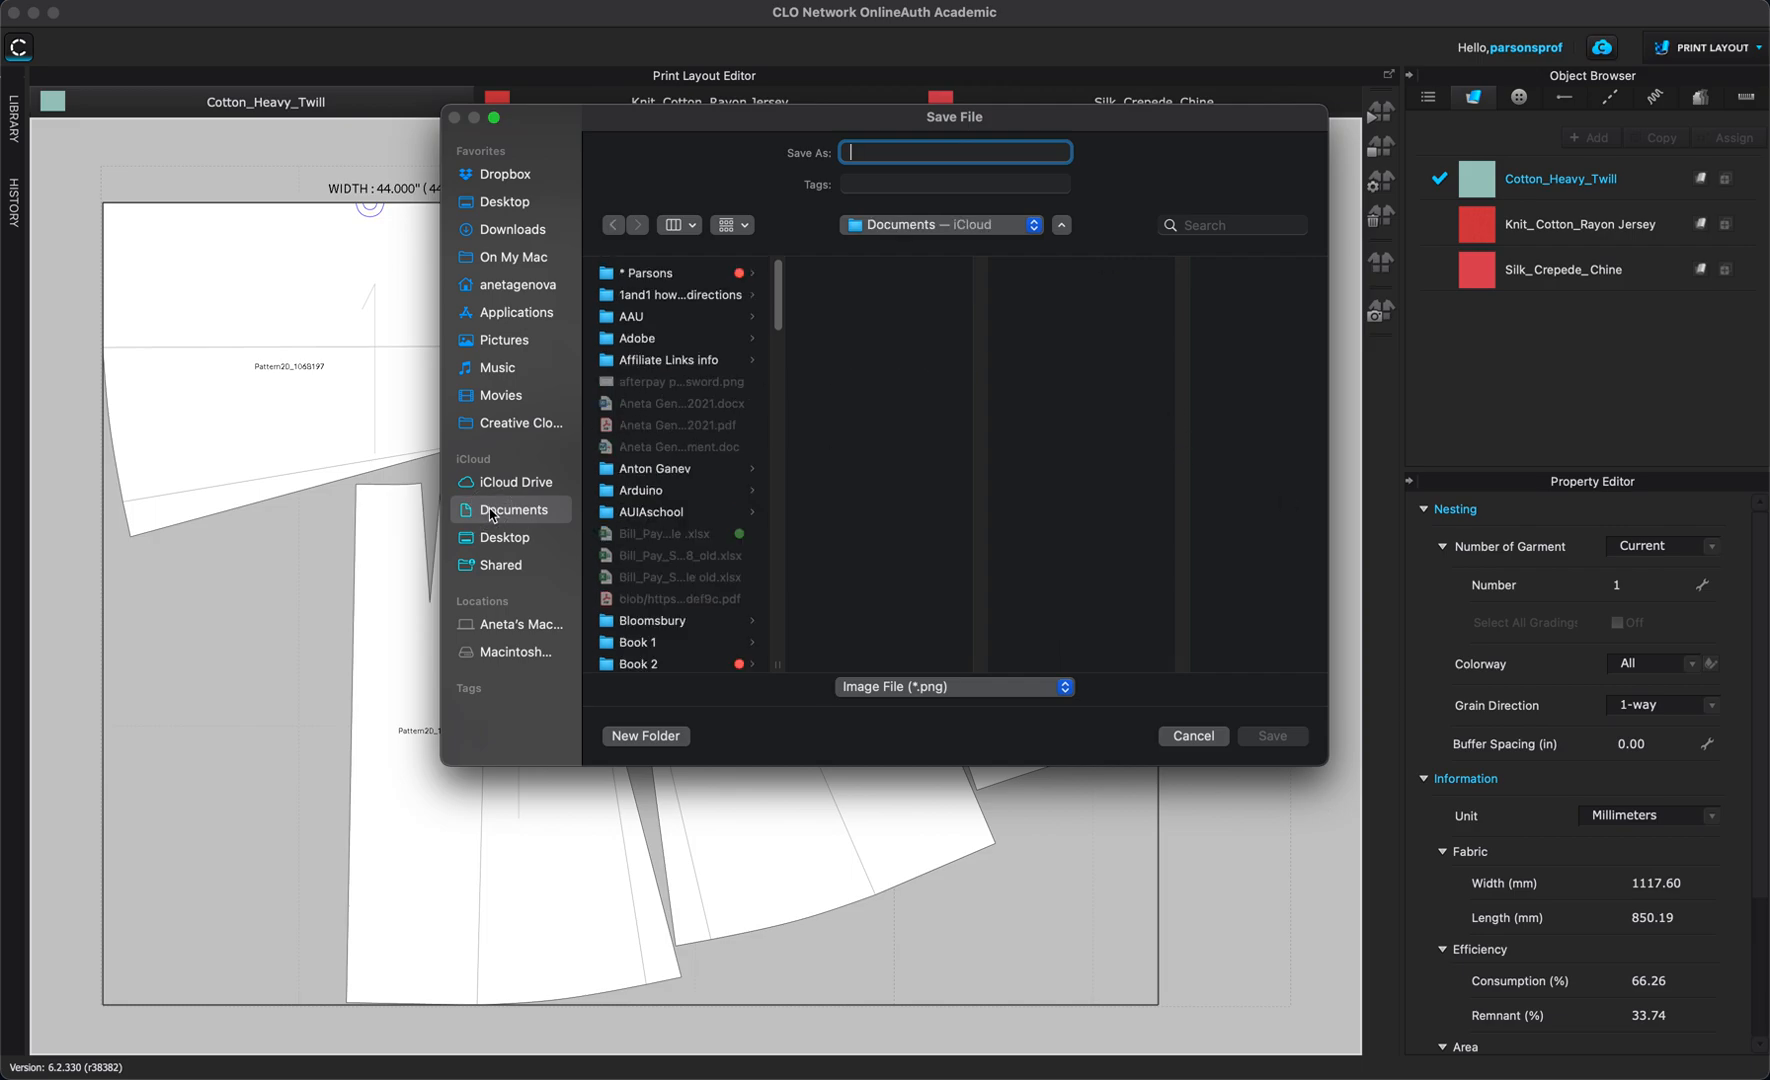
pyautogui.scroll(-3)
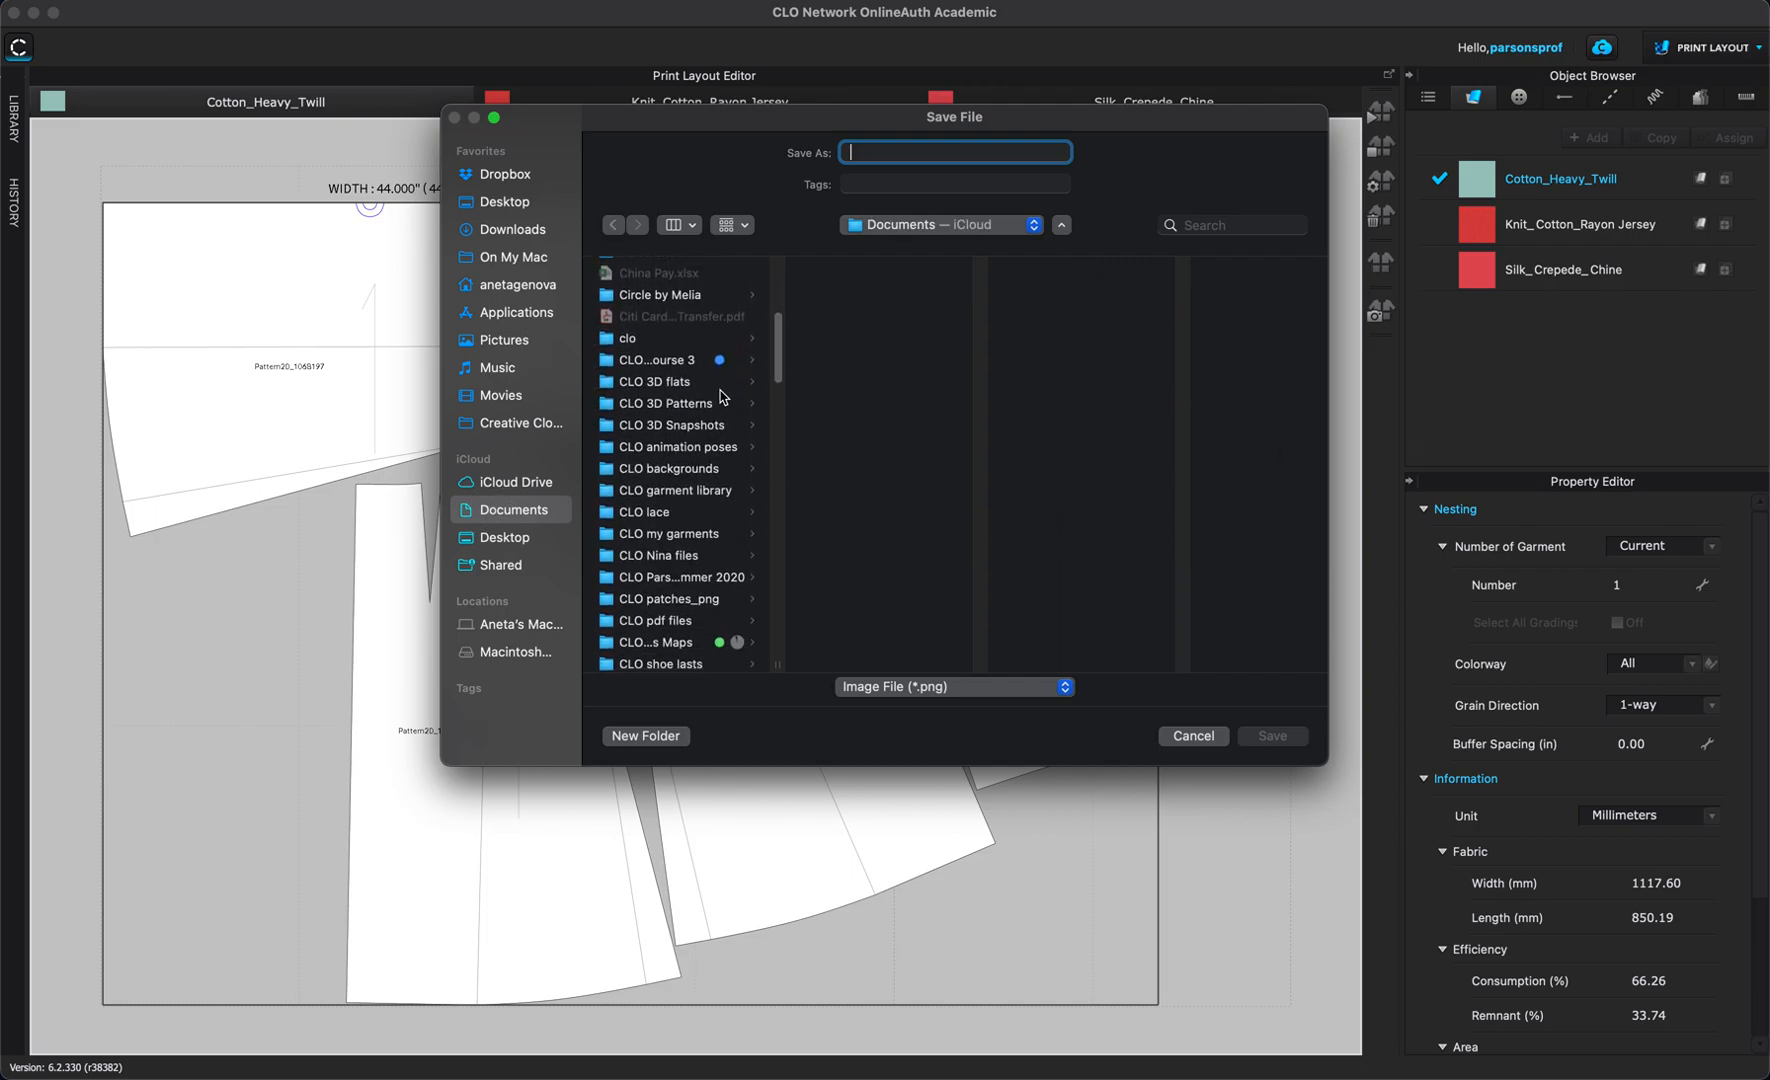
pyautogui.scroll(3)
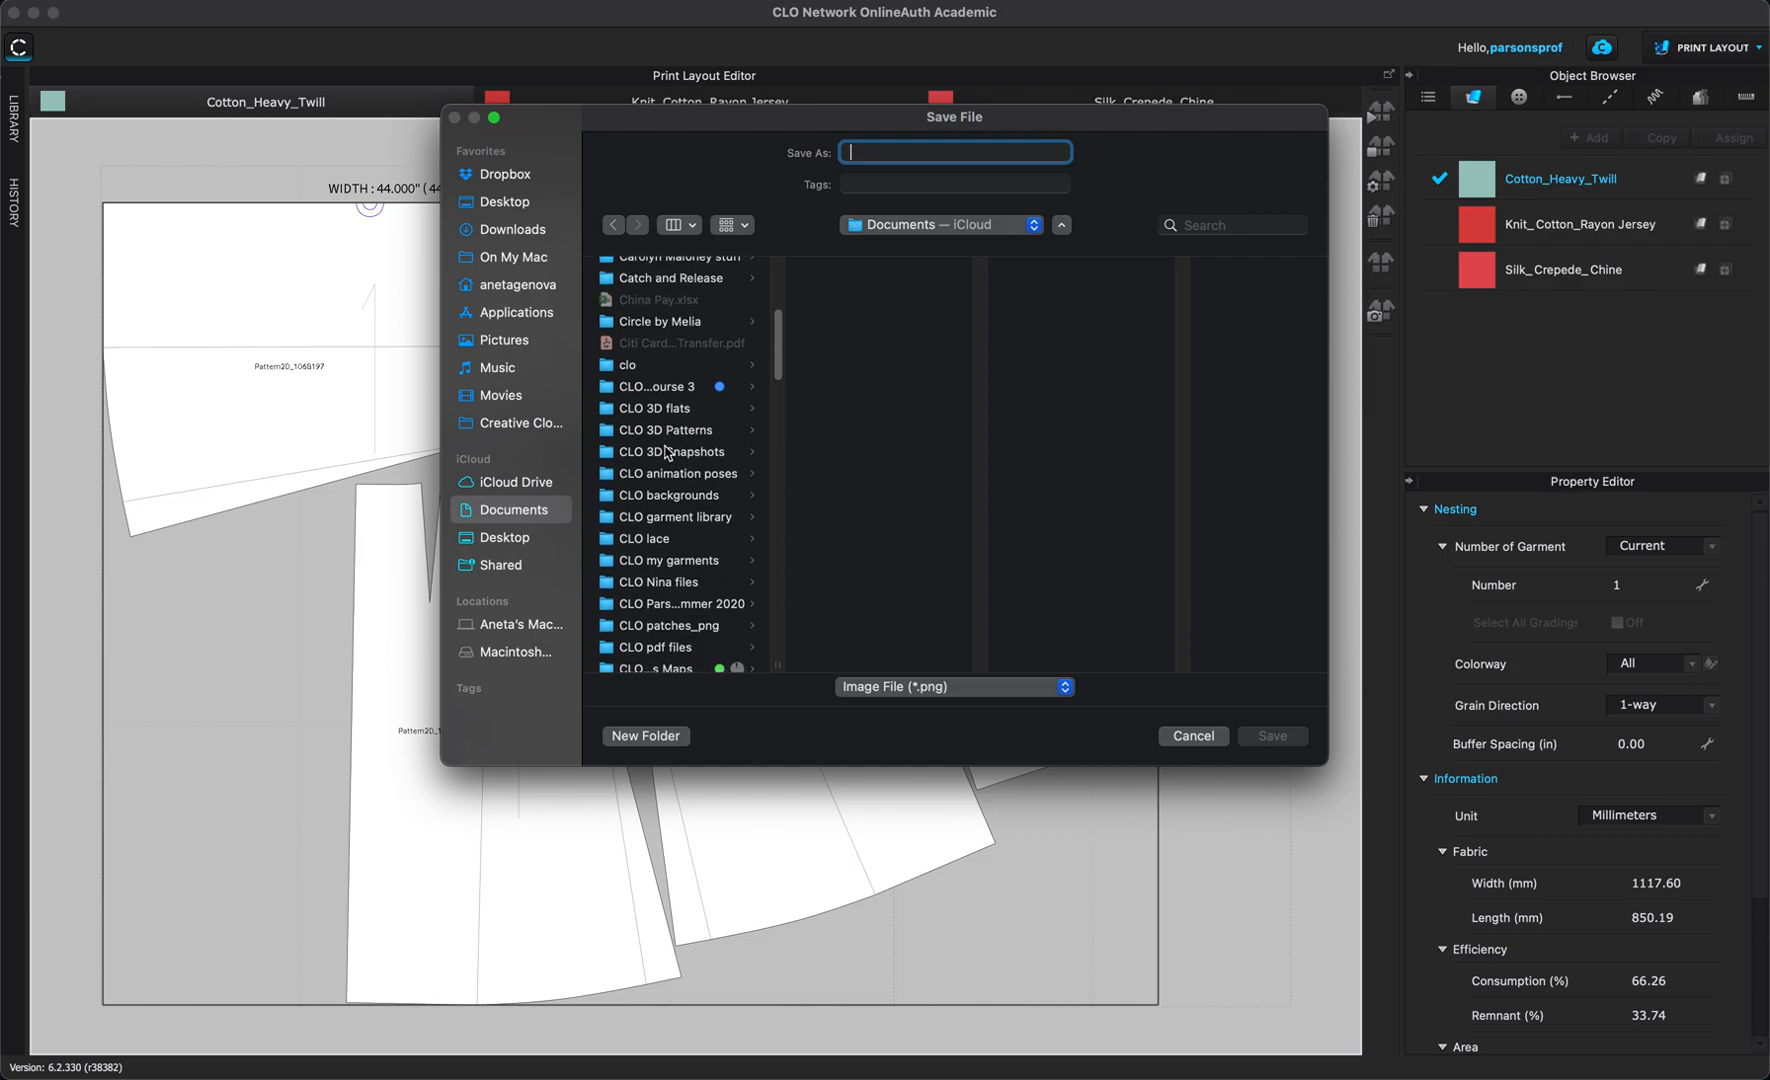
pyautogui.click(670, 430)
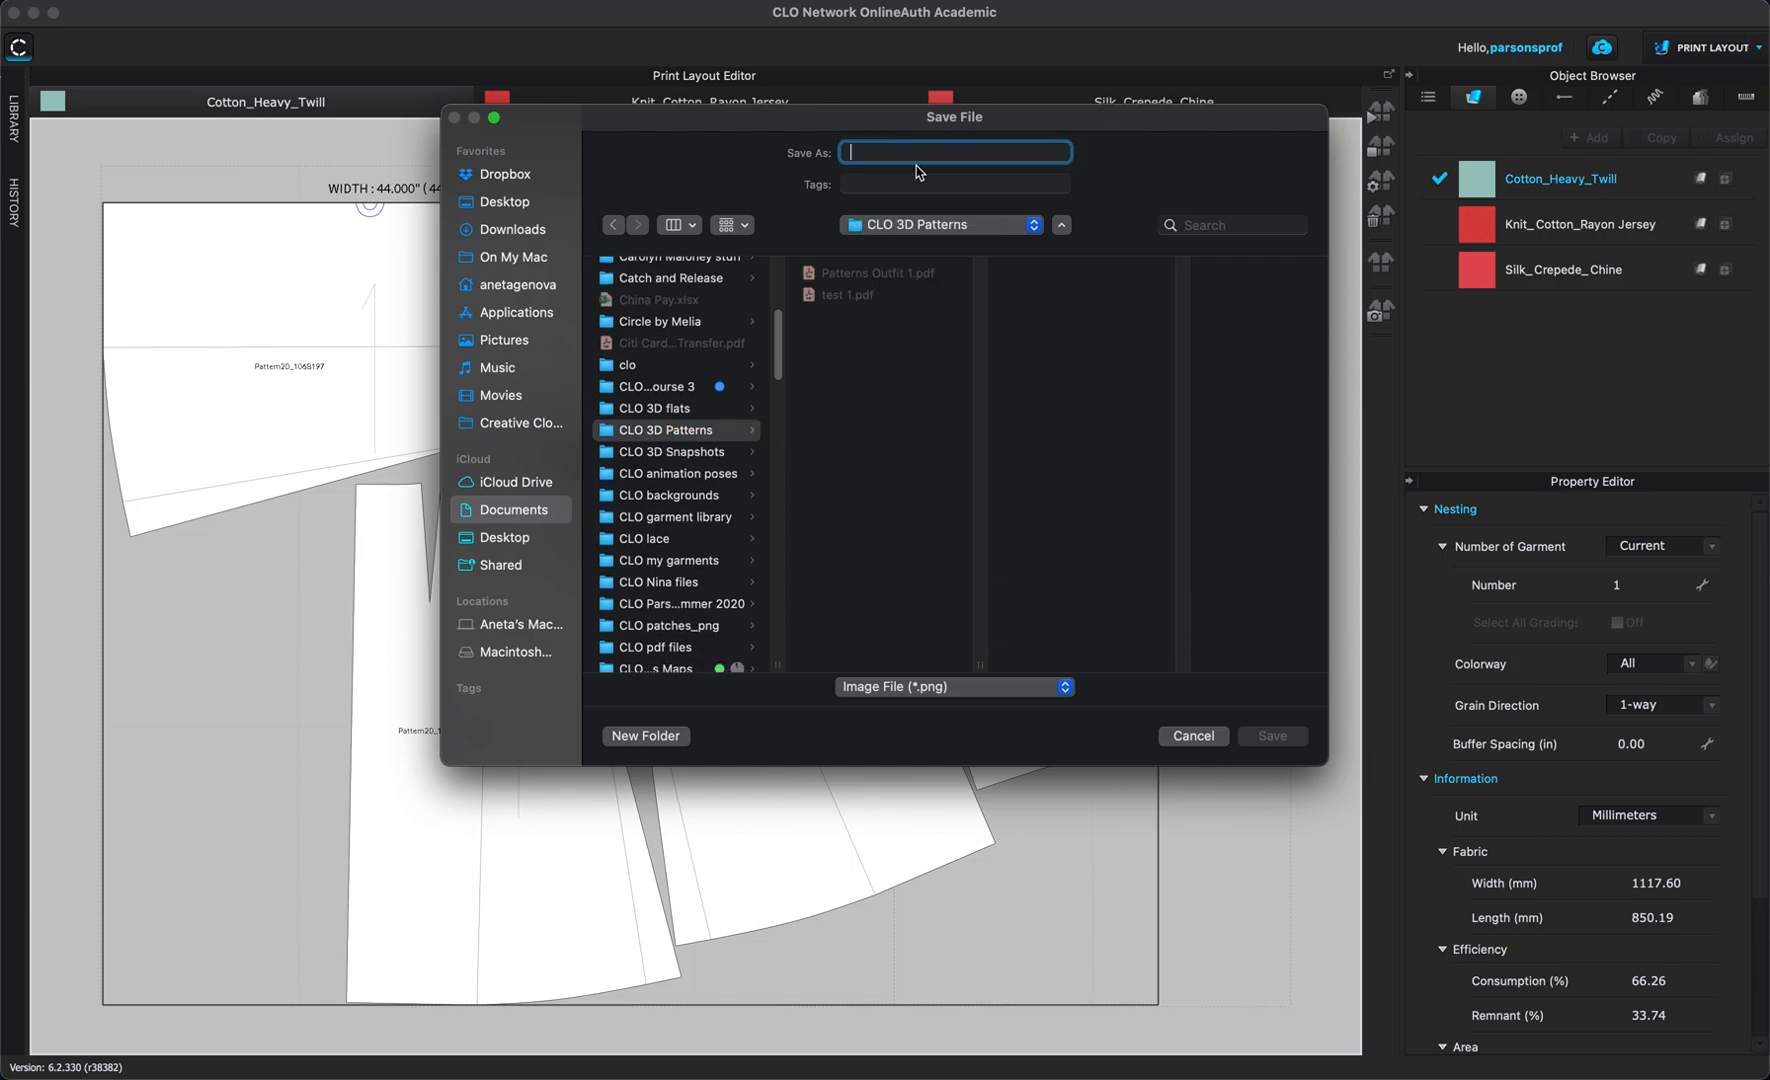
pyautogui.write('ta')
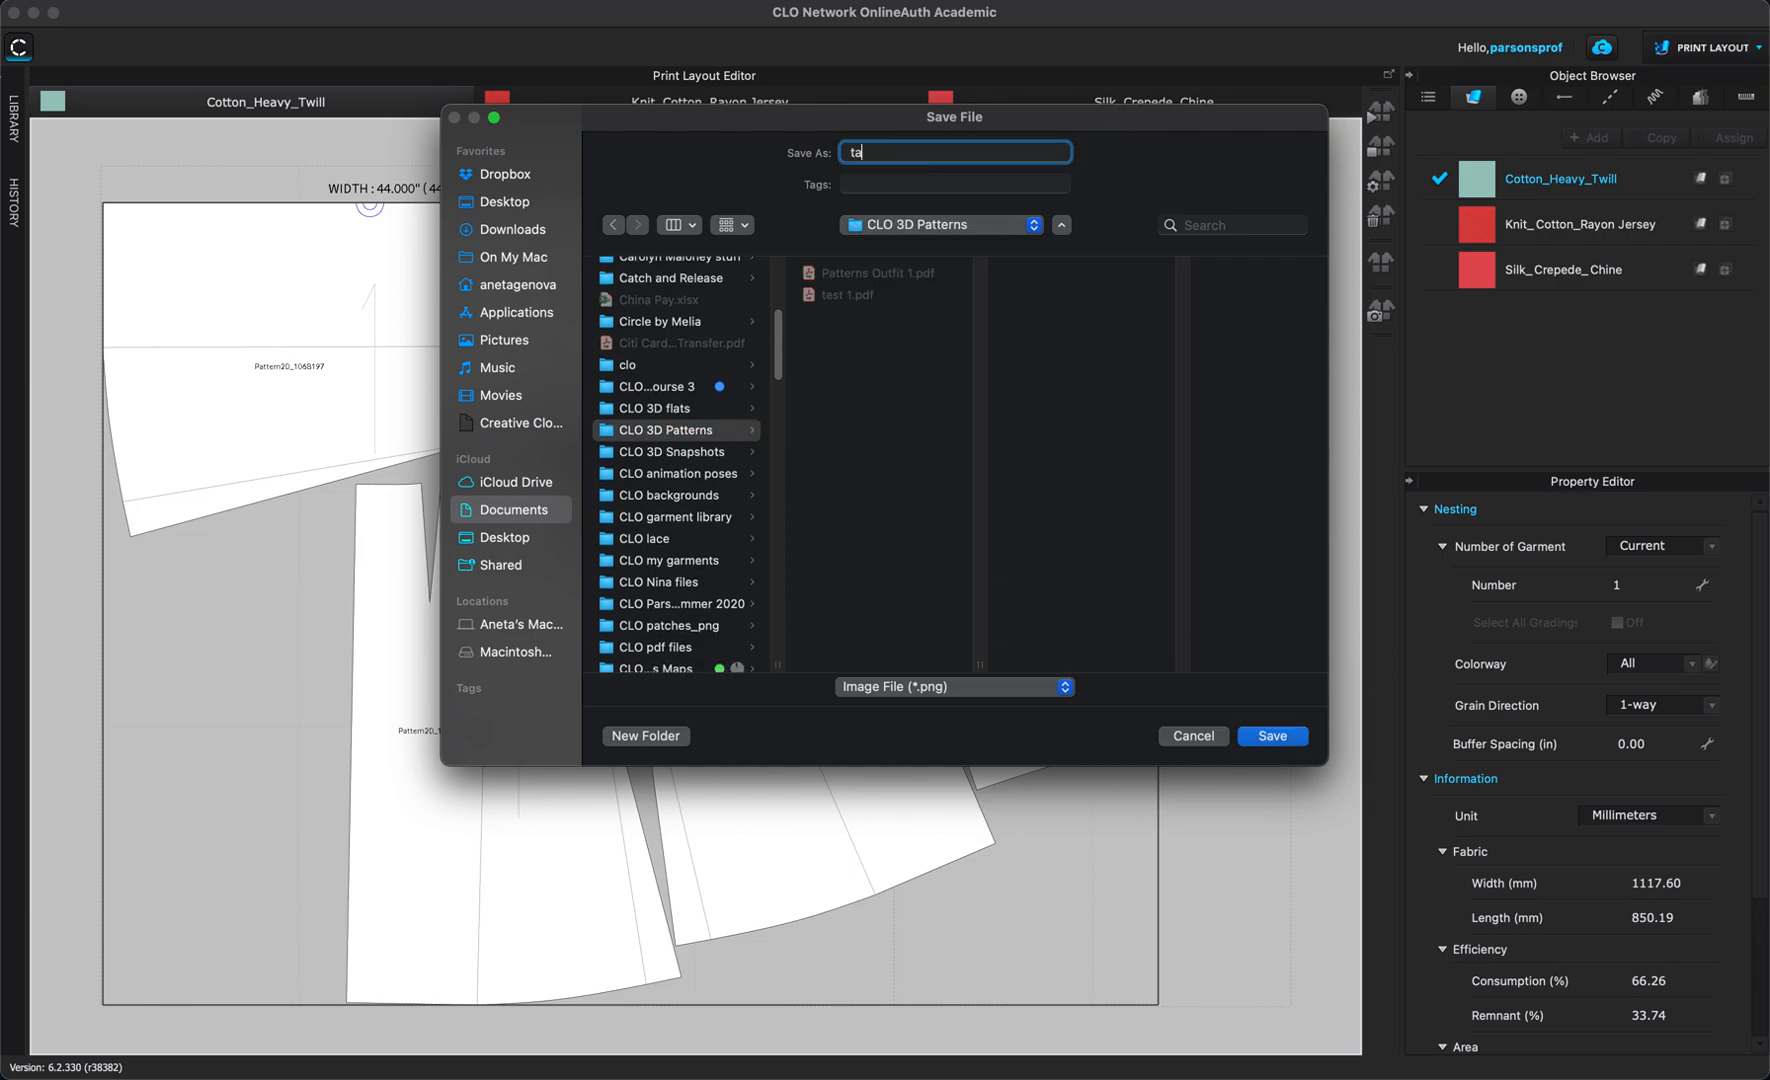
pyautogui.write('pattern')
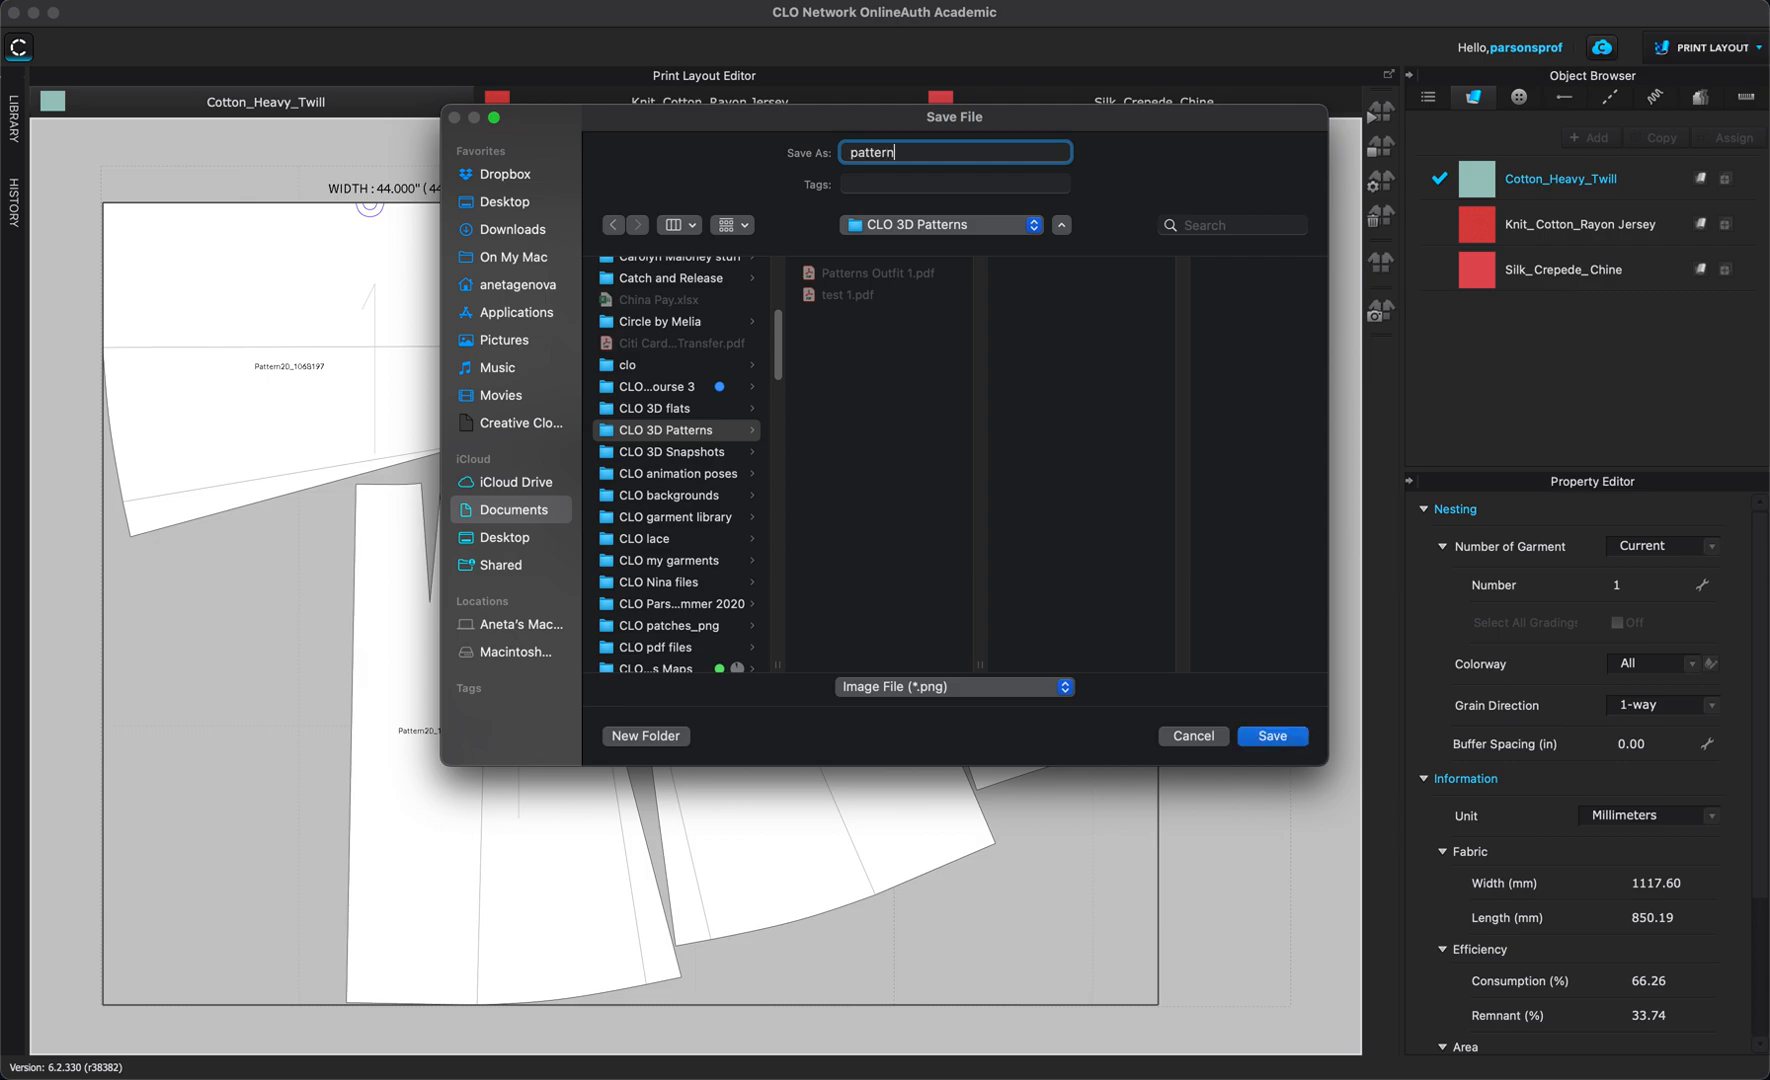
pyautogui.write('2')
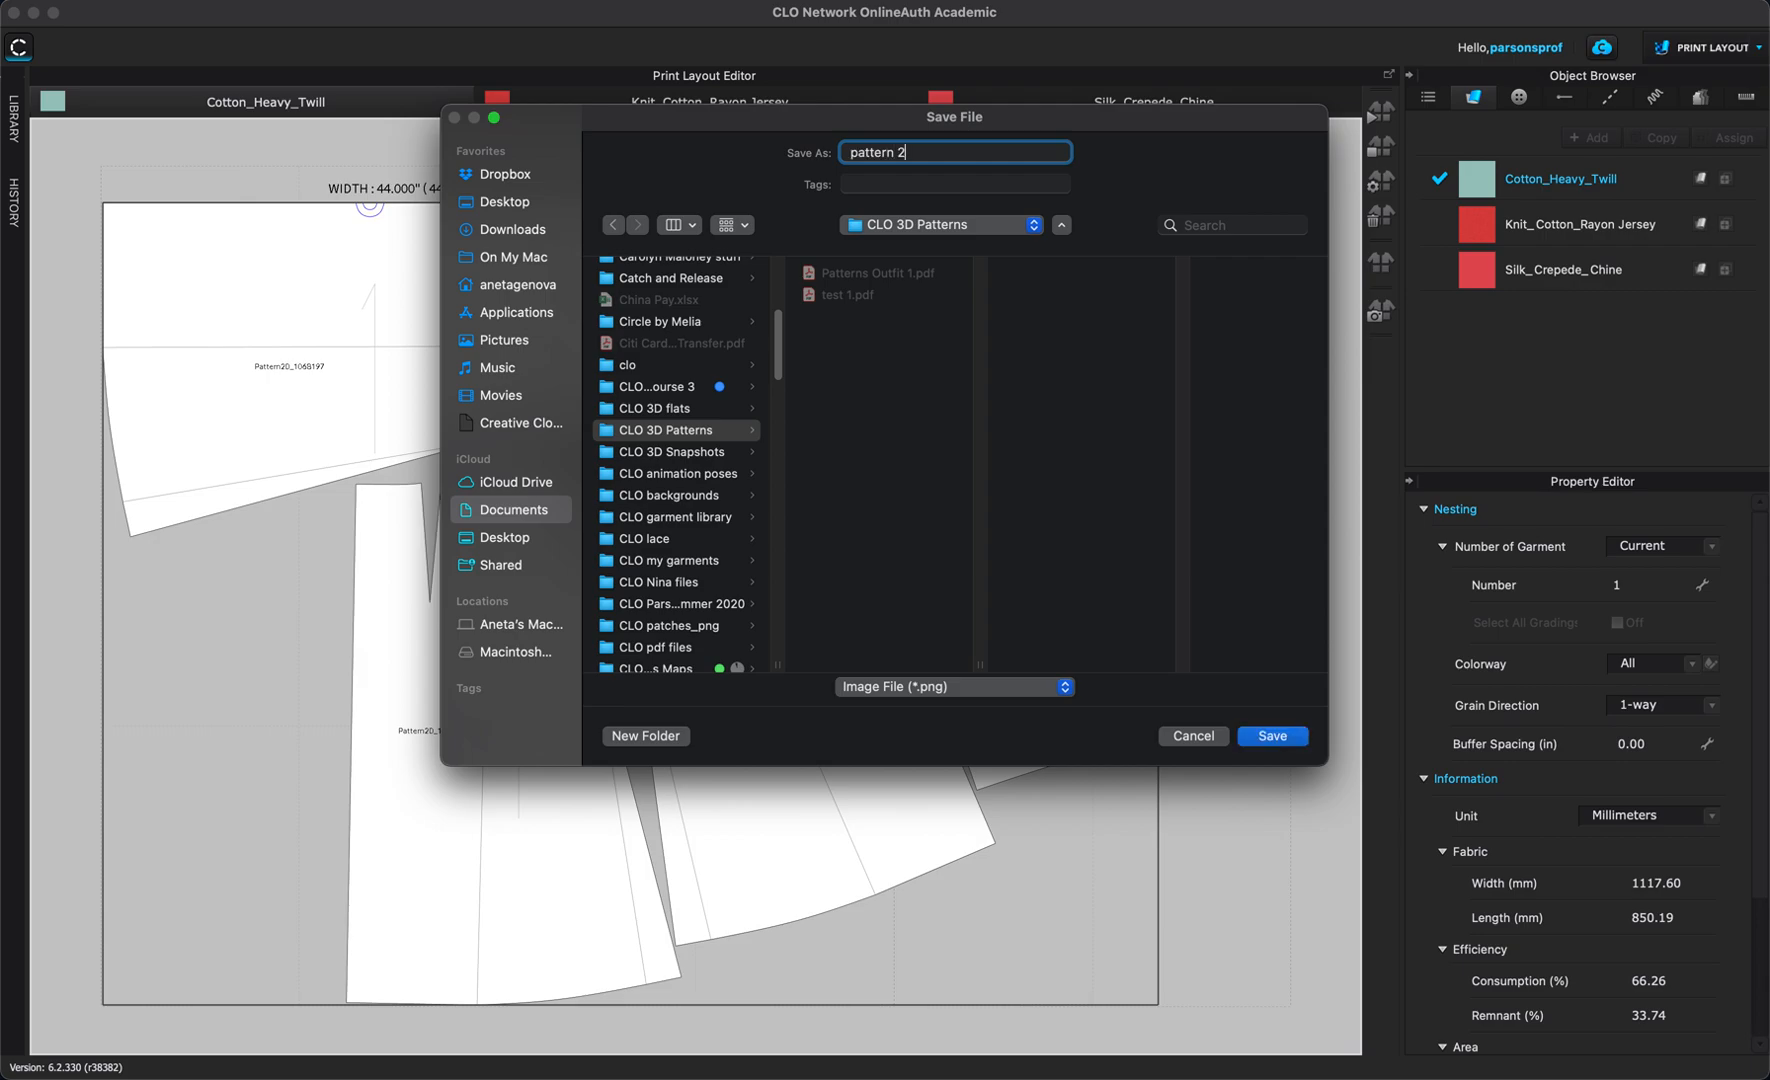
pyautogui.click(1270, 736)
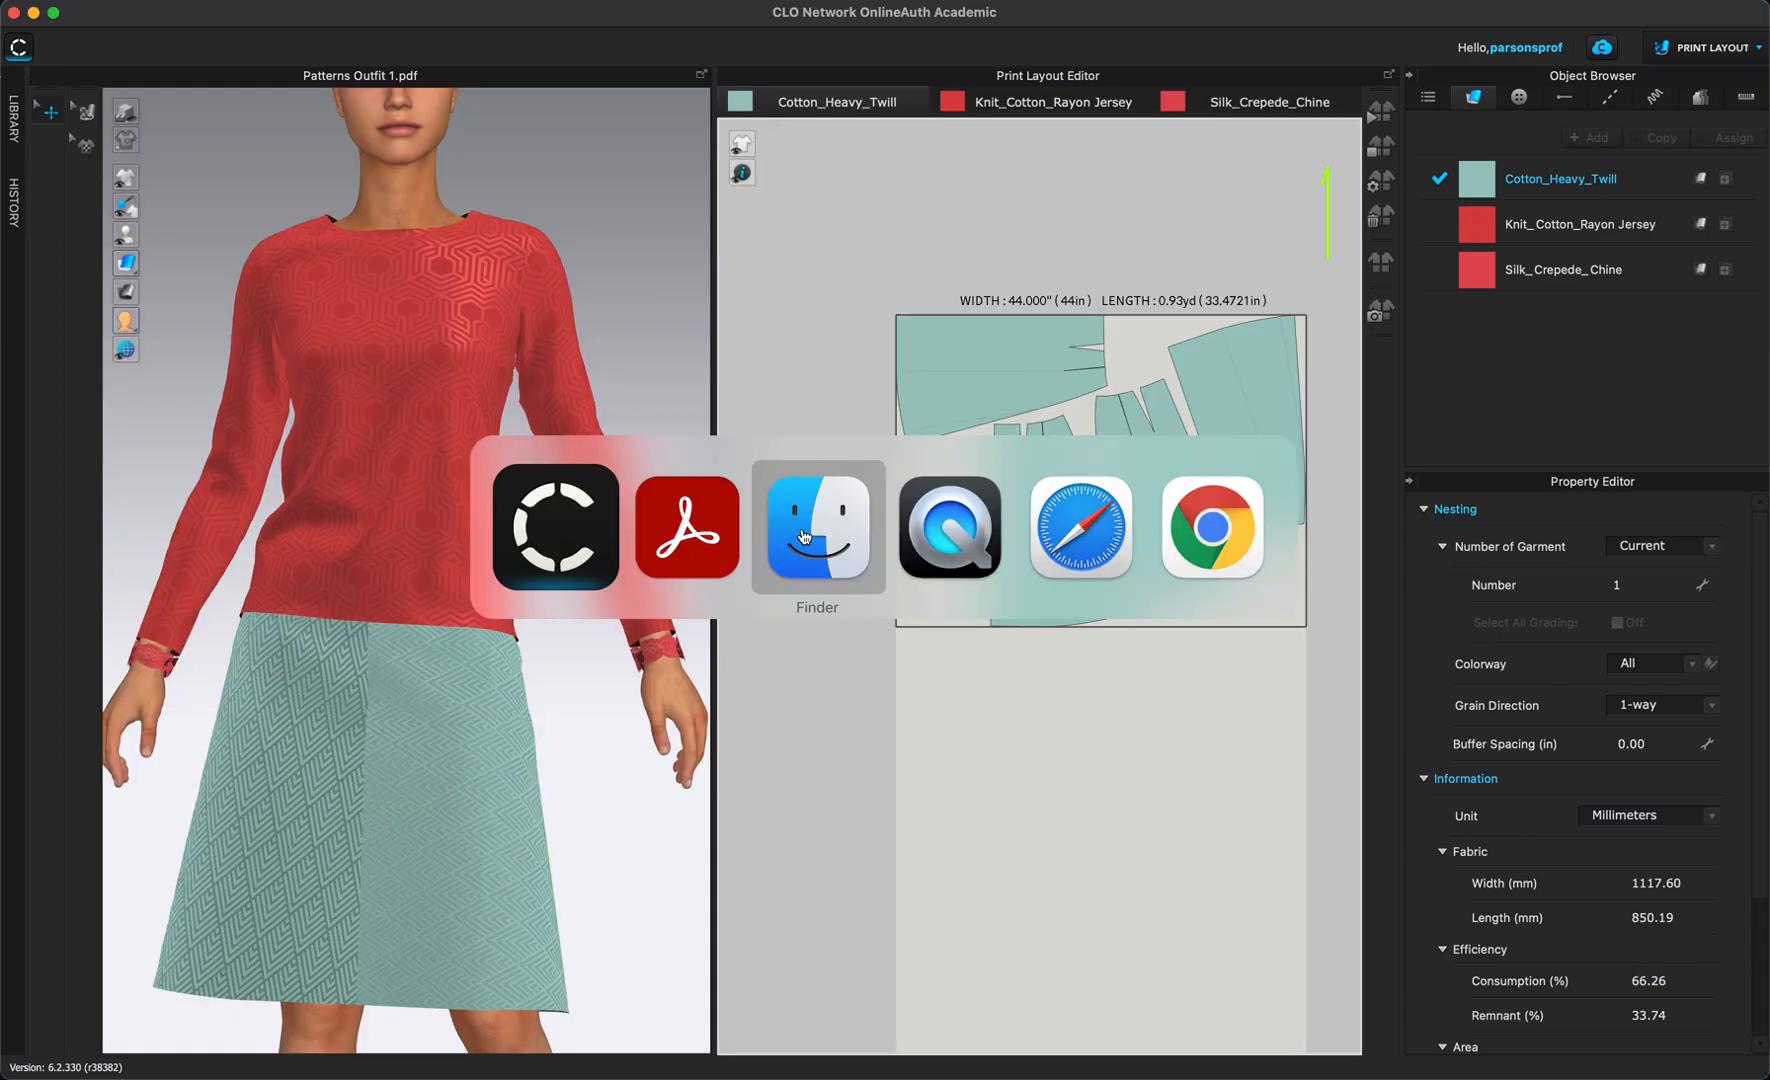
# In Finder, preview pattern 2.png and Patterns Outfit 1.pdf, then open pattern 2.png in Preview.
pyautogui.click(818, 528)
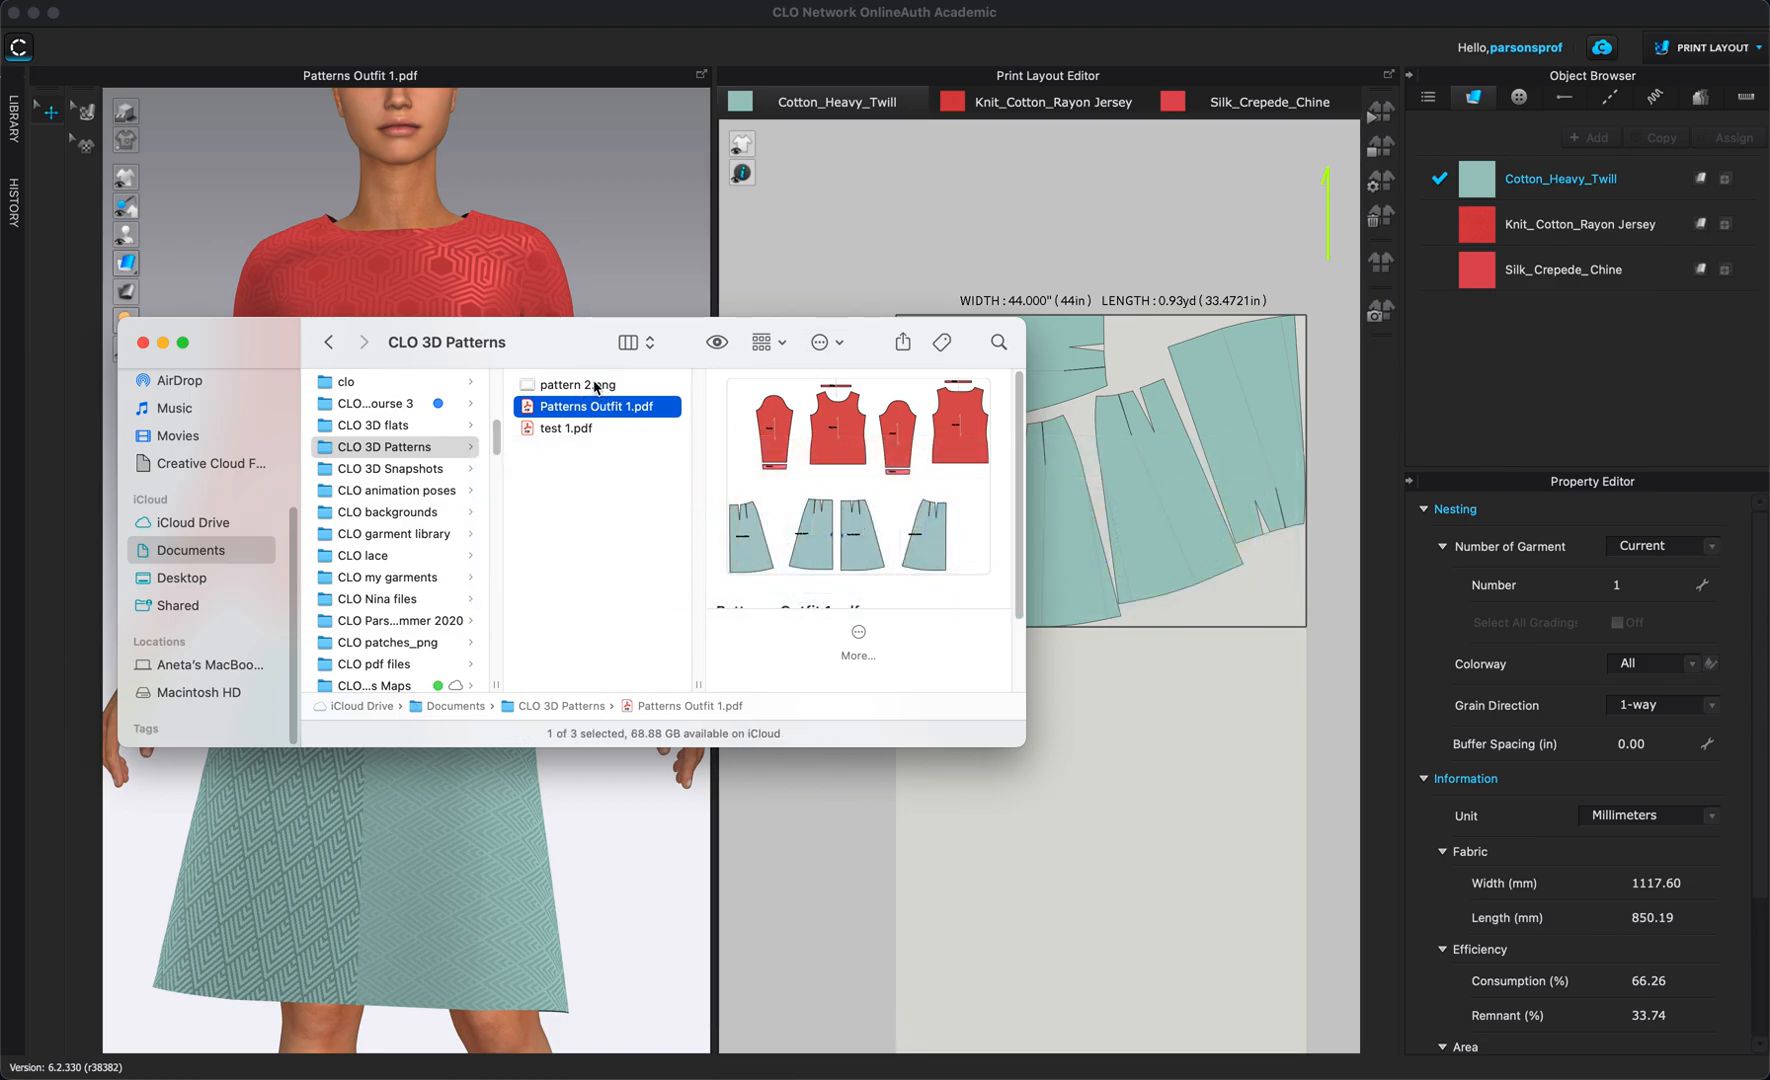
pyautogui.click(580, 384)
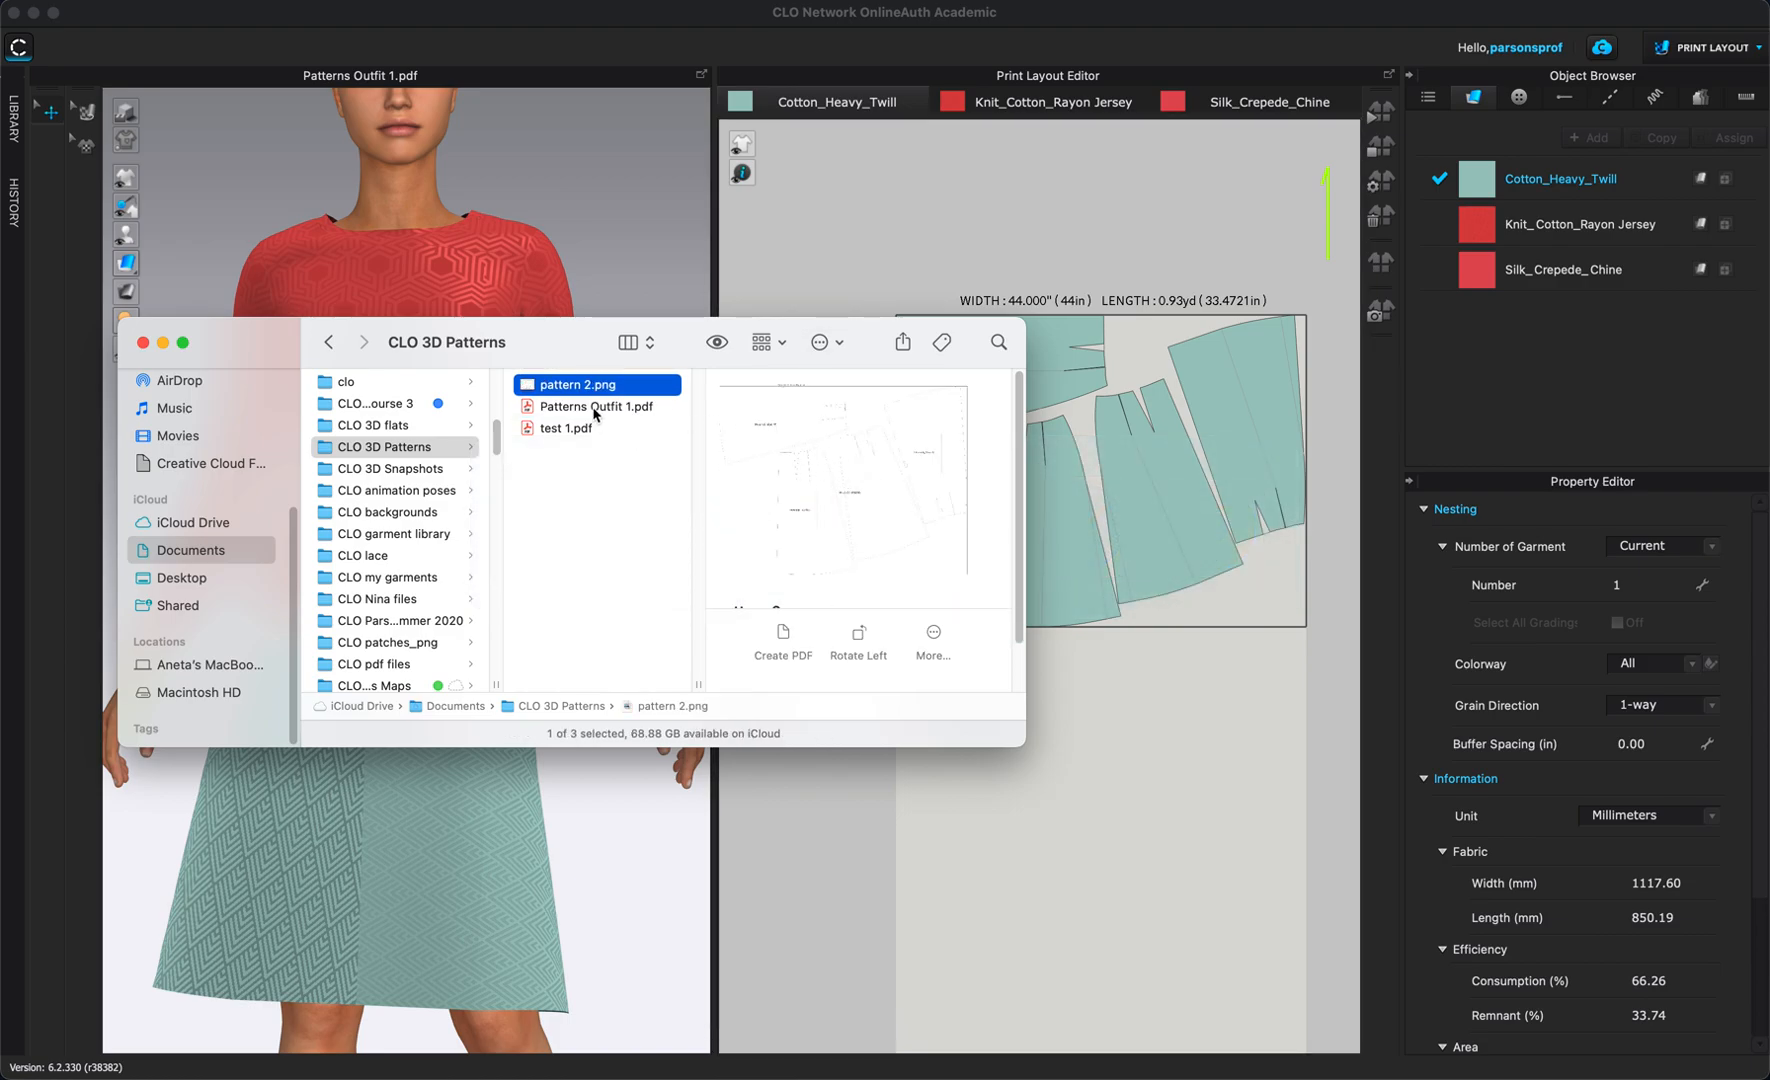
pyautogui.click(594, 406)
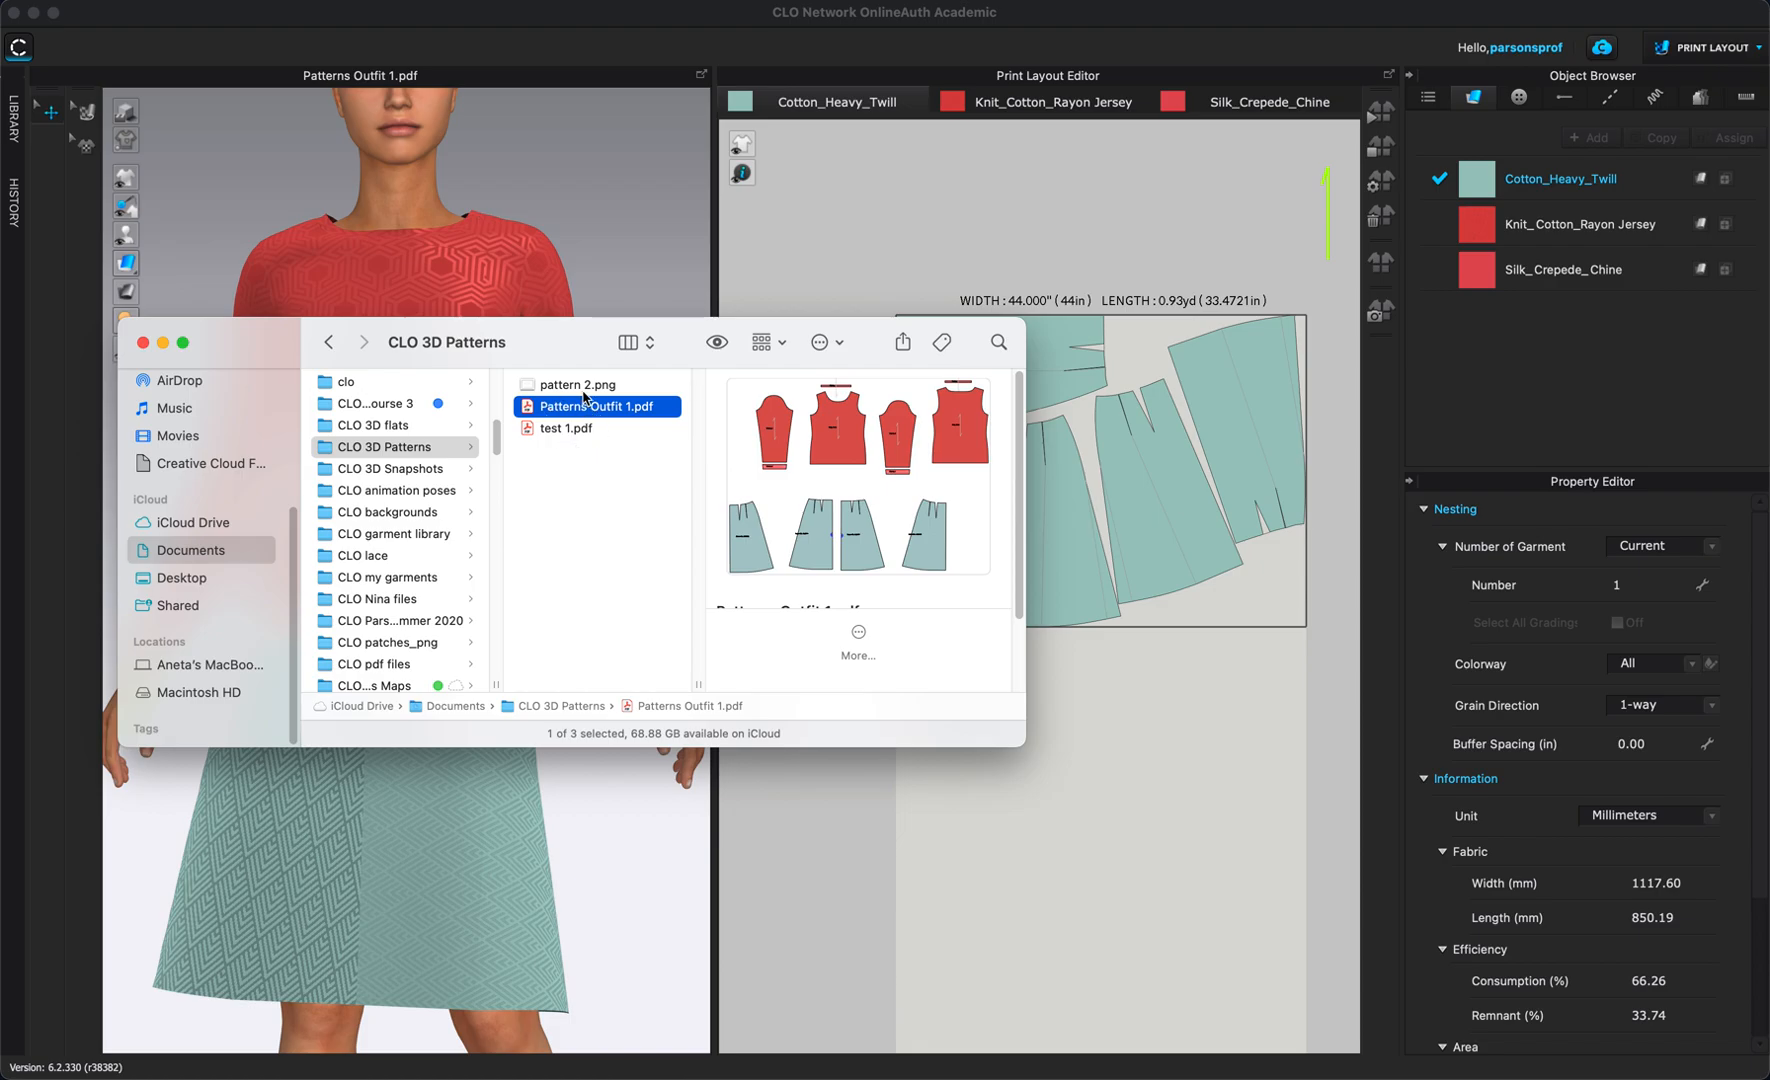
pyautogui.moveTo(1022, 736)
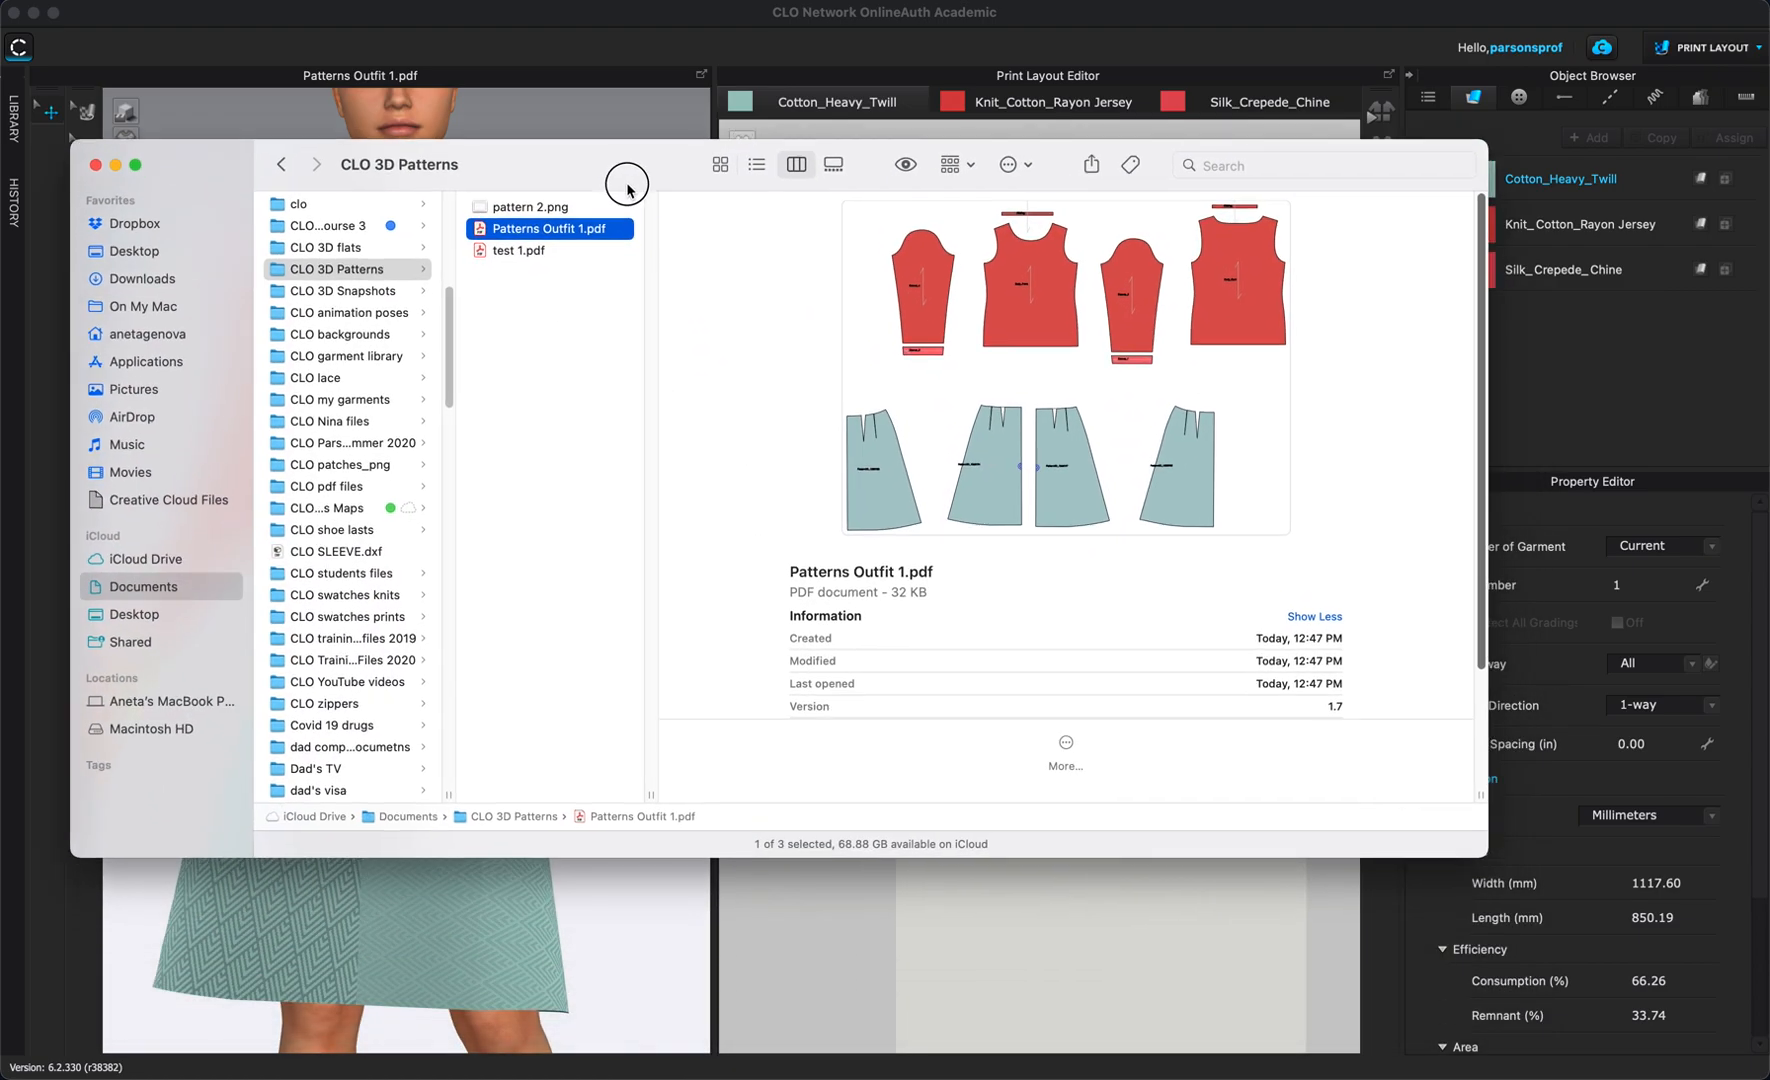
pyautogui.click(532, 206)
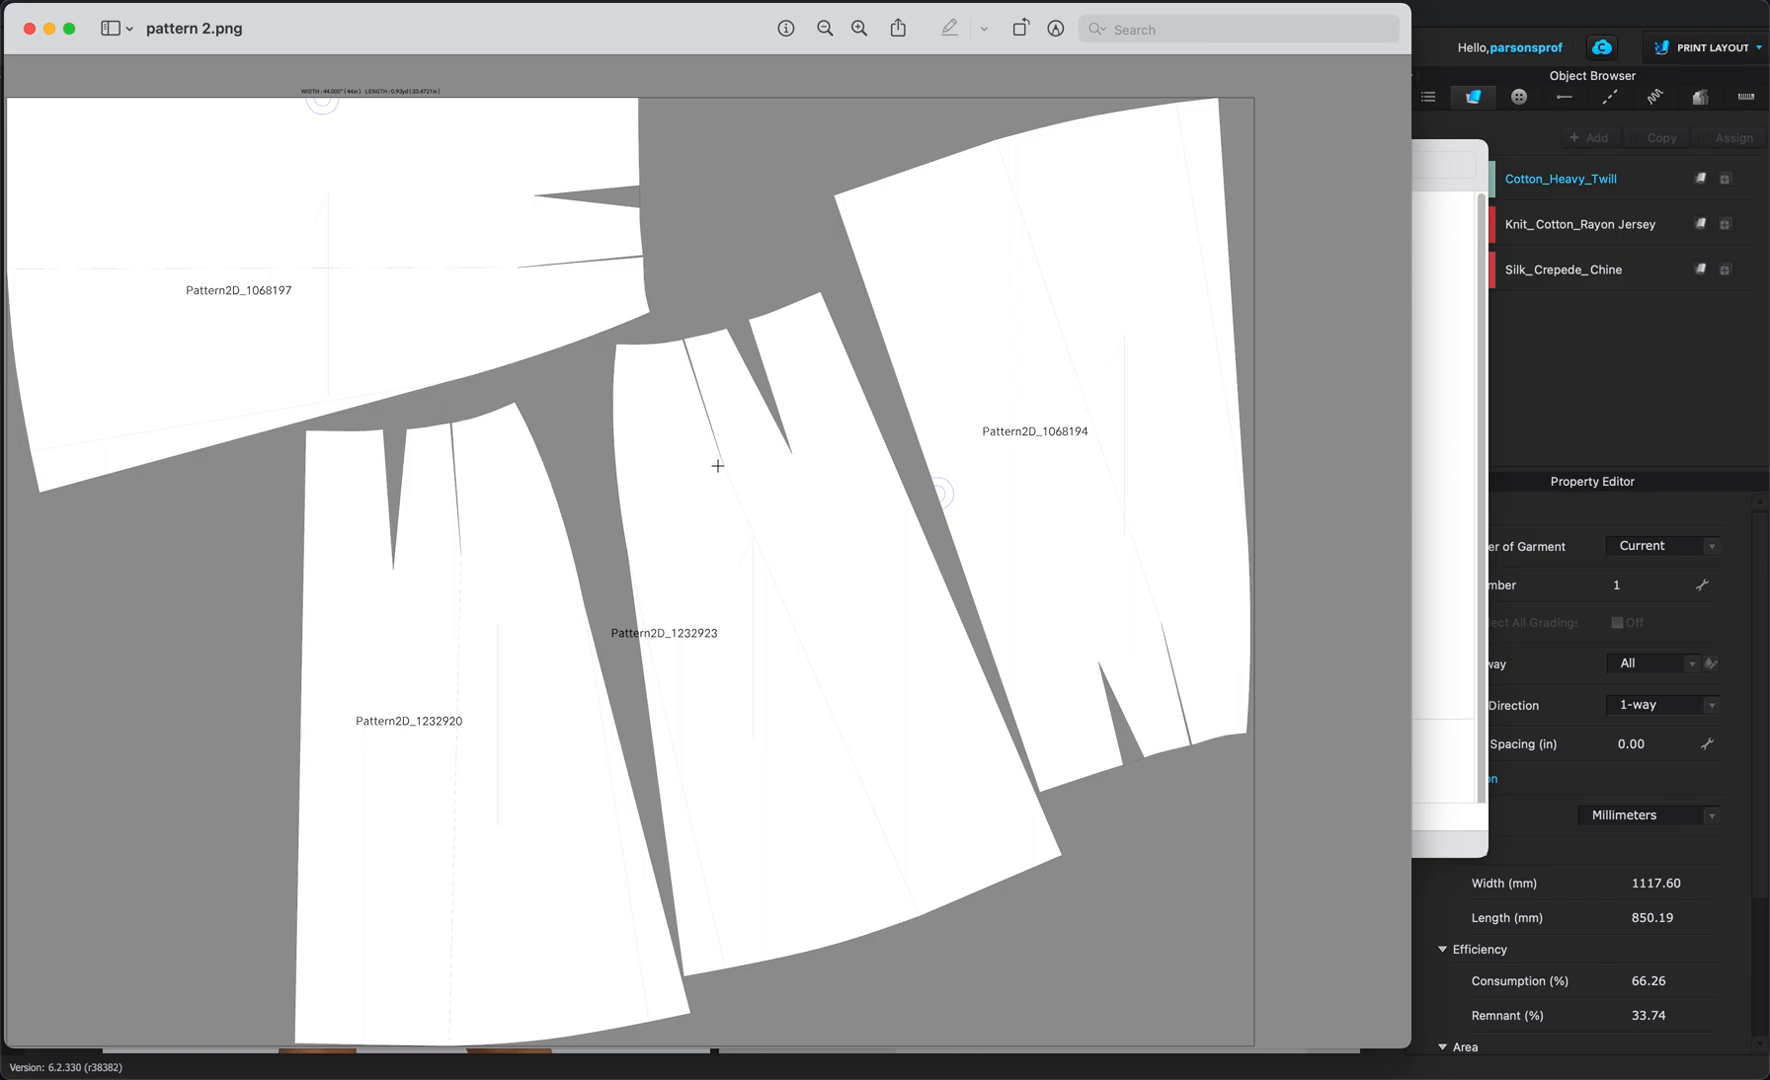
pyautogui.moveTo(722, 408)
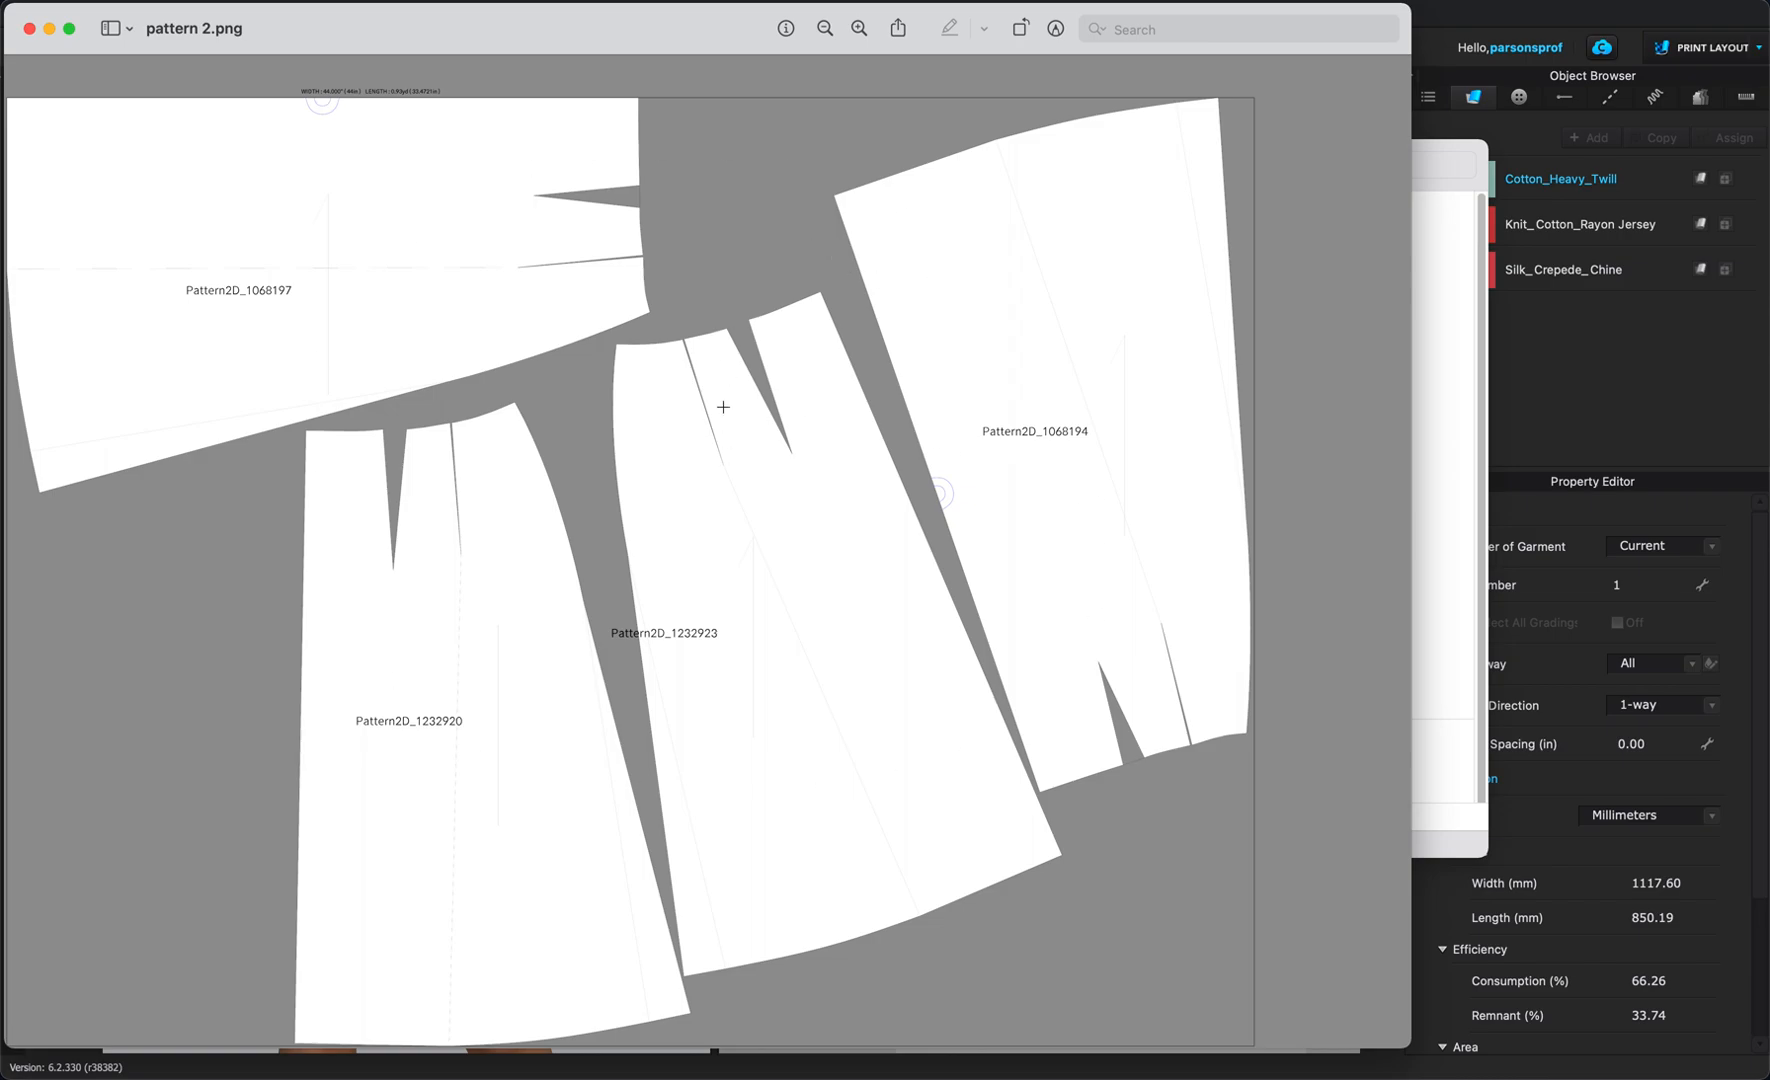
pyautogui.moveTo(606, 510)
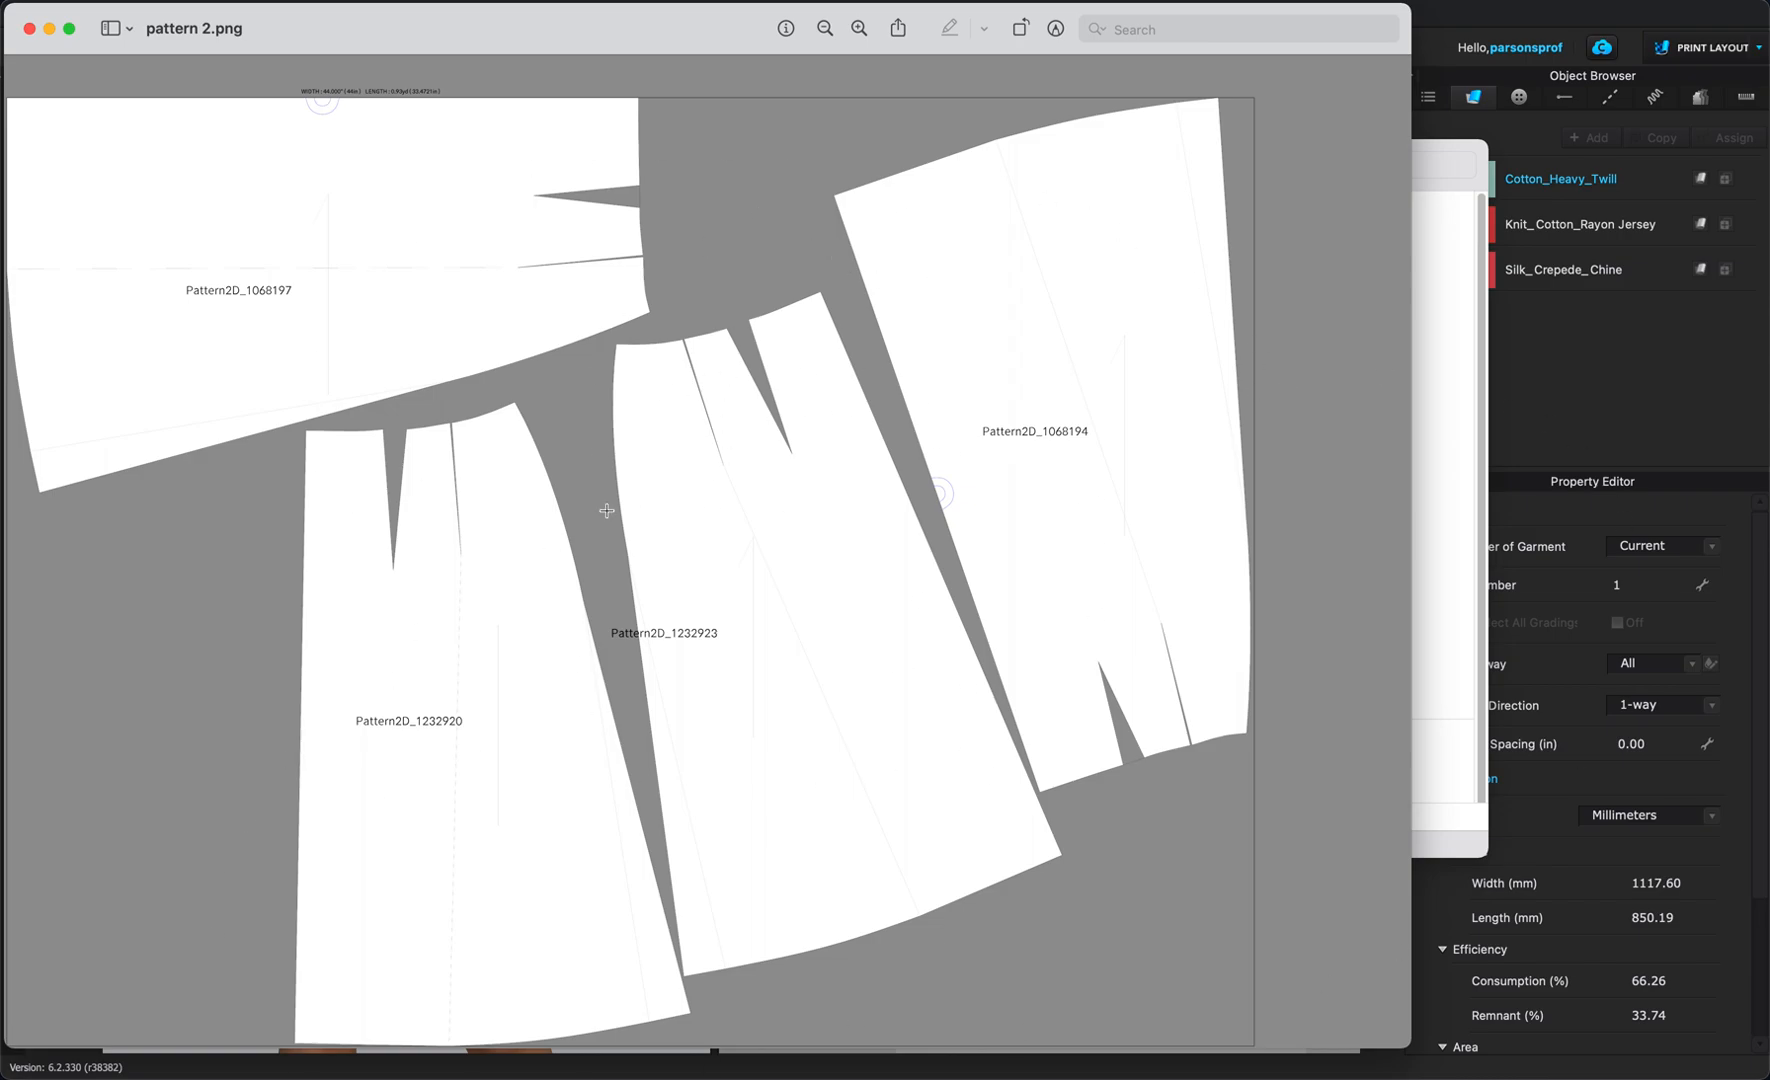
pyautogui.moveTo(182, 112)
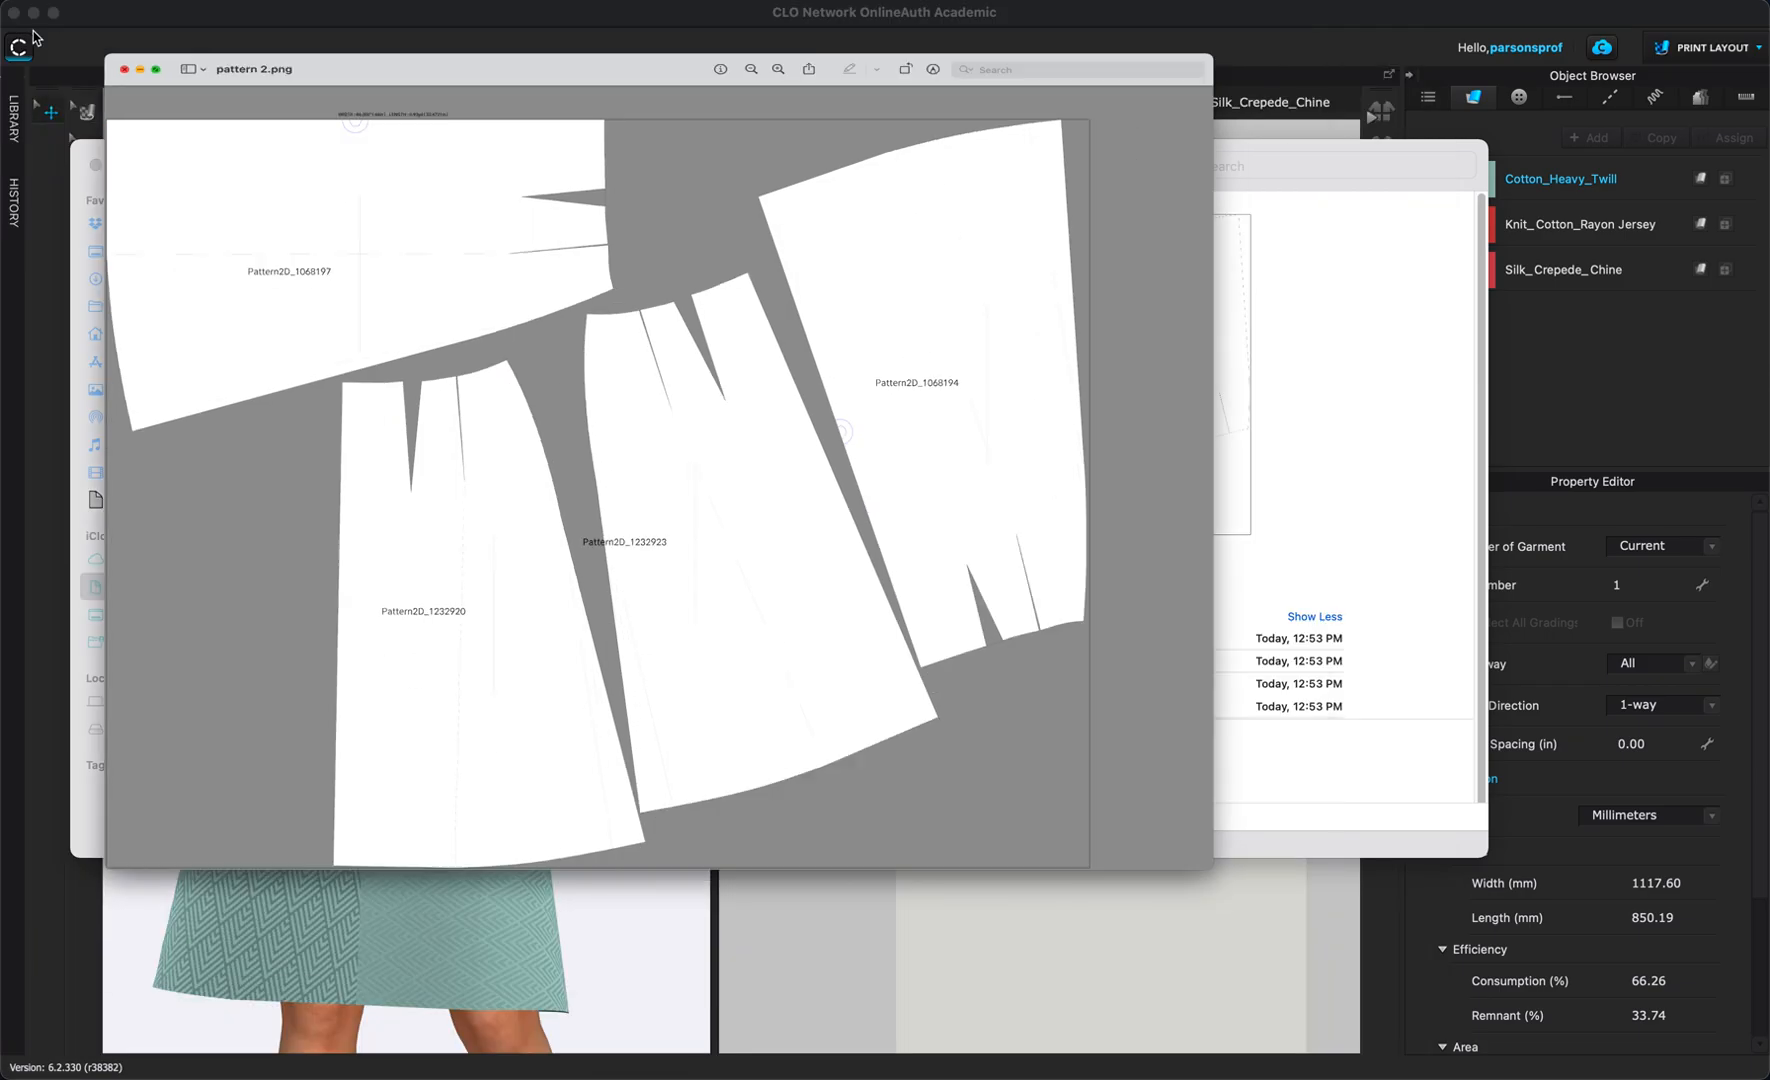
# Return to CLO 3D and switch the workspace back to Simulation.
pyautogui.click(124, 68)
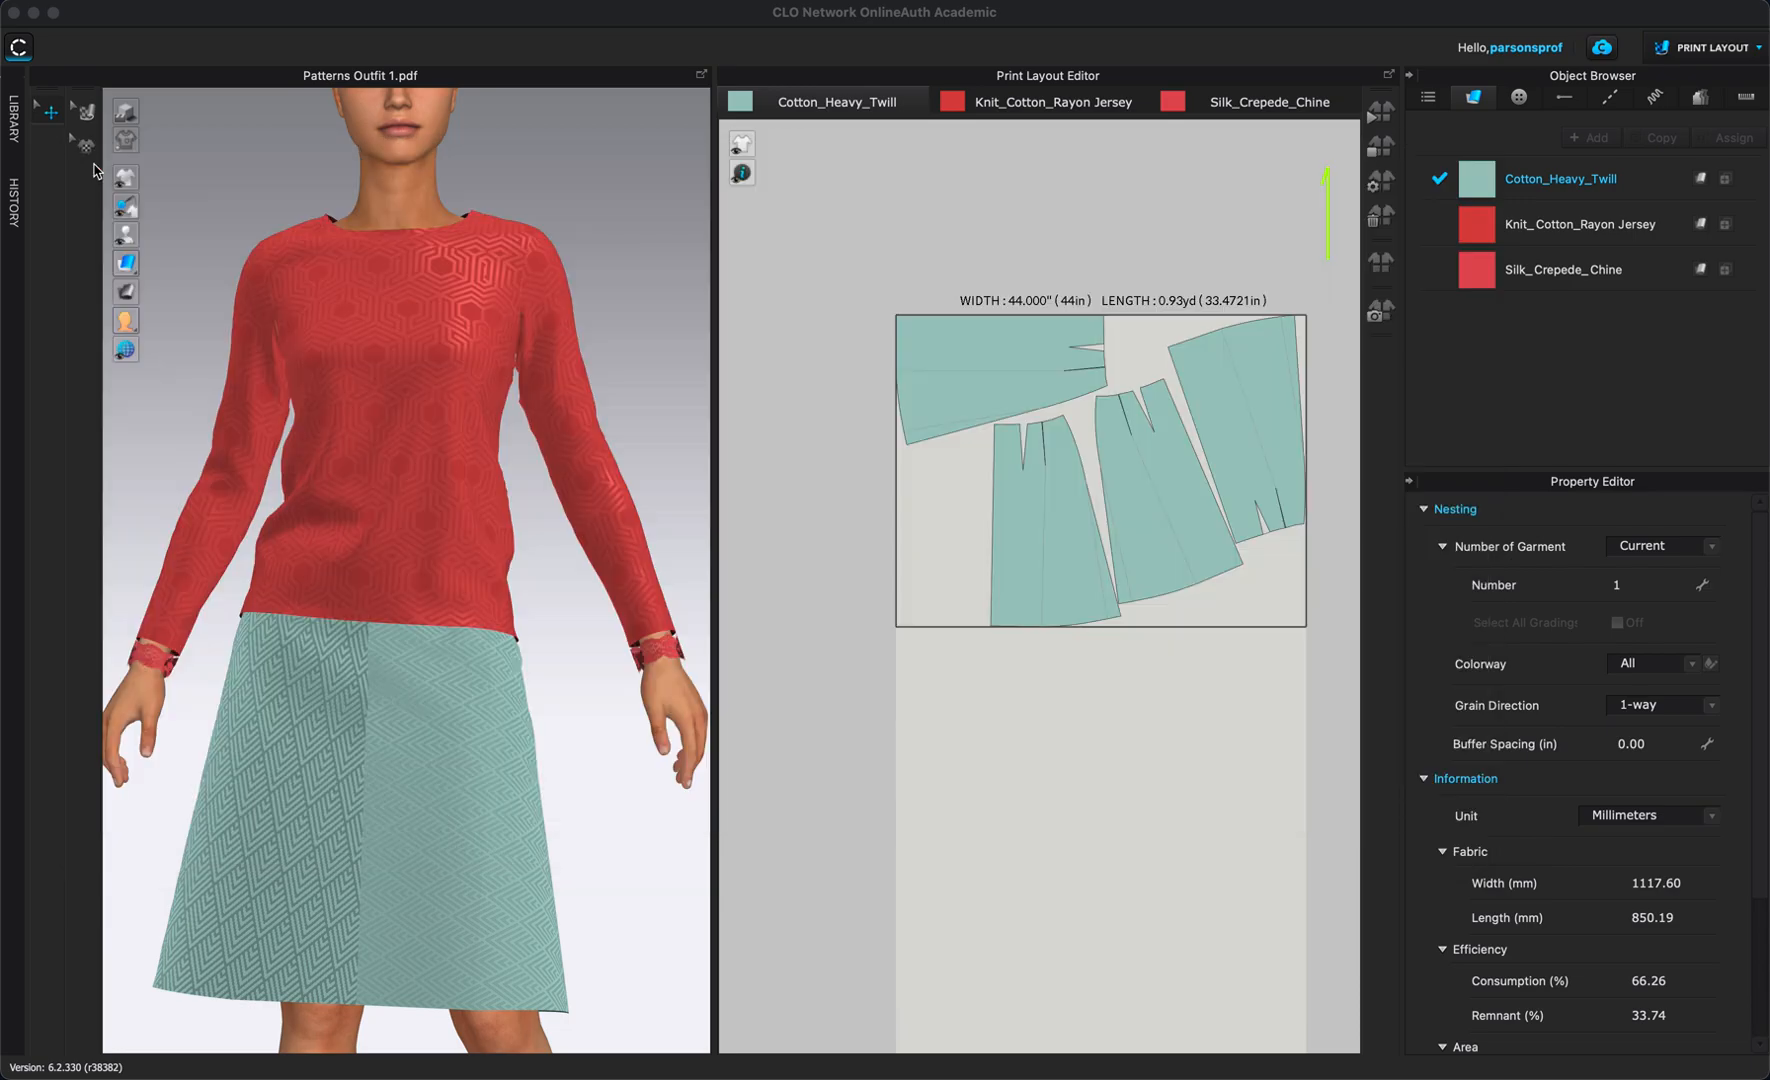
pyautogui.moveTo(1276, 606)
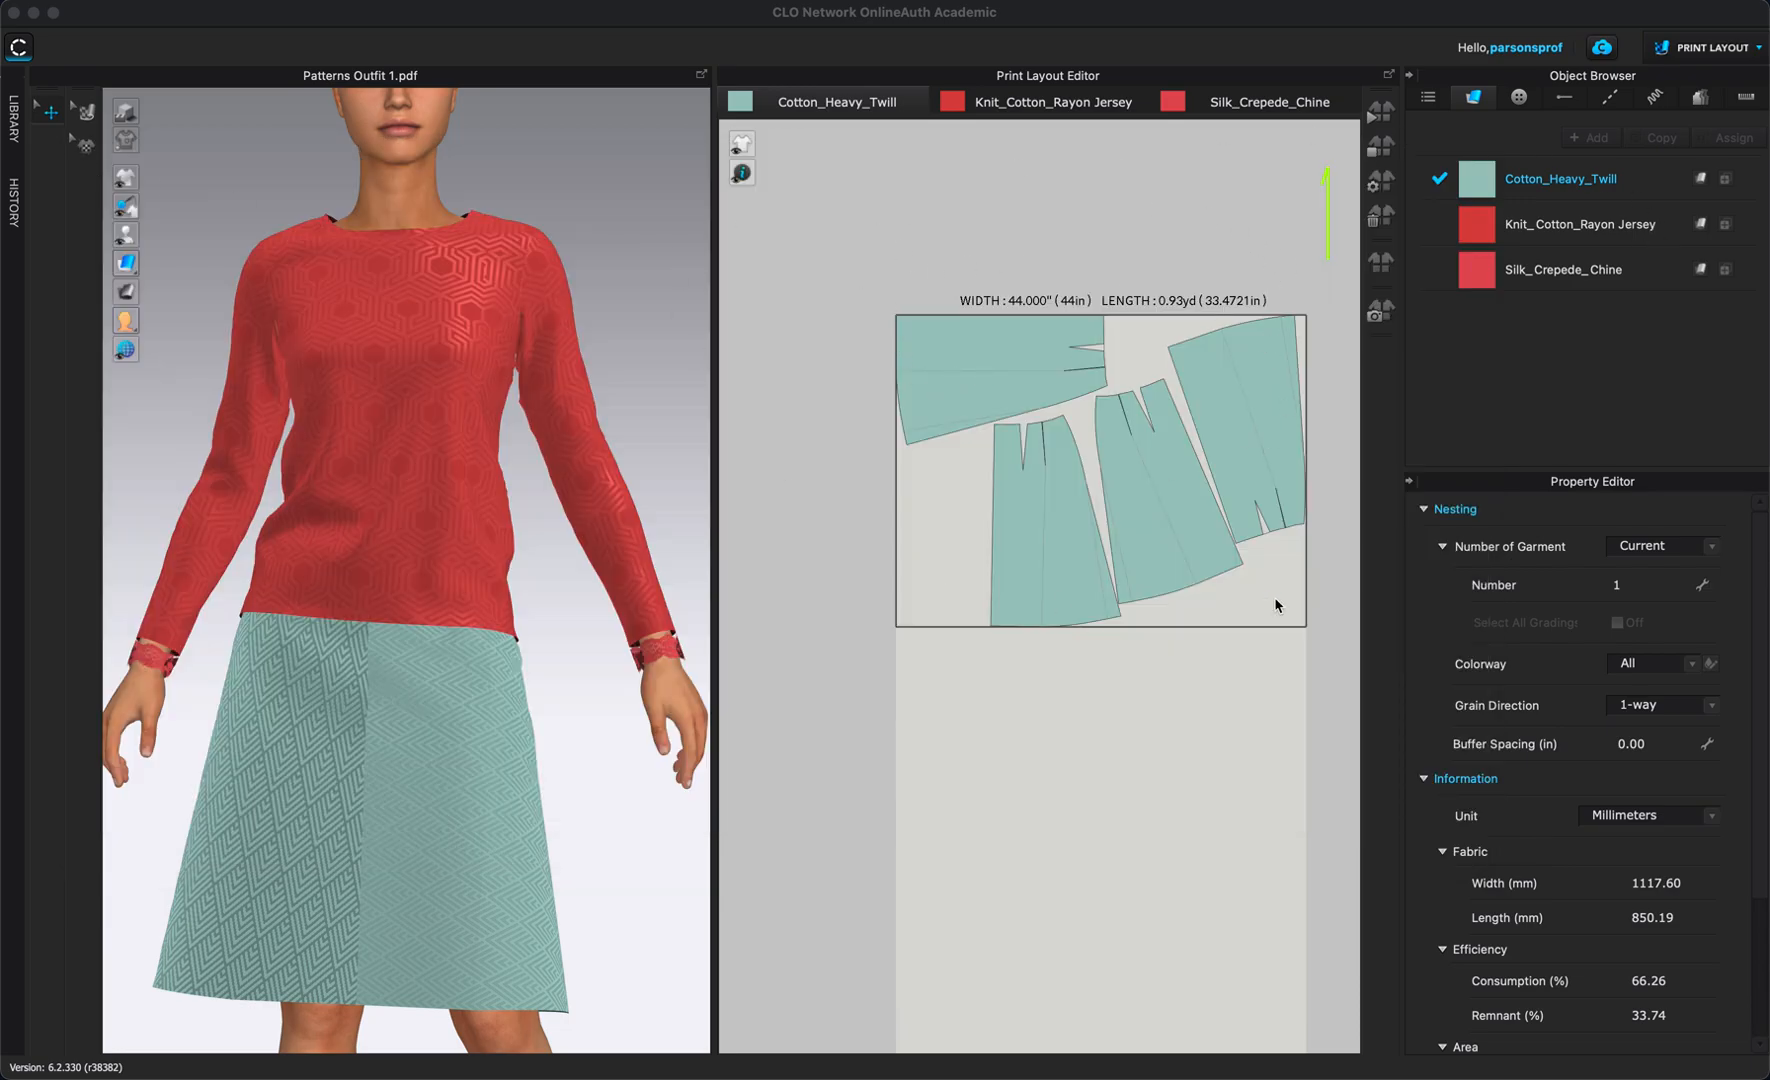
pyautogui.moveTo(1756, 56)
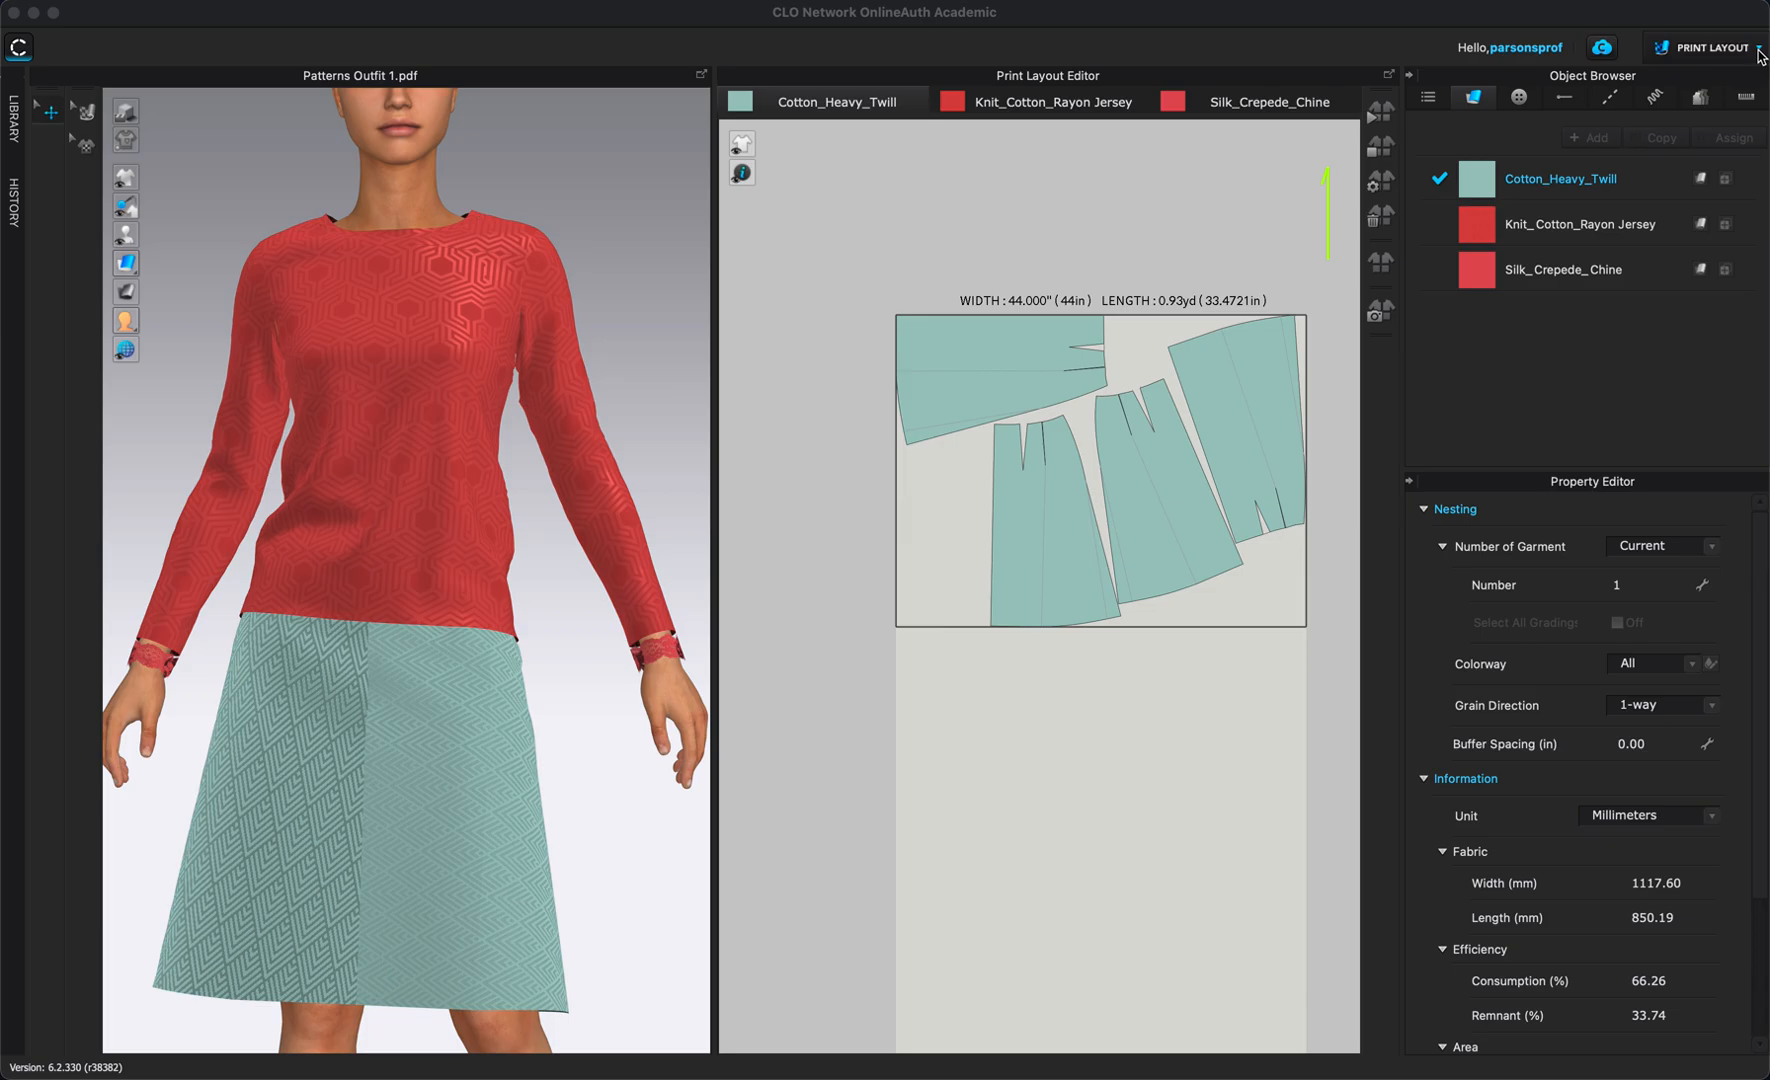
pyautogui.click(1712, 48)
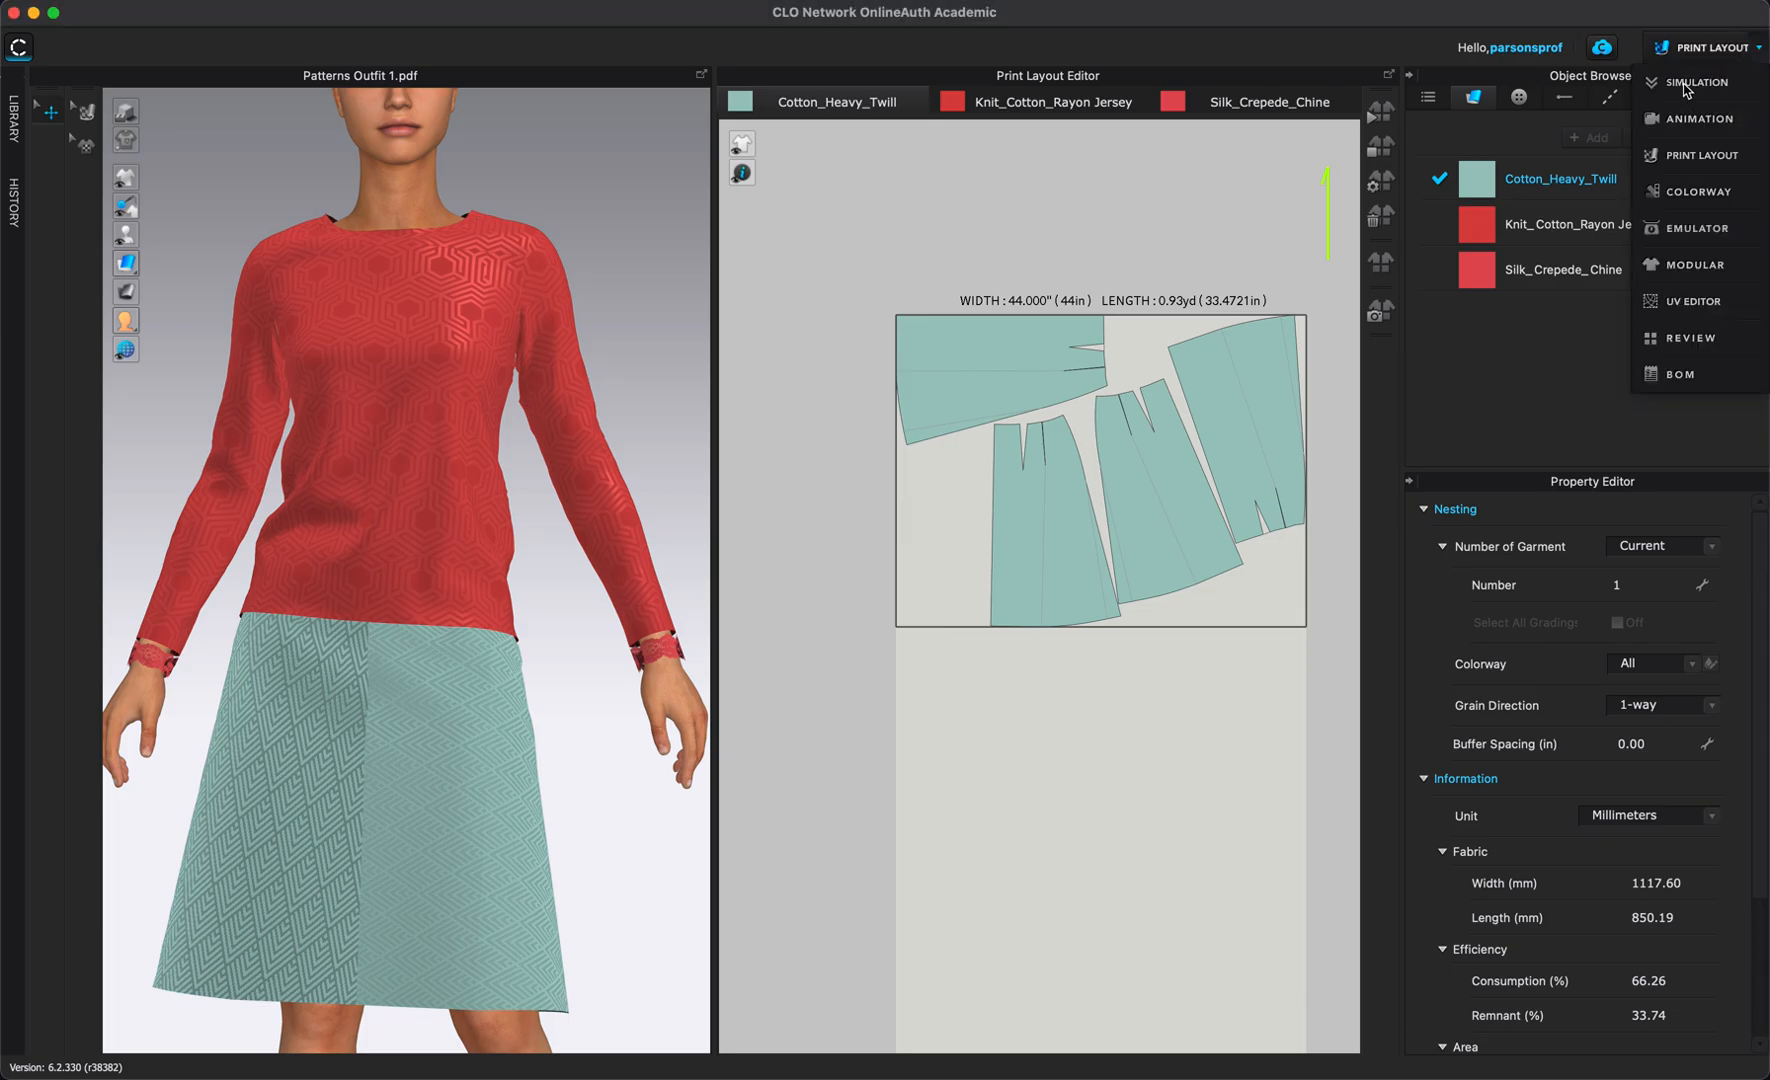
pyautogui.click(1698, 82)
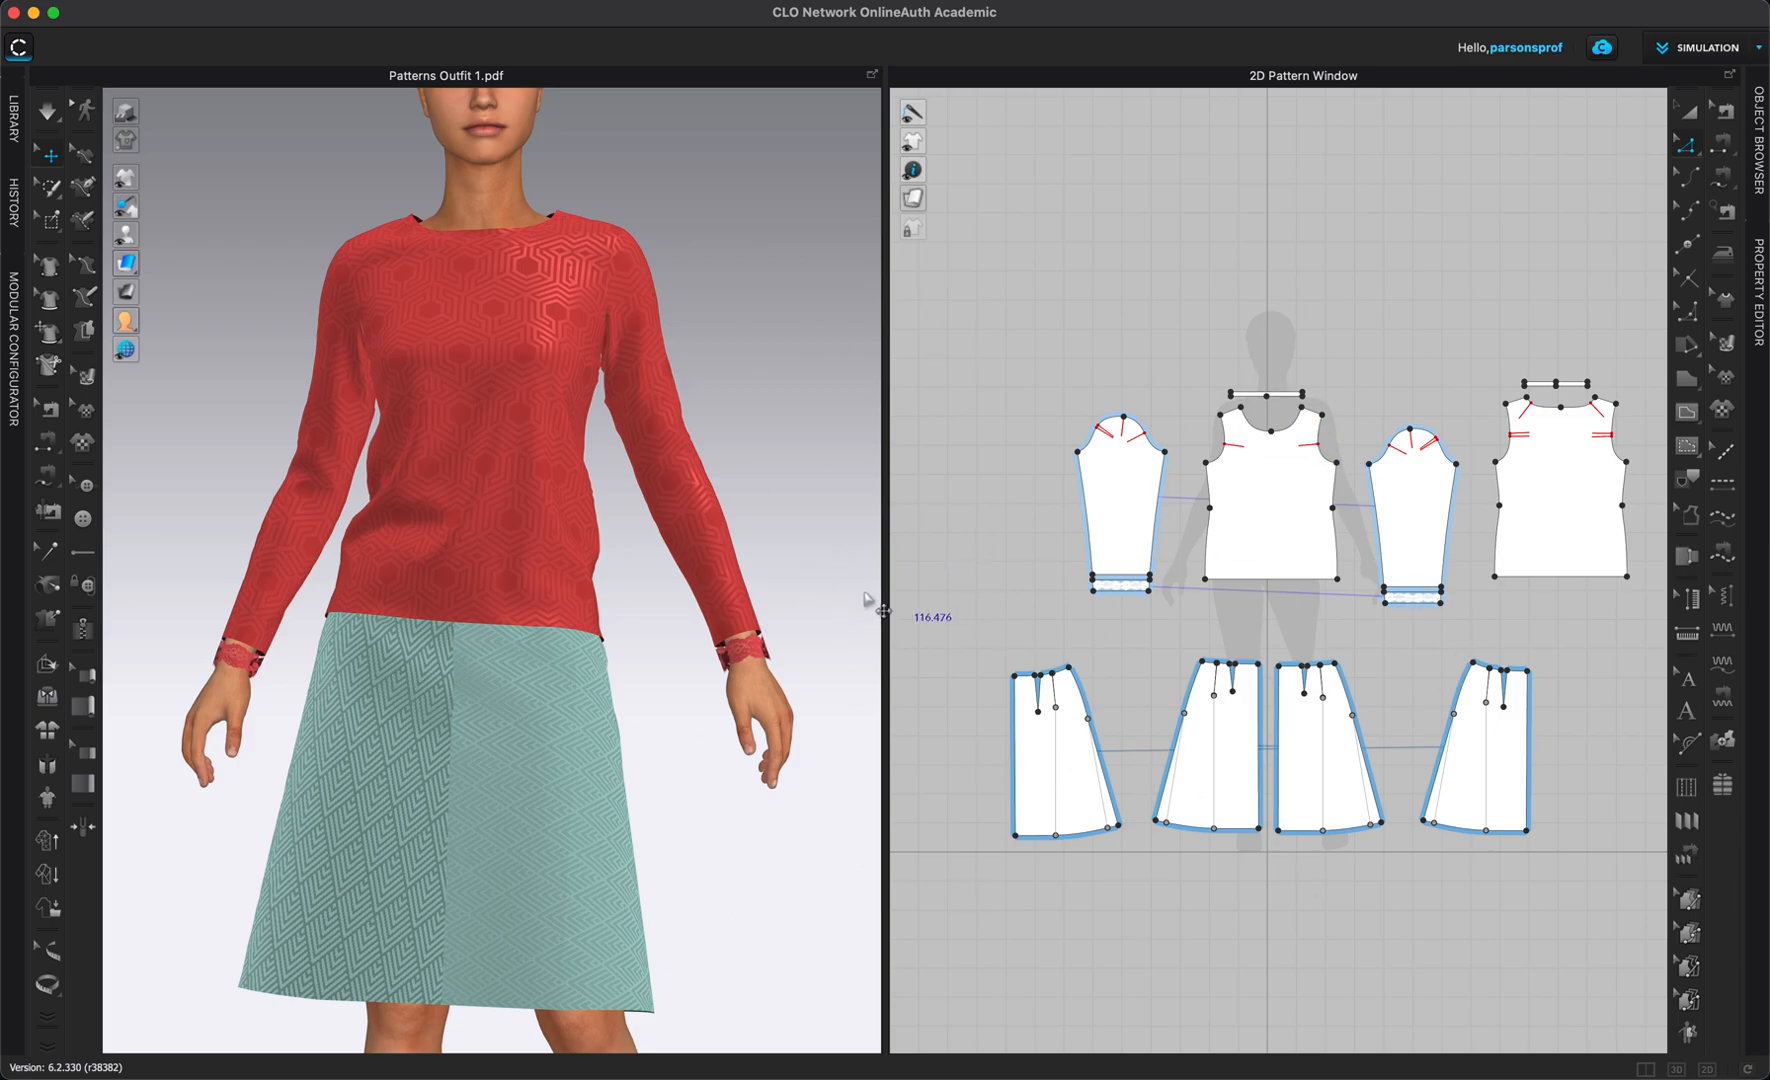
pyautogui.moveTo(1696, 128)
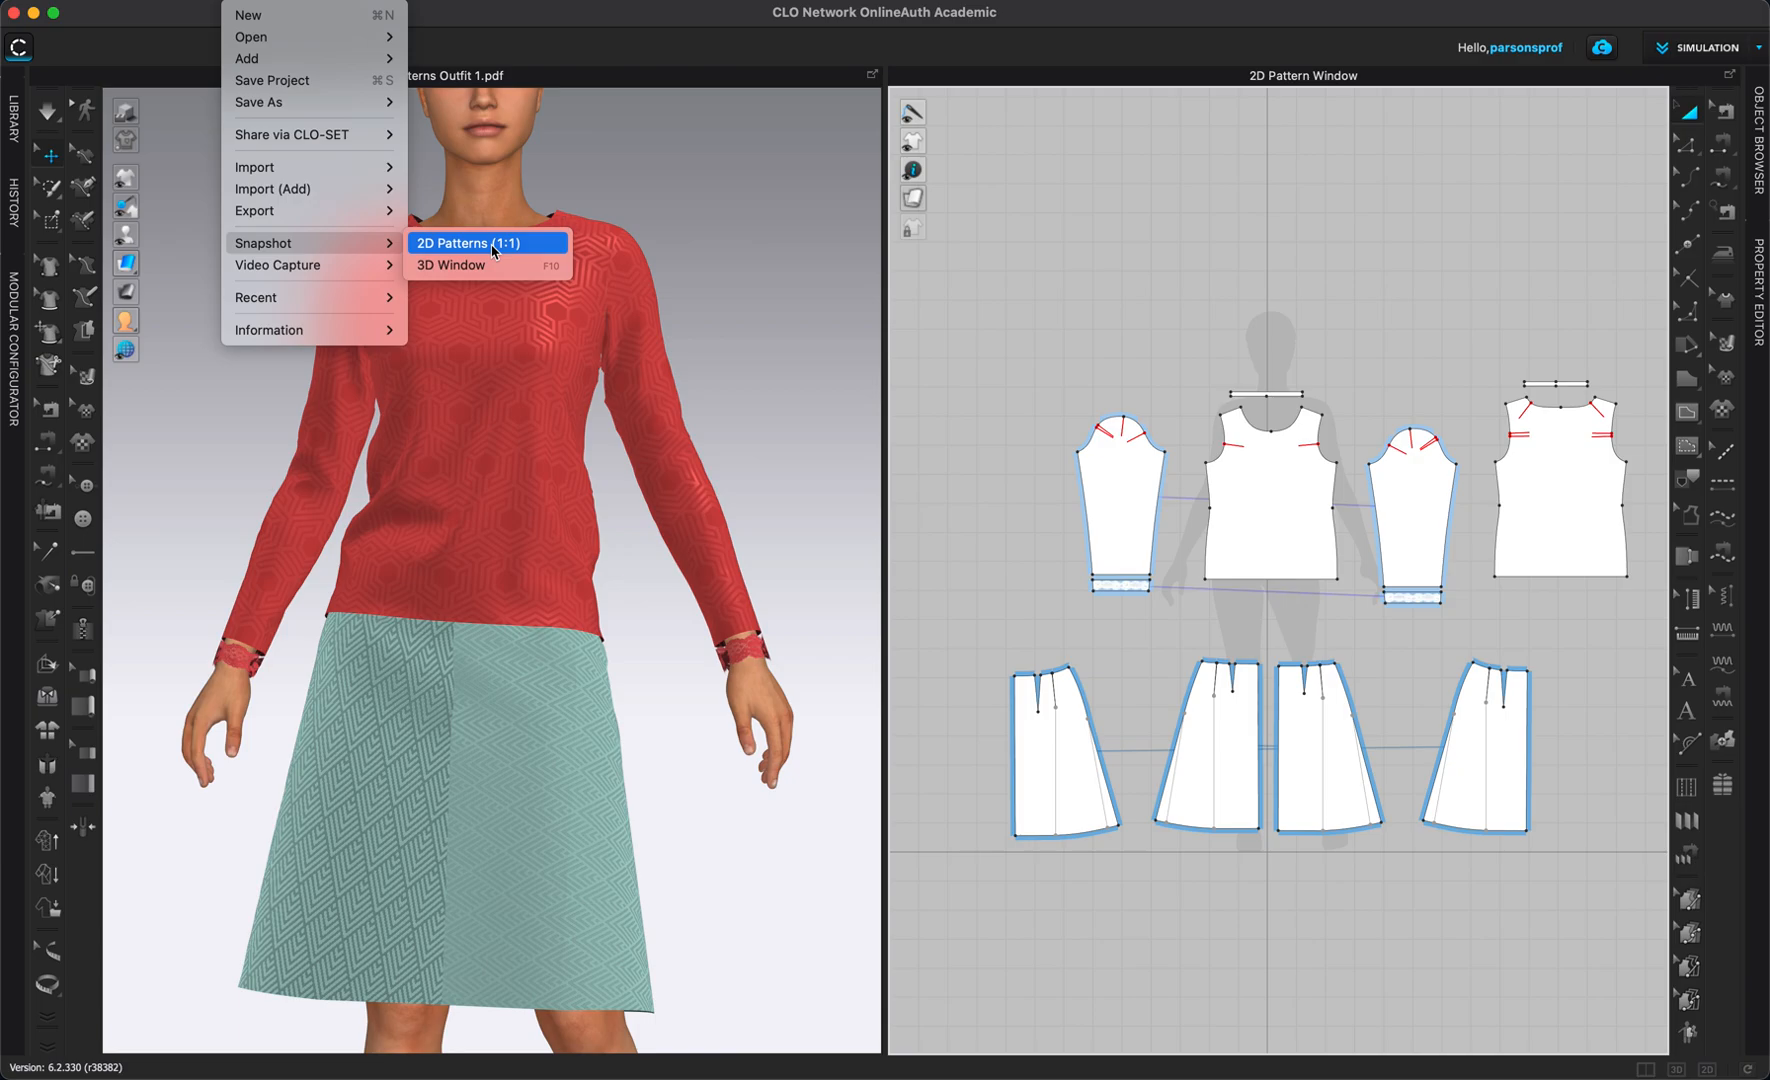
# Start a 2D Patterns (1:1) snapshot and include additional pattern information.
pyautogui.click(468, 244)
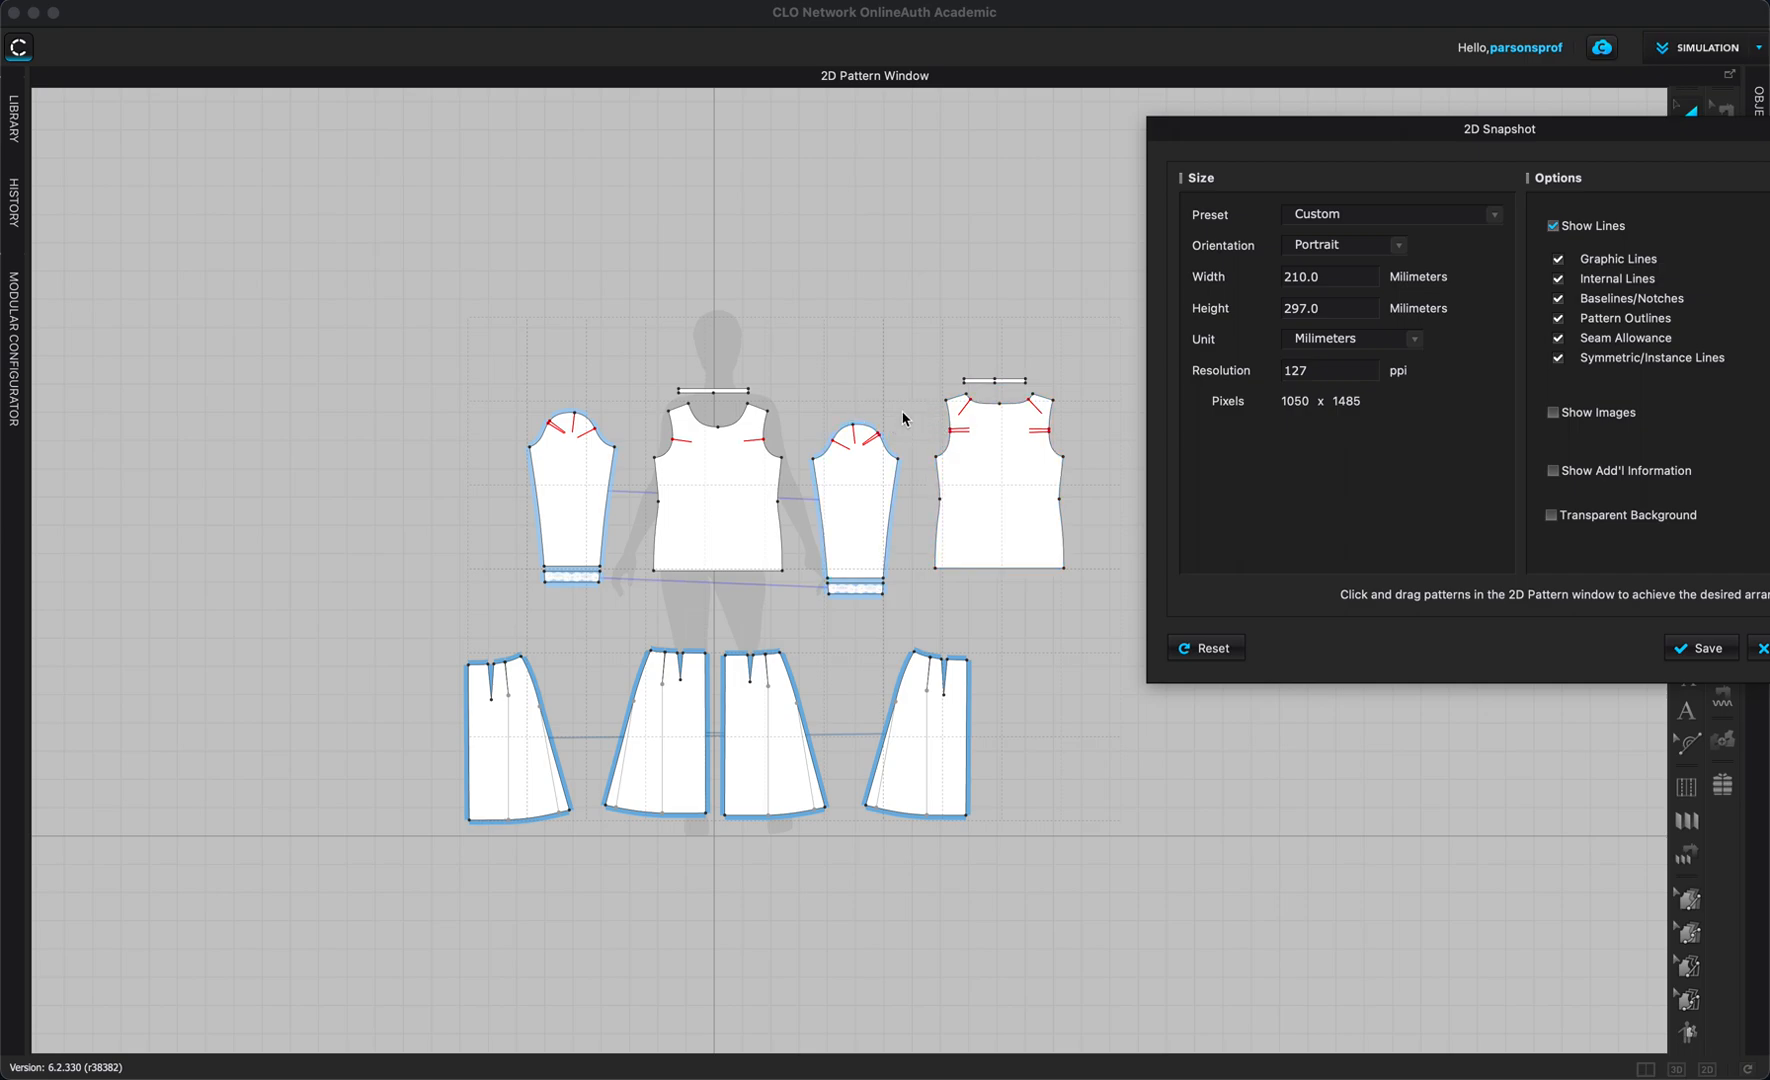
pyautogui.click(572, 490)
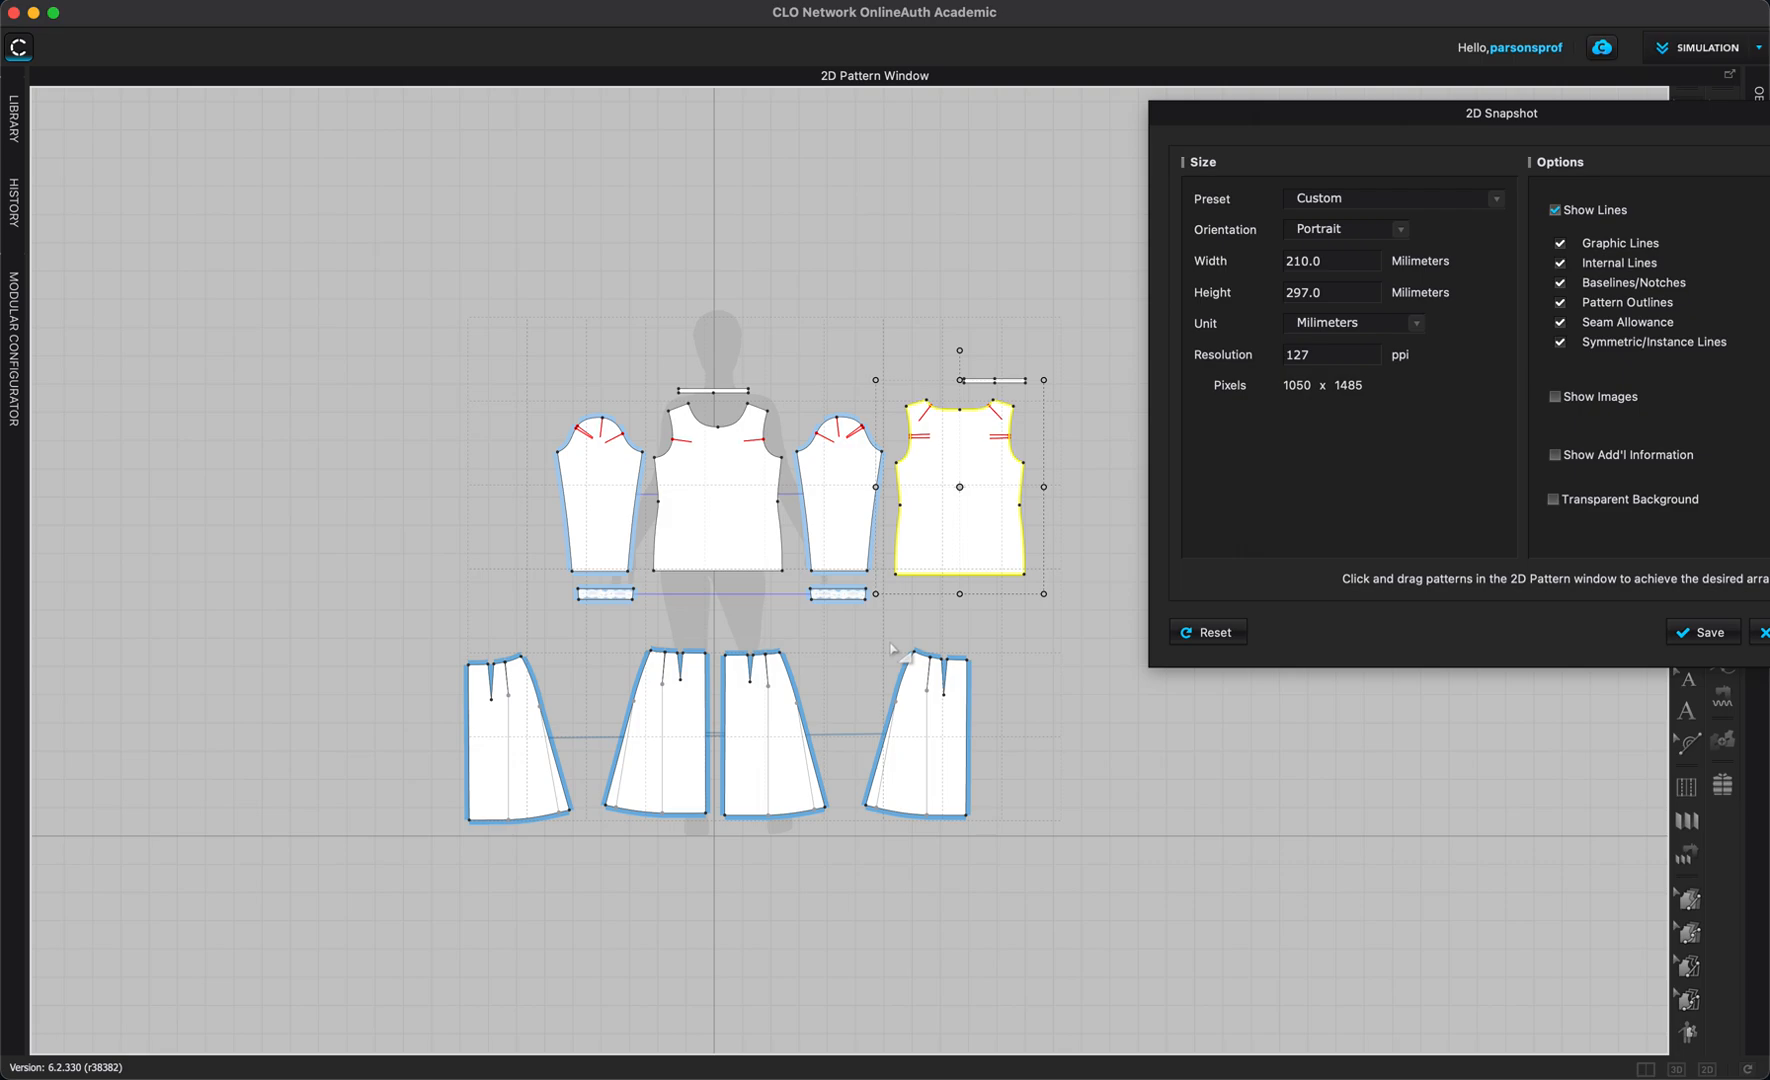
pyautogui.moveTo(1056, 524)
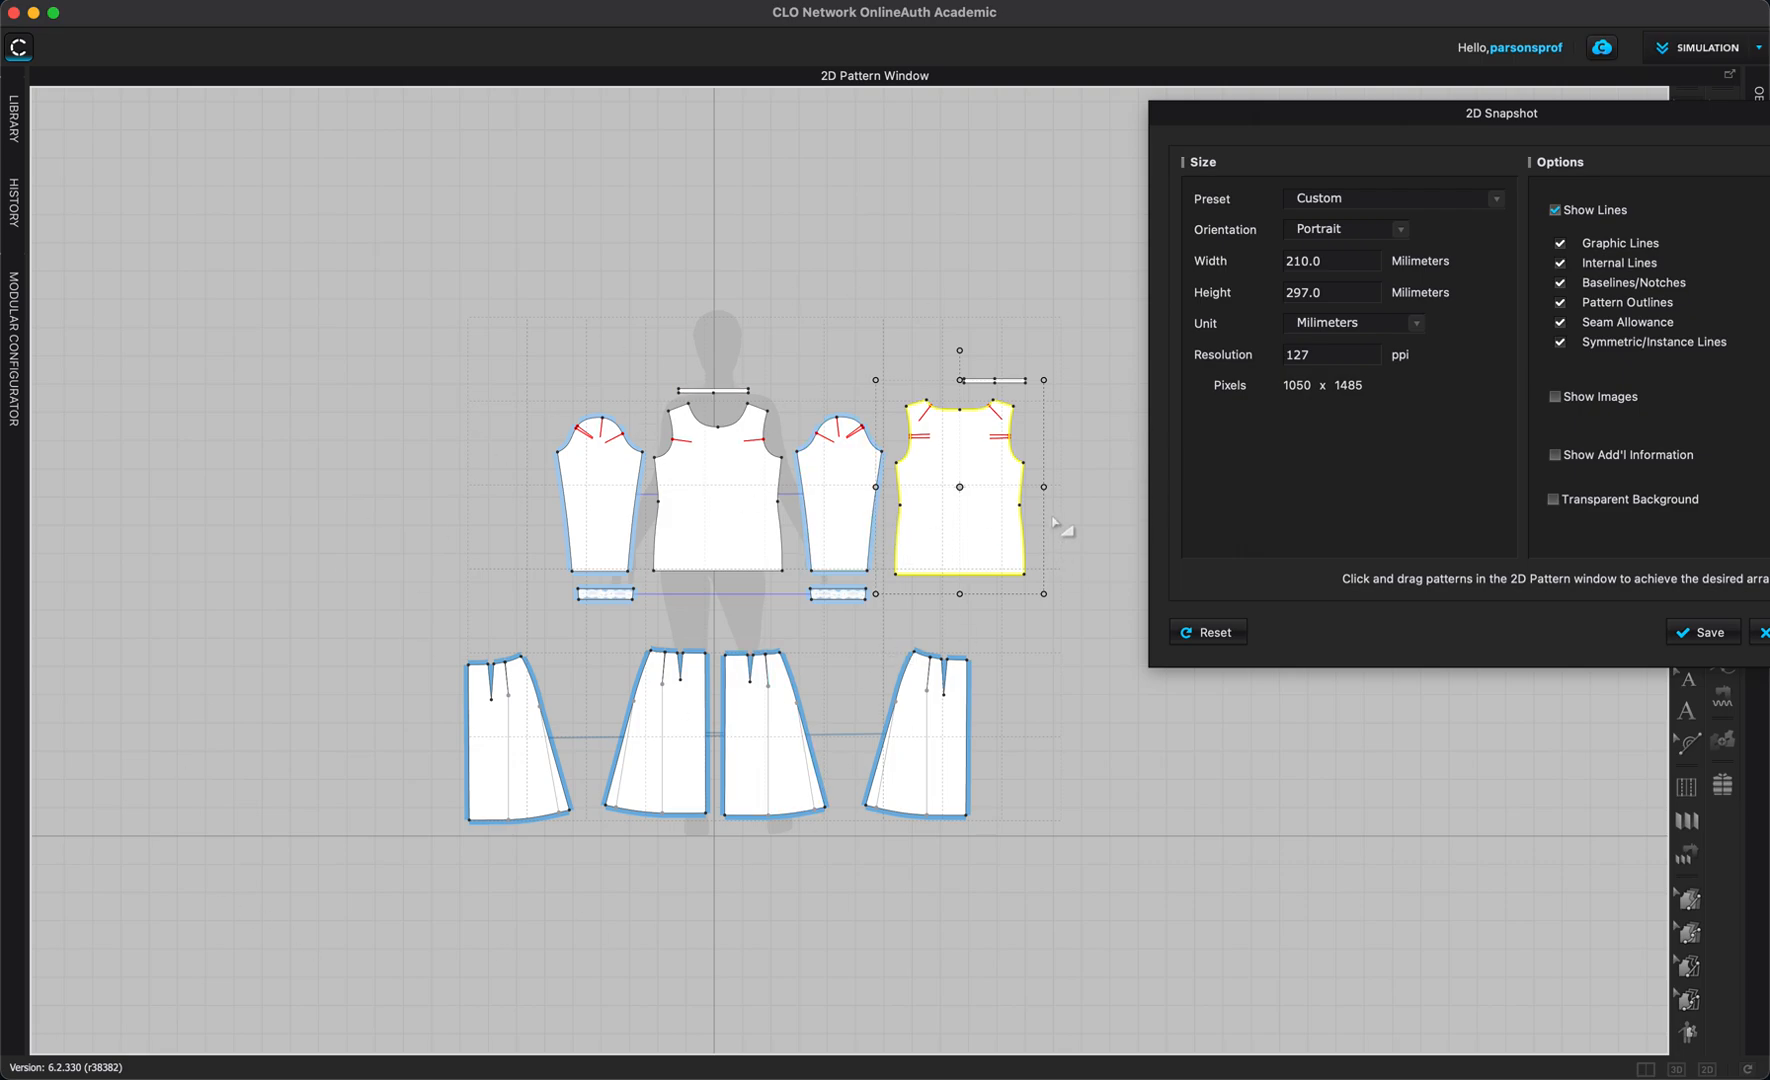
pyautogui.moveTo(880, 552)
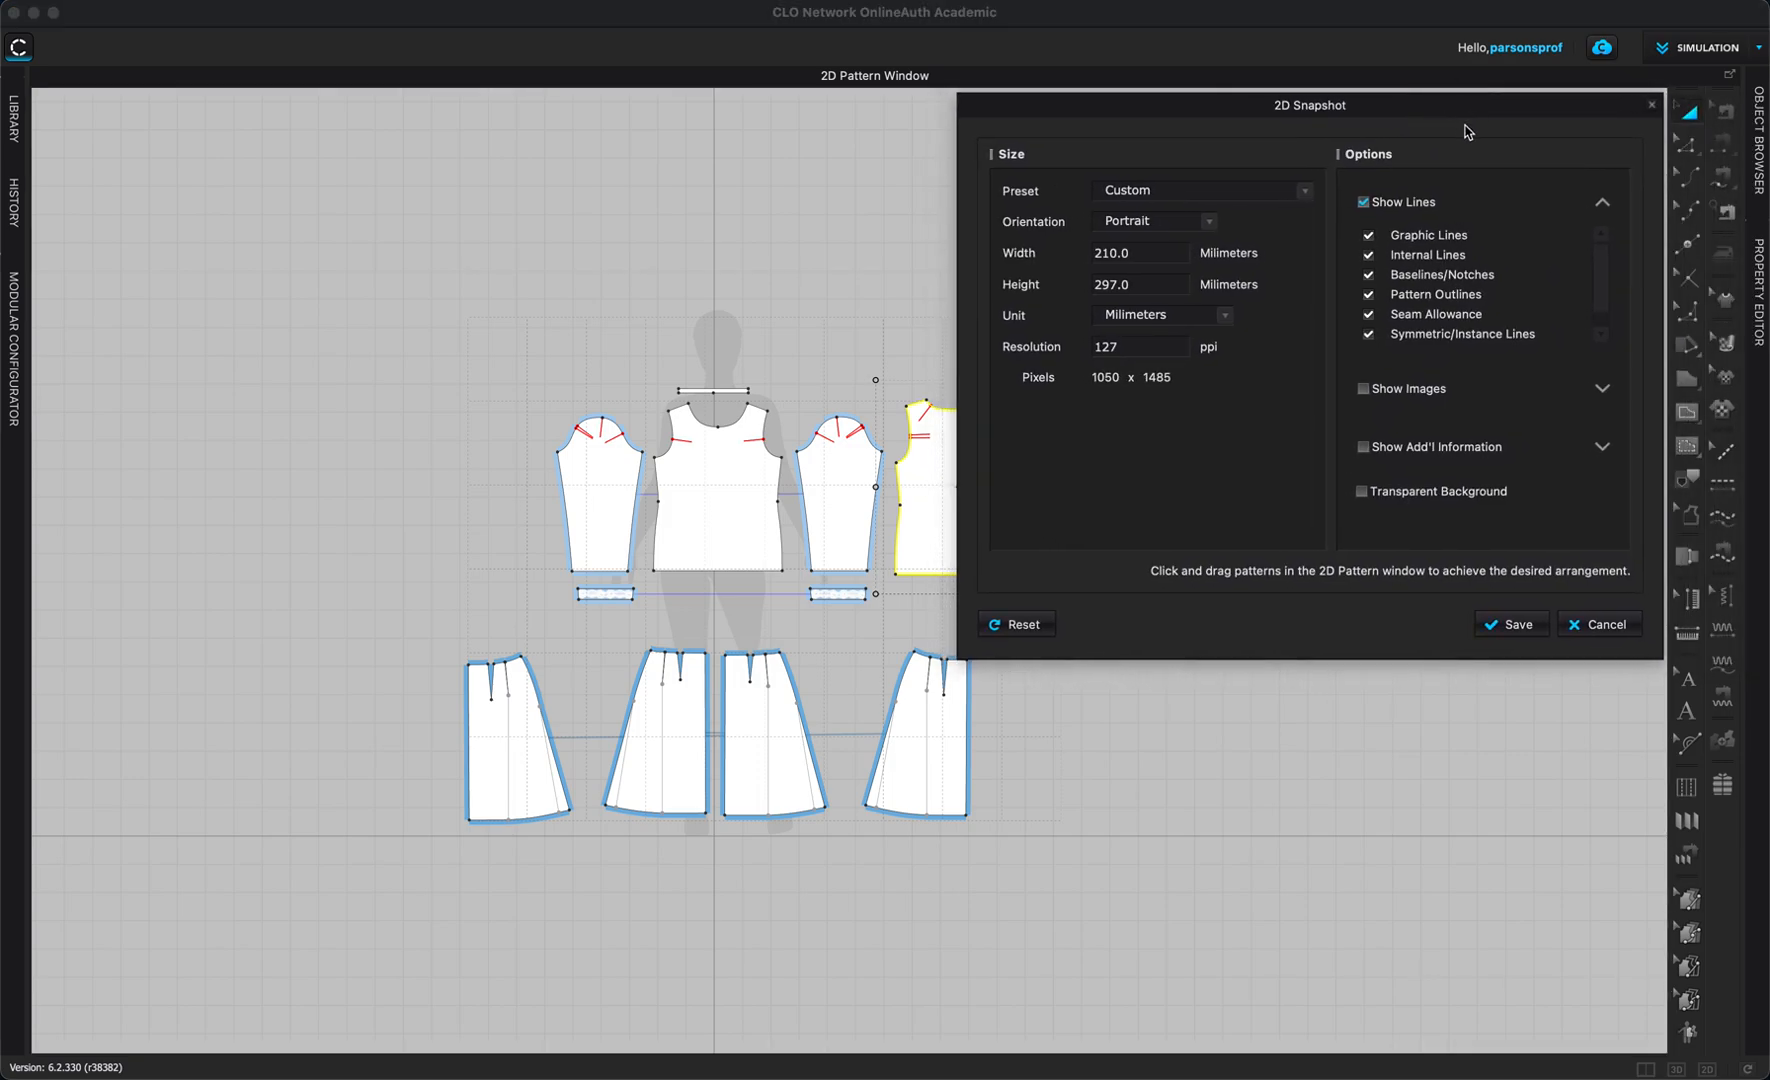
pyautogui.moveTo(1252, 394)
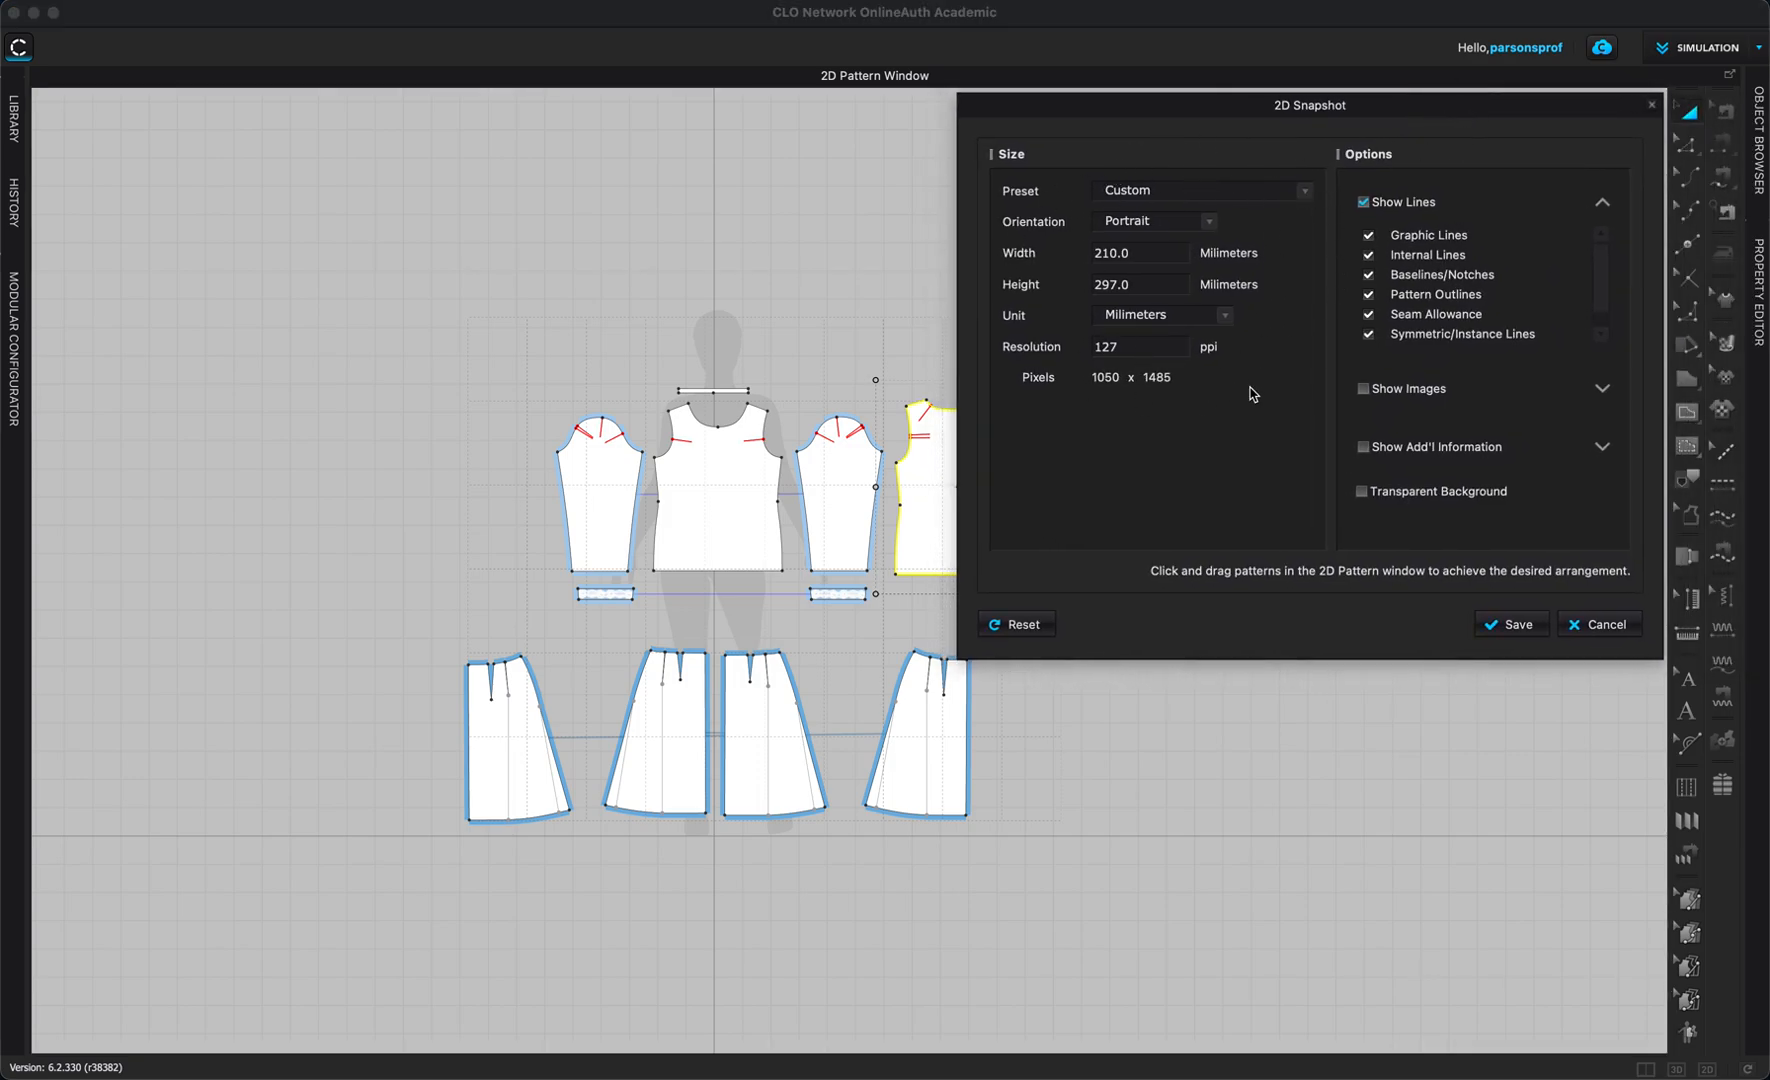
pyautogui.moveTo(676, 516)
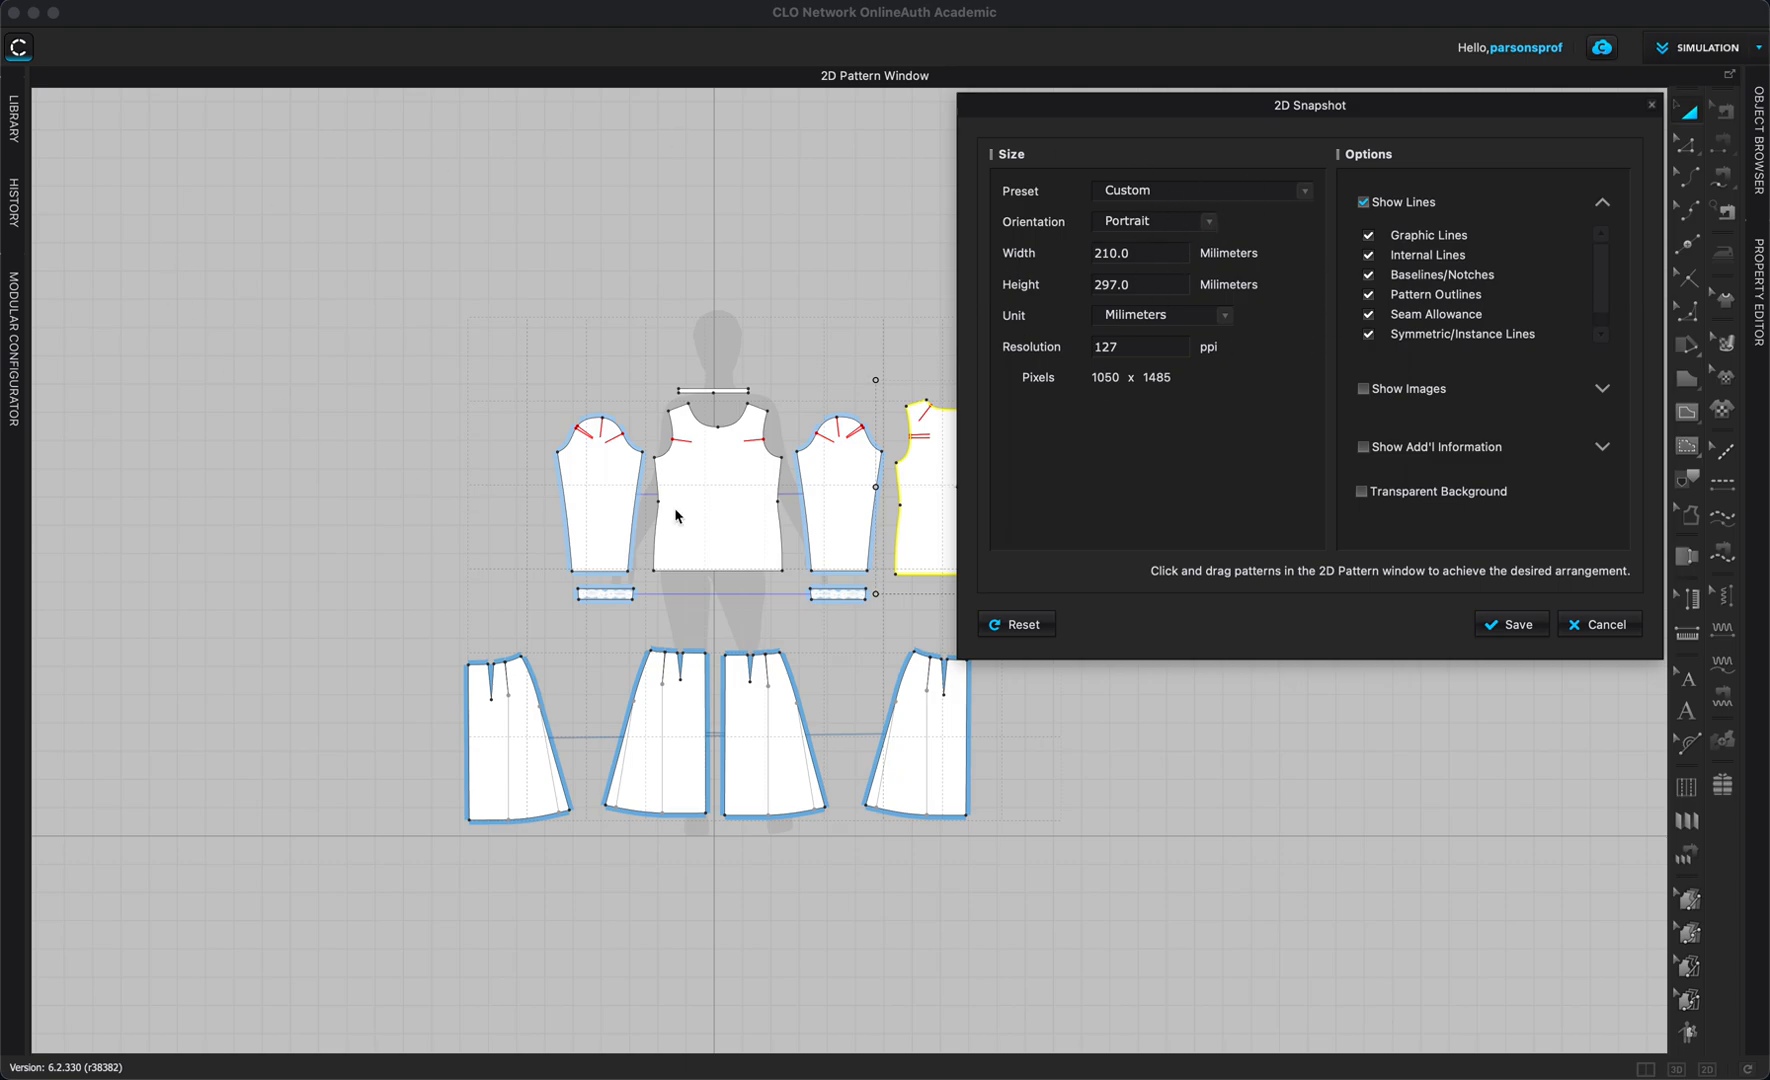
pyautogui.moveTo(1218, 236)
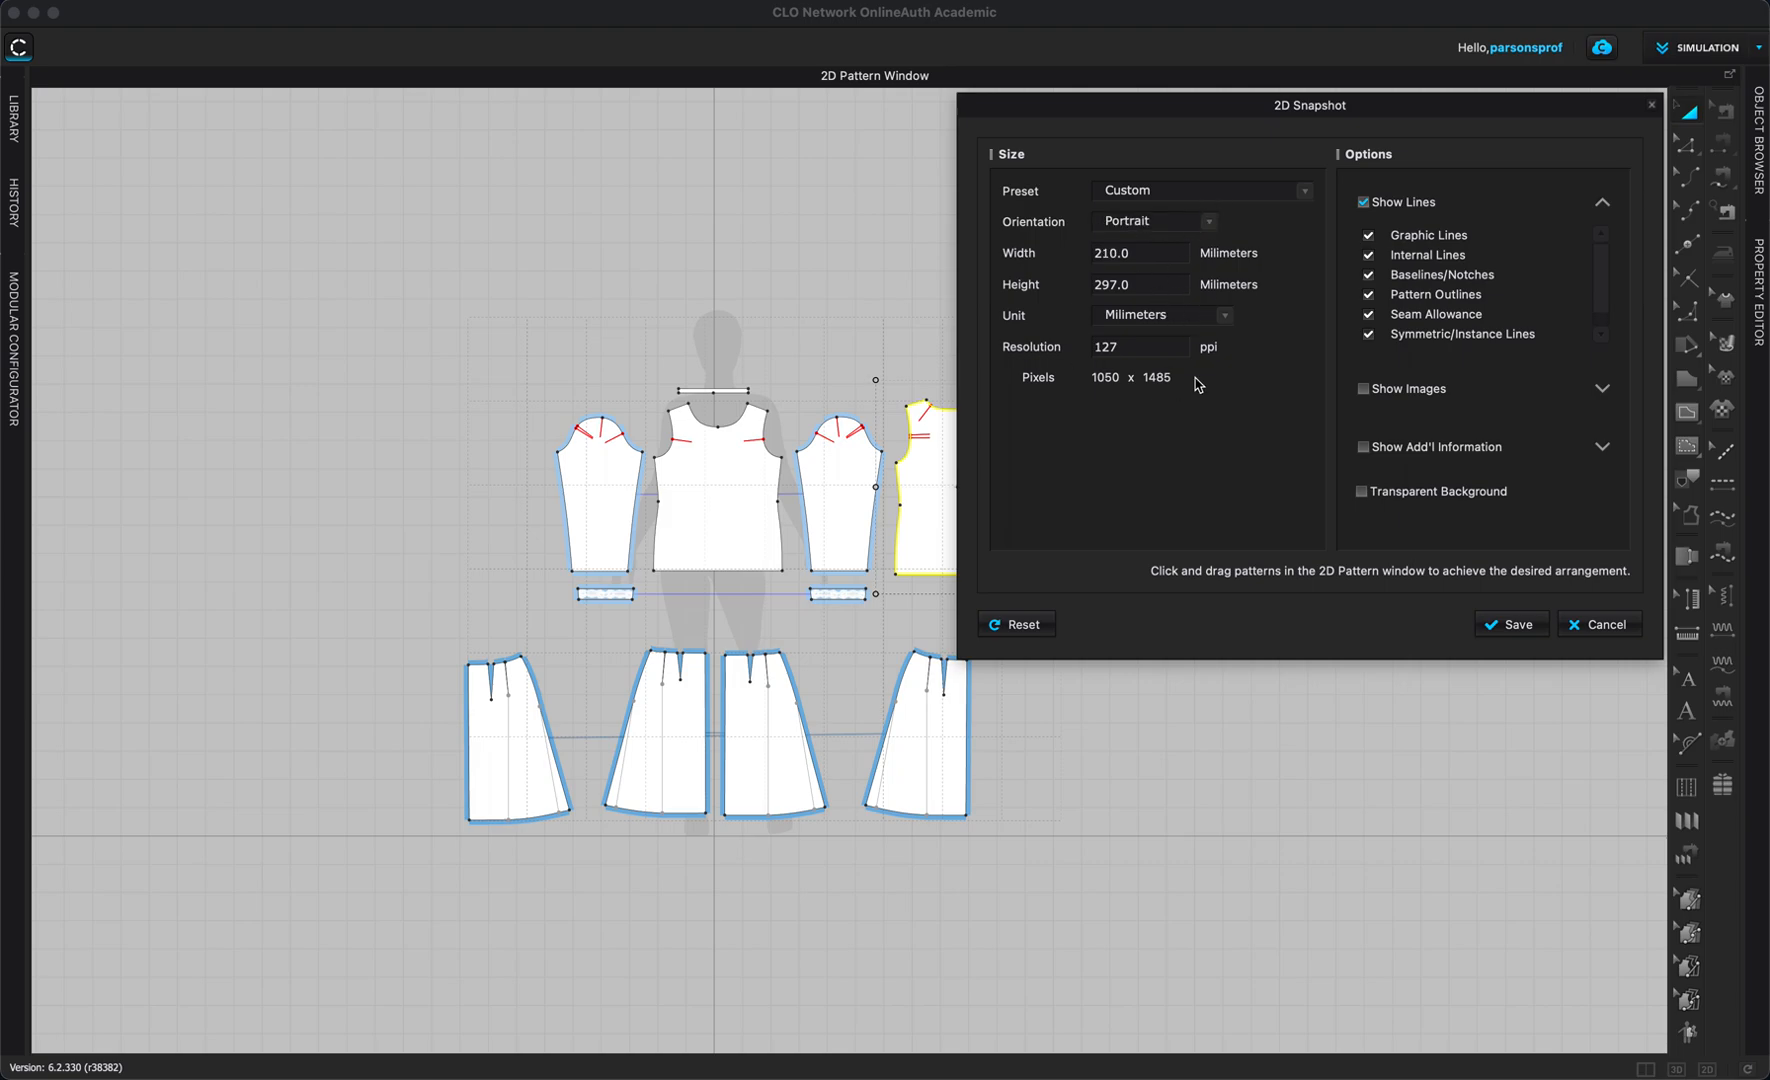
pyautogui.moveTo(1346, 380)
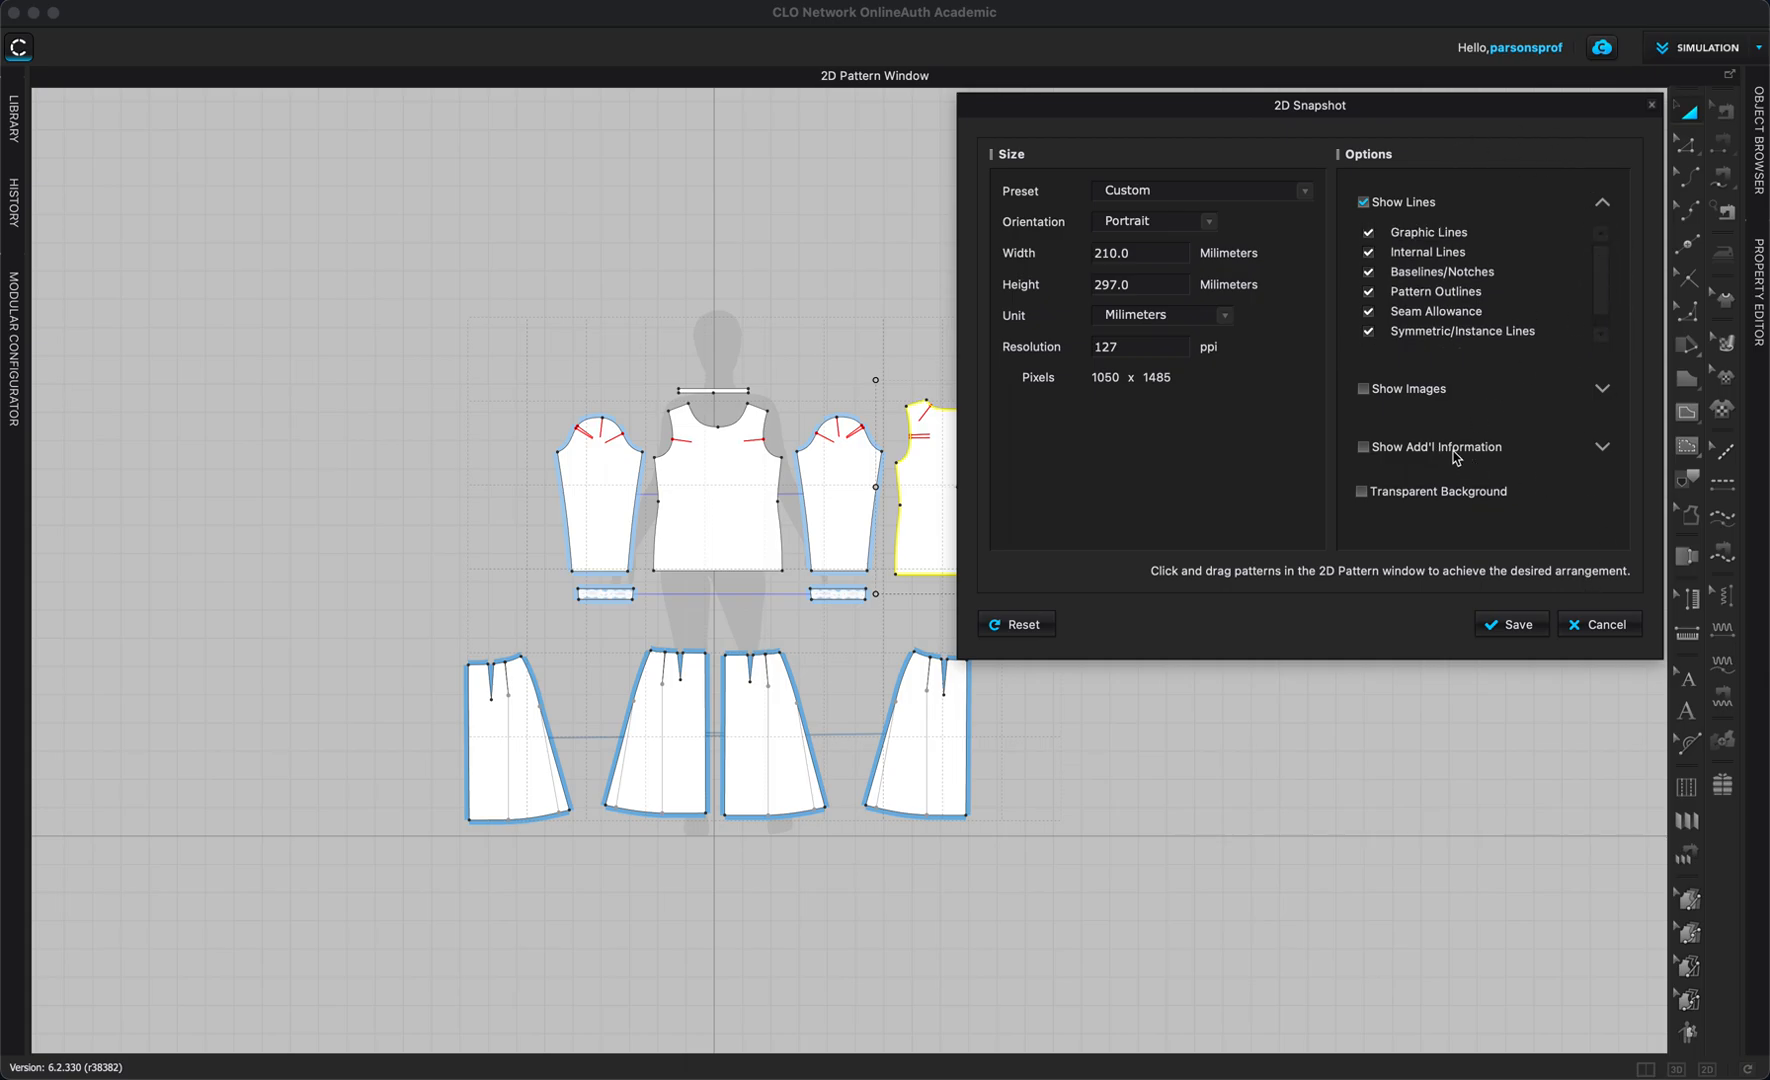
pyautogui.click(1362, 446)
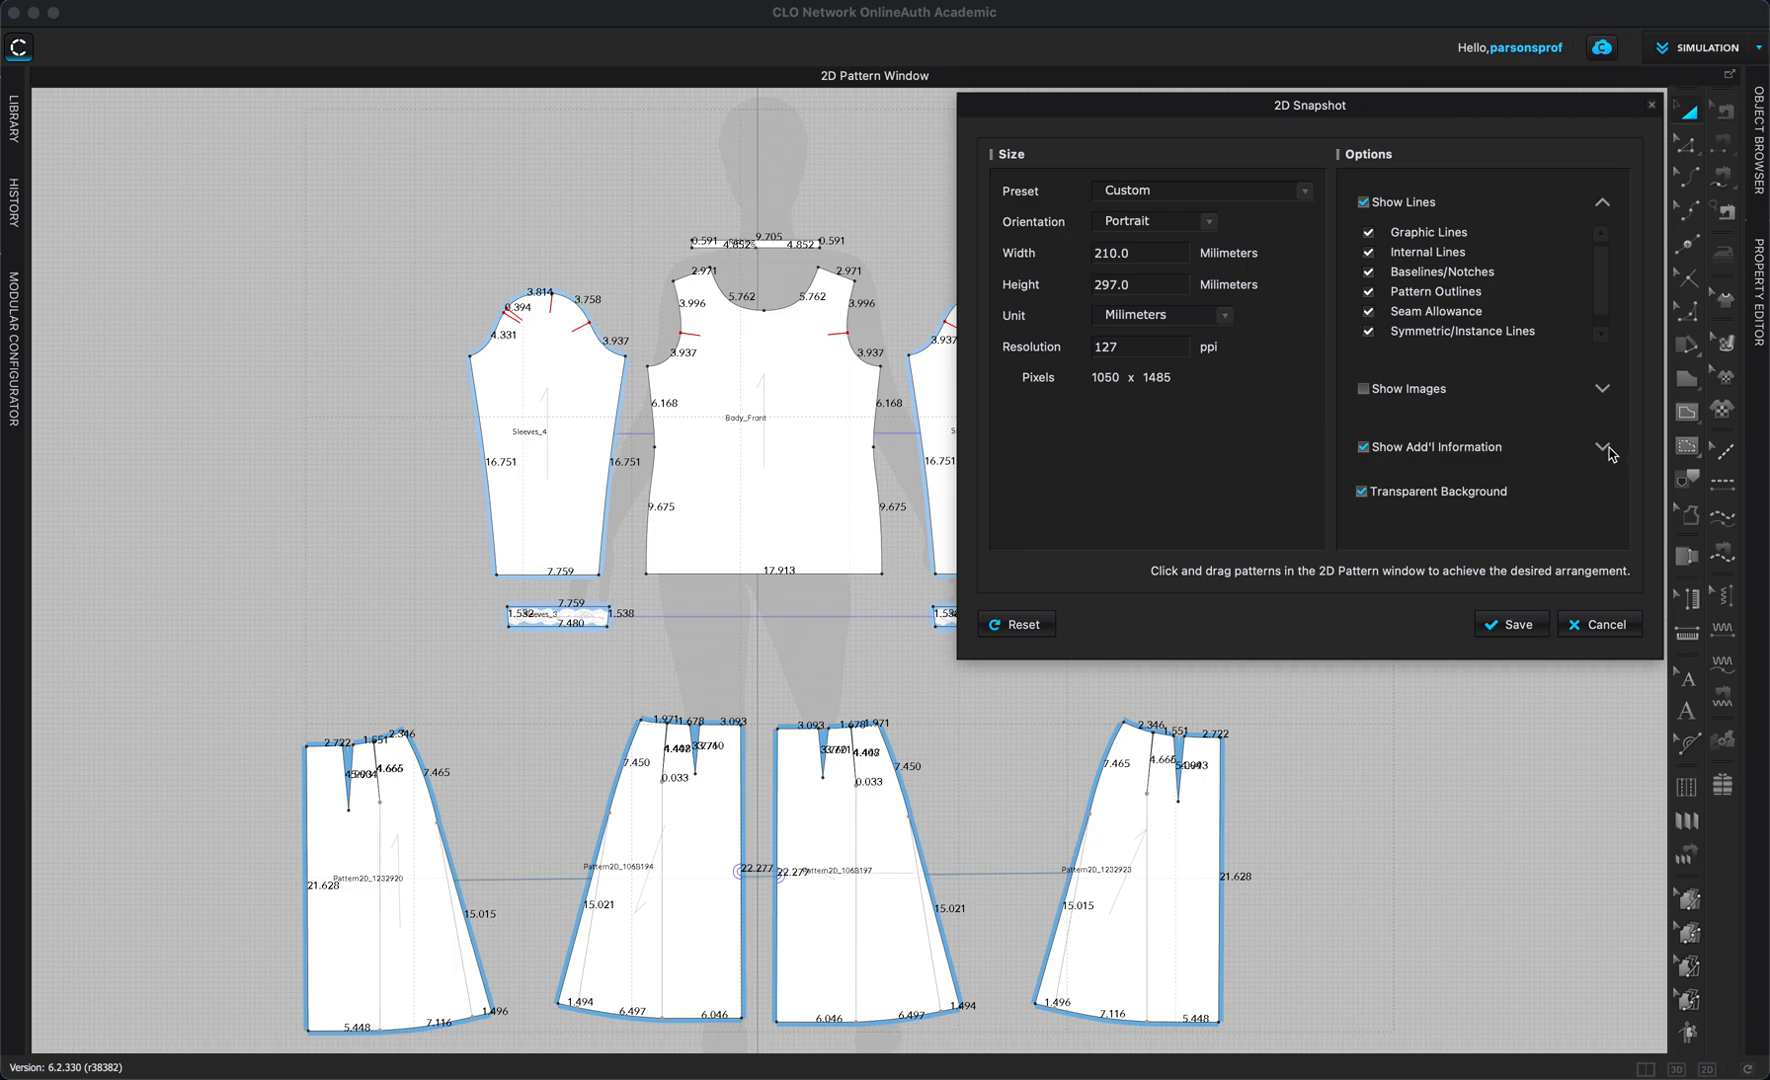
# Leave line lengths out of the snapshot on a transparent background and proceed to saving.
pyautogui.click(1602, 448)
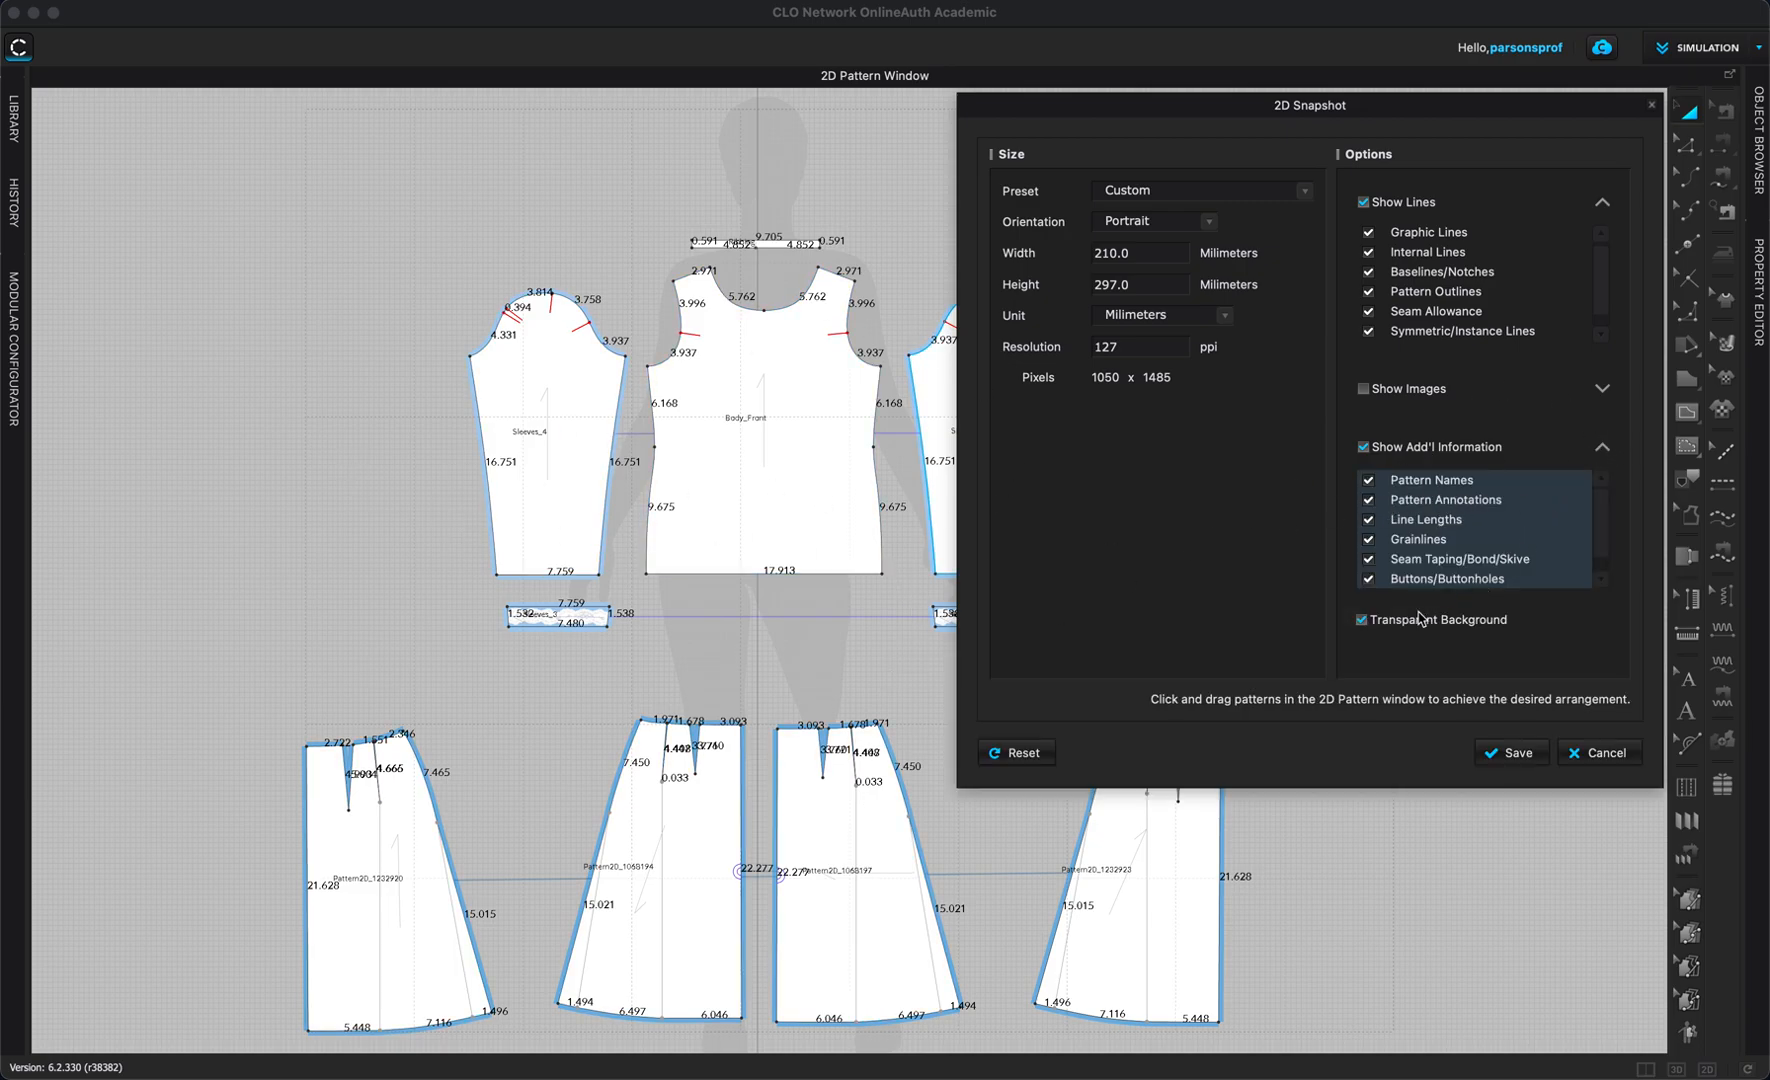
pyautogui.moveTo(1362, 602)
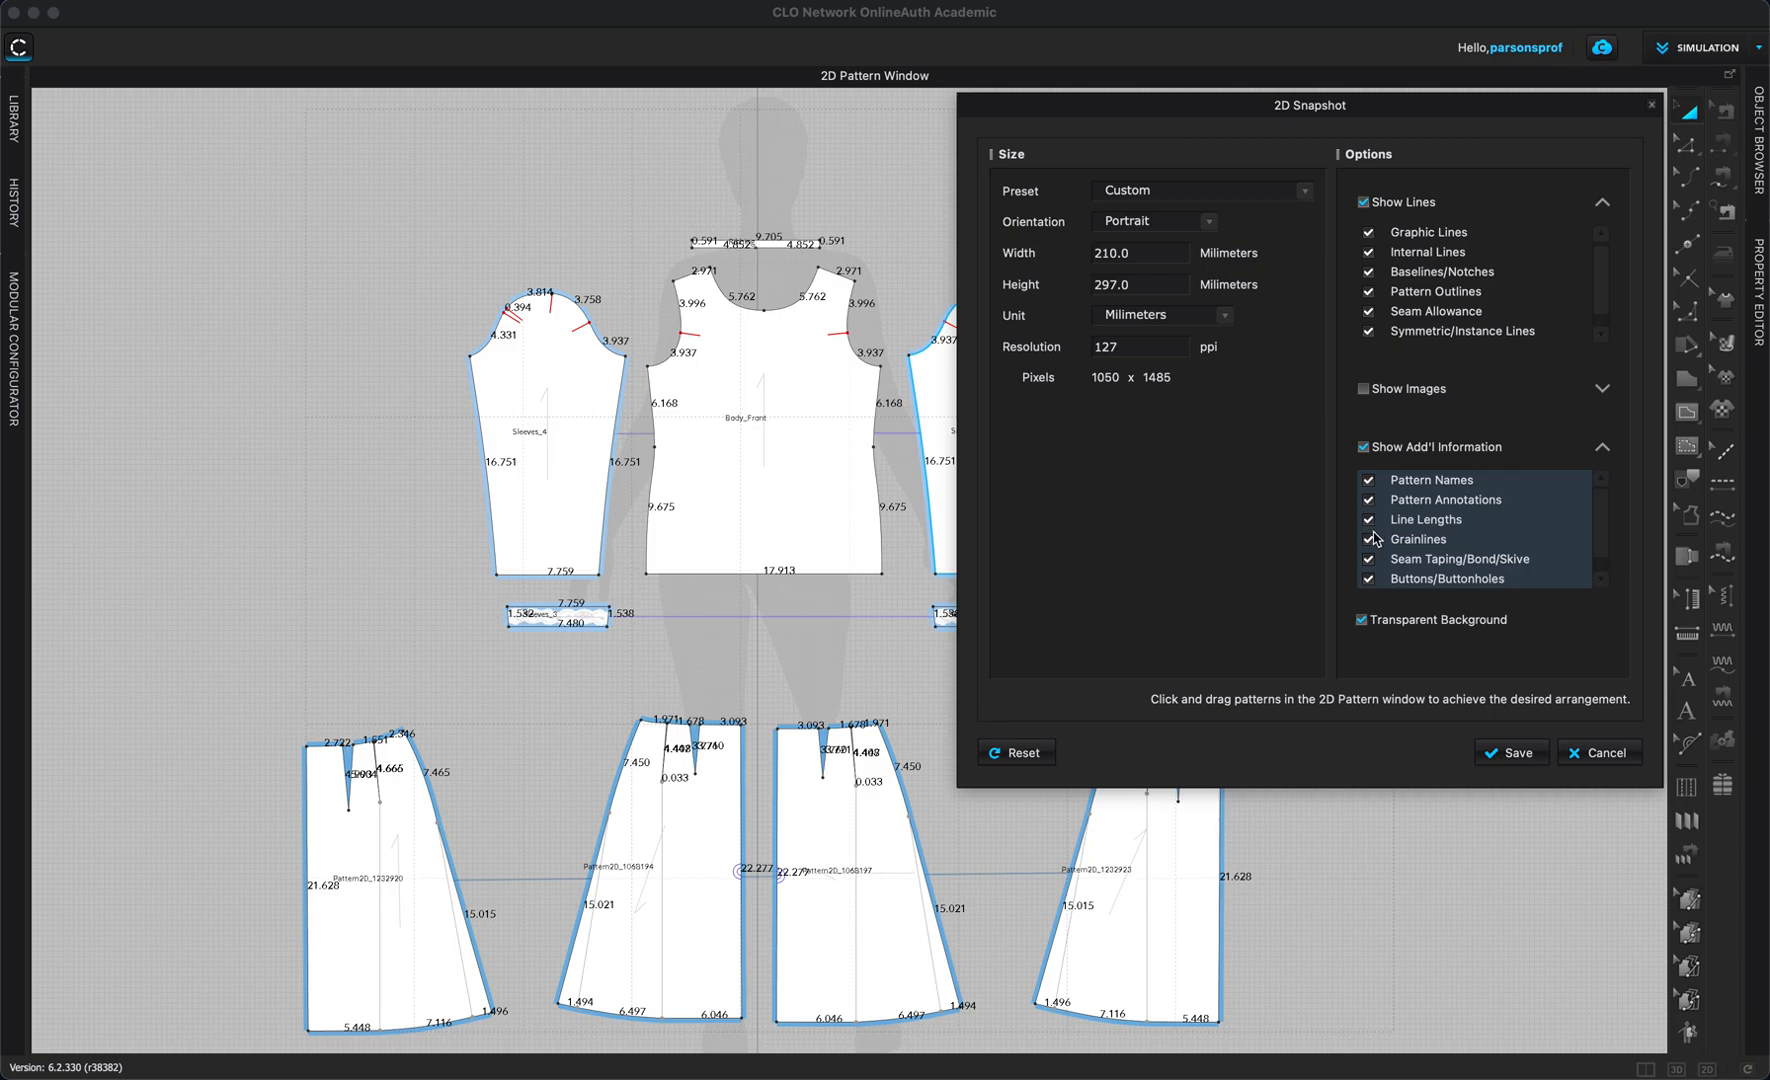
pyautogui.click(1368, 520)
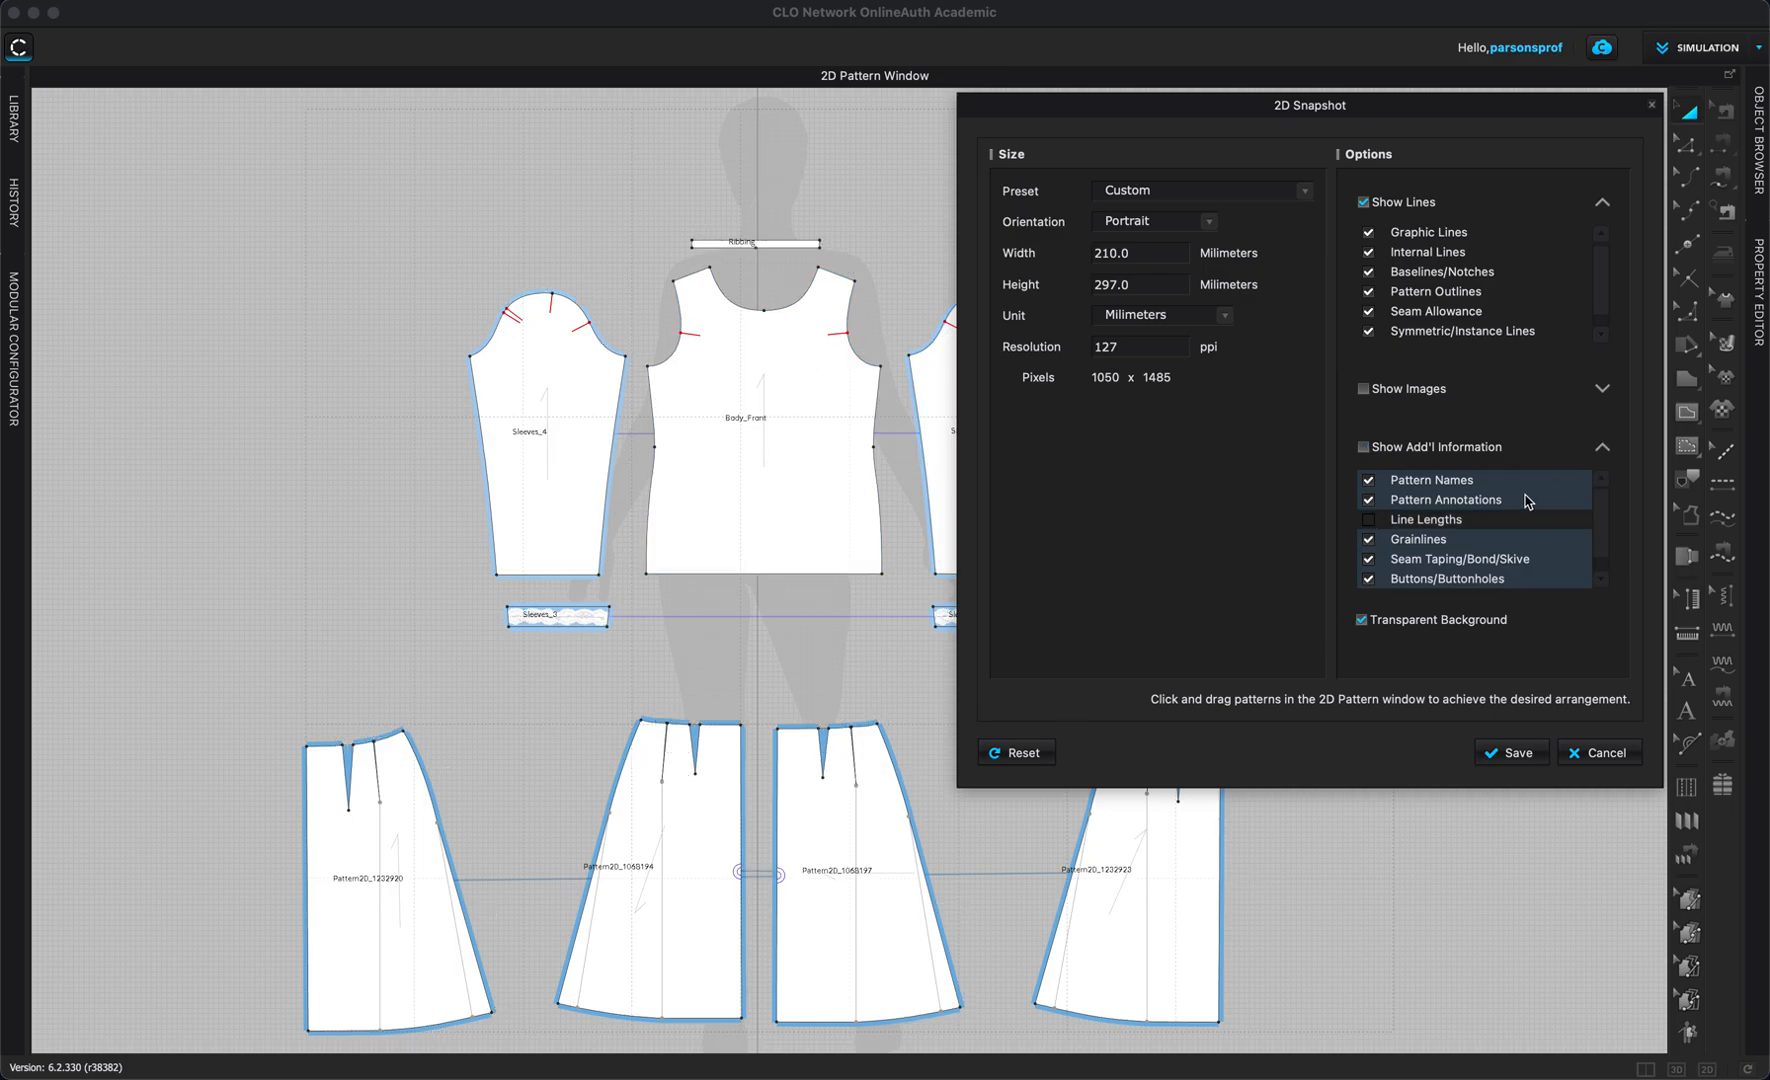
pyautogui.click(1600, 446)
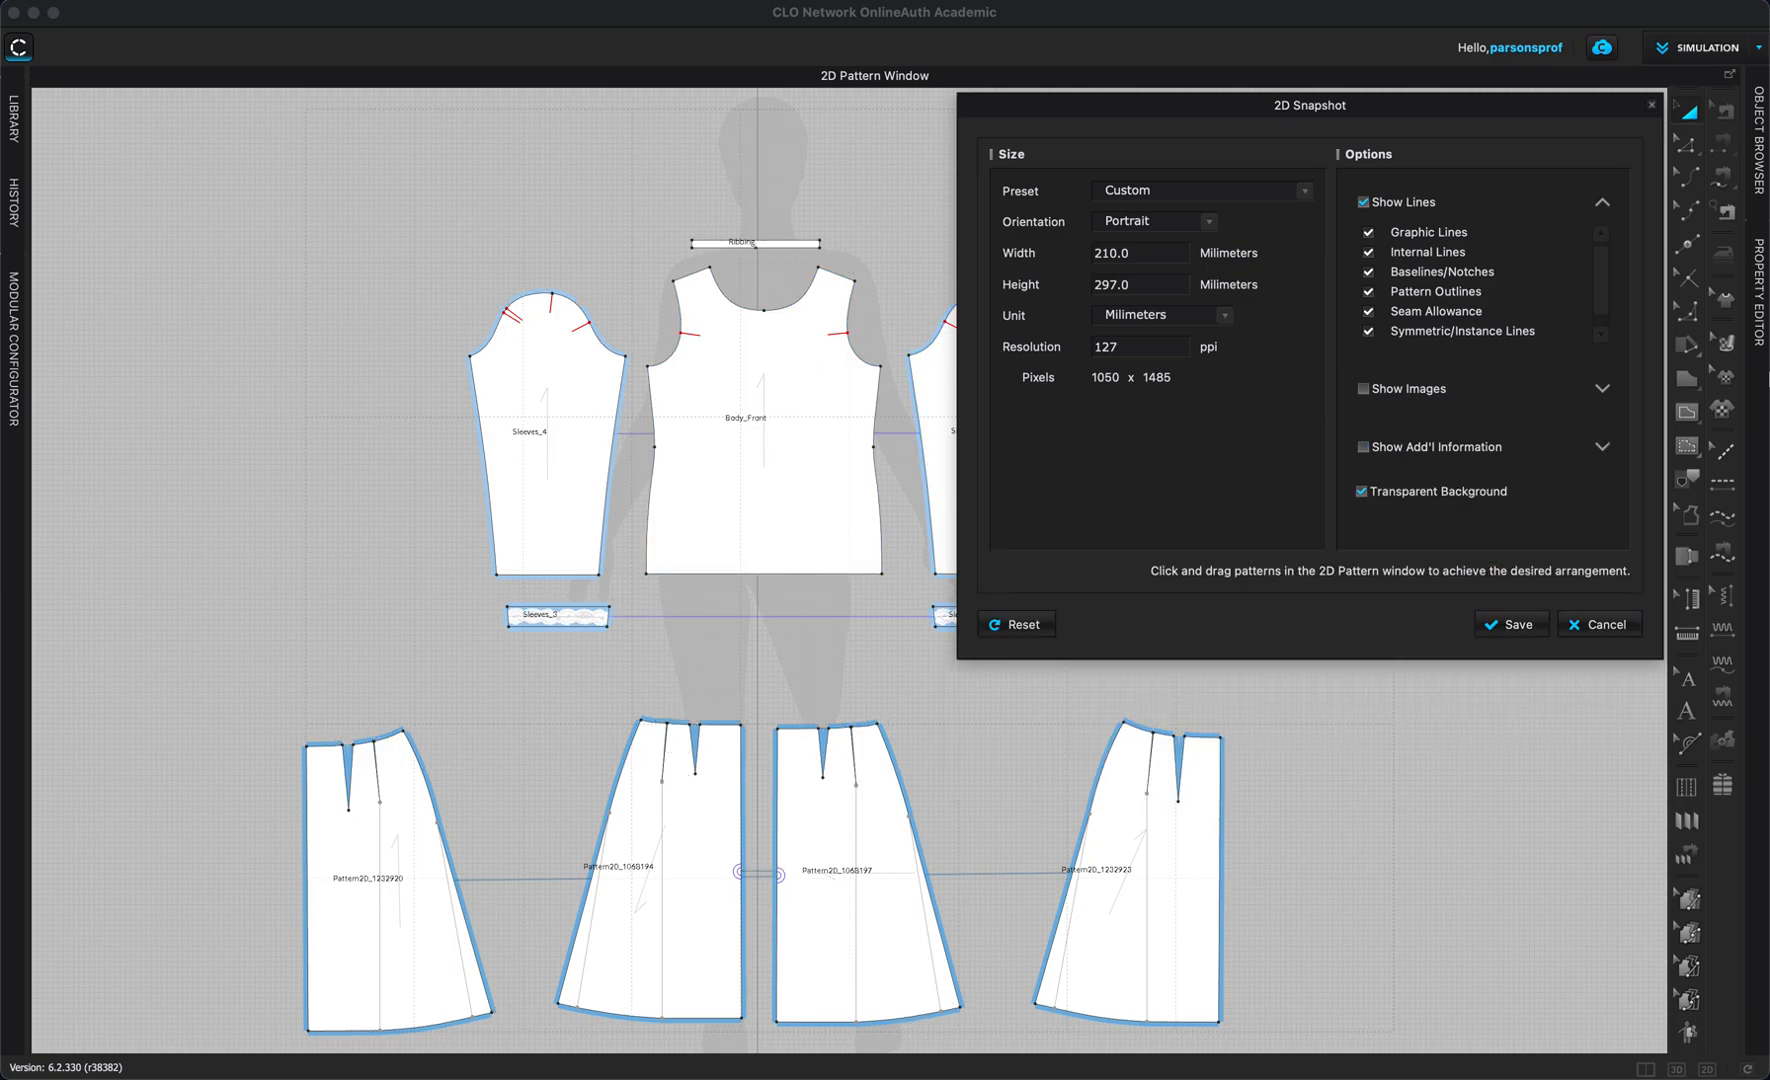
pyautogui.moveTo(1424, 446)
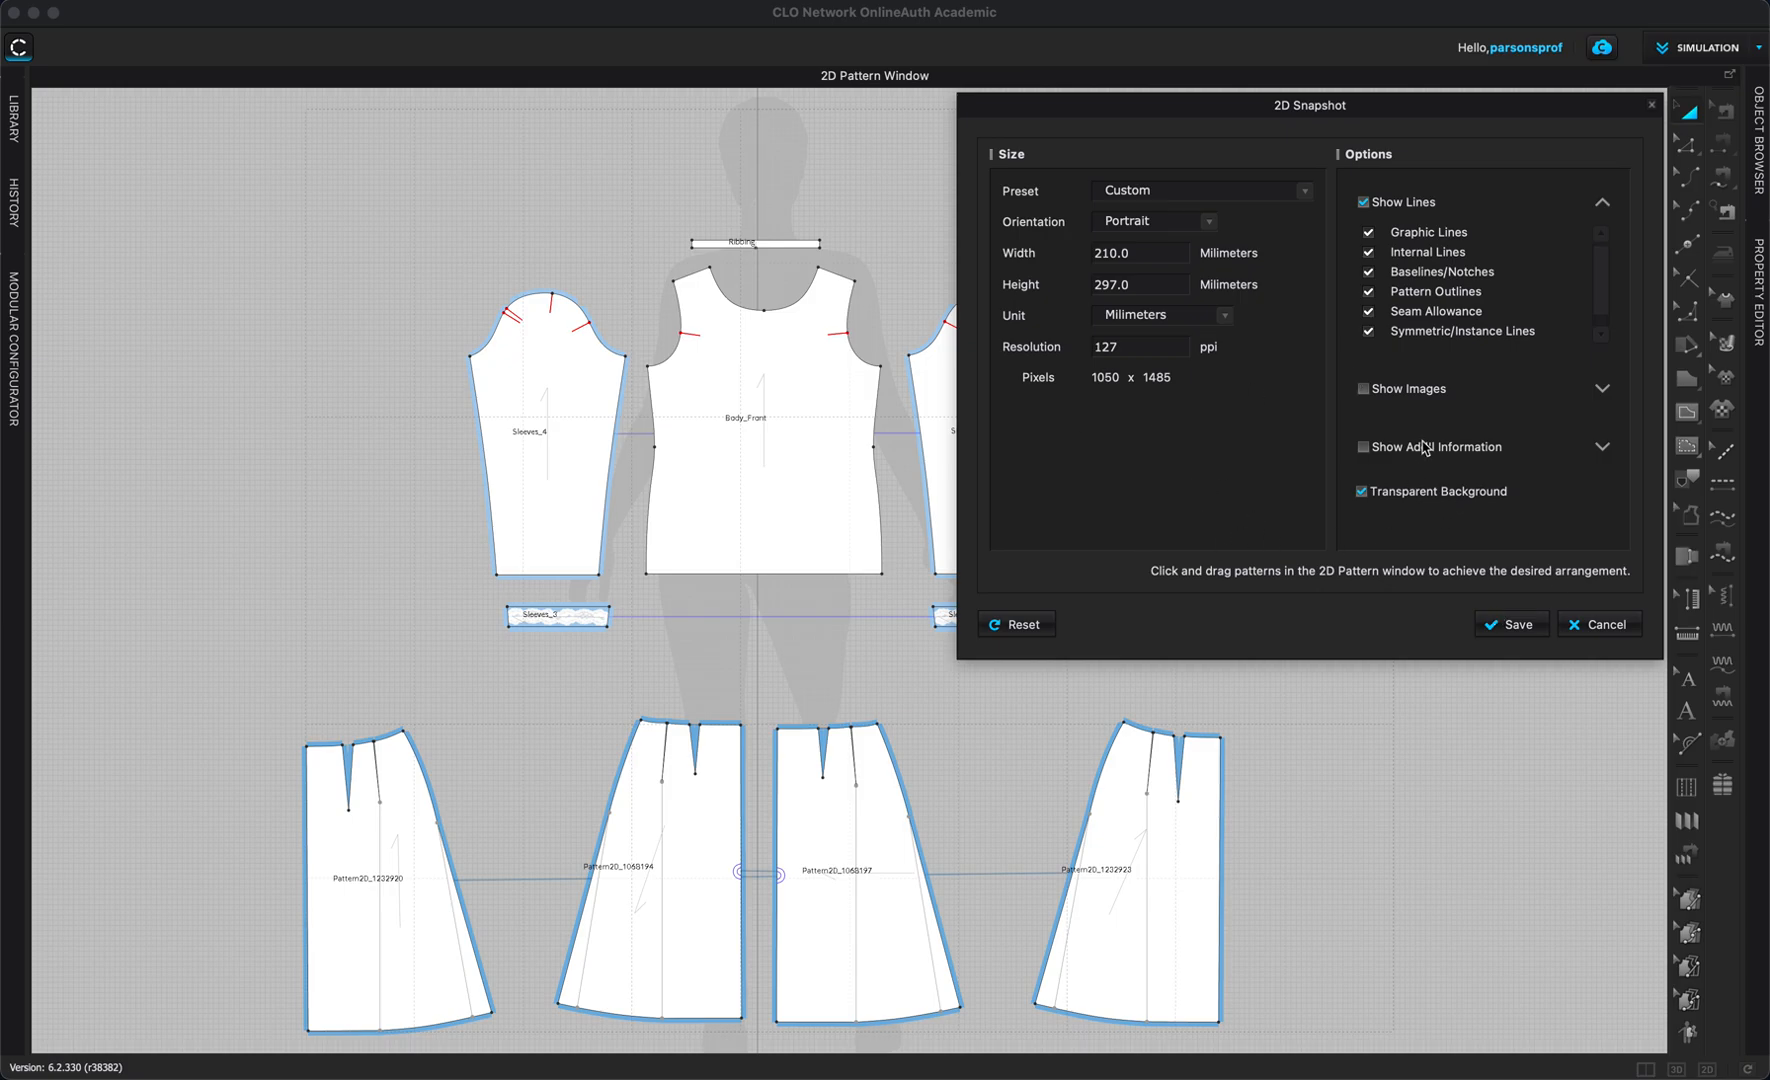
pyautogui.click(1510, 624)
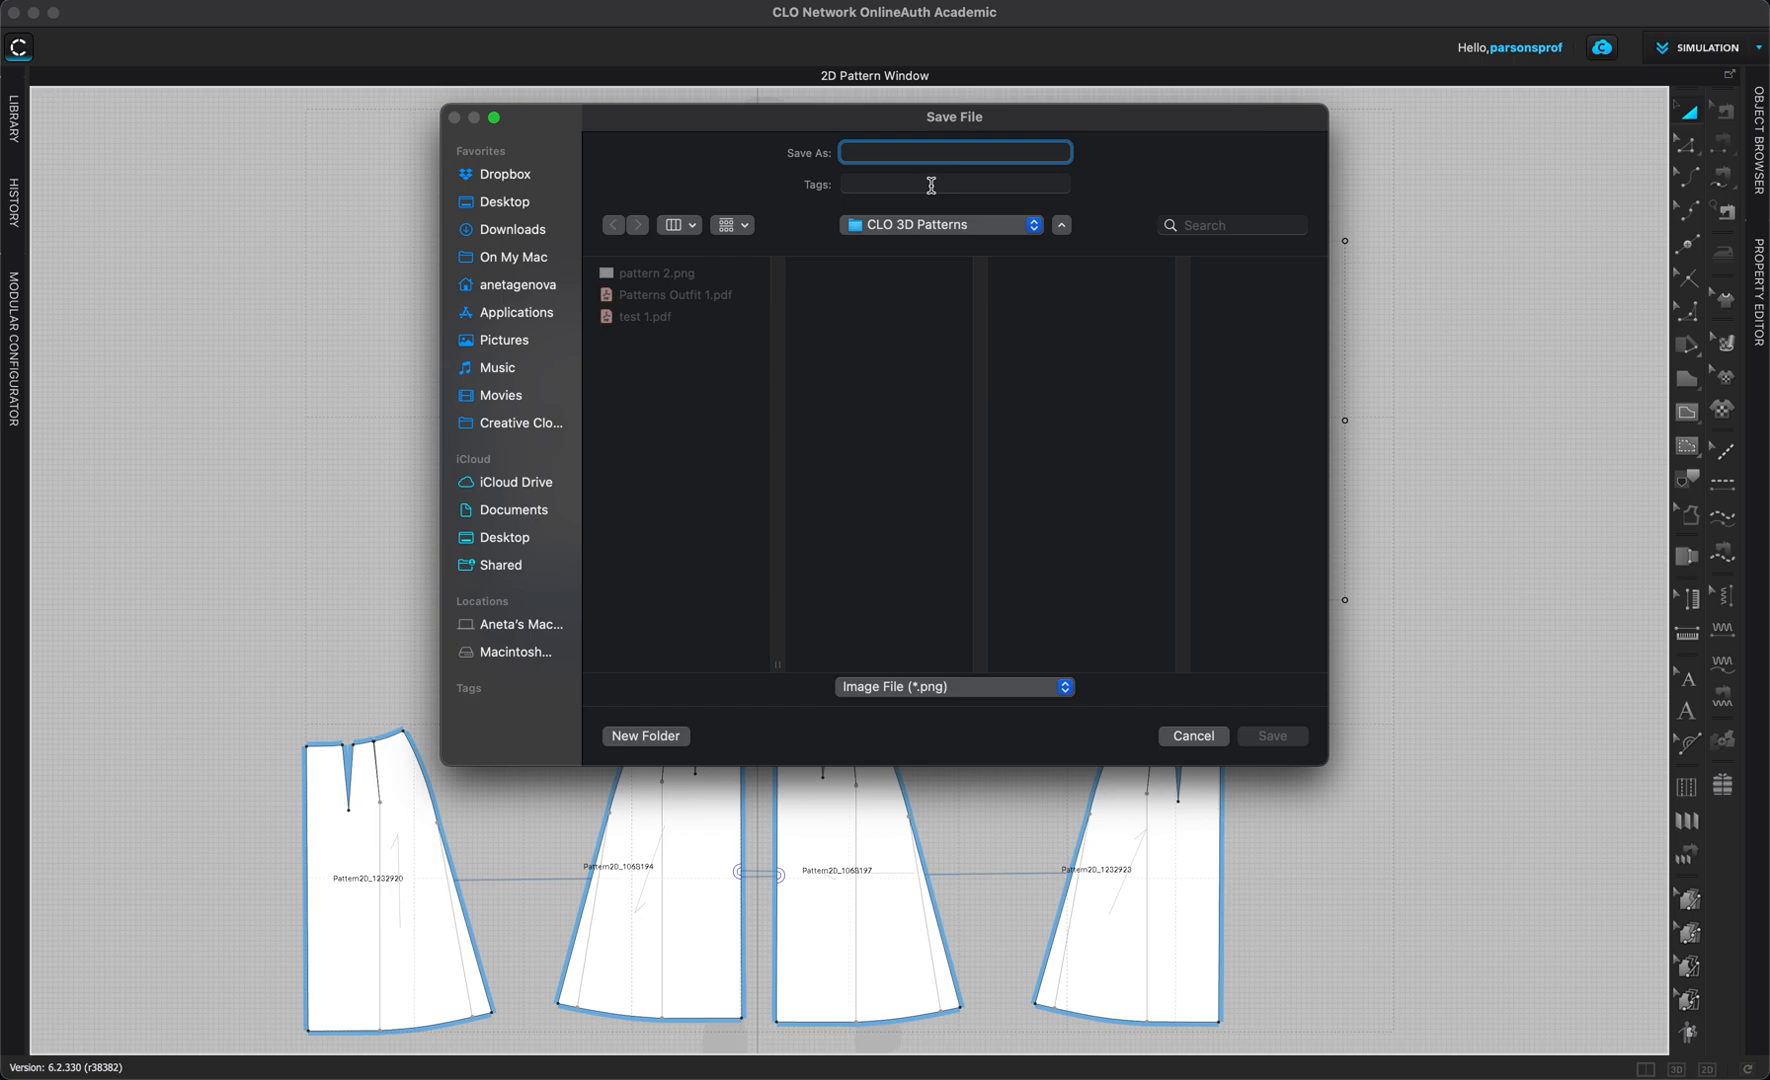
# Save the pattern snapshot as the PNG 'Pattern 3' in CLO 3D Patterns.
pyautogui.write('Pattern 3')
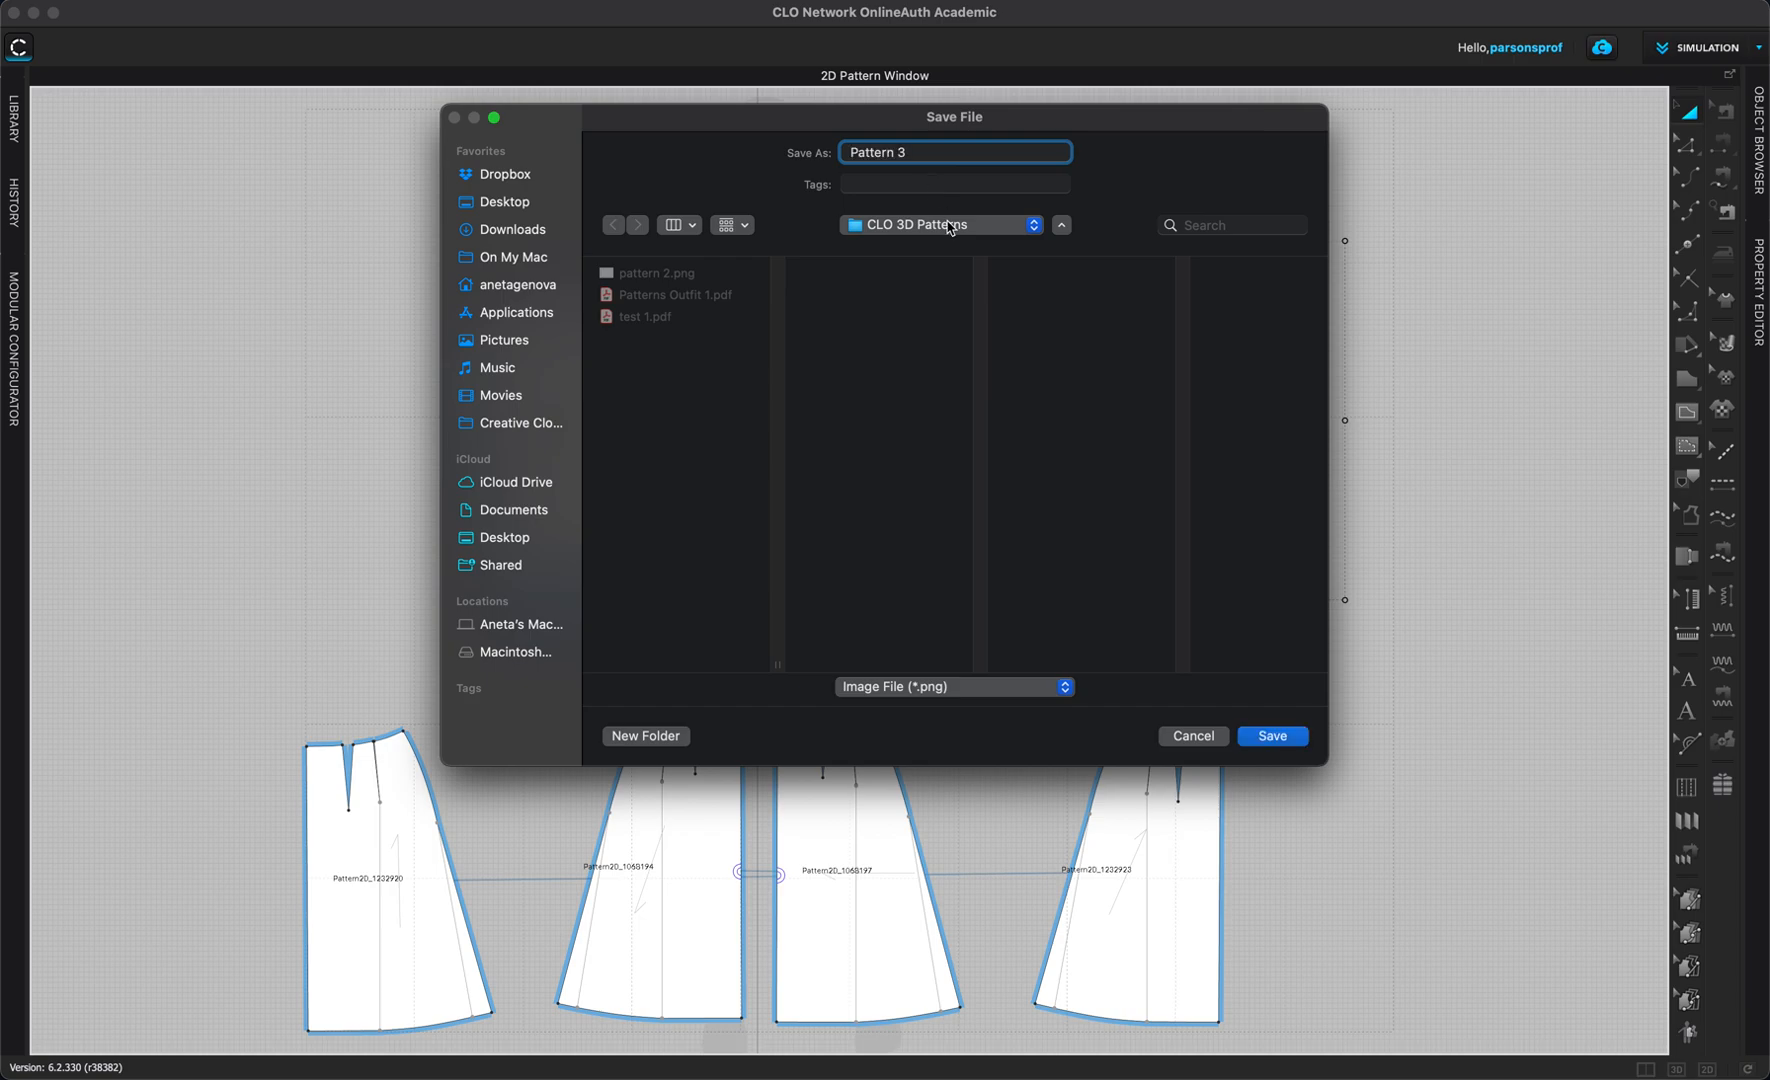
pyautogui.moveTo(910, 272)
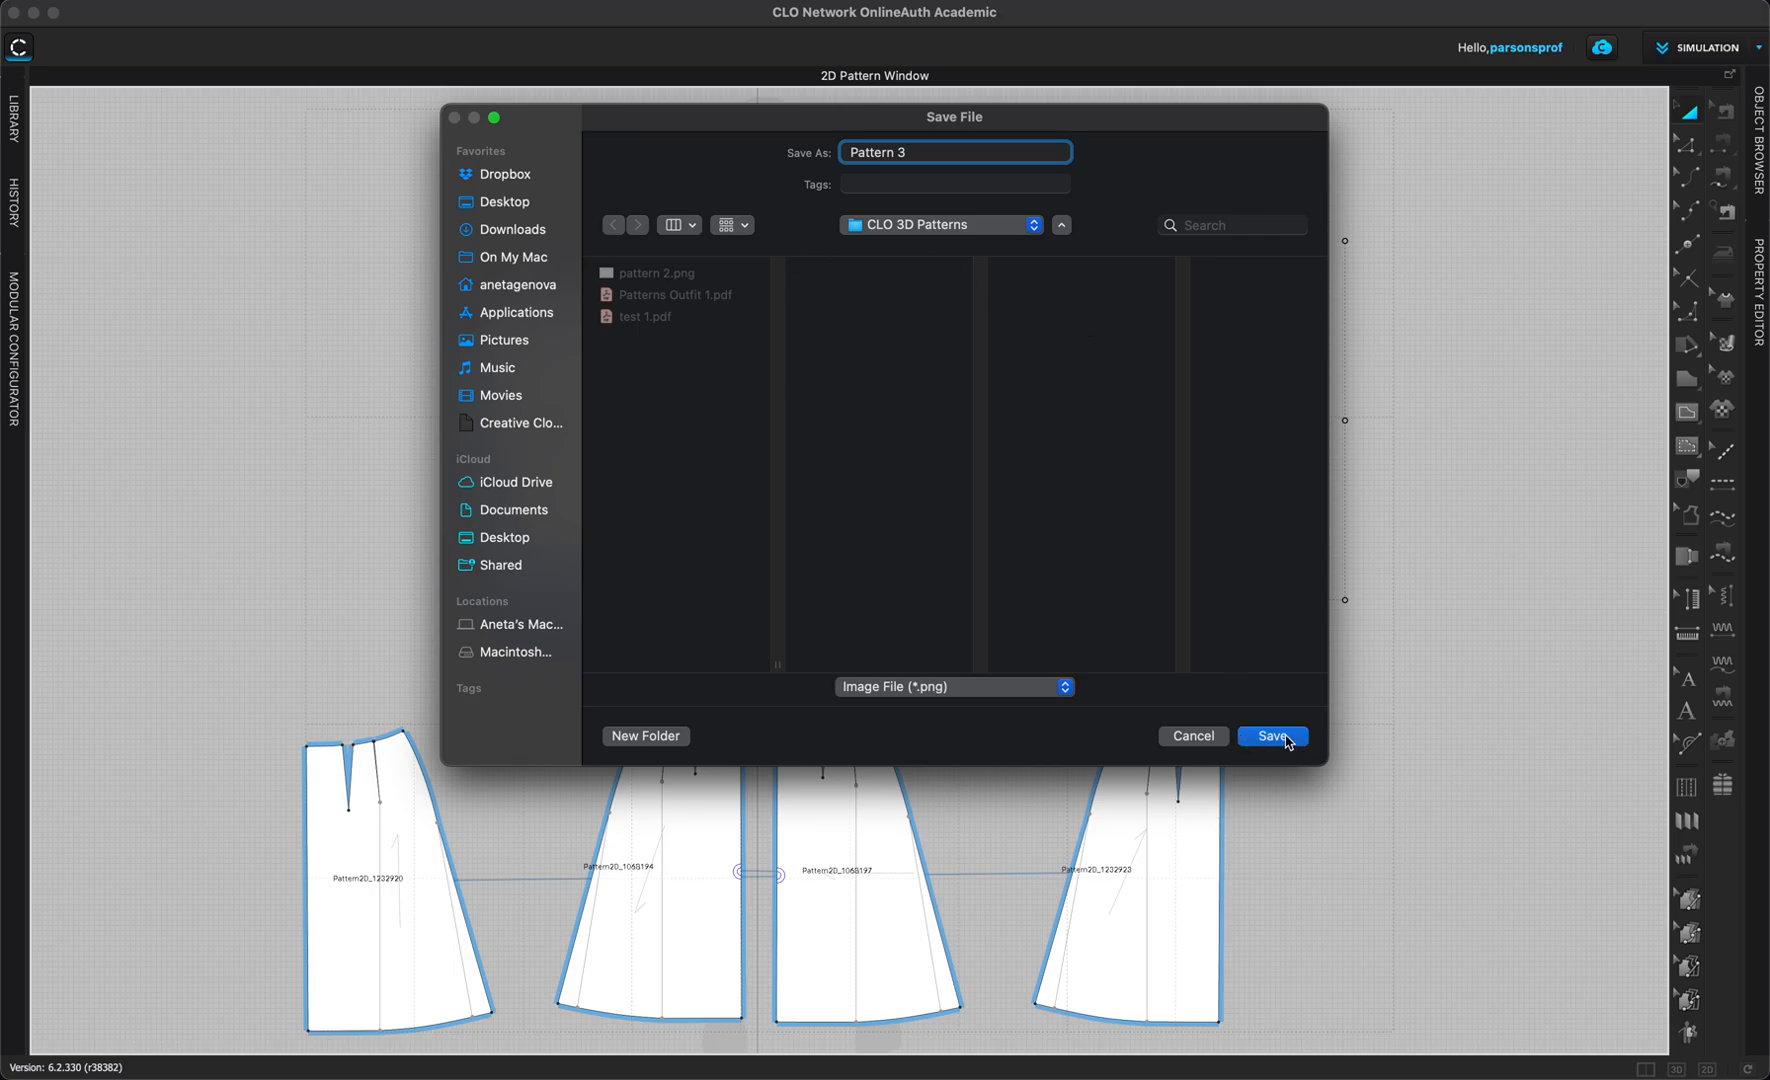
pyautogui.click(1272, 736)
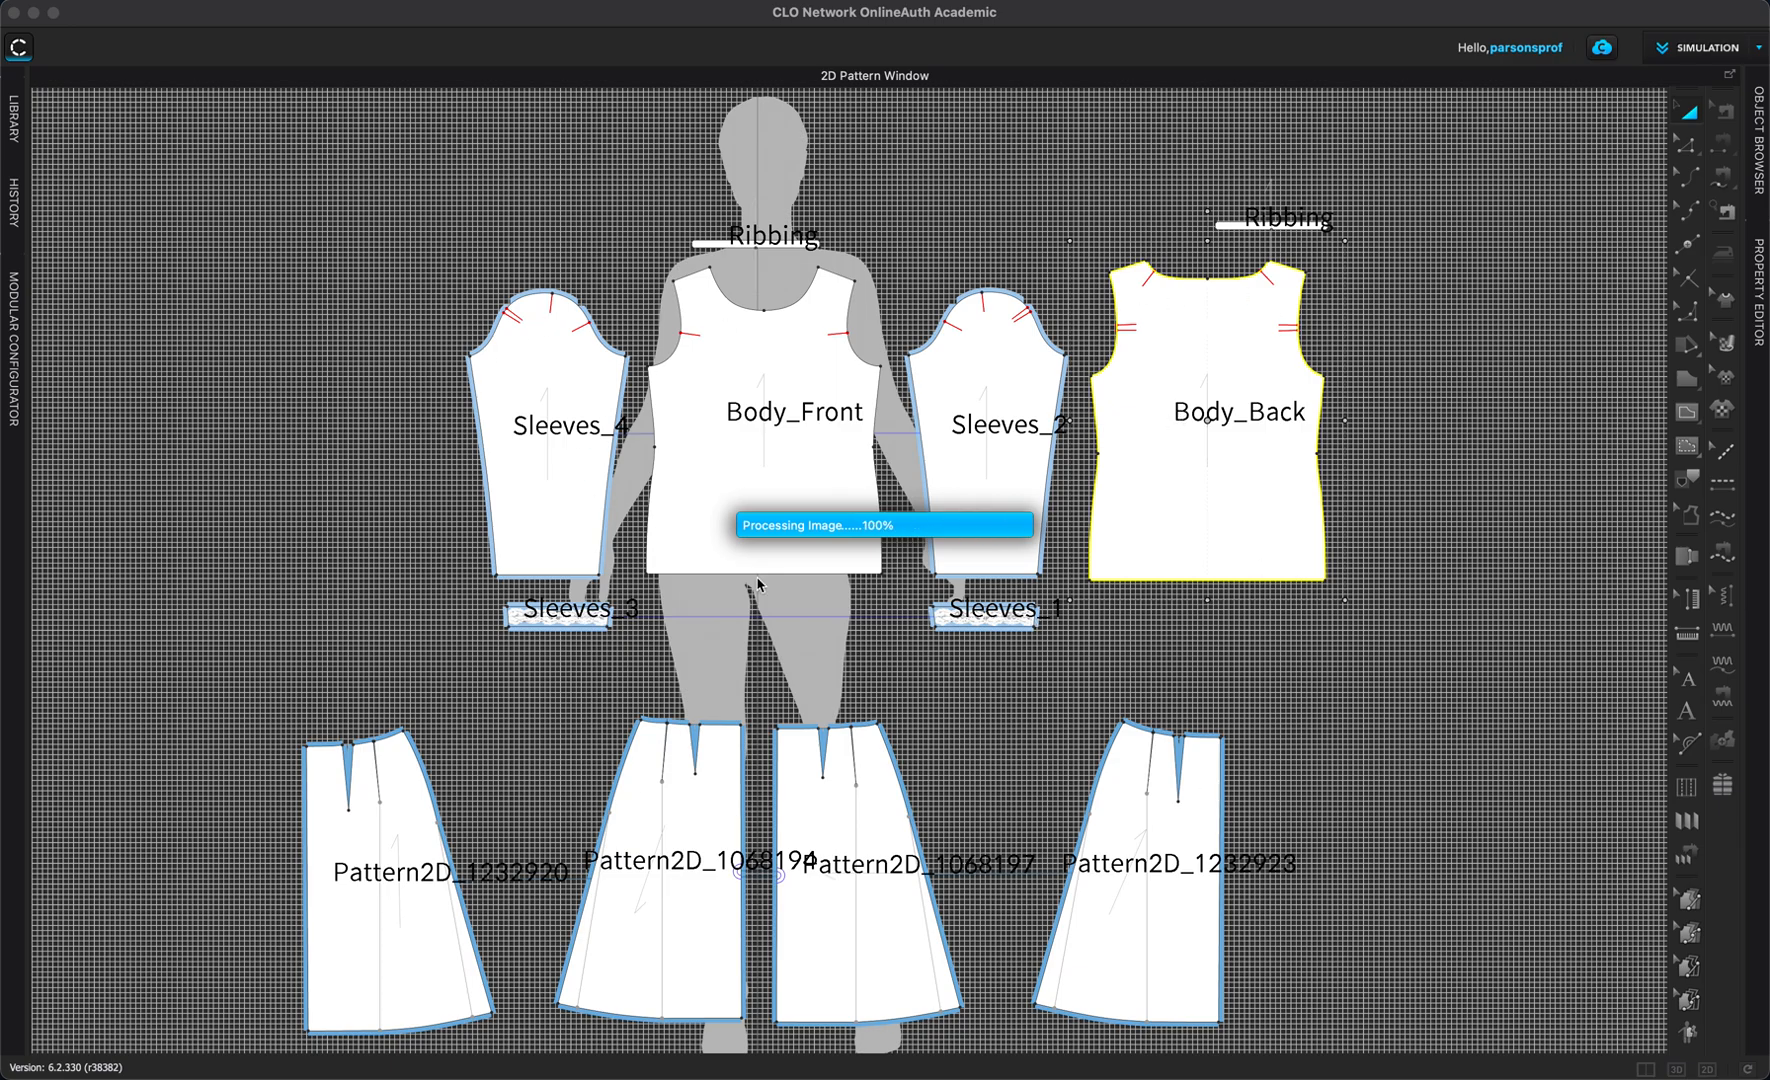
pyautogui.moveTo(842, 550)
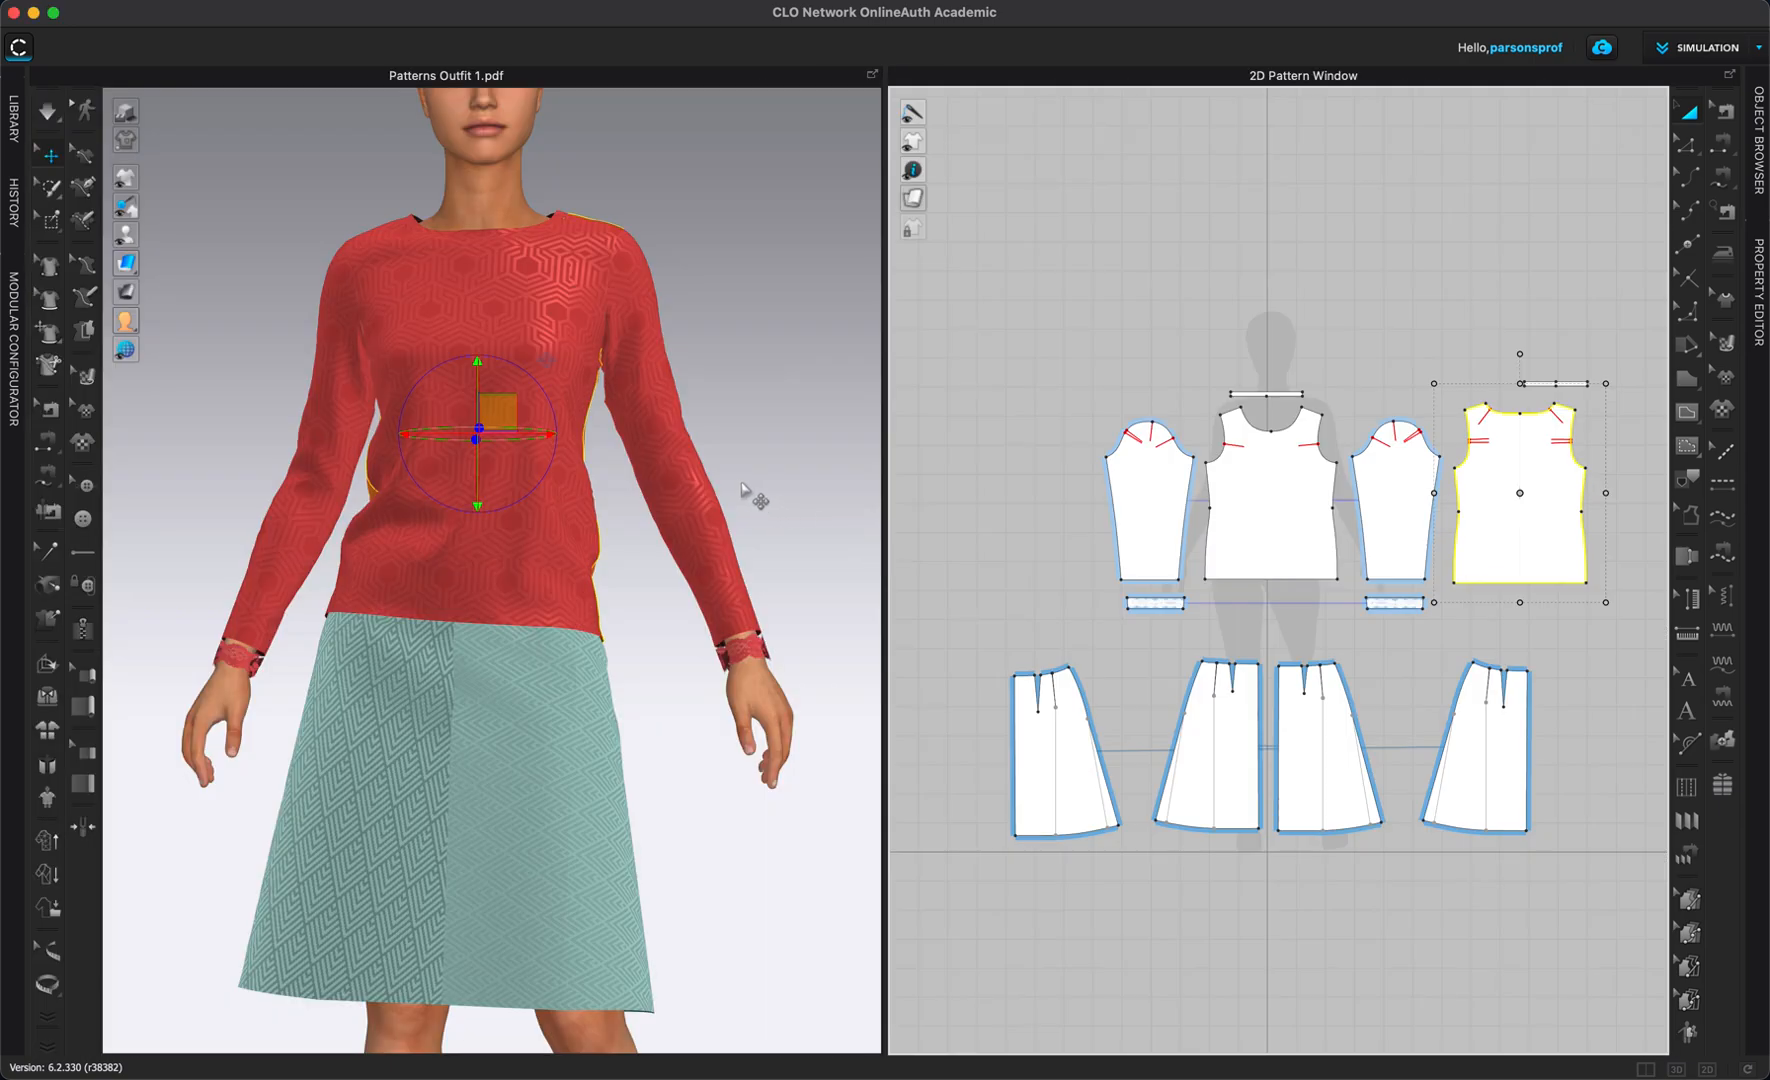
pyautogui.moveTo(700, 468)
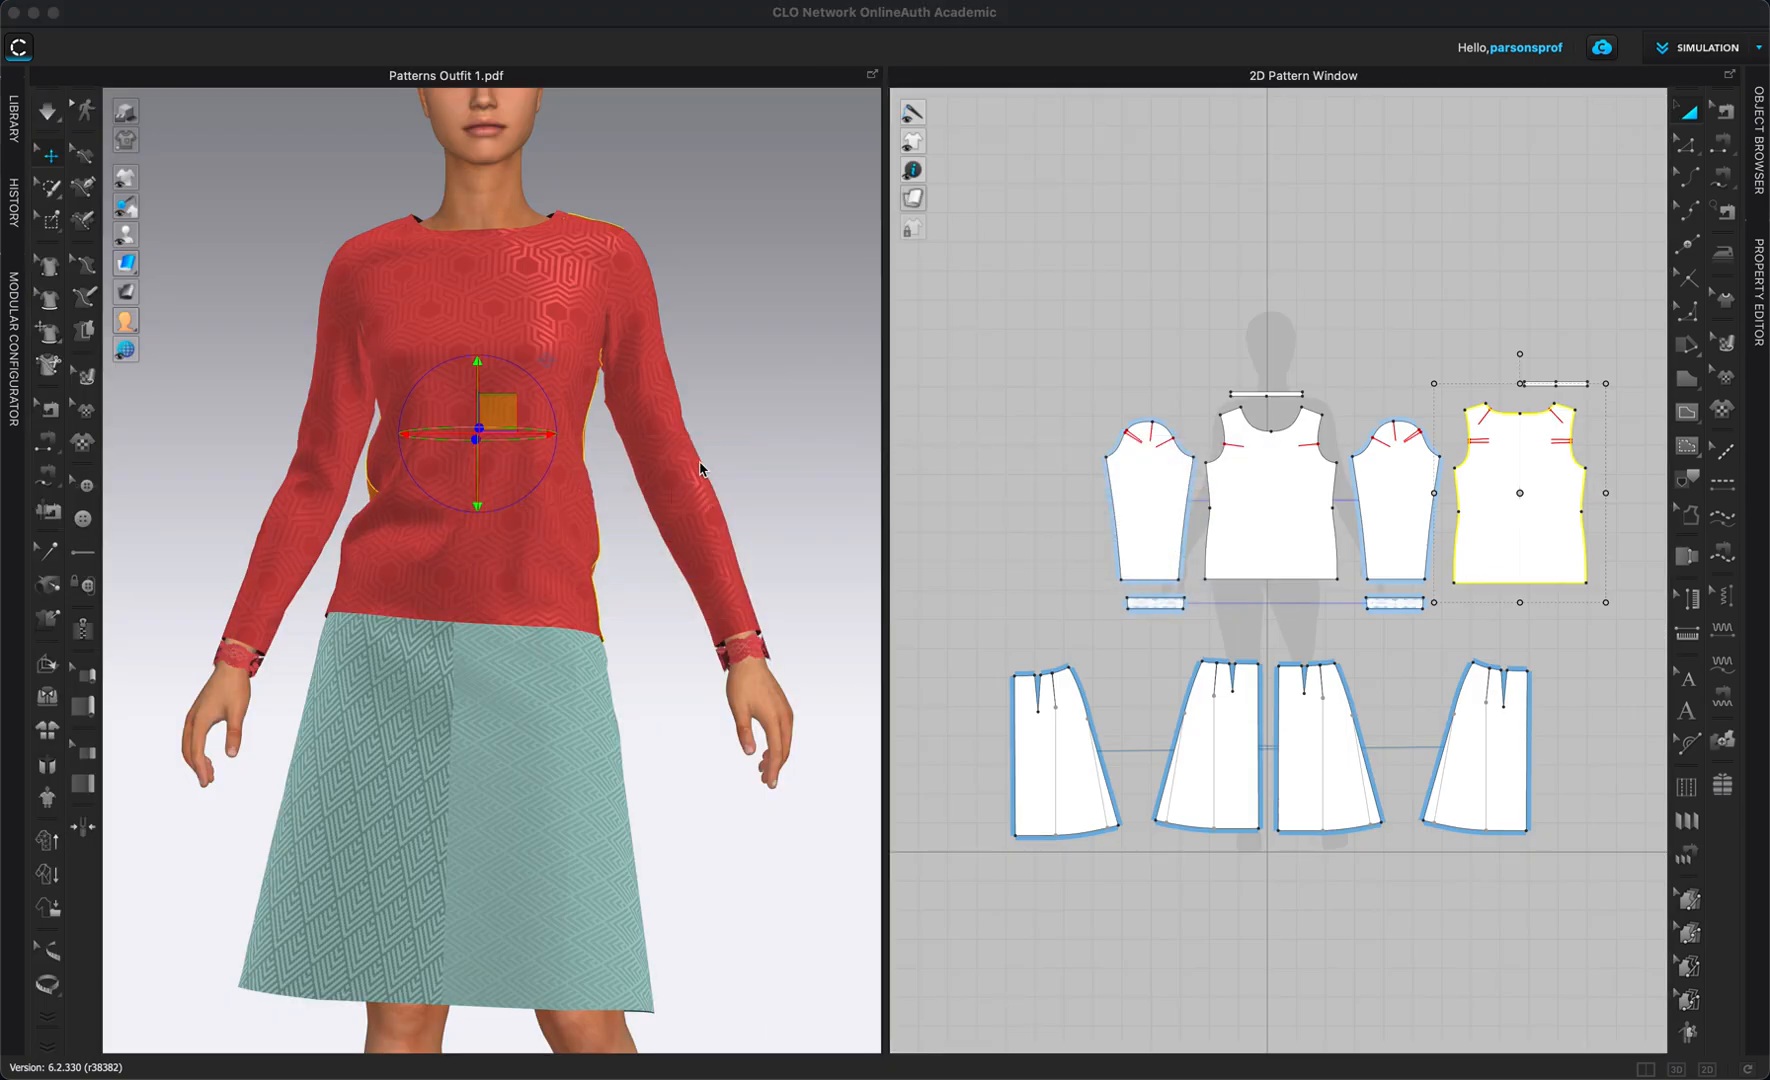
pyautogui.moveTo(810, 394)
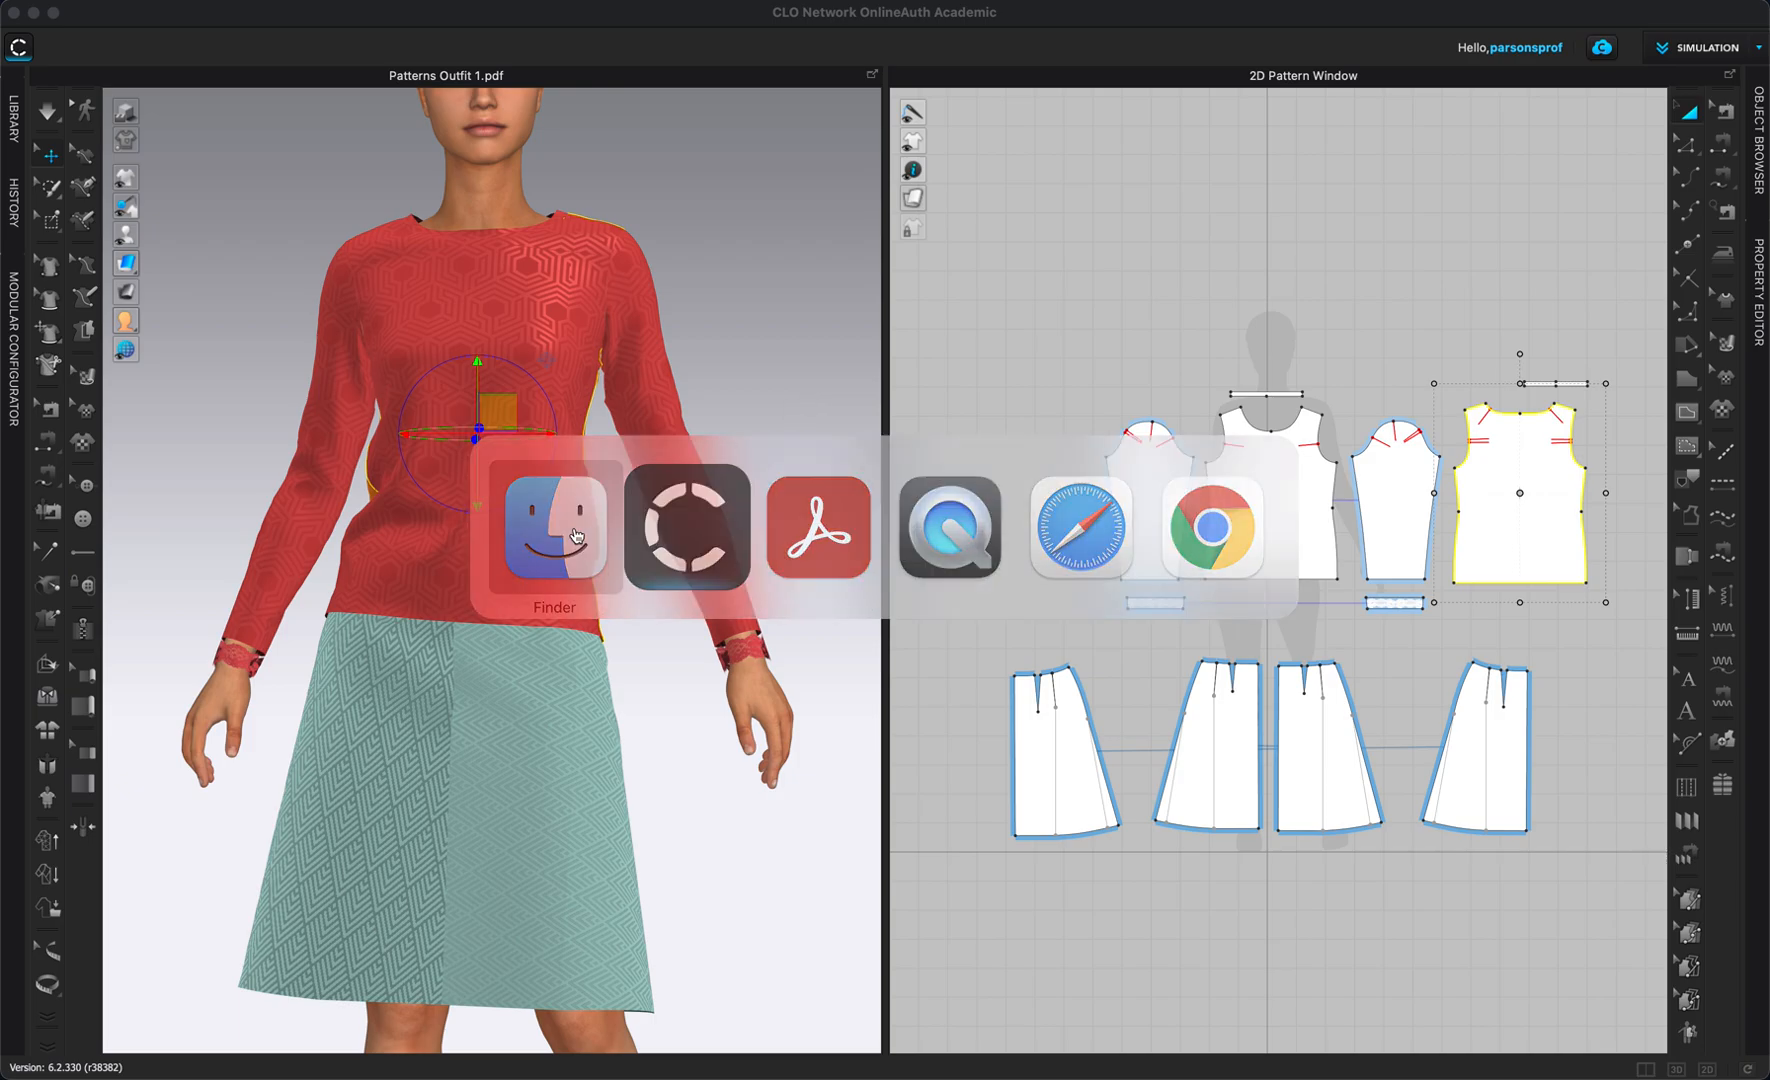
# In Finder's CLO 3D Patterns folder, preview Patterns Outfit 1.pdf, pattern 2.png and Pattern 3.png.
pyautogui.click(554, 528)
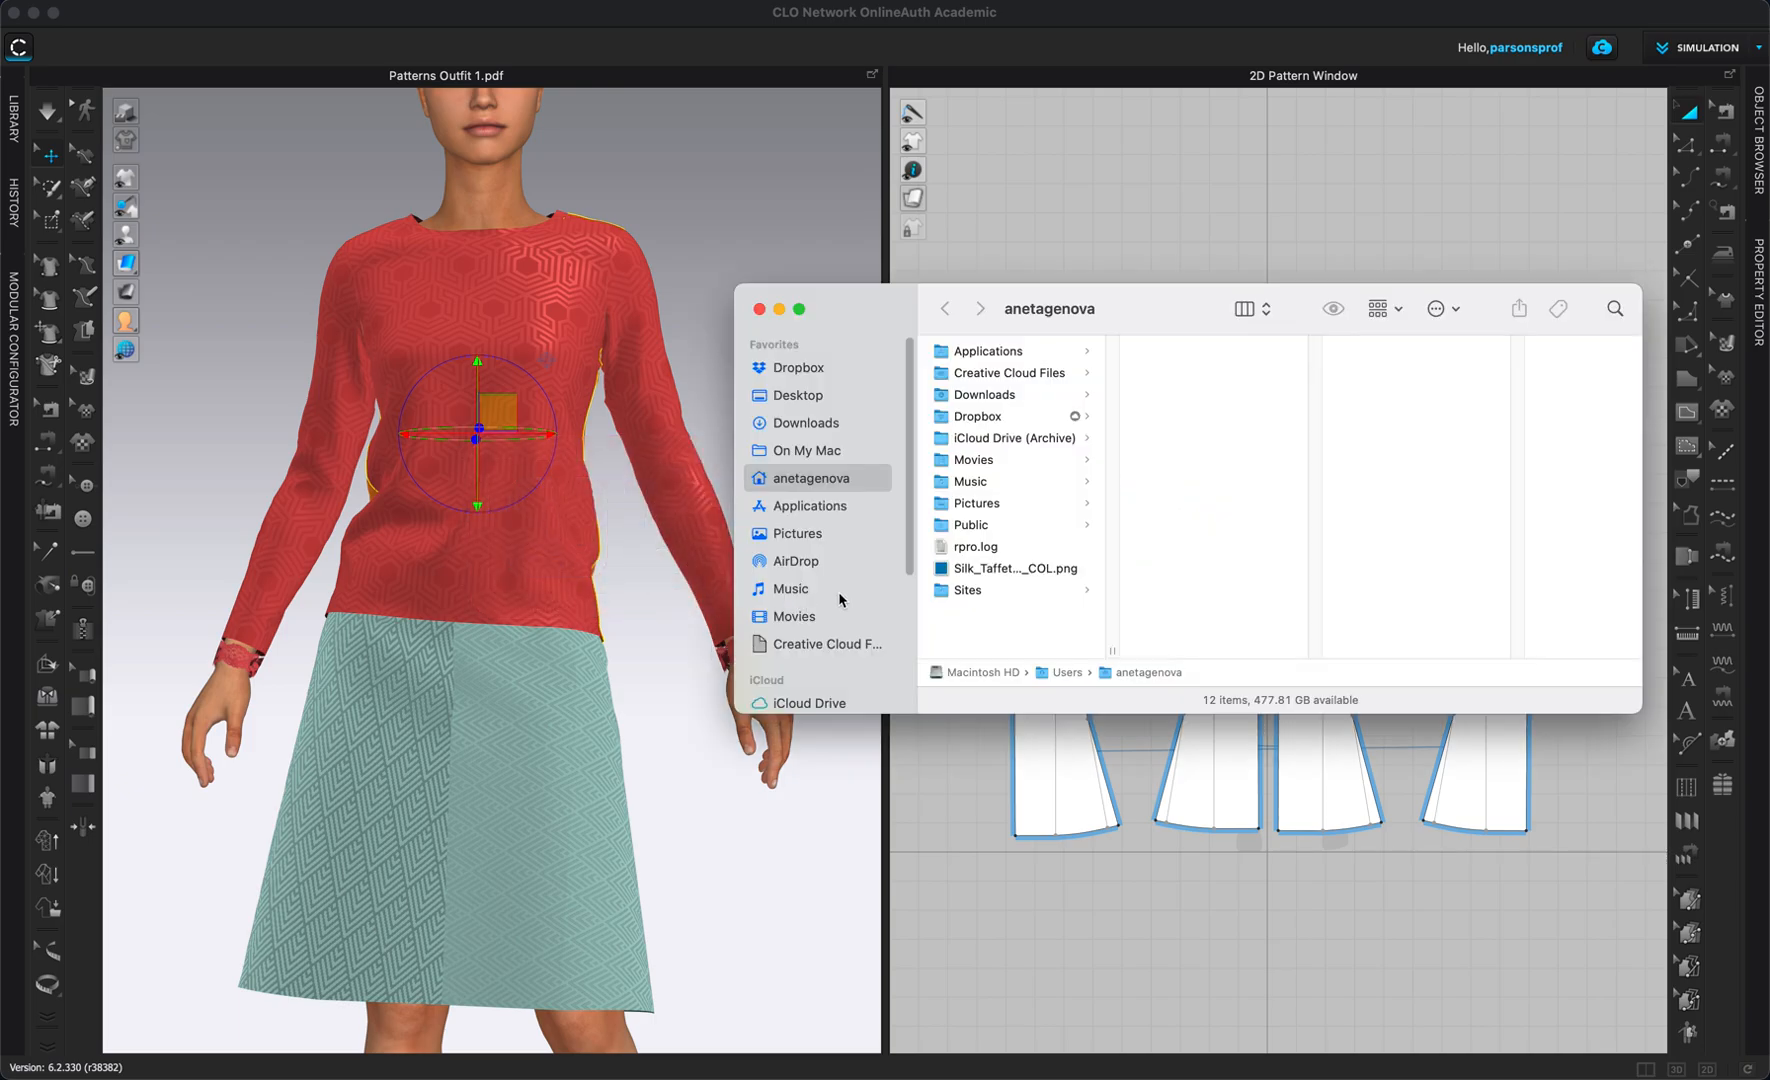
pyautogui.click(808, 586)
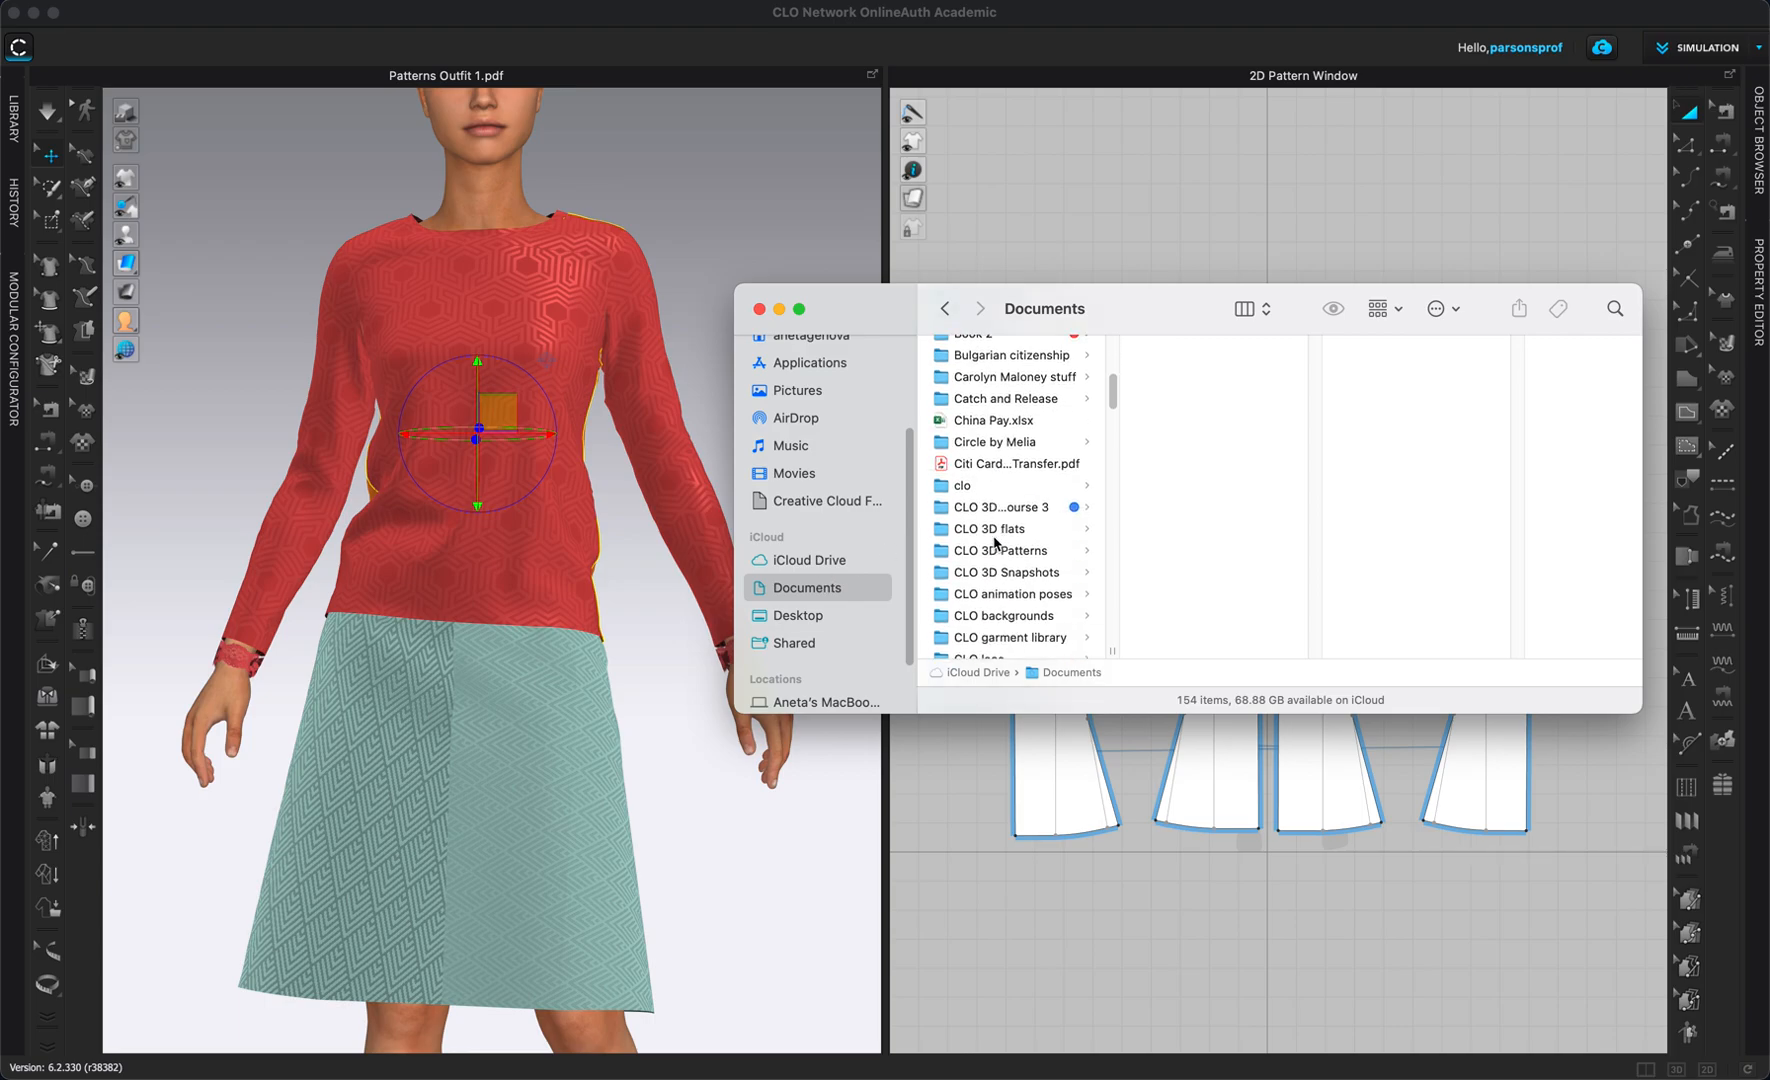
pyautogui.scroll(-3)
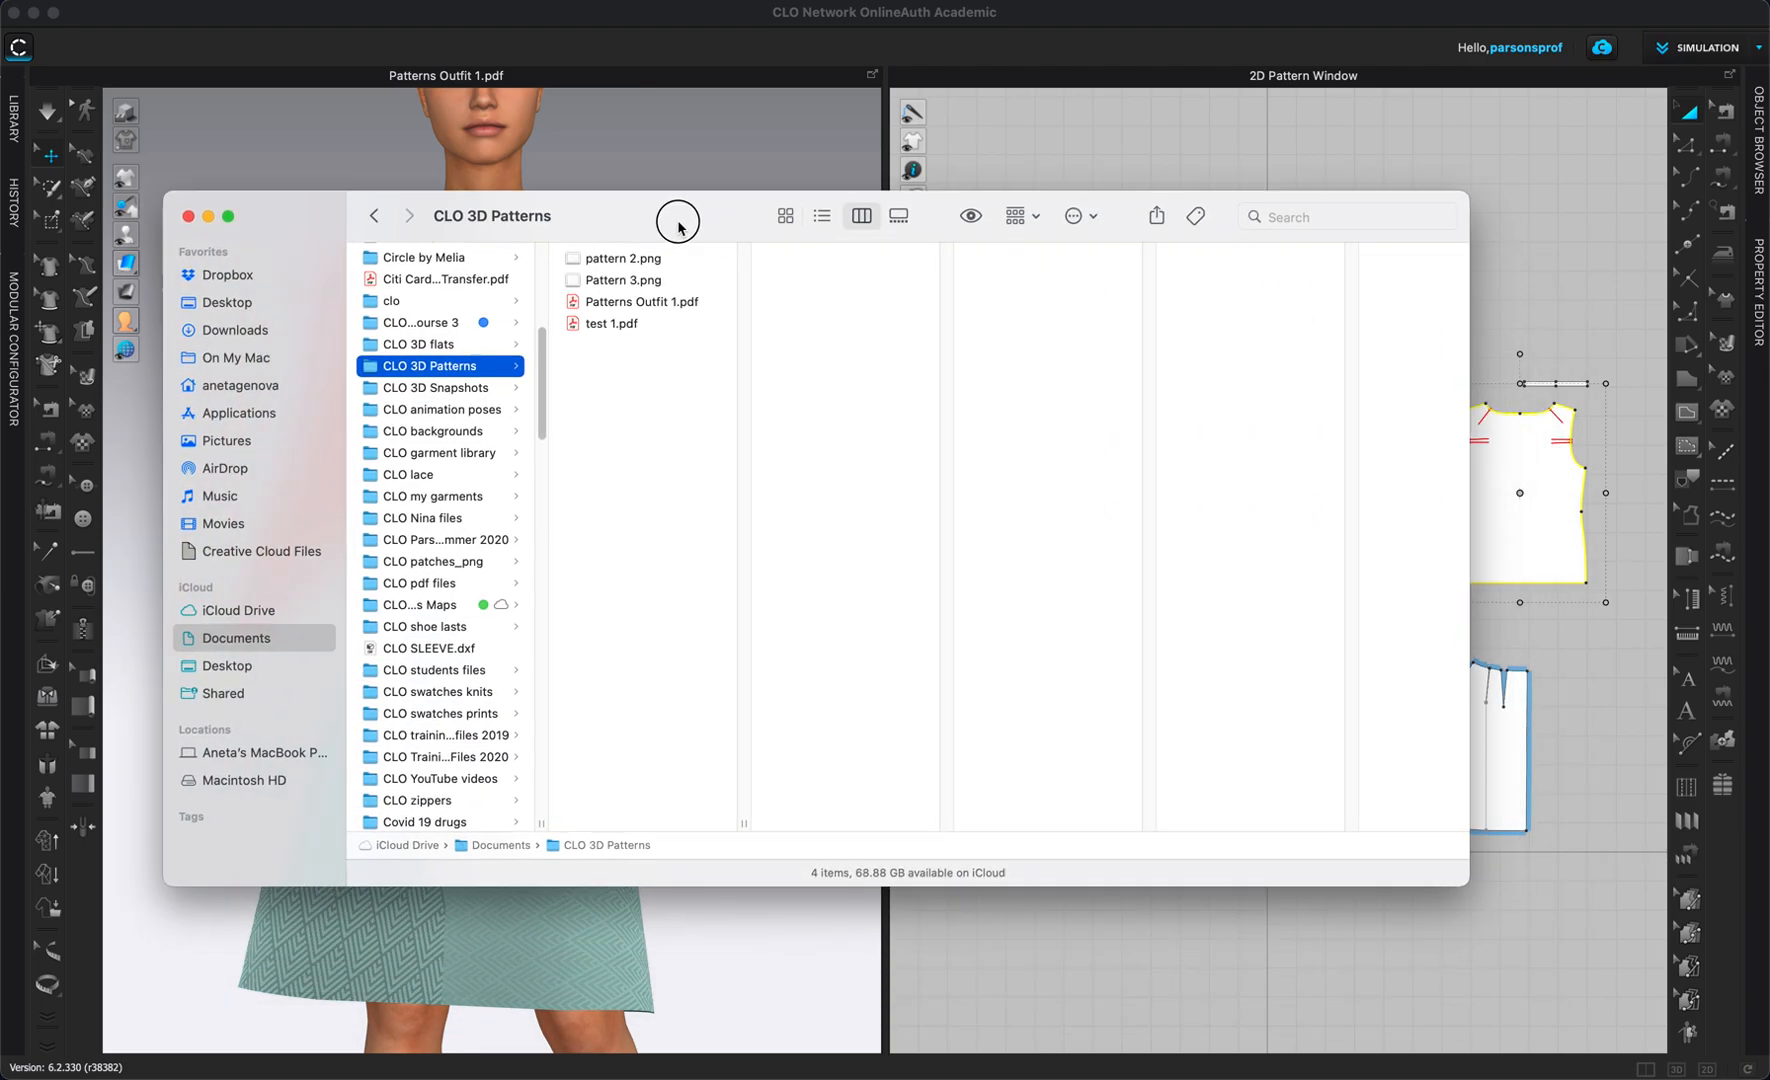
pyautogui.click(638, 302)
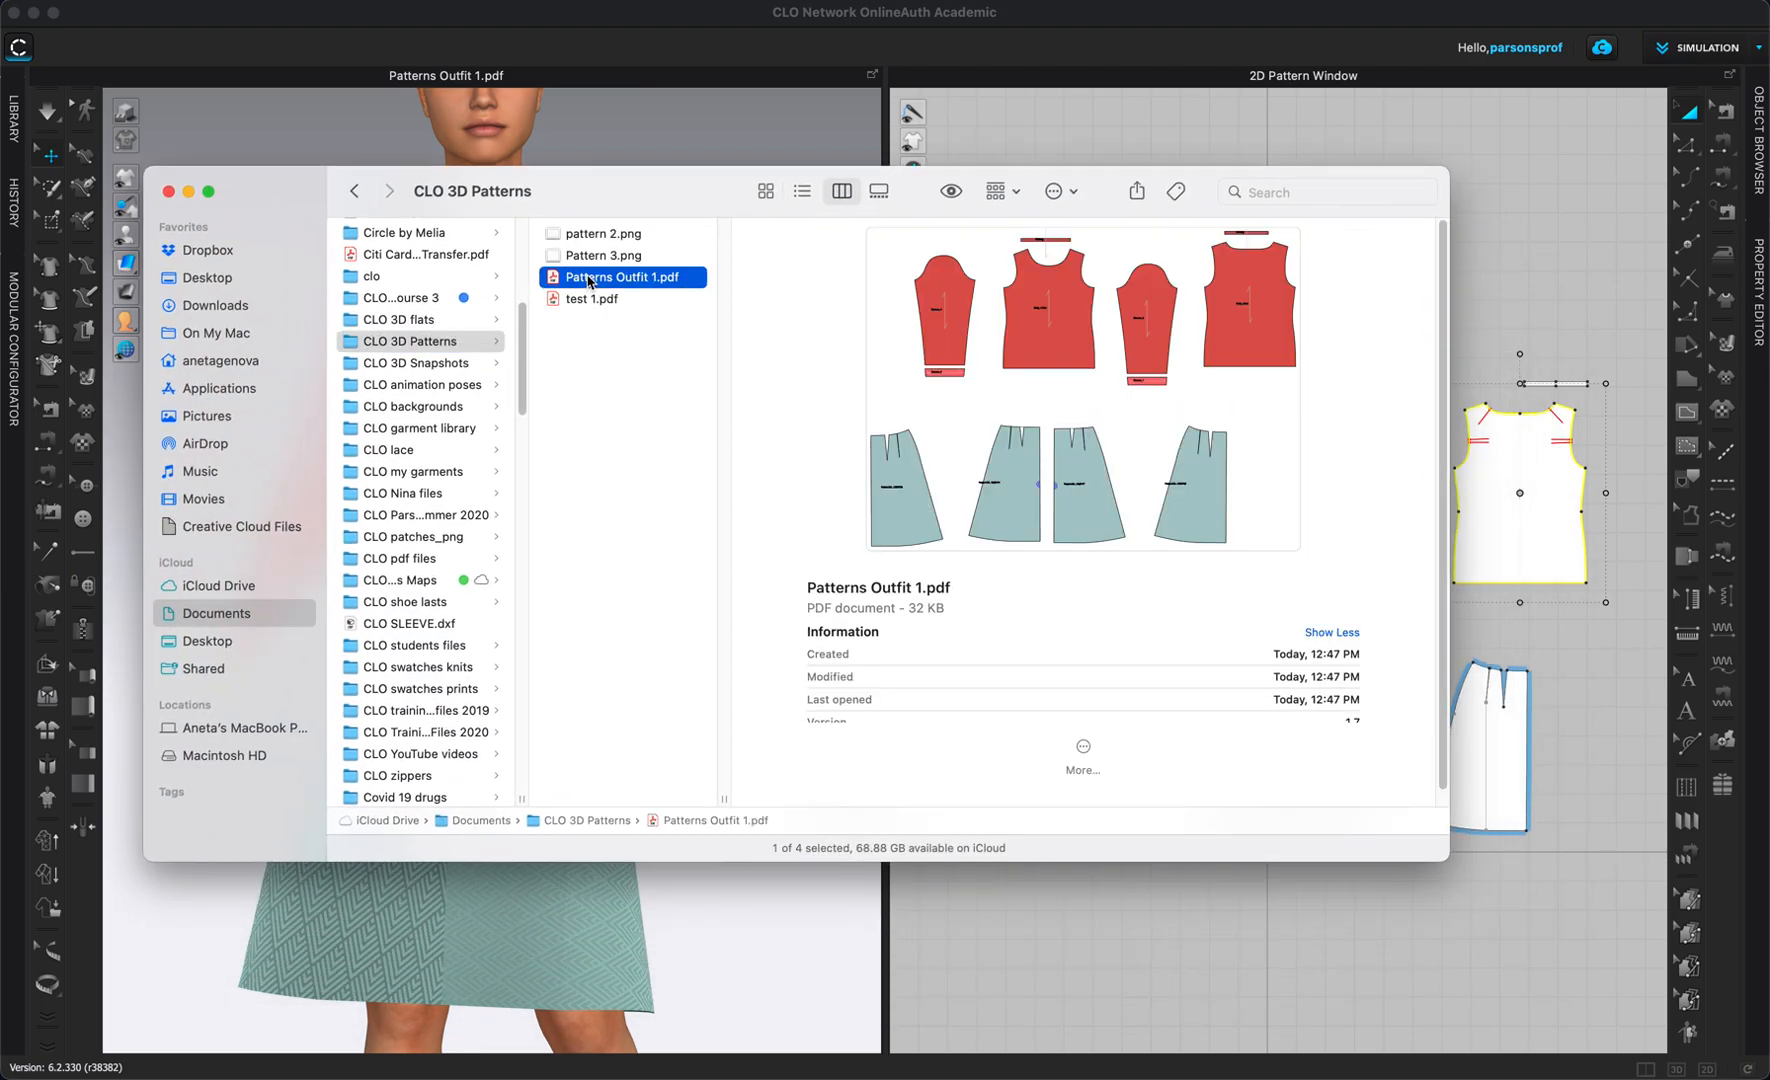
pyautogui.moveTo(1158, 448)
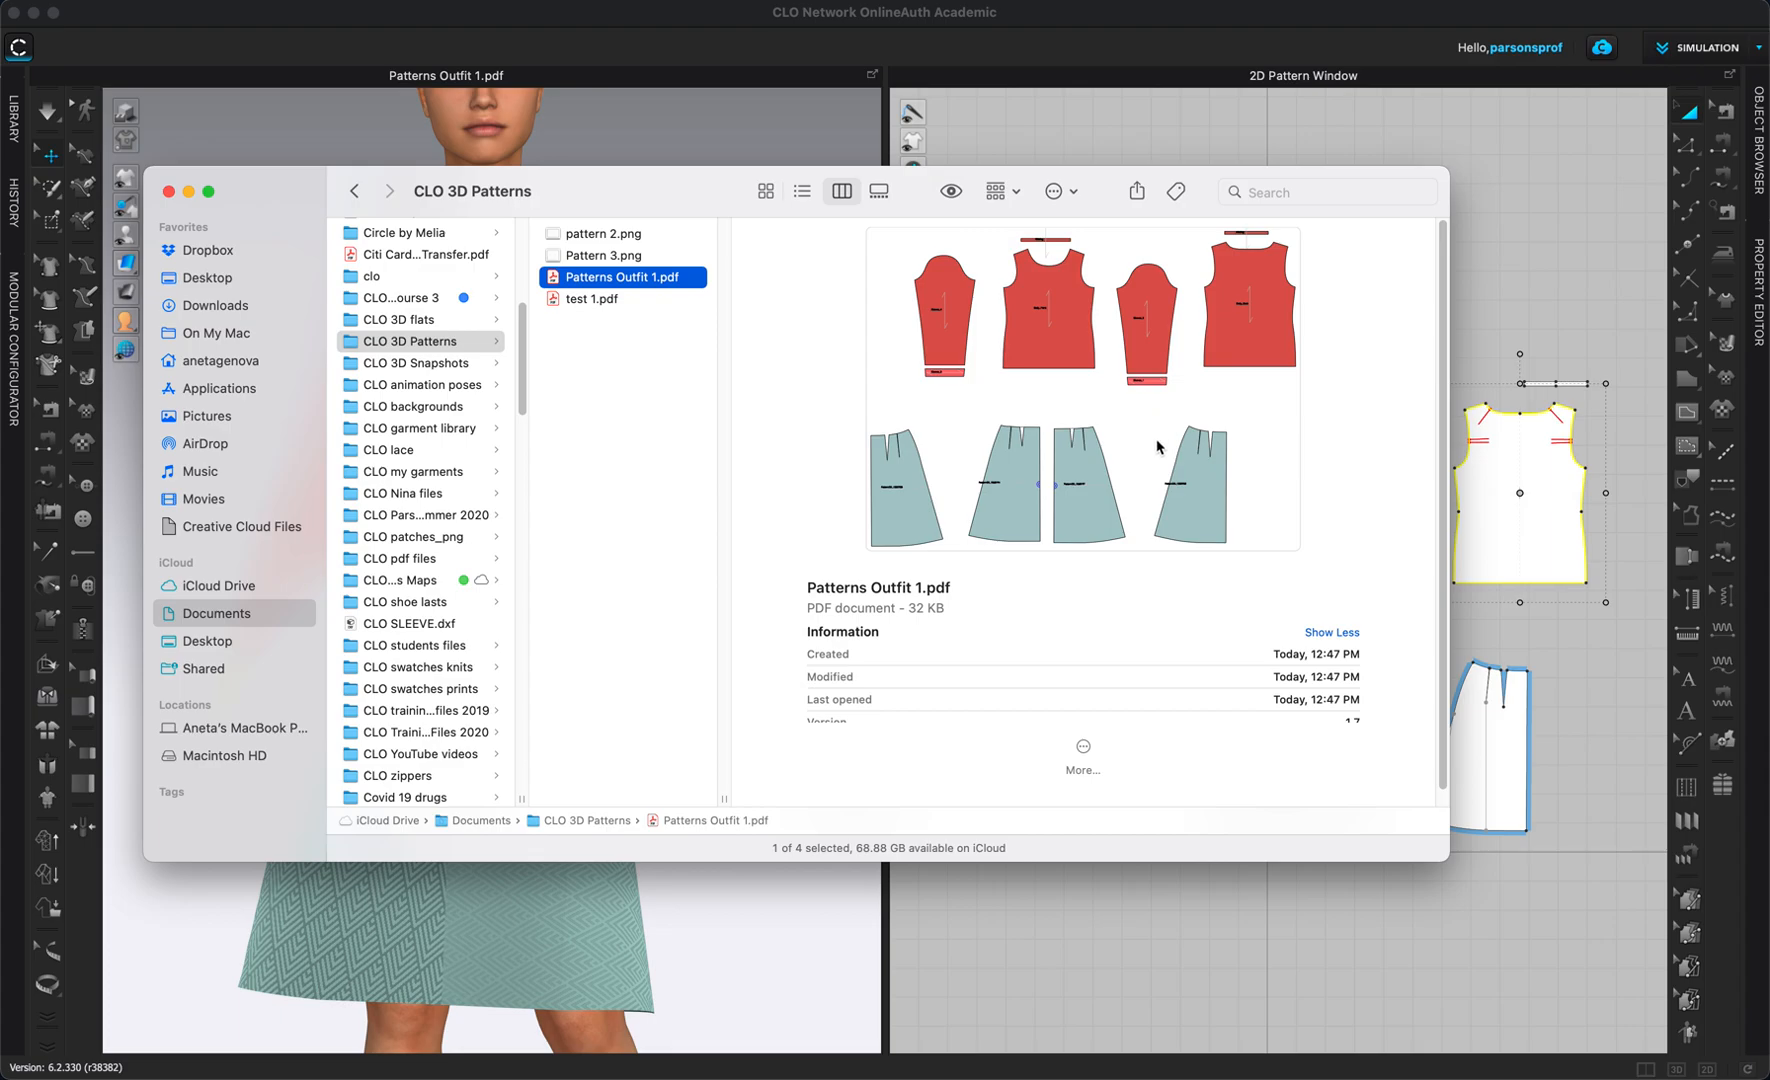
pyautogui.moveTo(1276, 342)
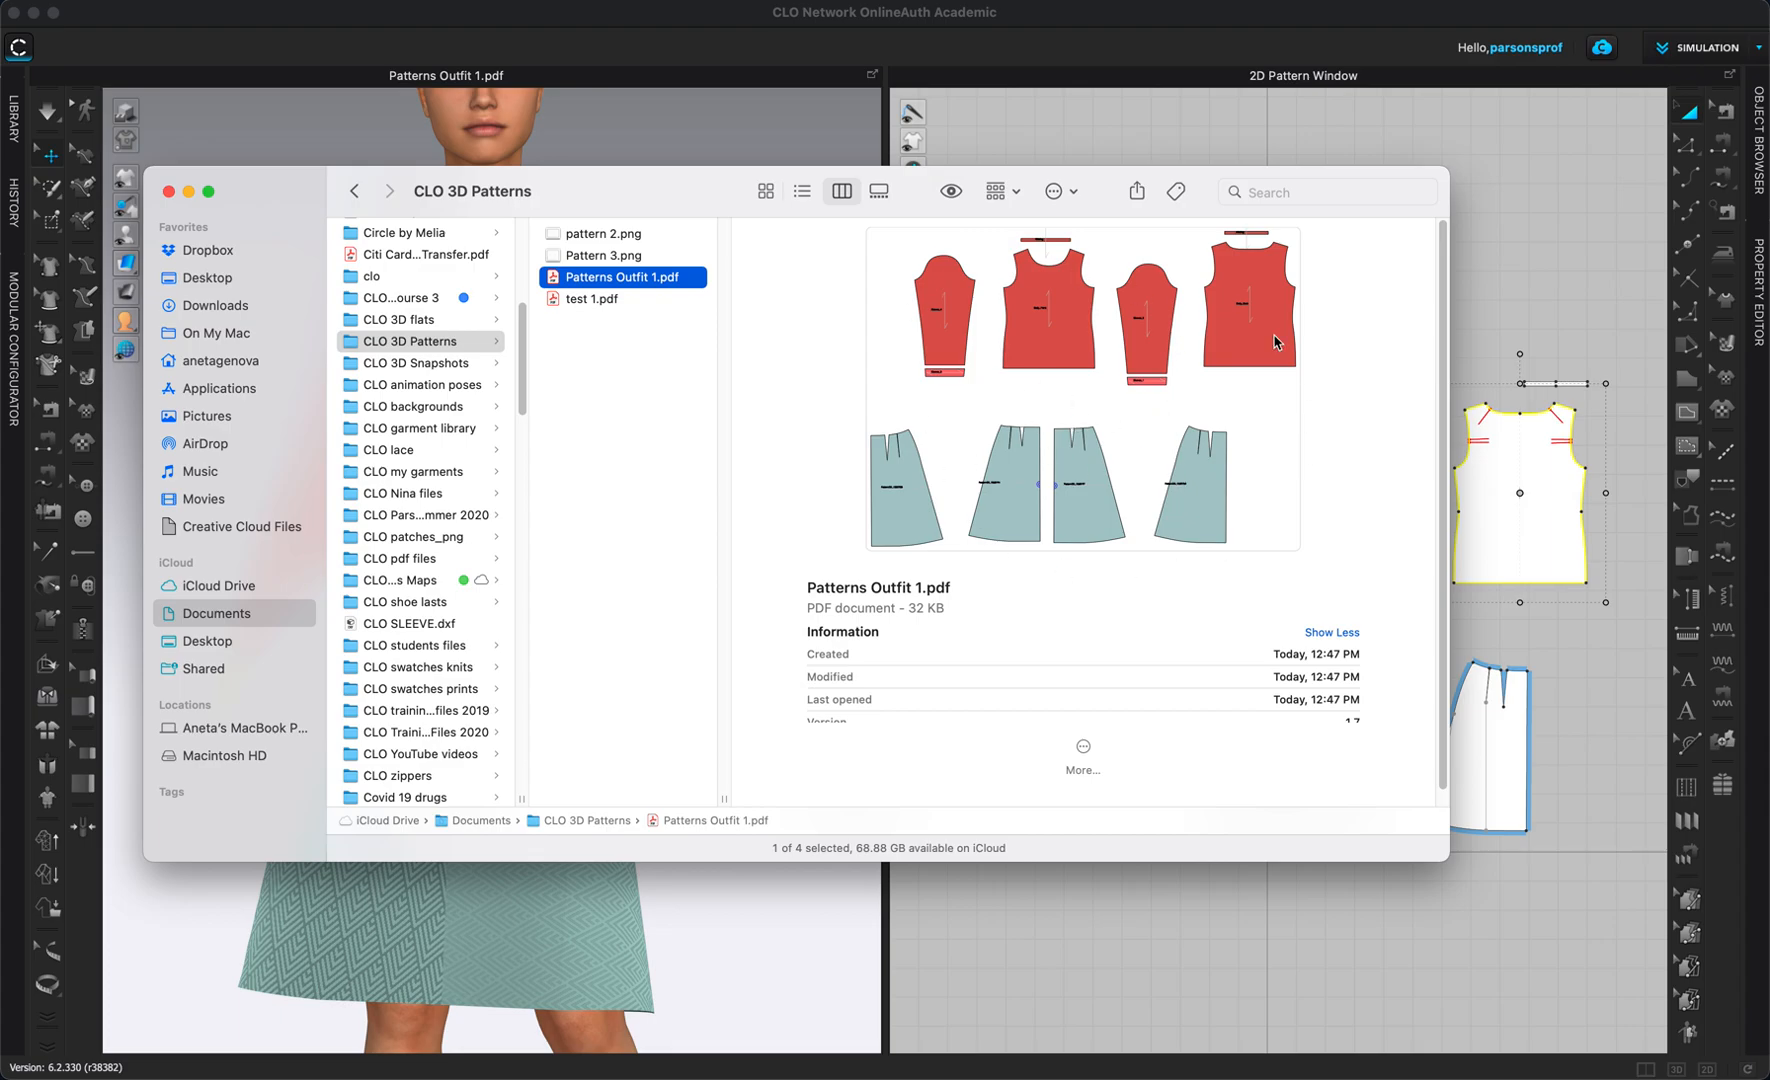
pyautogui.moveTo(596, 236)
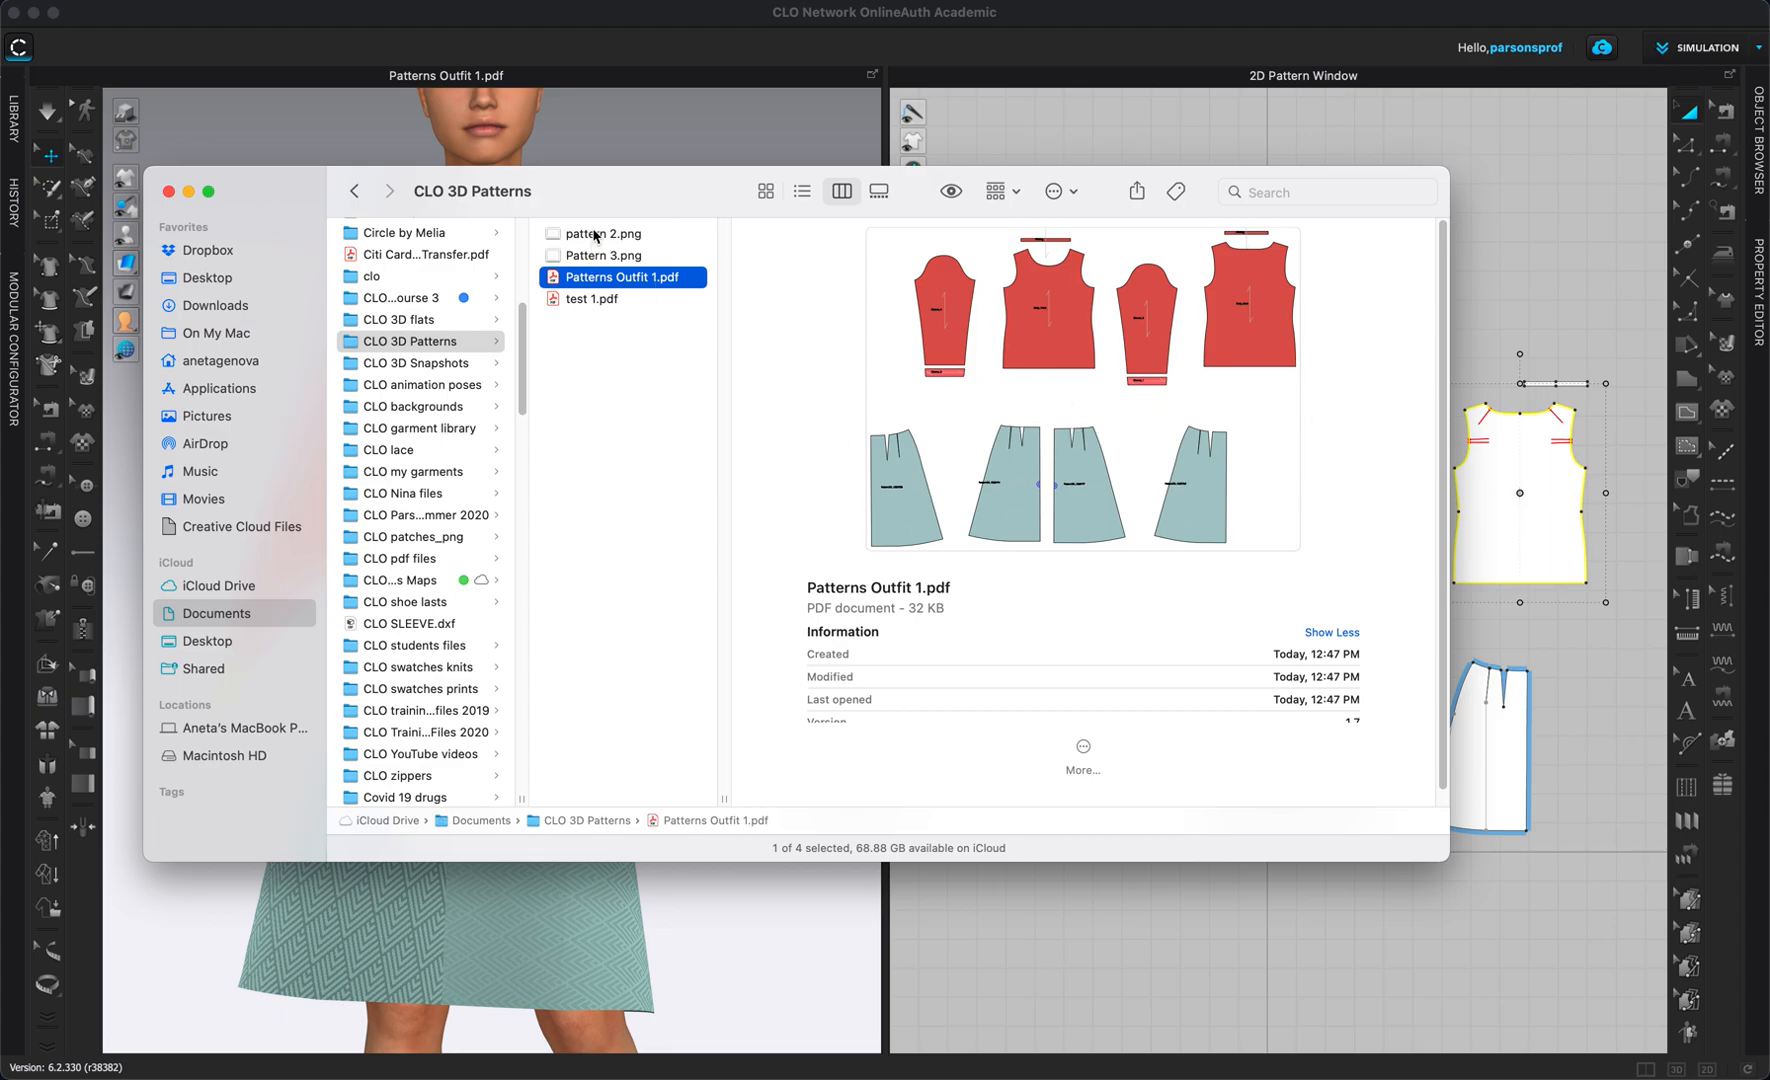
pyautogui.click(600, 234)
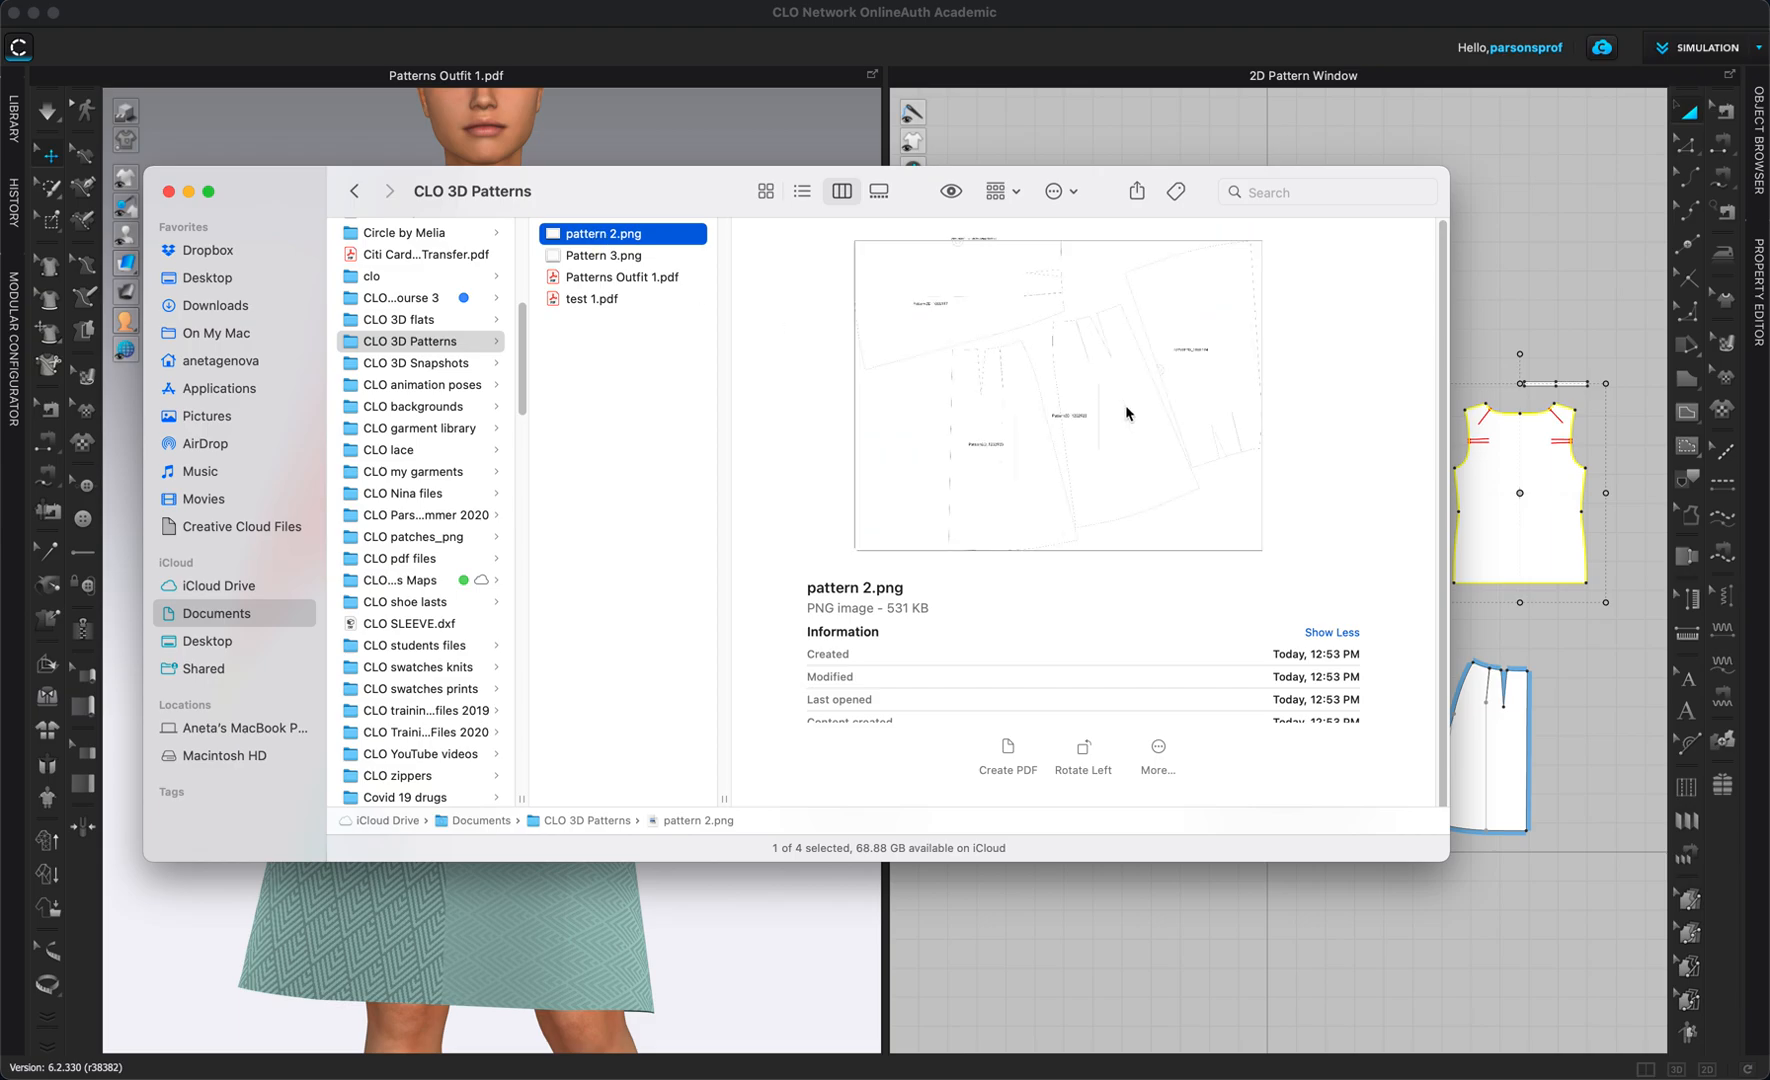
pyautogui.moveTo(1134, 372)
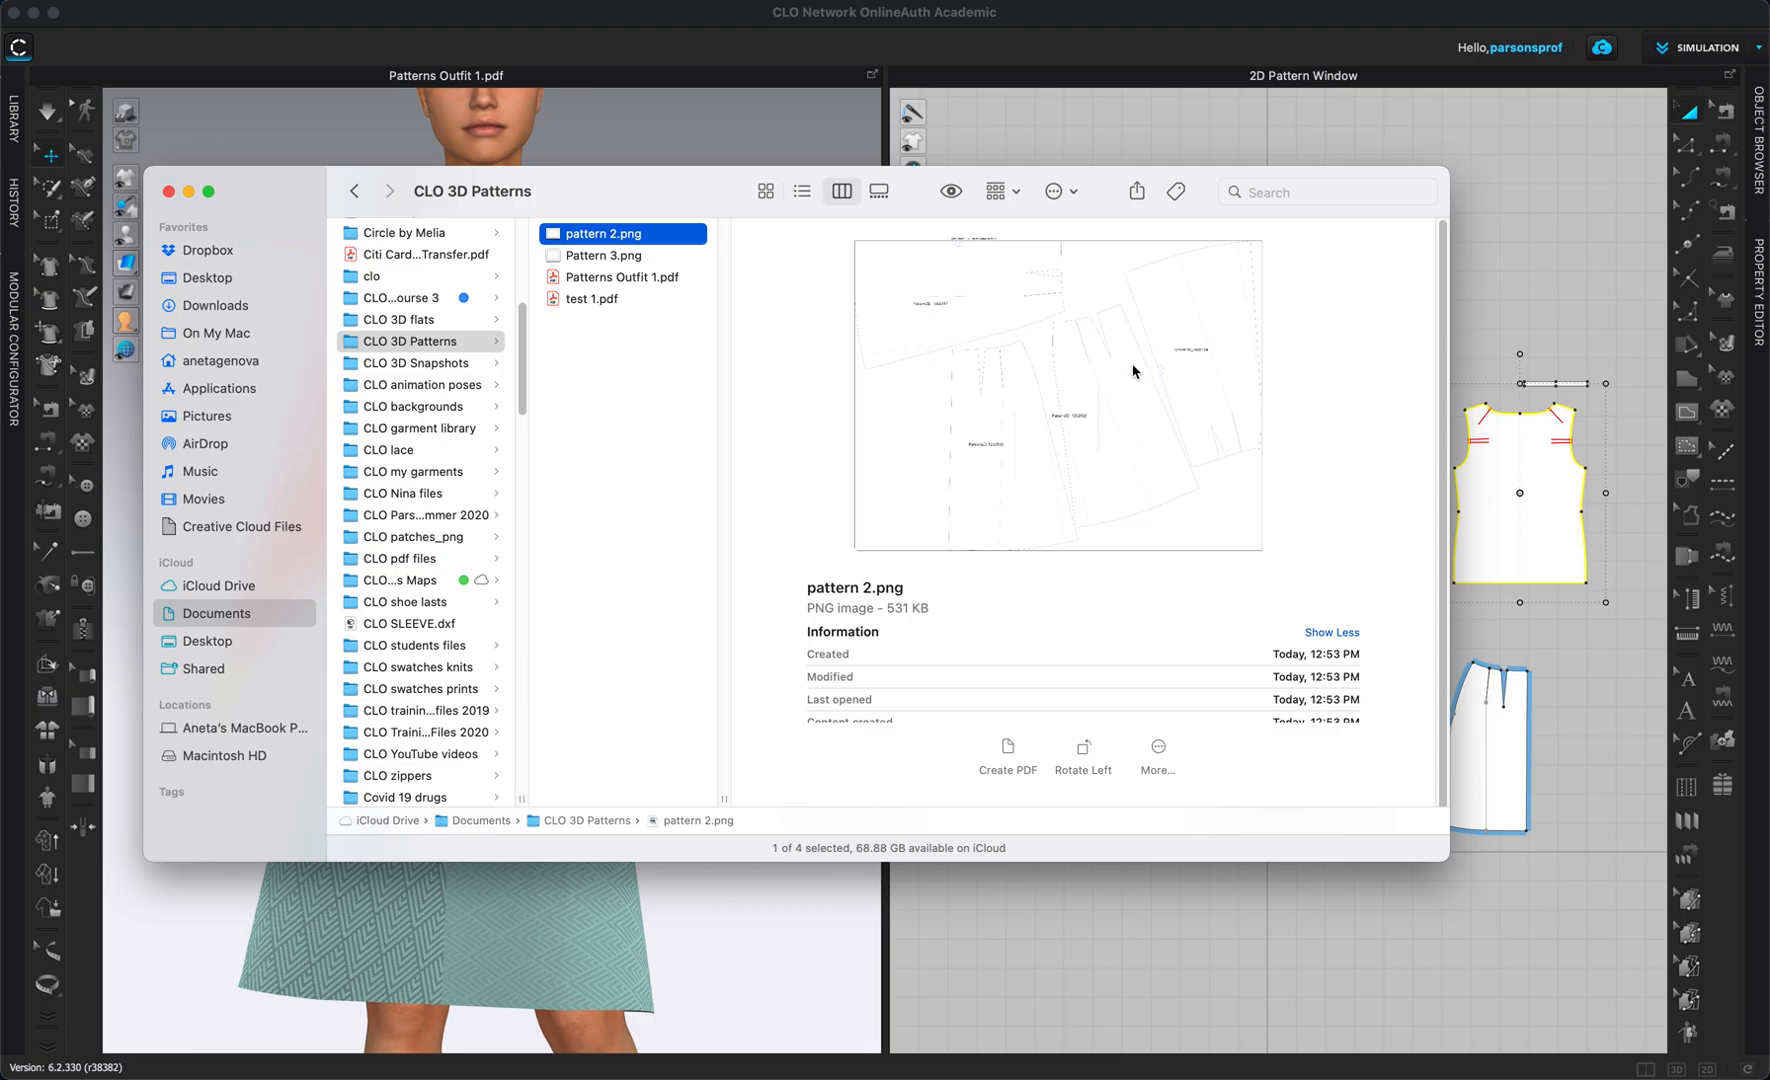
pyautogui.moveTo(1022, 376)
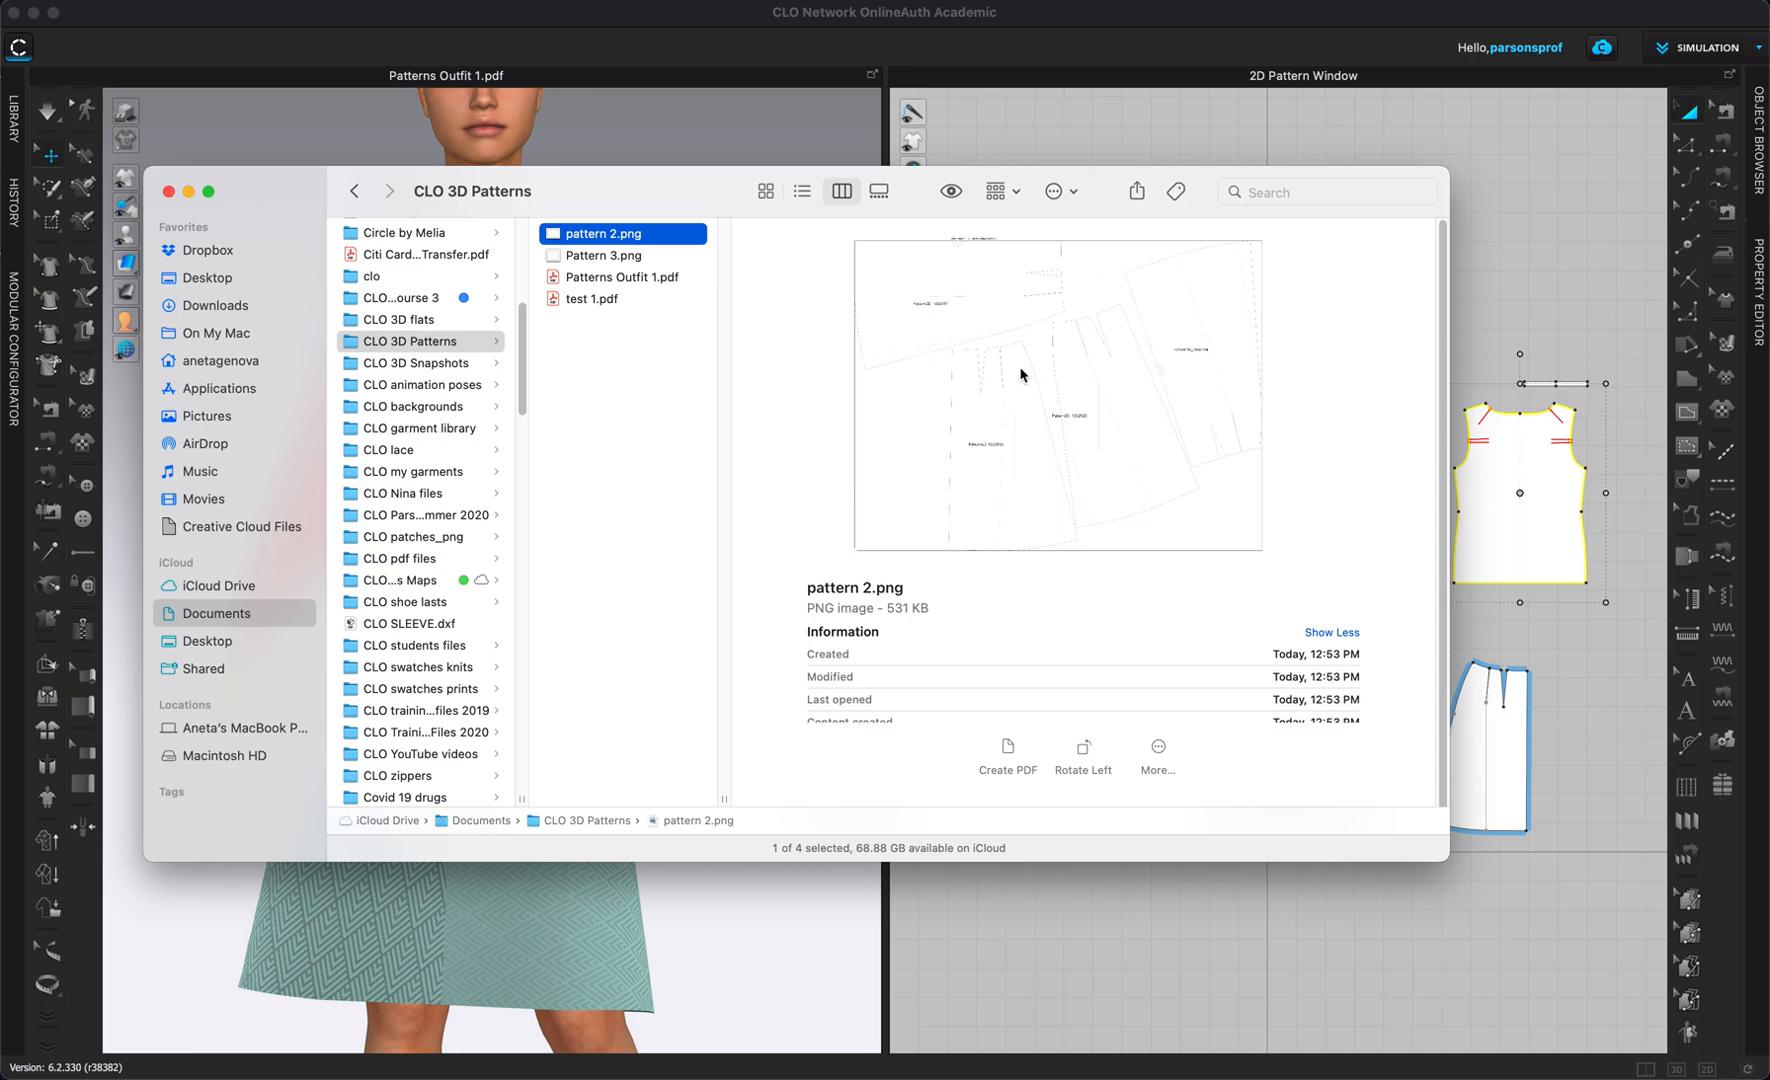
pyautogui.moveTo(606, 260)
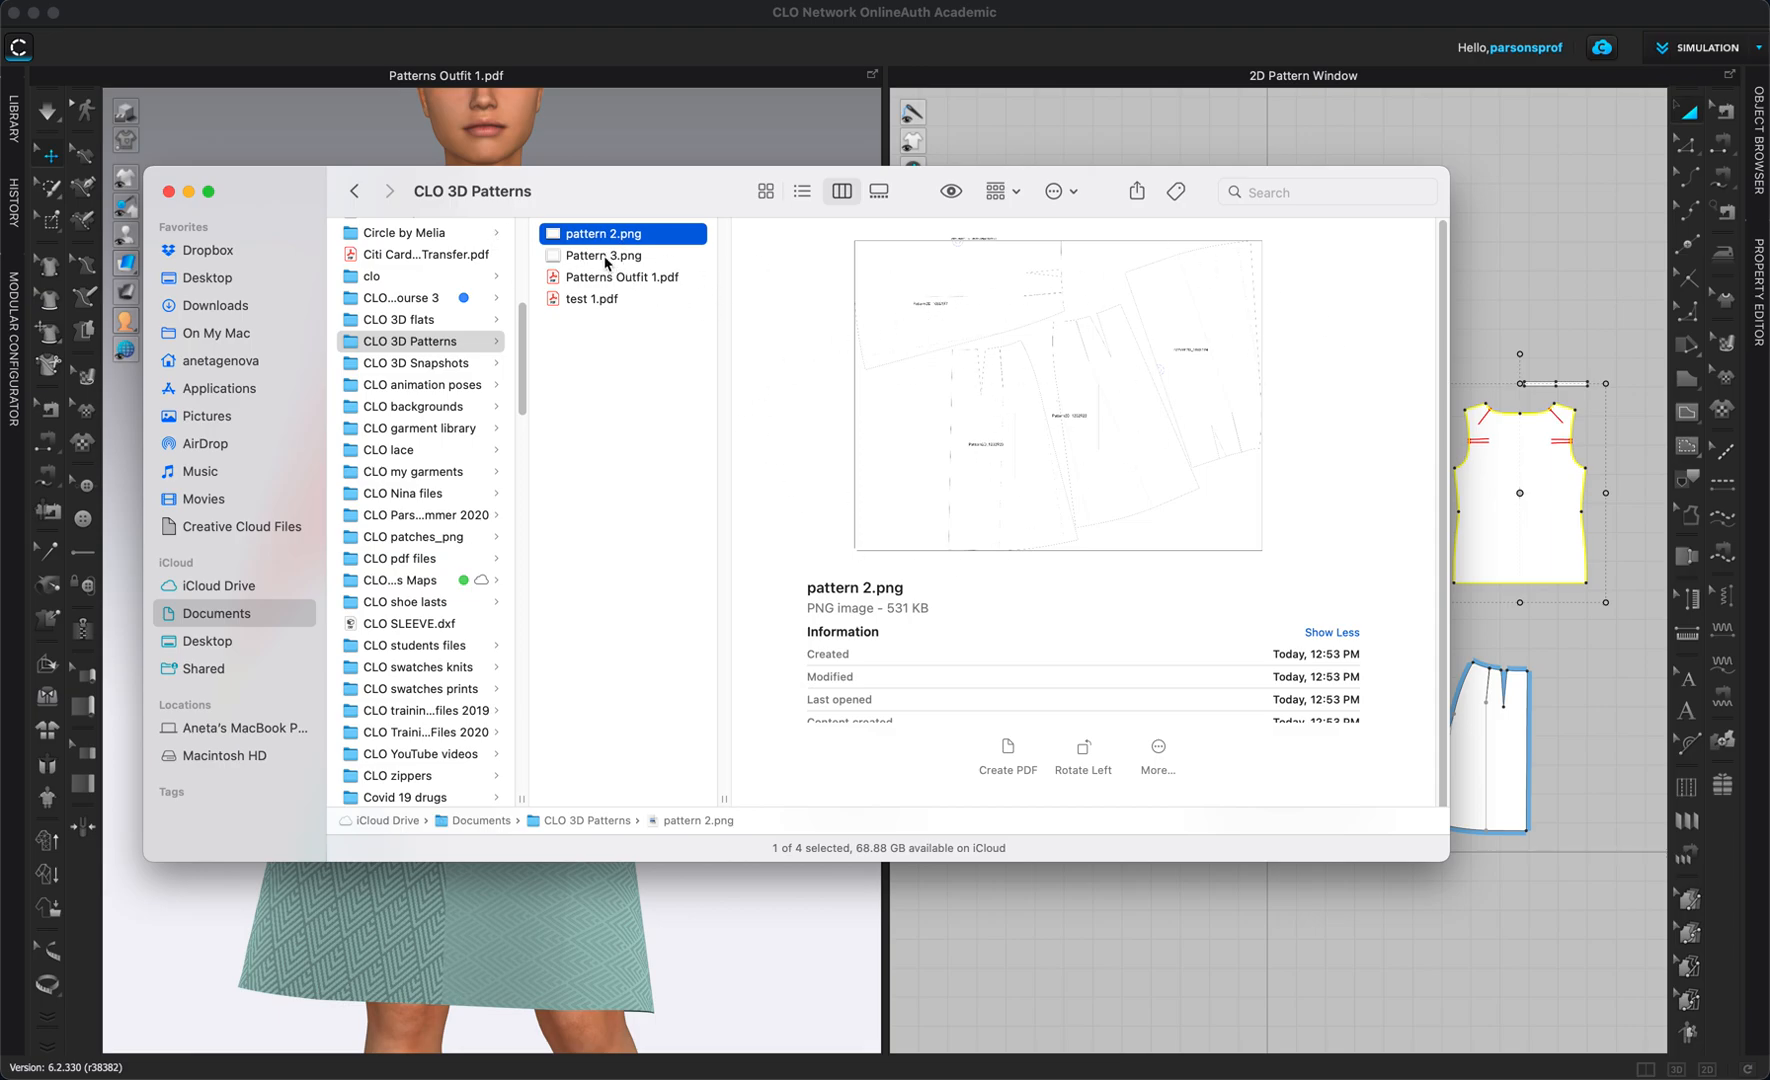
pyautogui.click(602, 256)
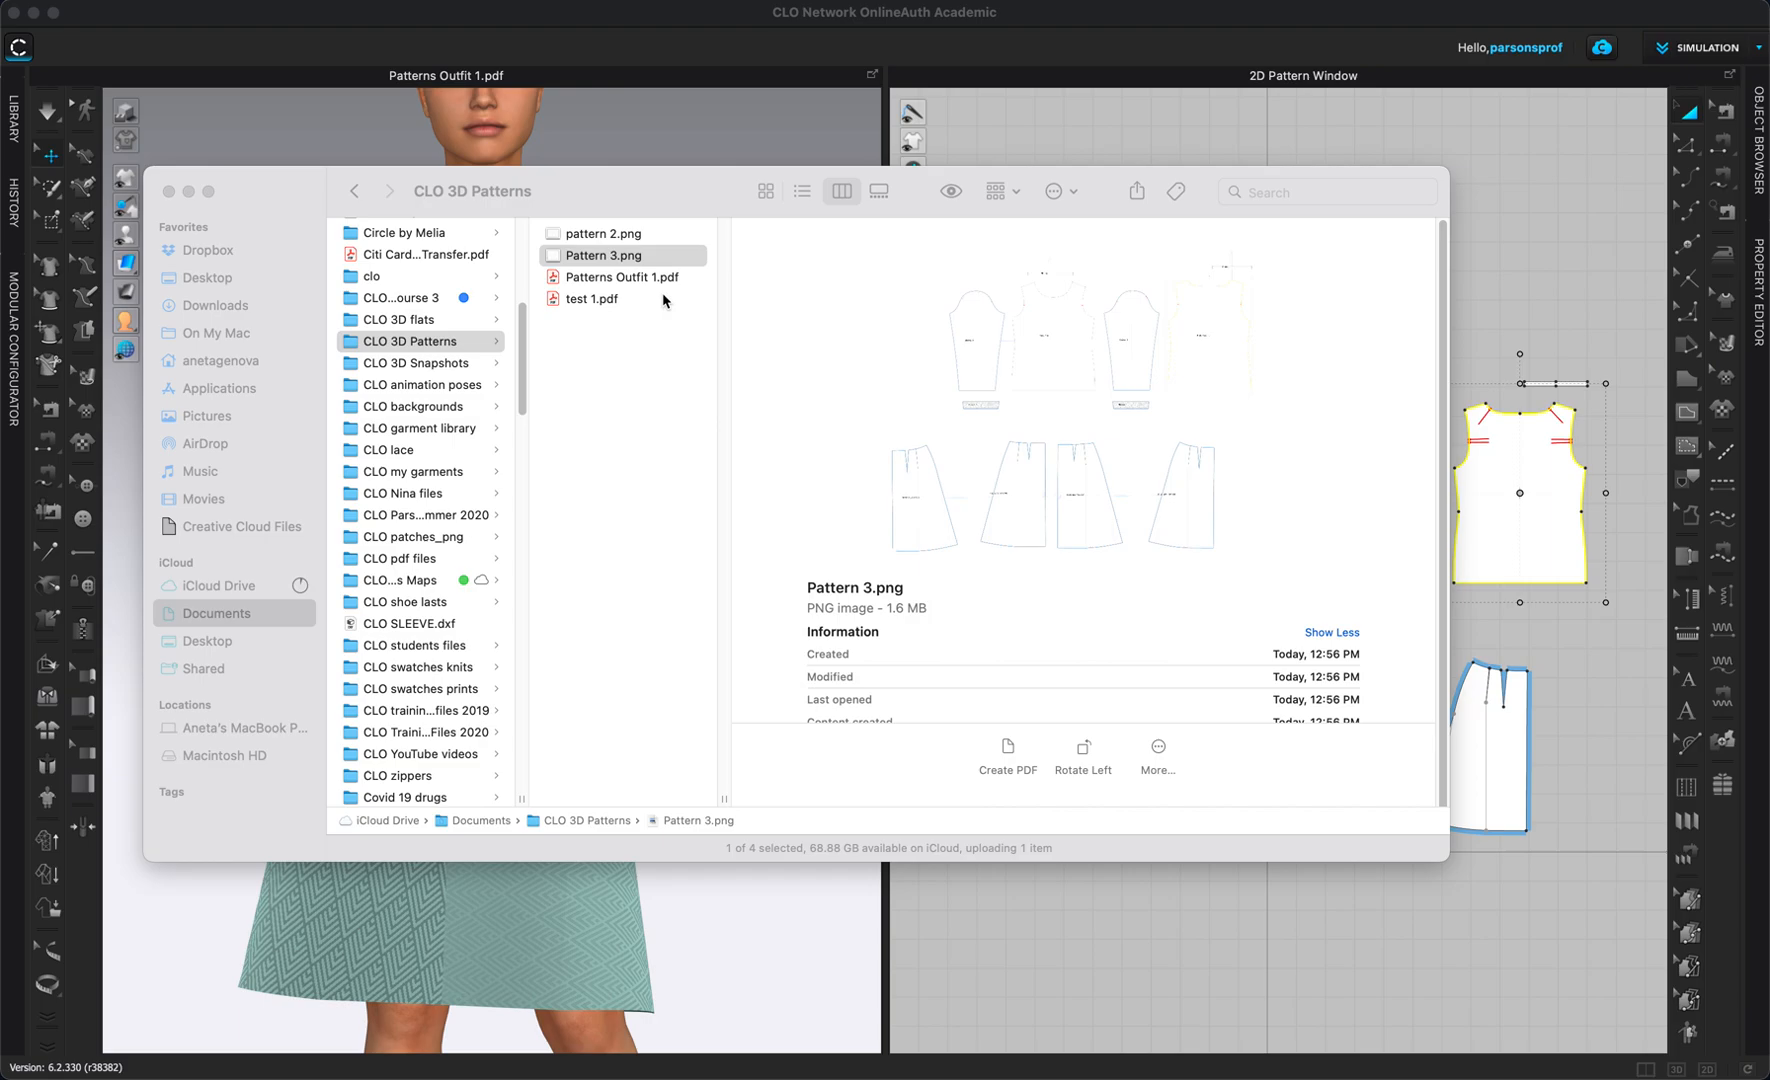
# Open the PNG exports in Preview and Patterns Outfit 1.pdf in Acrobat, with Pattern 3.png in front.
pyautogui.doubleClick(606, 256)
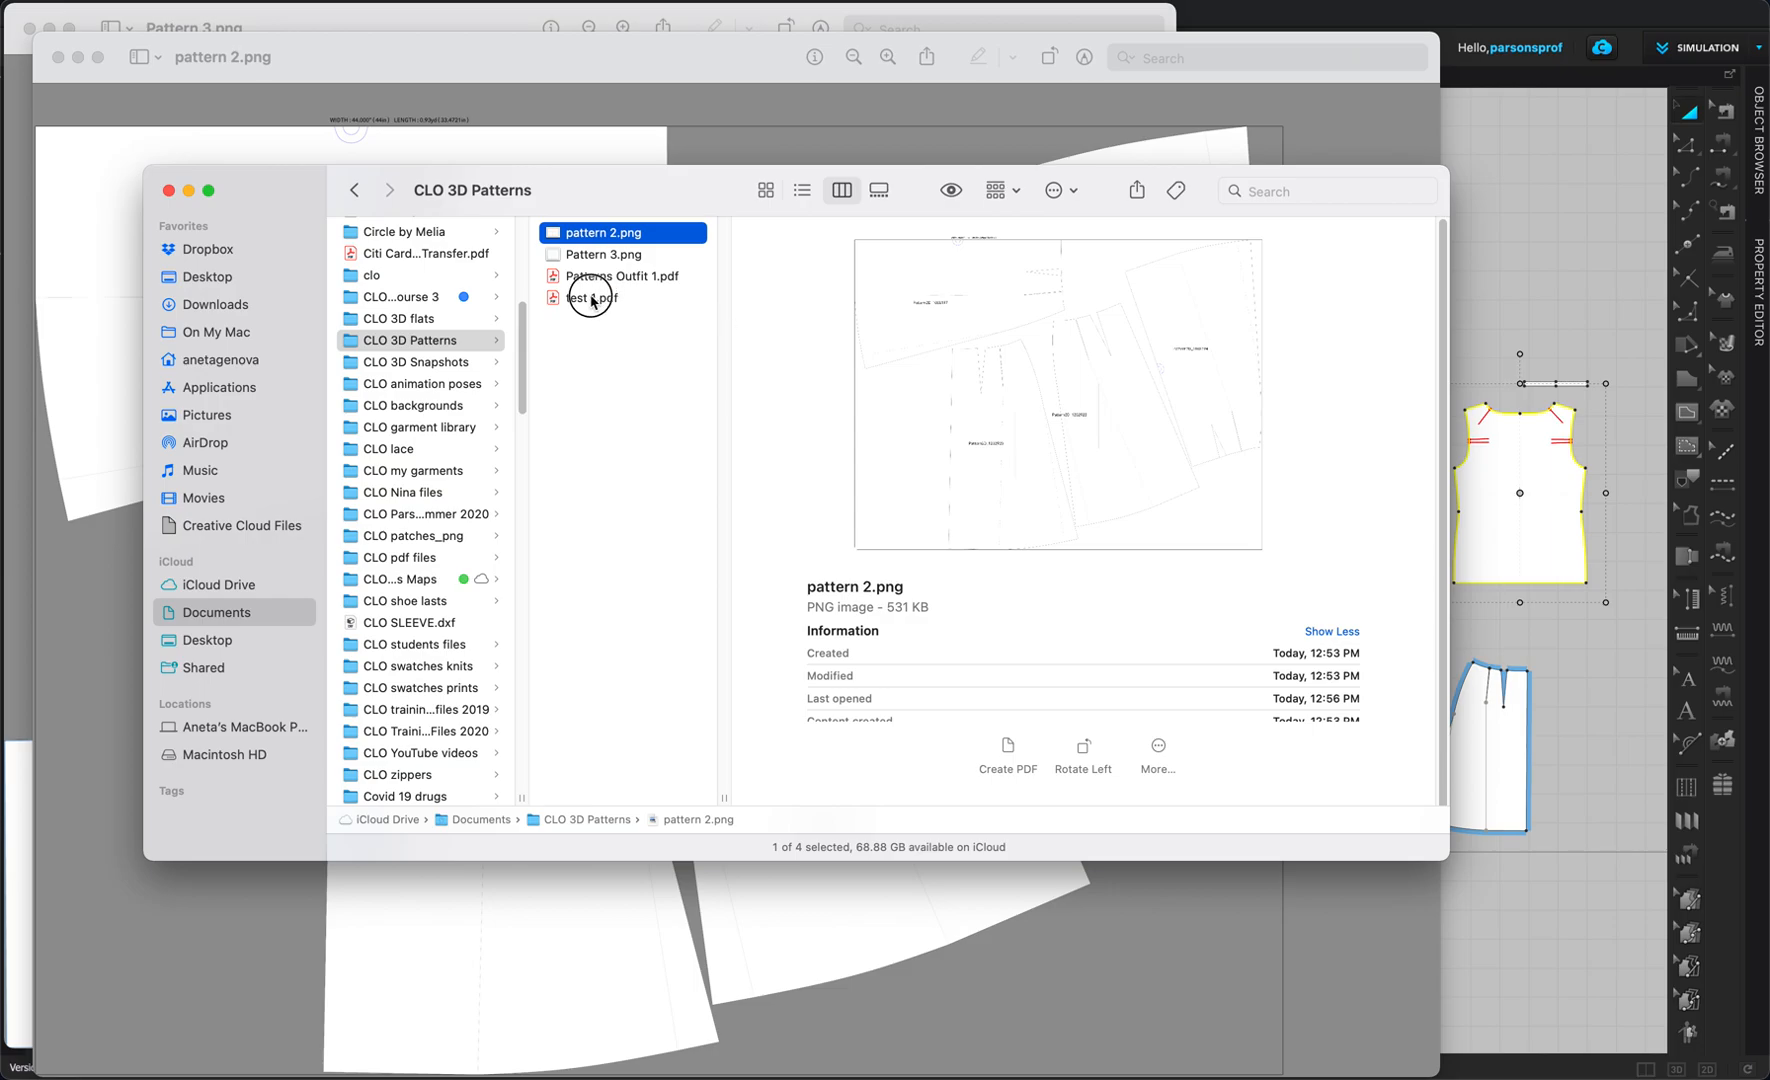
pyautogui.doubleClick(624, 276)
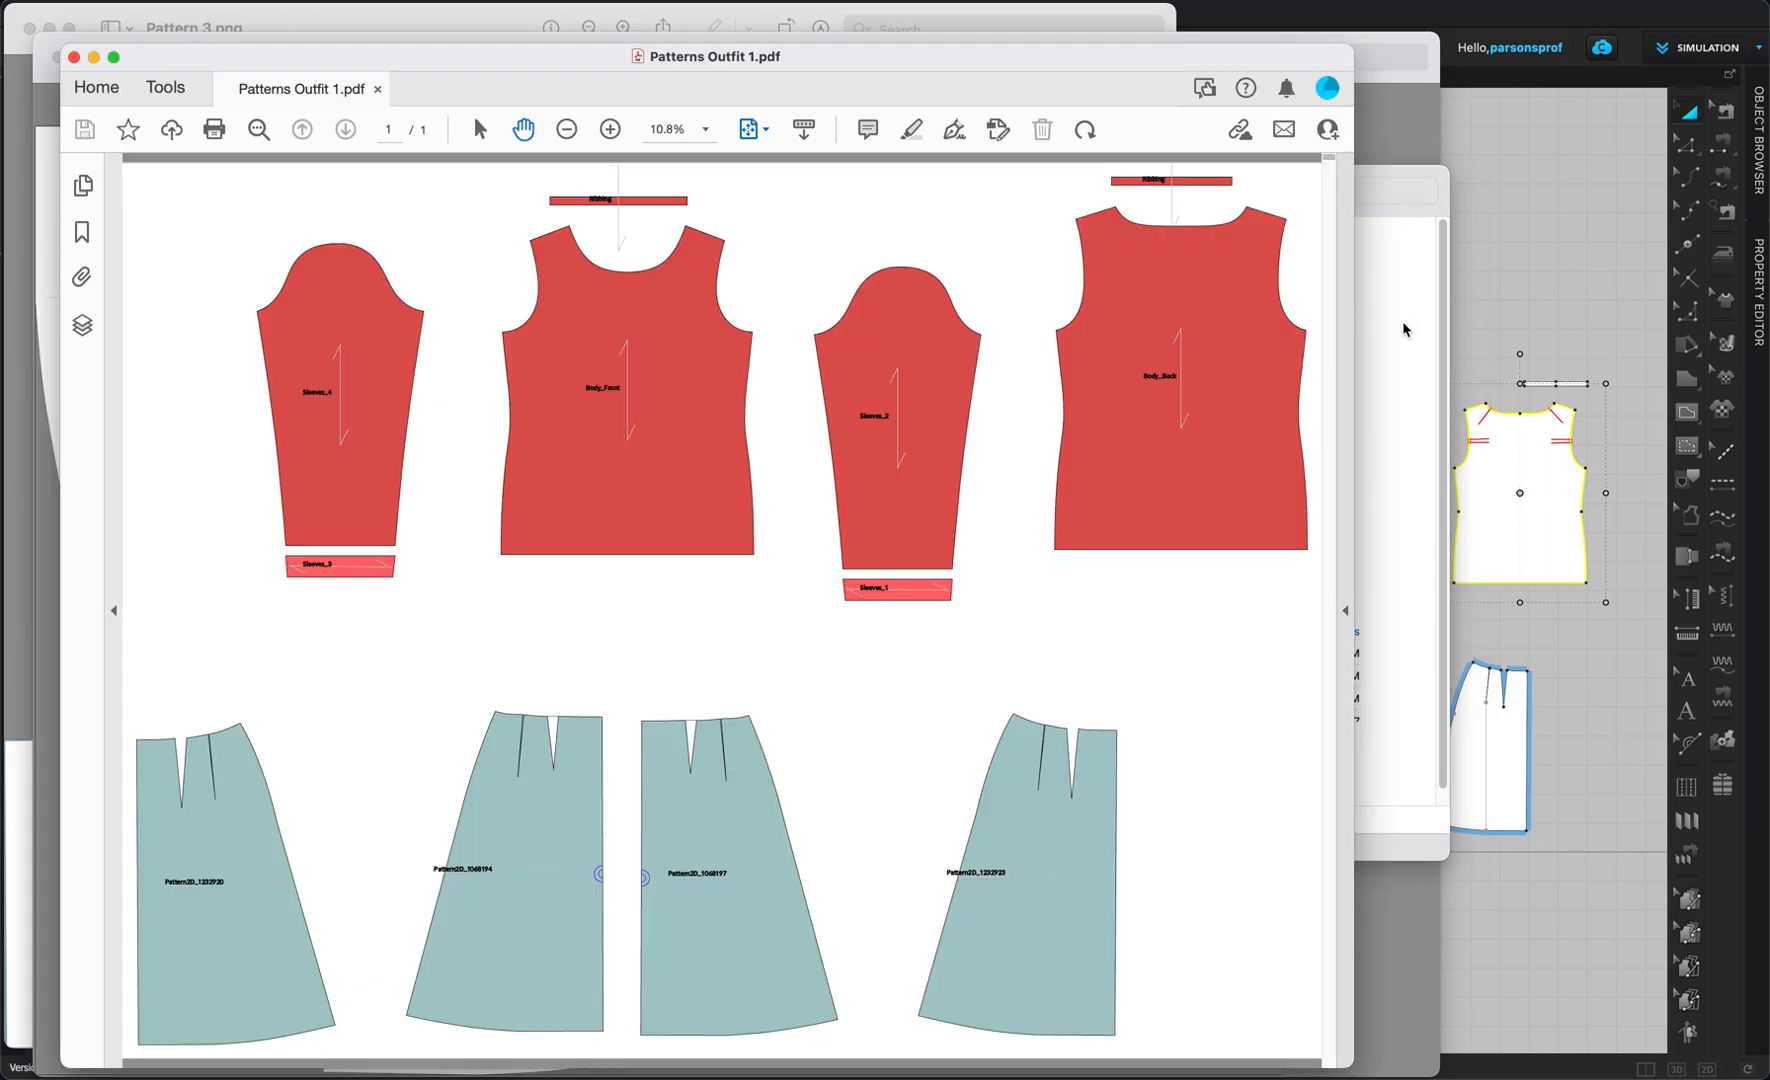
pyautogui.moveTo(1468, 336)
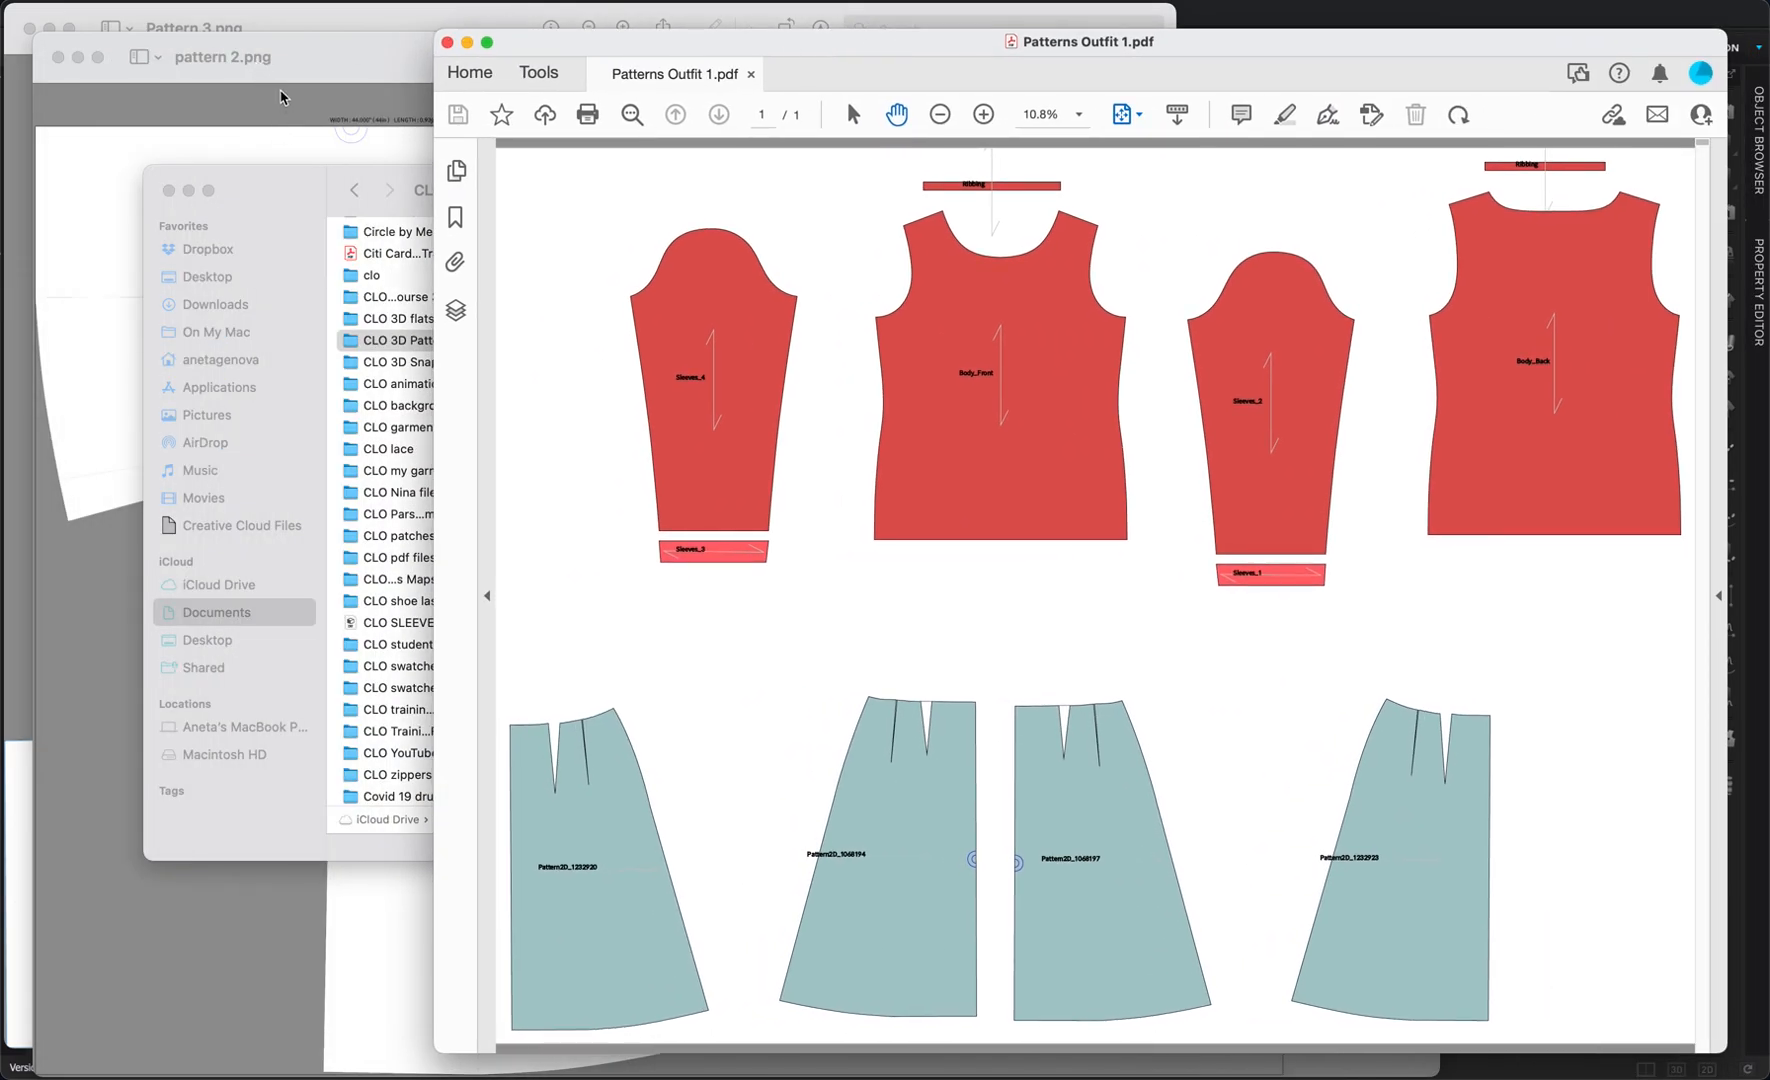
pyautogui.moveTo(336, 76)
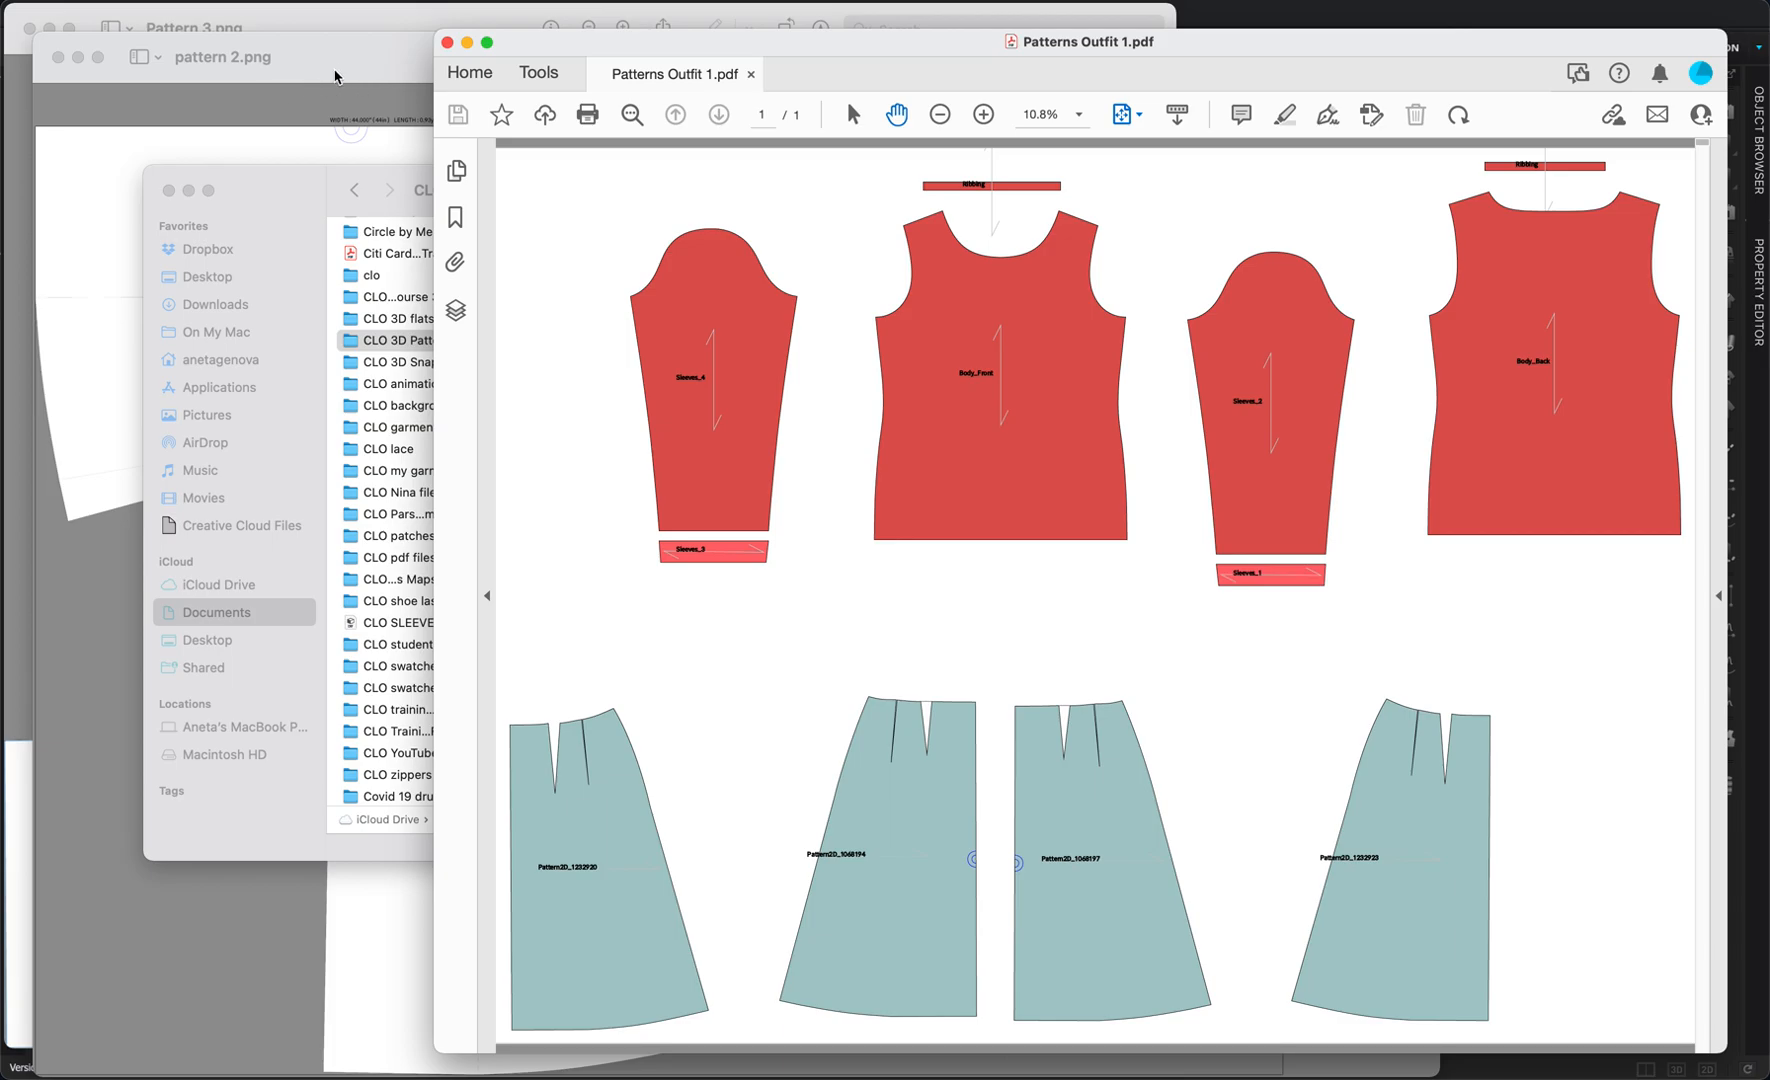
pyautogui.moveTo(308, 88)
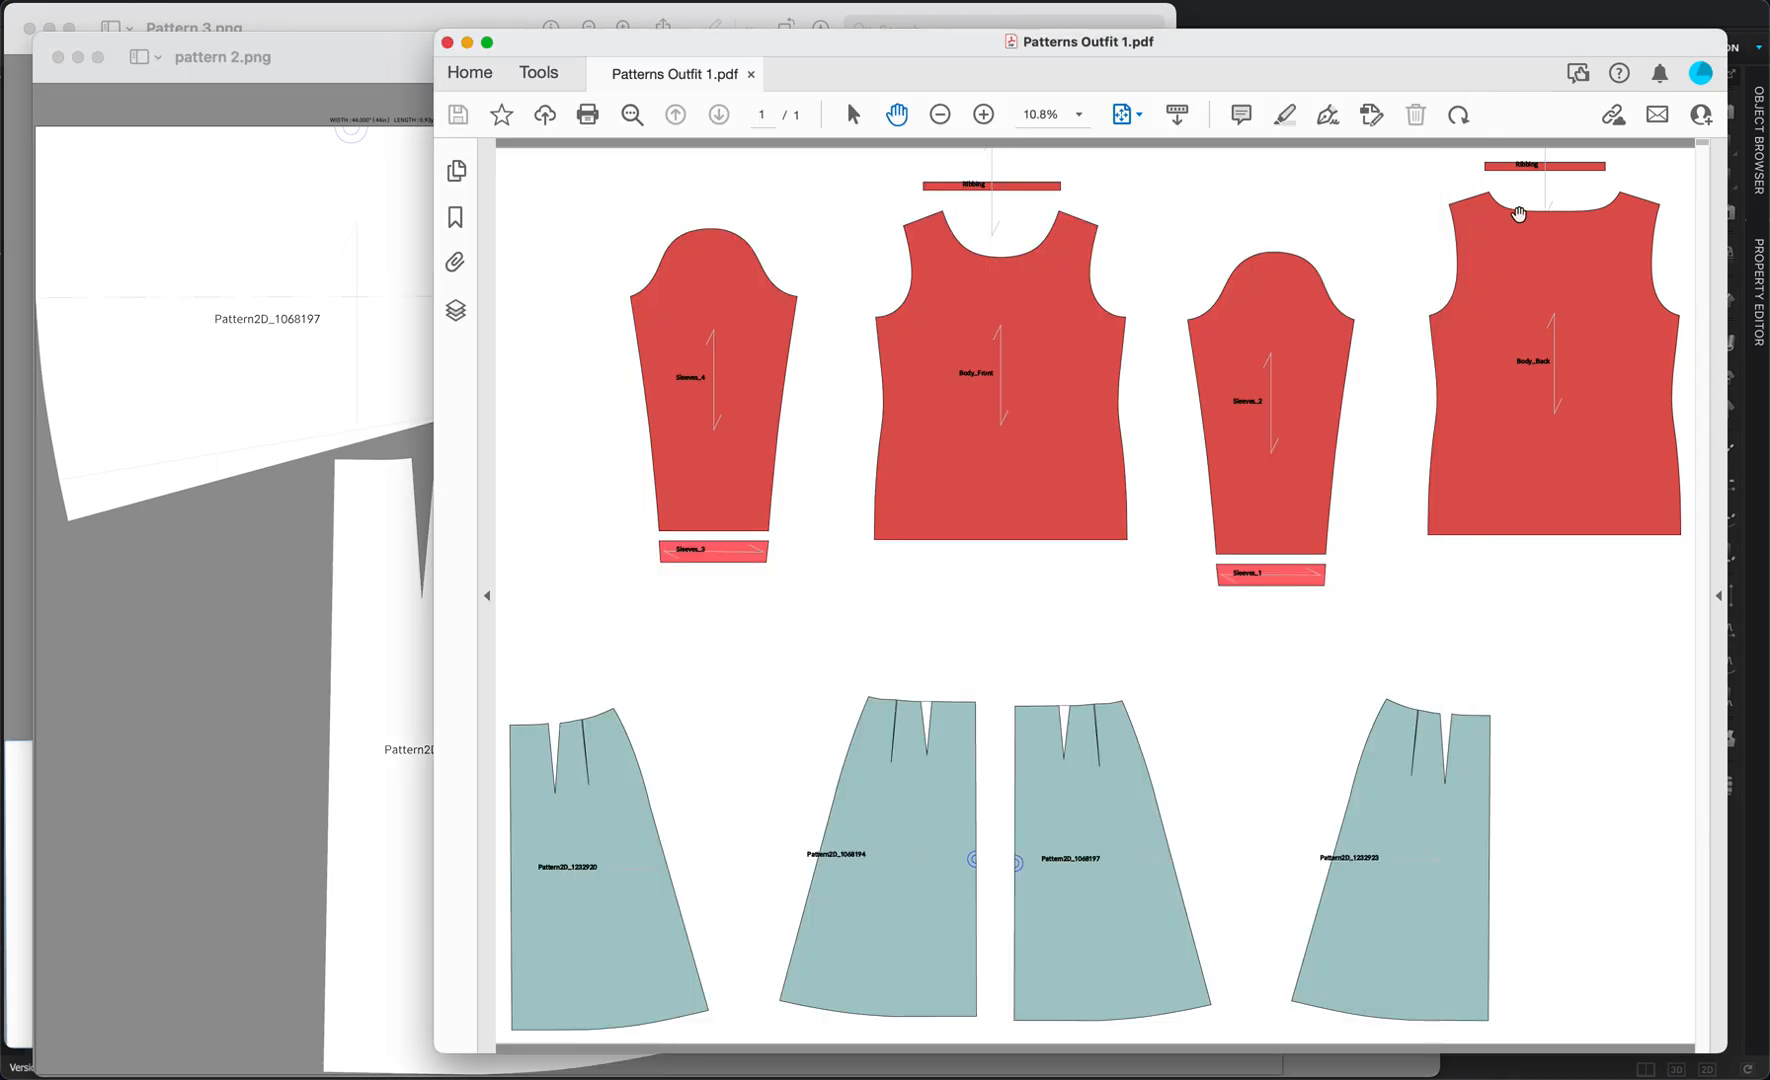
pyautogui.moveTo(292, 108)
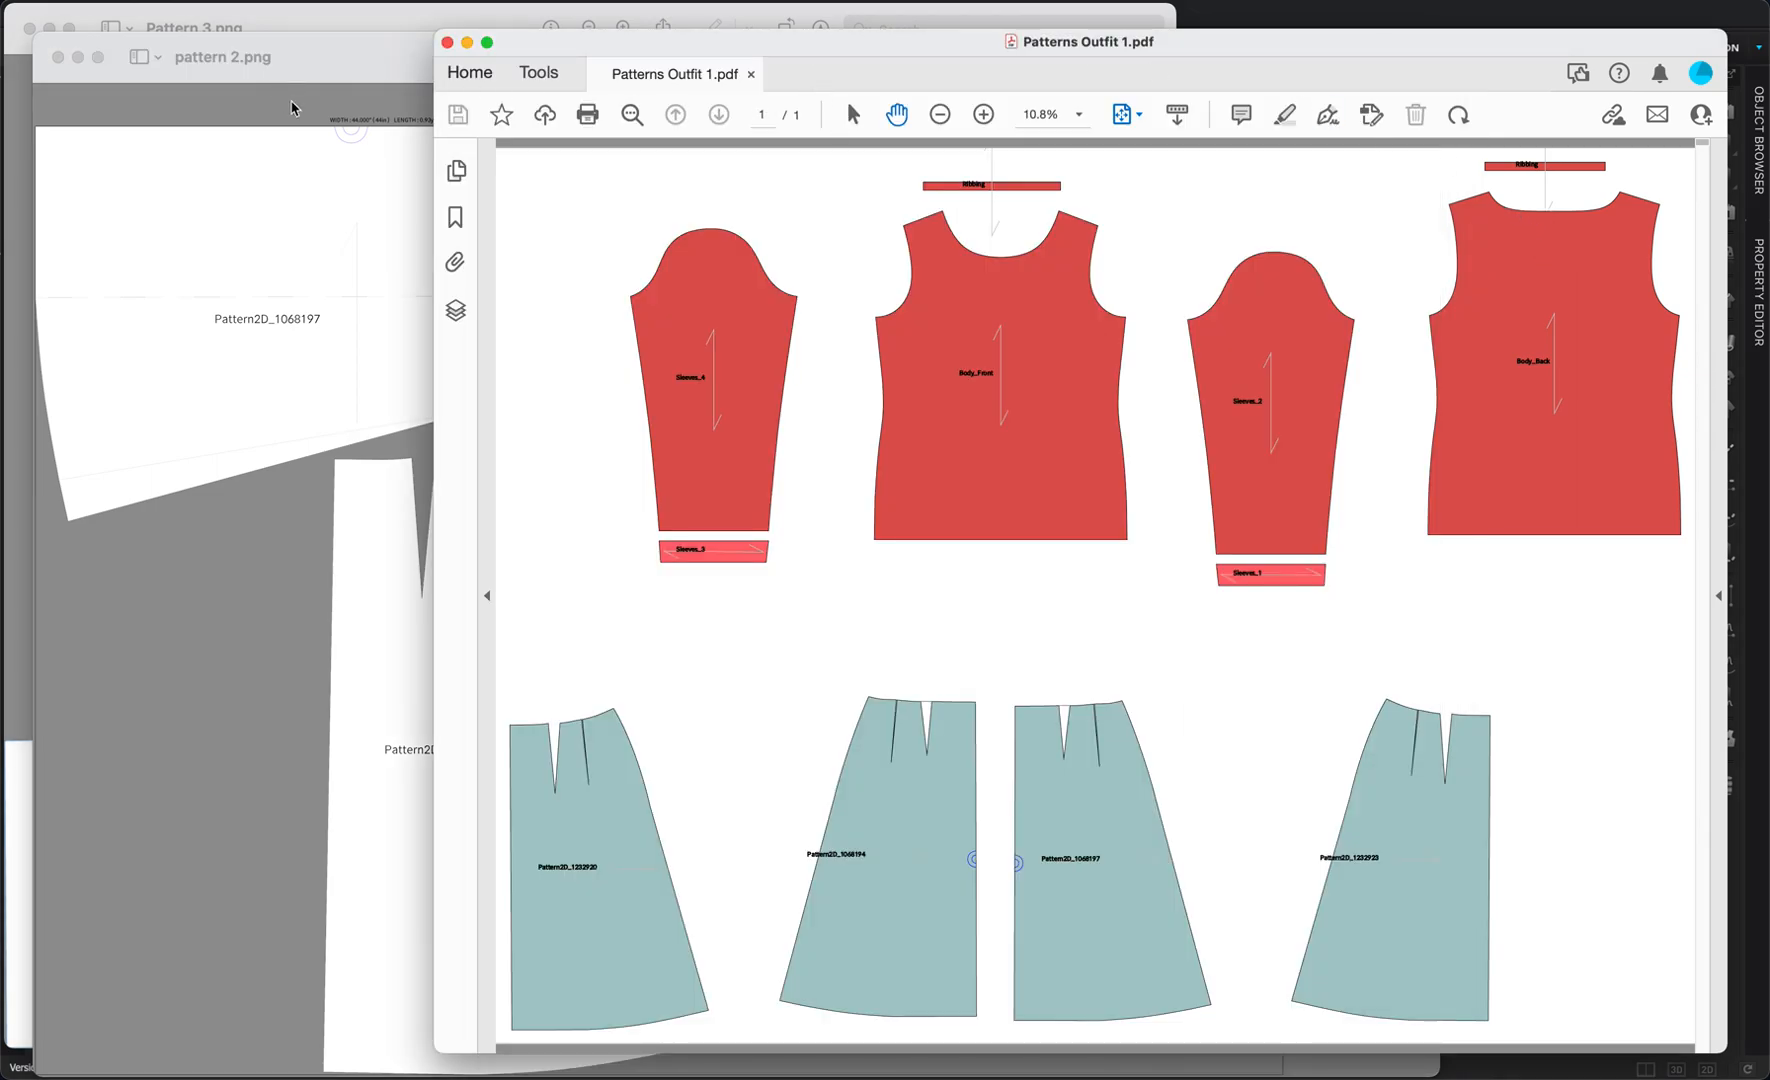
pyautogui.moveTo(1050, 342)
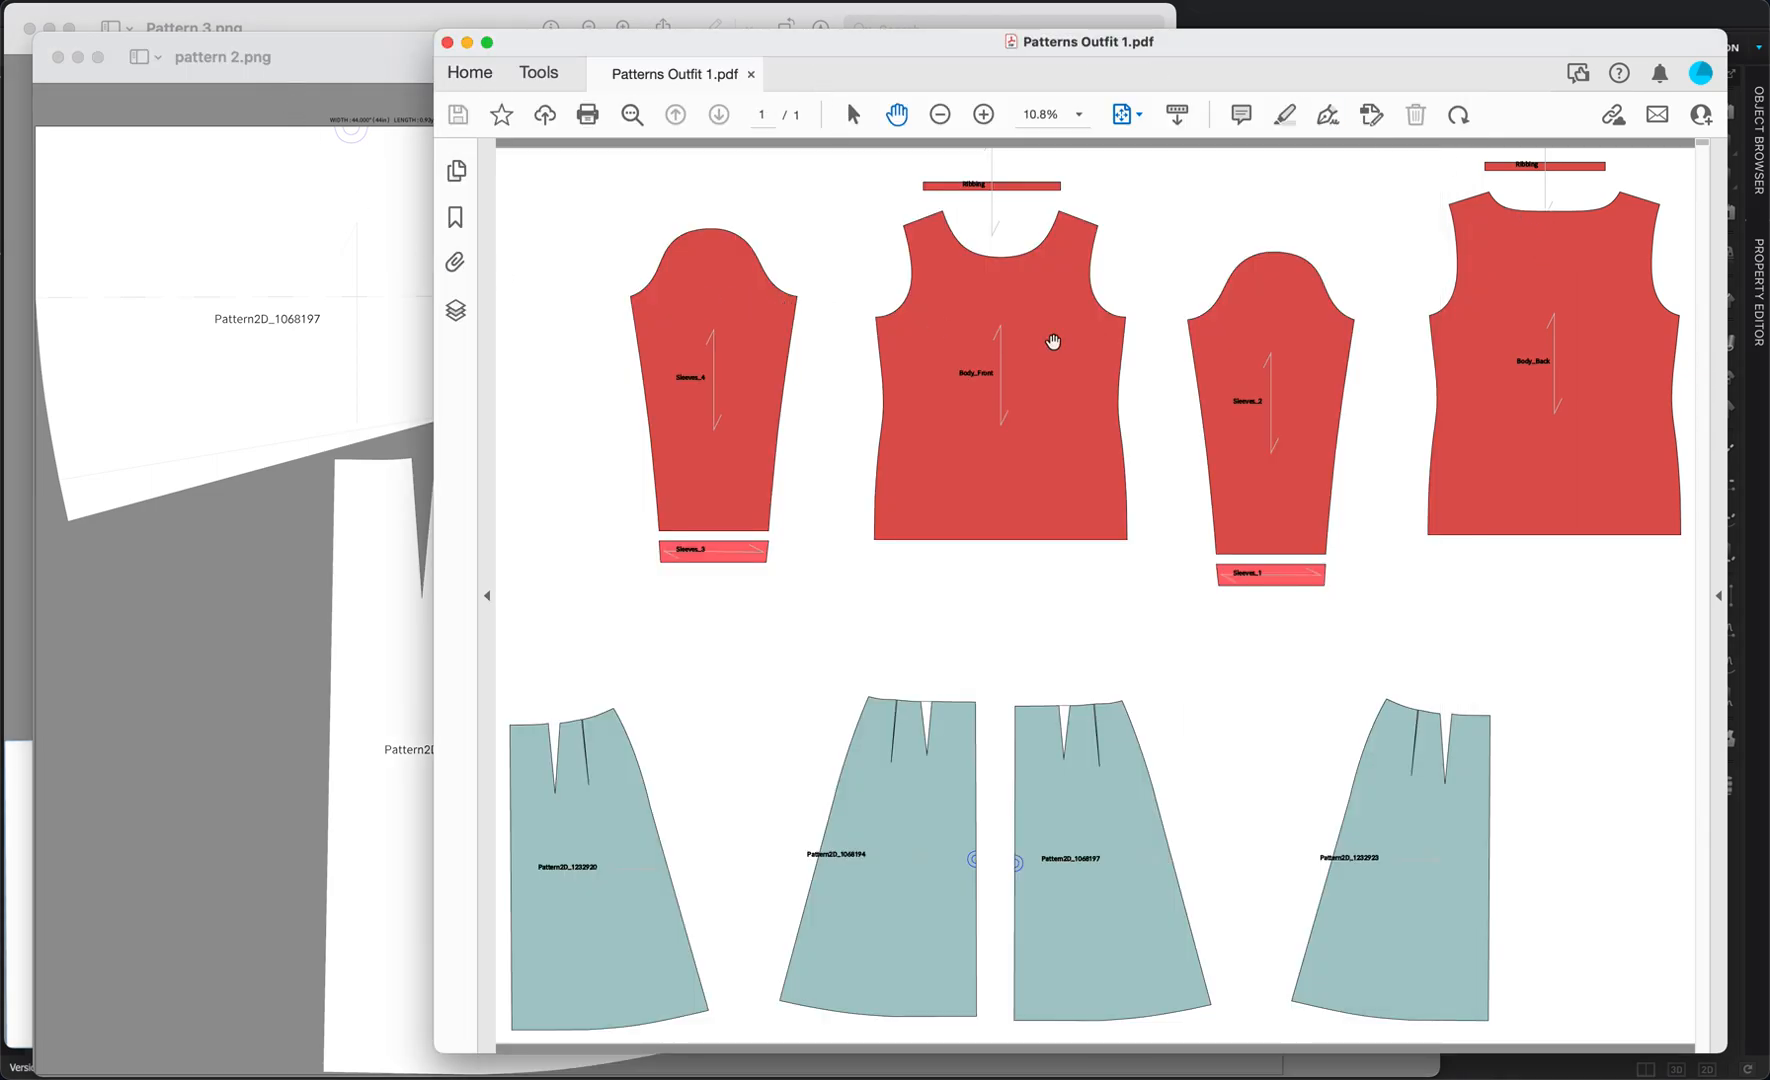
pyautogui.moveTo(400, 358)
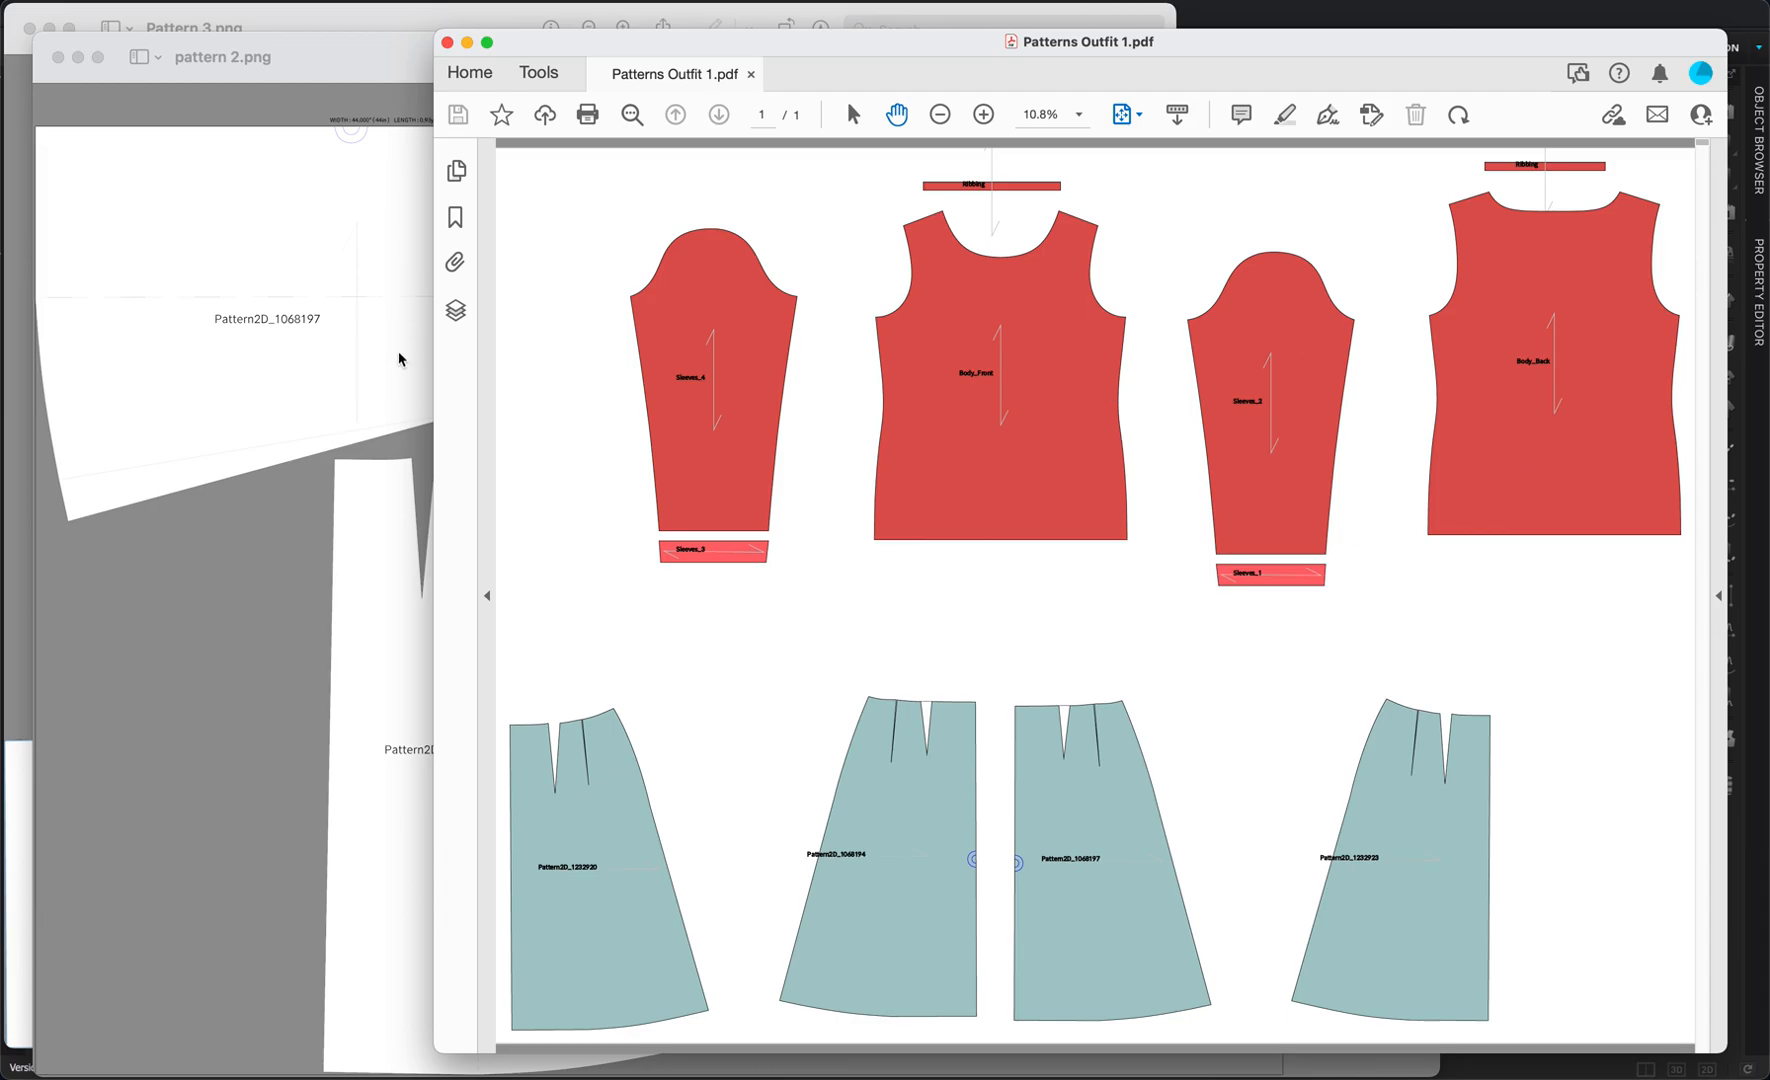
pyautogui.click(222, 56)
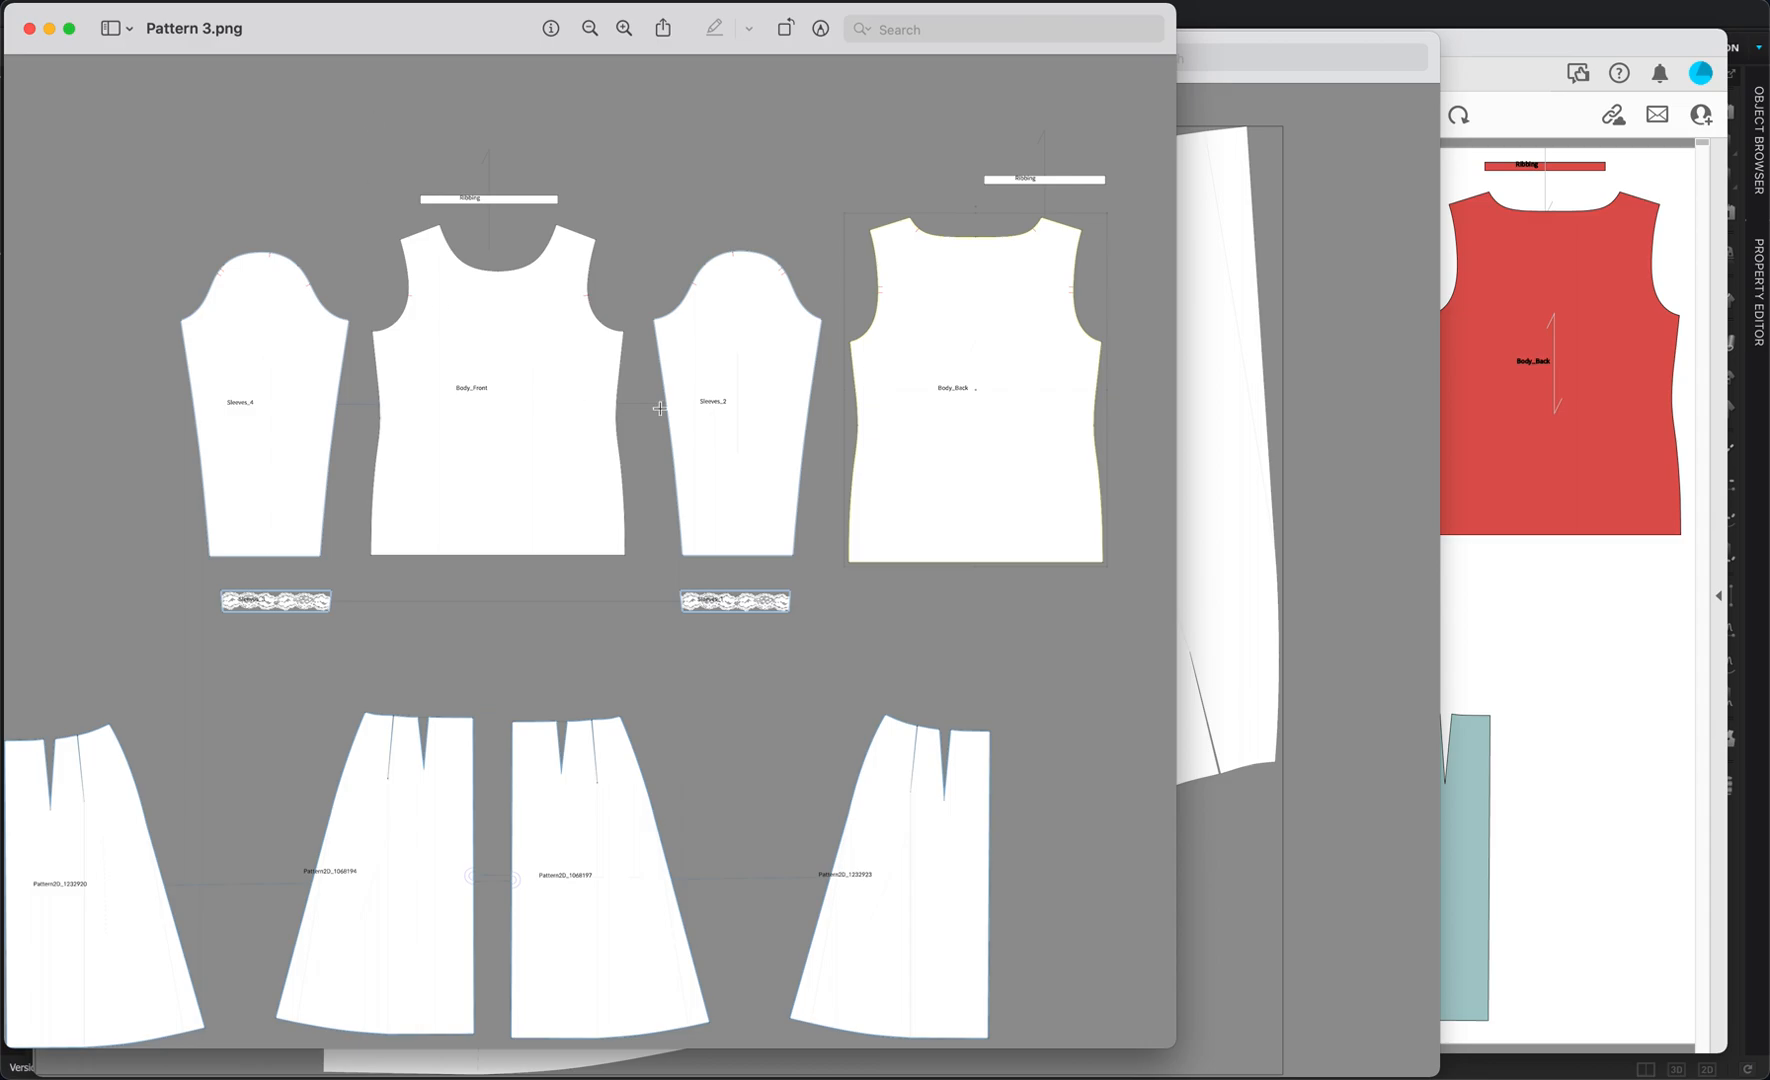
pyautogui.moveTo(1206, 462)
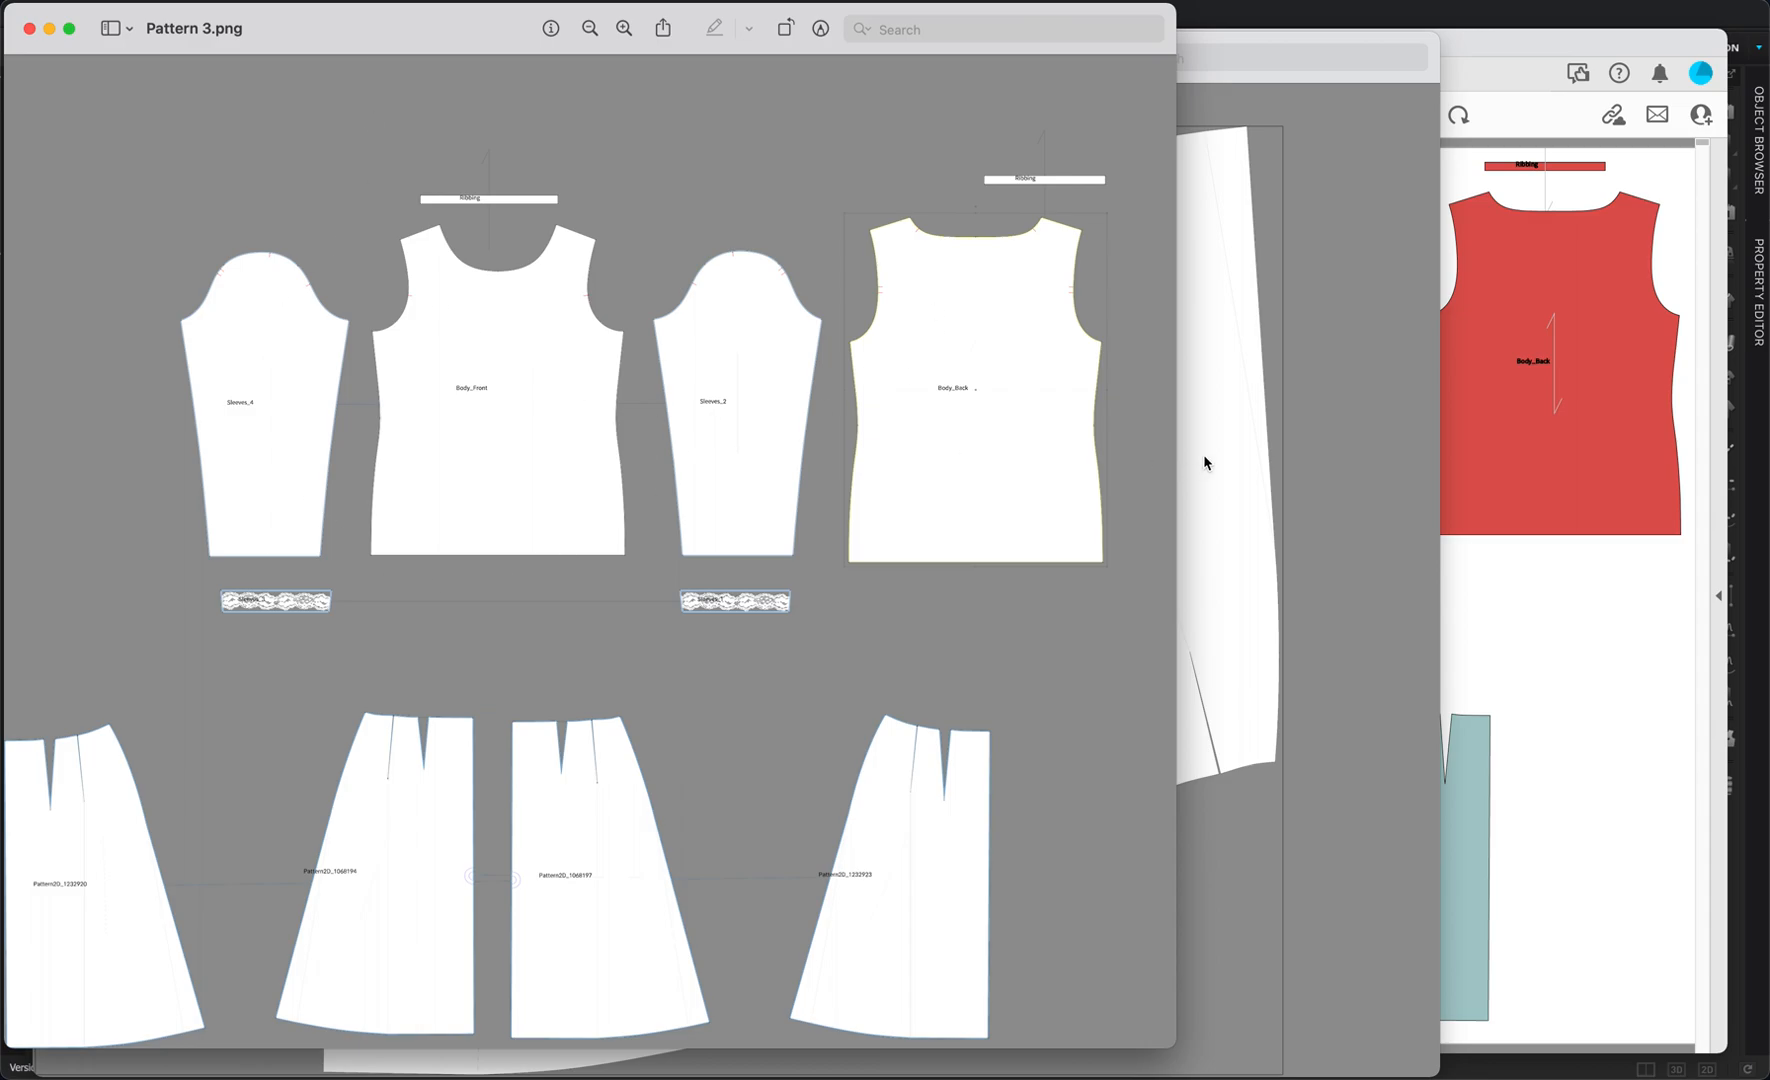
pyautogui.moveTo(1260, 446)
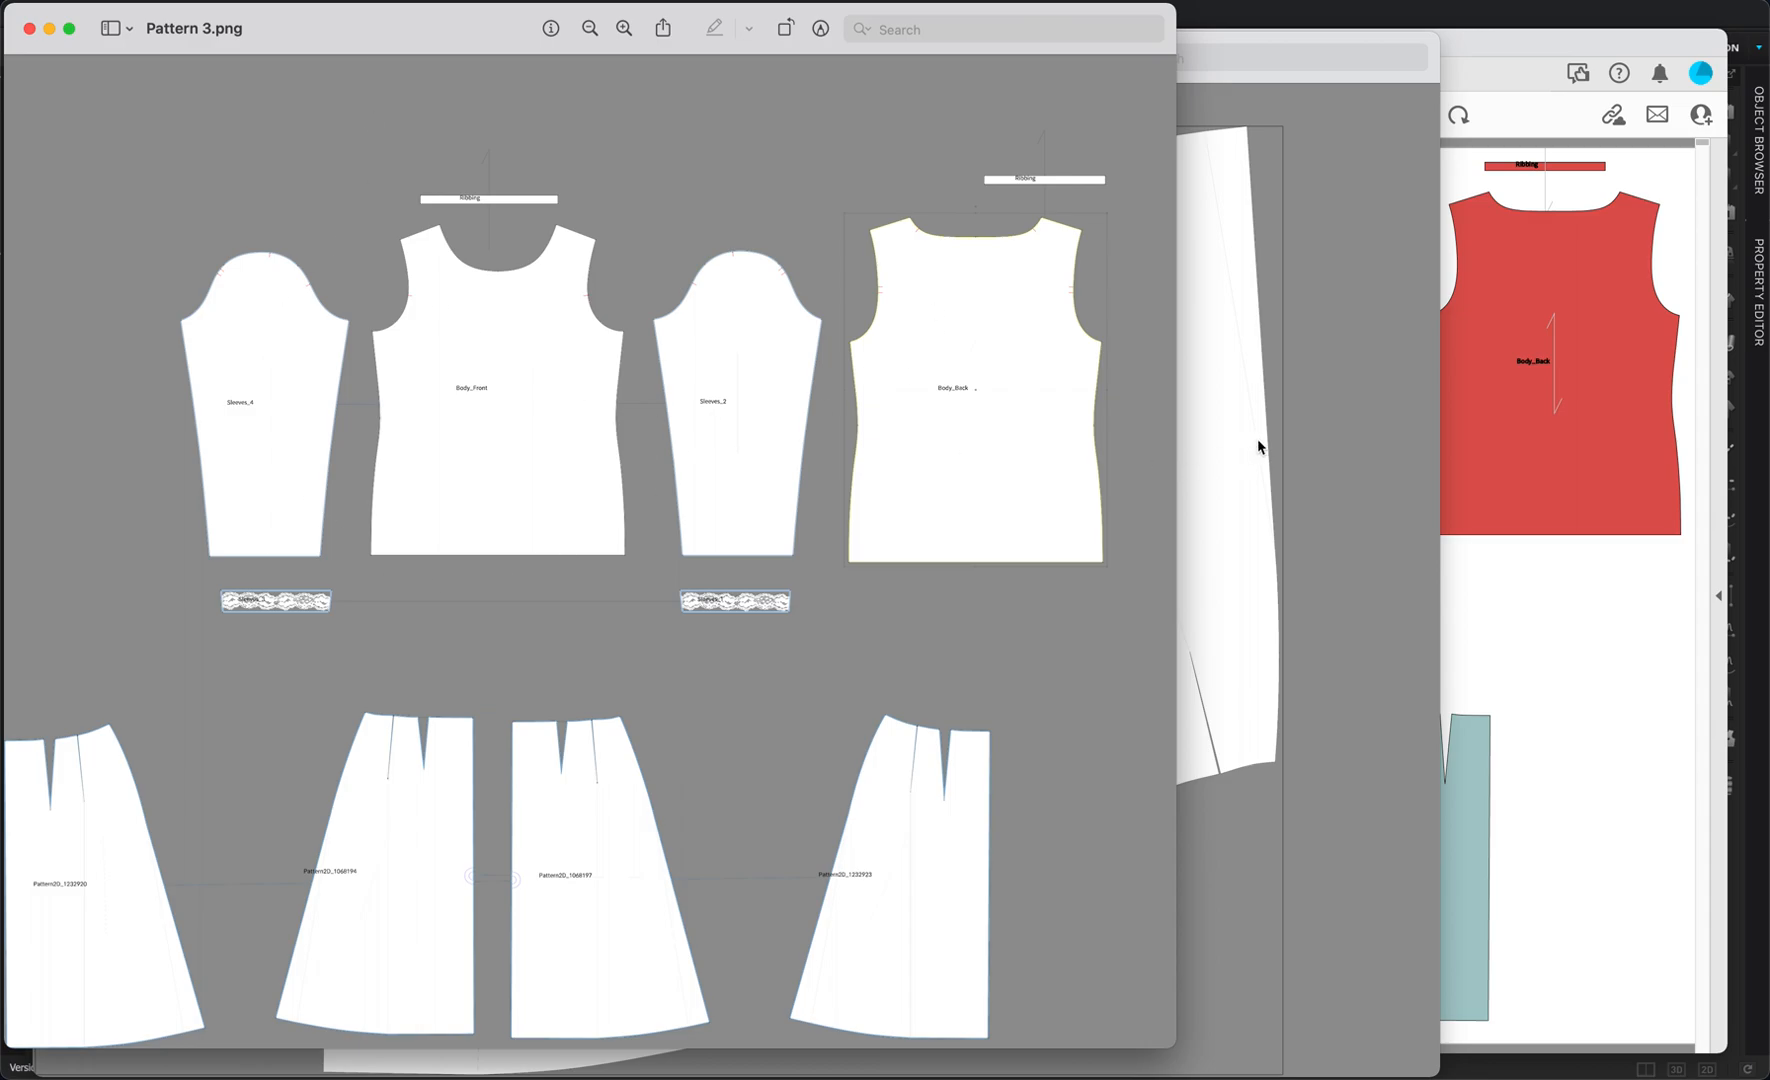
pyautogui.moveTo(1346, 442)
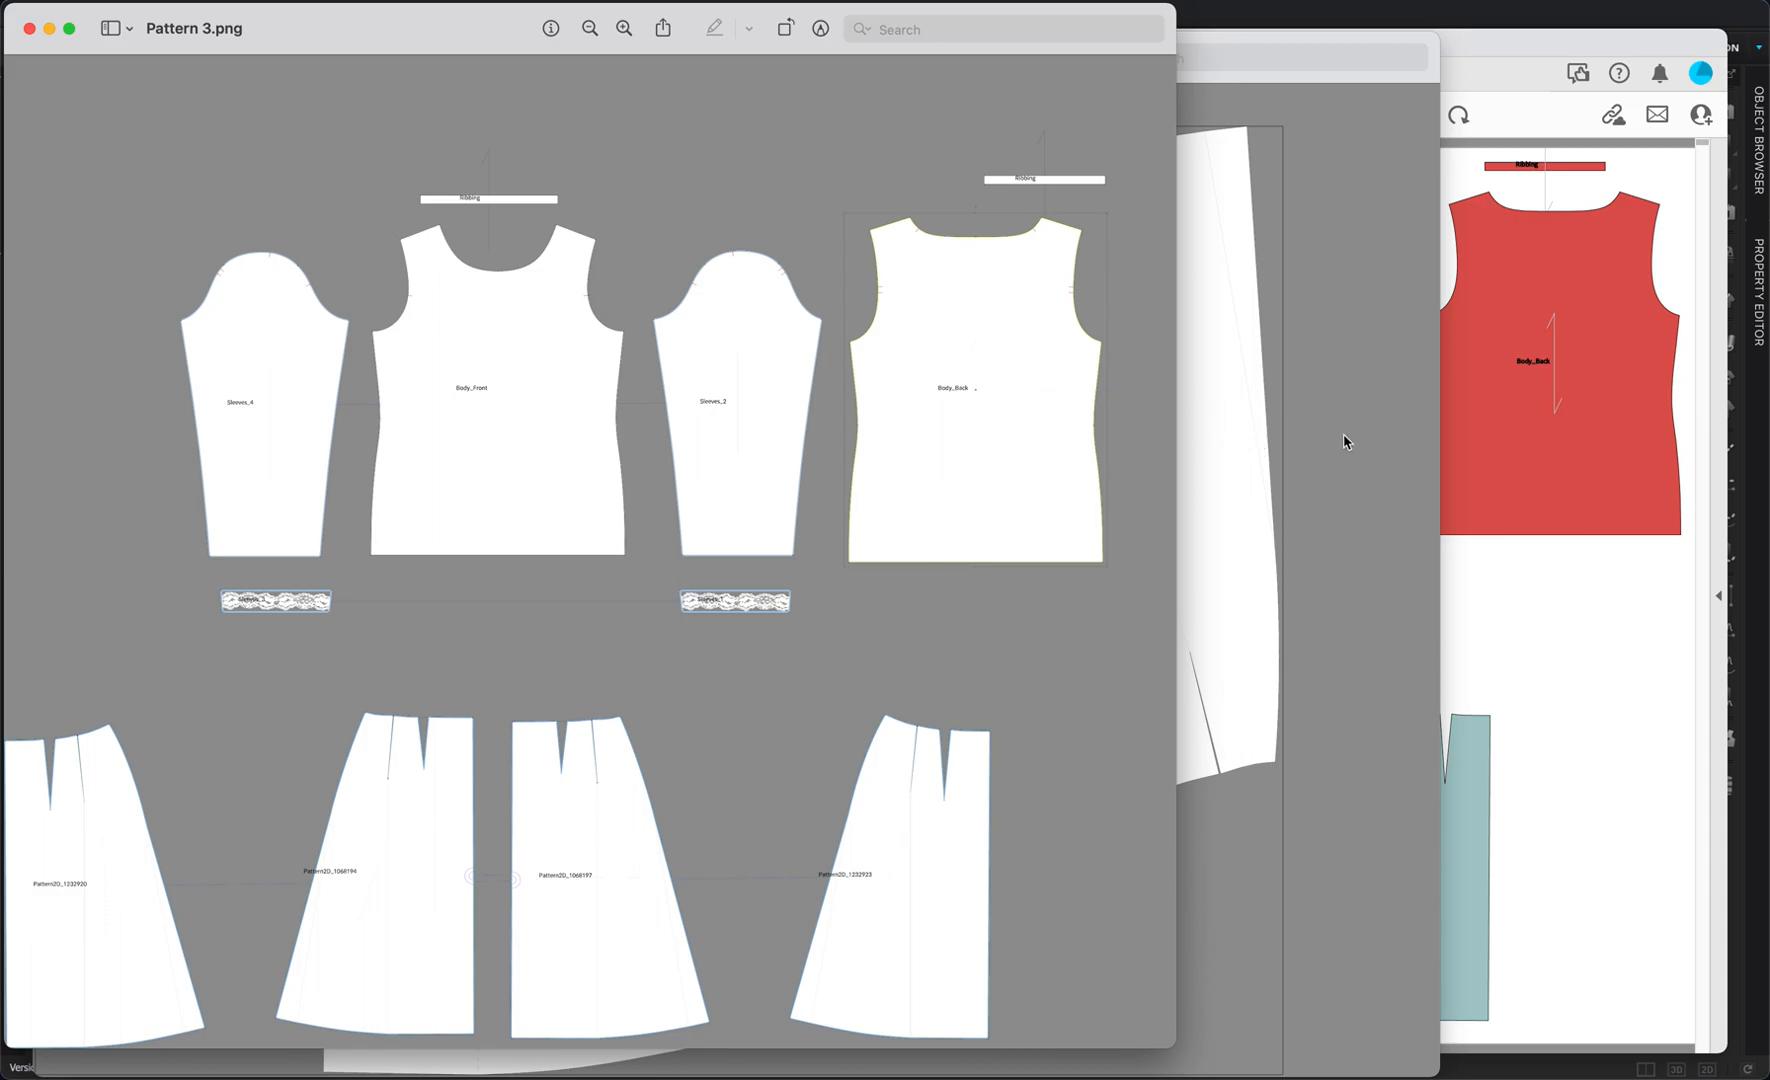